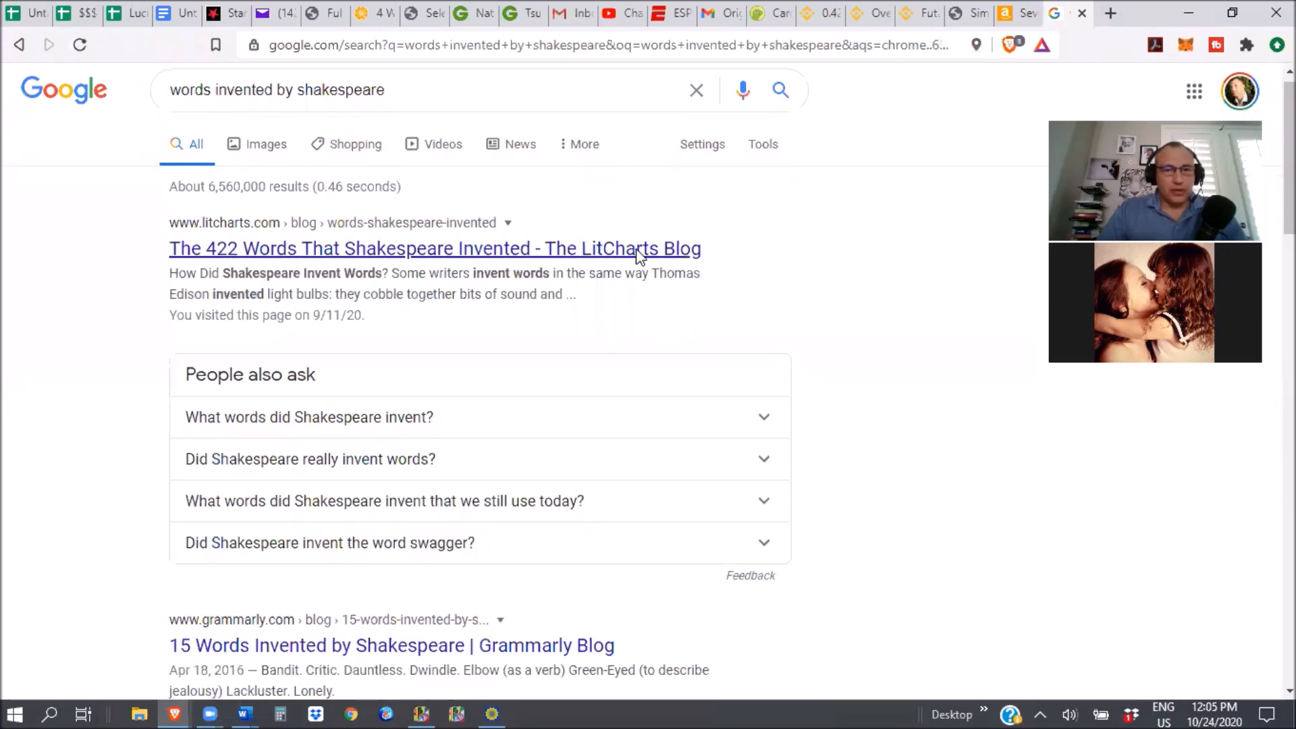
- Open the LitCharts result 'The 422 Words That Shakespeare Invented' from the Google results
click(435, 249)
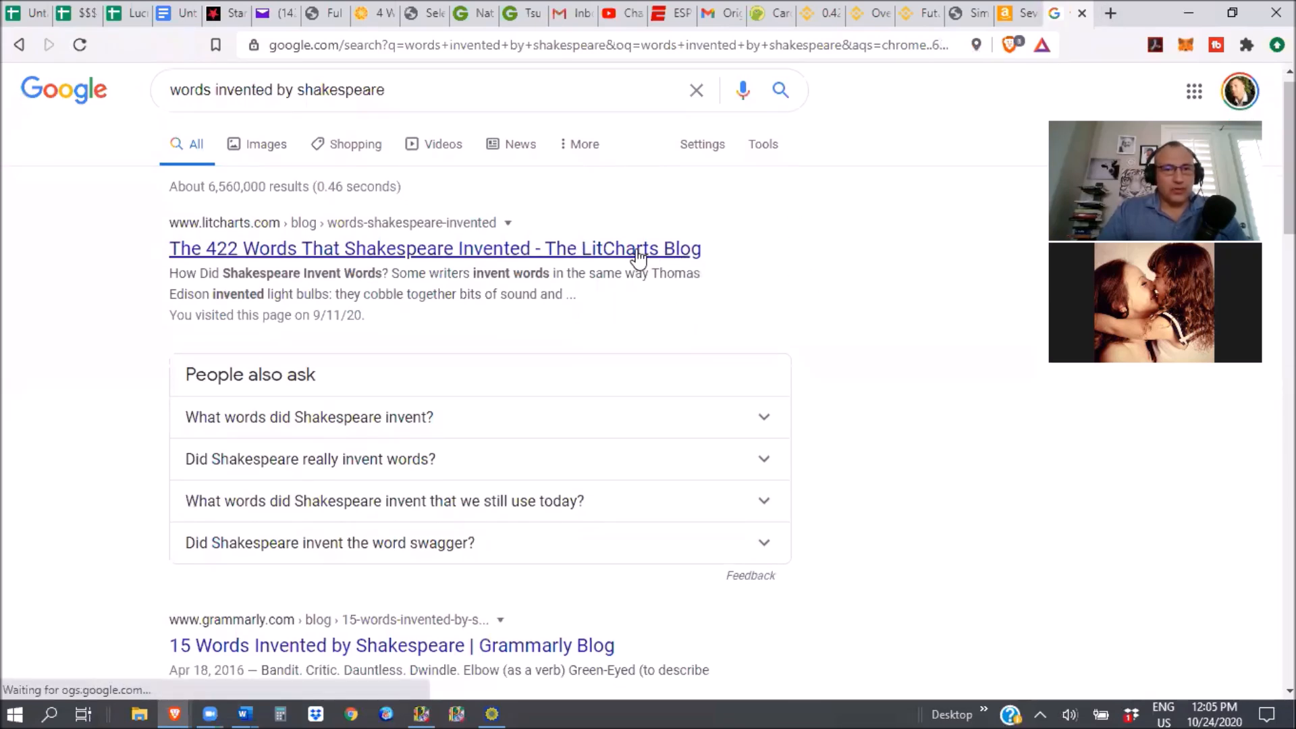
- Scroll the LitCharts article past its introduction to the complete list starting with 'academe'
click(434, 248)
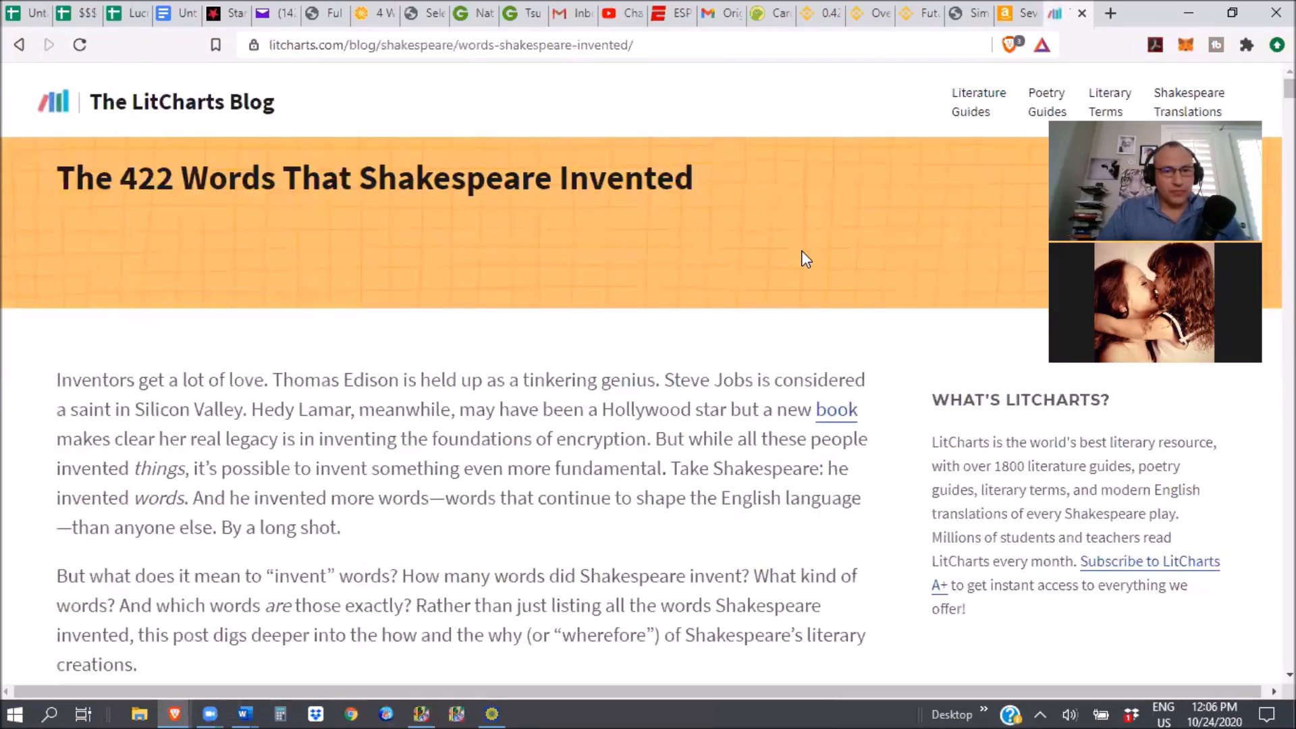
scroll(down, 3)
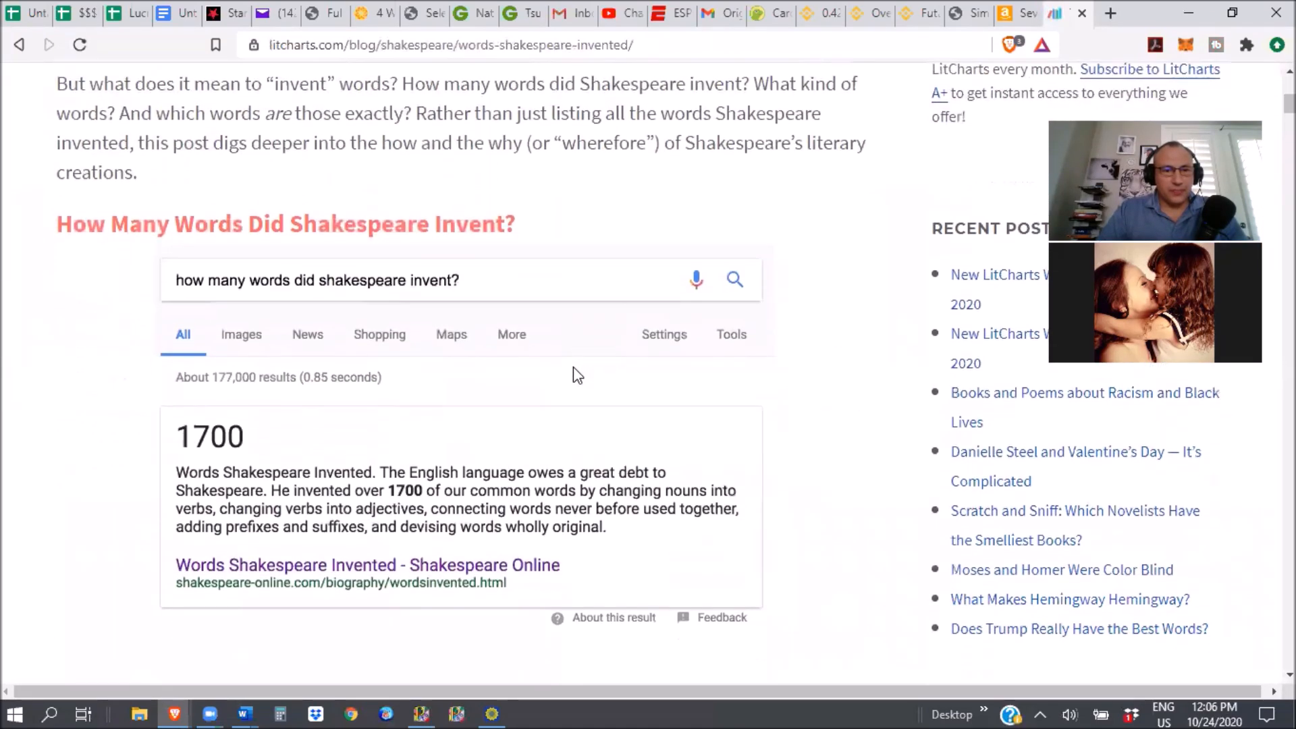
scroll(down, 3)
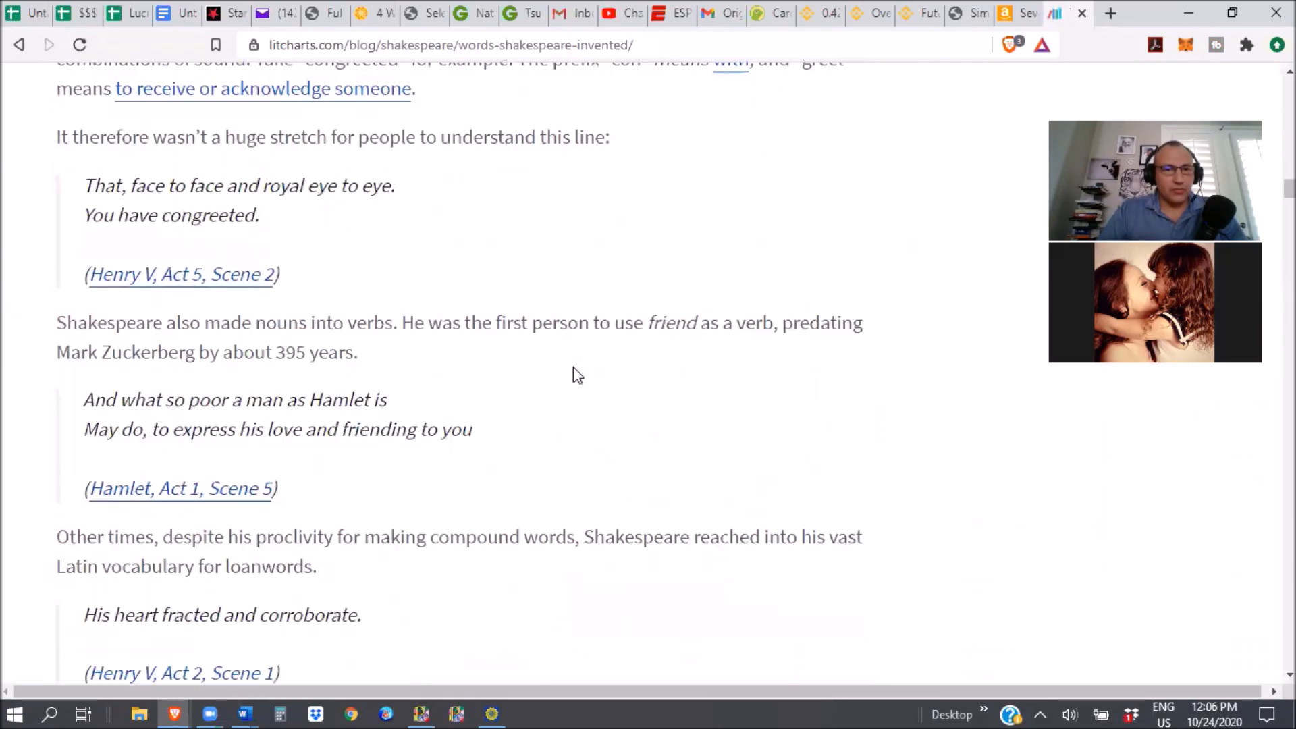
scroll(down, 3)
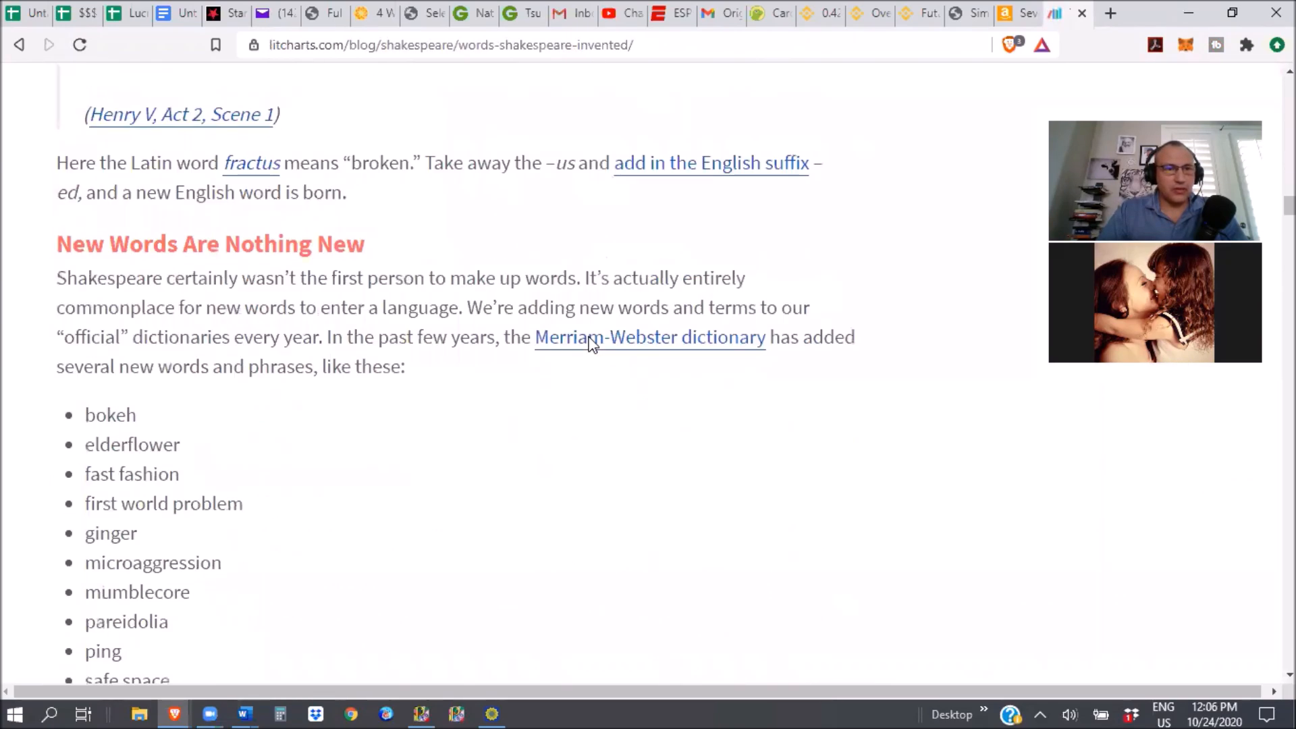
scroll(down, 3)
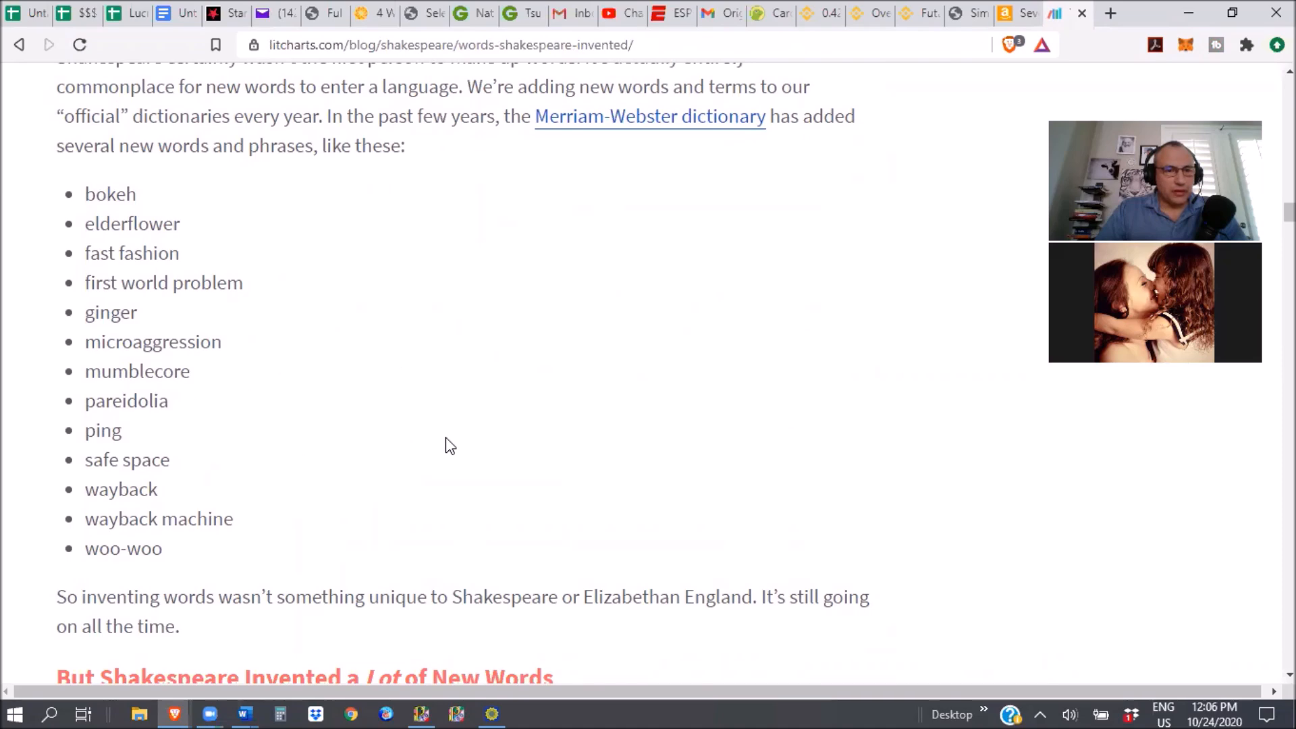
scroll(down, 3)
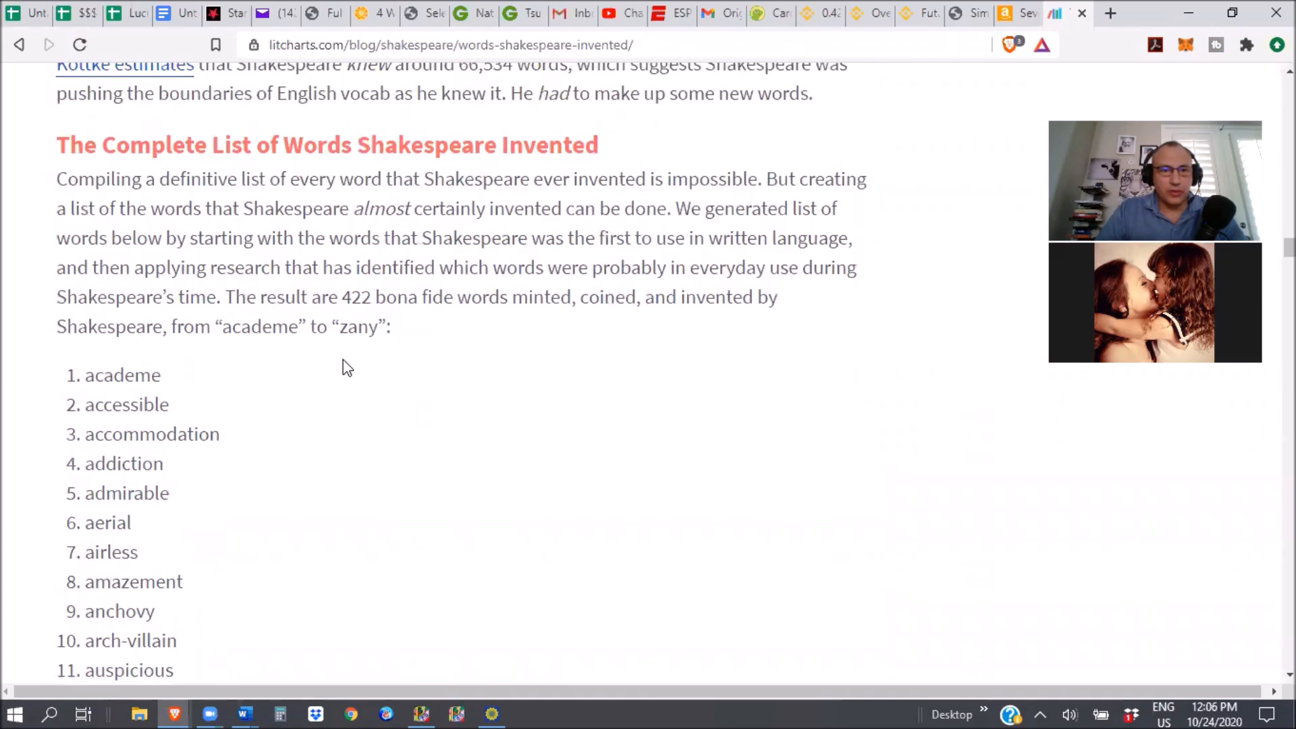
mouse_move(470, 376)
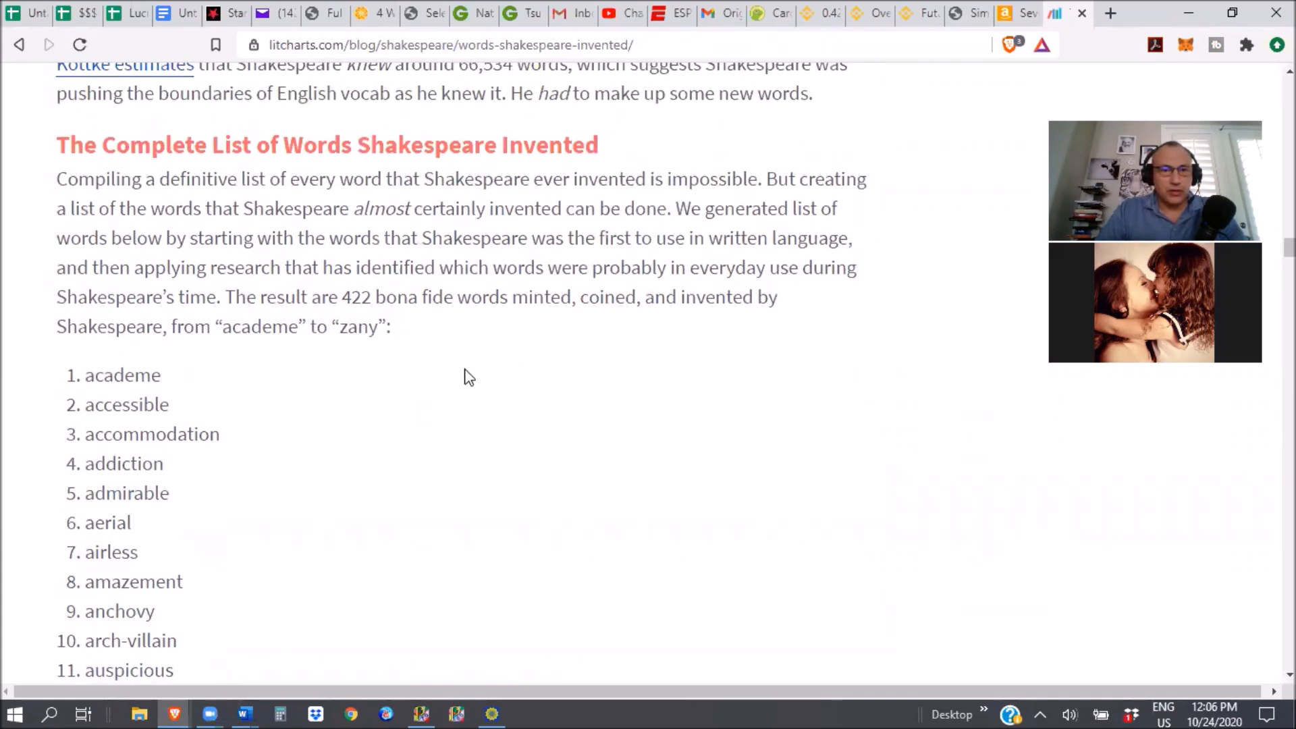
mouse_move(687, 320)
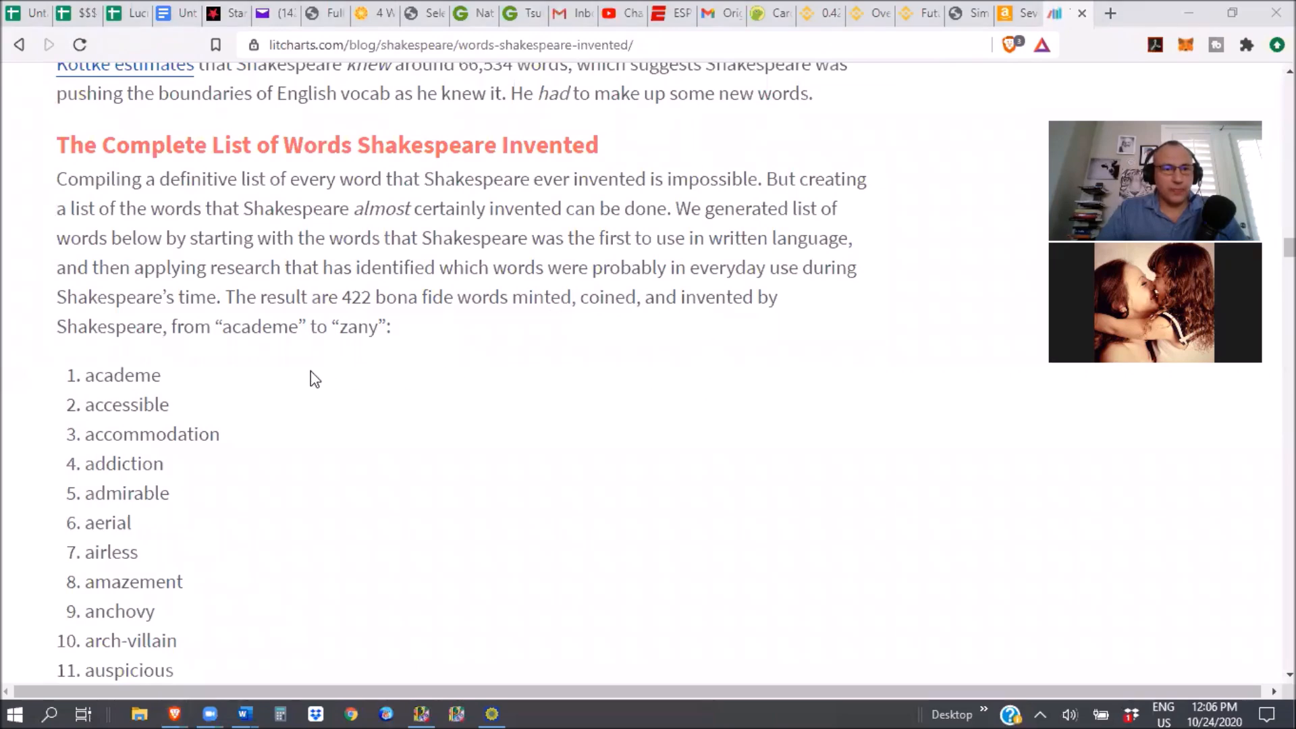
mouse_move(393, 402)
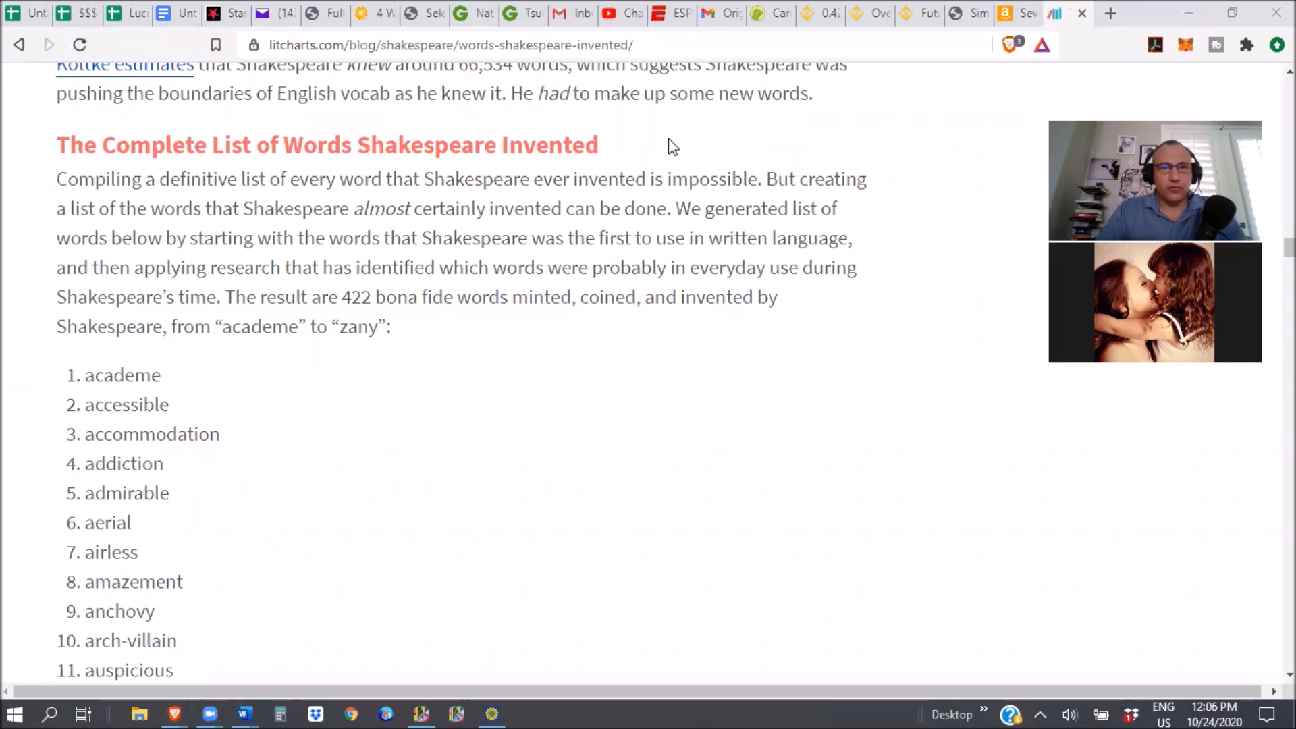
mouse_move(1032, 591)
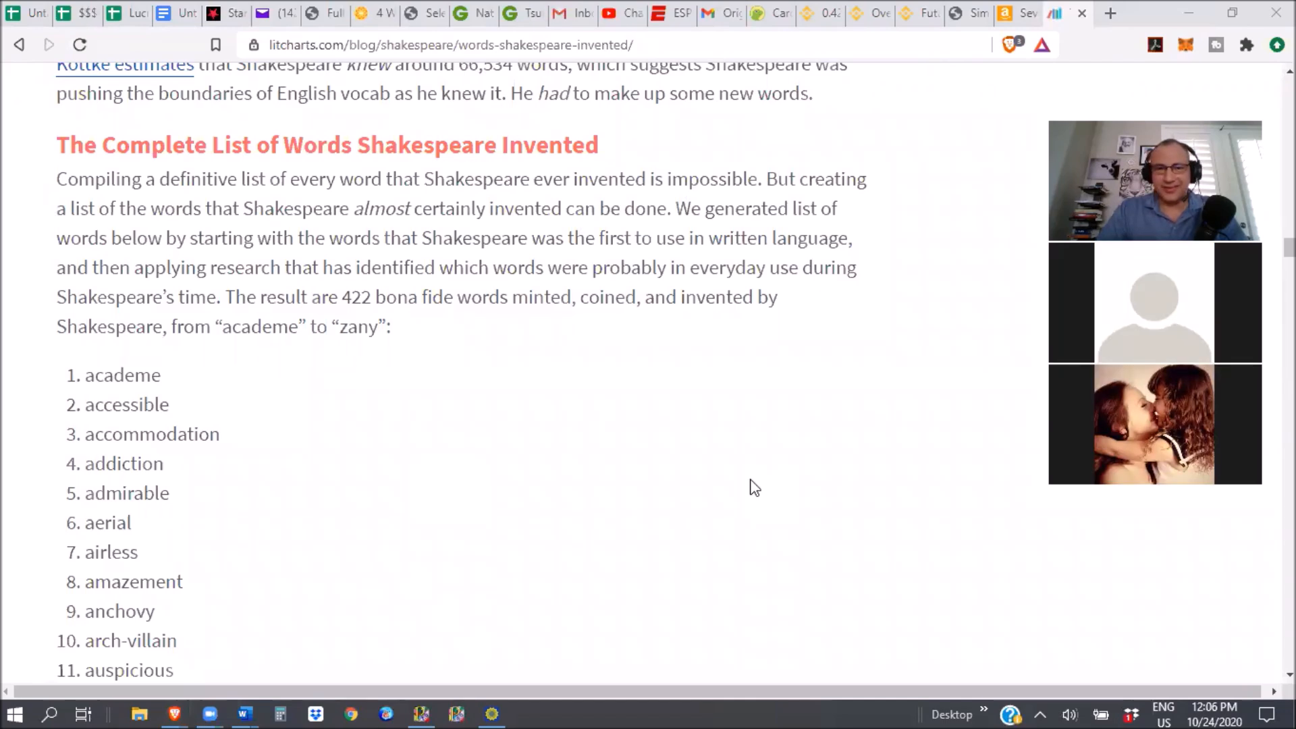
mouse_move(389, 454)
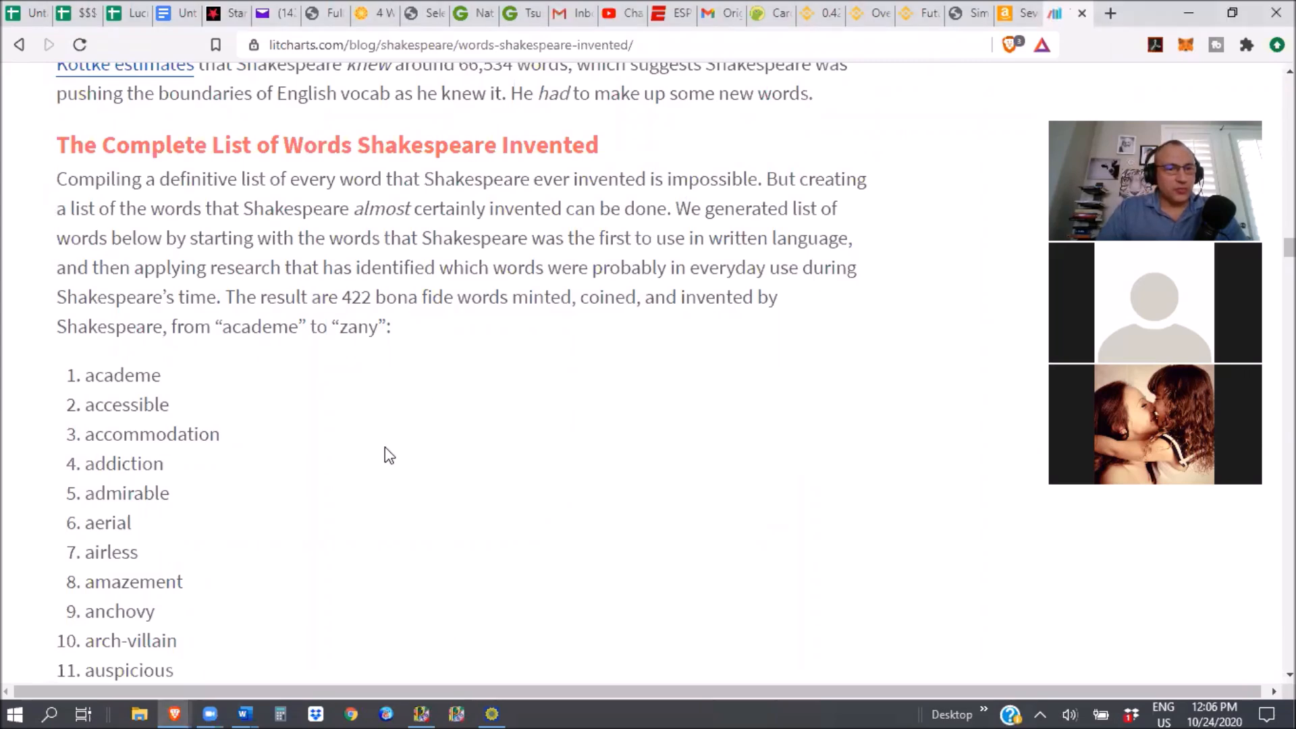
- Scroll through the word list to entries 38–58, 'circumstantial' to 'dexterously'
scroll(down, 3)
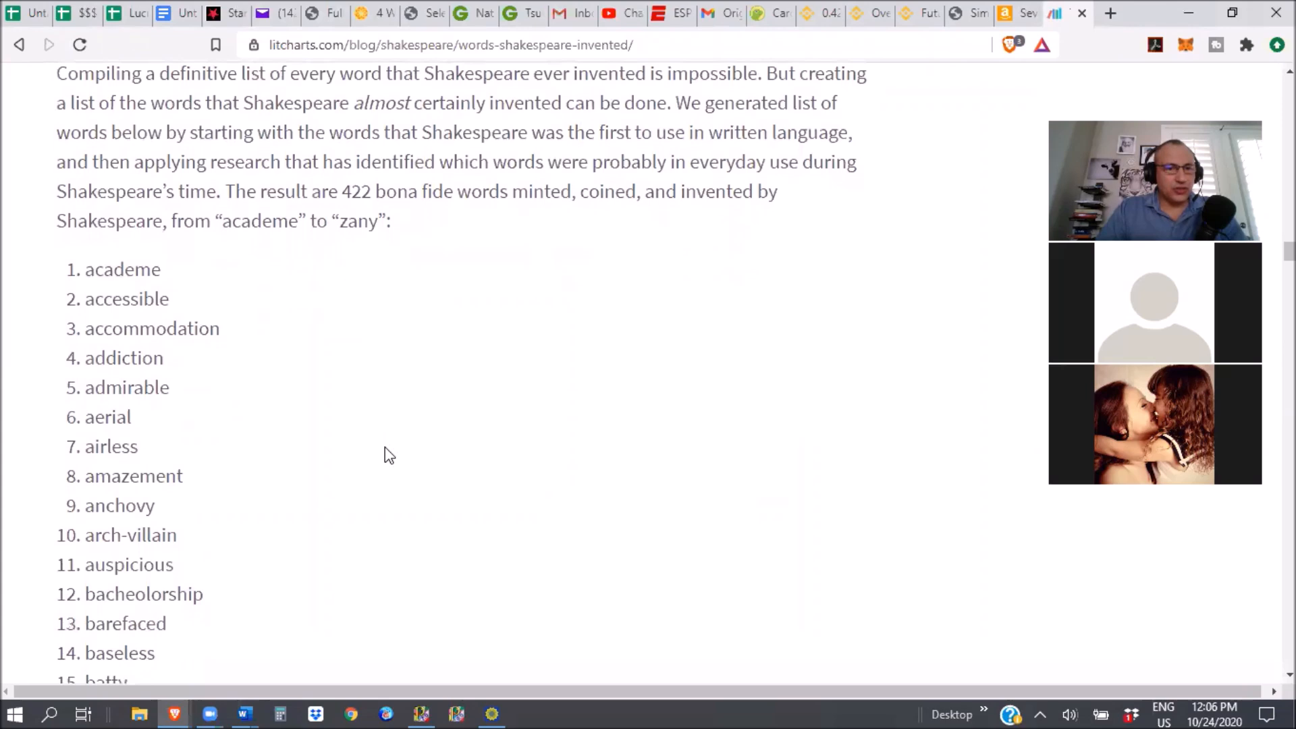
scroll(down, 3)
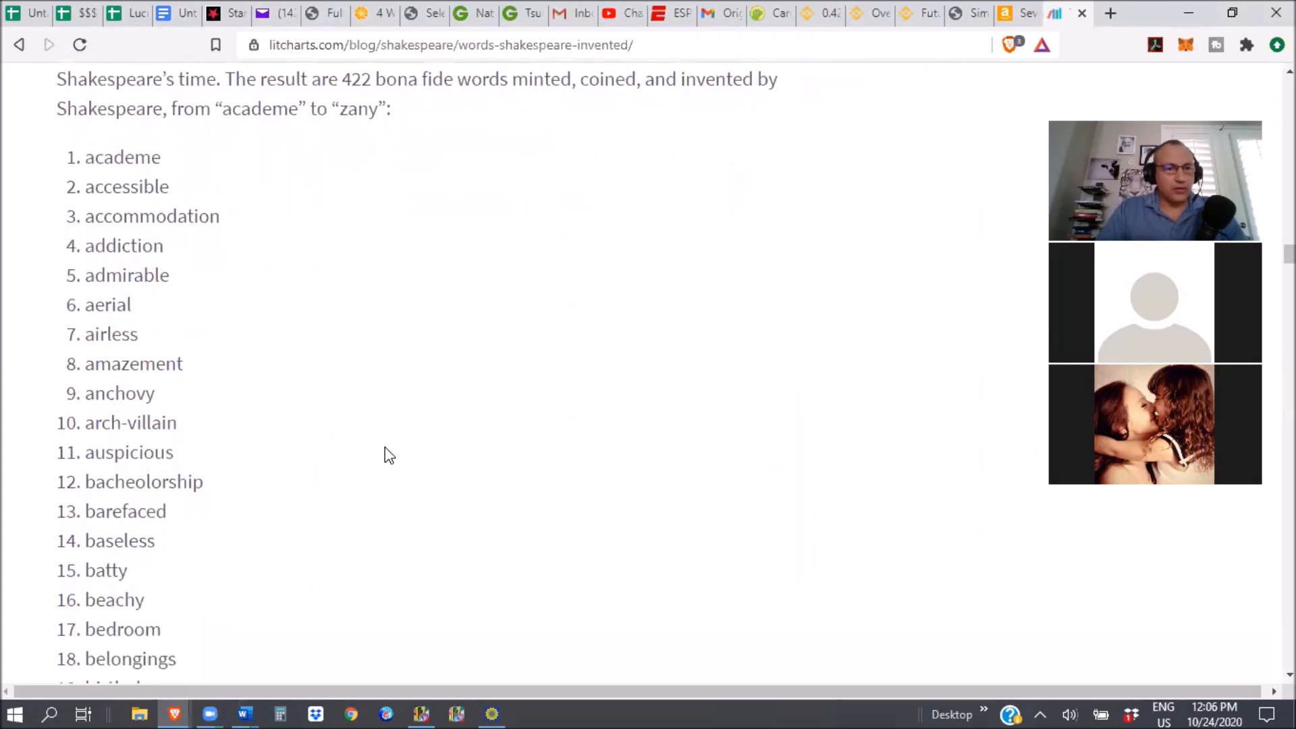
scroll(down, 3)
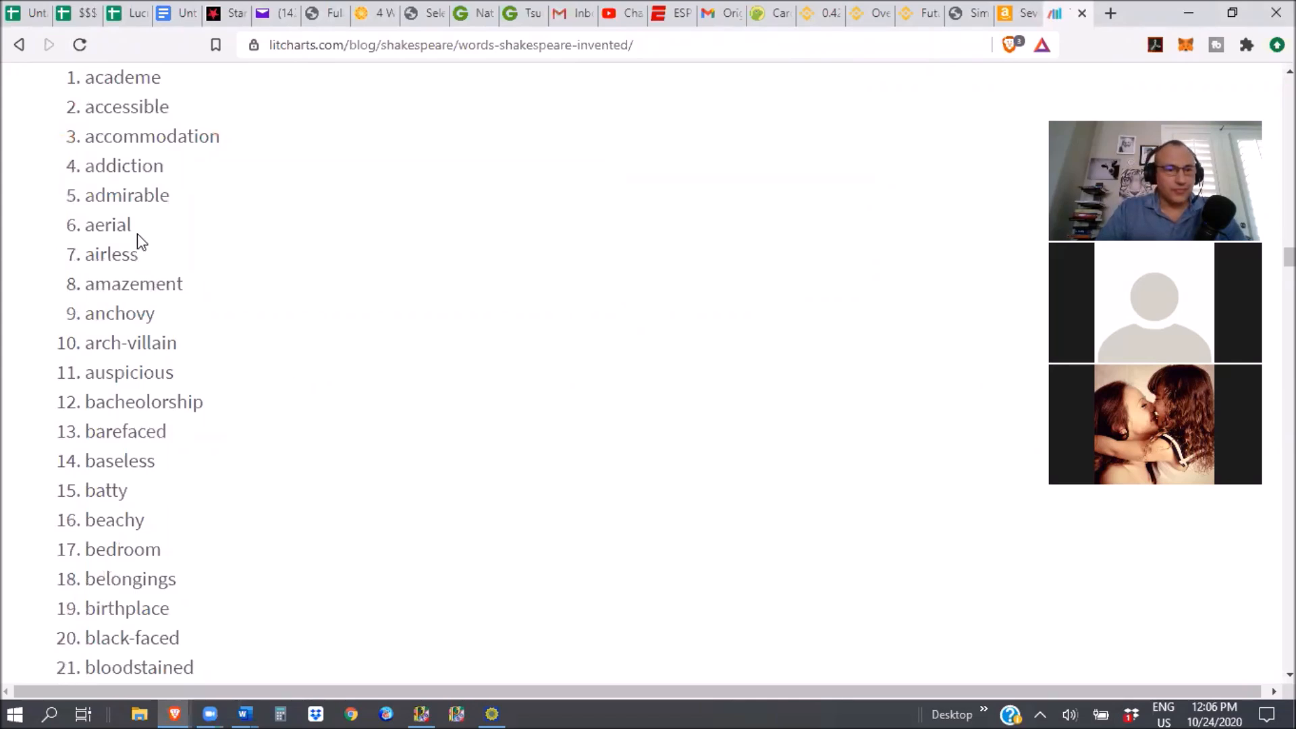
mouse_move(554, 159)
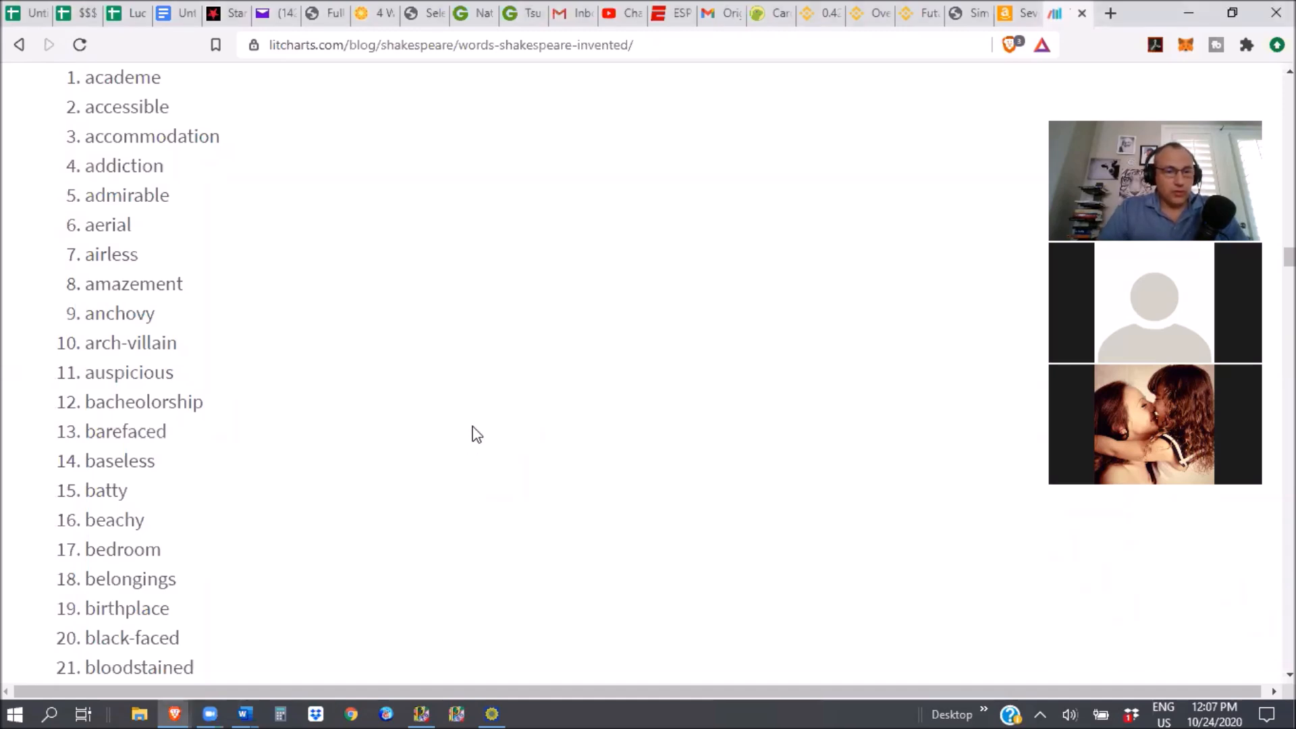
scroll(down, 3)
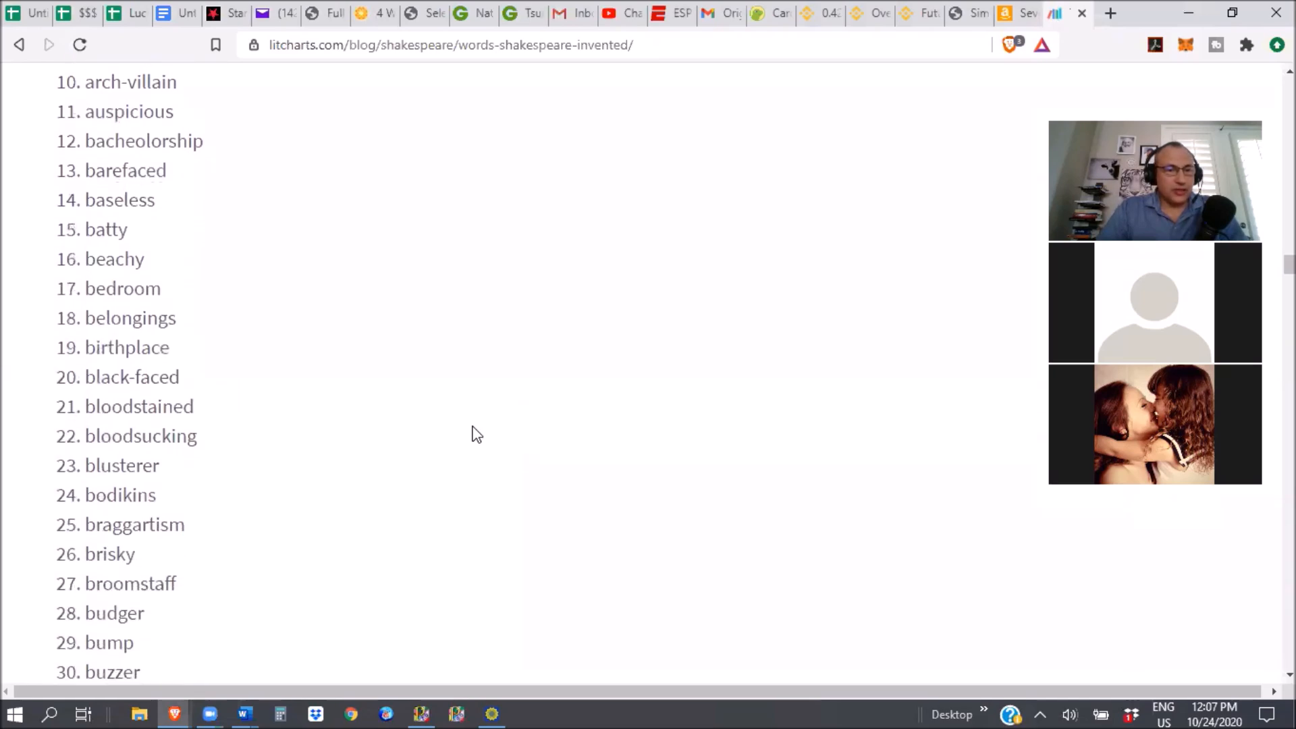
scroll(down, 3)
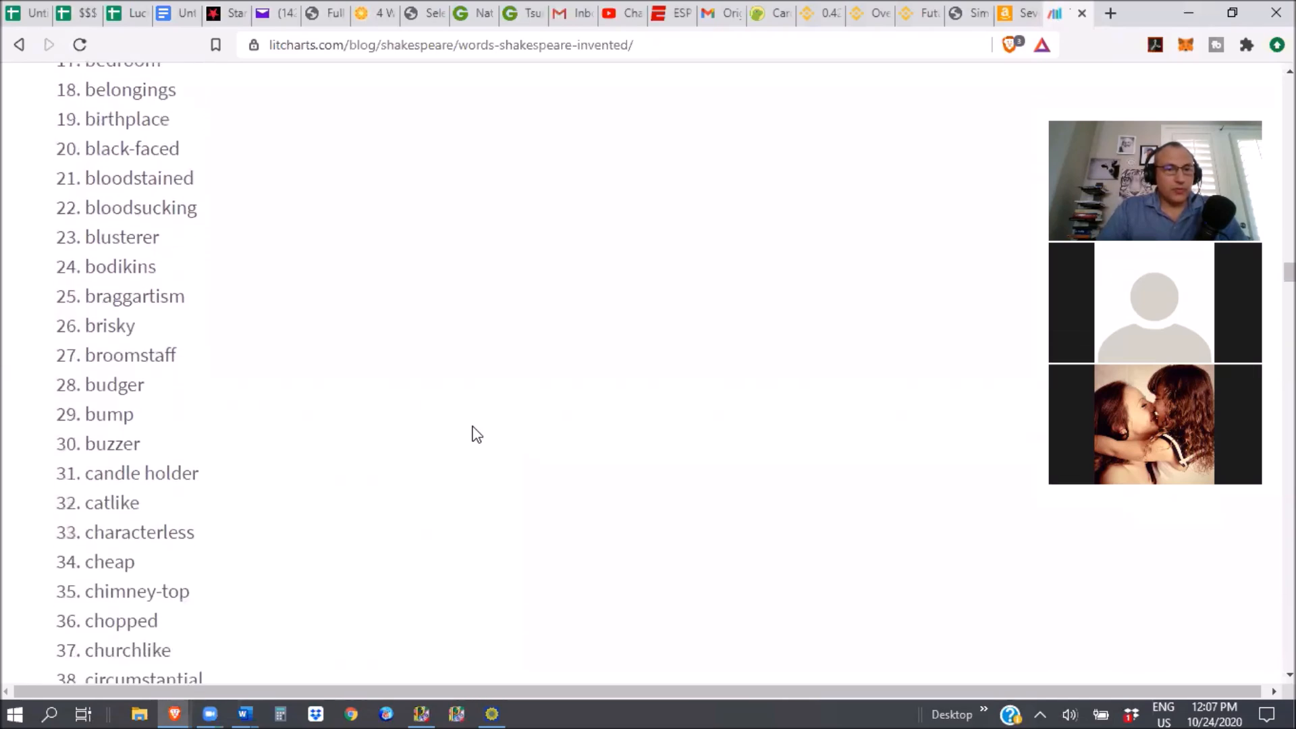
scroll(down, 3)
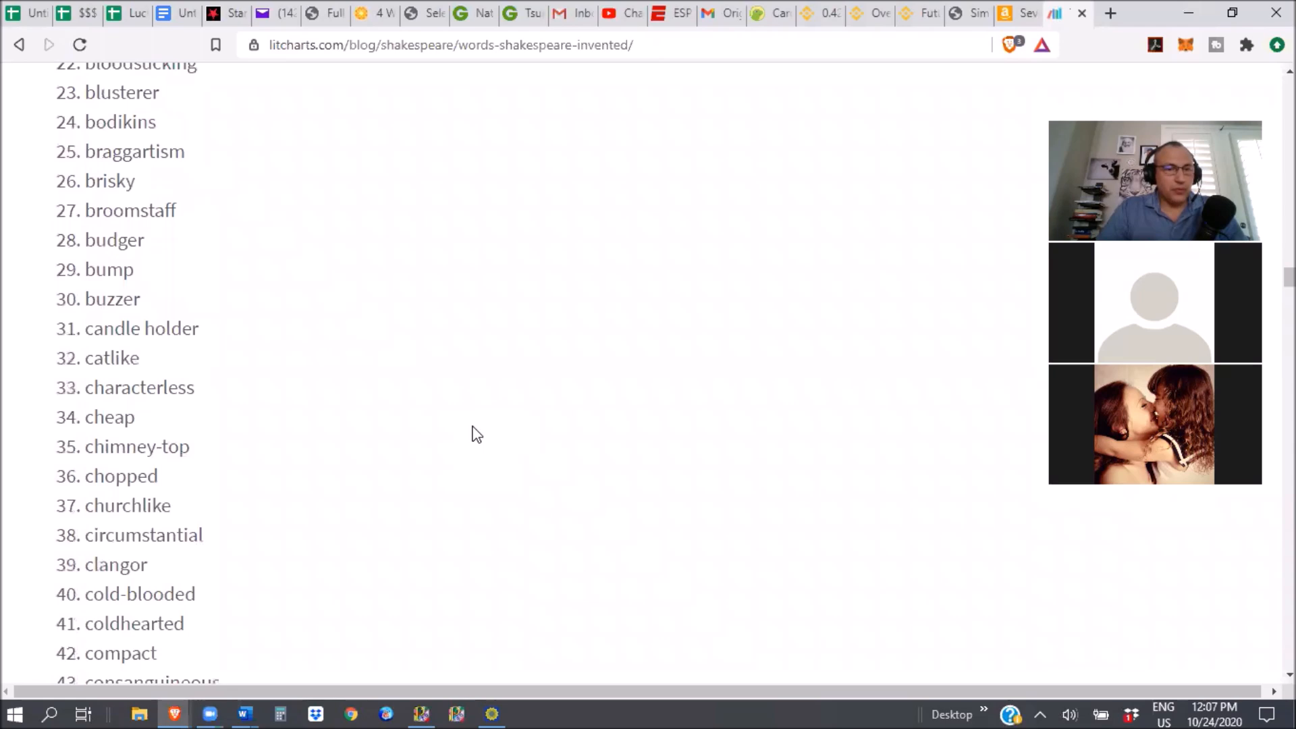
scroll(down, 3)
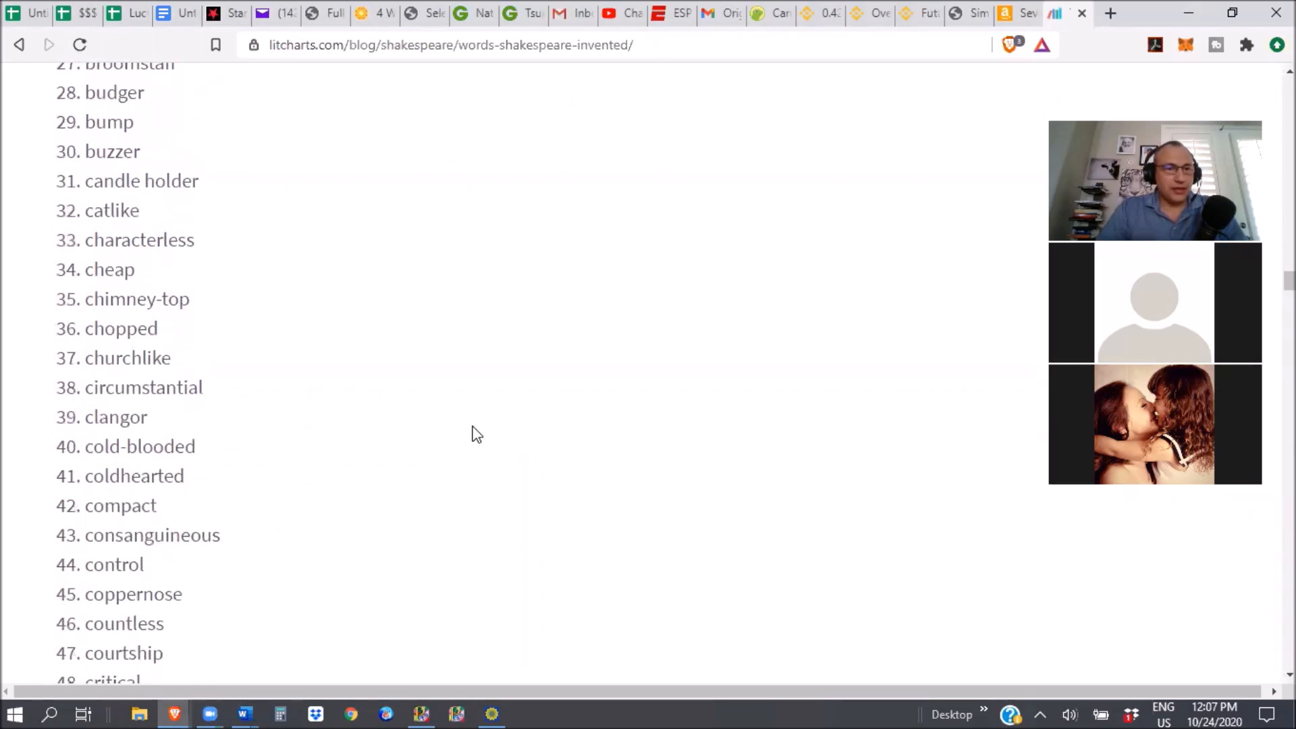
scroll(down, 3)
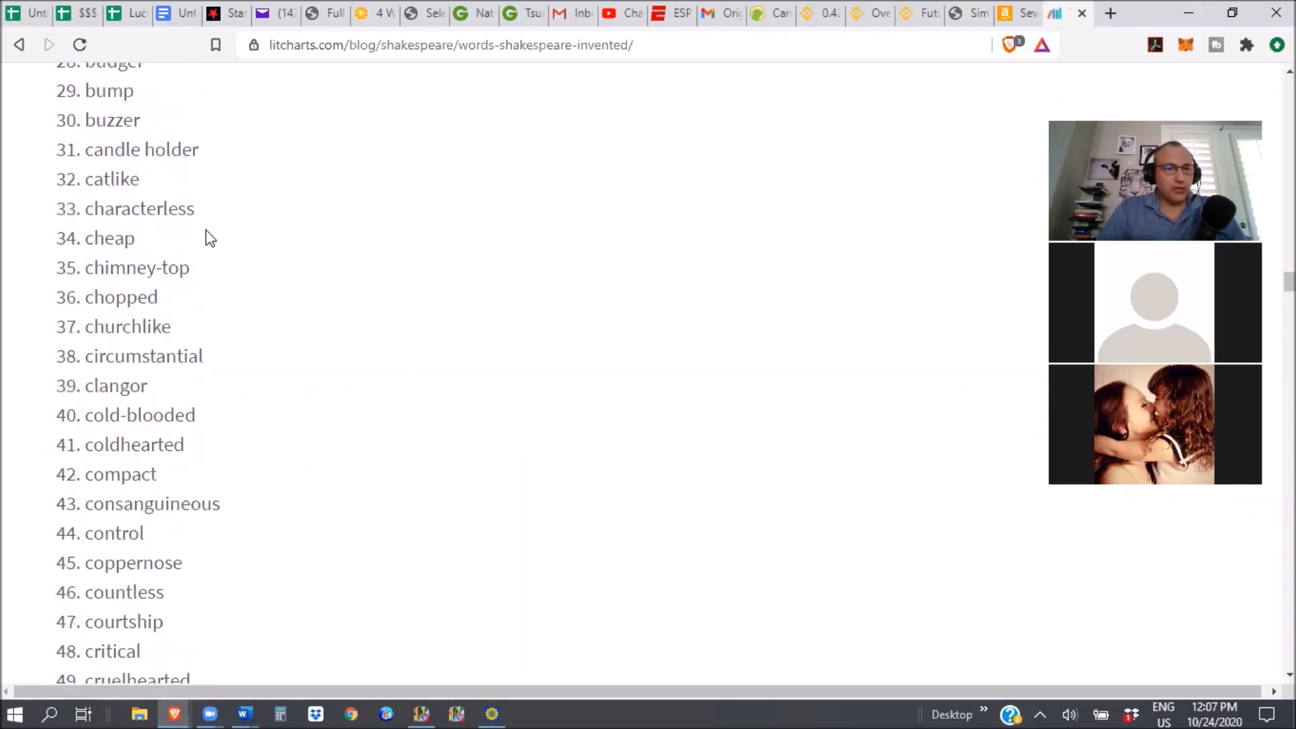
mouse_move(217, 293)
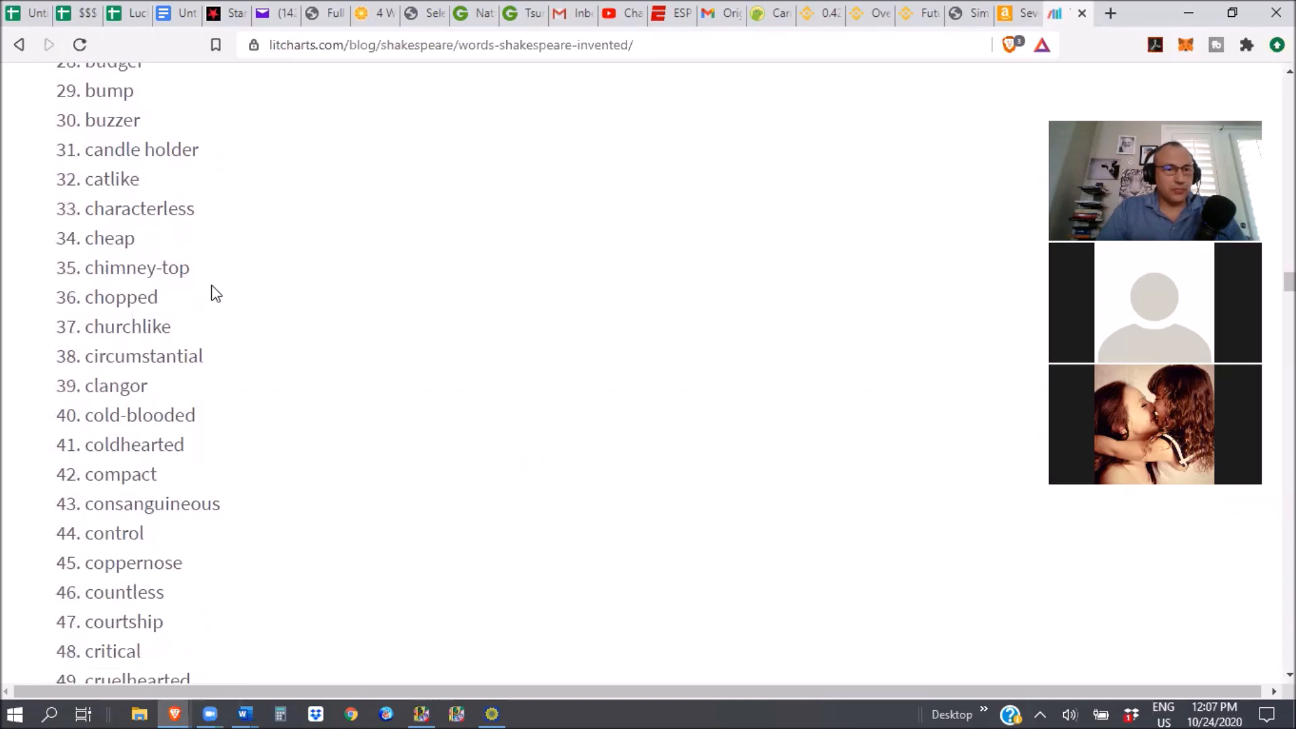
mouse_move(320, 391)
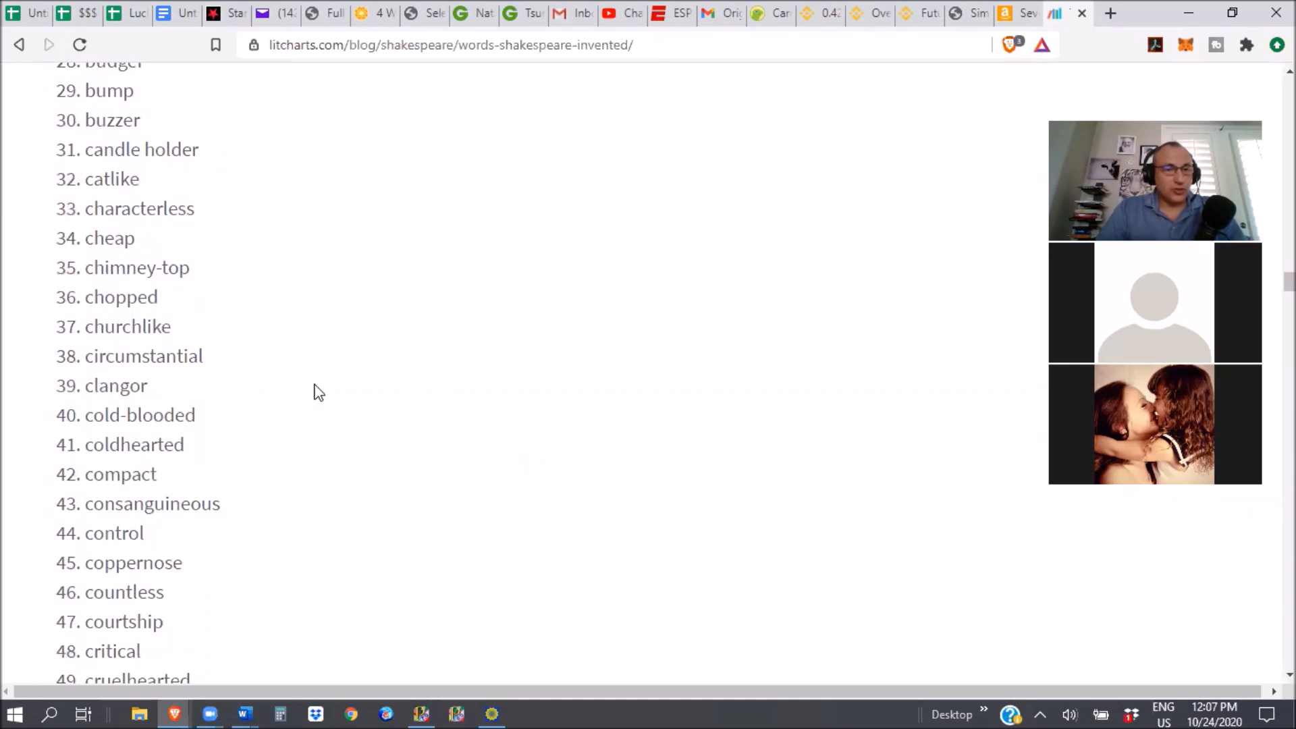
scroll(down, 3)
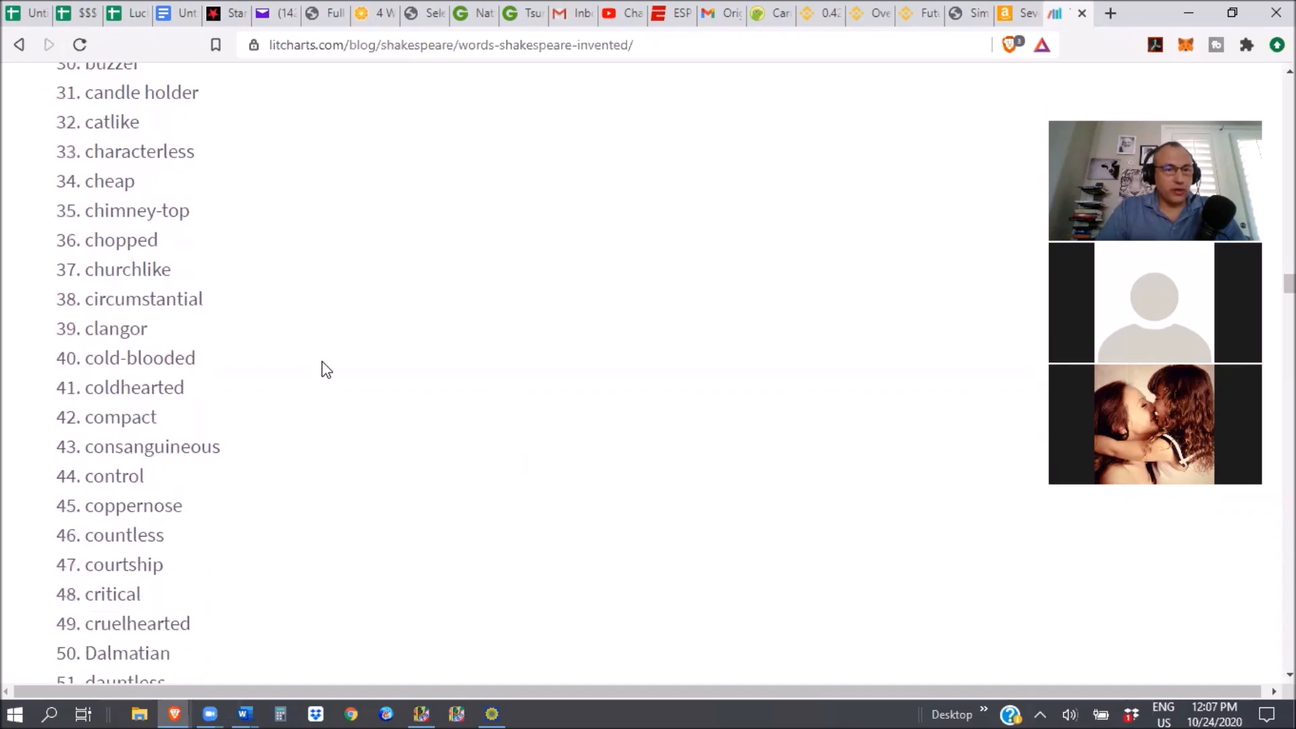
scroll(down, 3)
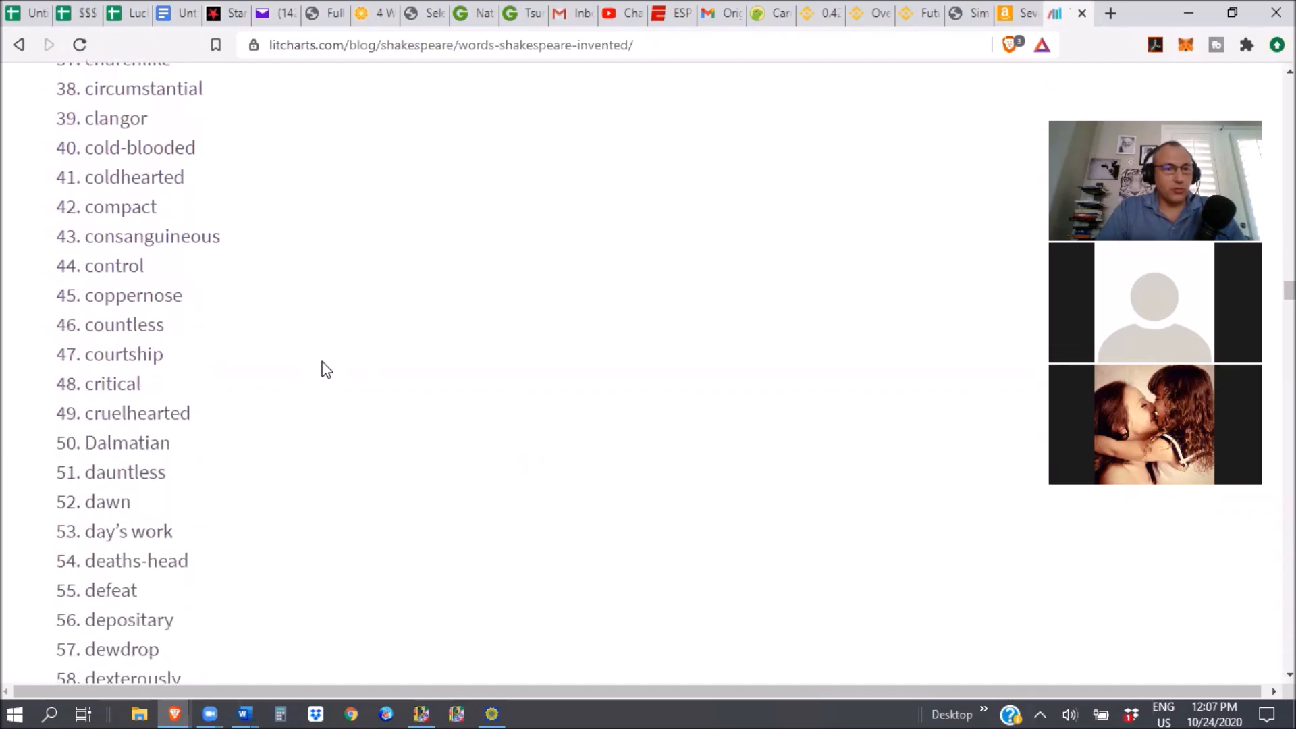
scroll(down, 3)
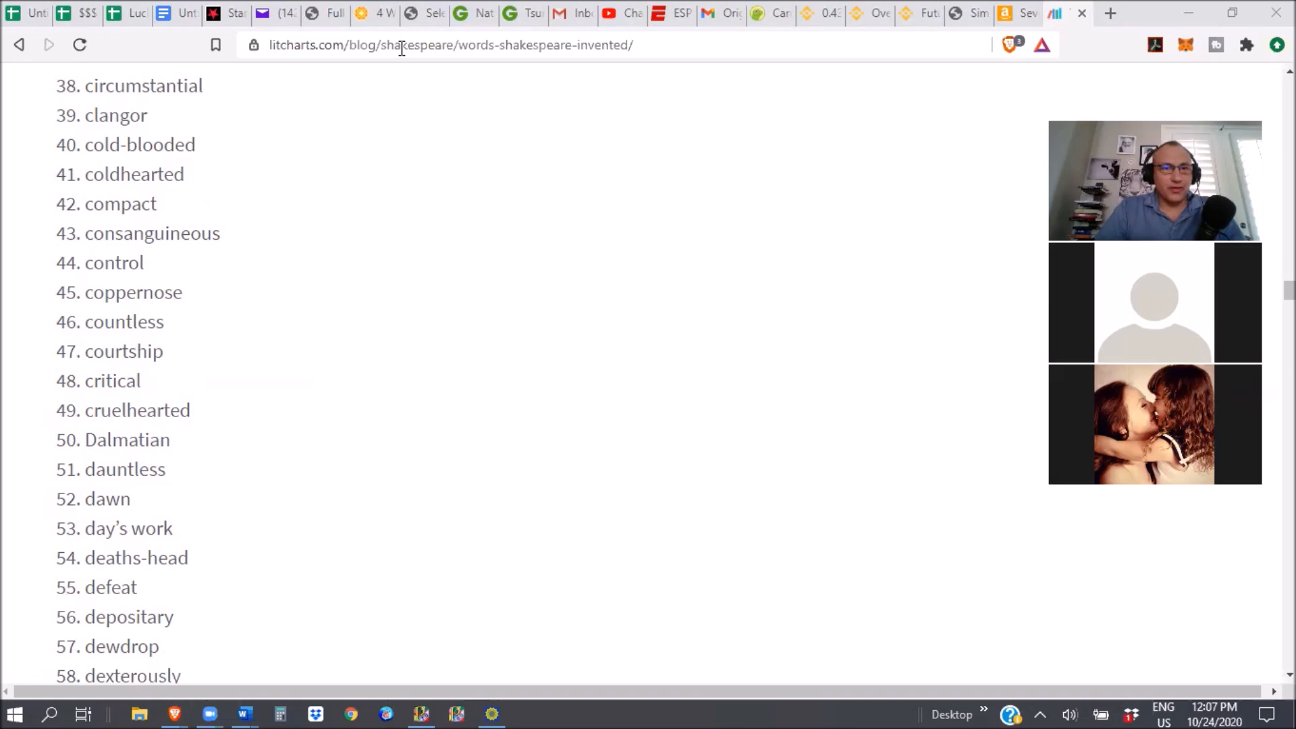
mouse_move(549, 320)
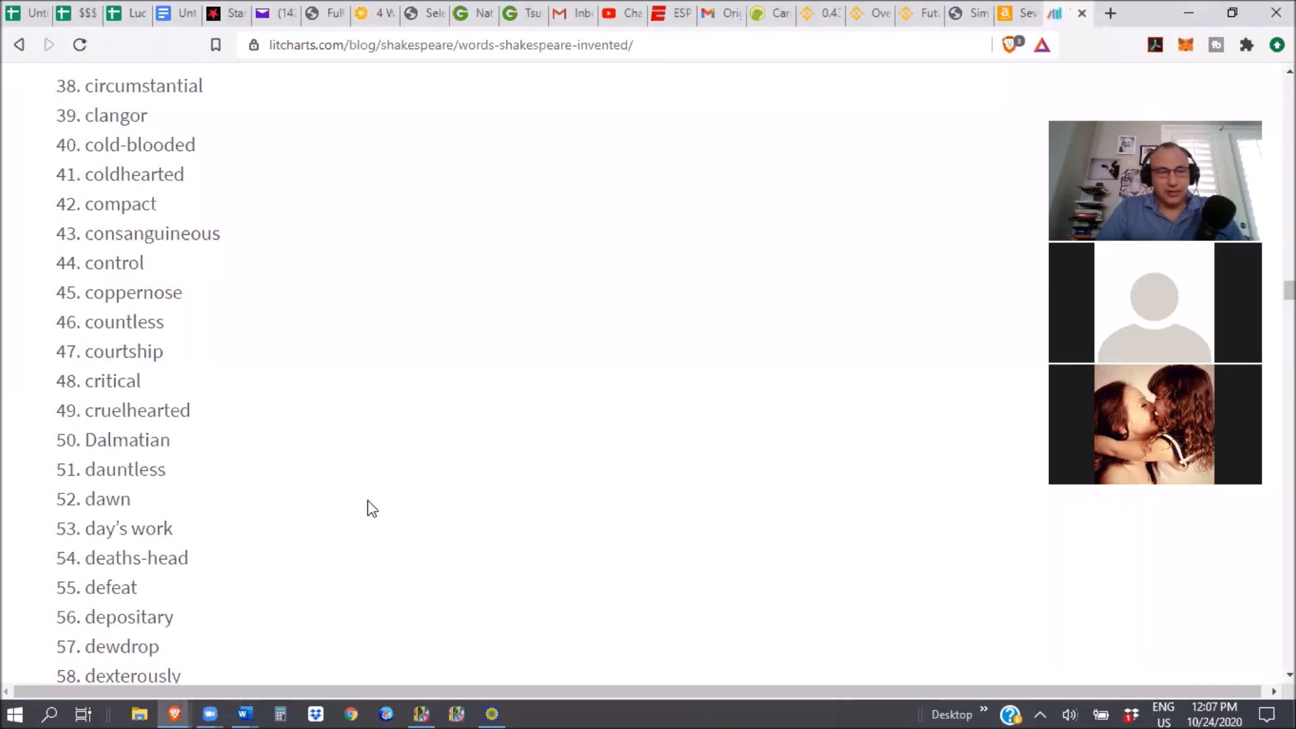
scroll(up, 3)
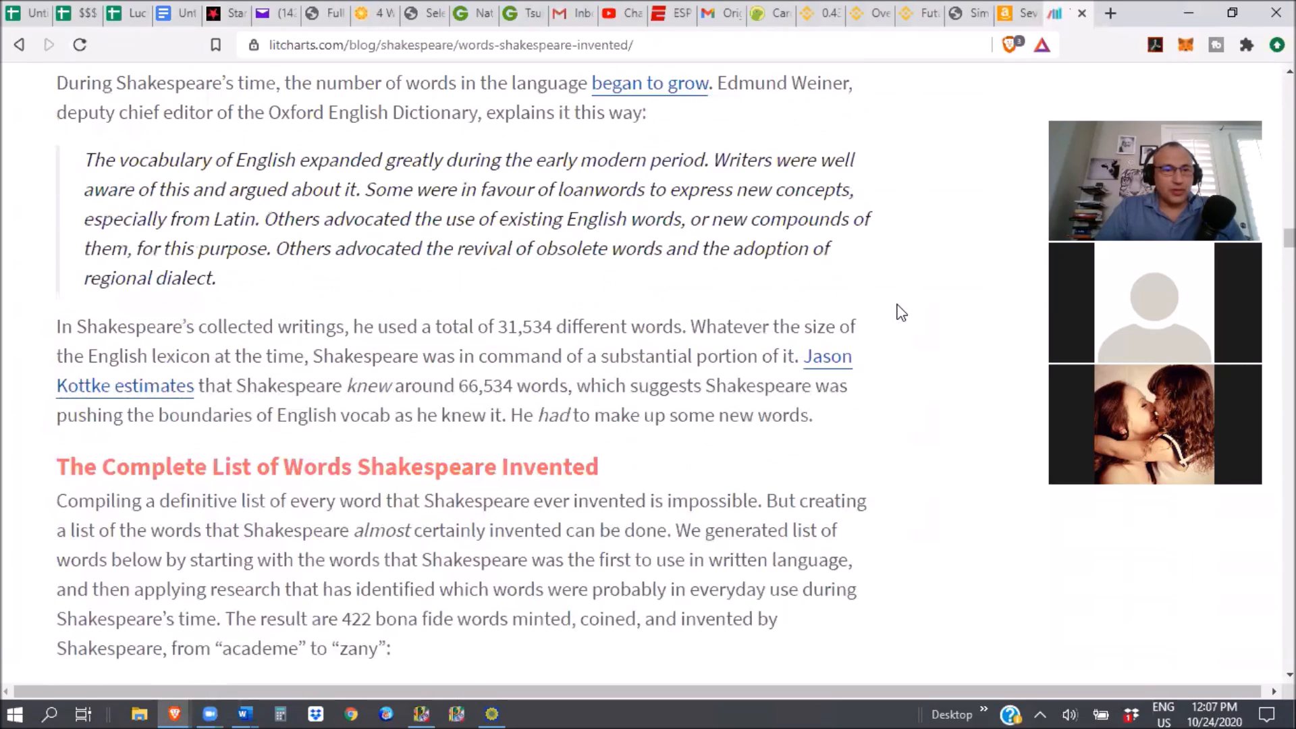
scroll(down, 3)
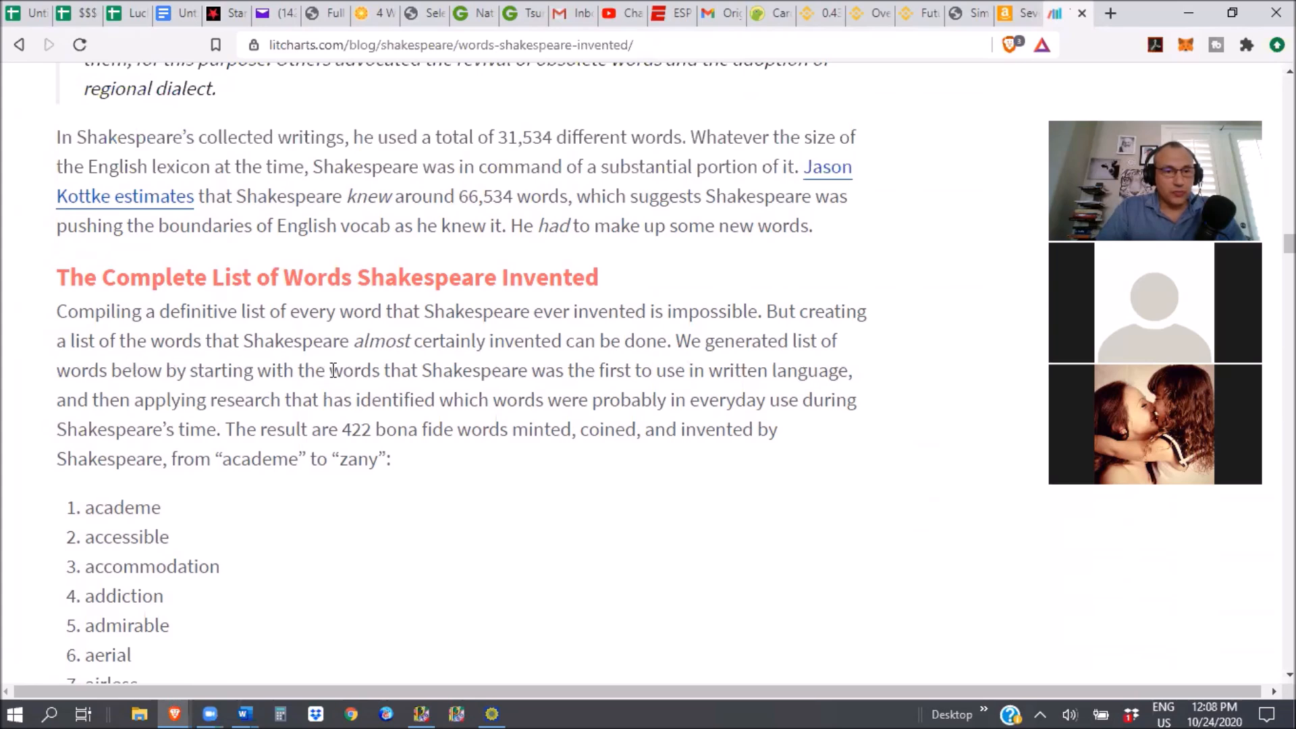
mouse_move(537, 370)
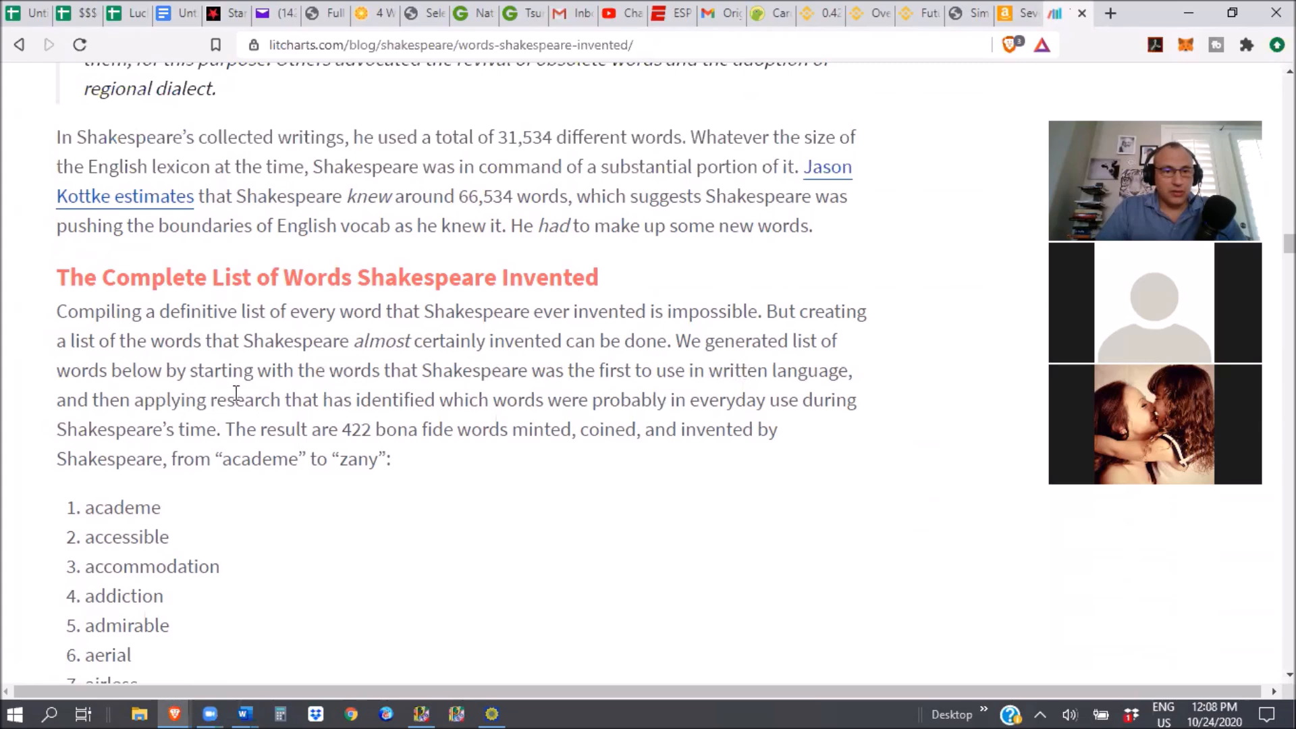
mouse_move(521, 393)
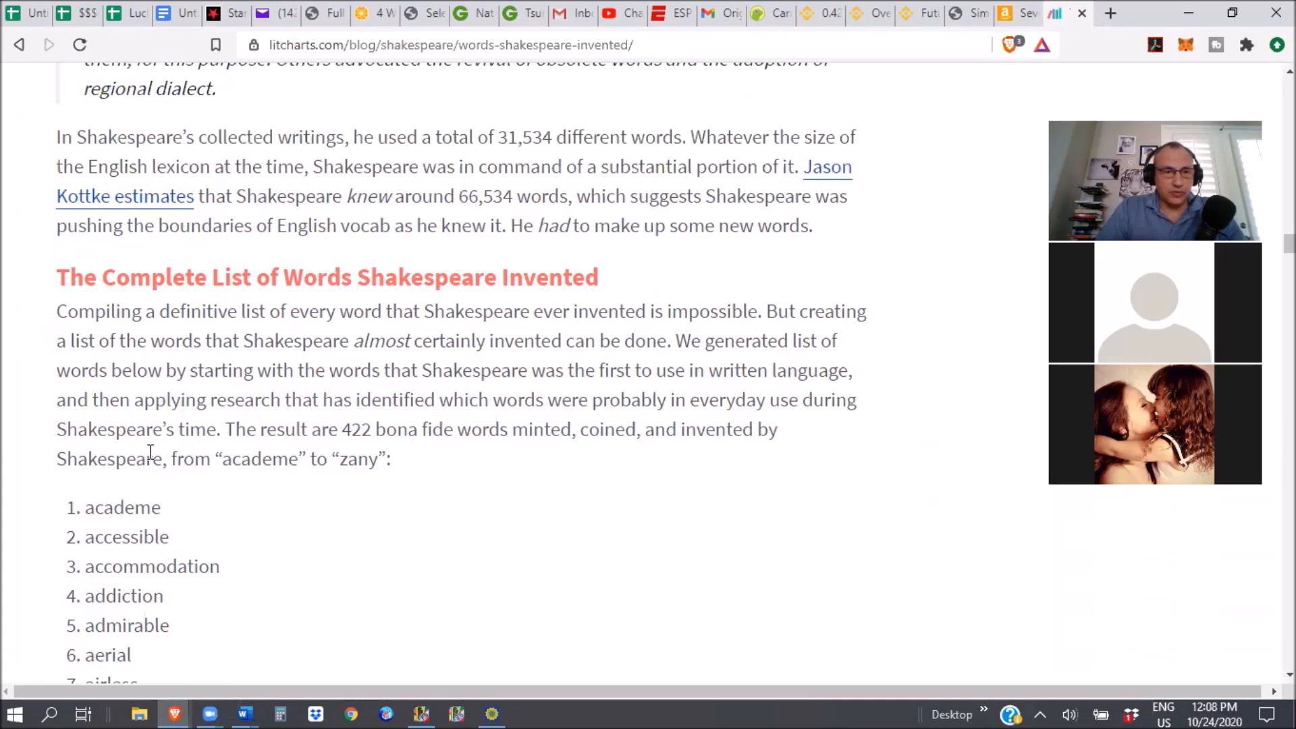
mouse_move(447, 453)
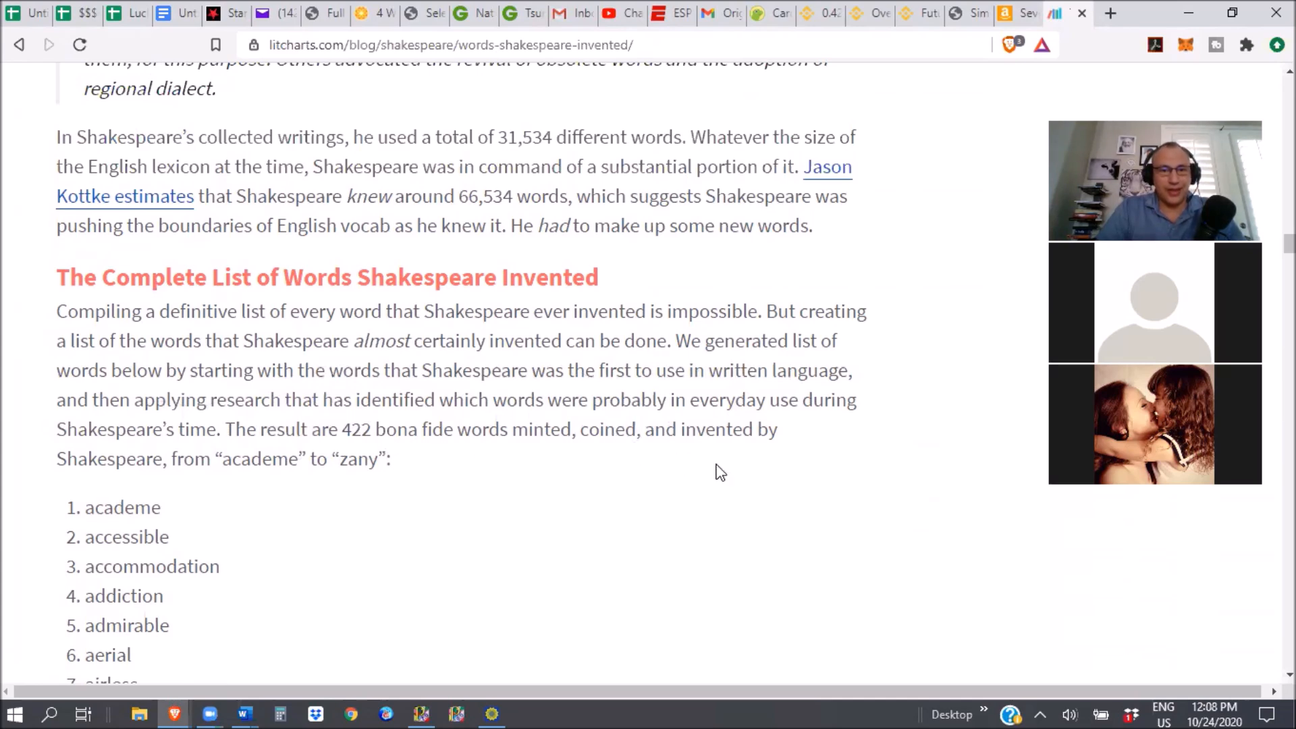
- Scroll down the word list and select the word 'embrace'
scroll(down, 3)
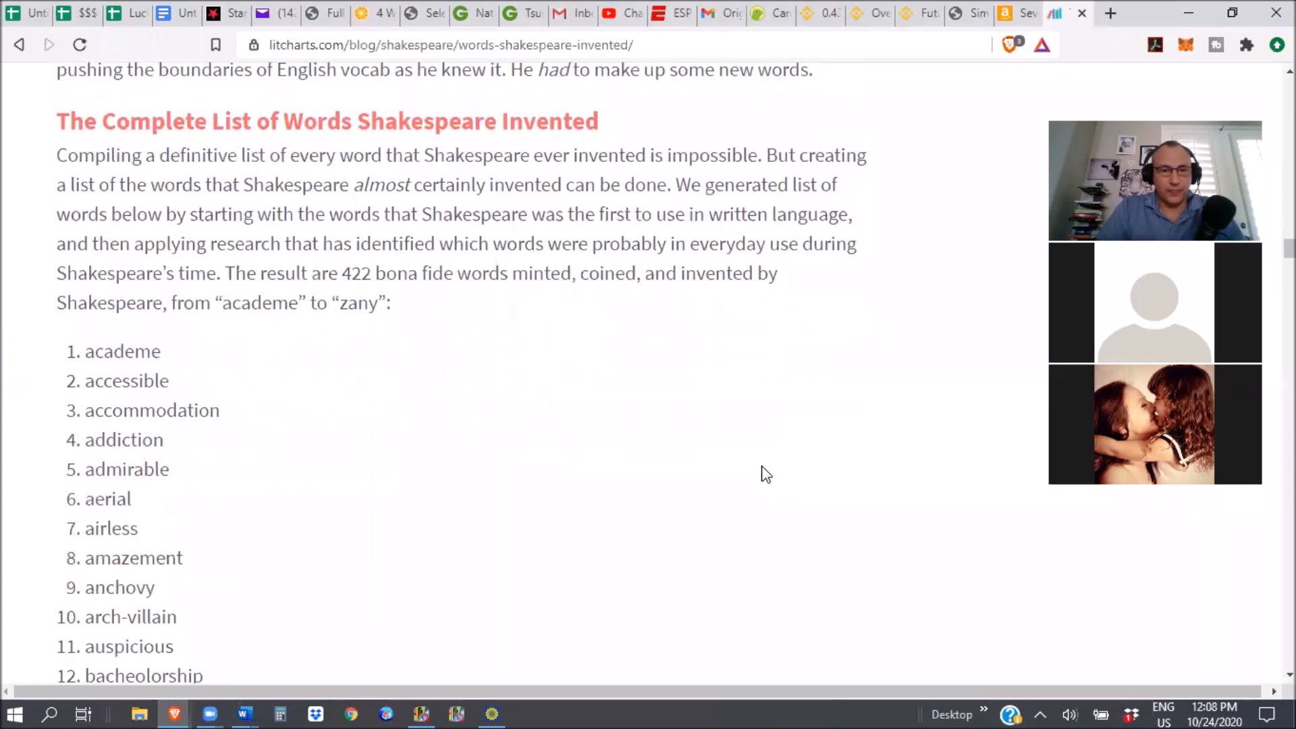
scroll(down, 3)
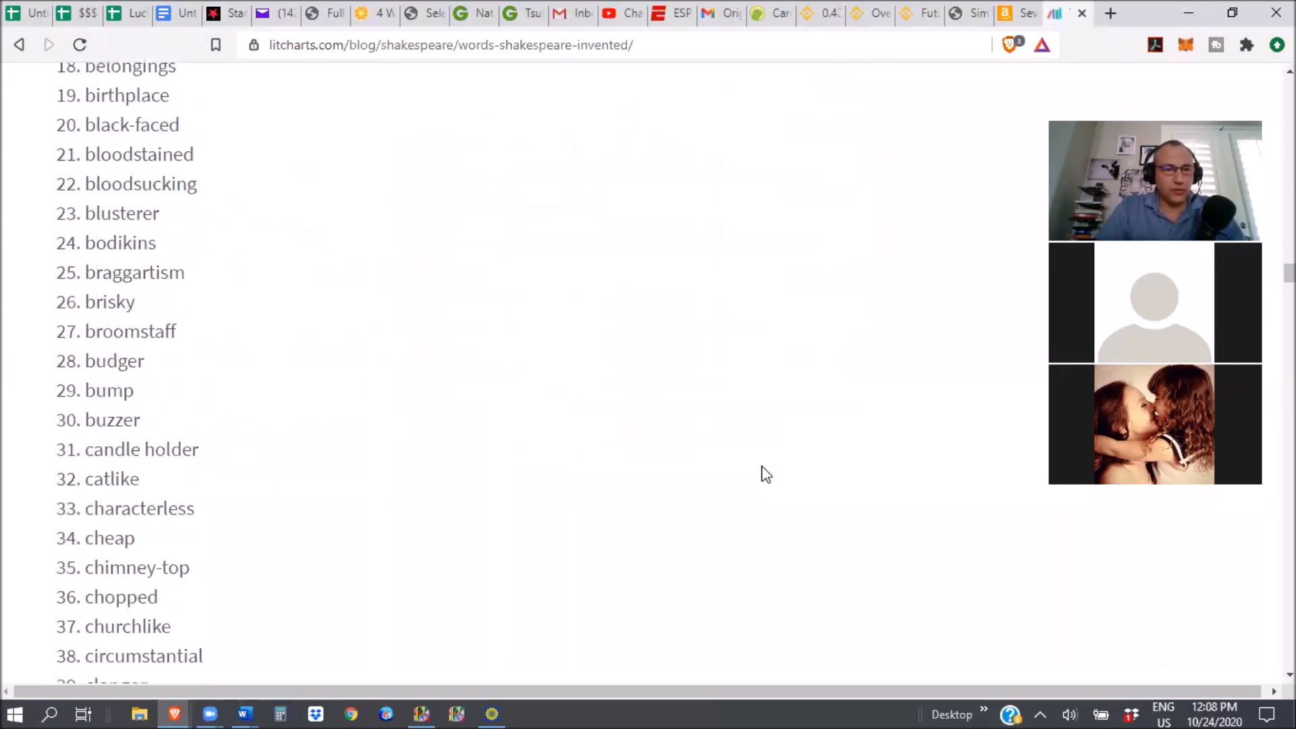
scroll(down, 3)
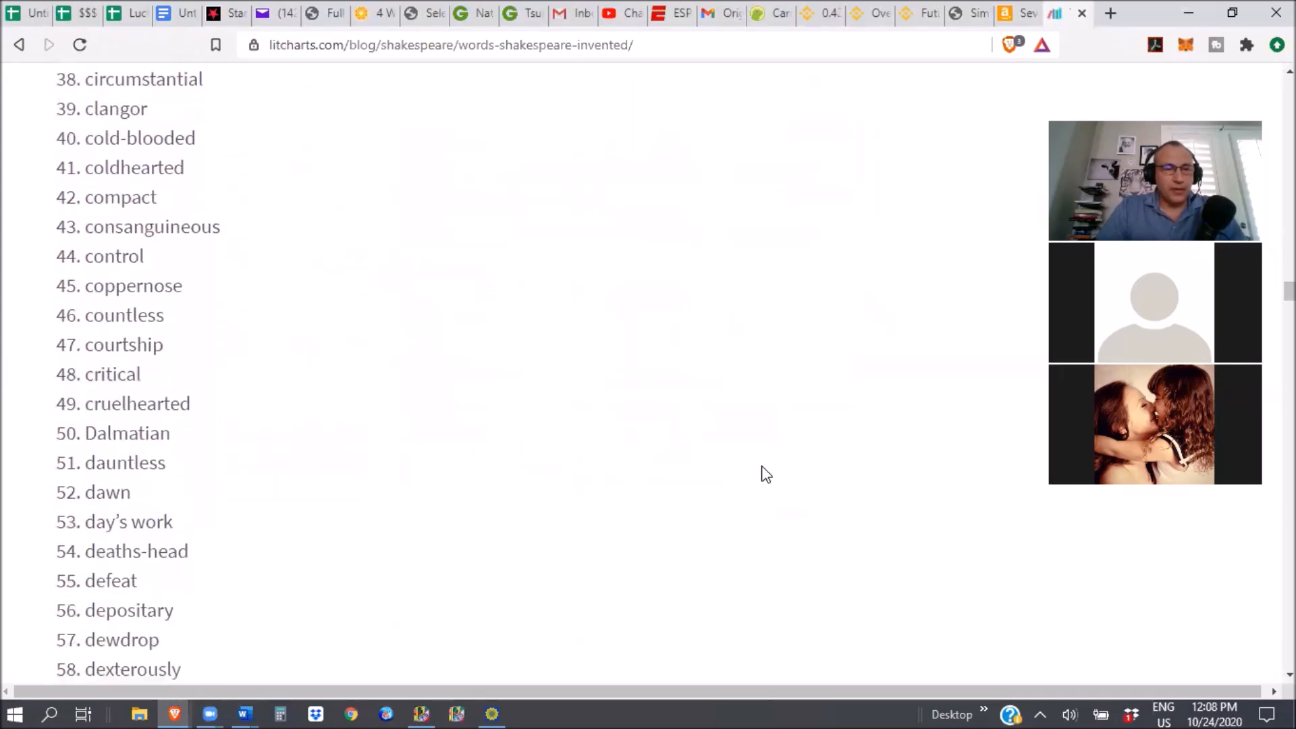
mouse_move(785, 670)
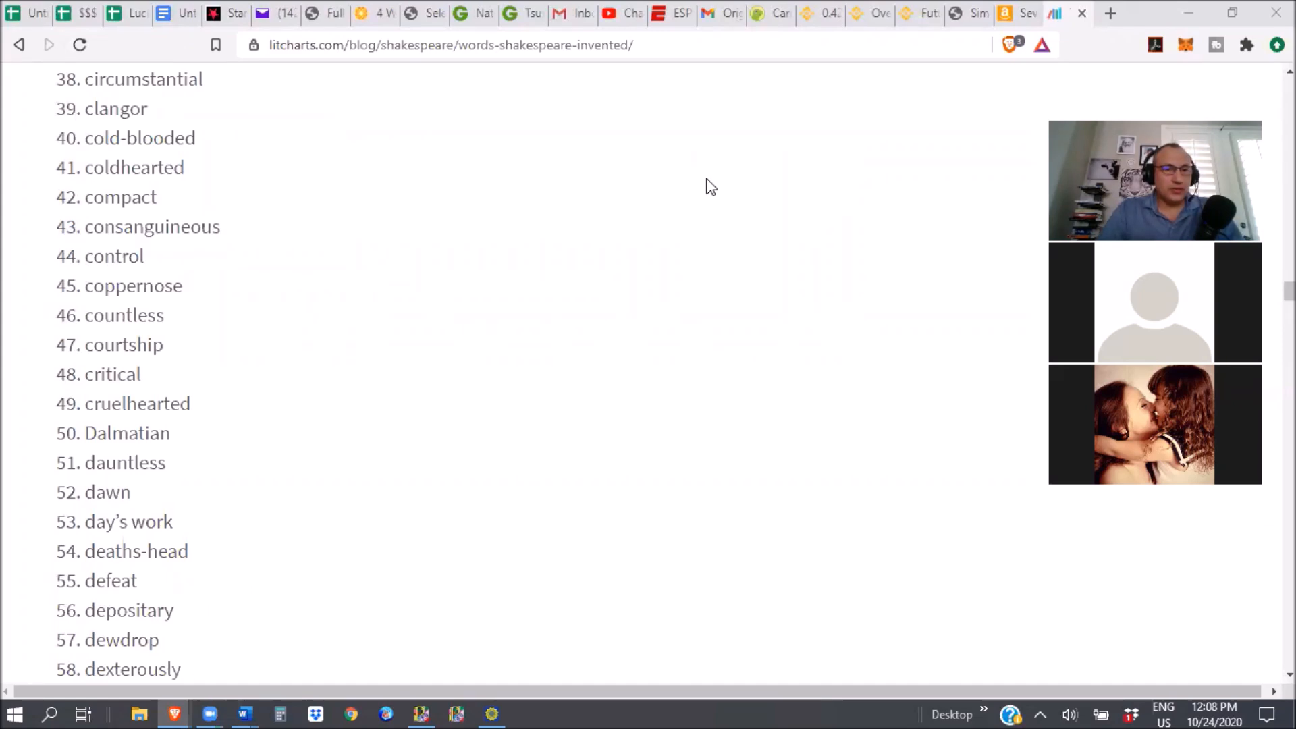
mouse_move(491, 349)
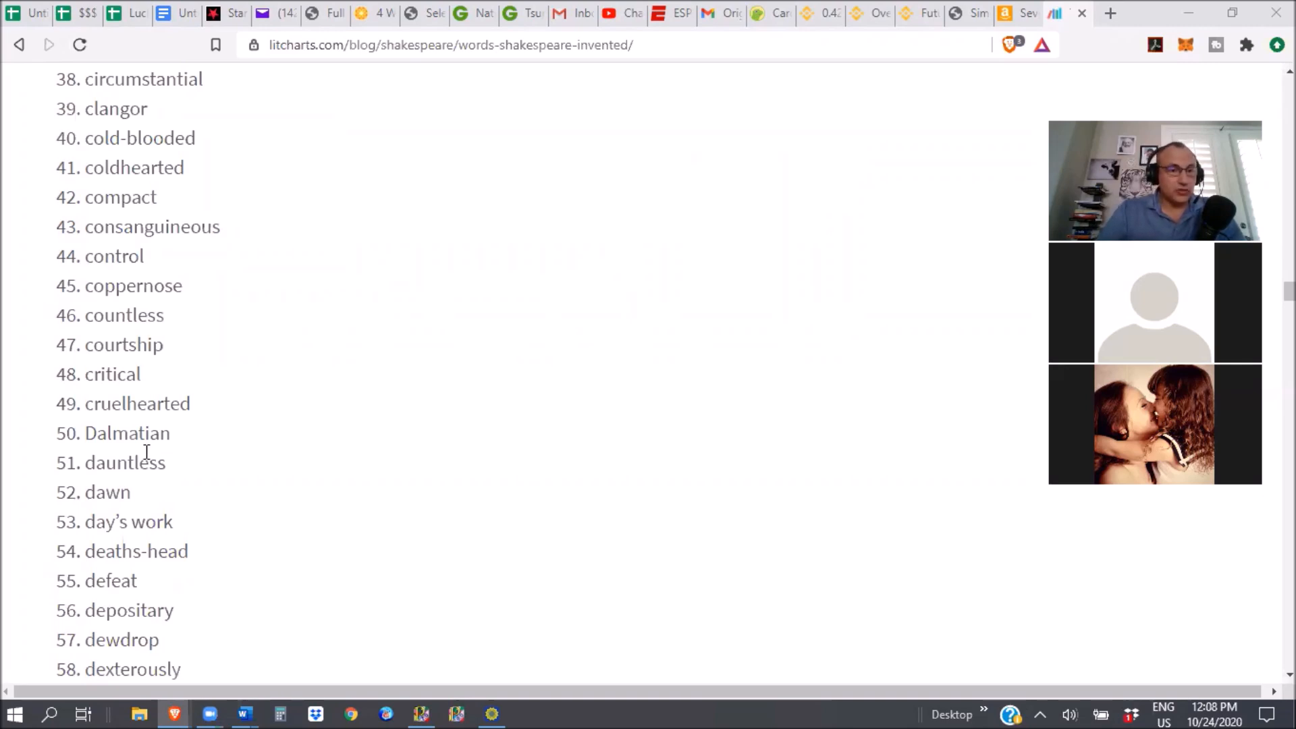
mouse_move(348, 475)
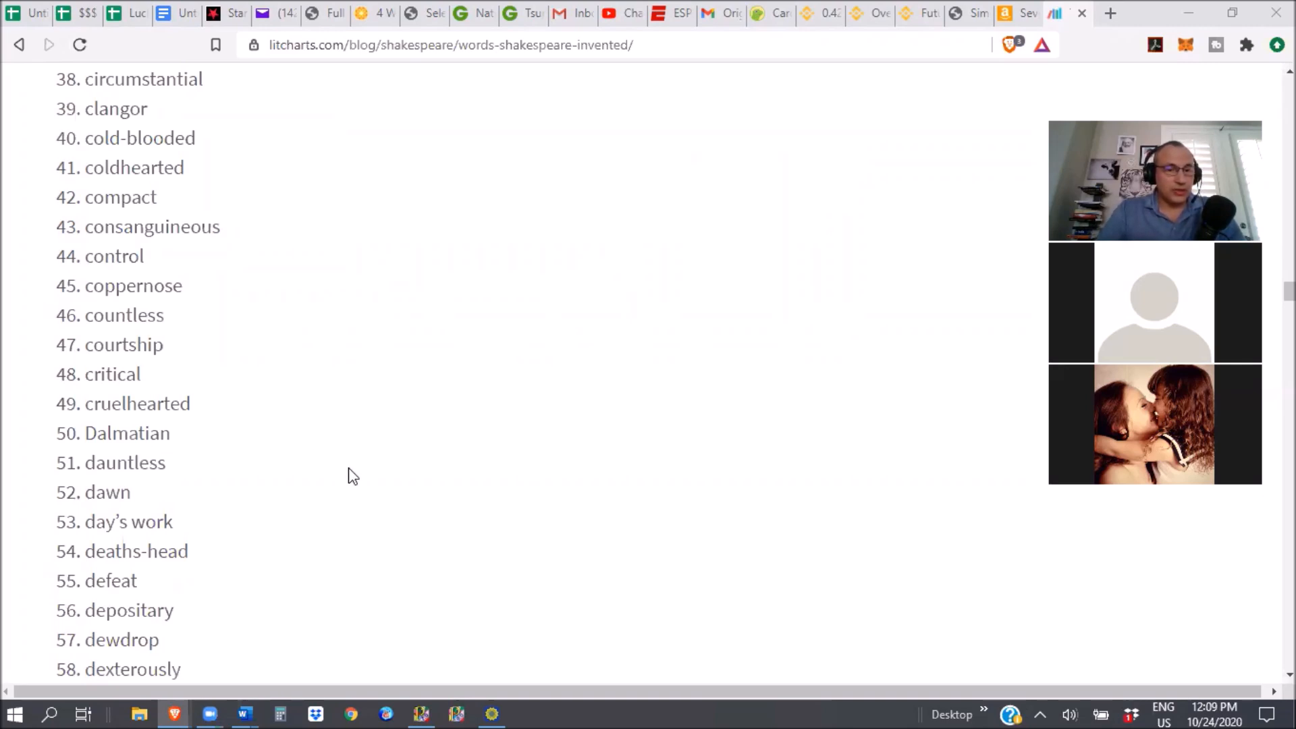
scroll(down, 3)
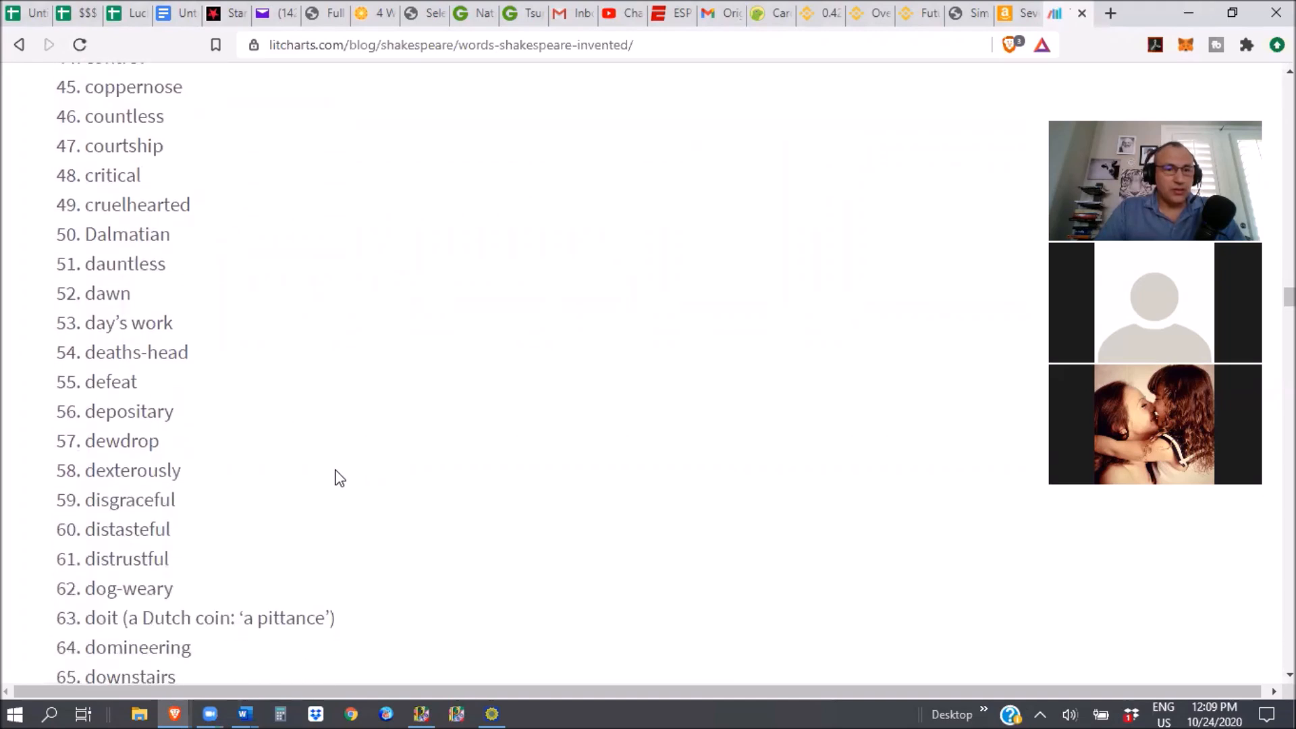
scroll(down, 3)
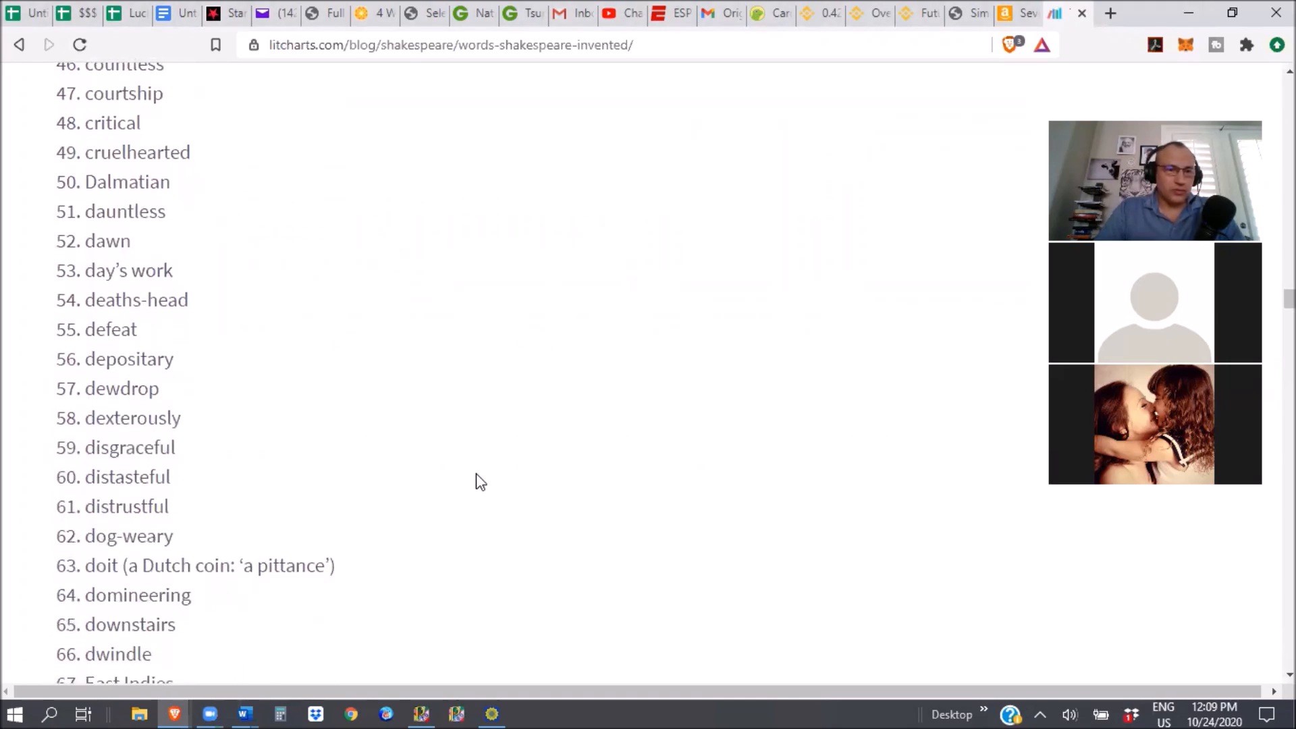
scroll(up, 3)
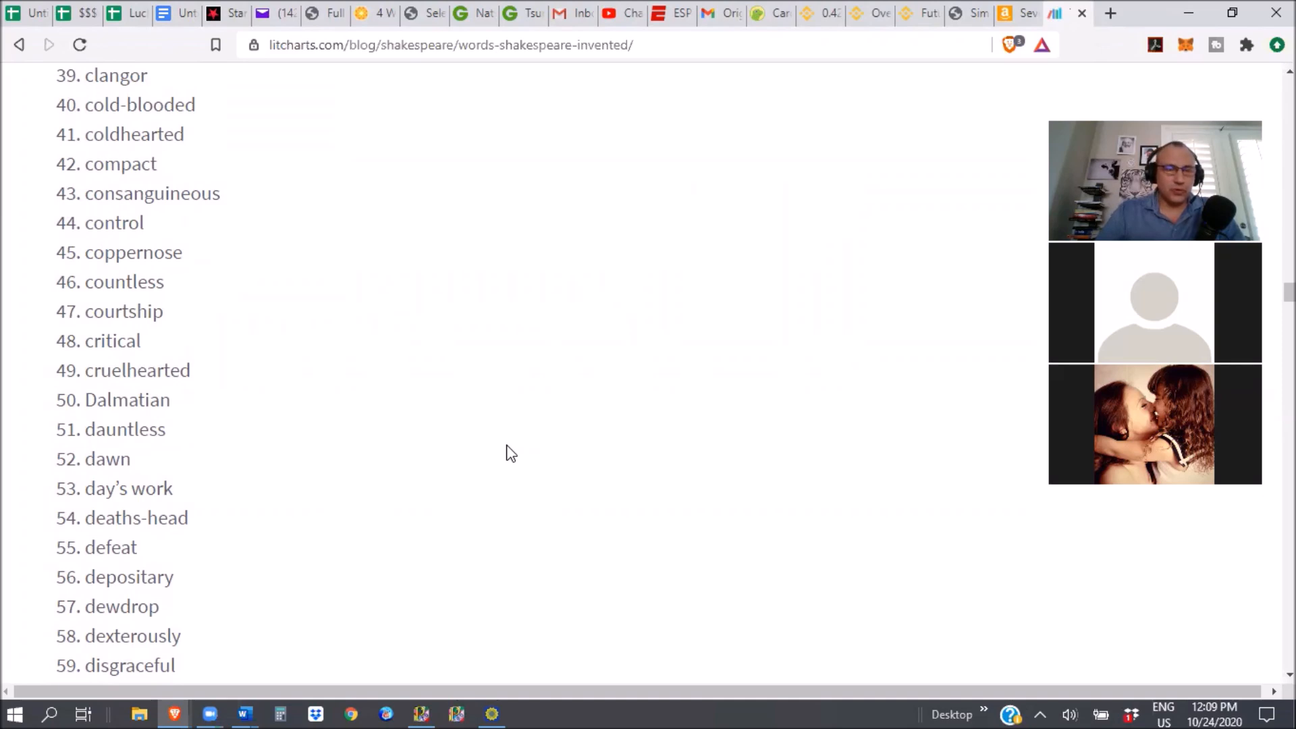
click(516, 445)
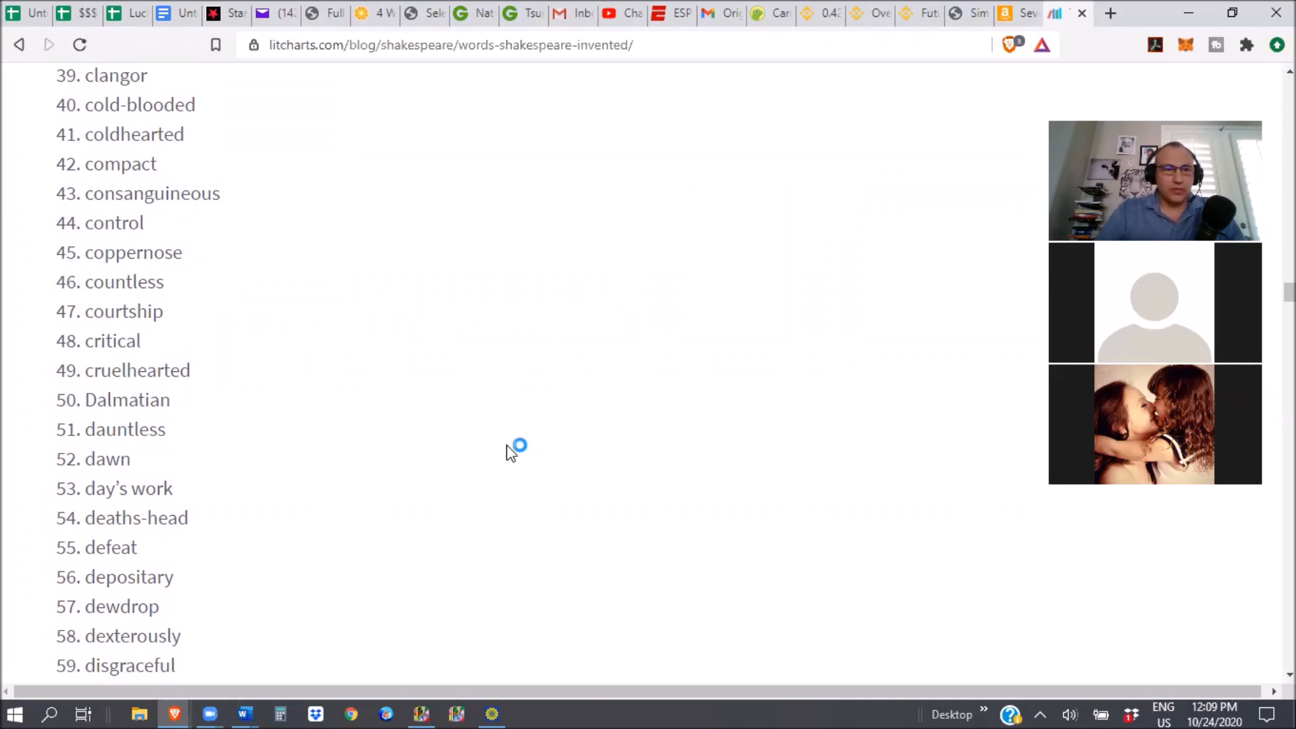
scroll(up, 3)
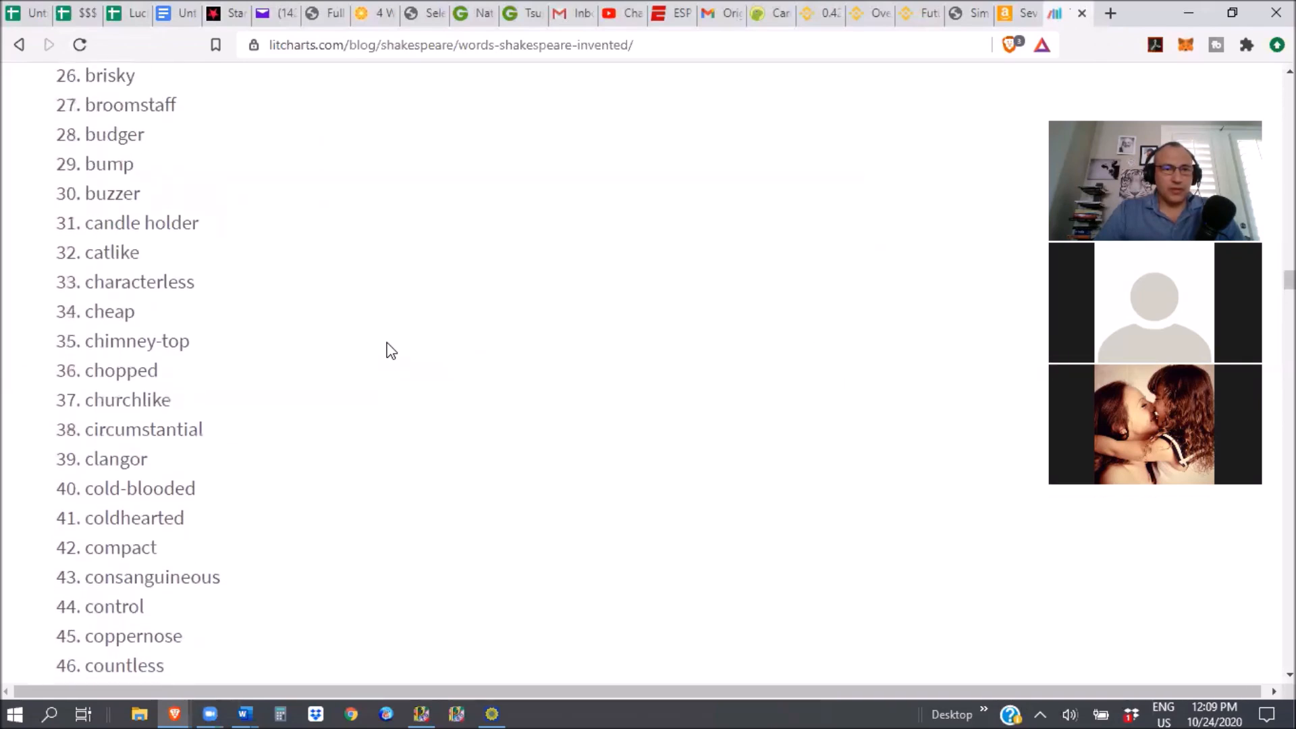
scroll(down, 3)
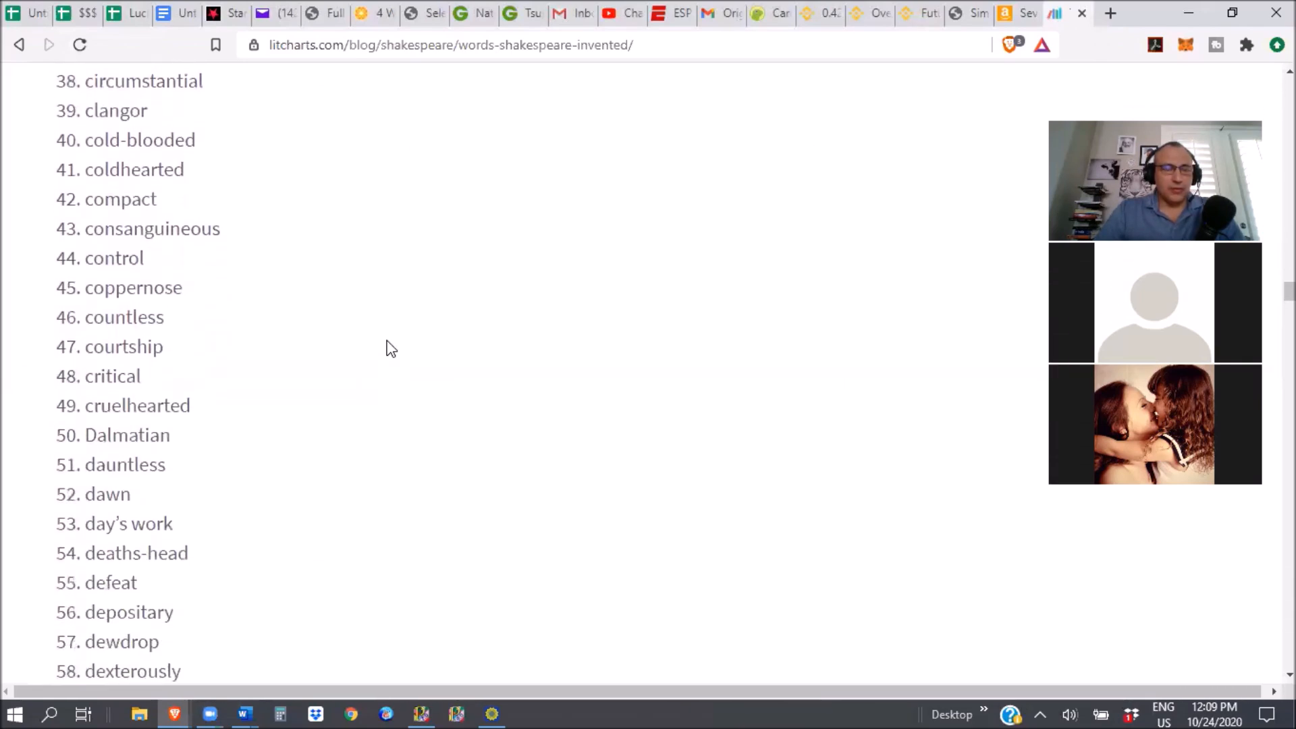
scroll(down, 3)
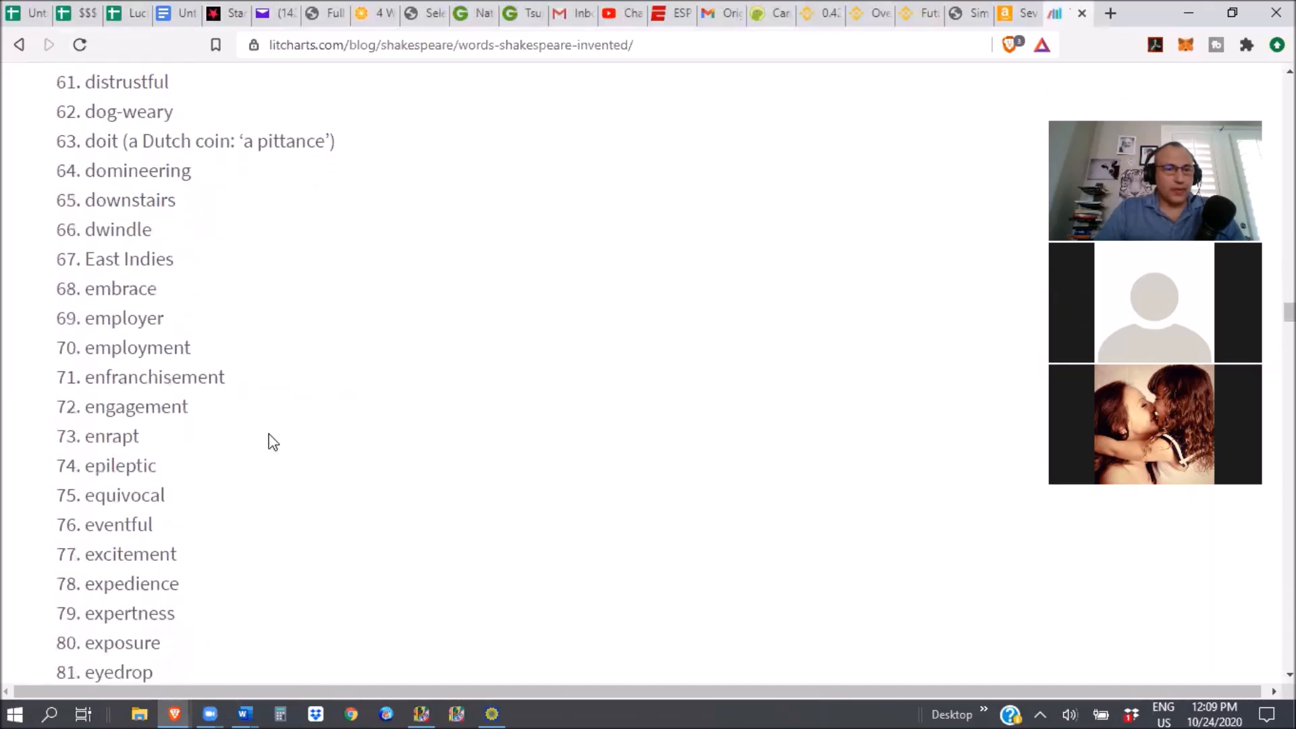
double_click(119, 270)
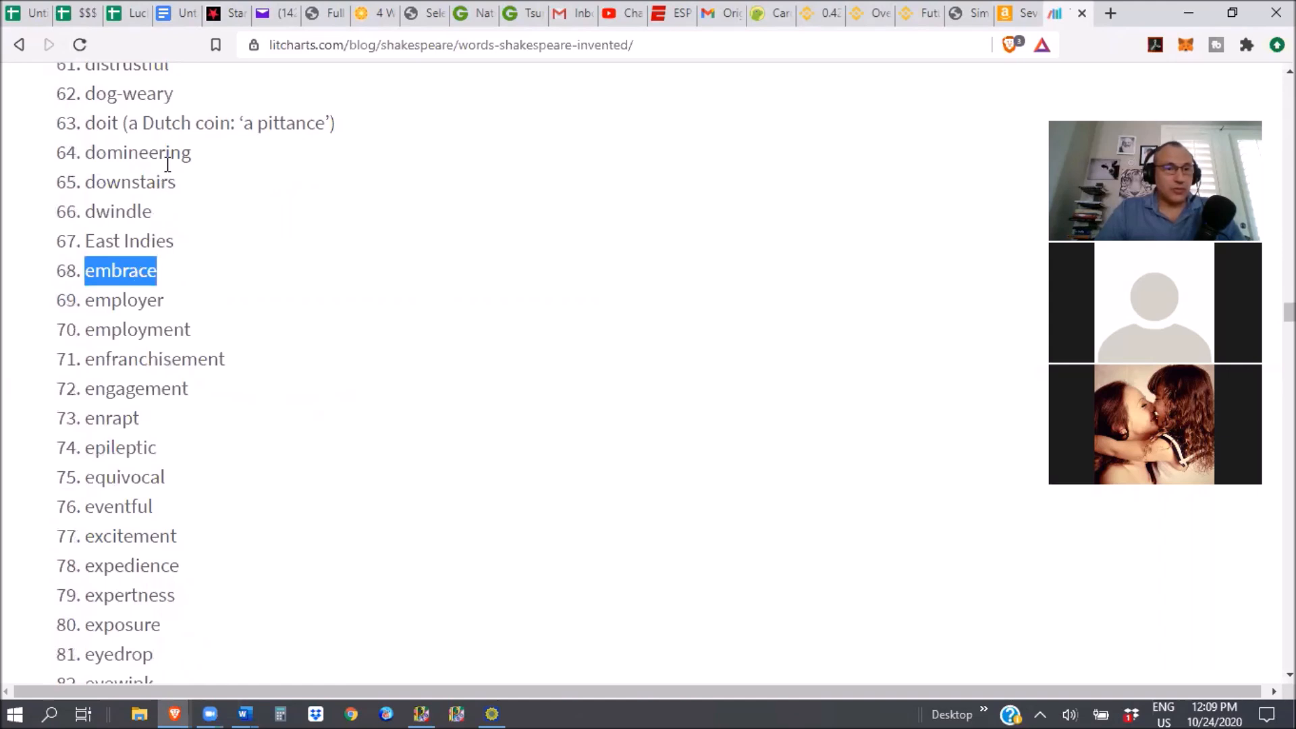
mouse_move(141, 439)
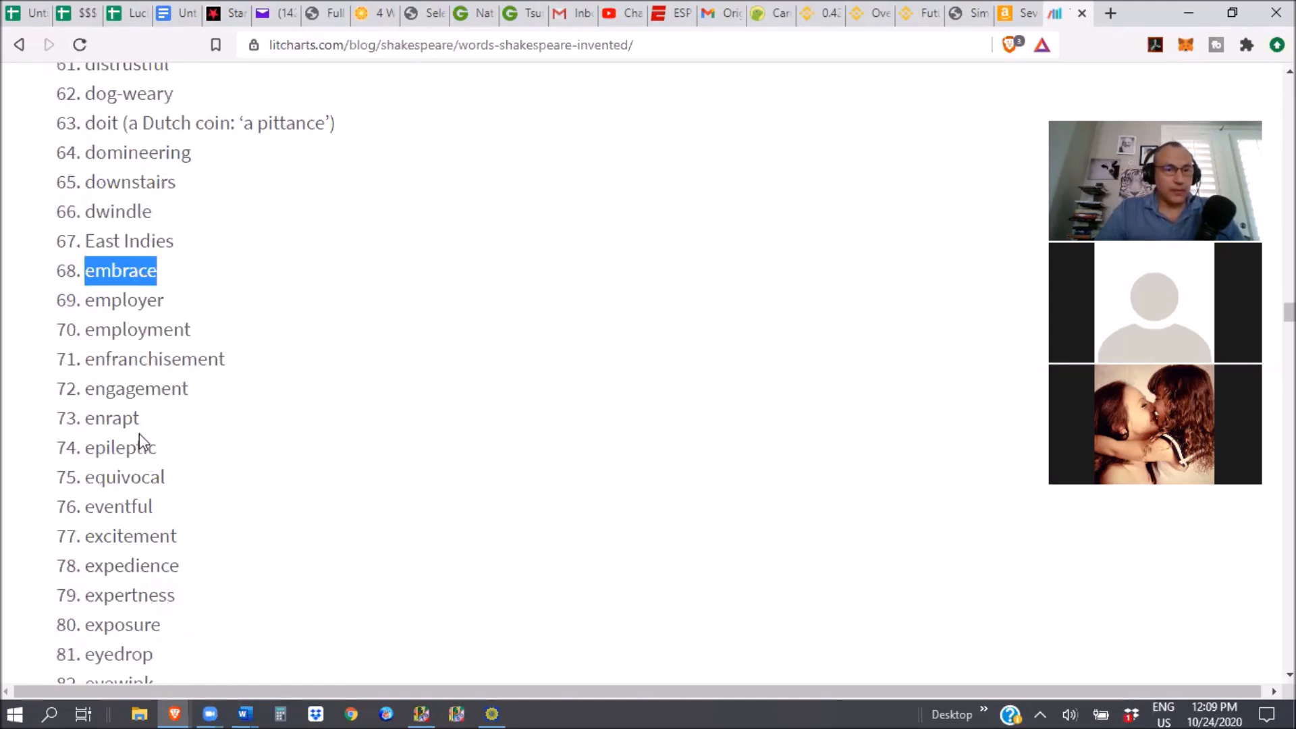
- Keep reading down to entries 119–139, 'gravel-blind' to 'idle-headed'
scroll(down, 3)
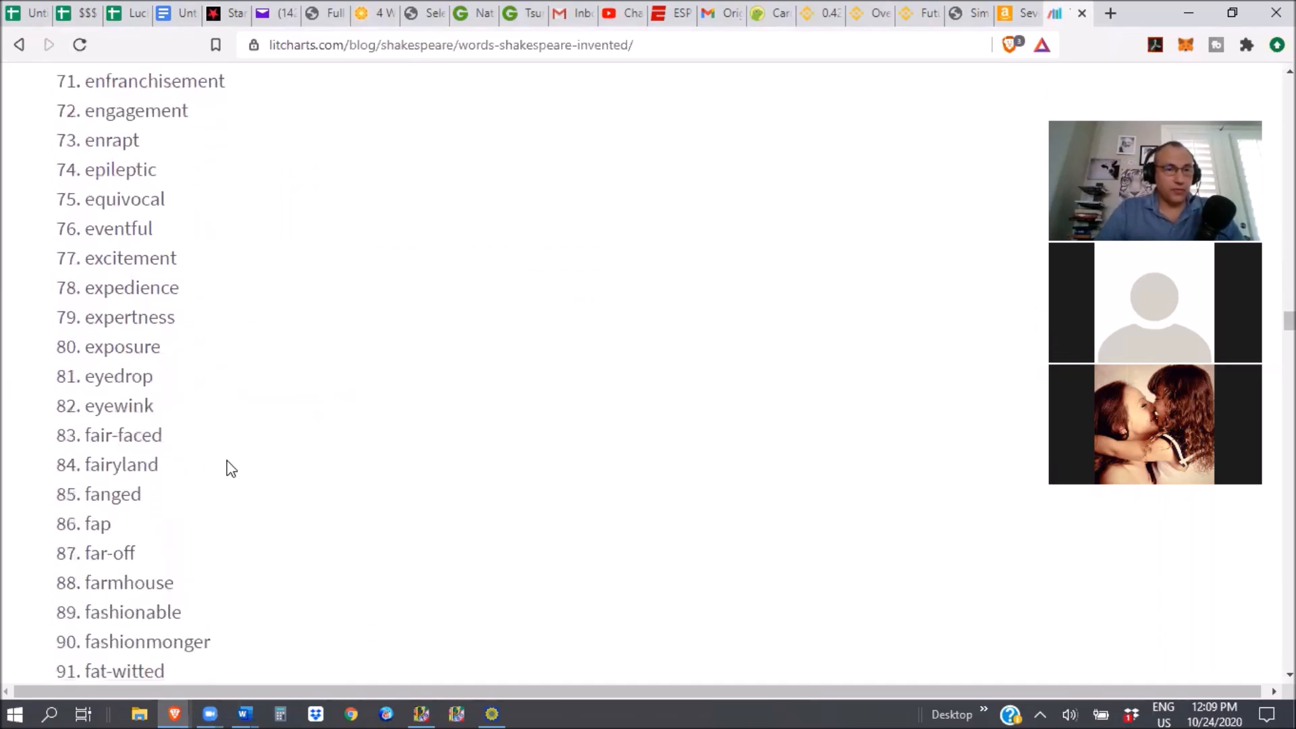
scroll(down, 3)
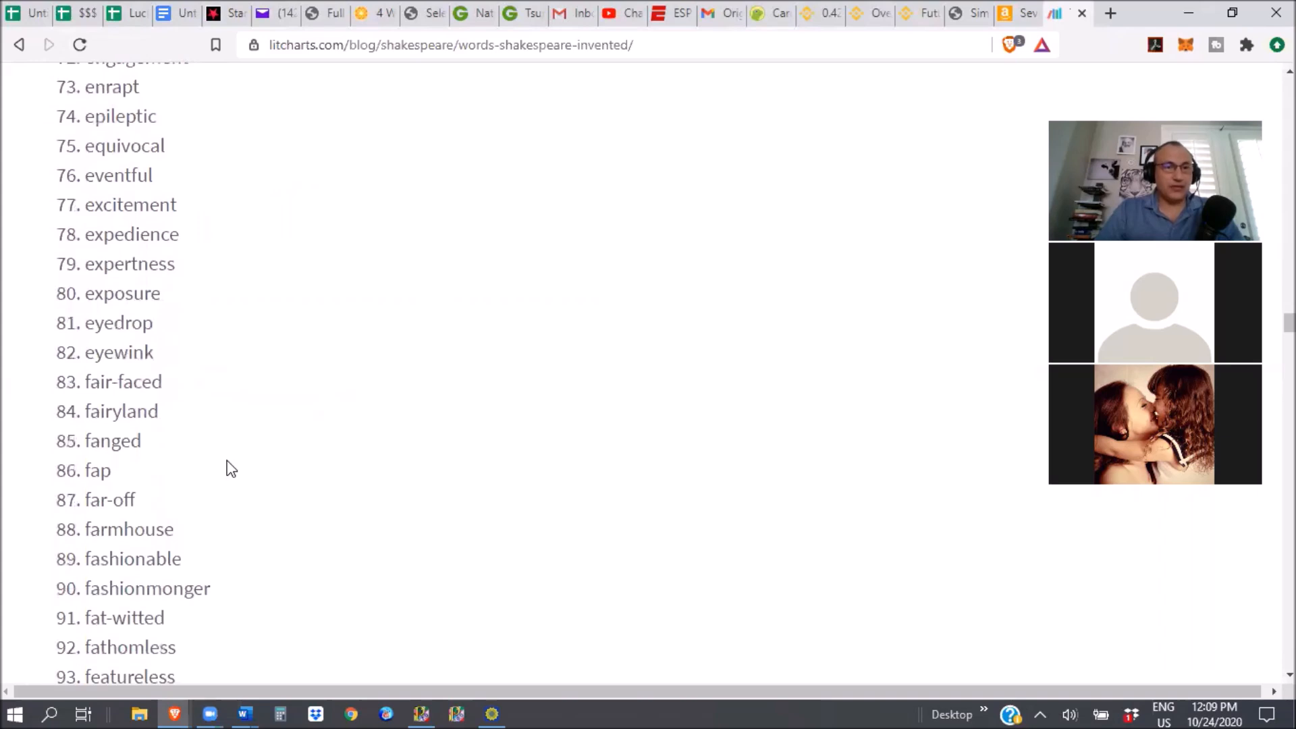
mouse_move(231, 460)
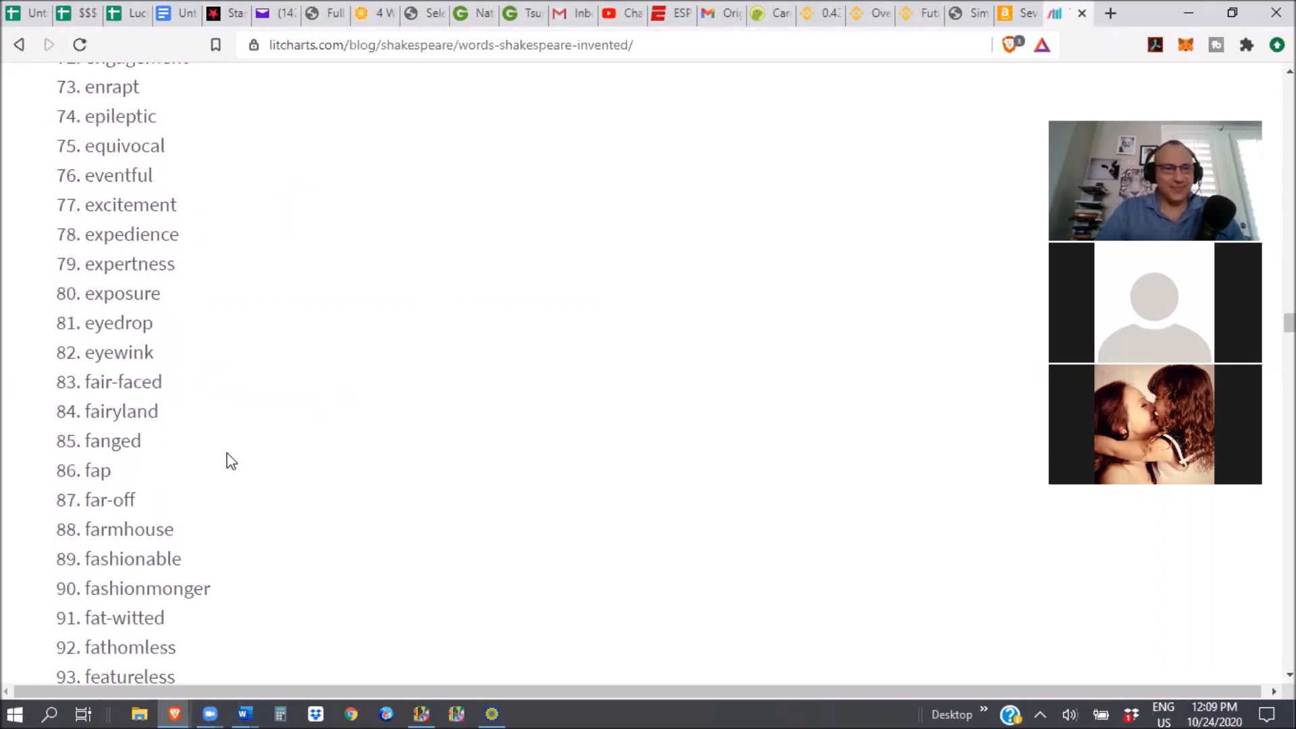
scroll(down, 3)
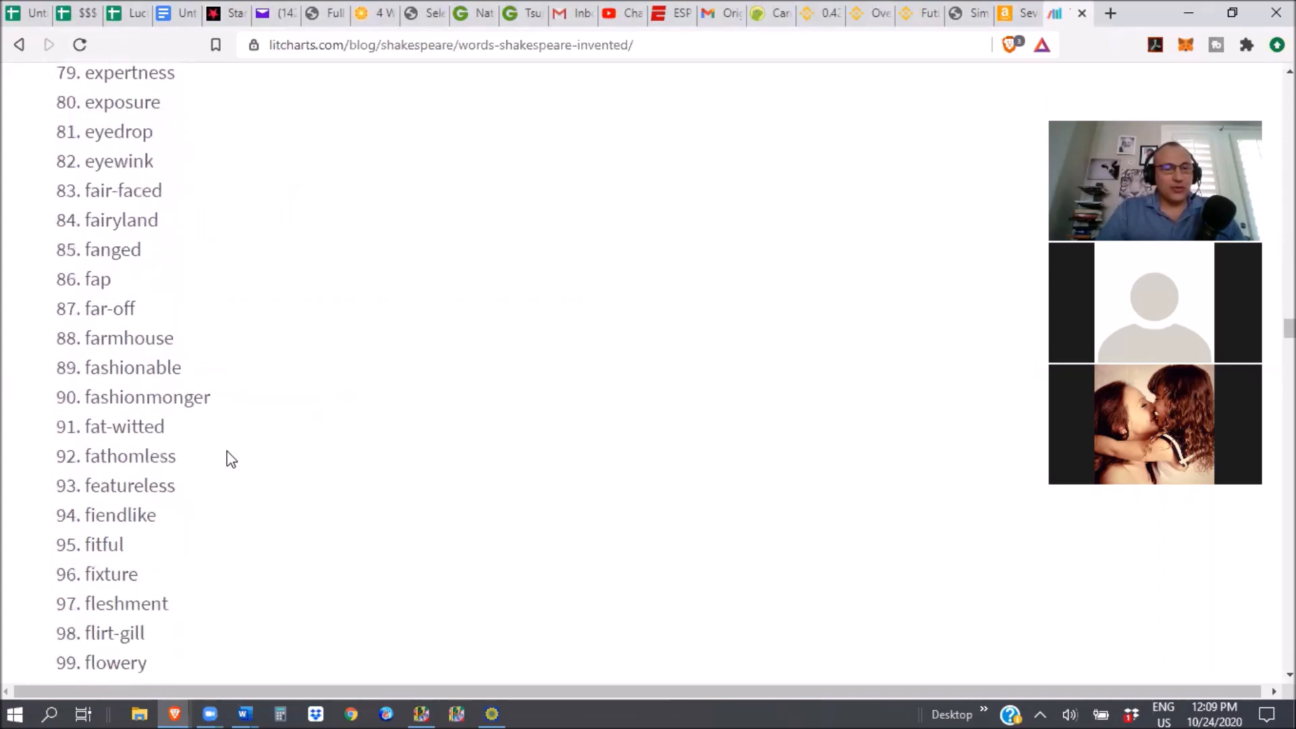
scroll(down, 3)
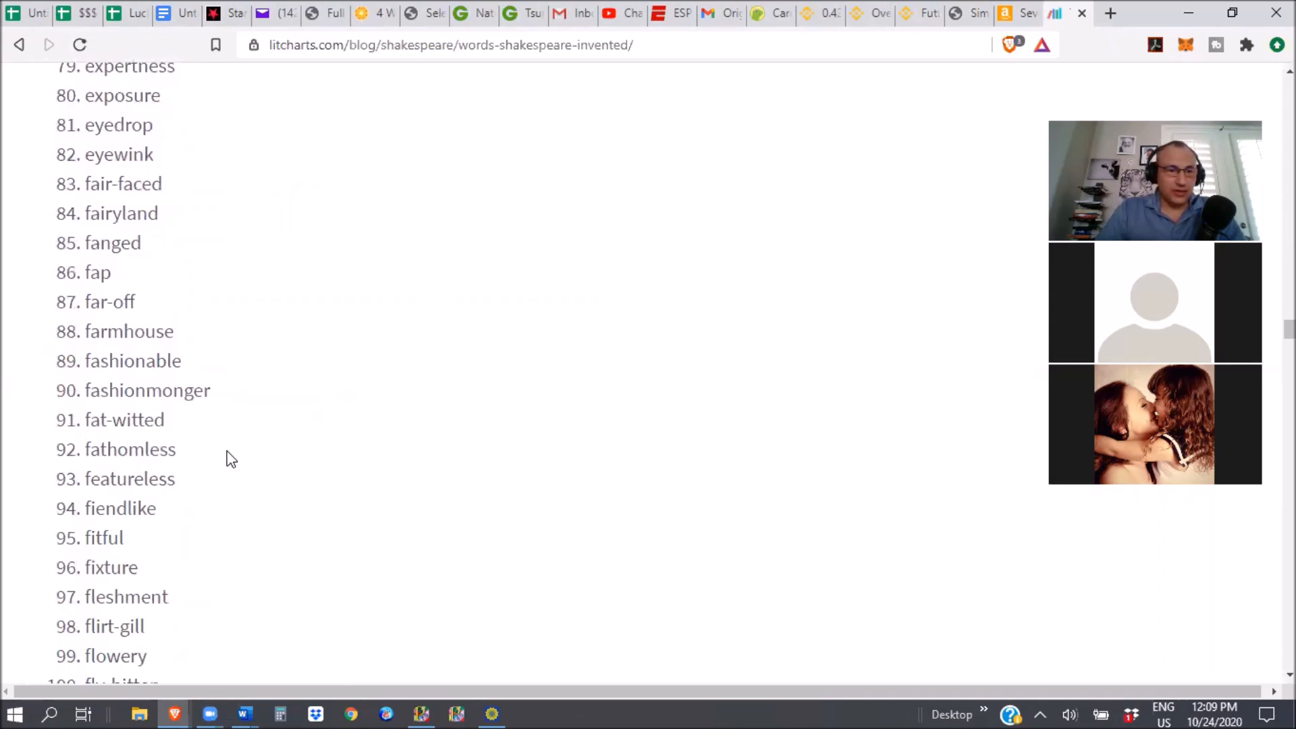
scroll(down, 3)
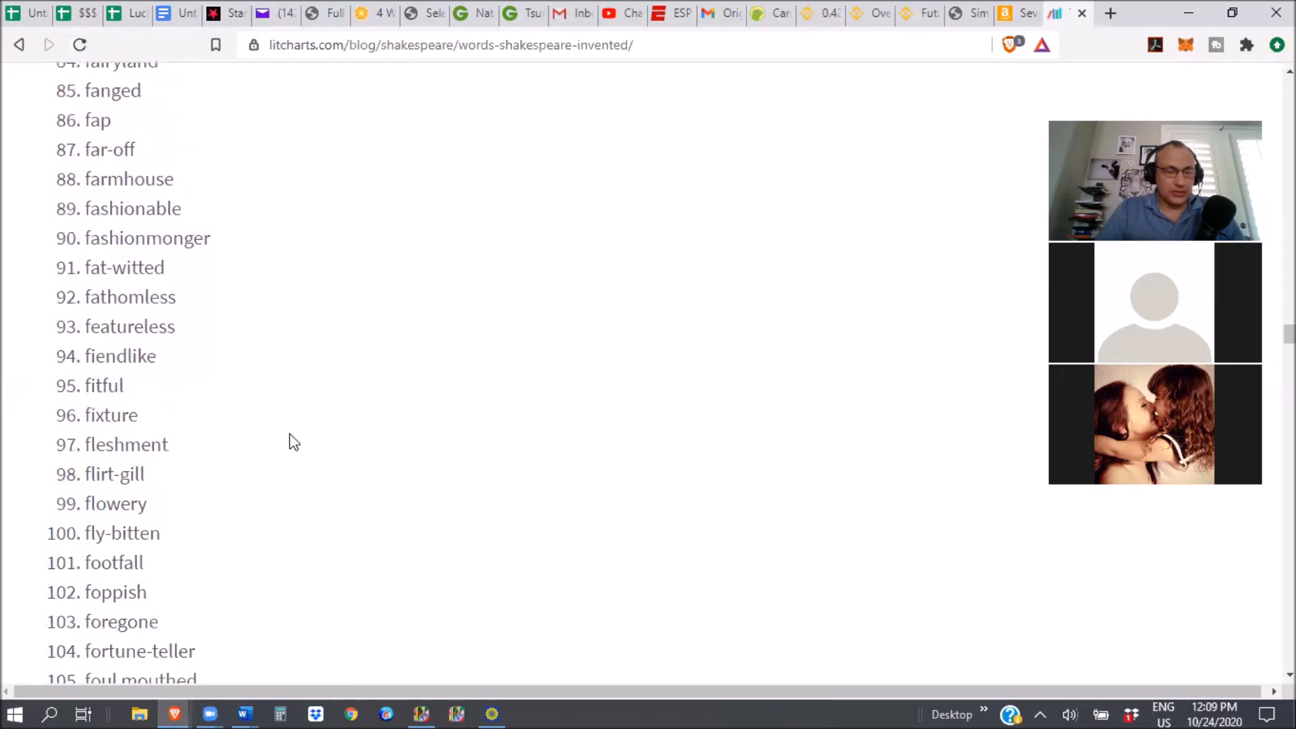
mouse_move(401, 328)
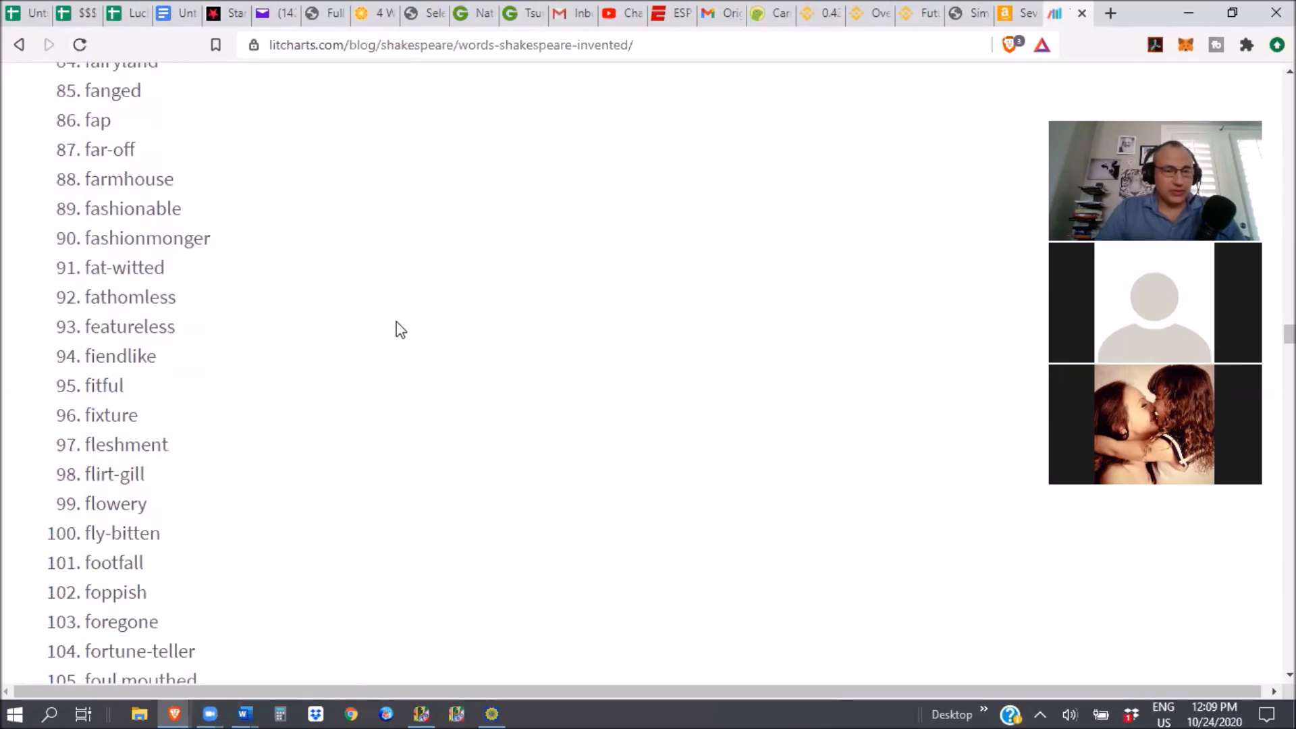
scroll(down, 3)
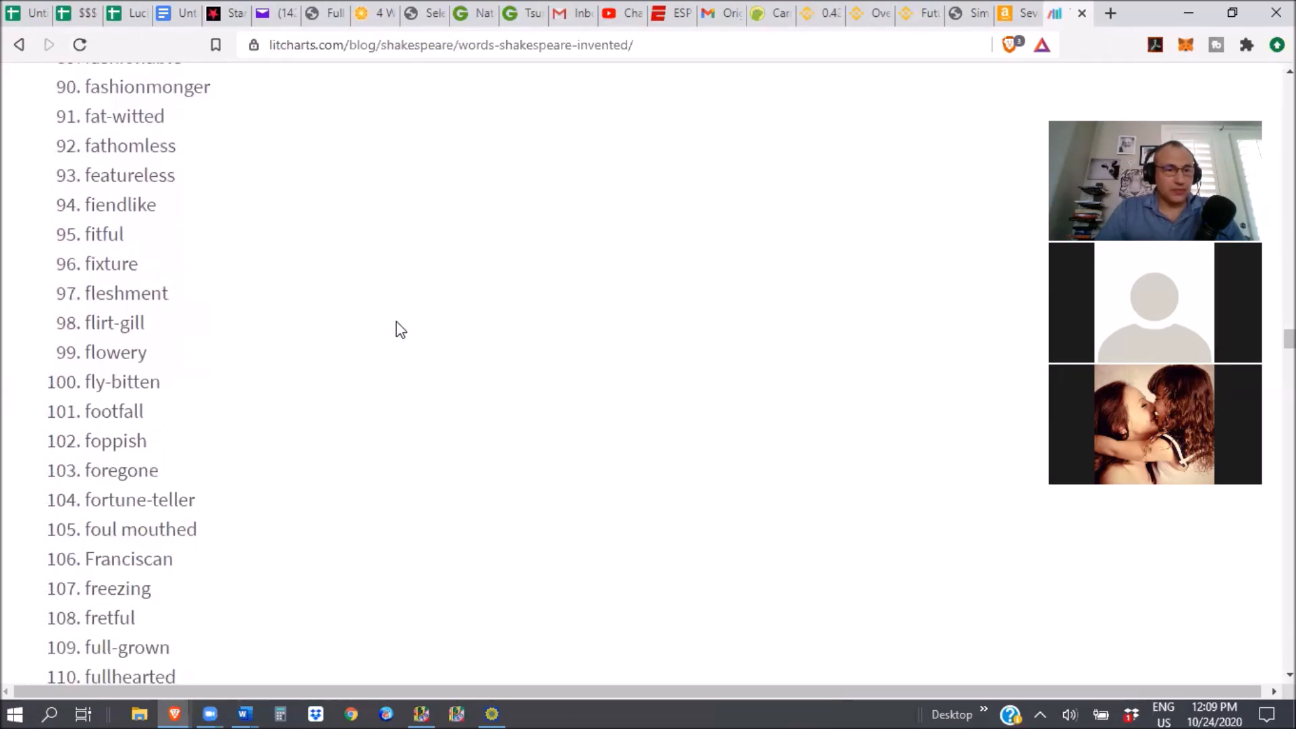
scroll(down, 3)
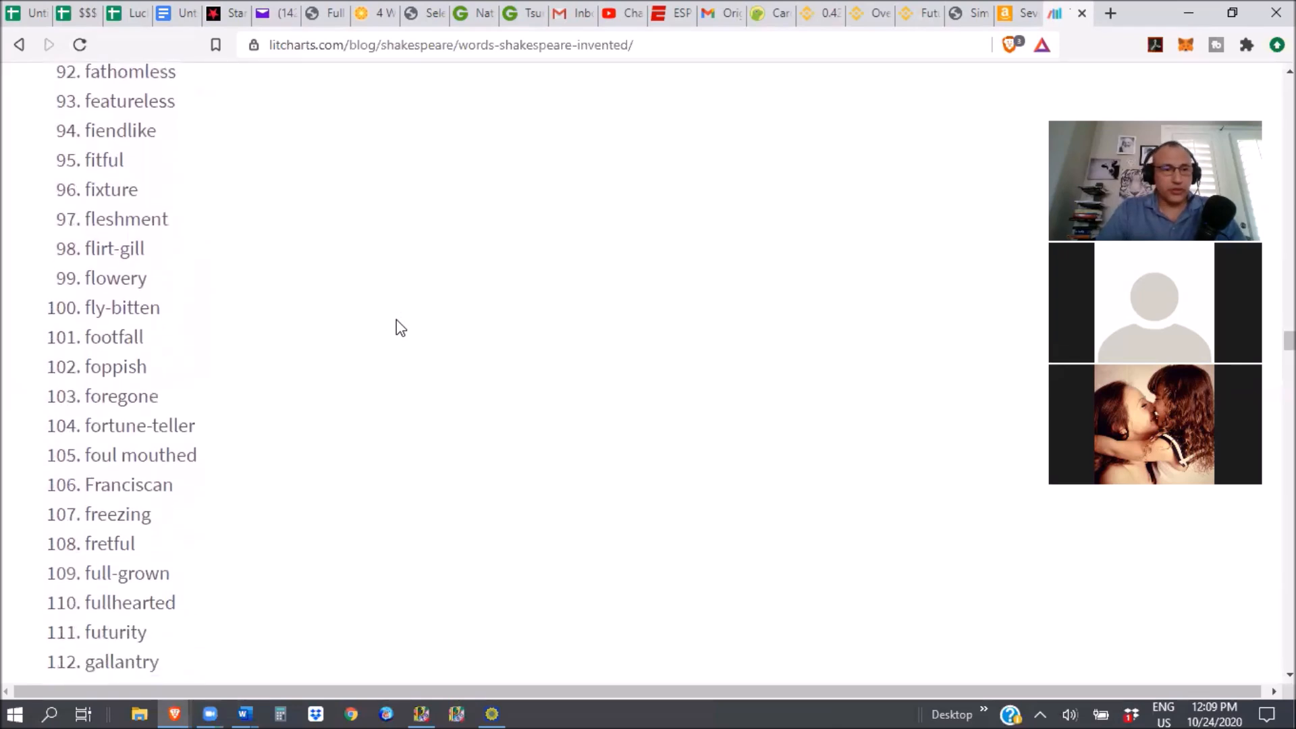
scroll(down, 3)
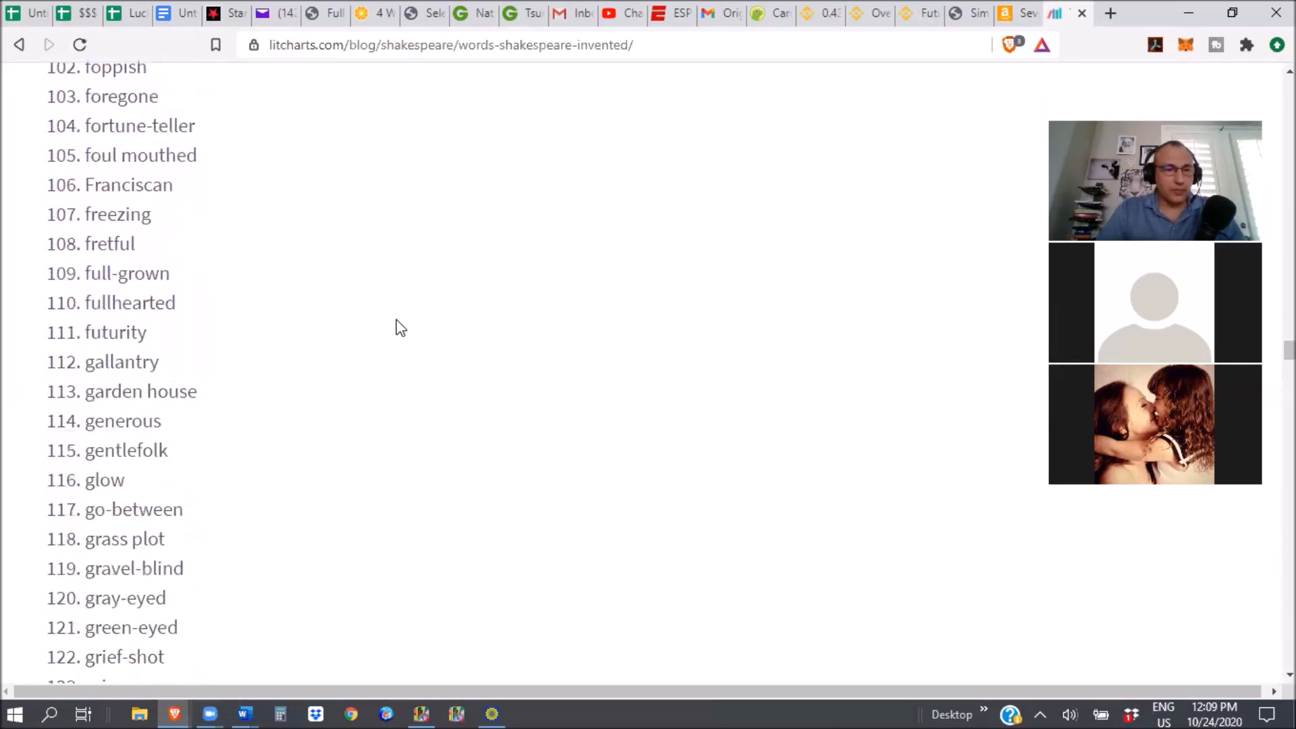
scroll(down, 3)
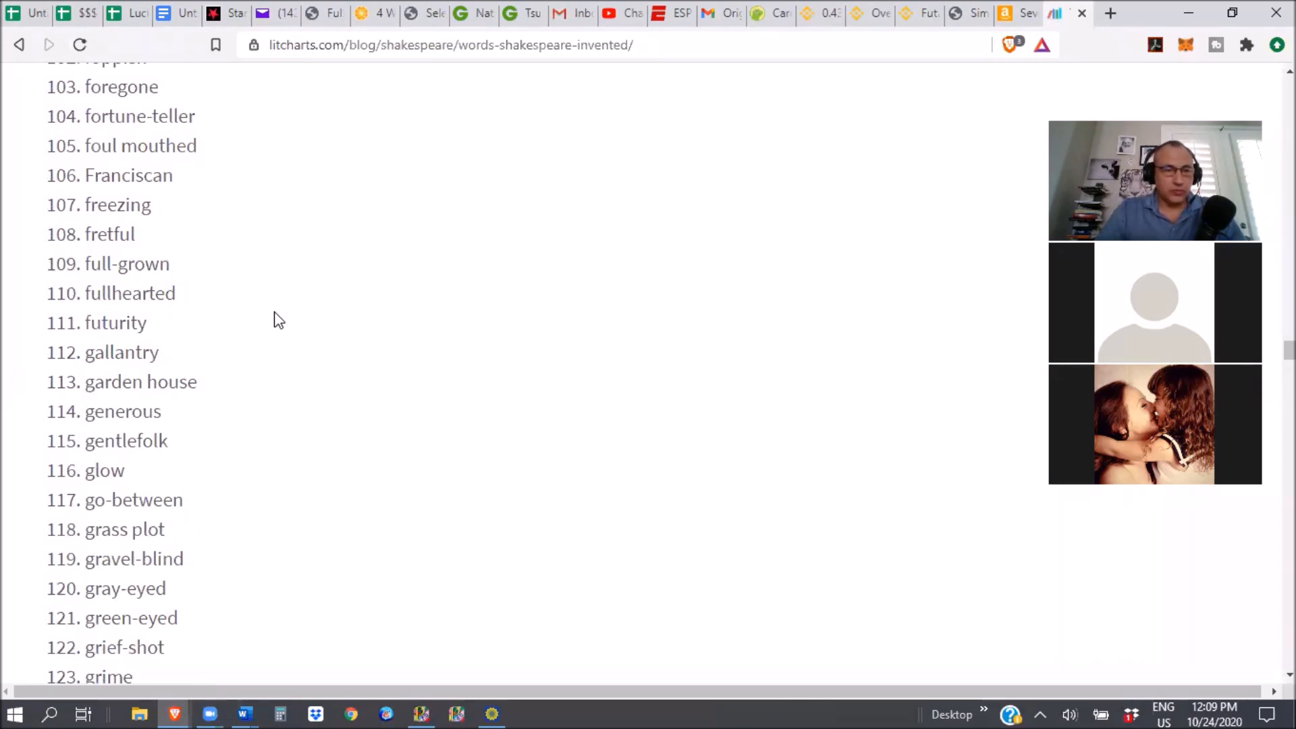
scroll(down, 3)
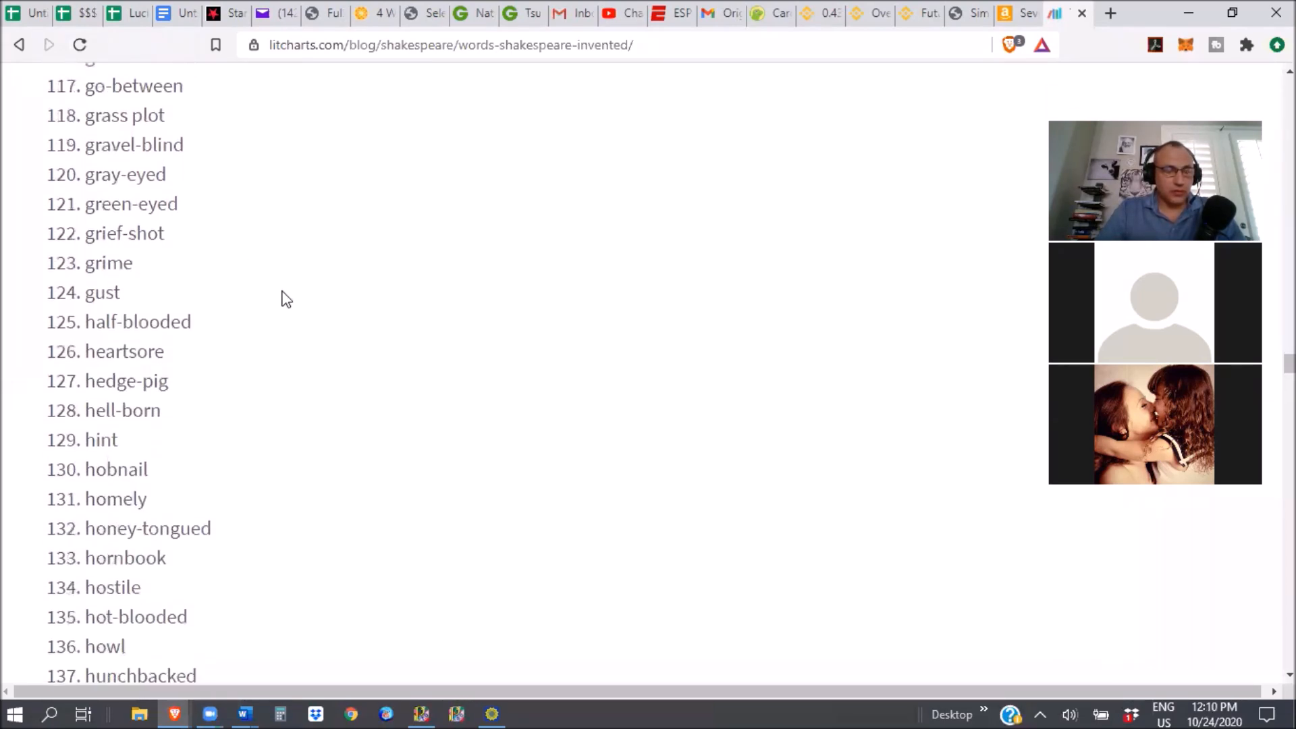
scroll(down, 3)
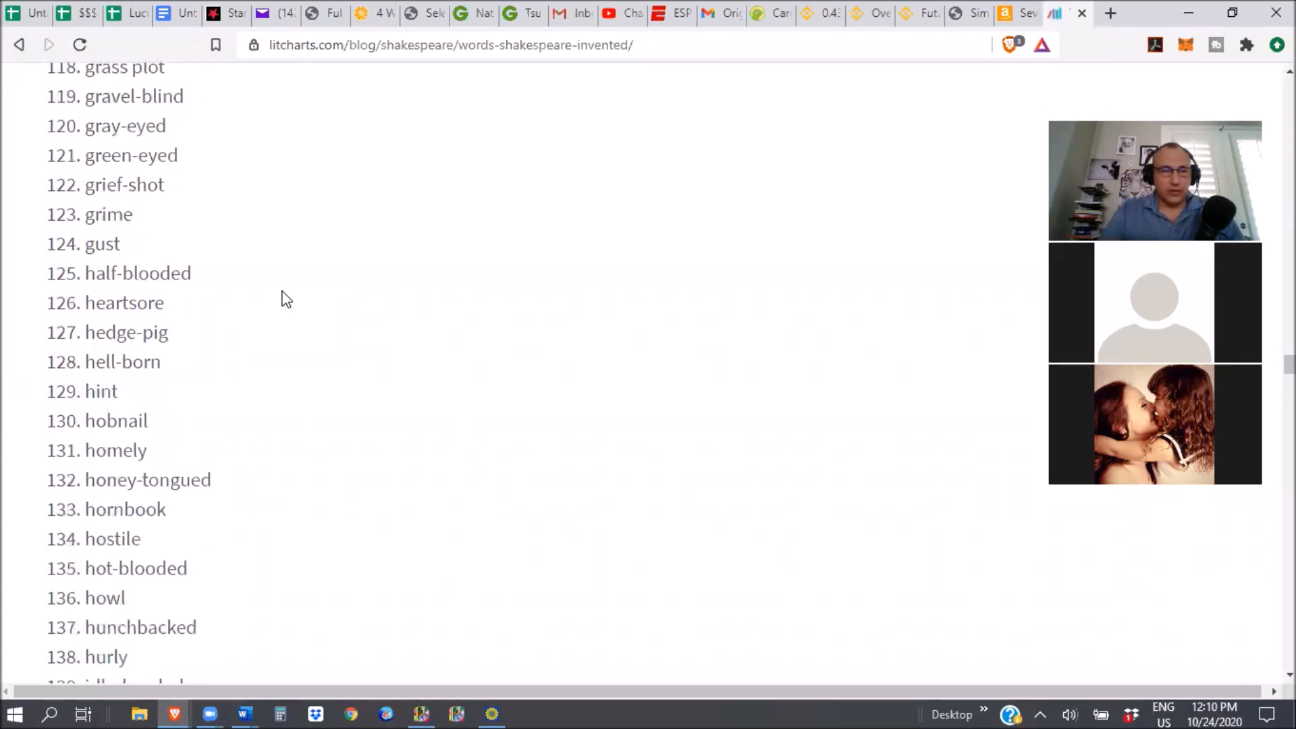
scroll(down, 3)
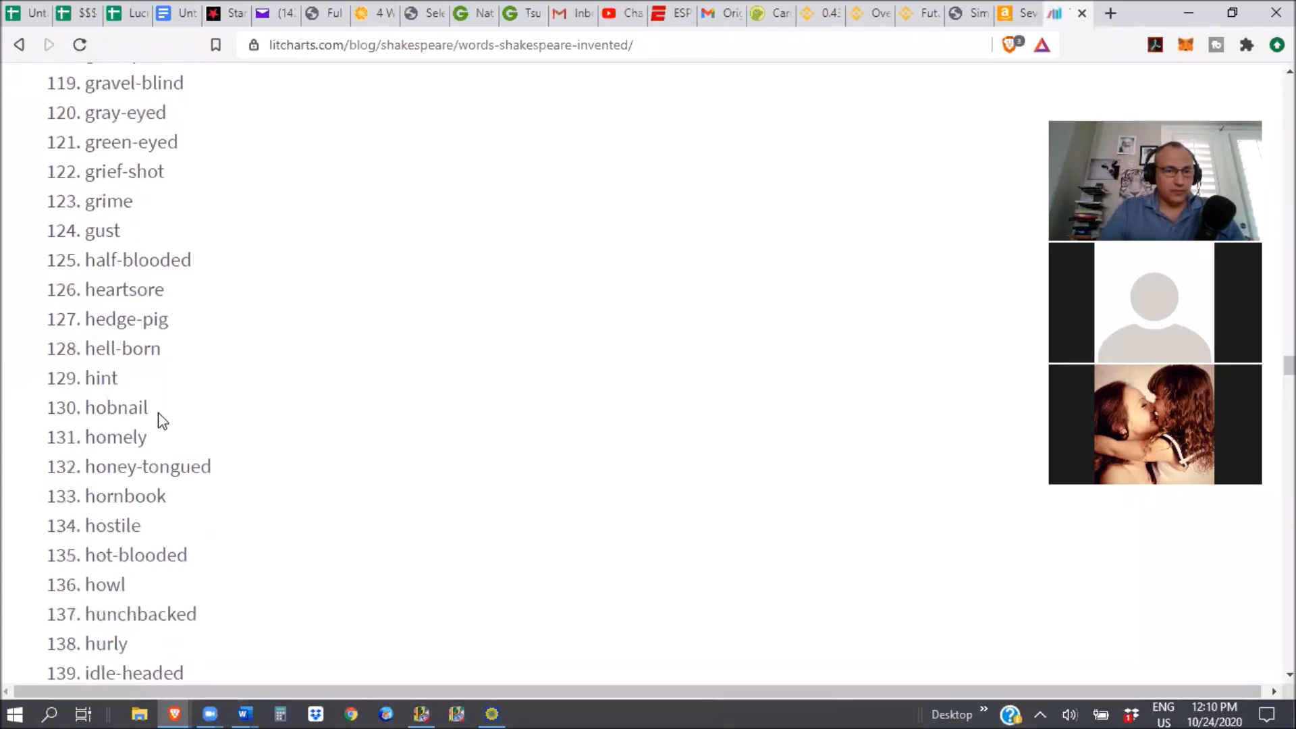
- Highlight 'gust', then read down to entries 161–181, 'ladybird' to 'militarist'
double_click(100, 379)
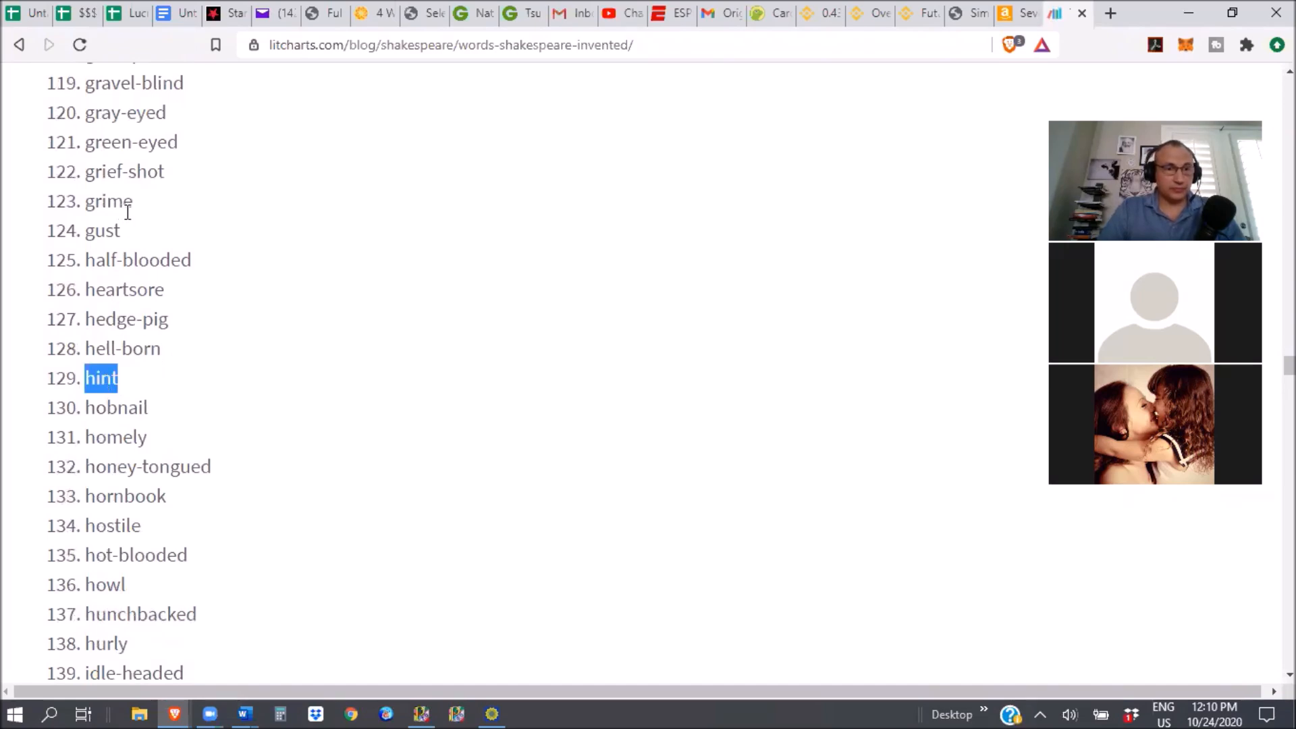
double_click(101, 230)
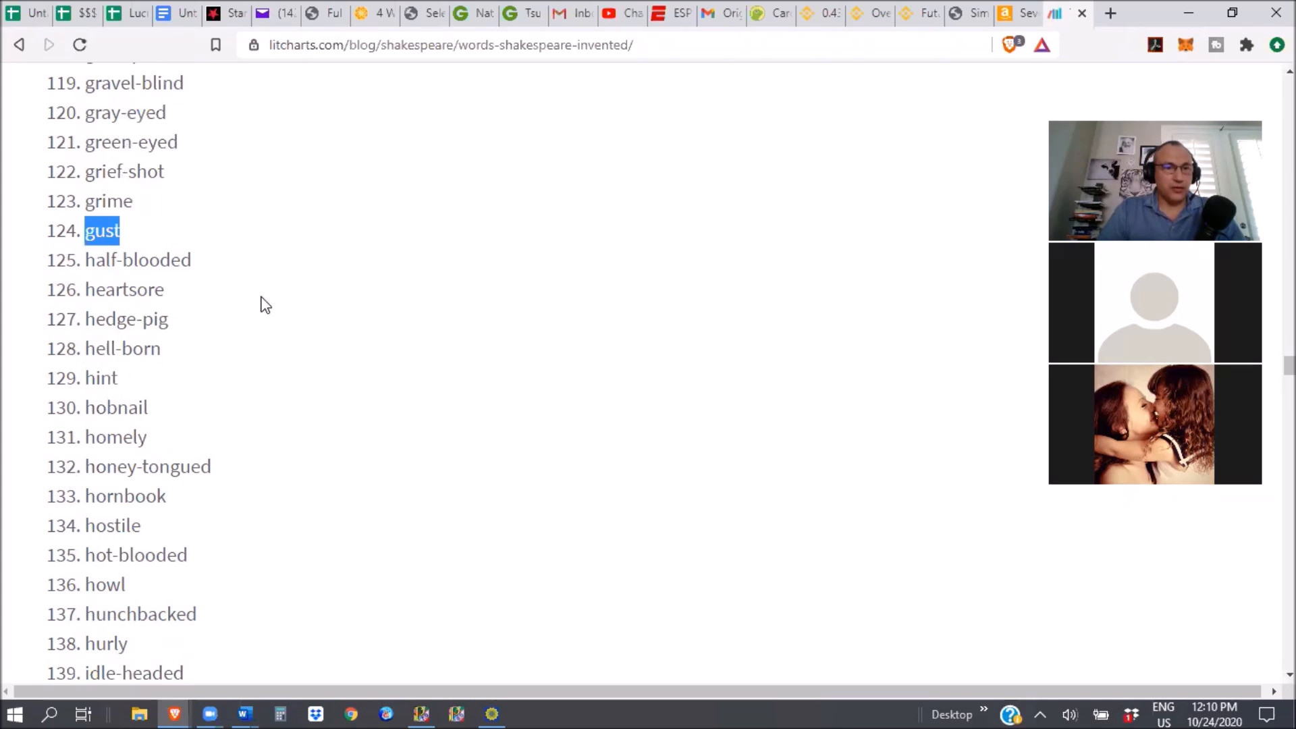
scroll(down, 3)
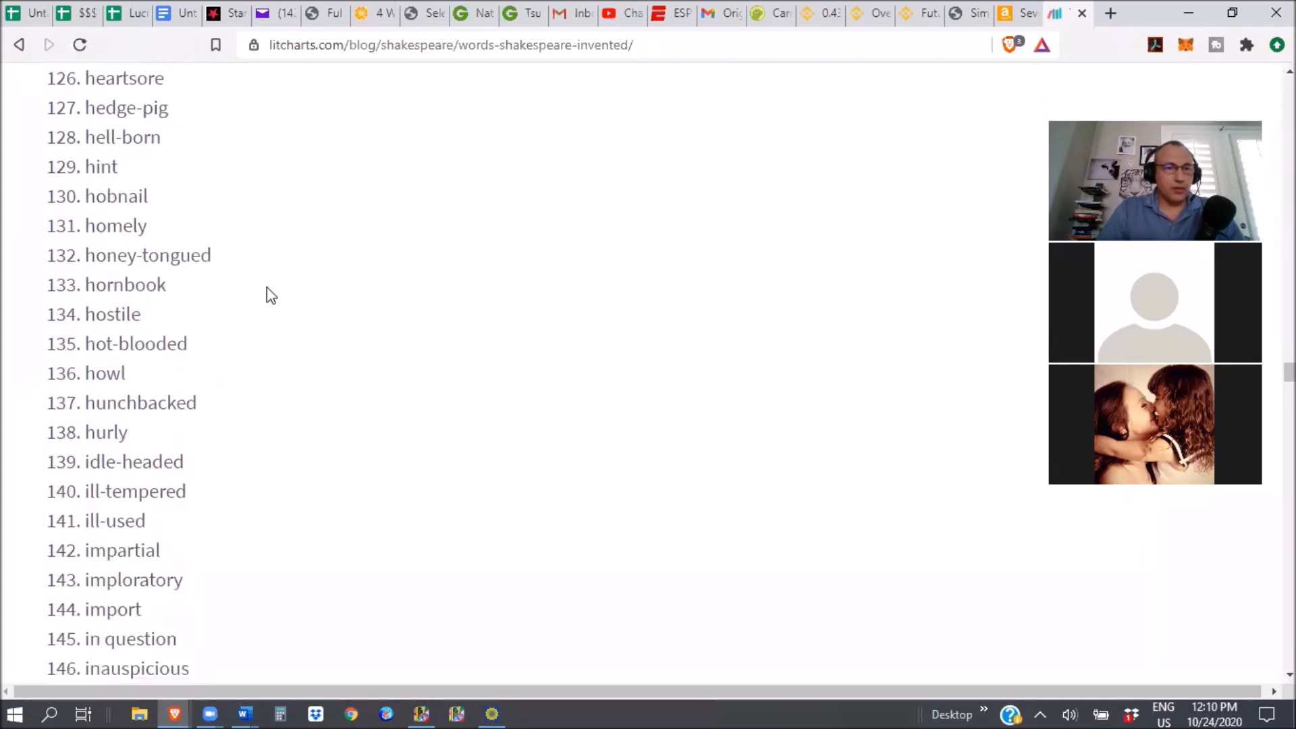
scroll(down, 3)
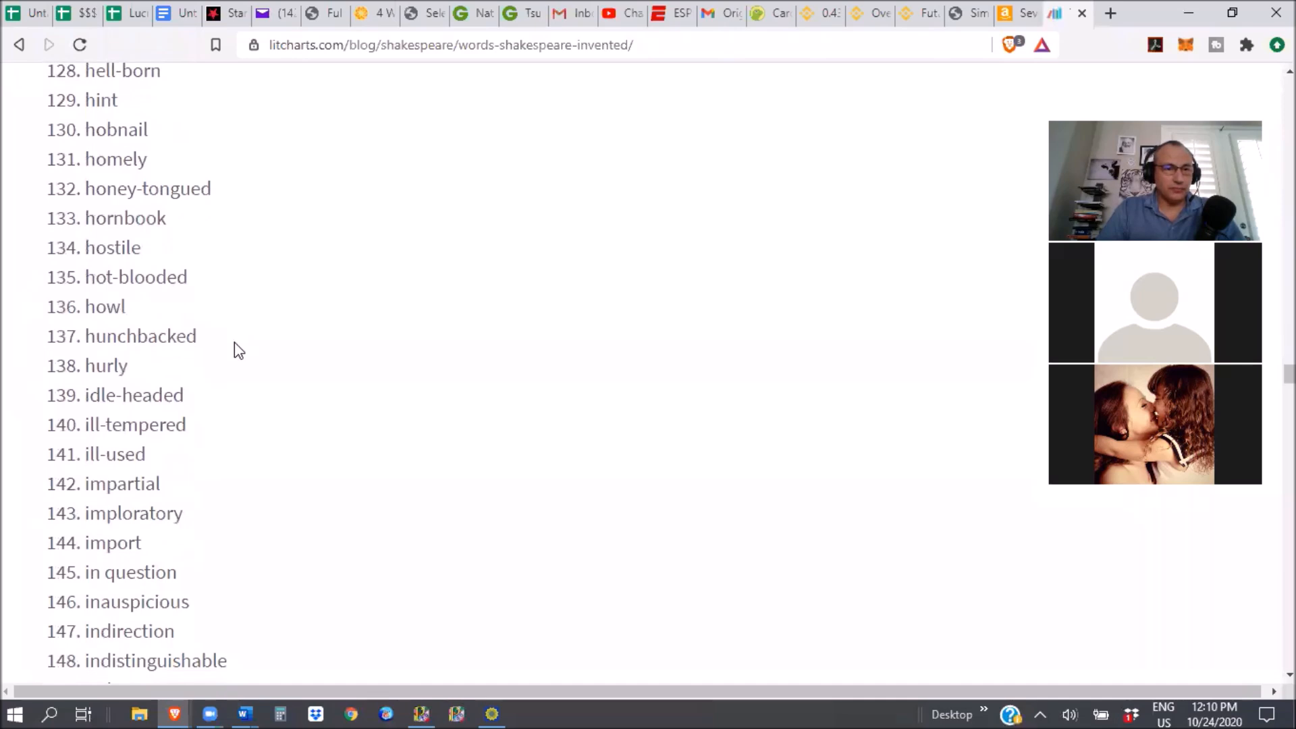
mouse_move(240, 468)
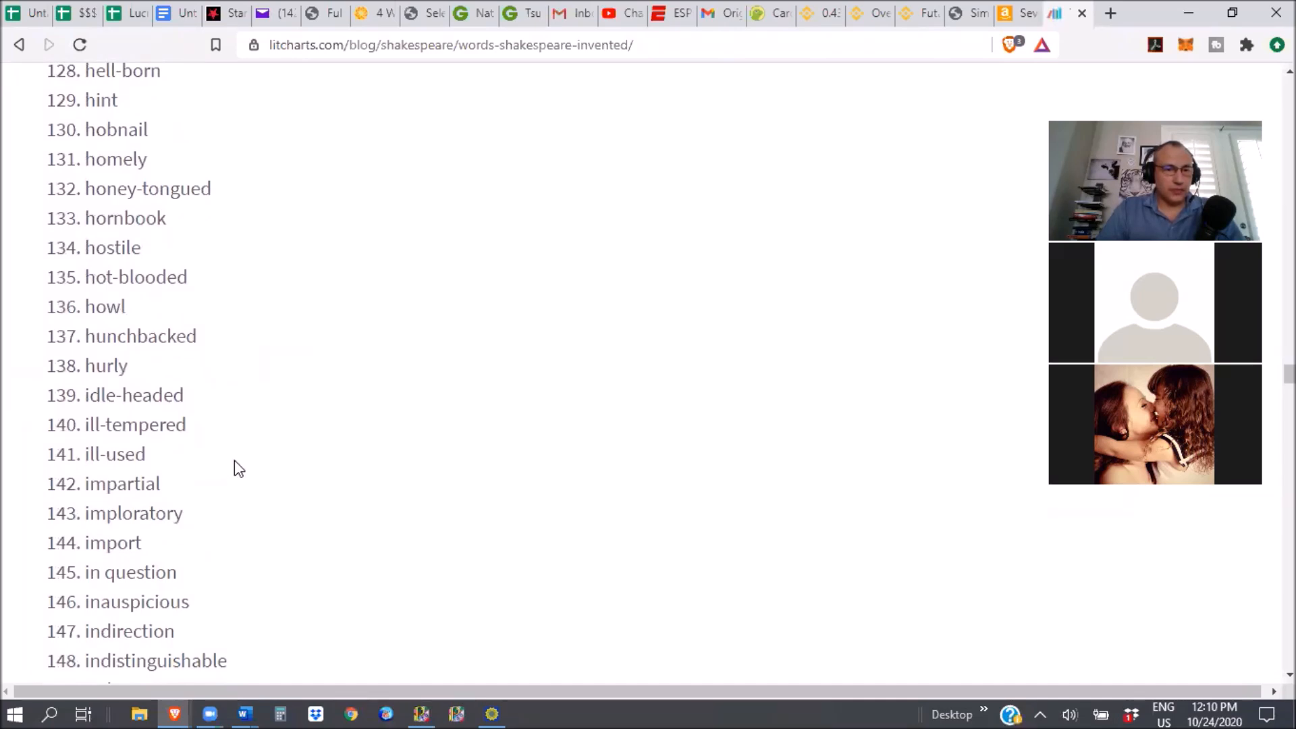
scroll(down, 3)
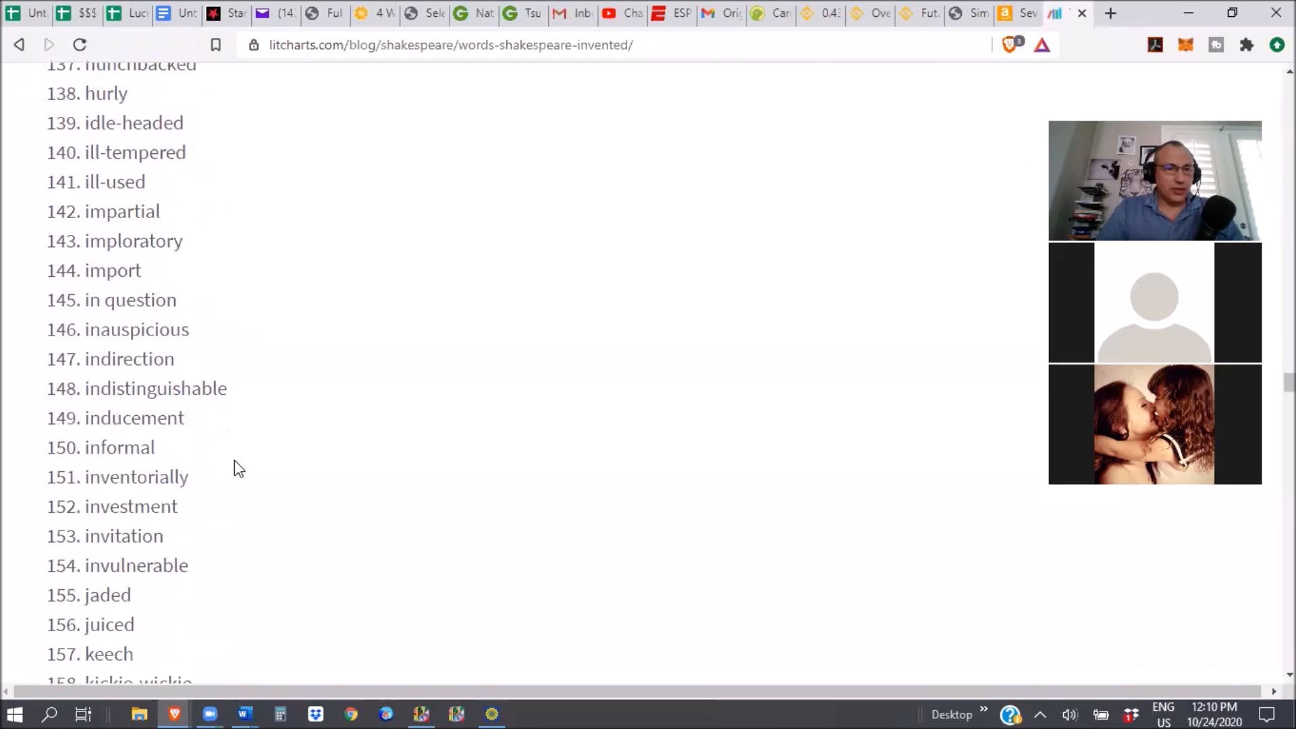
scroll(down, 3)
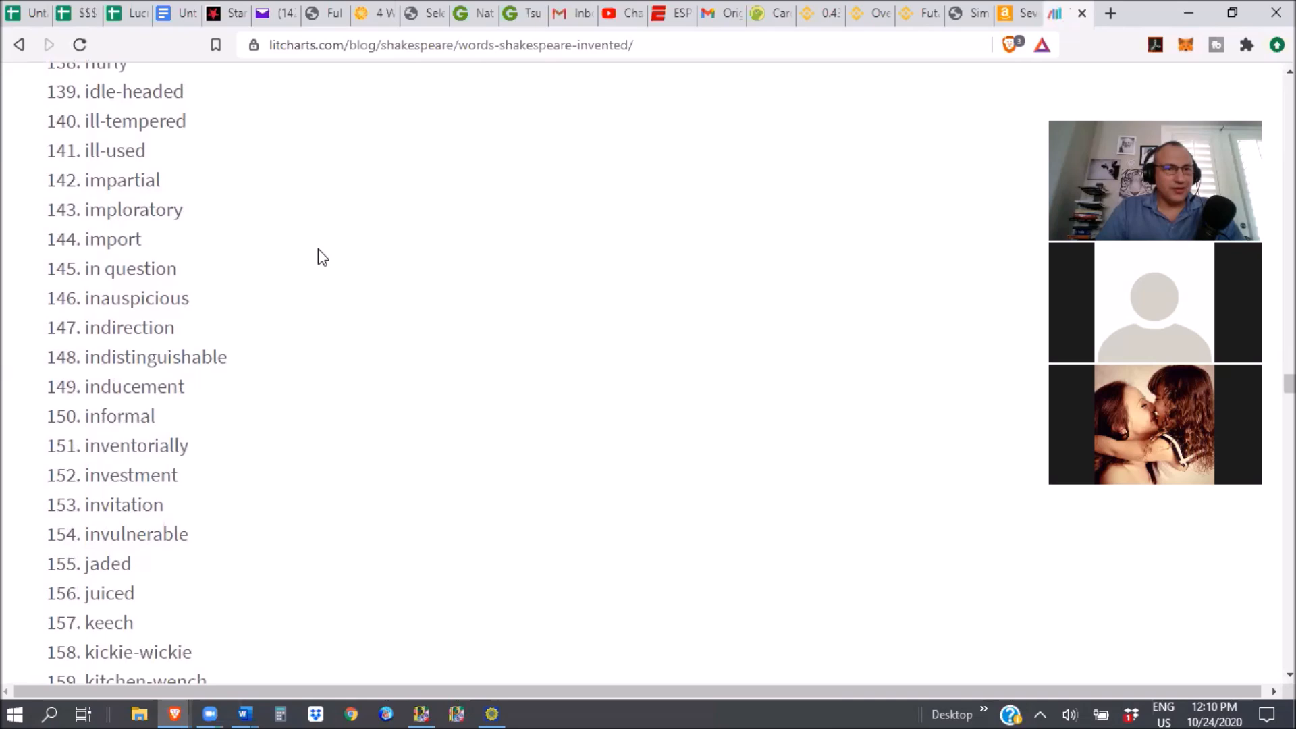
scroll(up, 3)
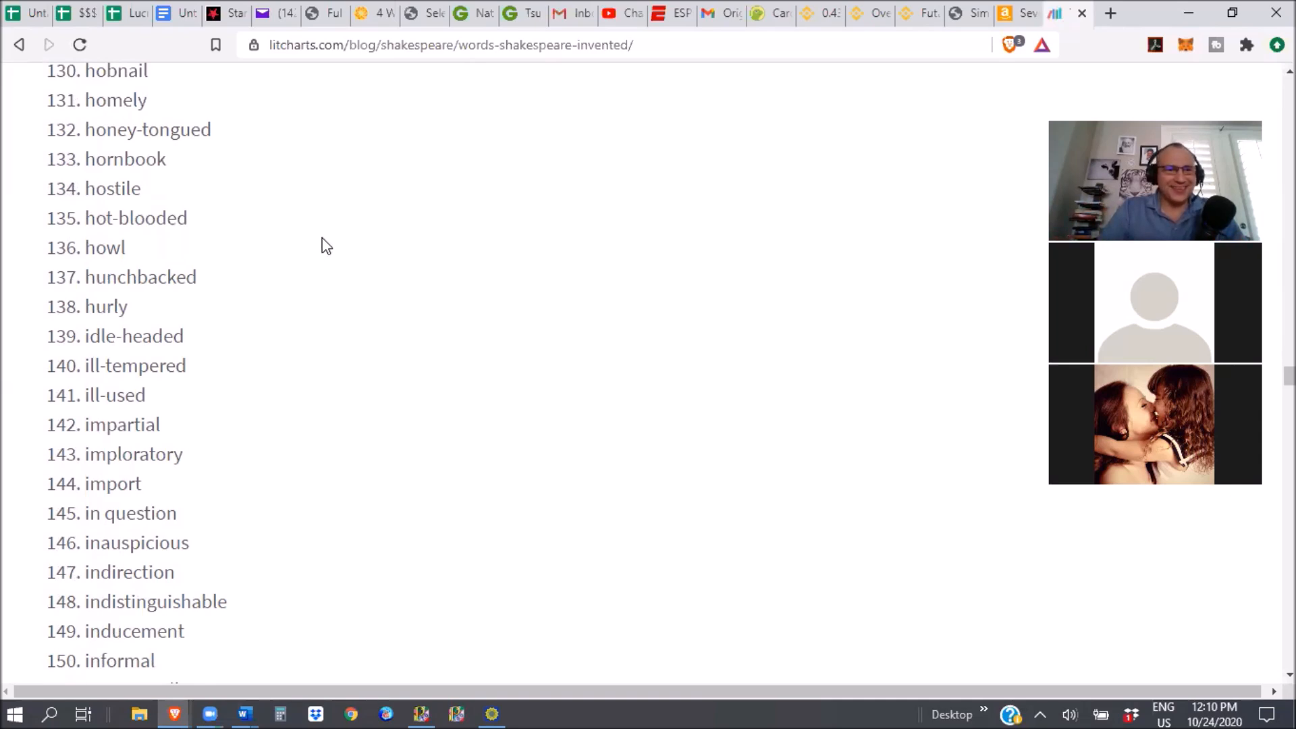
scroll(down, 3)
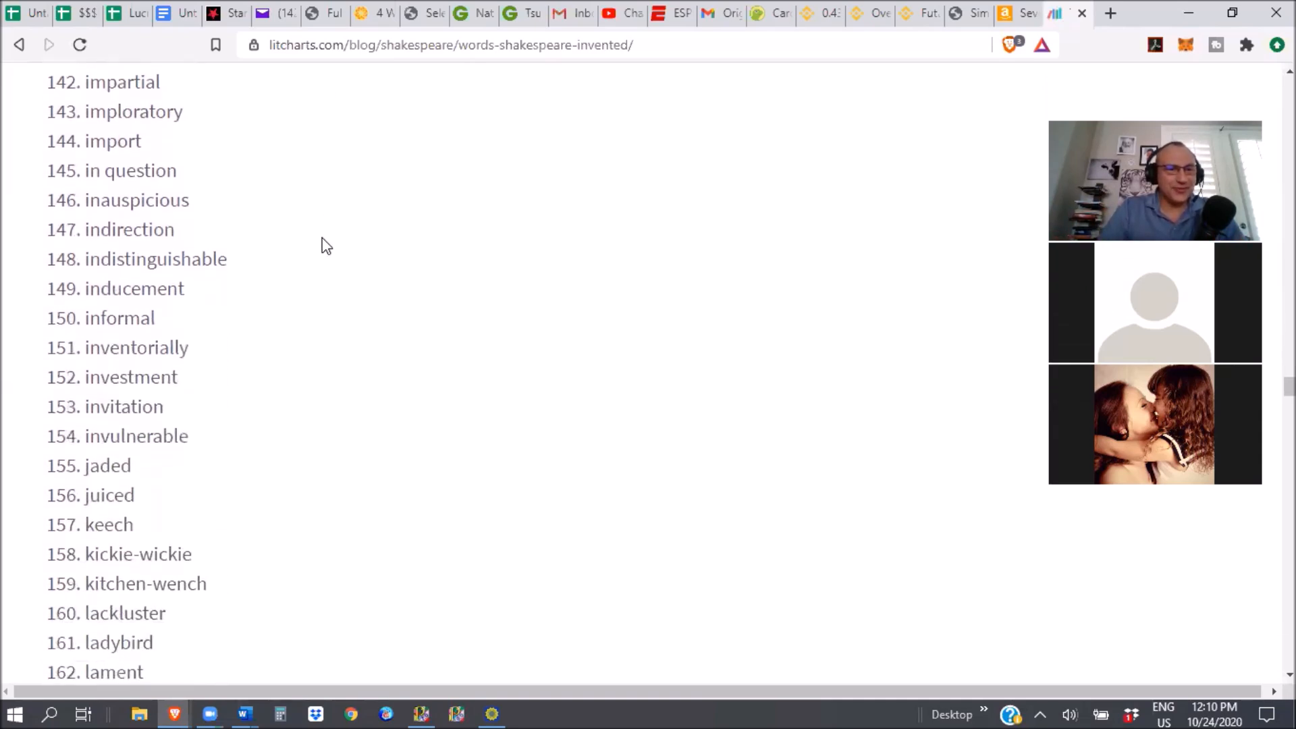
scroll(down, 3)
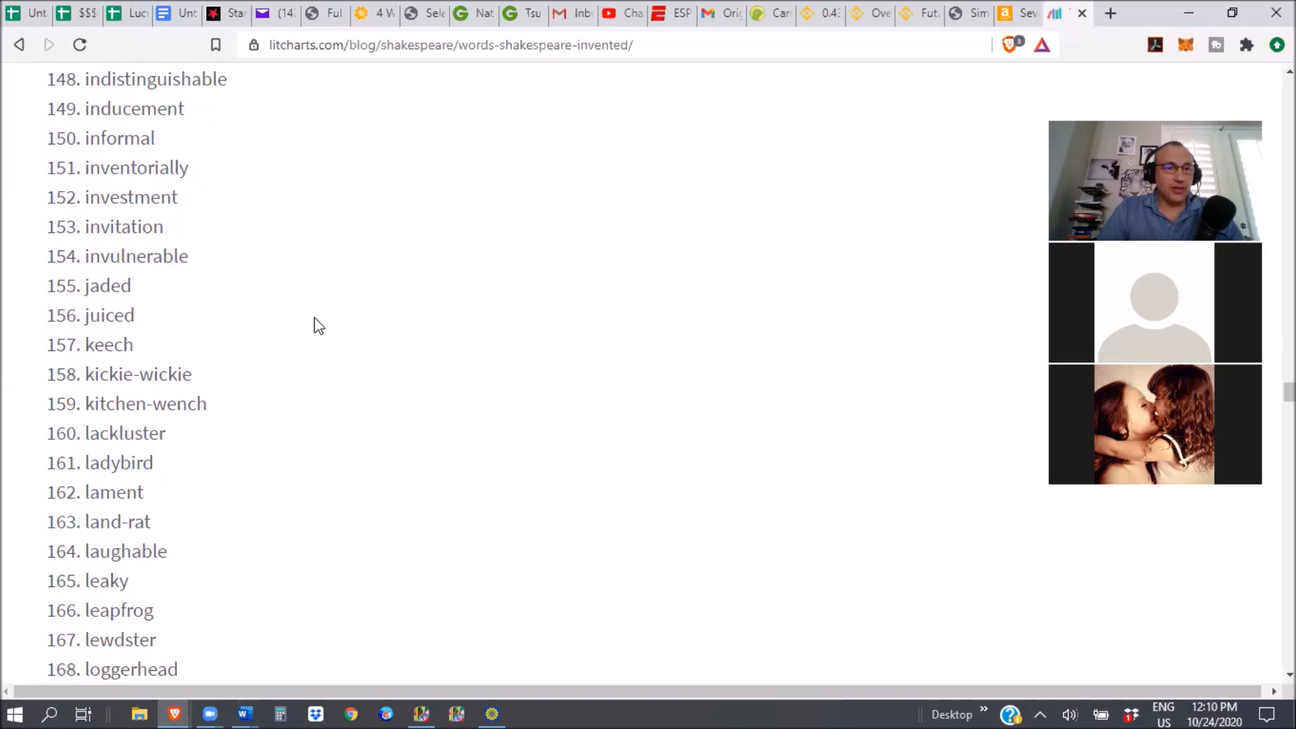
scroll(down, 3)
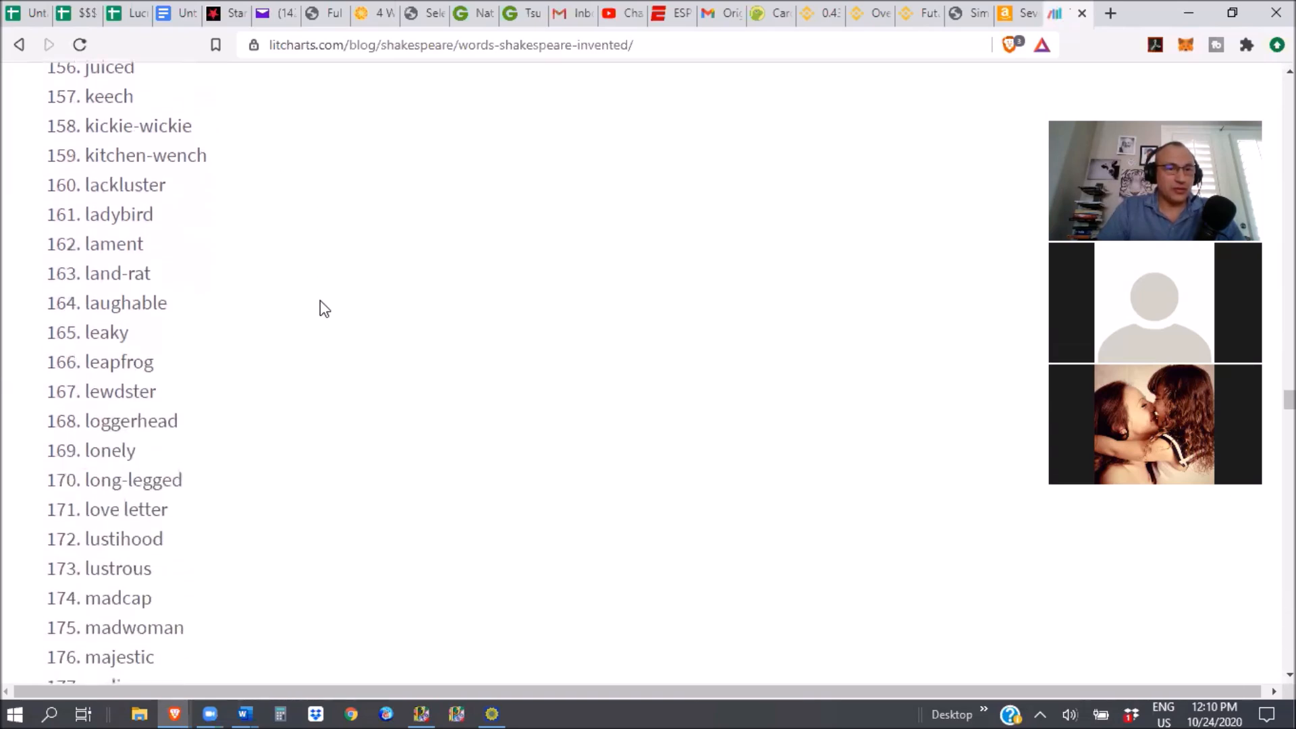
scroll(down, 3)
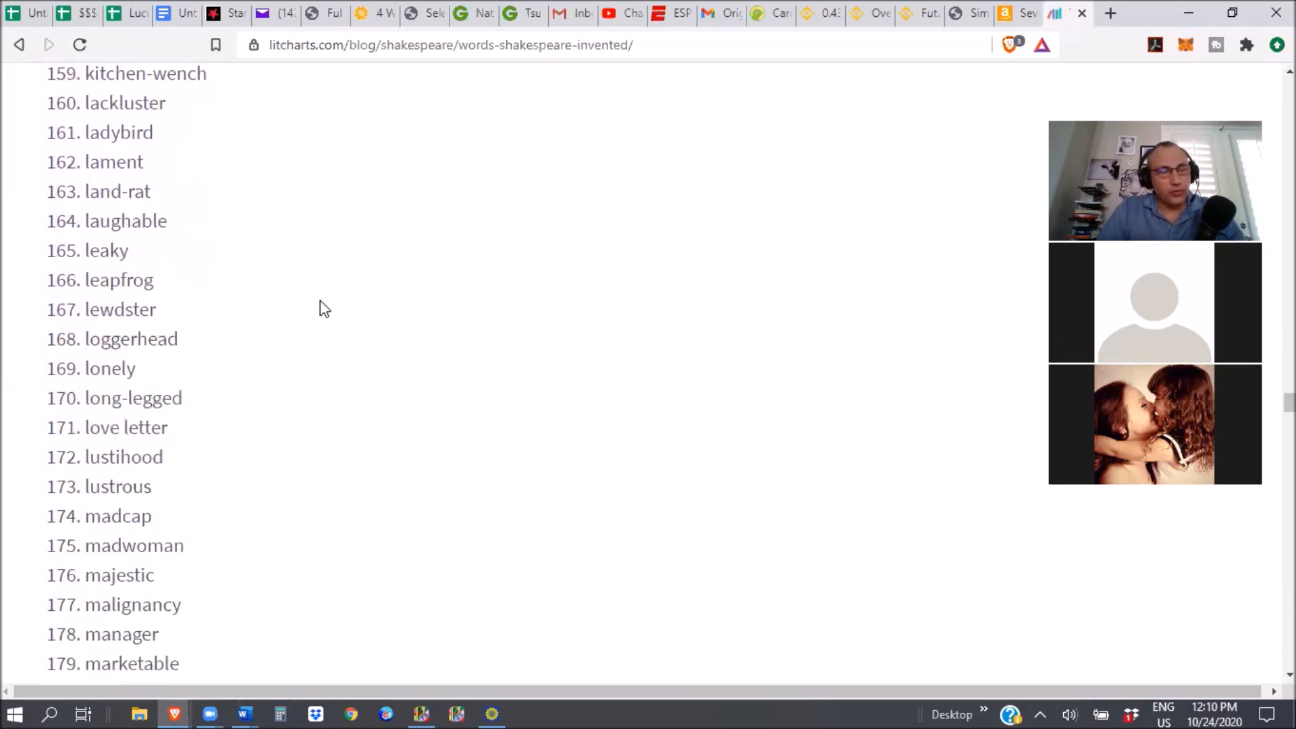
scroll(down, 3)
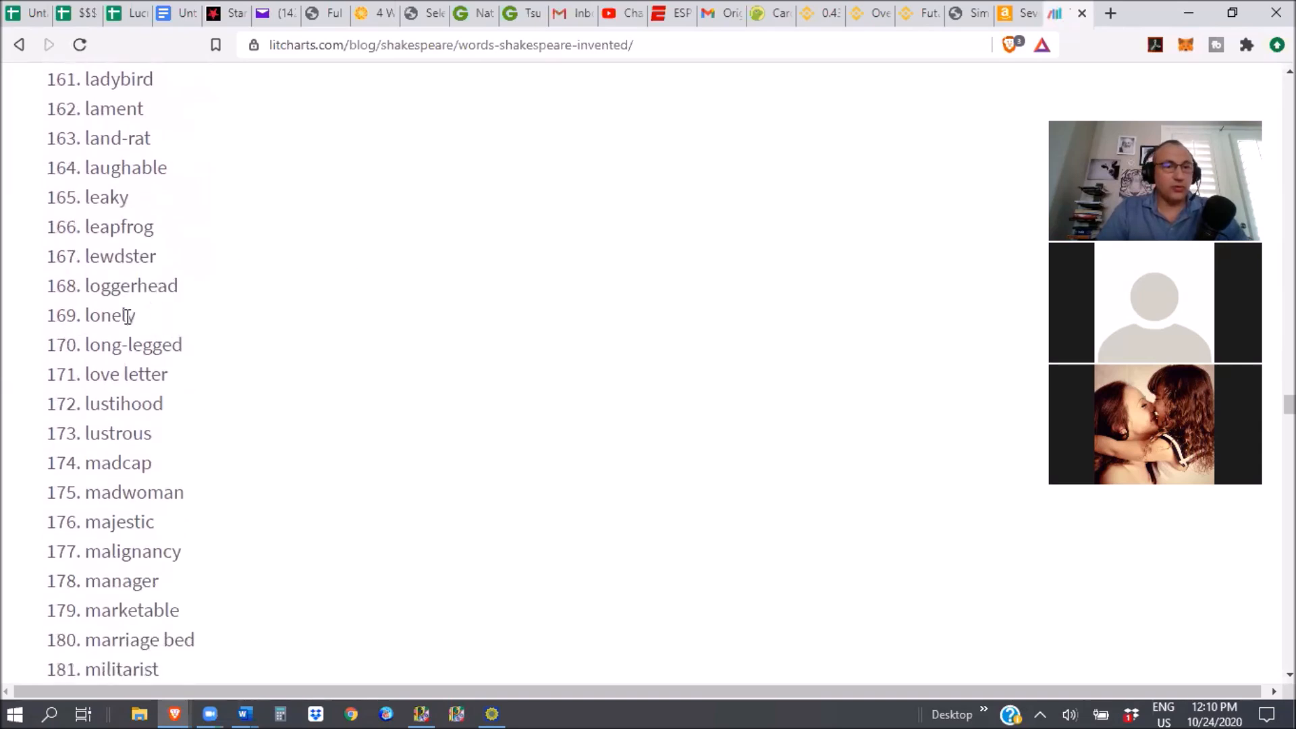
- Highlight 'lonely', 'manager', 'majestic' and 'malignancy' while reading toward entry 191 'mountaineer'
double_click(108, 210)
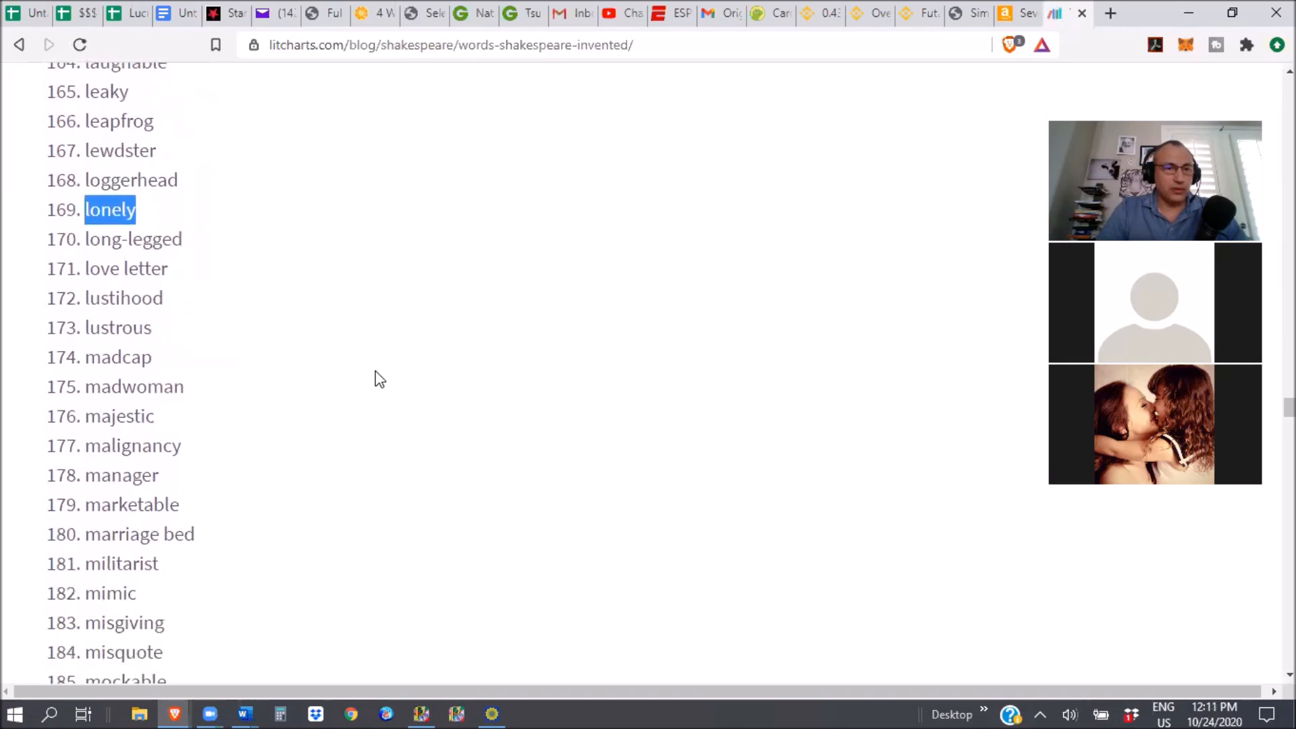
scroll(down, 3)
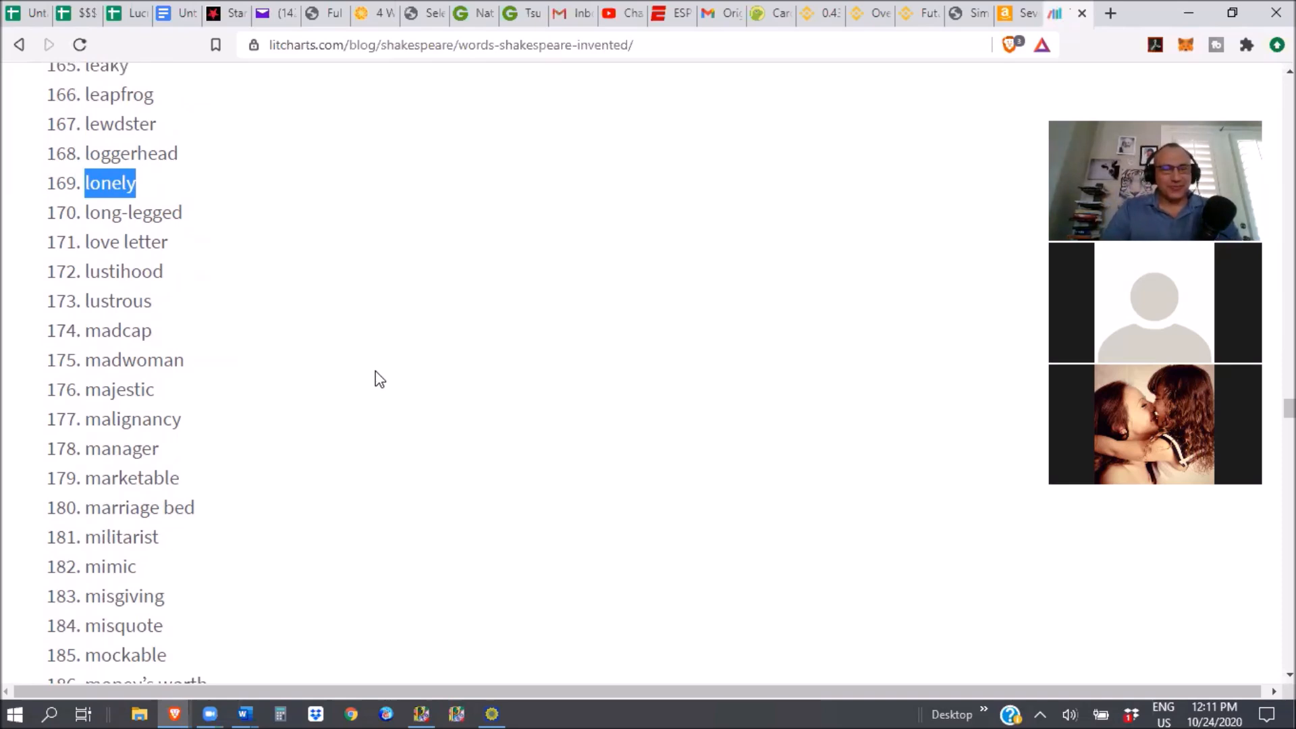
mouse_move(991, 500)
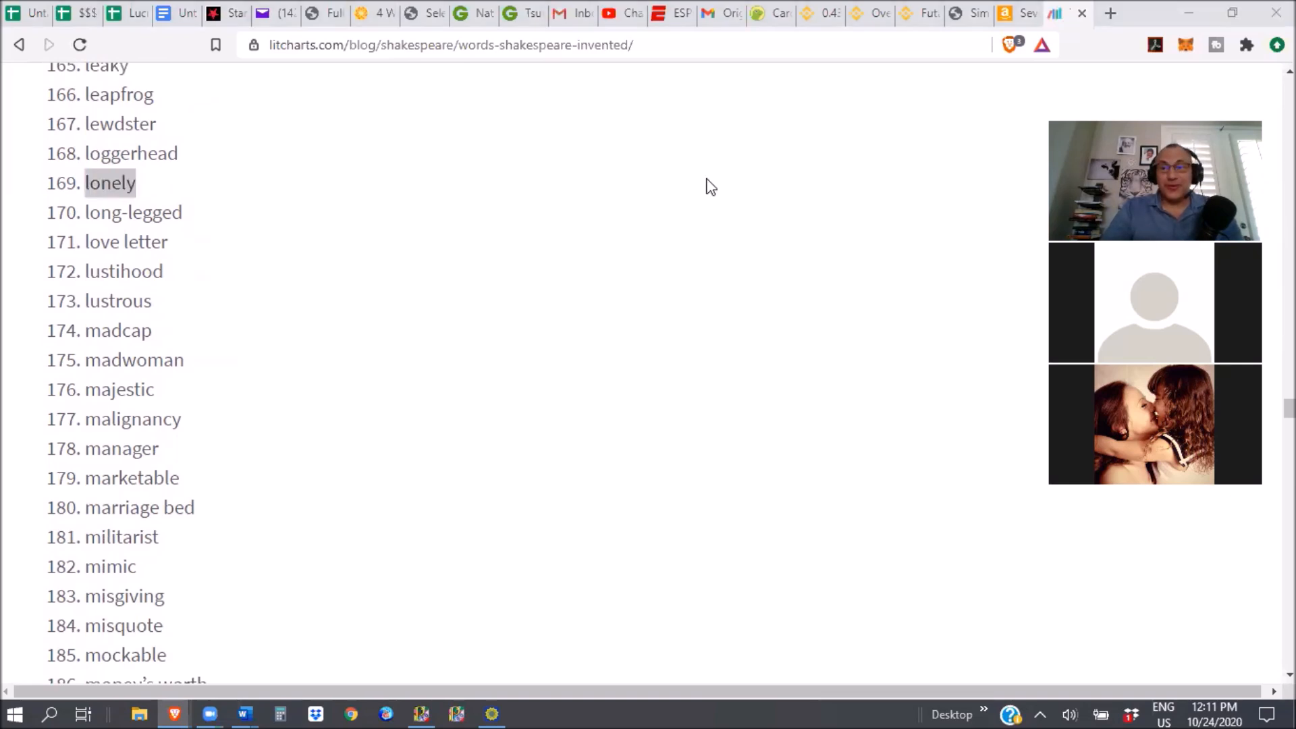
mouse_move(369, 295)
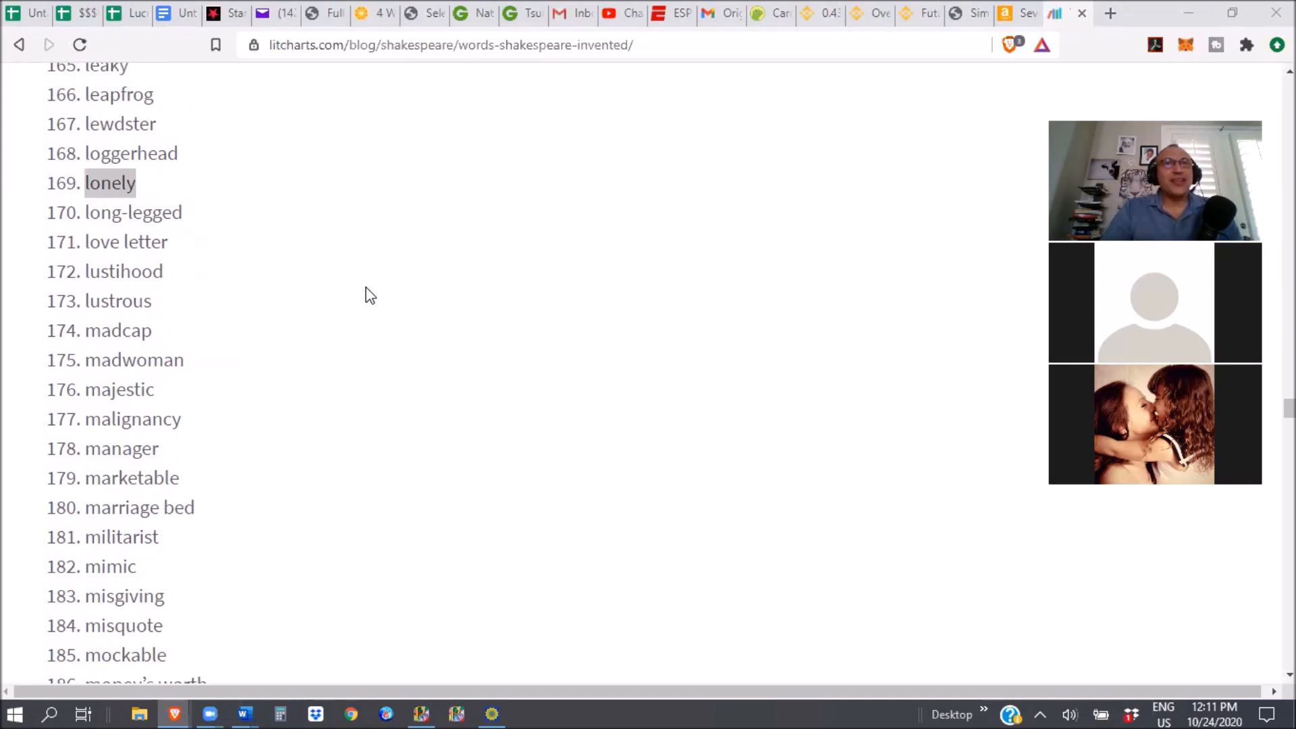
mouse_move(241, 209)
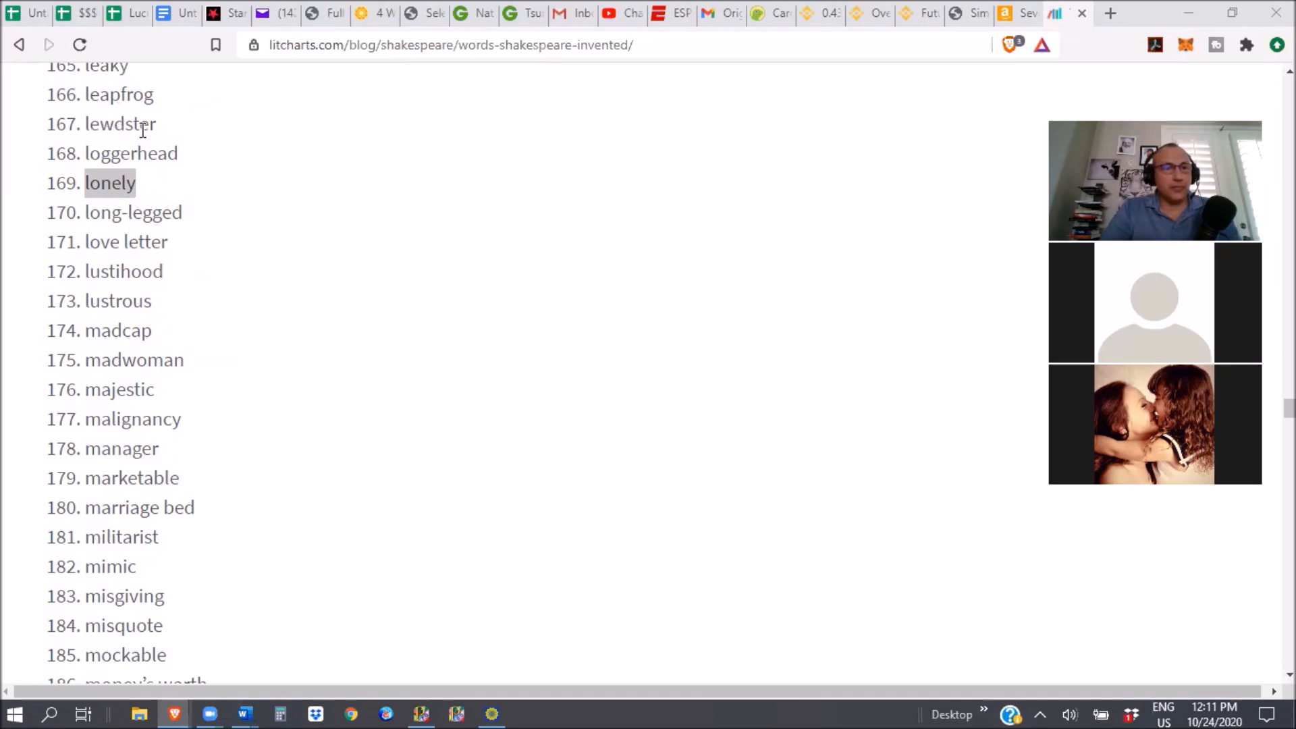
double_click(118, 124)
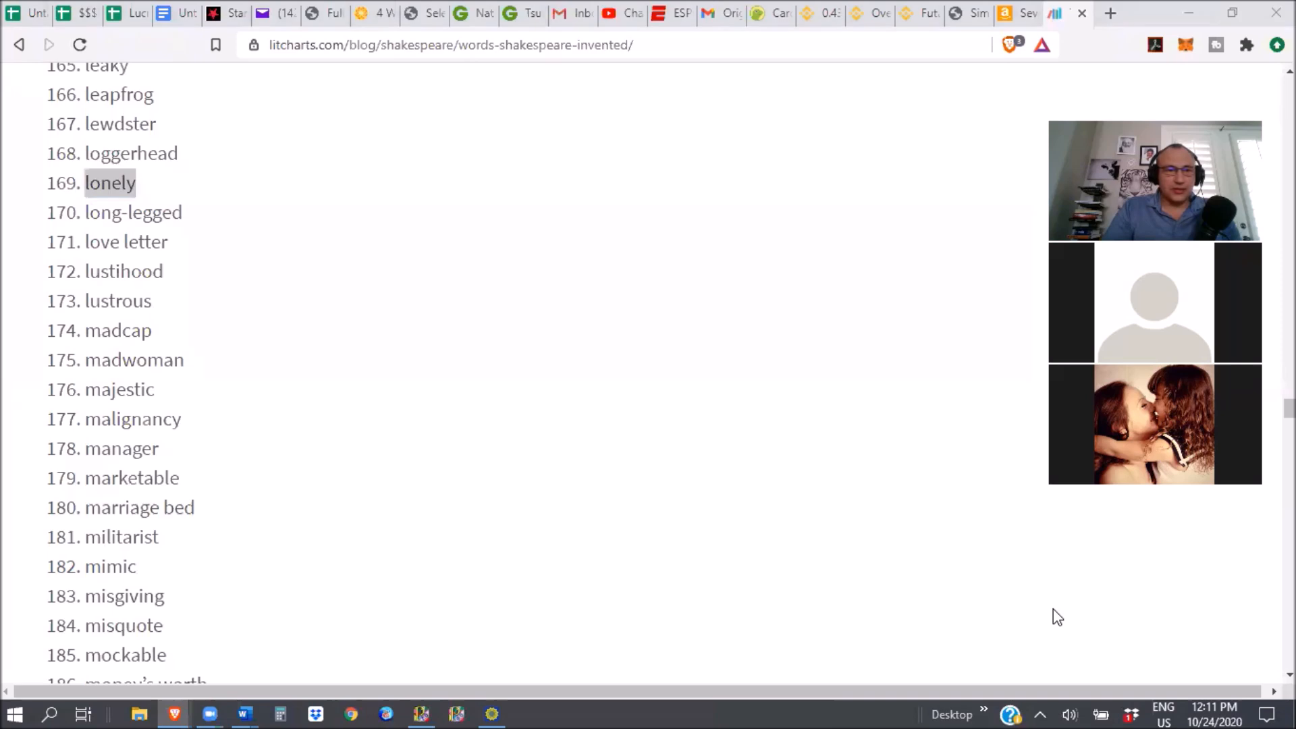
mouse_move(546, 428)
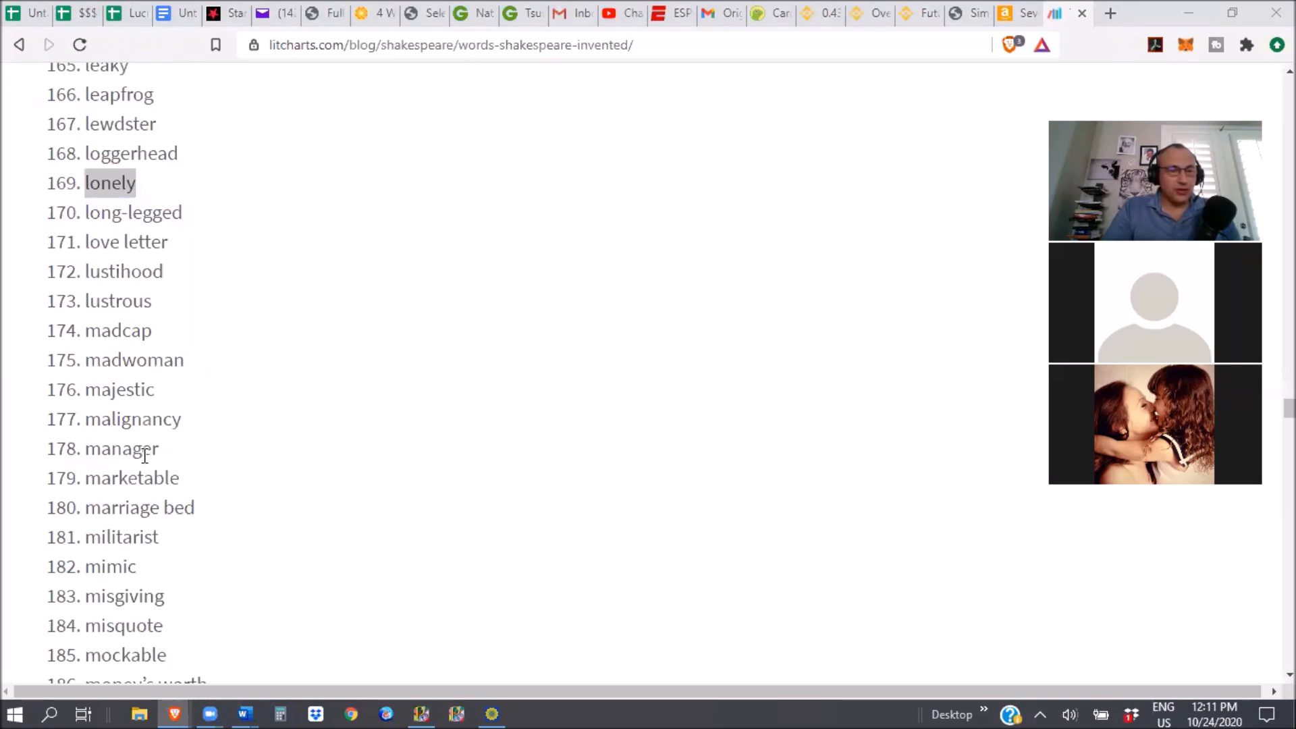
double_click(121, 448)
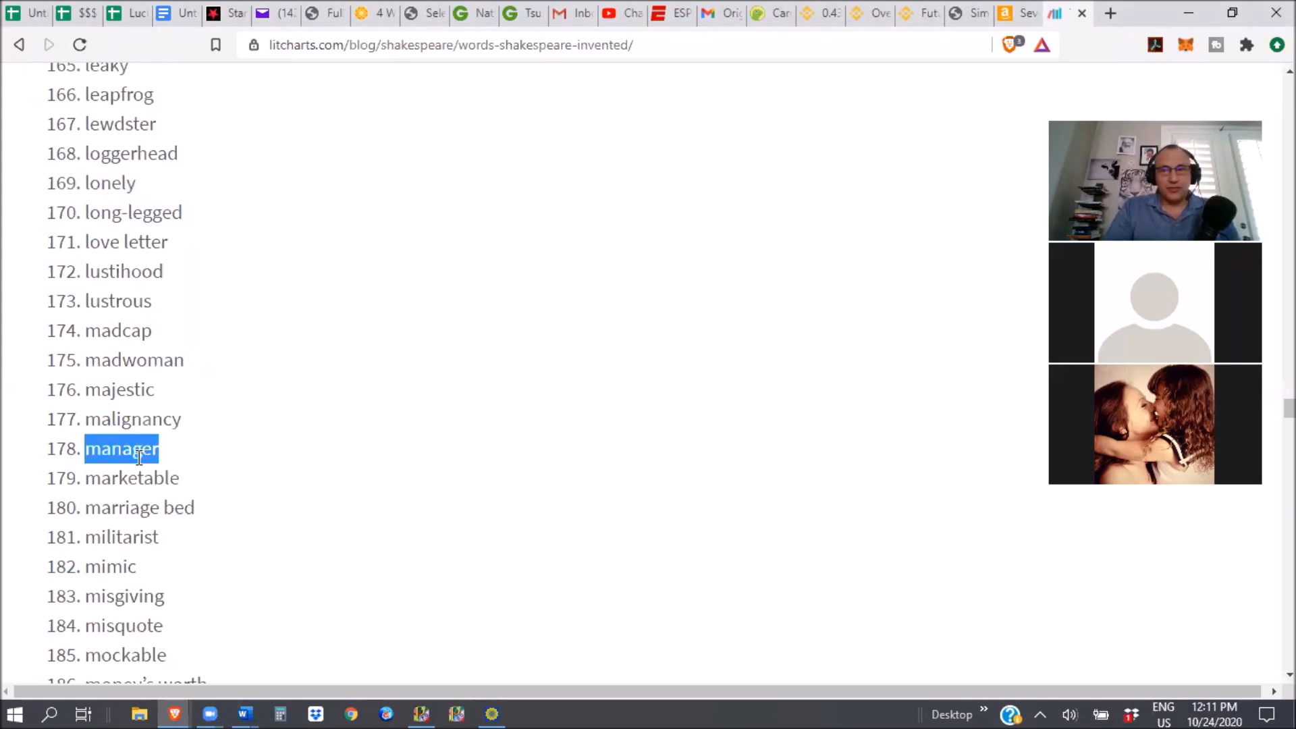
mouse_move(283, 447)
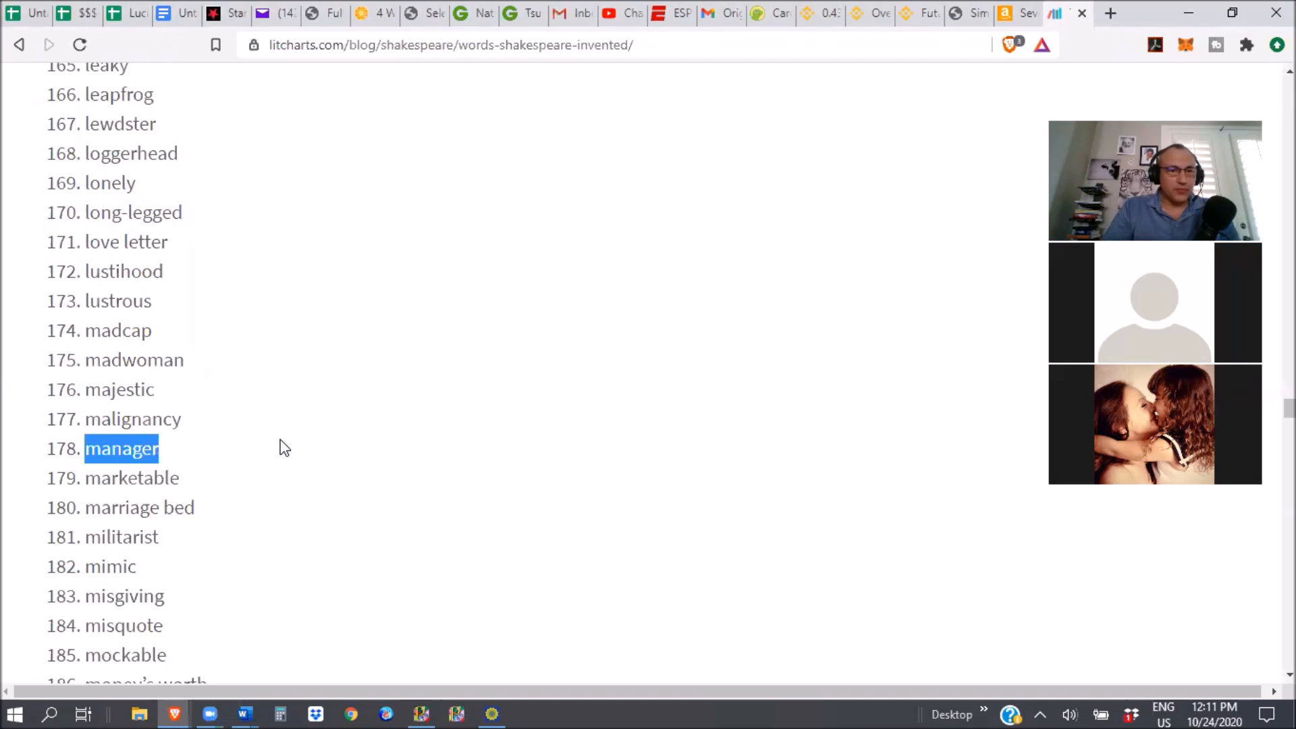
double_click(118, 390)
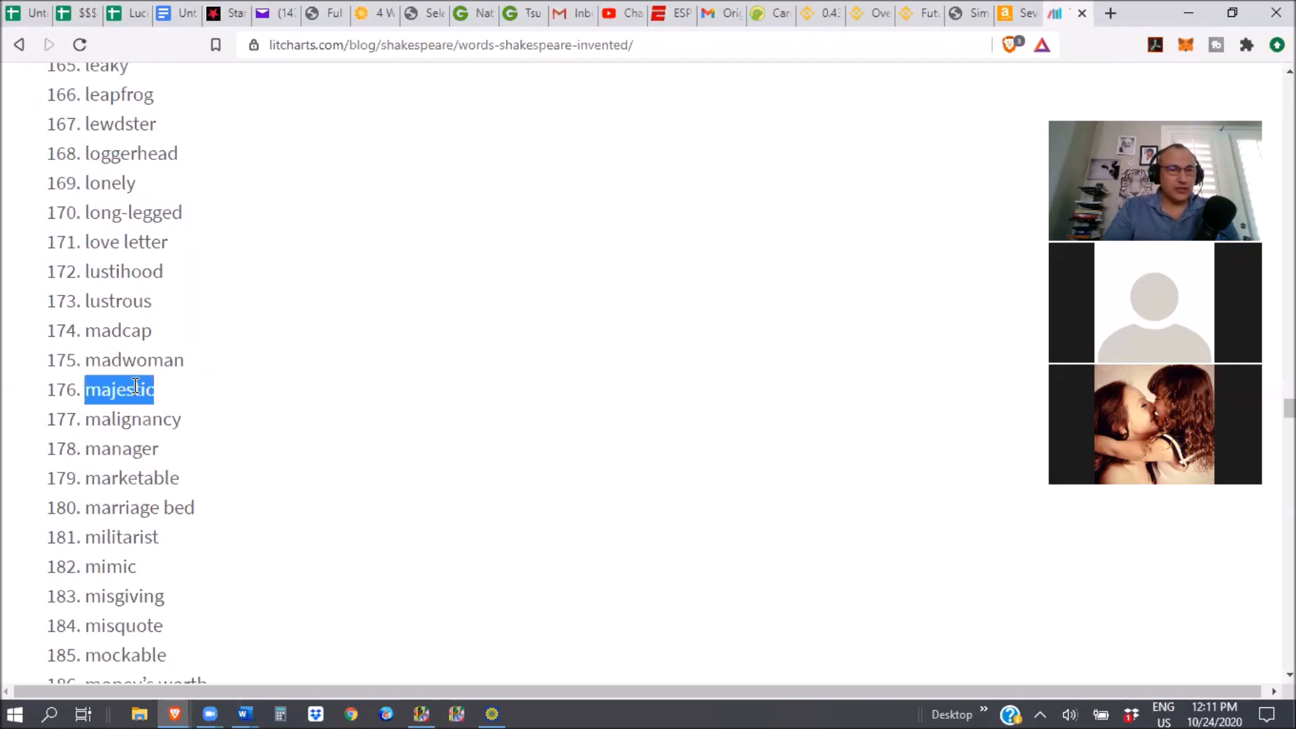
mouse_move(314, 435)
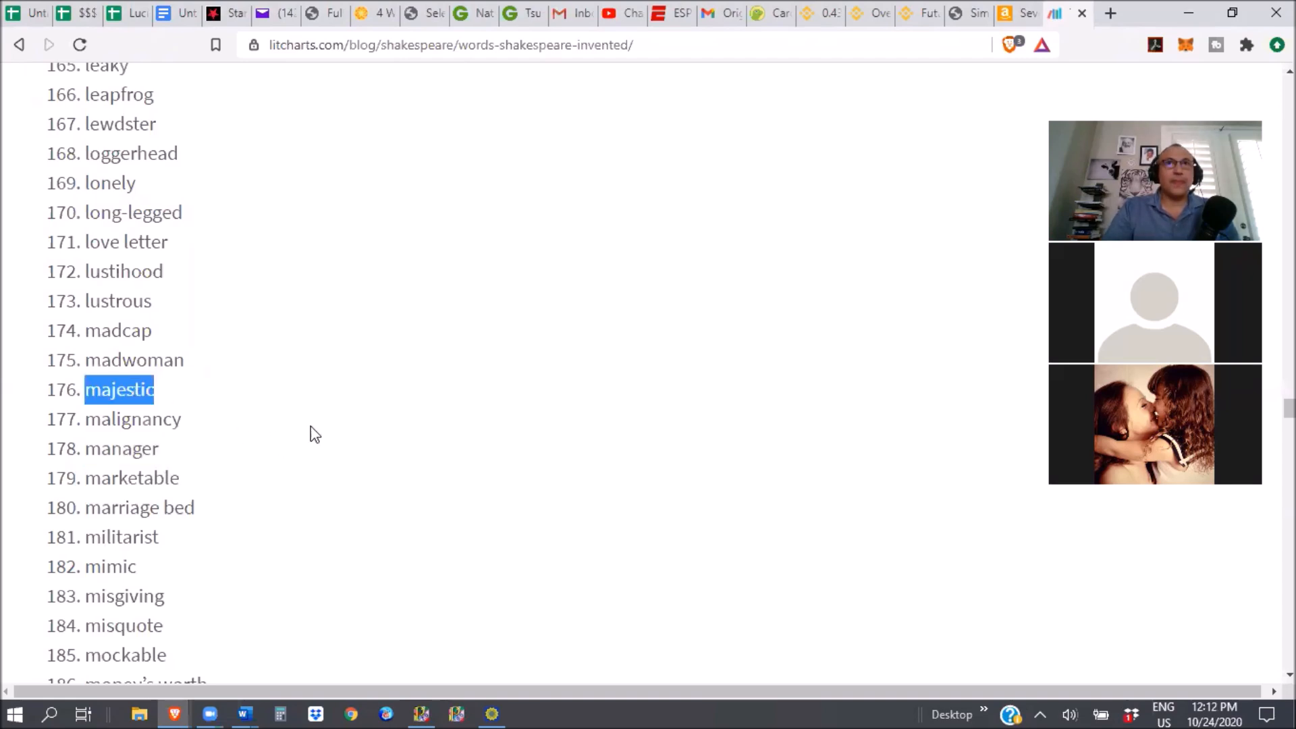
scroll(down, 3)
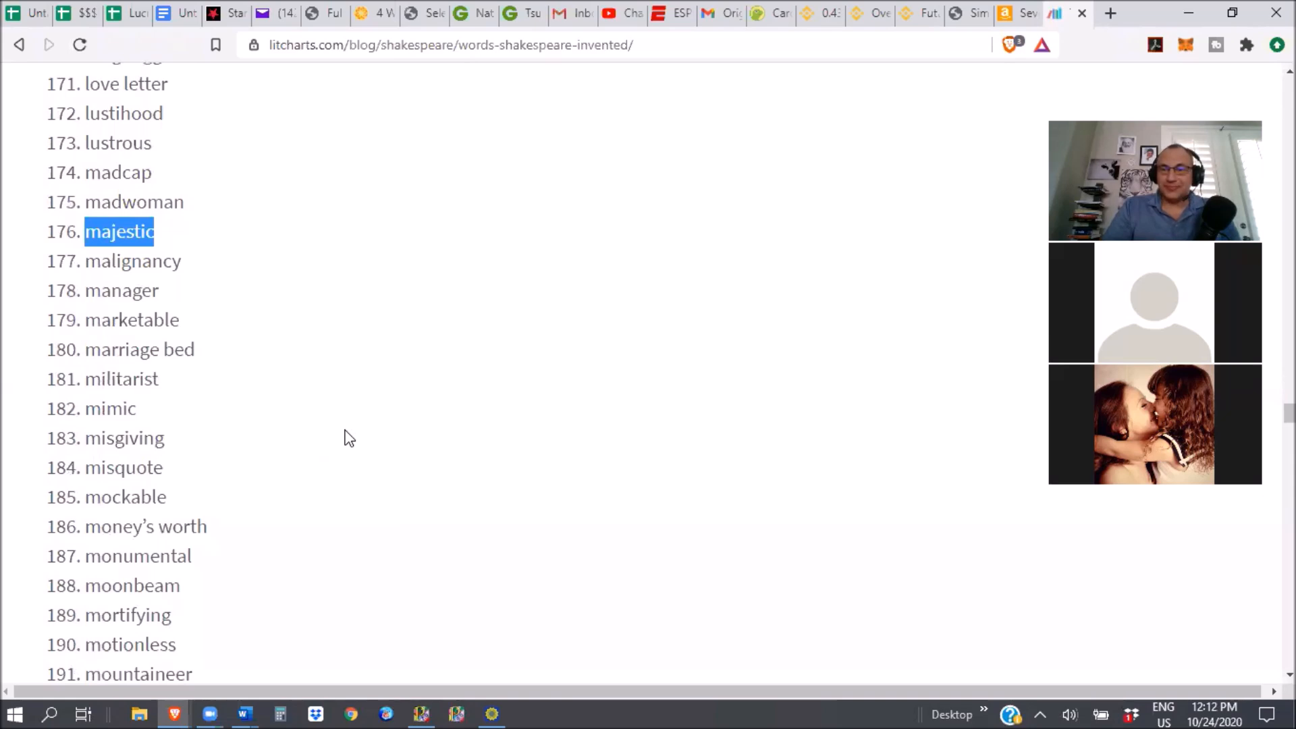
double_click(132, 261)
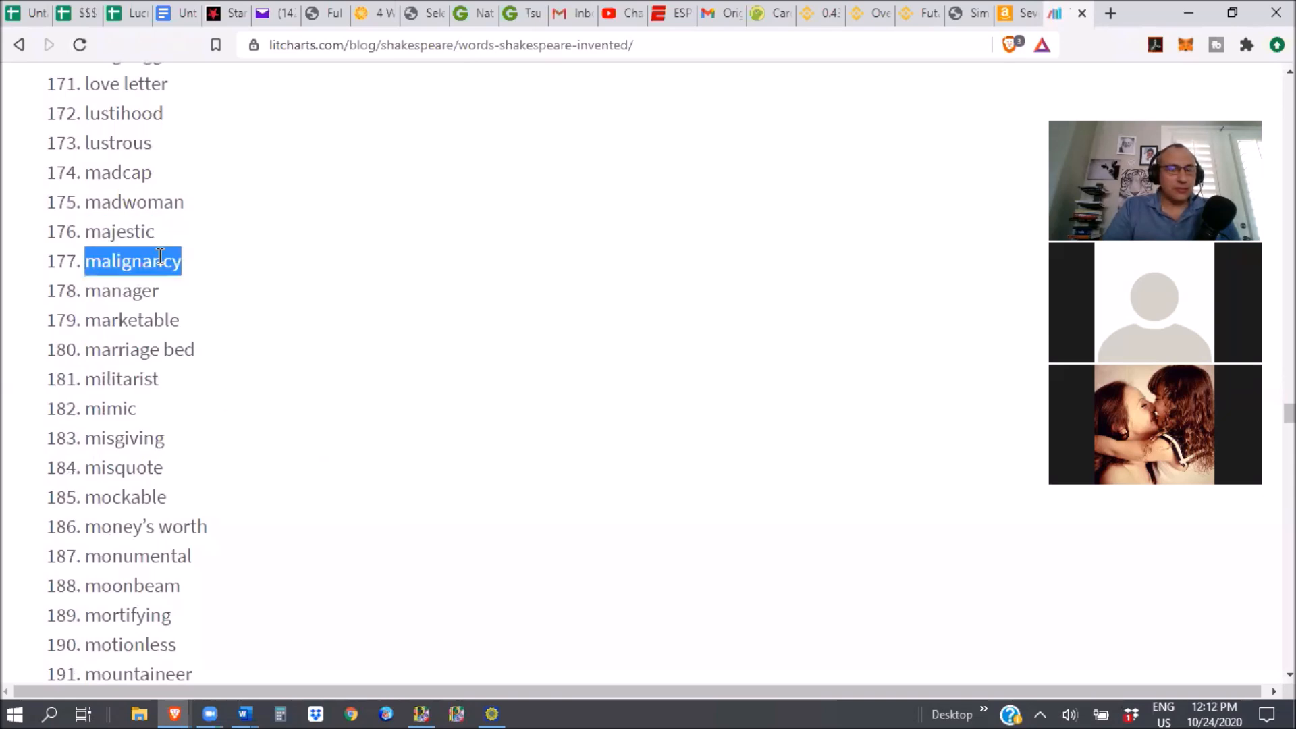
double_click(121, 290)
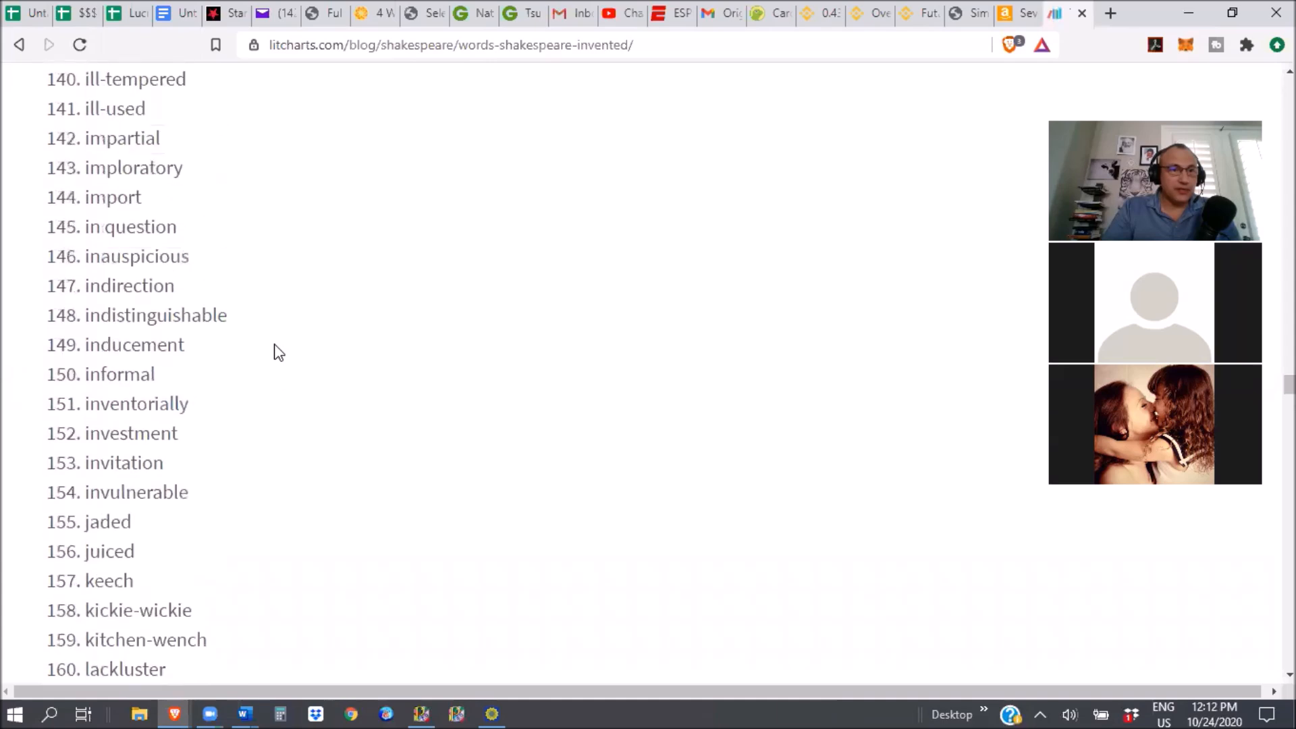
- Scroll back up over earlier entries, then start reading down again
scroll(up, 3)
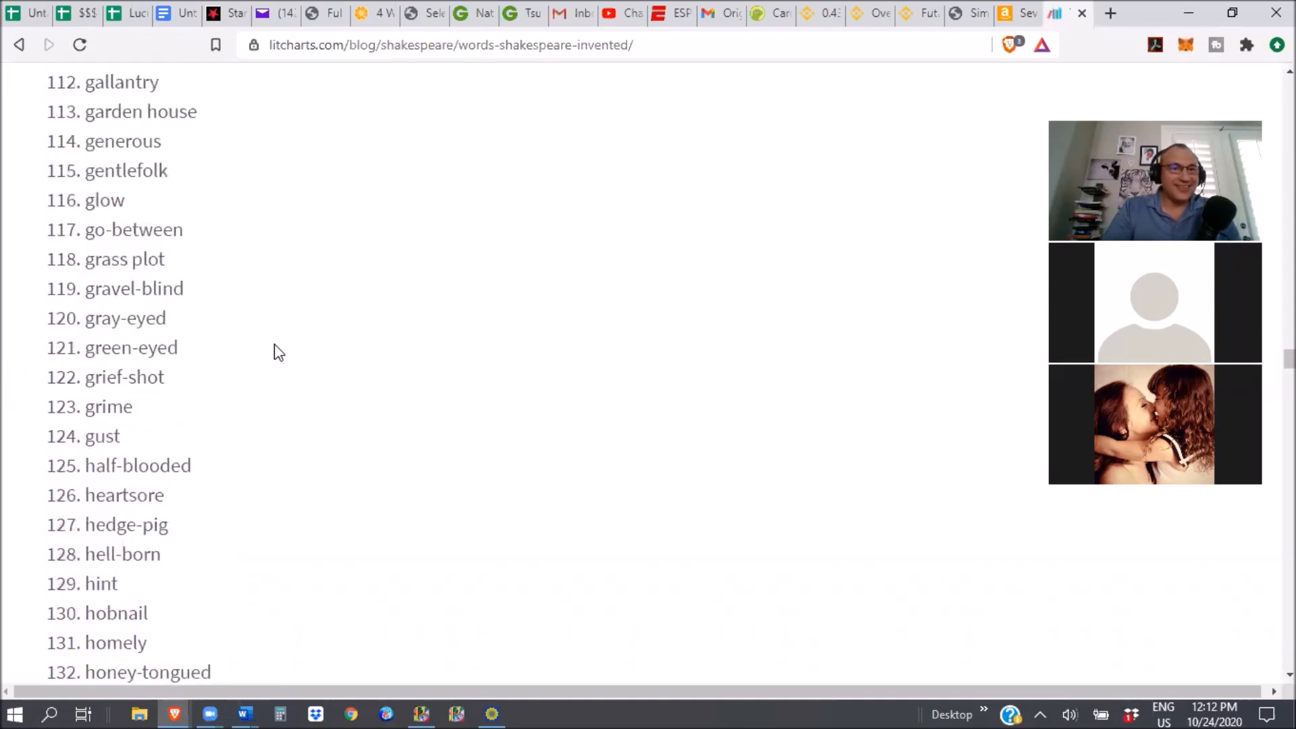
scroll(up, 3)
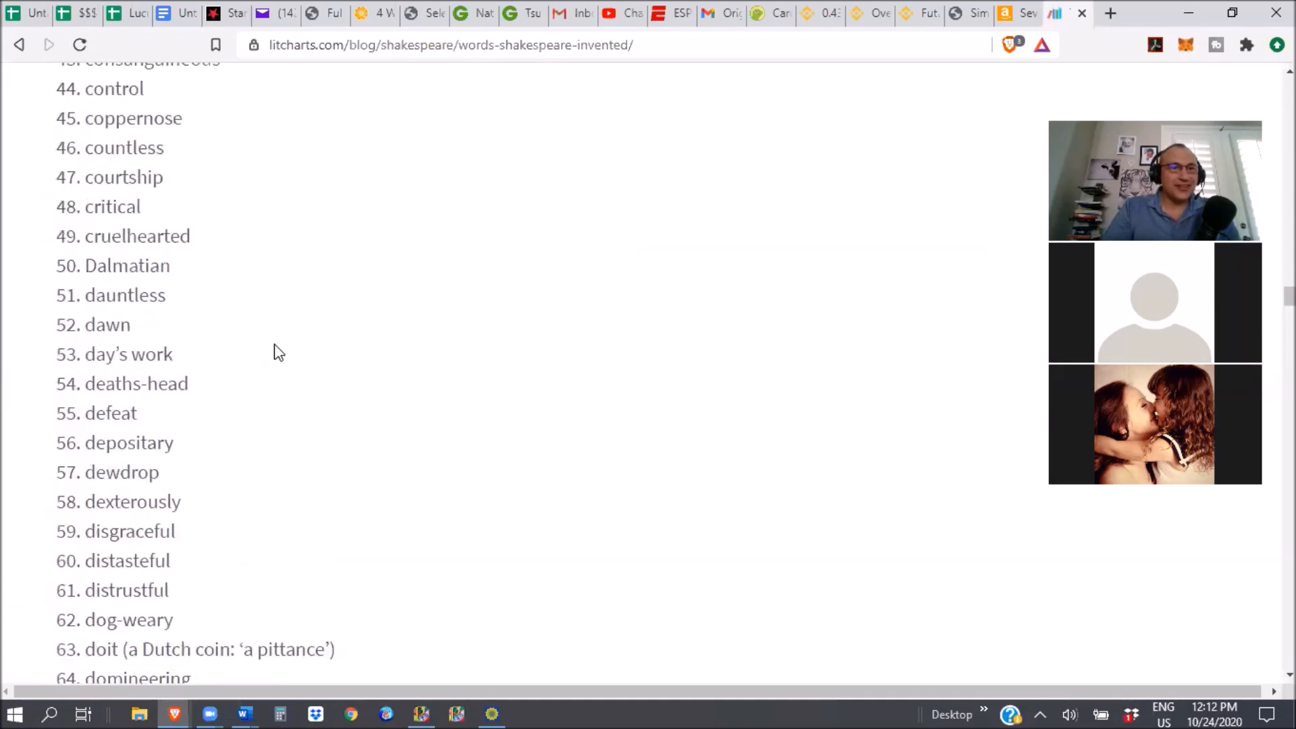
scroll(up, 3)
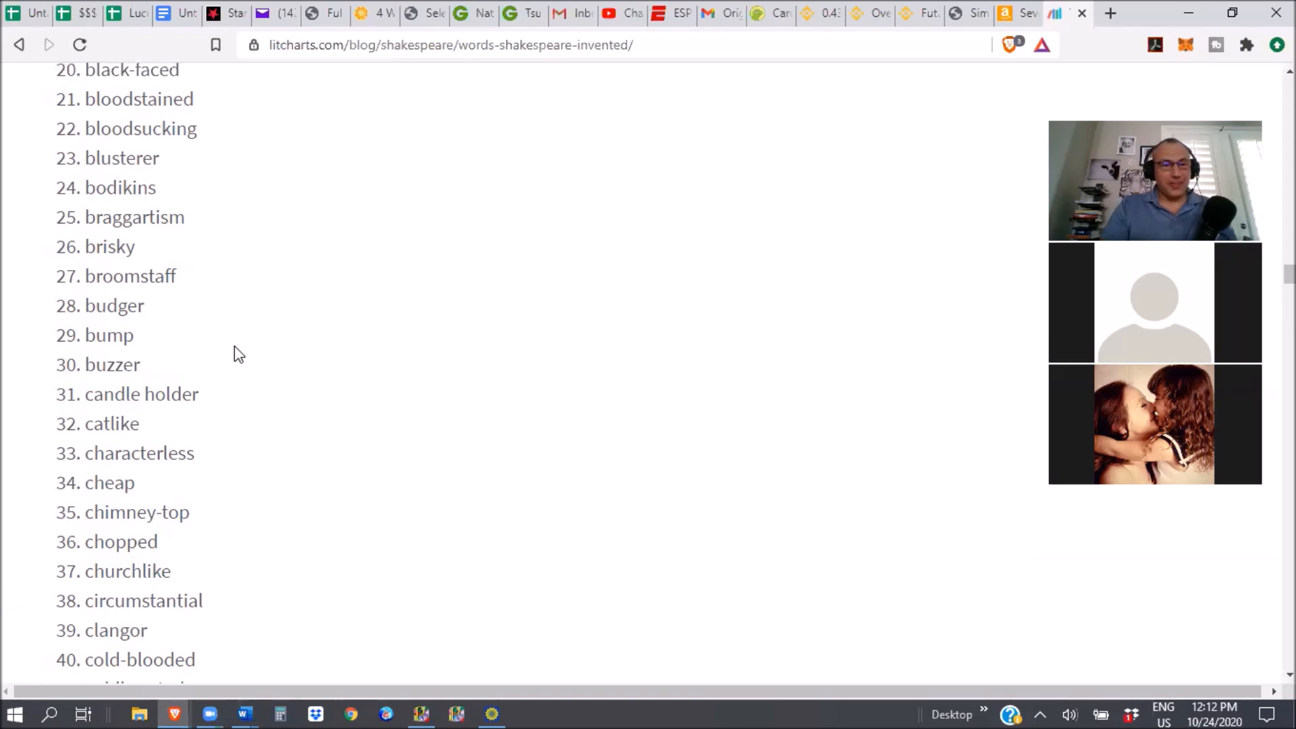
scroll(down, 3)
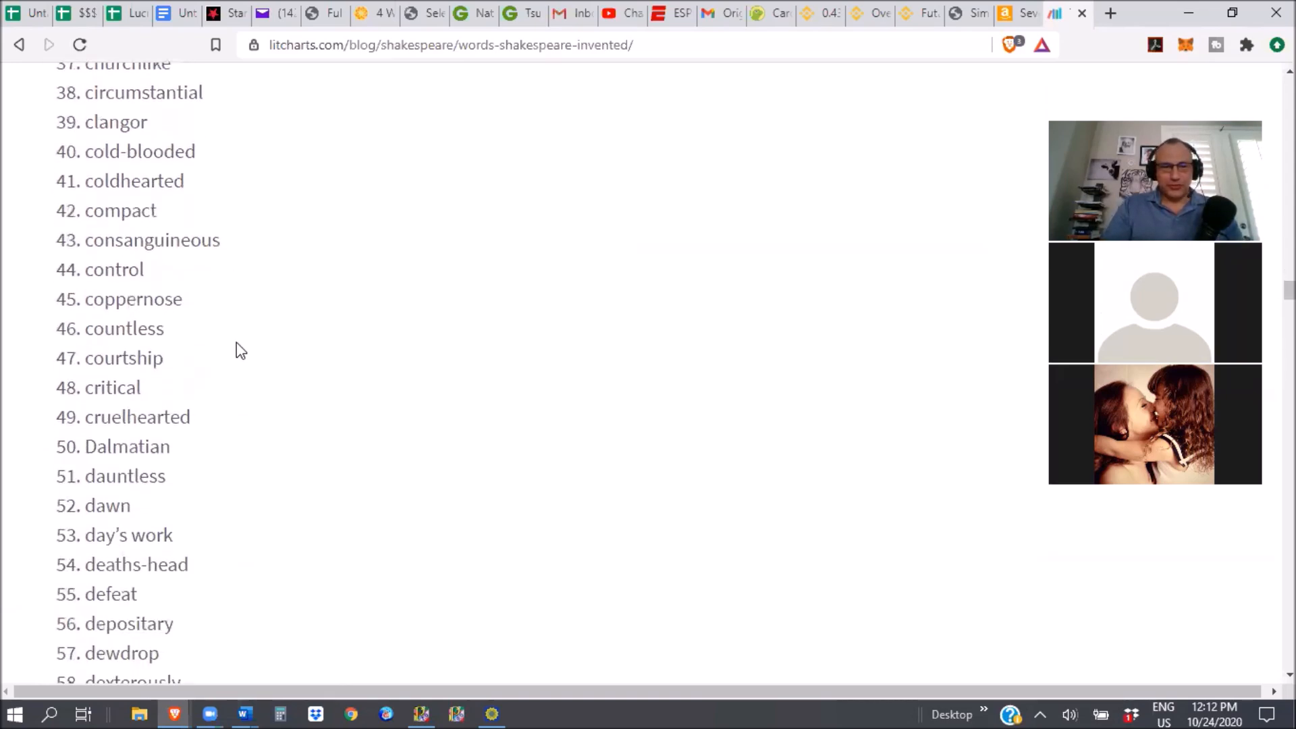
scroll(down, 3)
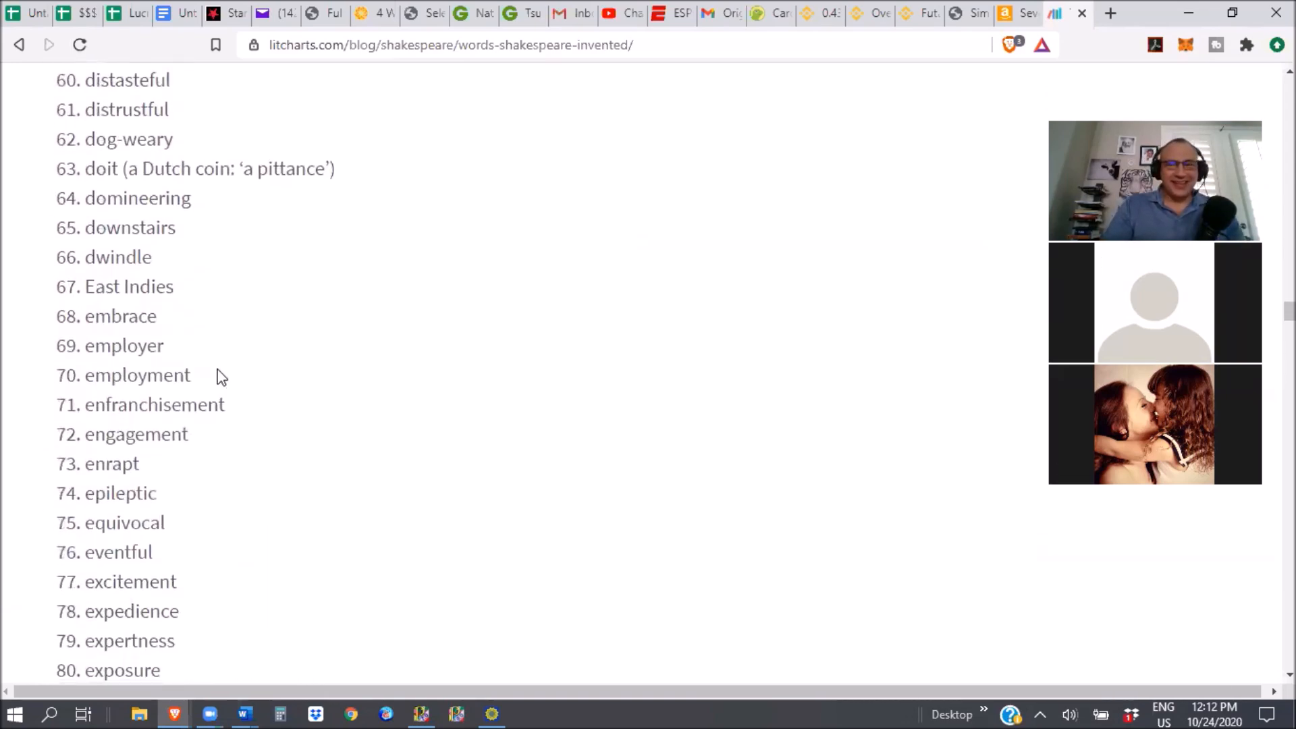
scroll(down, 3)
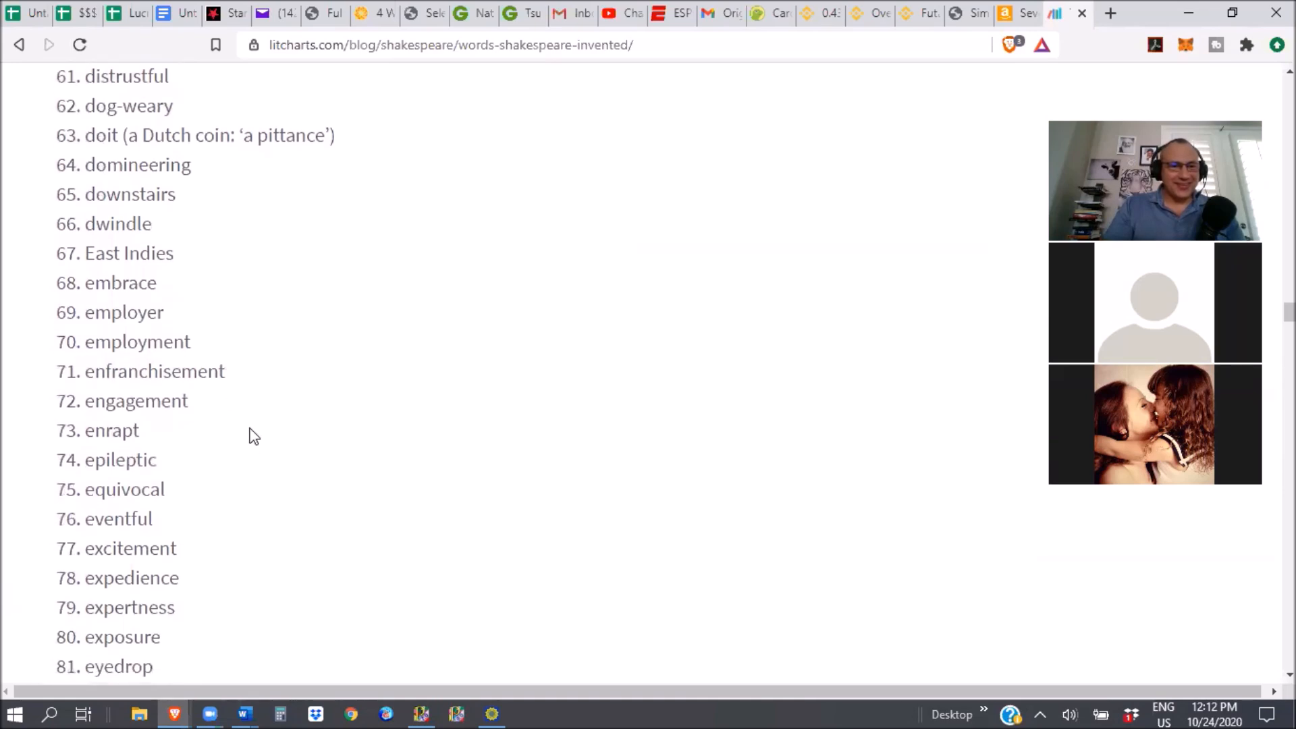
scroll(down, 3)
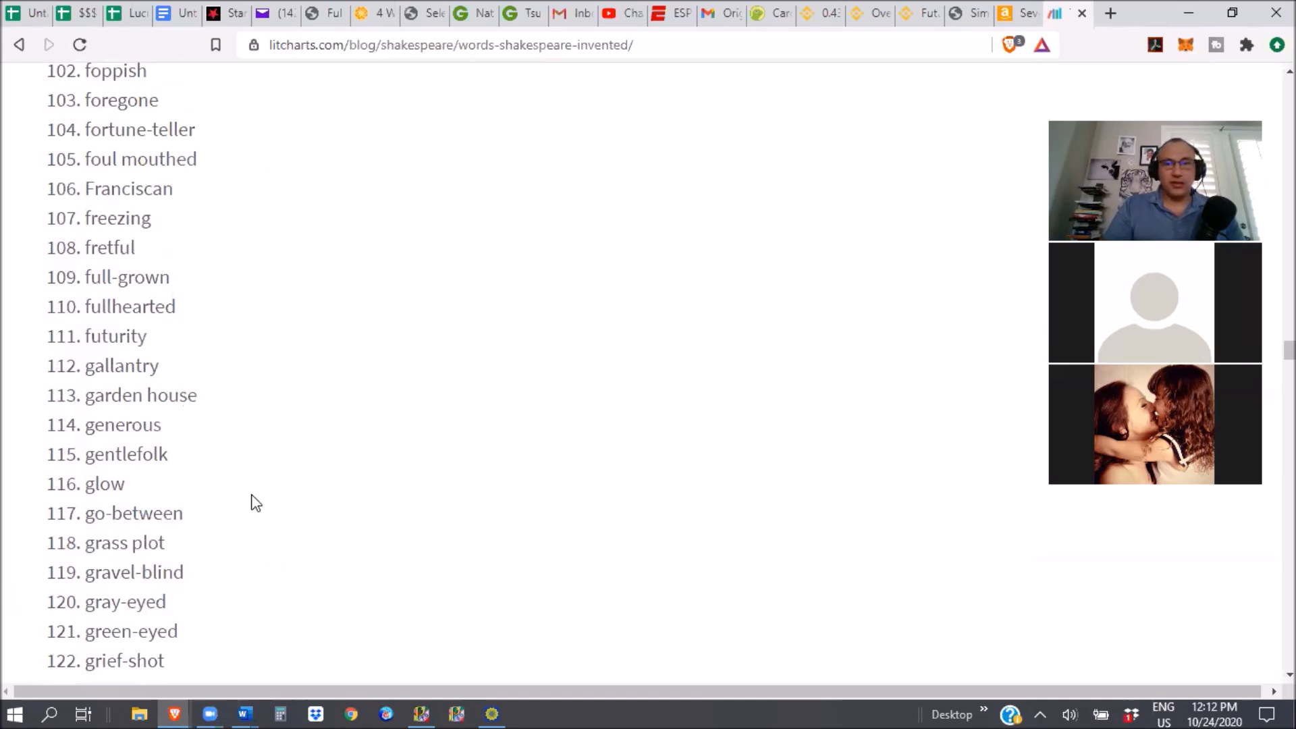
mouse_move(316, 538)
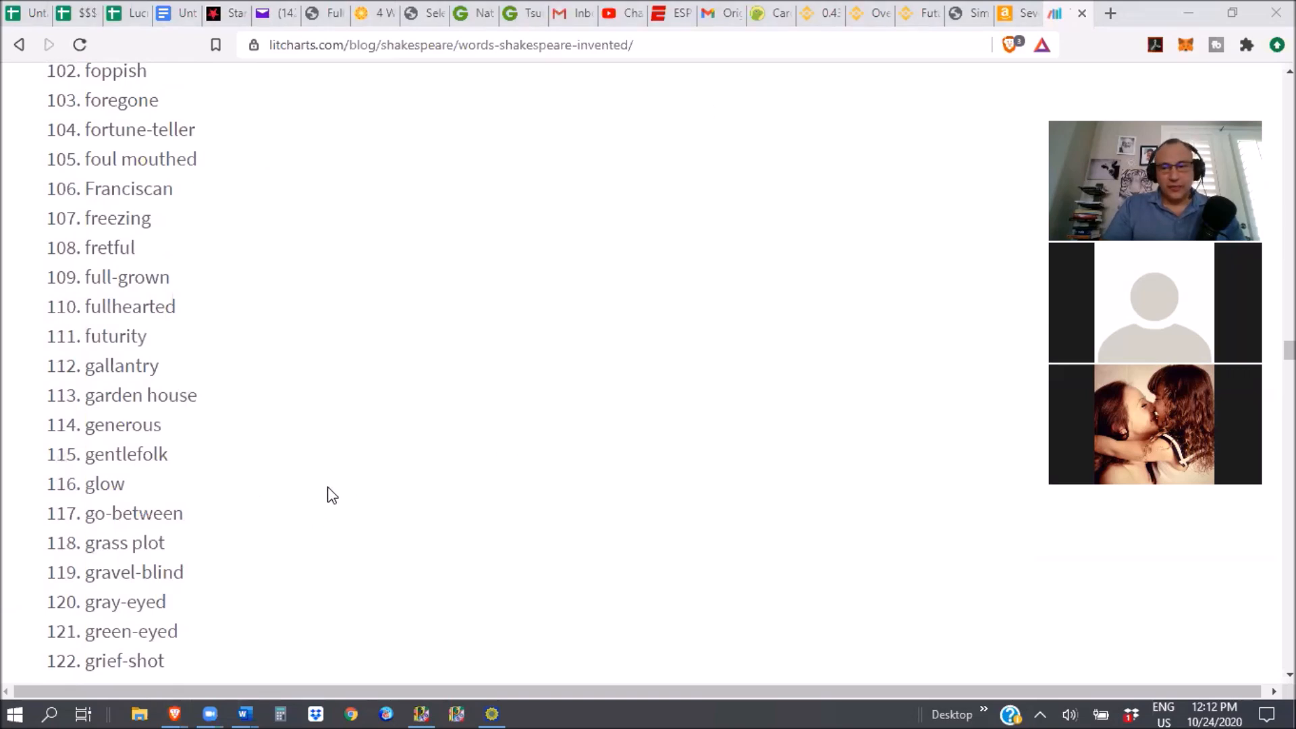
- Continue down the list to entries 143–163, 'imploratory' to 'land-rat'
scroll(down, 3)
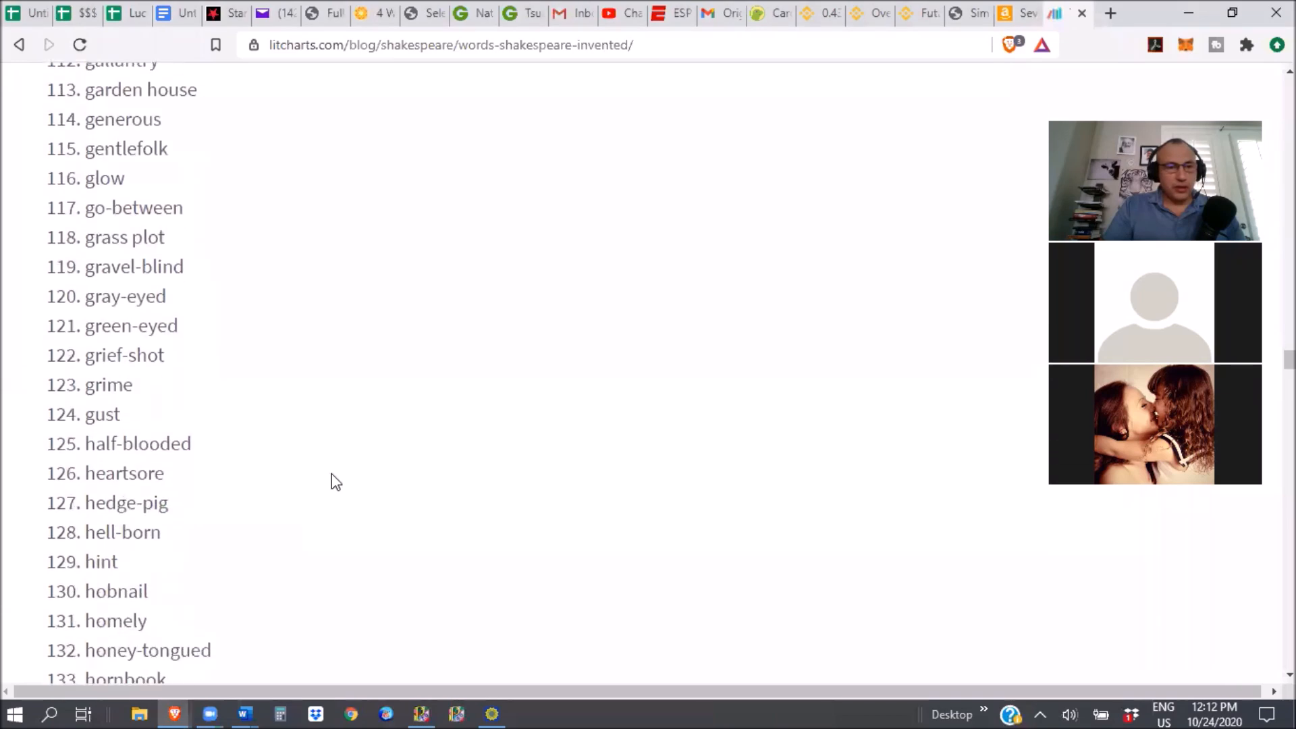
scroll(down, 3)
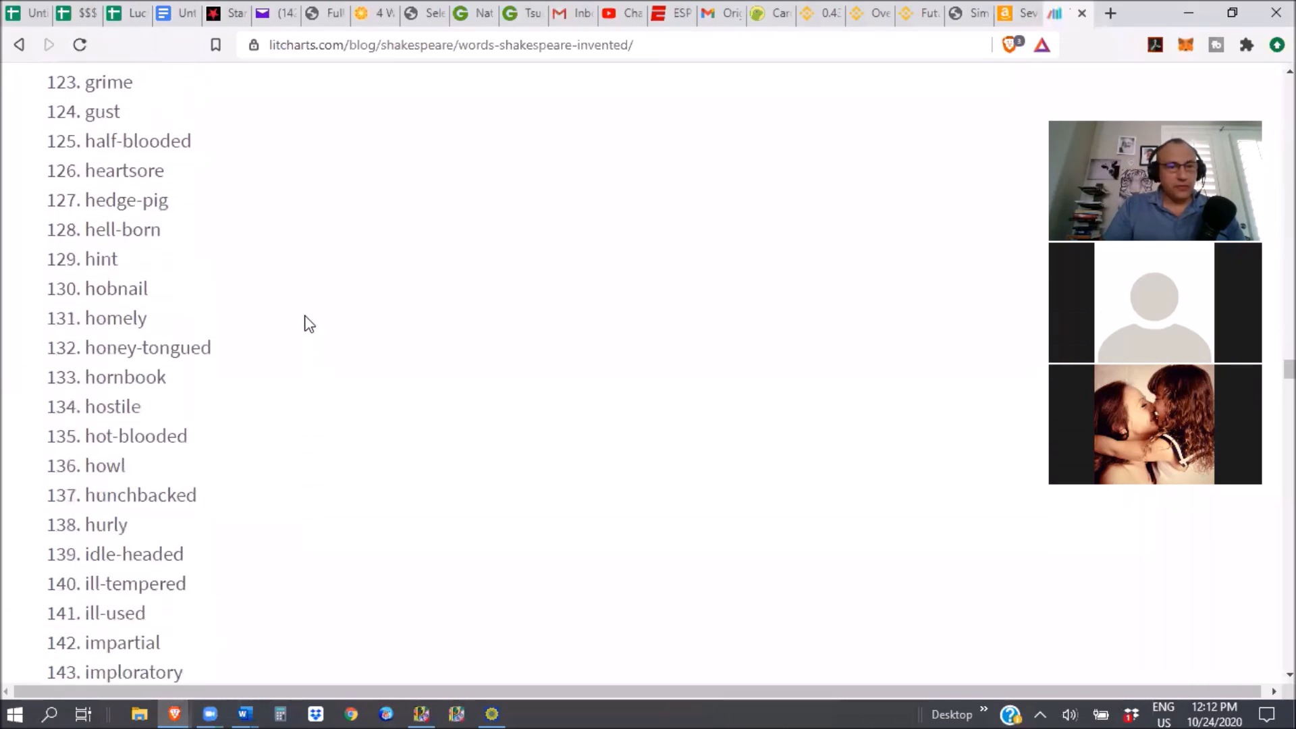
scroll(down, 3)
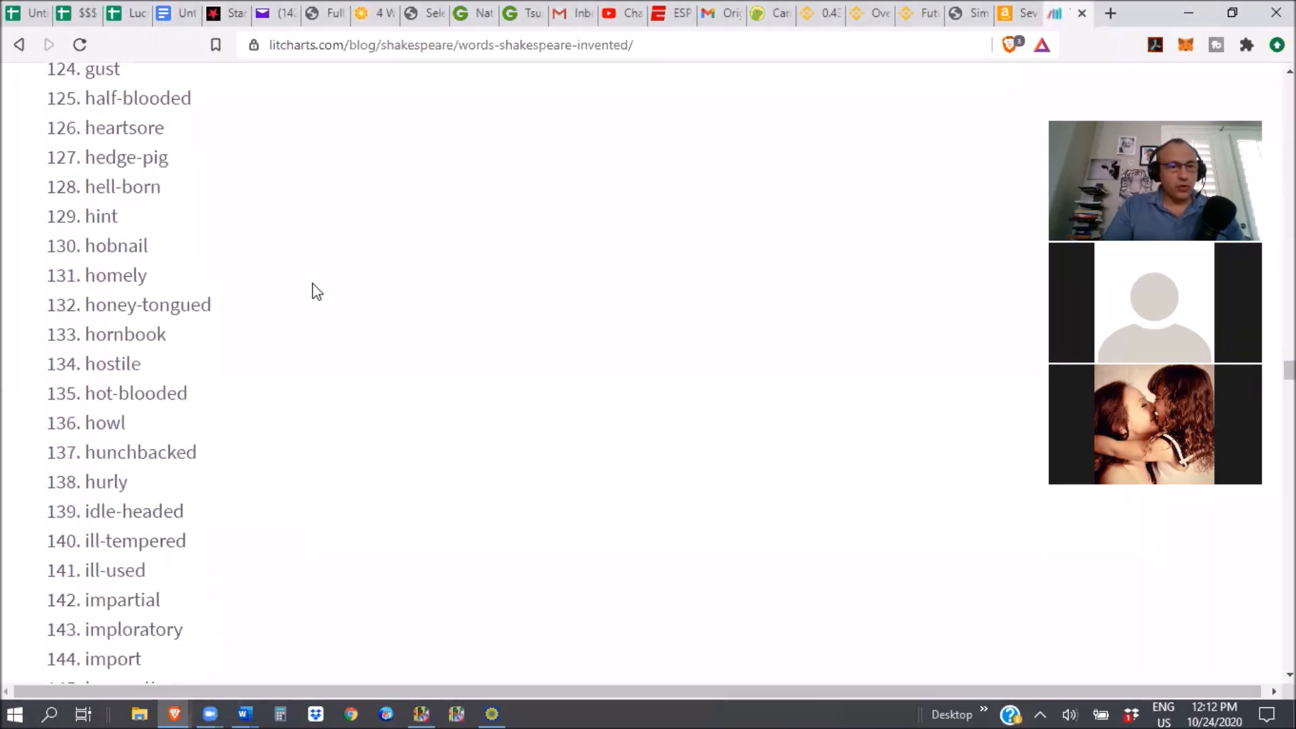
scroll(down, 3)
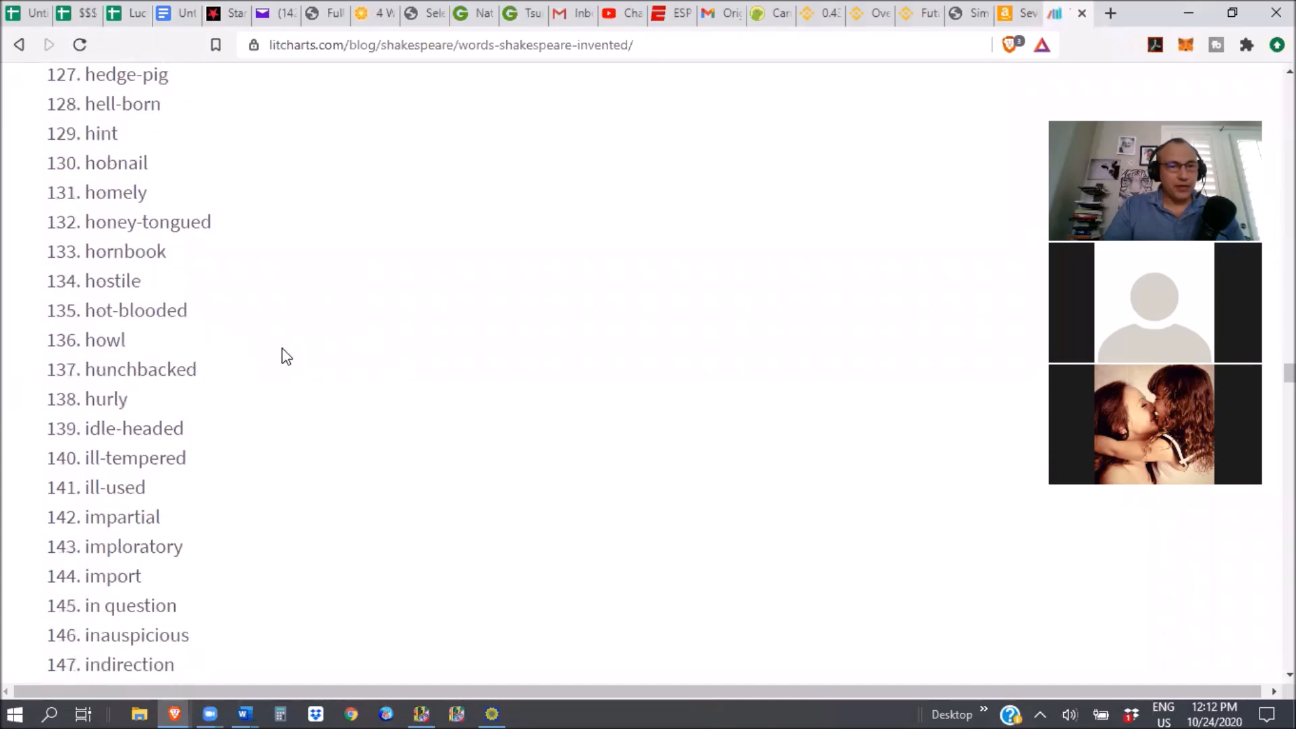
scroll(down, 3)
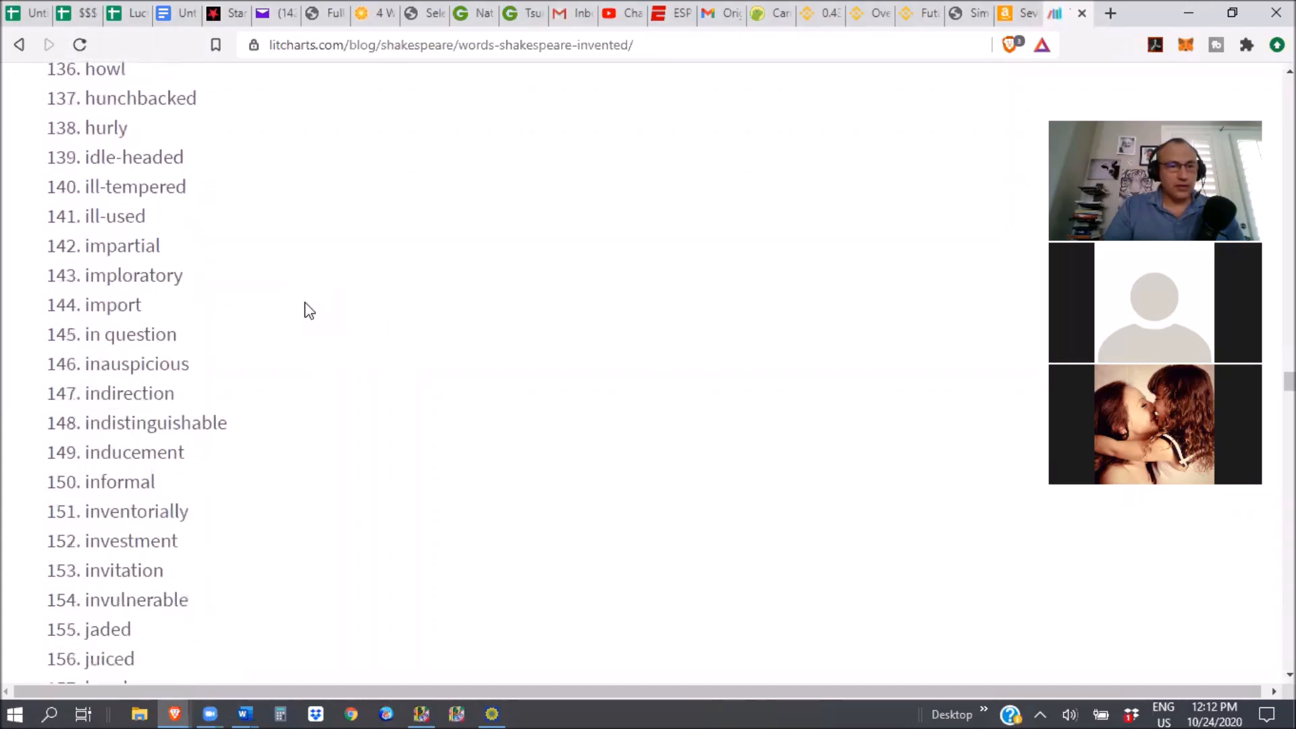
scroll(down, 3)
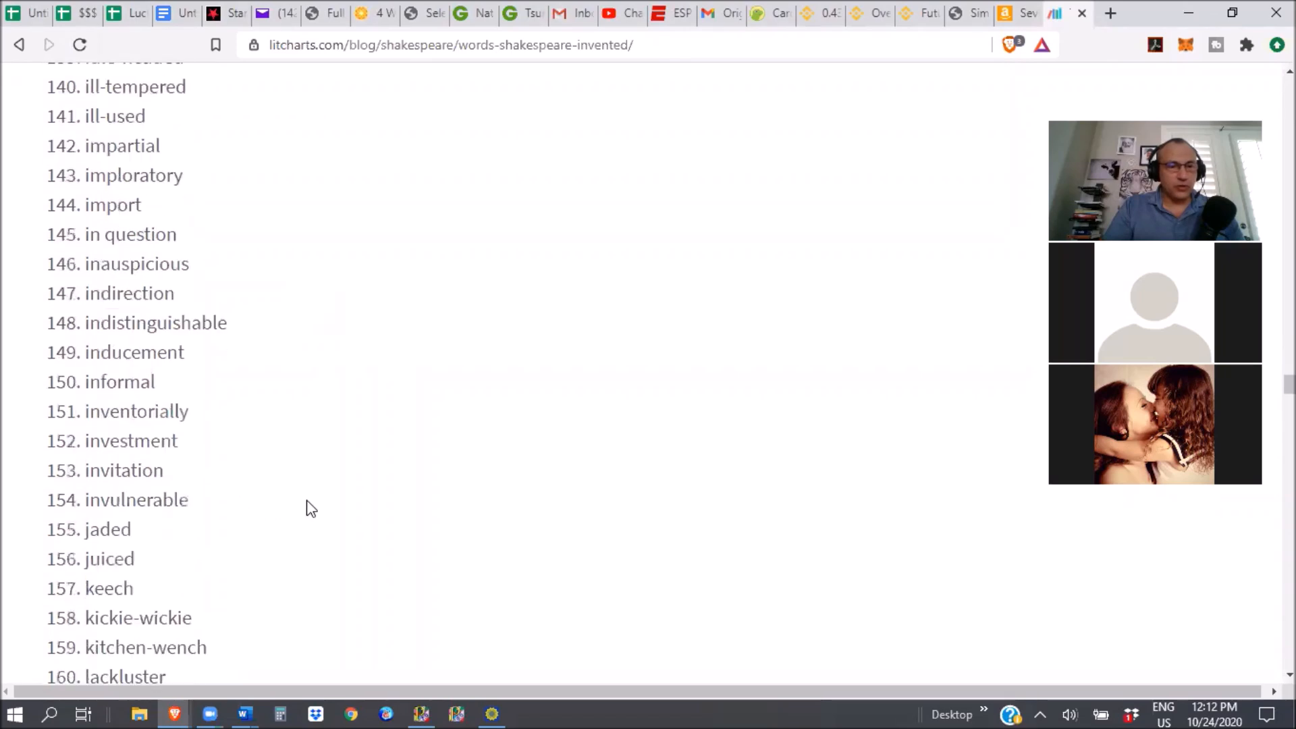
scroll(down, 3)
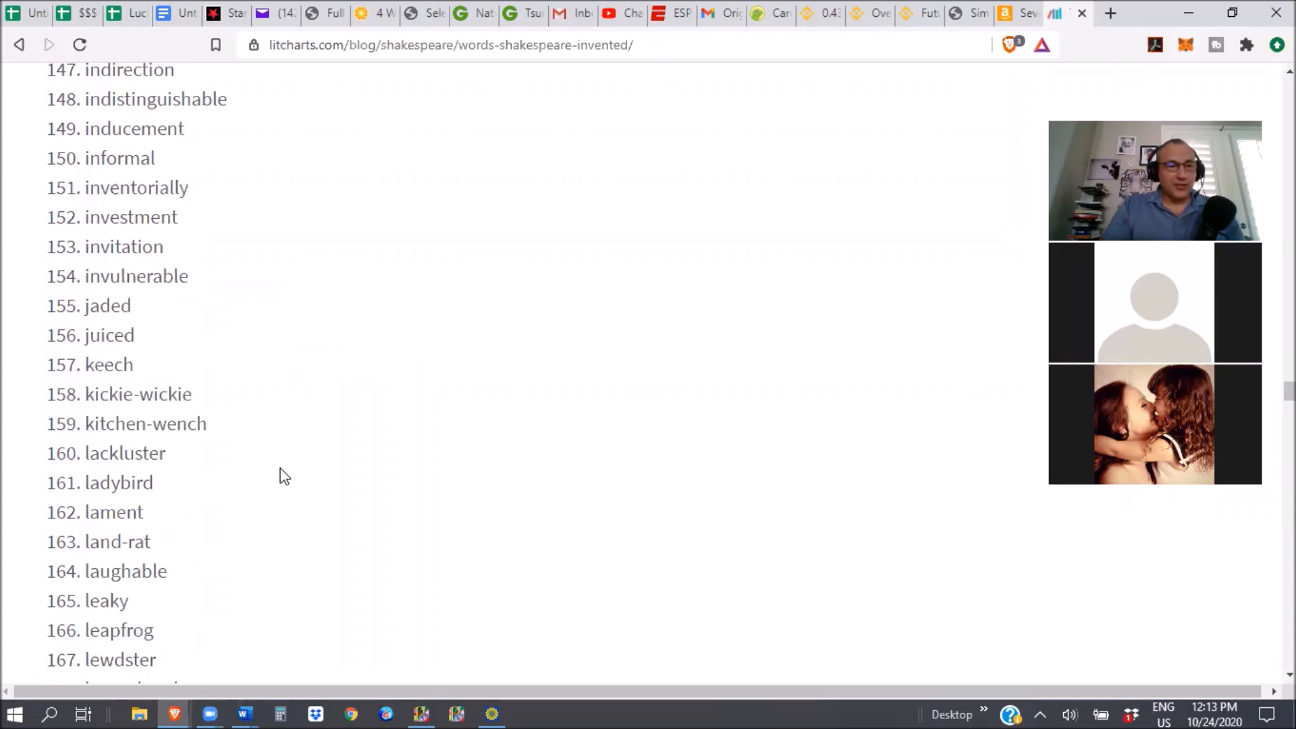
scroll(down, 3)
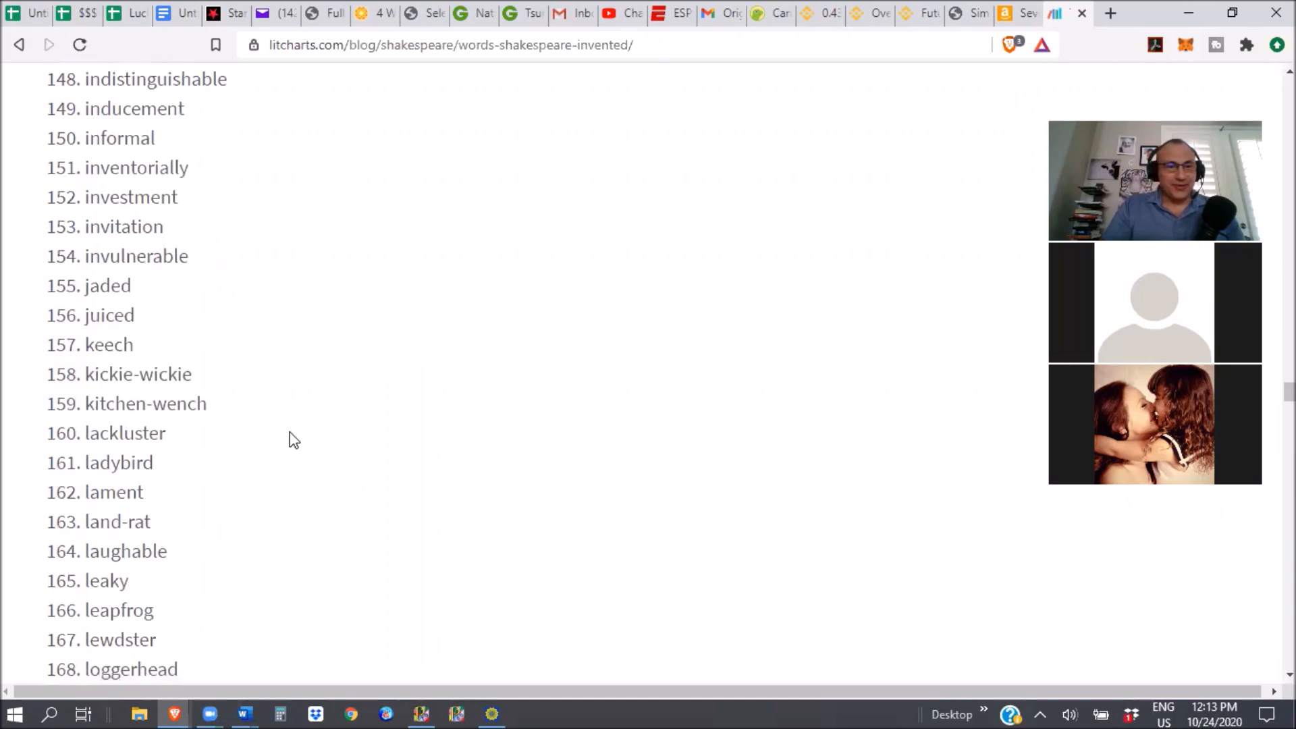
scroll(down, 3)
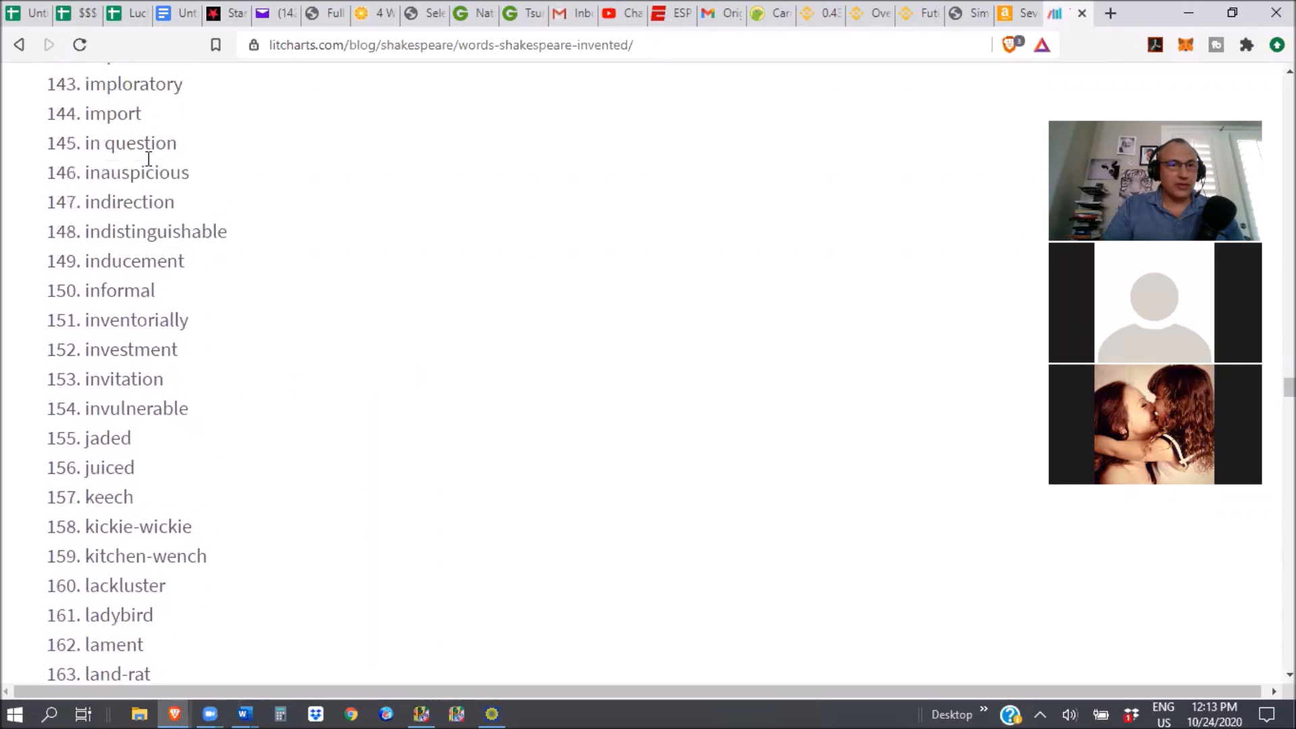
- Highlight entry 156, 'juiced', in the invented-words list
double_click(136, 172)
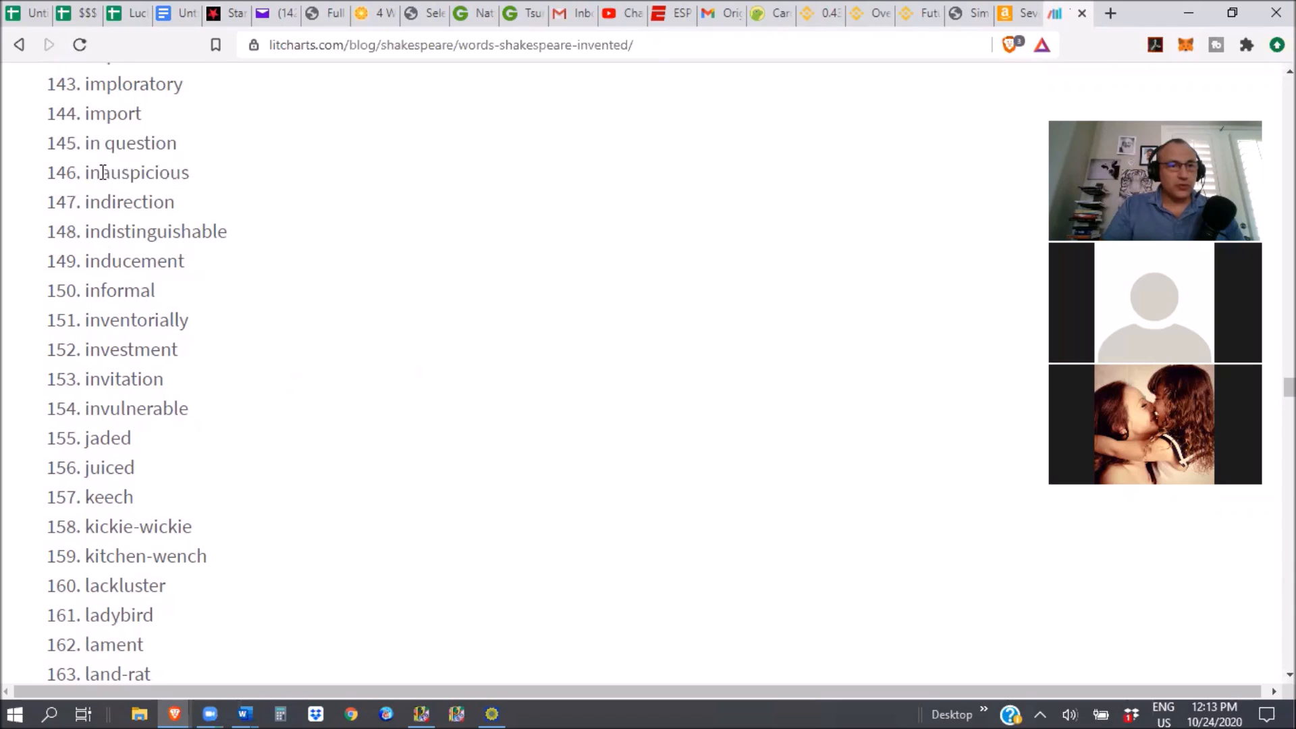
double_click(89, 172)
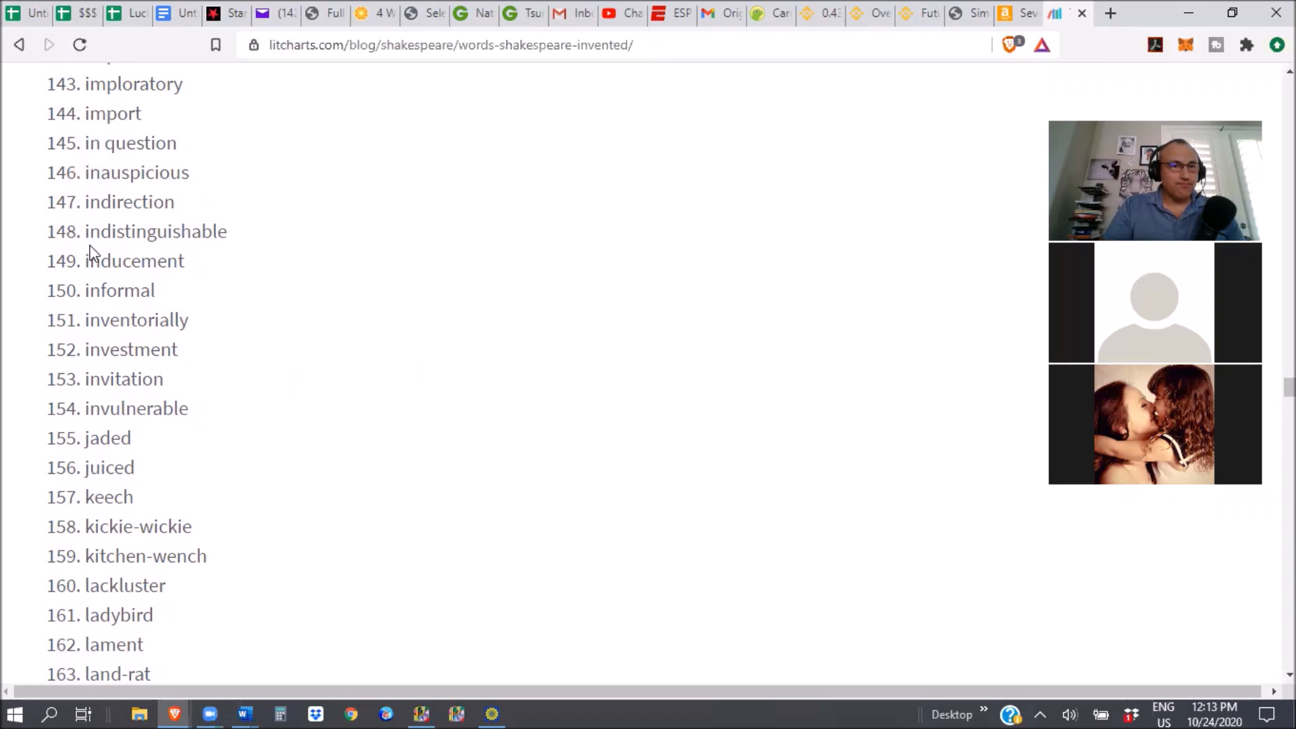
mouse_move(107, 322)
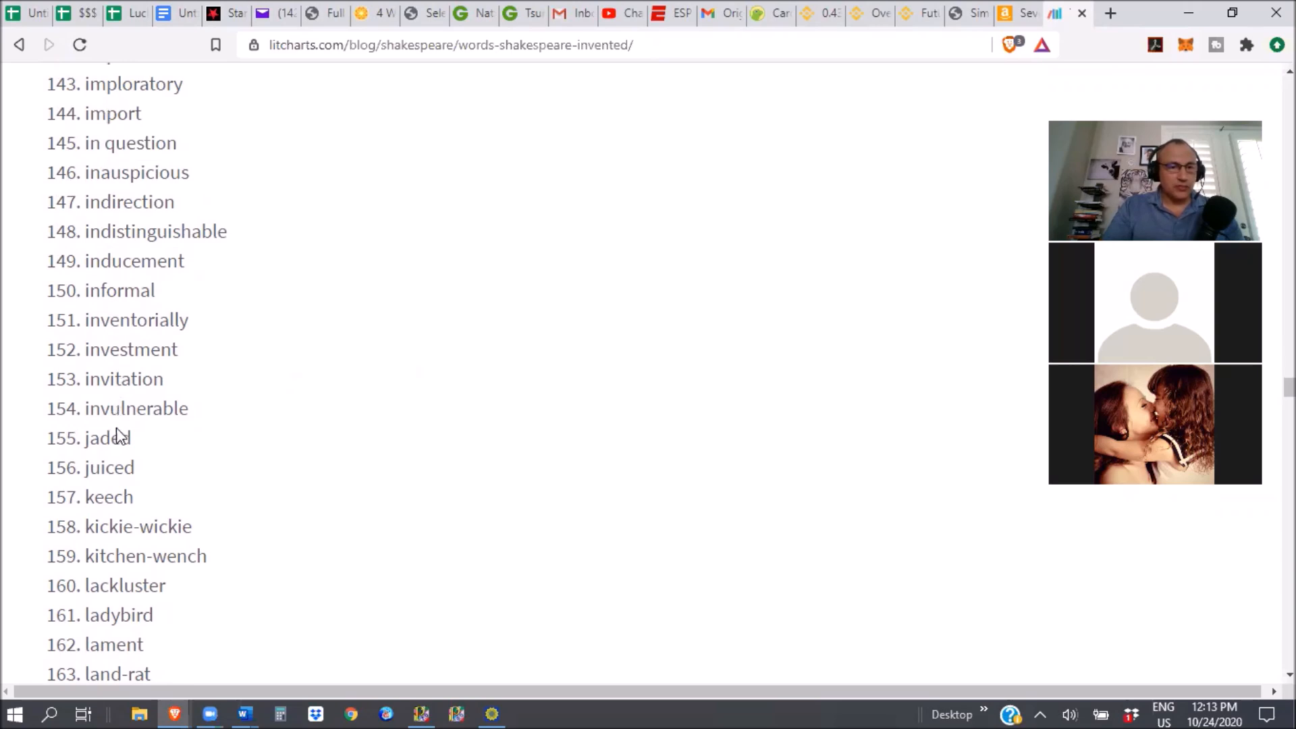
double_click(107, 467)
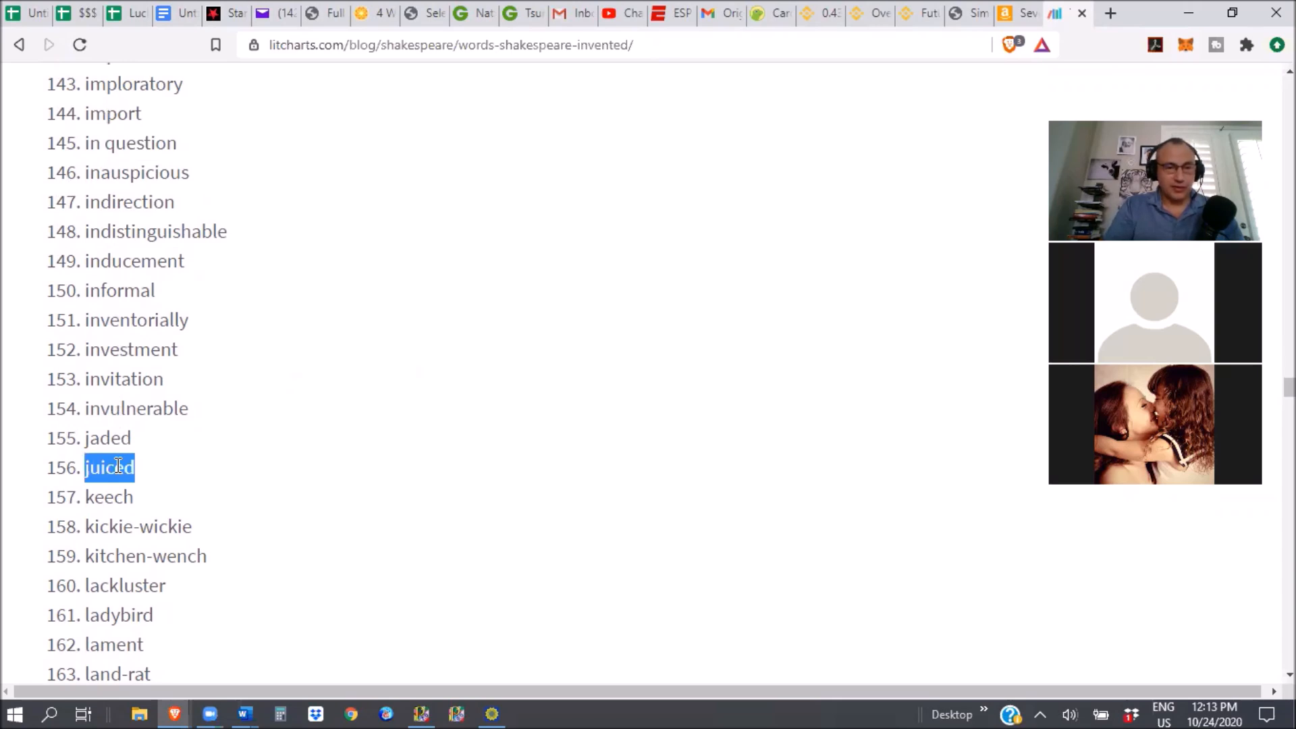
mouse_move(246, 537)
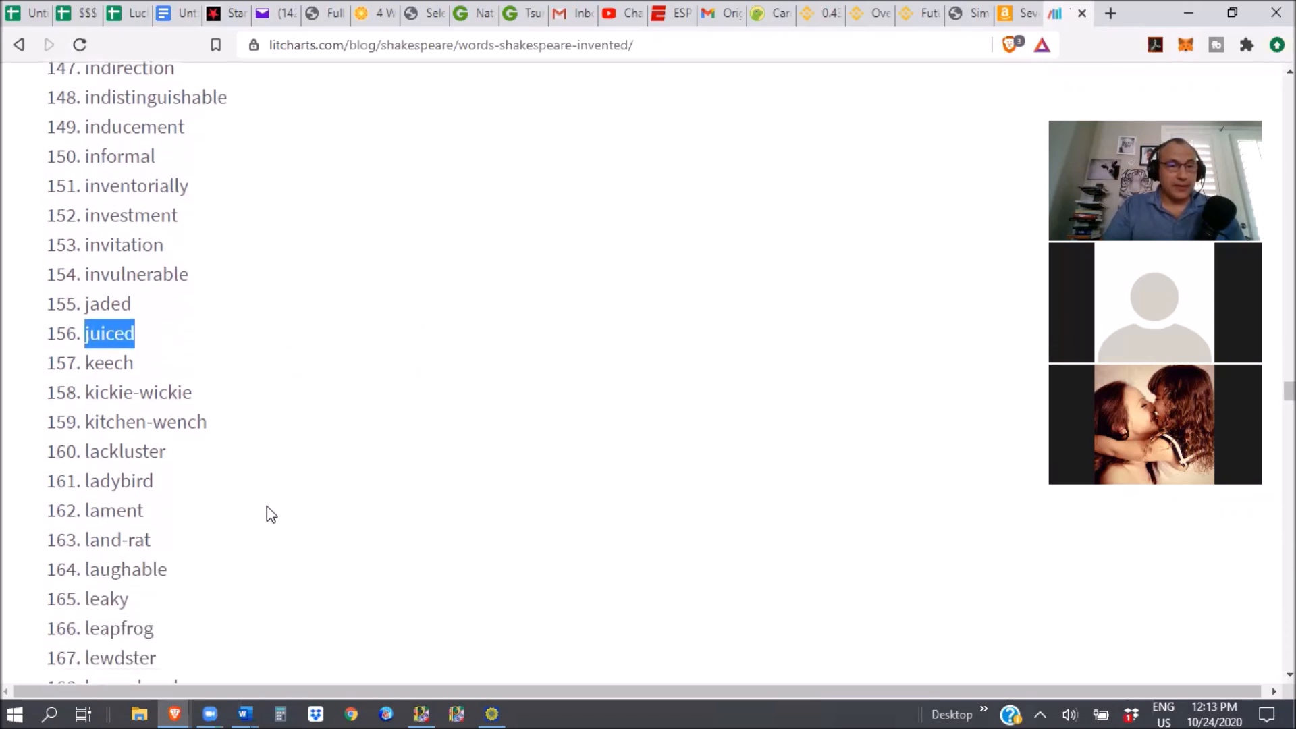
- Scroll down and highlight 'moonbeam', entry 188
scroll(down, 3)
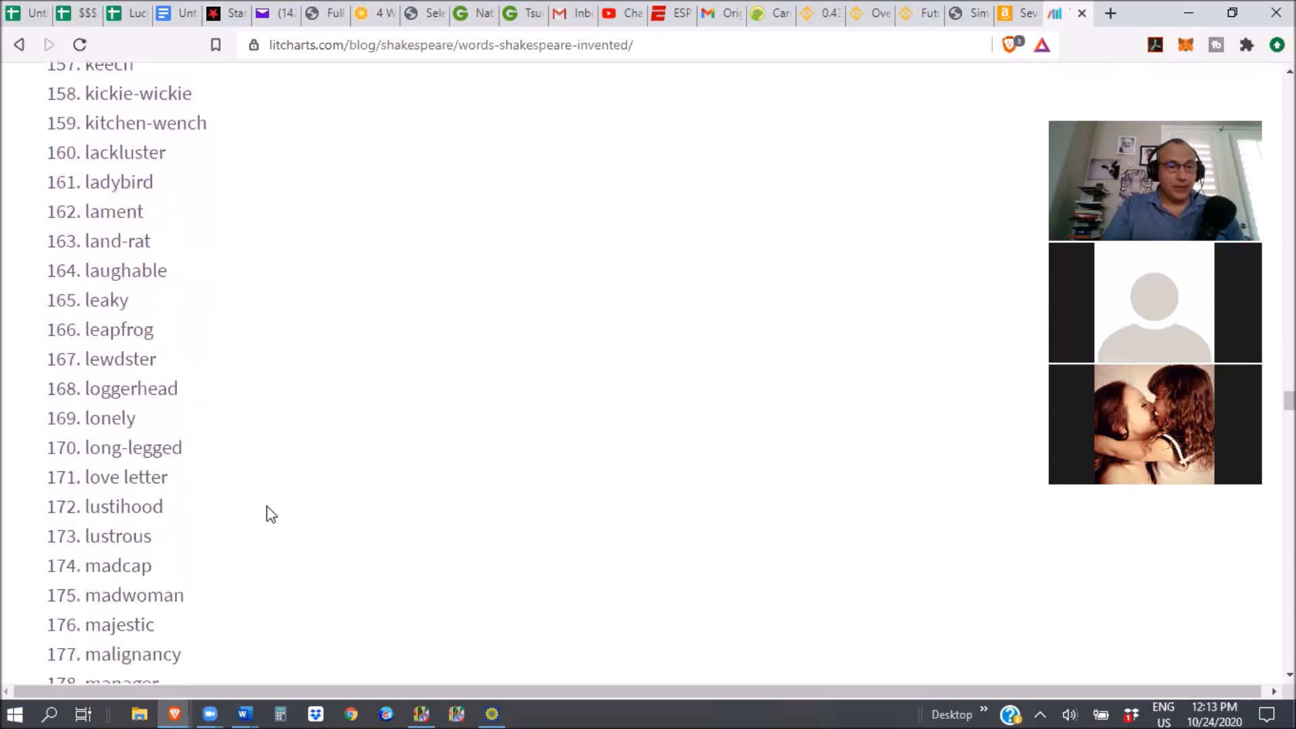
scroll(down, 3)
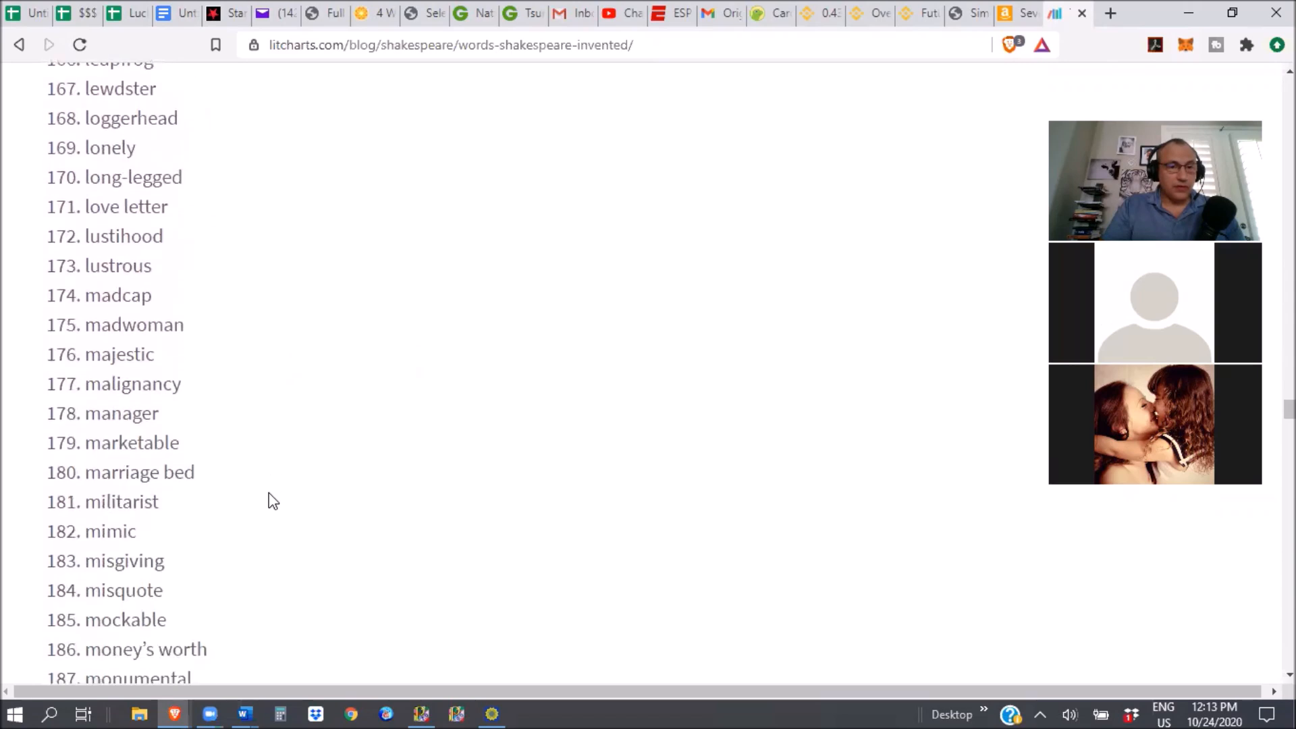
scroll(down, 3)
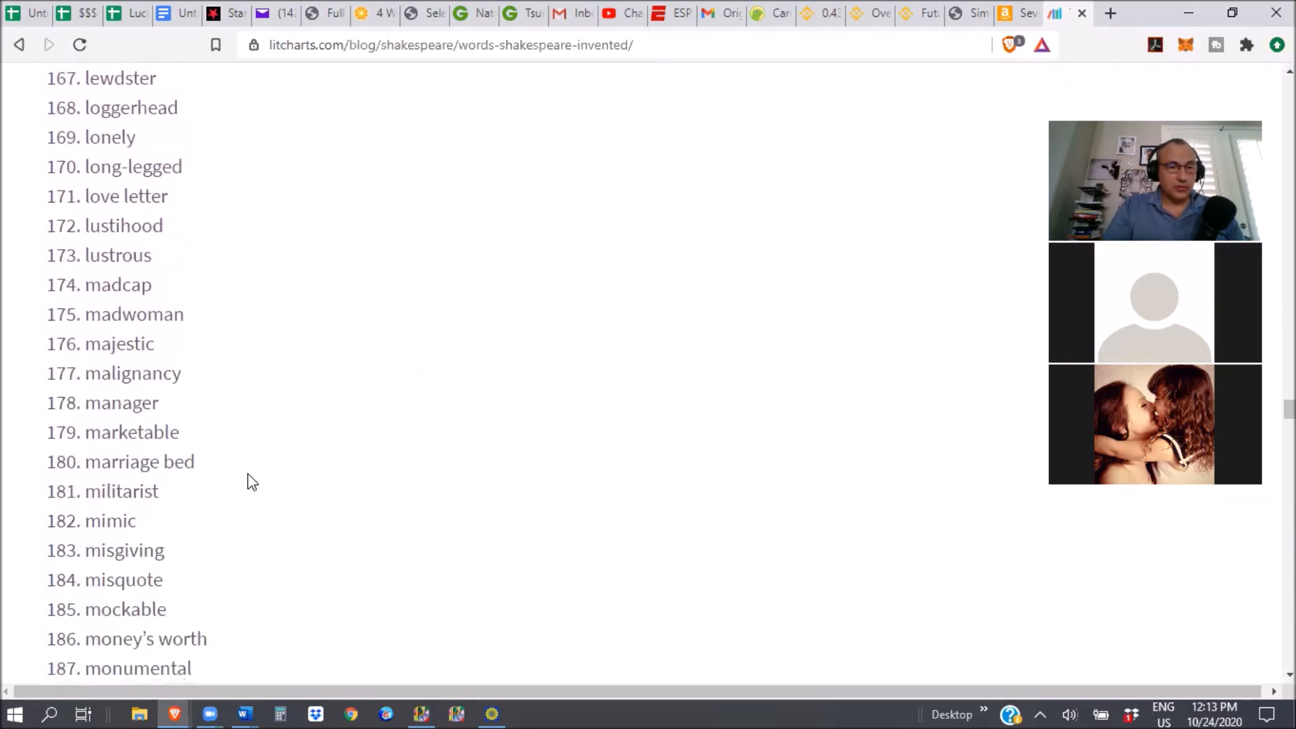
scroll(down, 3)
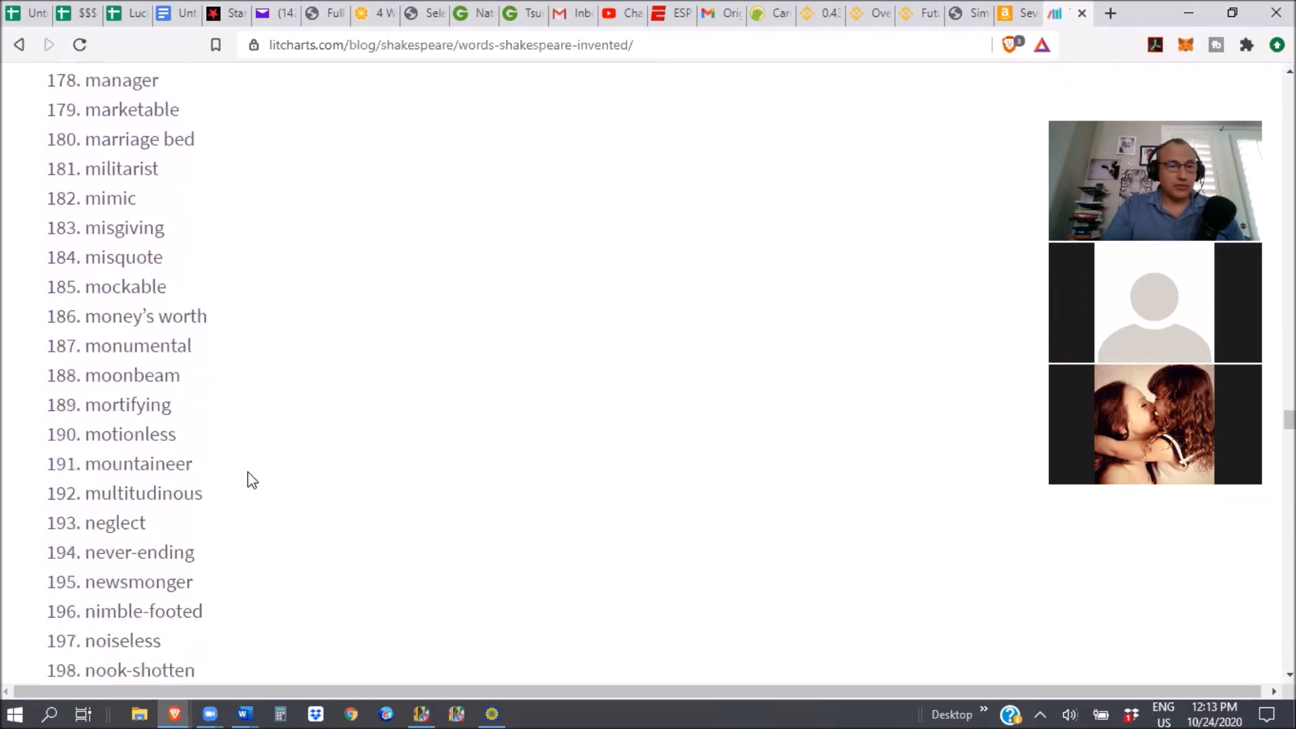
scroll(down, 3)
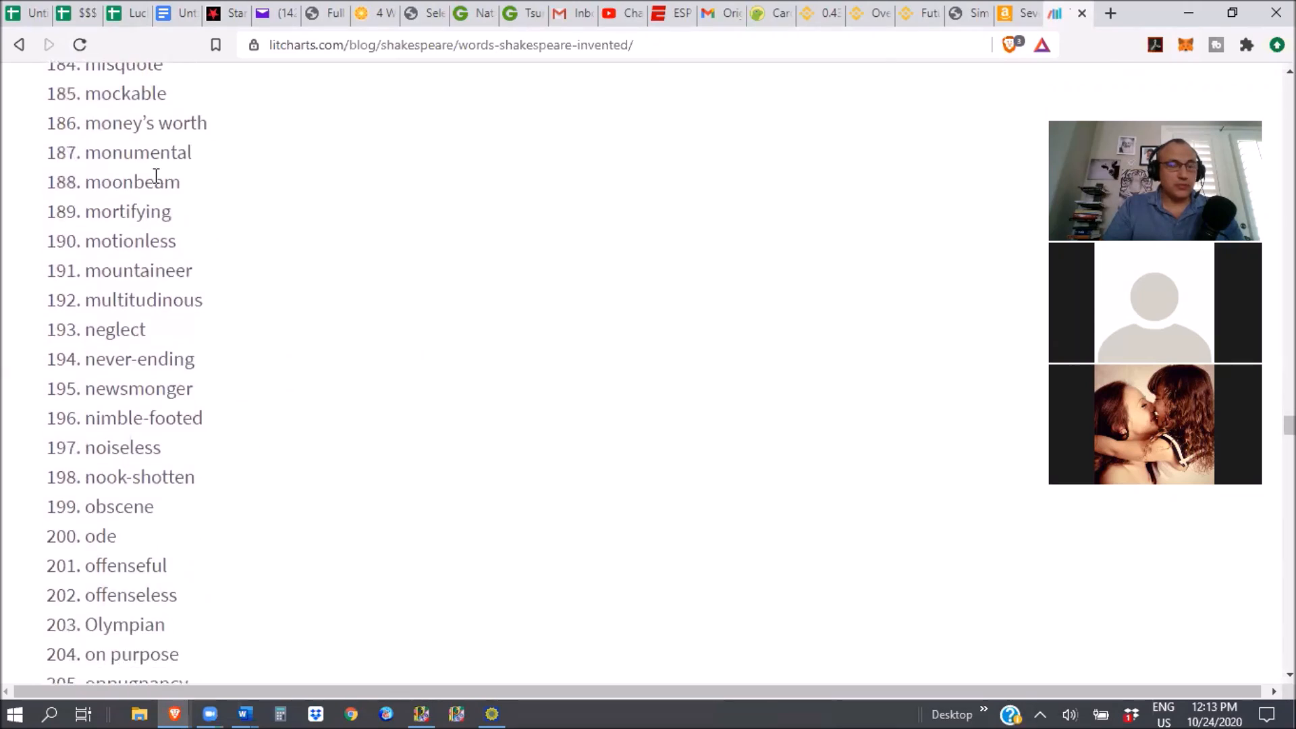
double_click(132, 182)
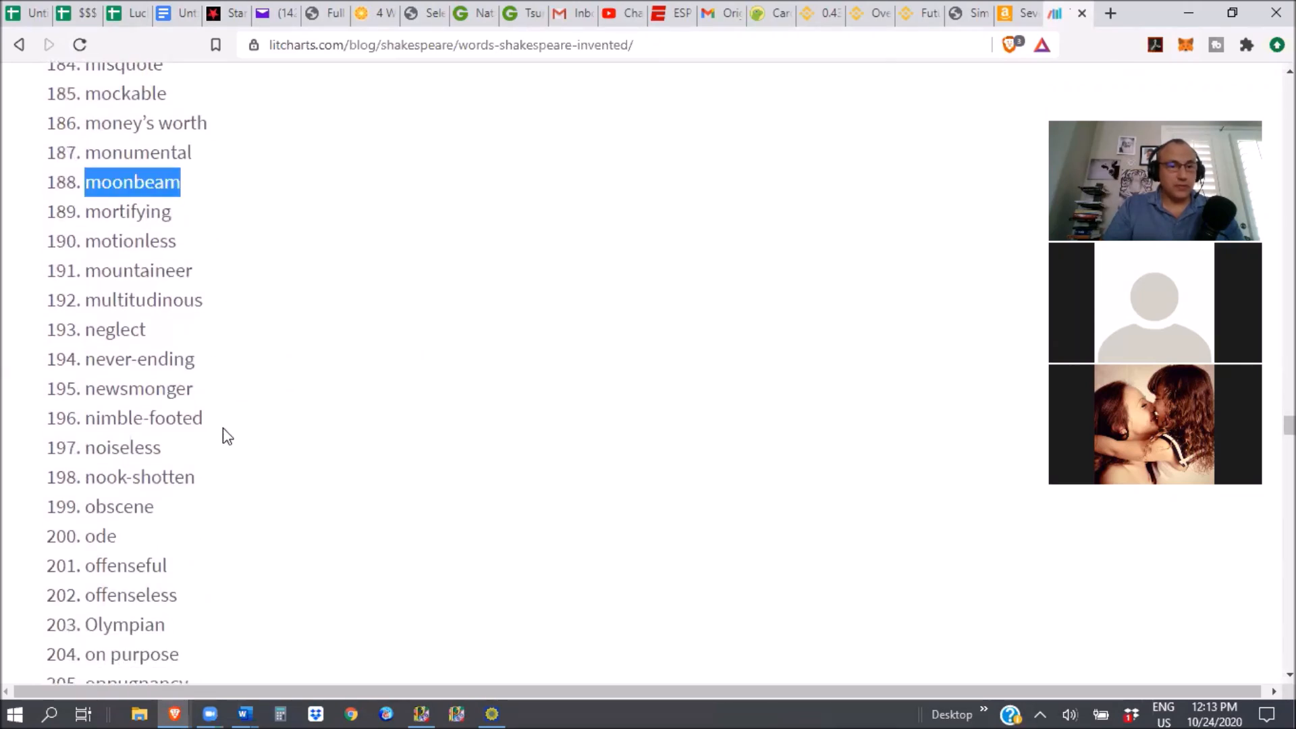
- Read on to entries 224–244, 'prayerbook' through 'restoration'
scroll(down, 3)
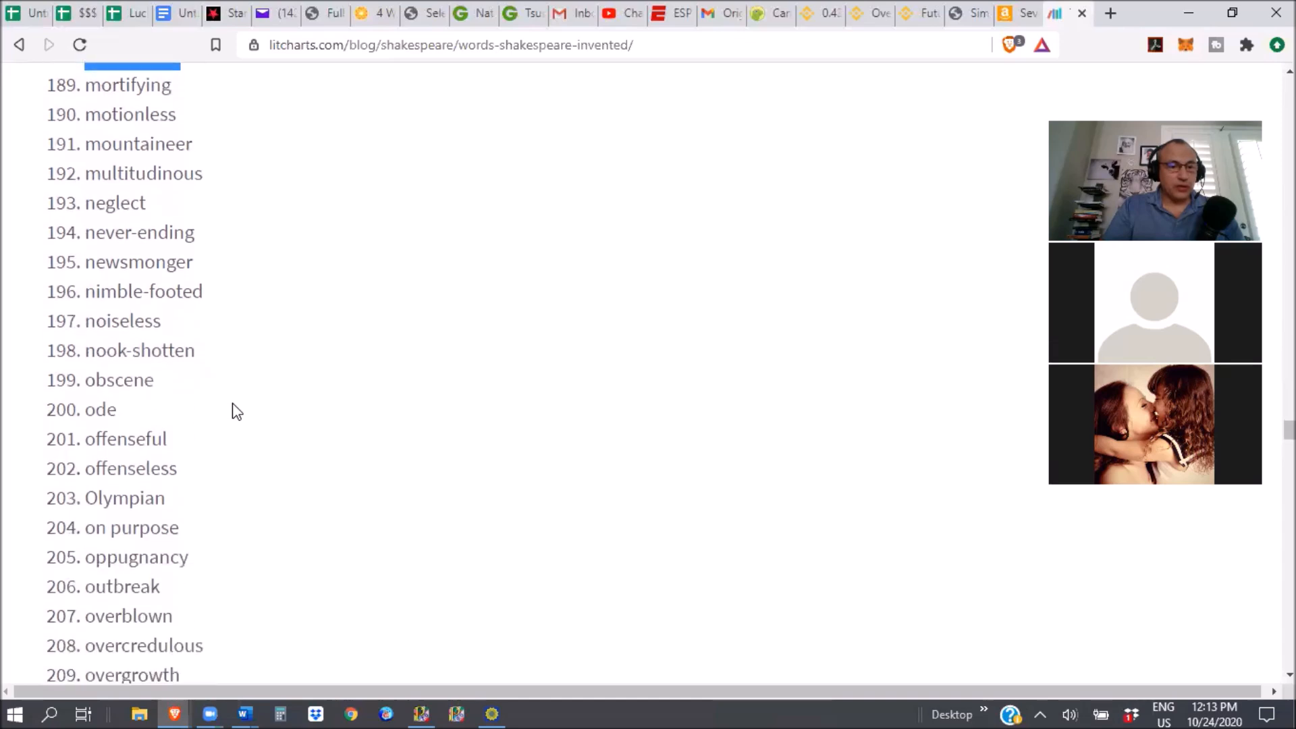
scroll(down, 3)
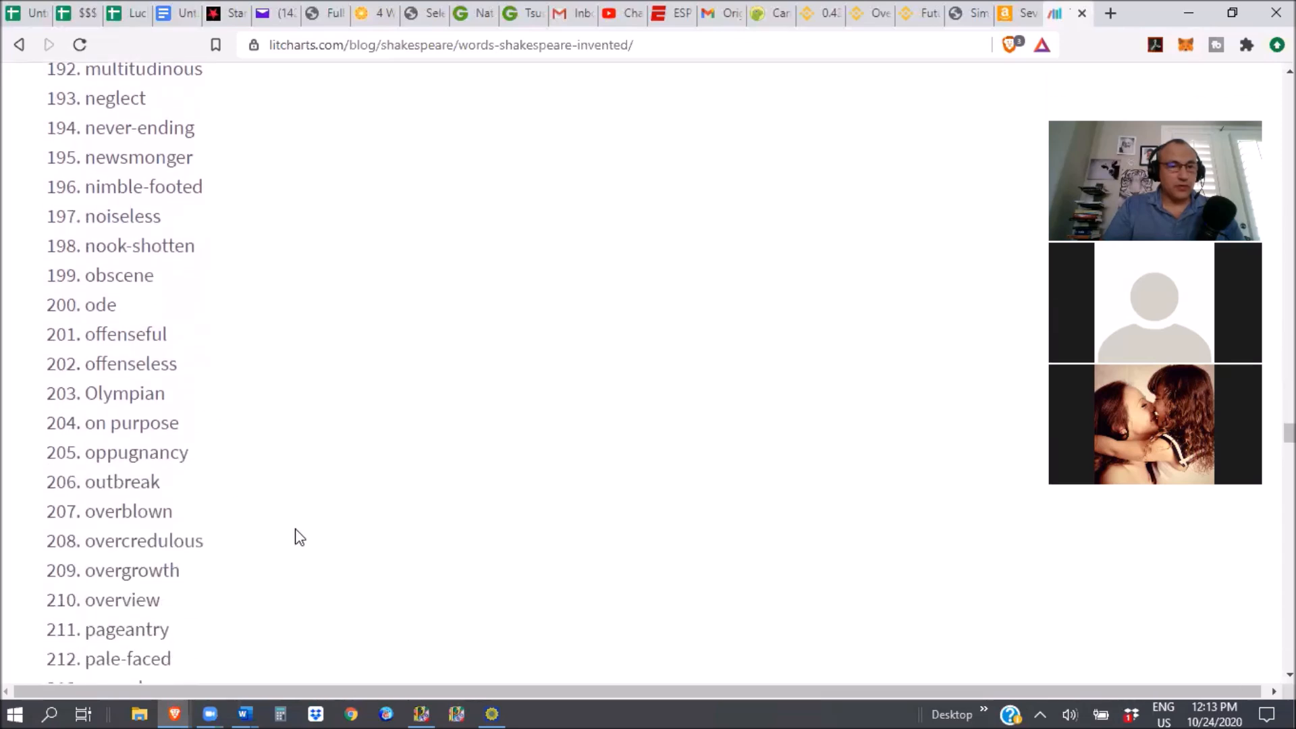
mouse_move(307, 578)
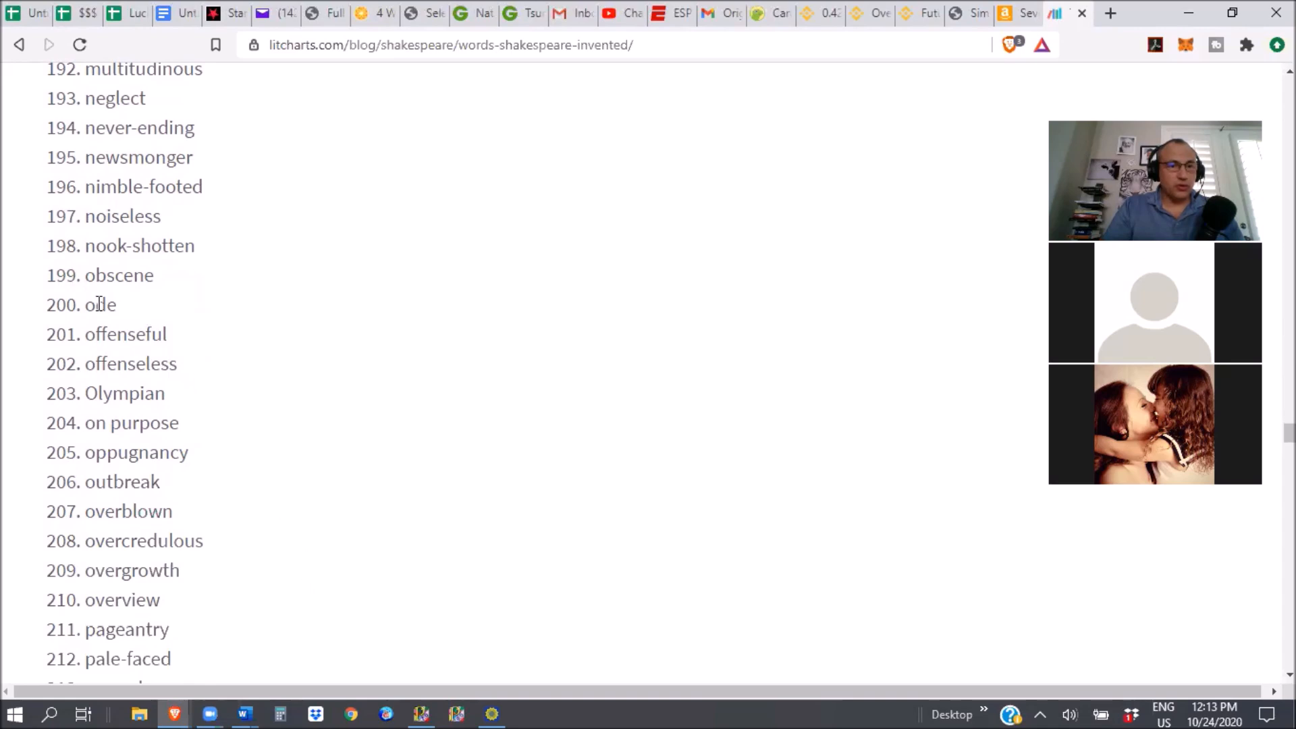
scroll(down, 3)
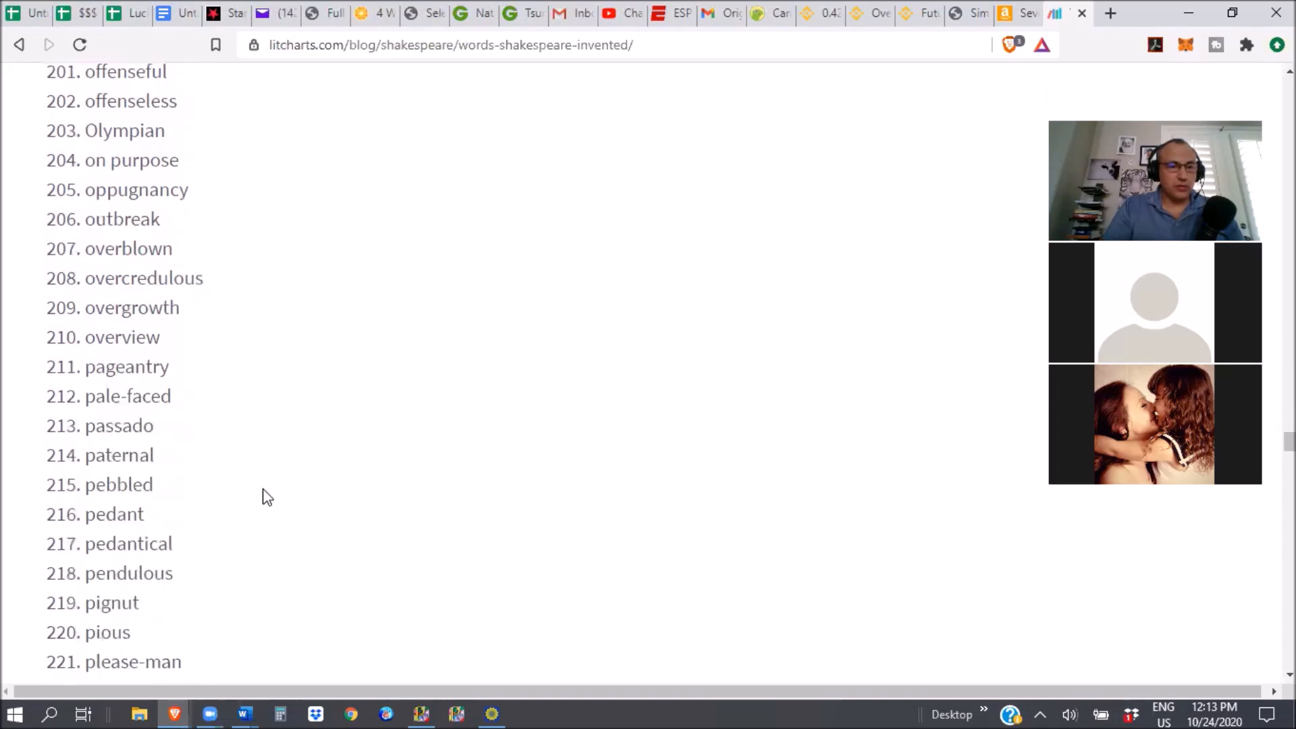
scroll(down, 3)
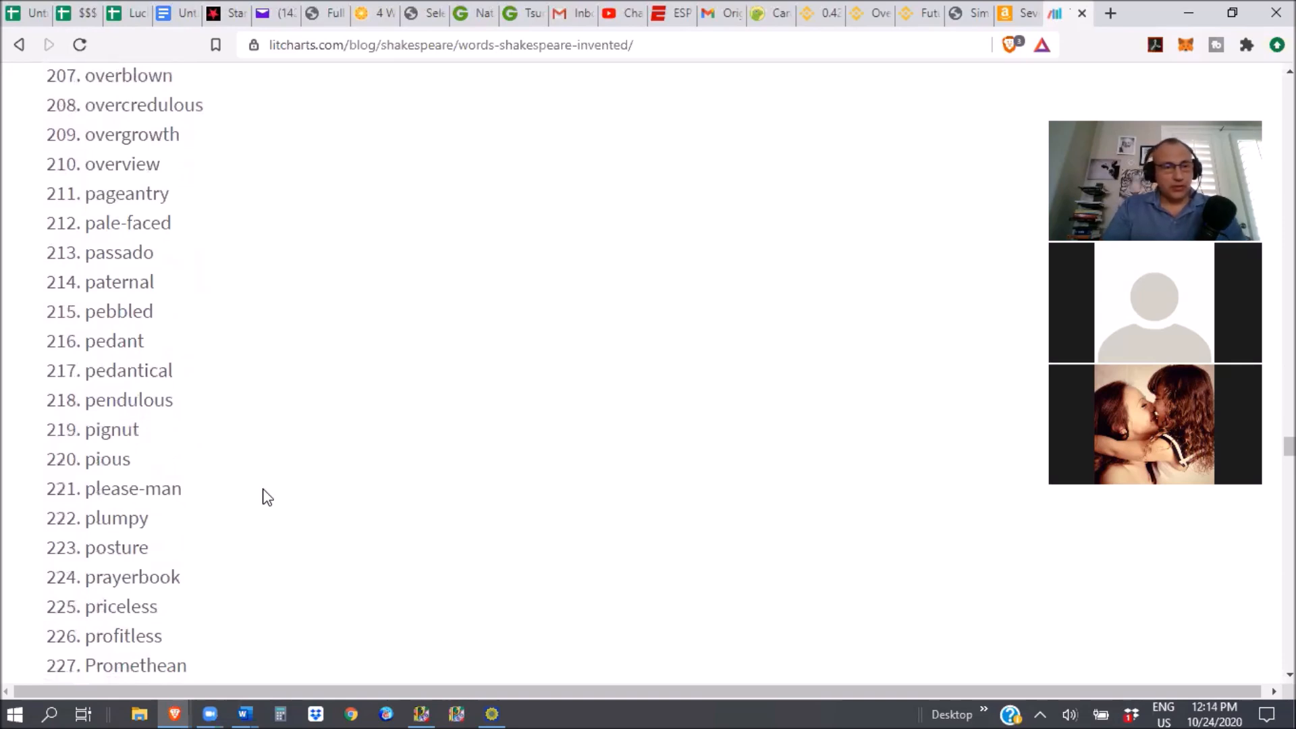
scroll(down, 3)
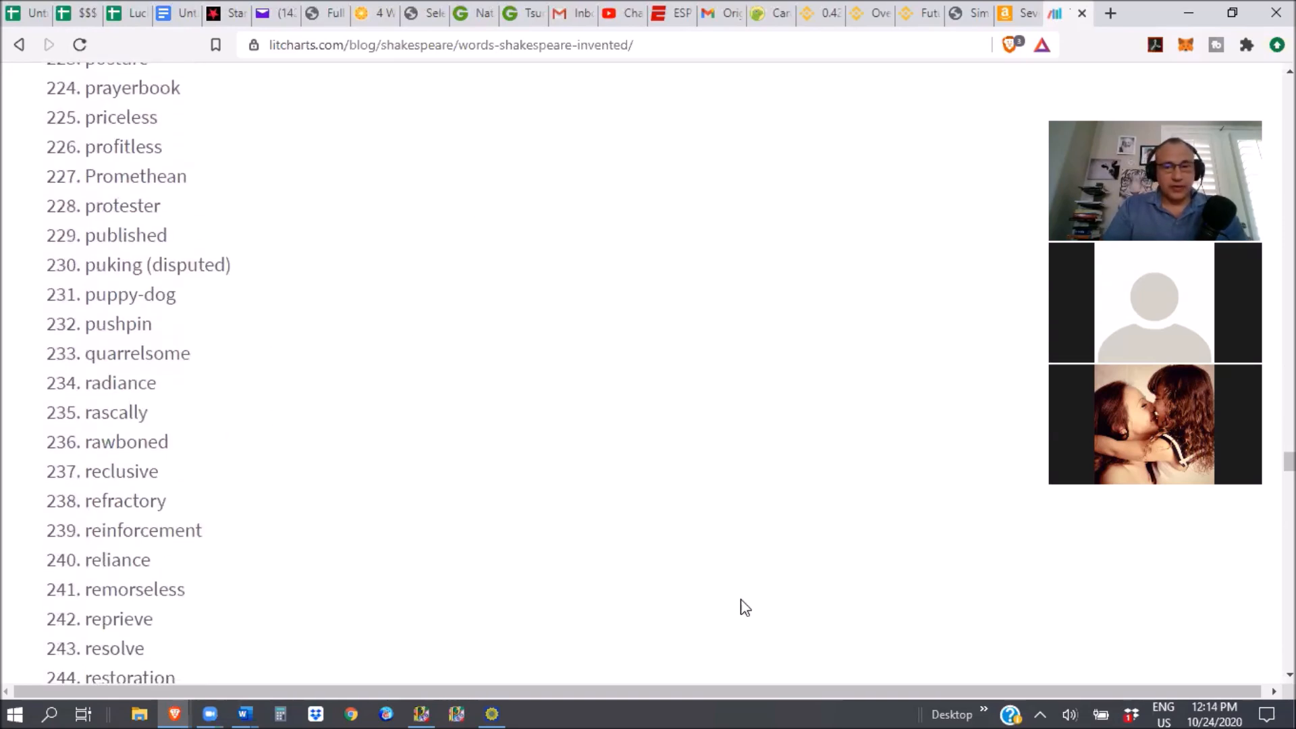
mouse_move(825, 670)
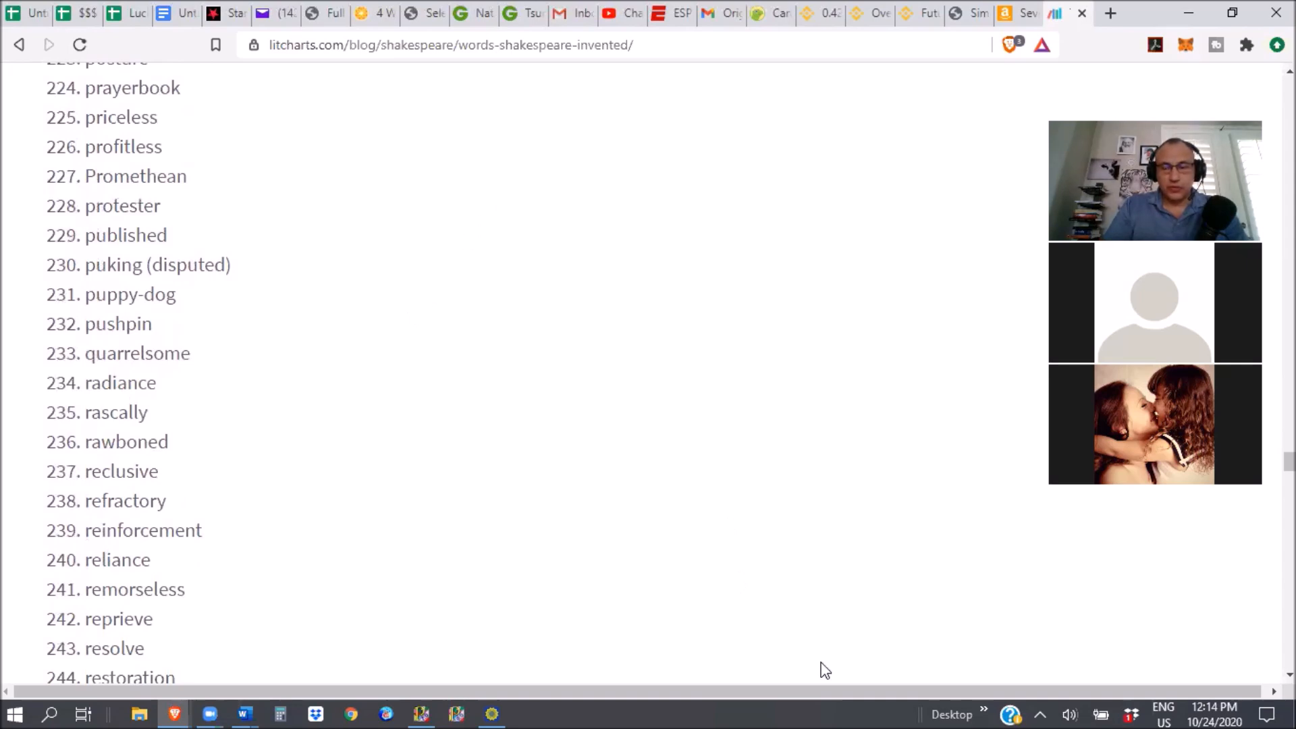
mouse_move(645, 305)
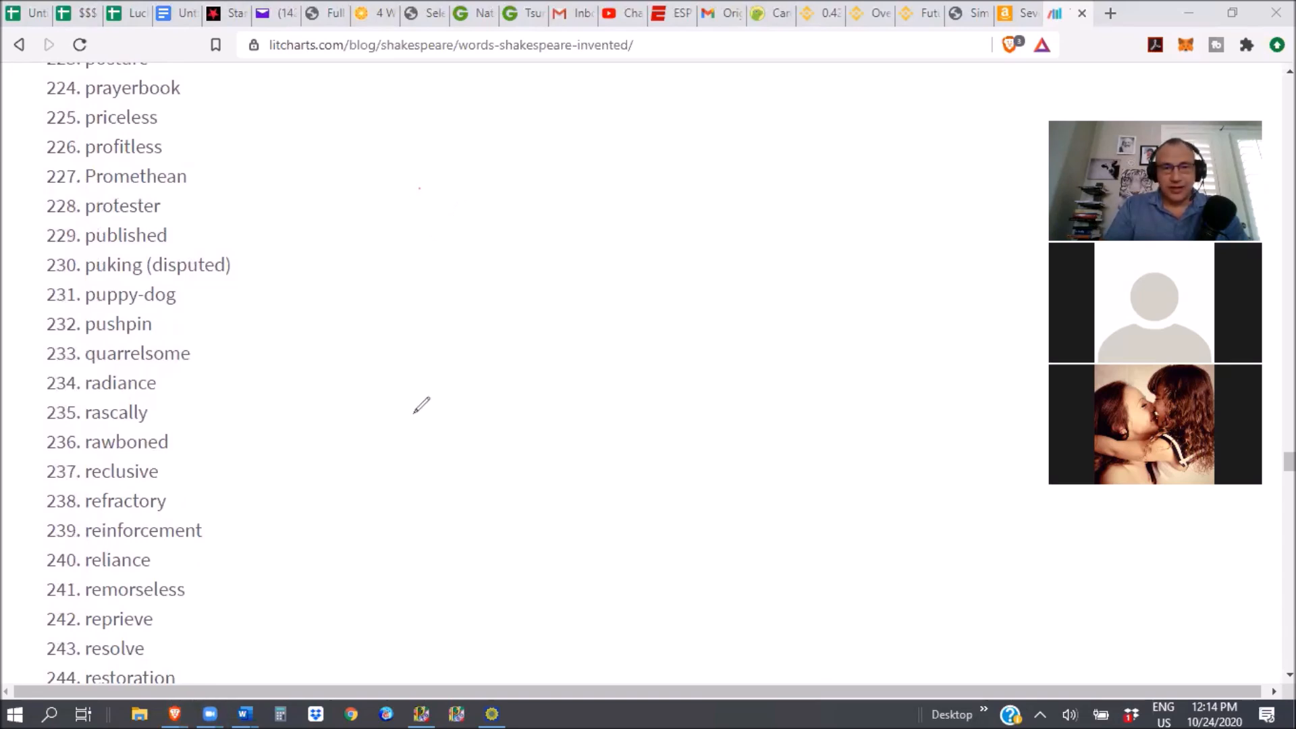
drag(417, 190, 690, 162)
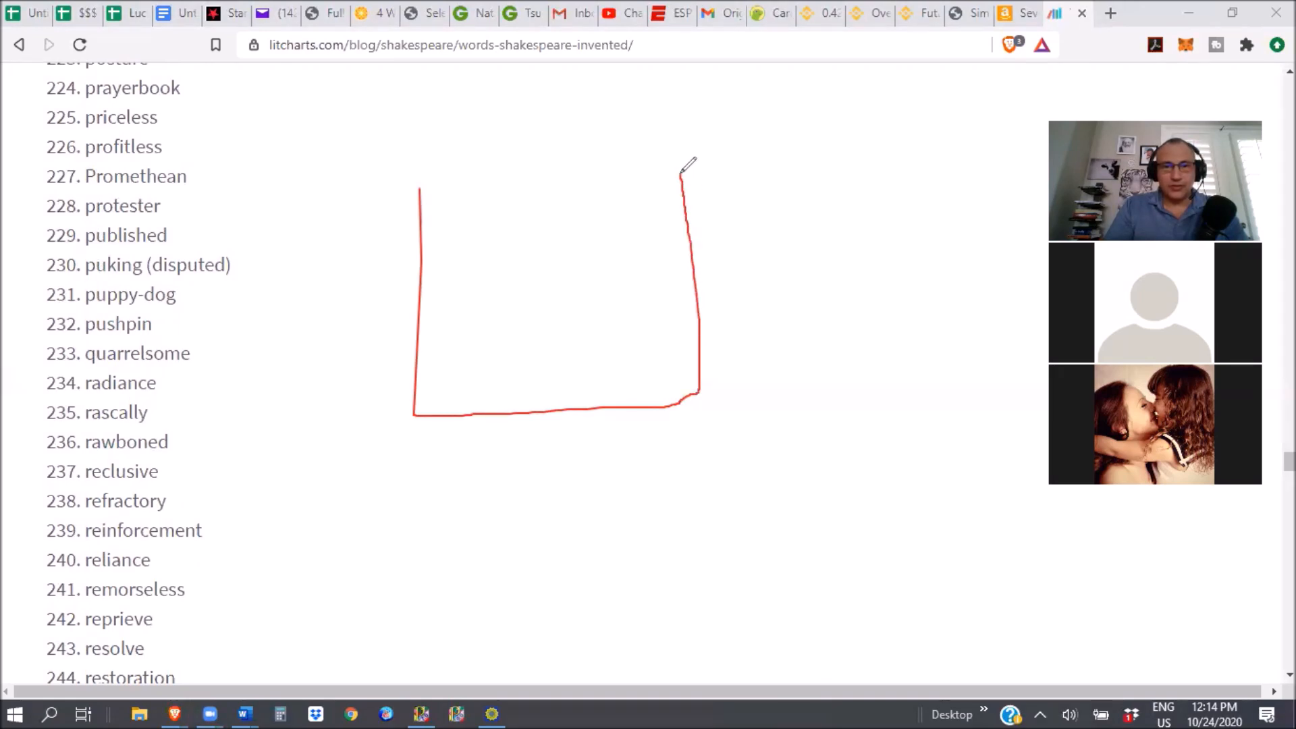
drag(686, 165, 417, 176)
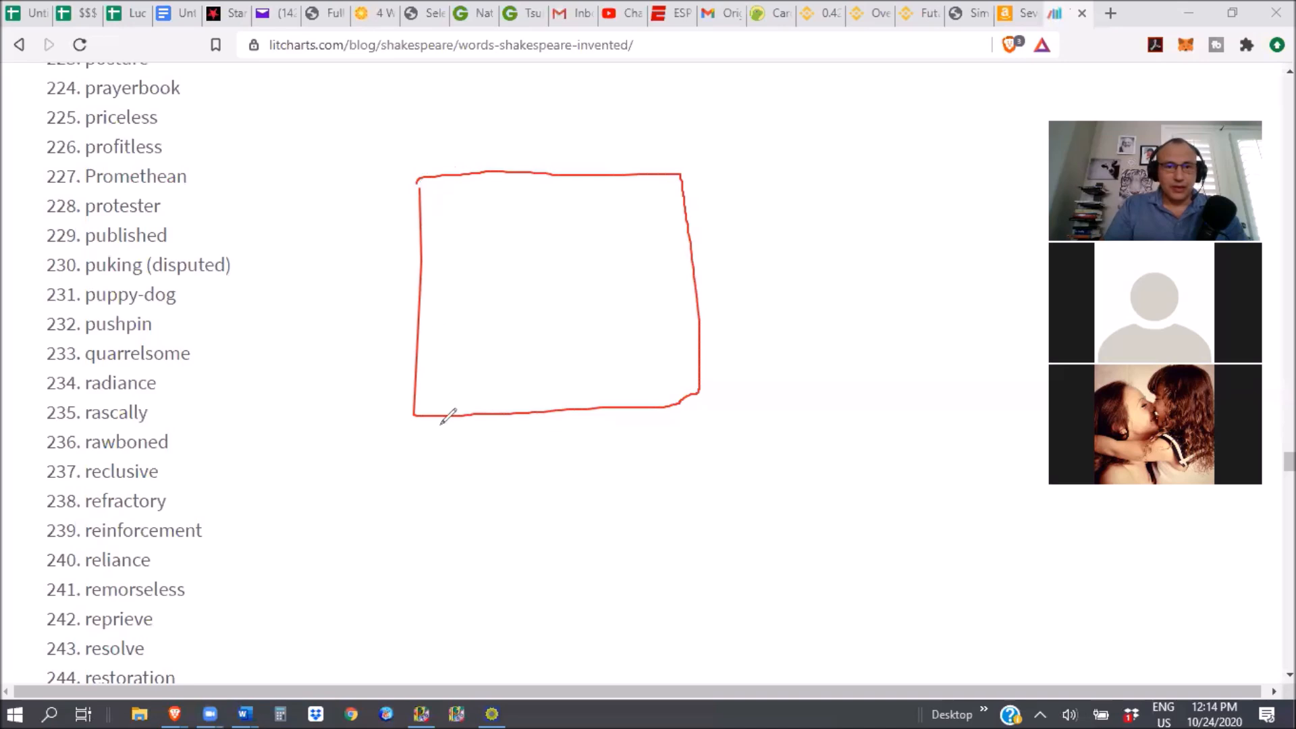
mouse_move(461, 215)
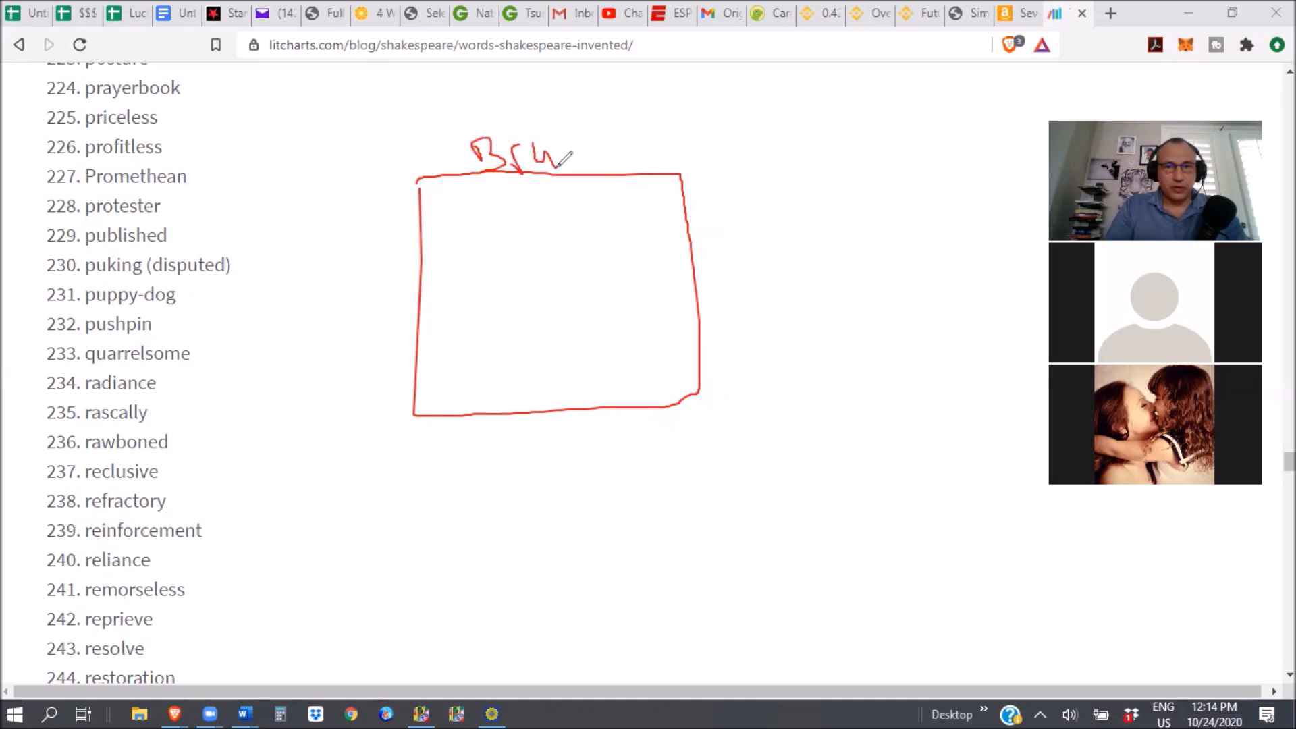
drag(570, 161, 615, 144)
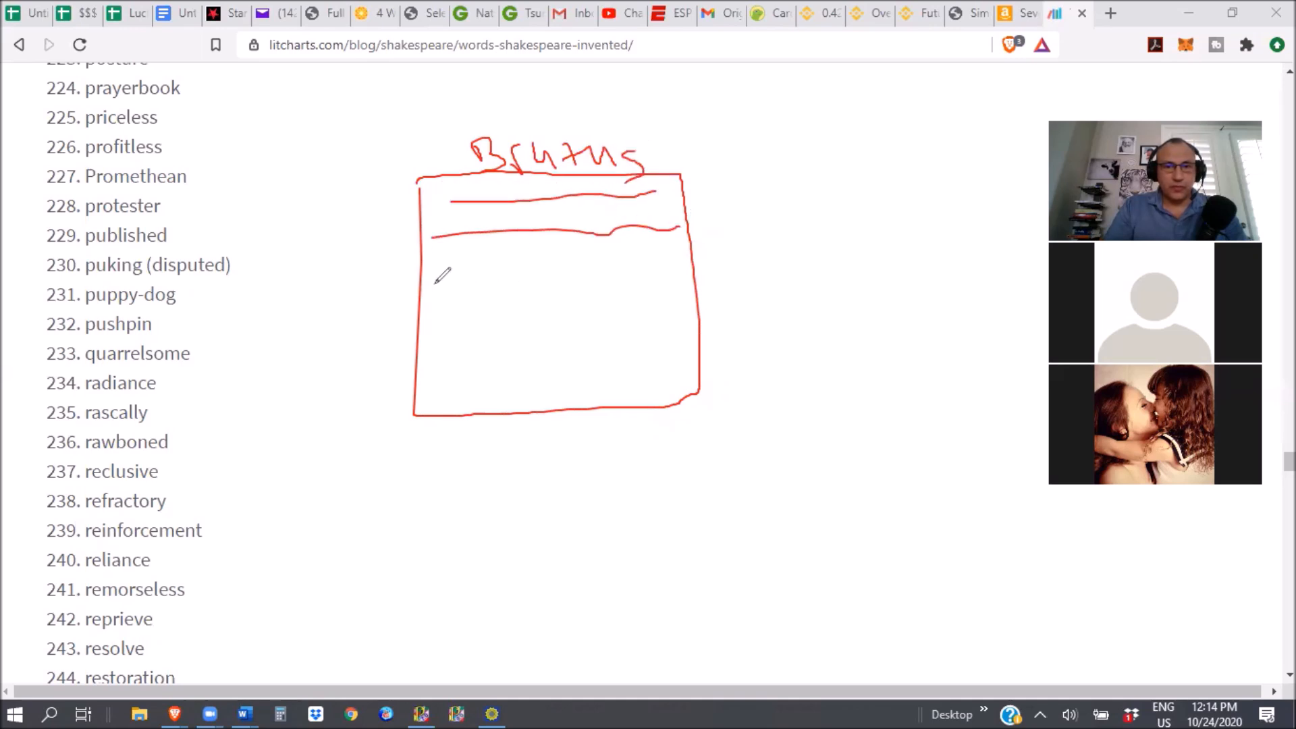
drag(435, 269, 699, 295)
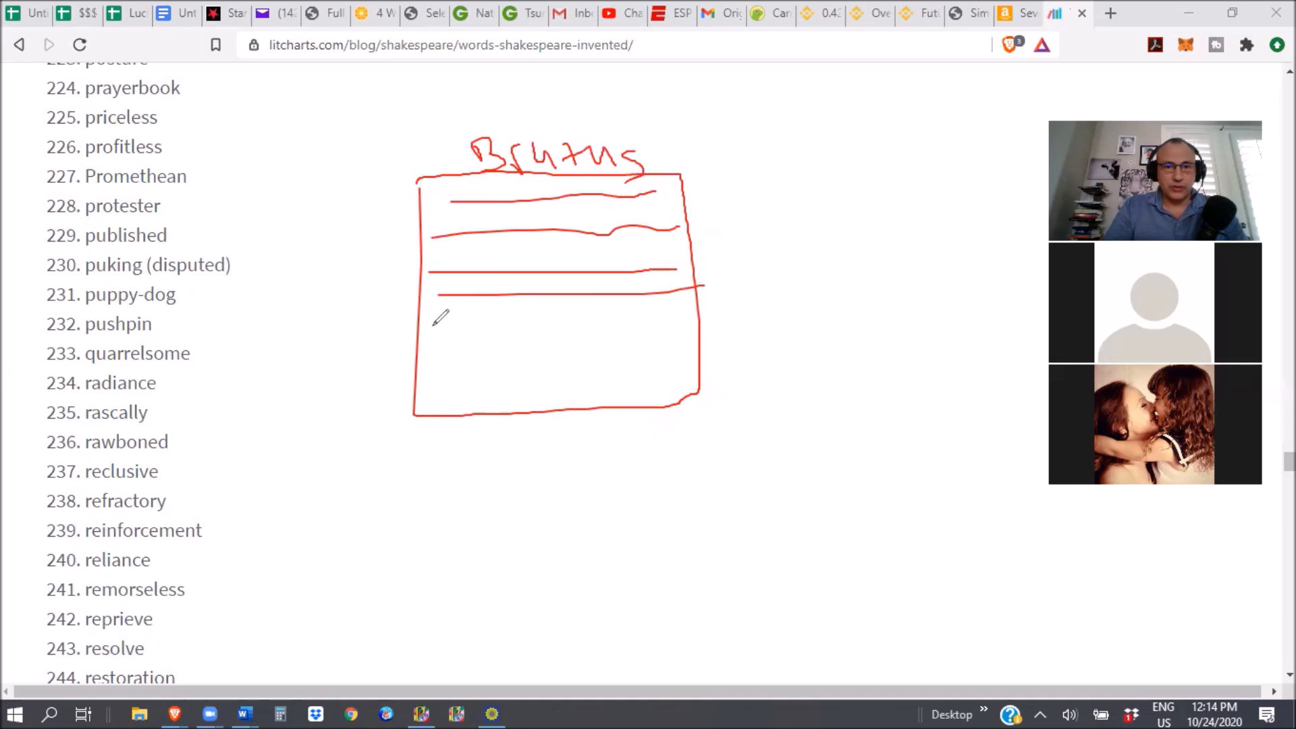
drag(438, 325, 645, 383)
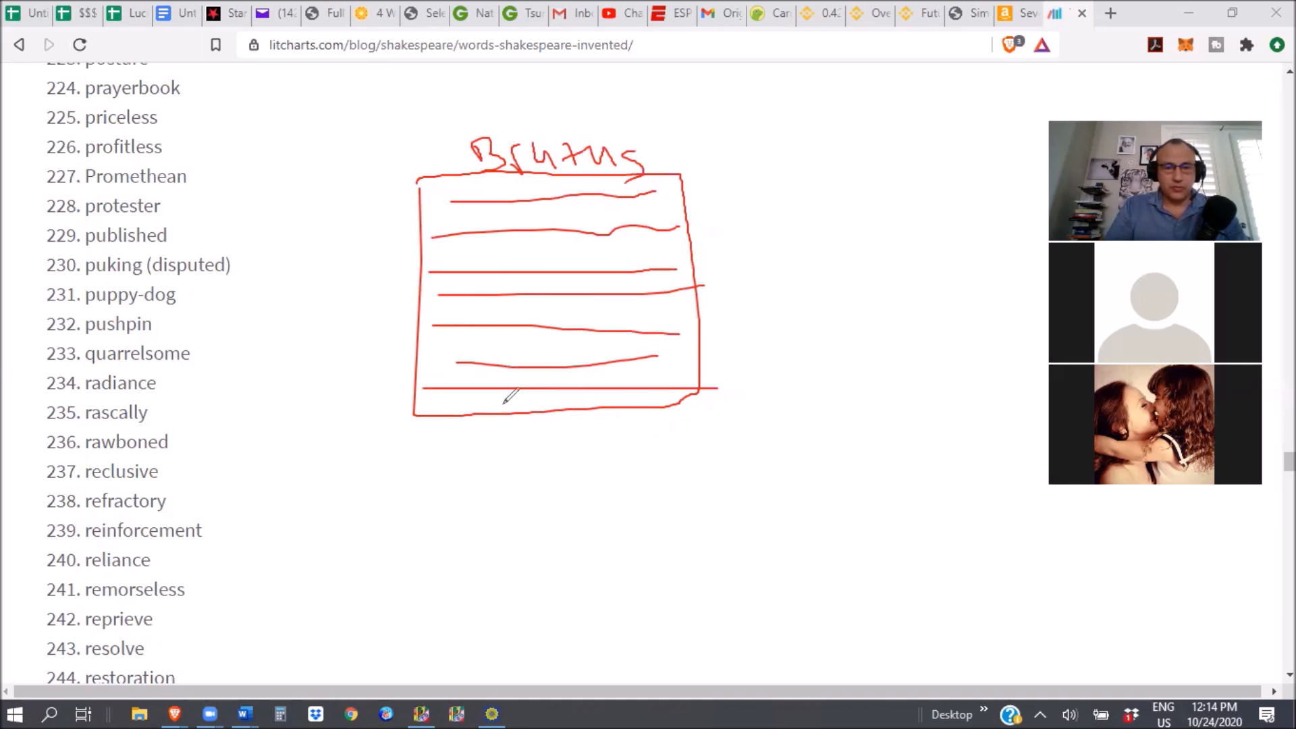
mouse_move(492, 496)
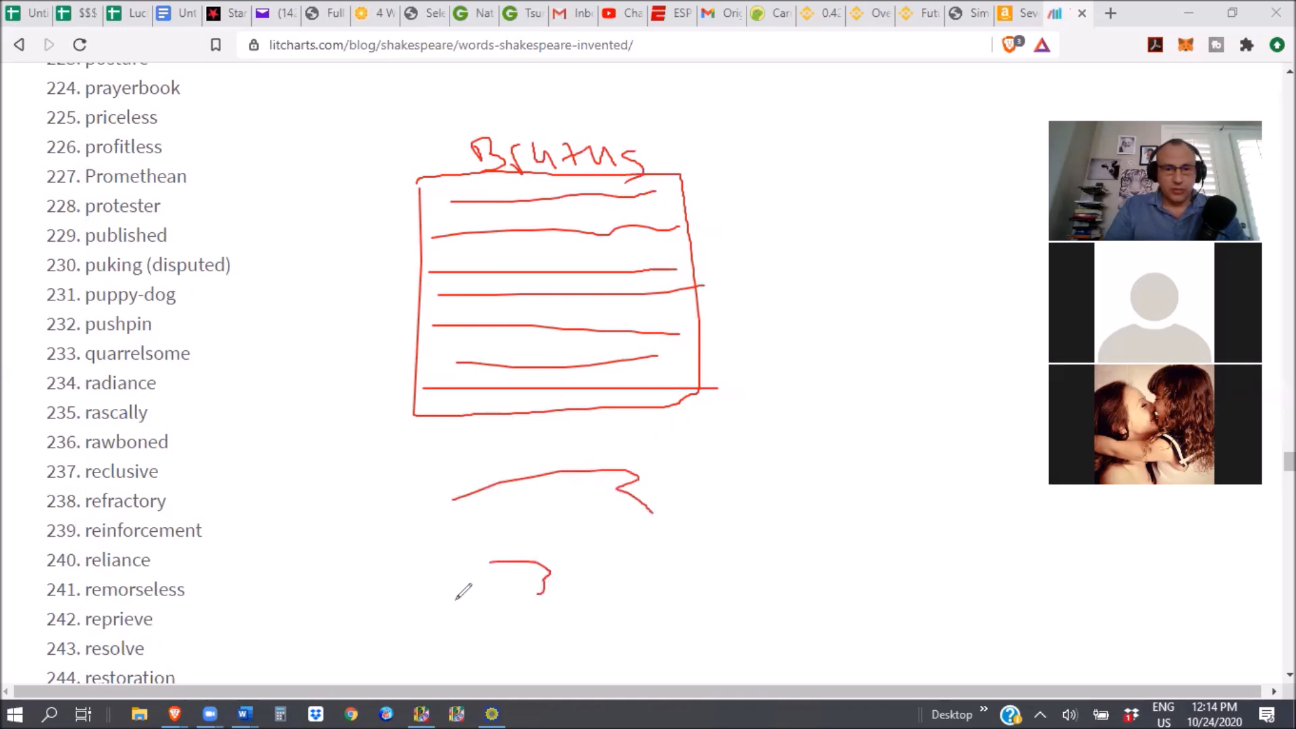
drag(464, 596, 587, 645)
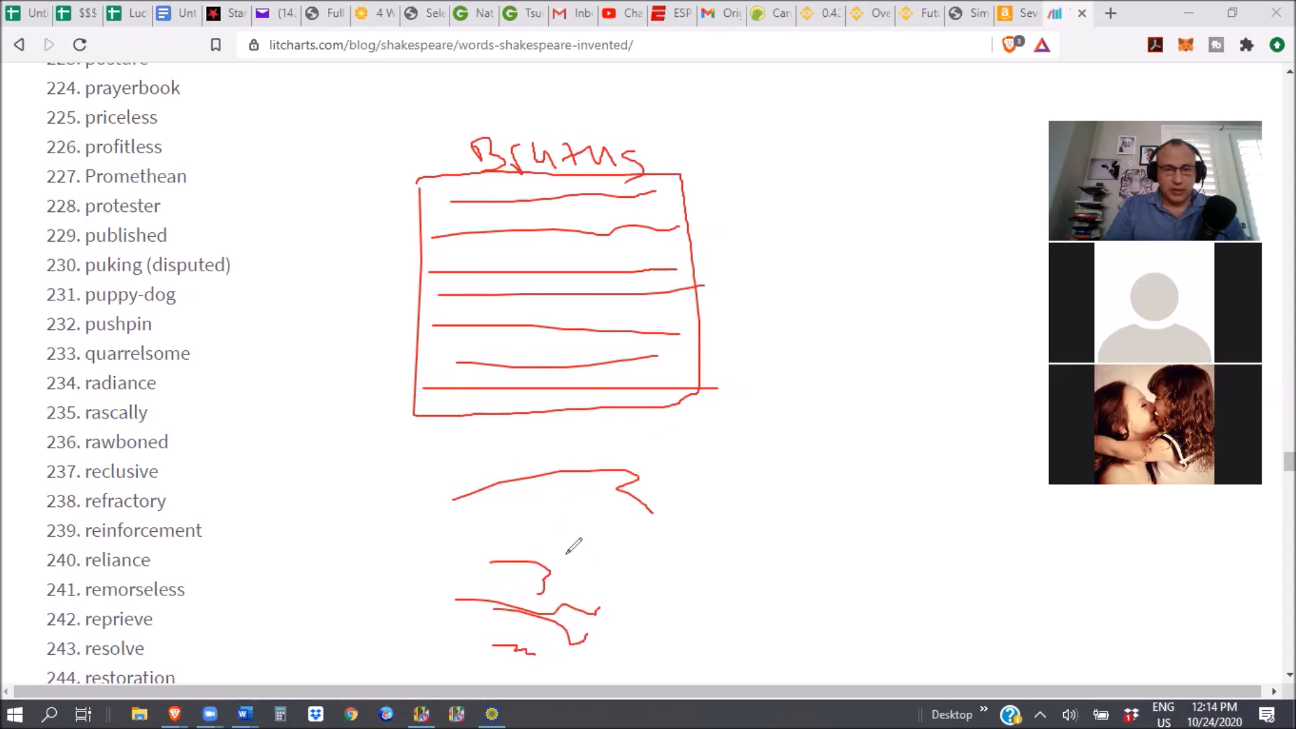
mouse_move(596, 476)
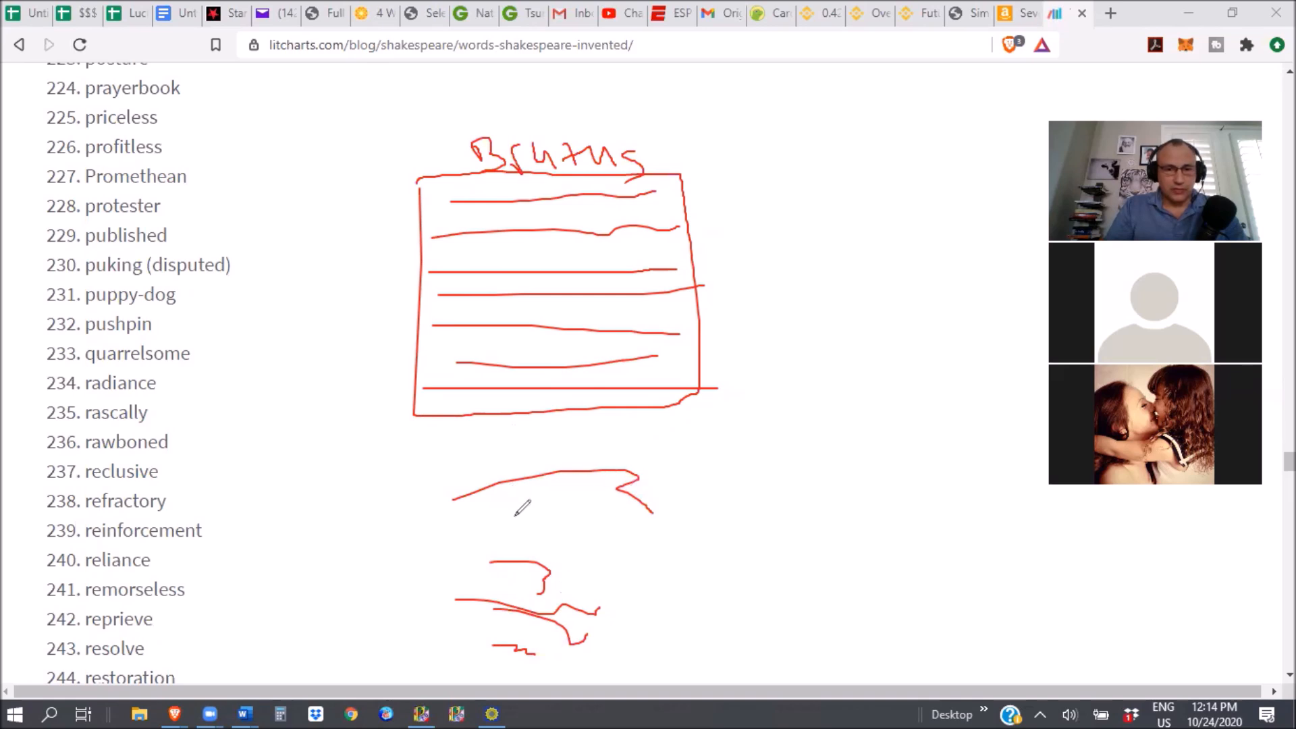
drag(525, 511, 579, 525)
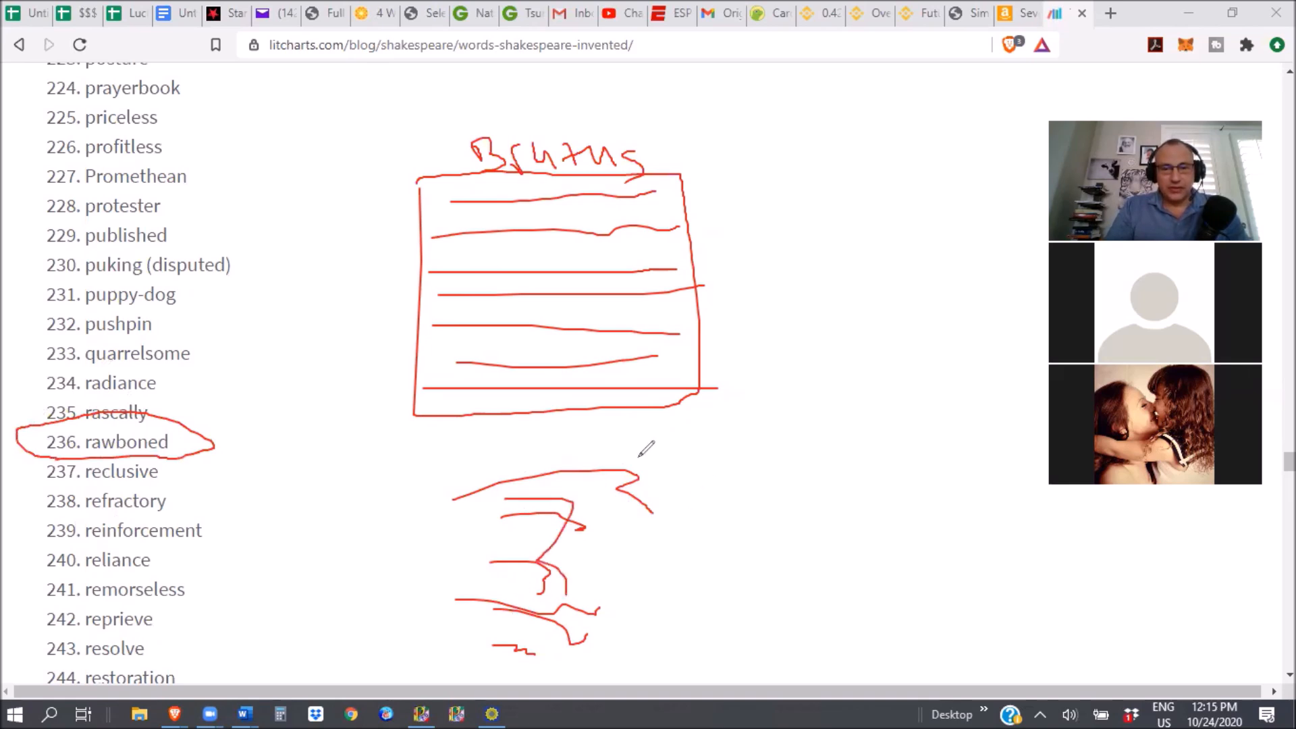
drag(707, 453, 785, 397)
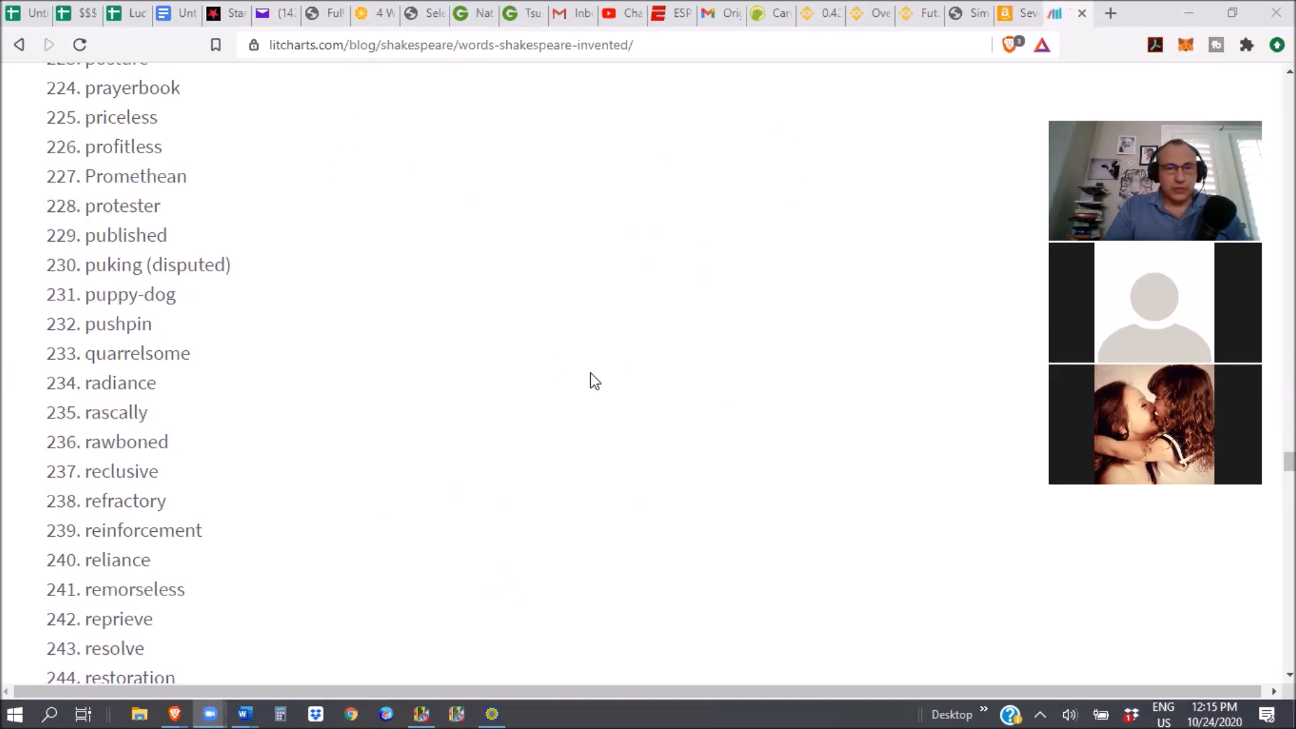
- Scroll down and select 'educate' in entry 308
scroll(down, 3)
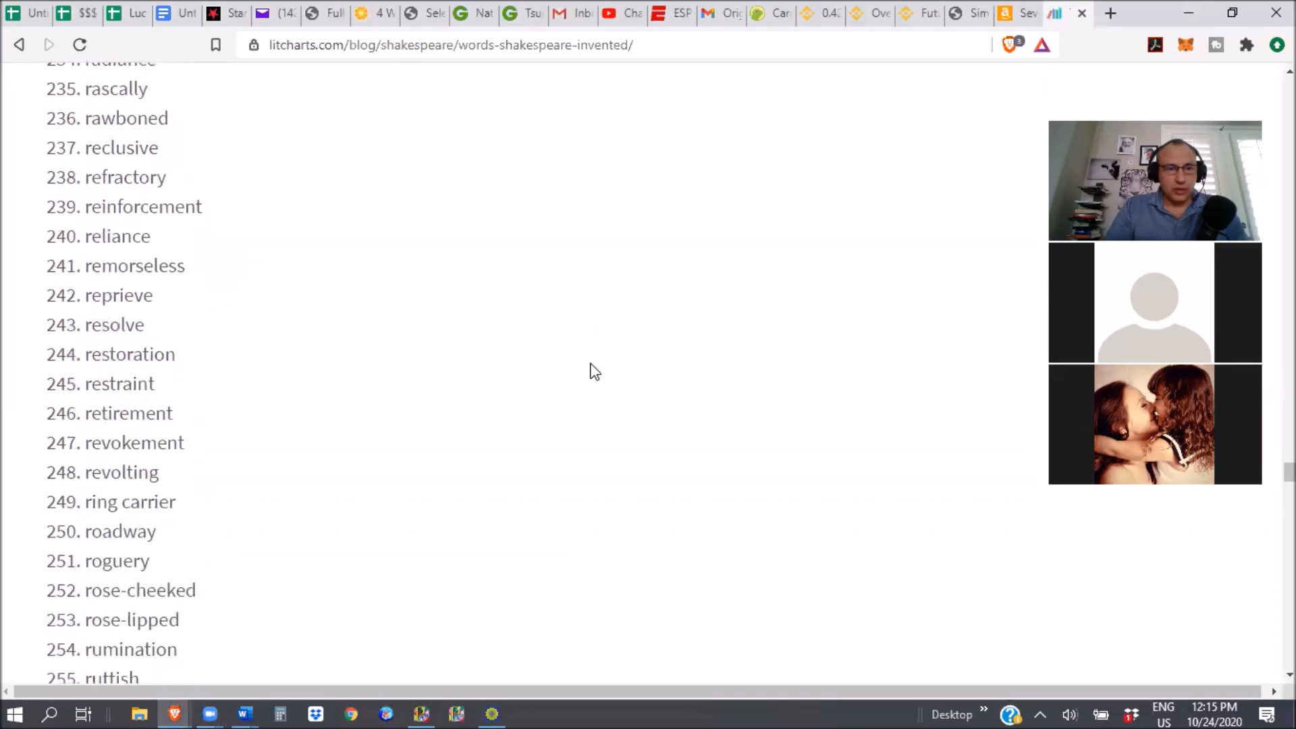
scroll(down, 3)
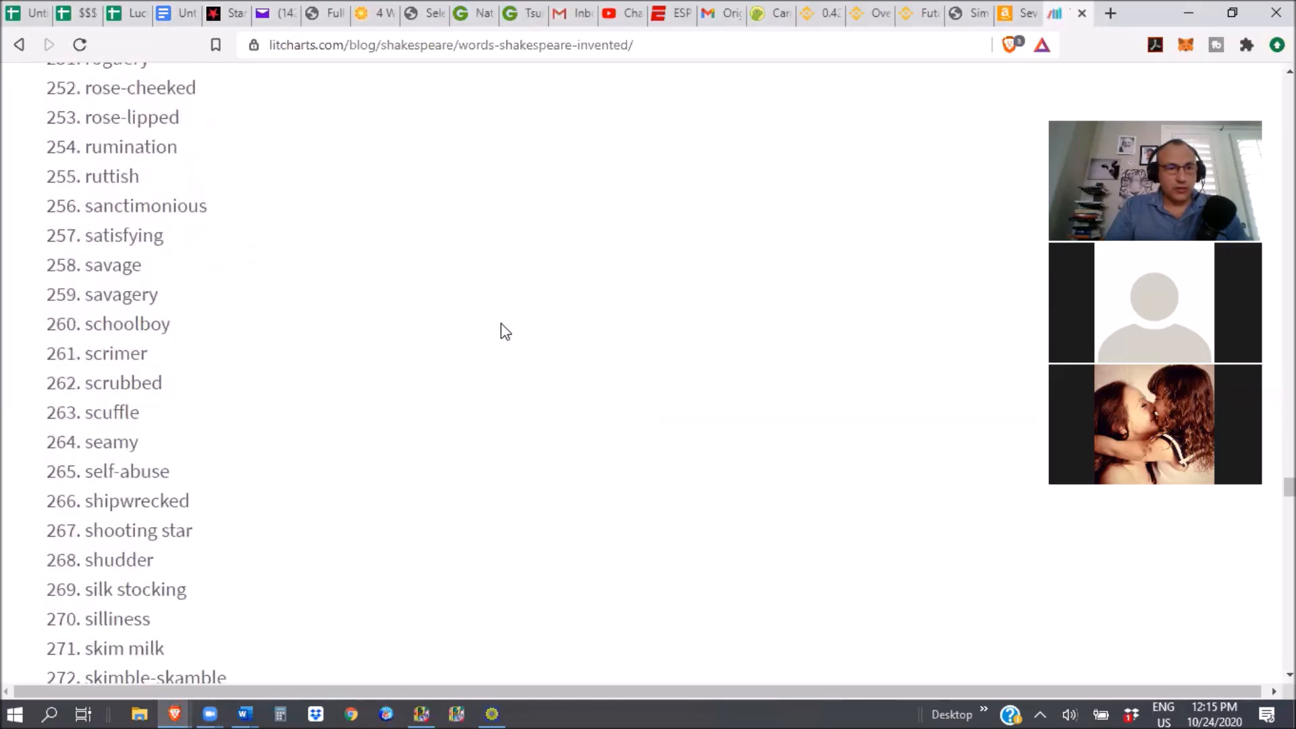
scroll(down, 3)
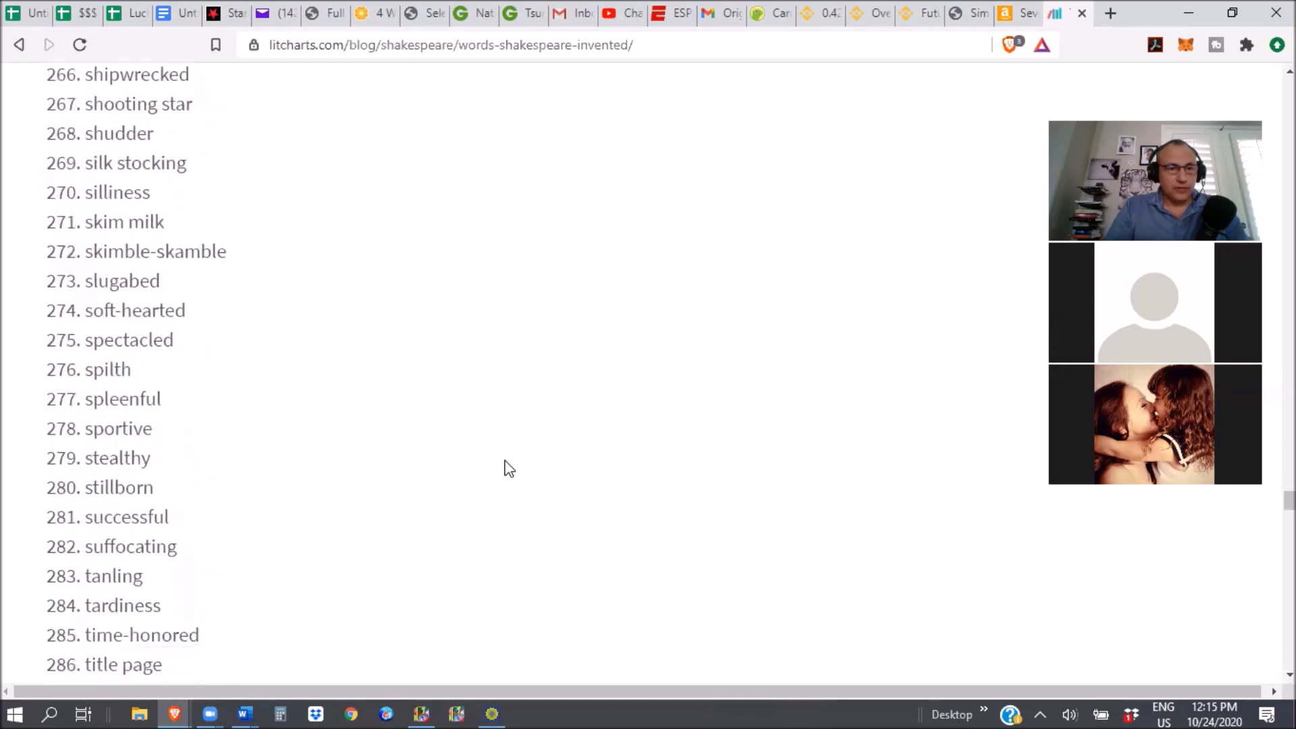
scroll(down, 3)
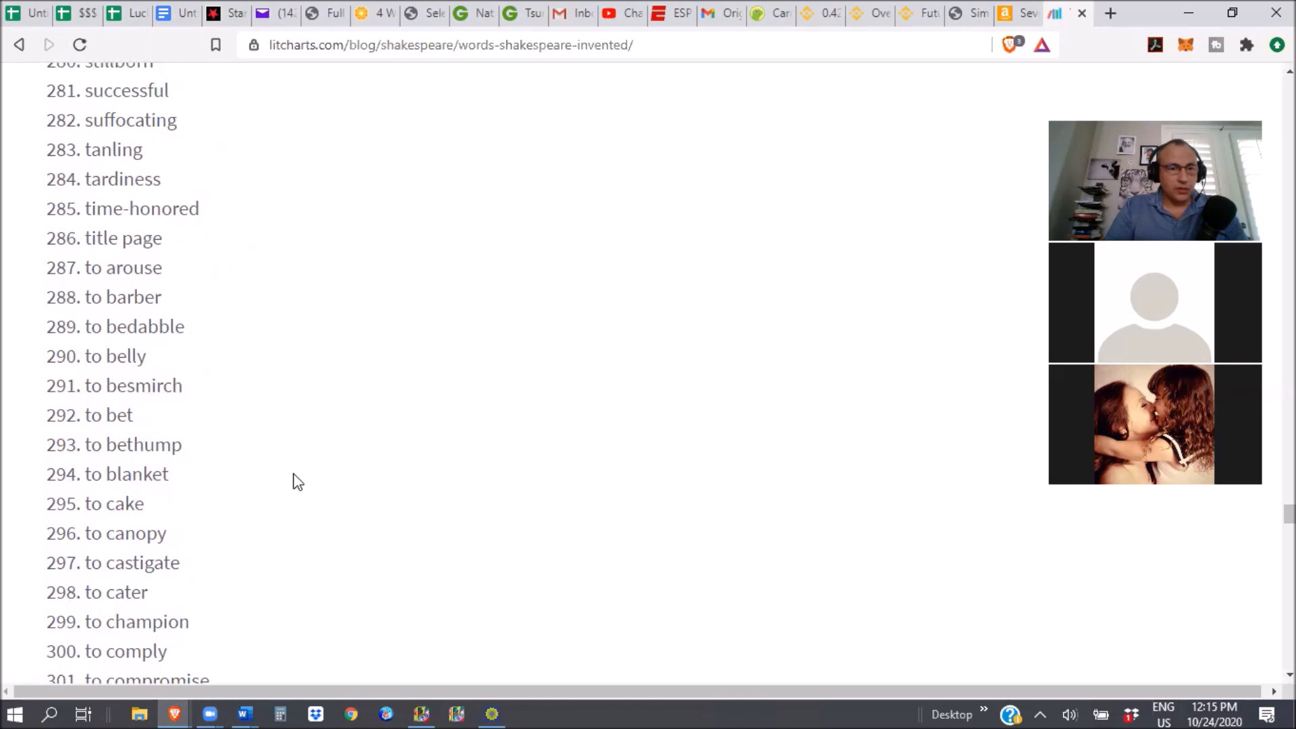
scroll(down, 3)
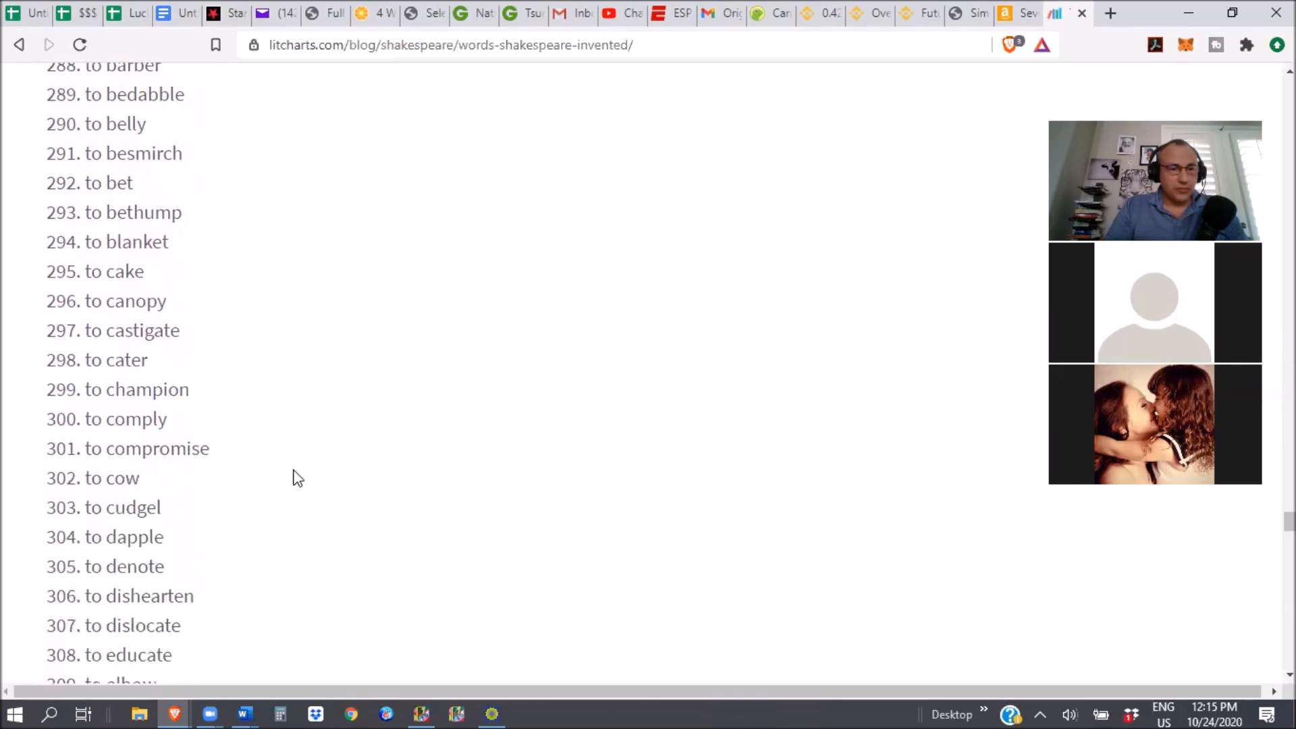
scroll(down, 3)
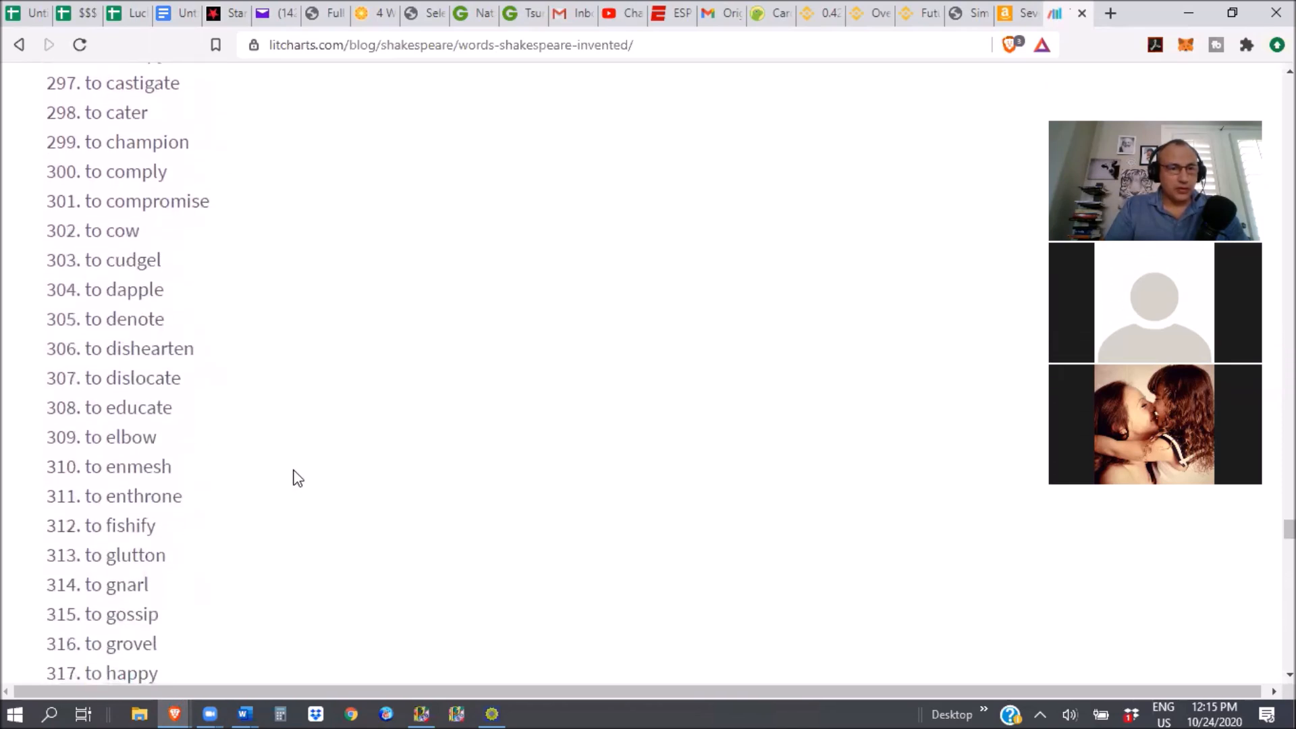
double_click(137, 405)
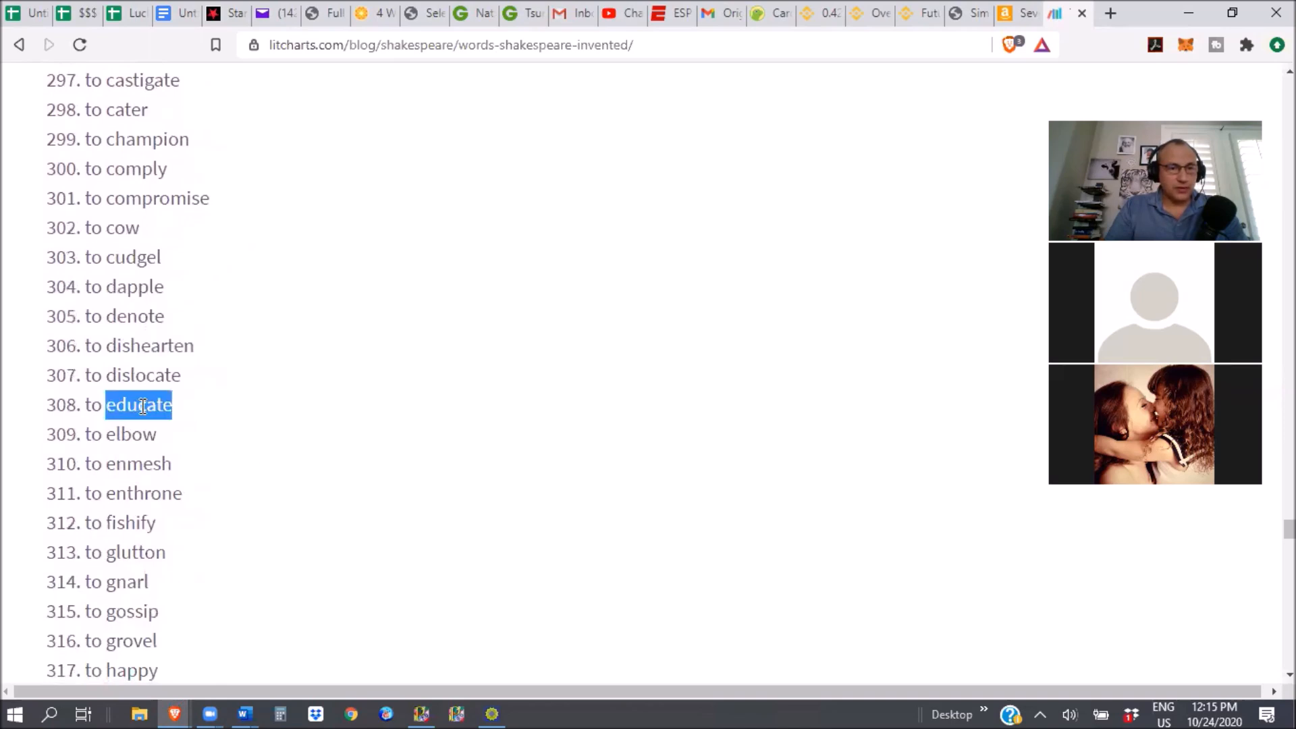
- Select 'happy' in entry 317 and keep scrolling
scroll(down, 3)
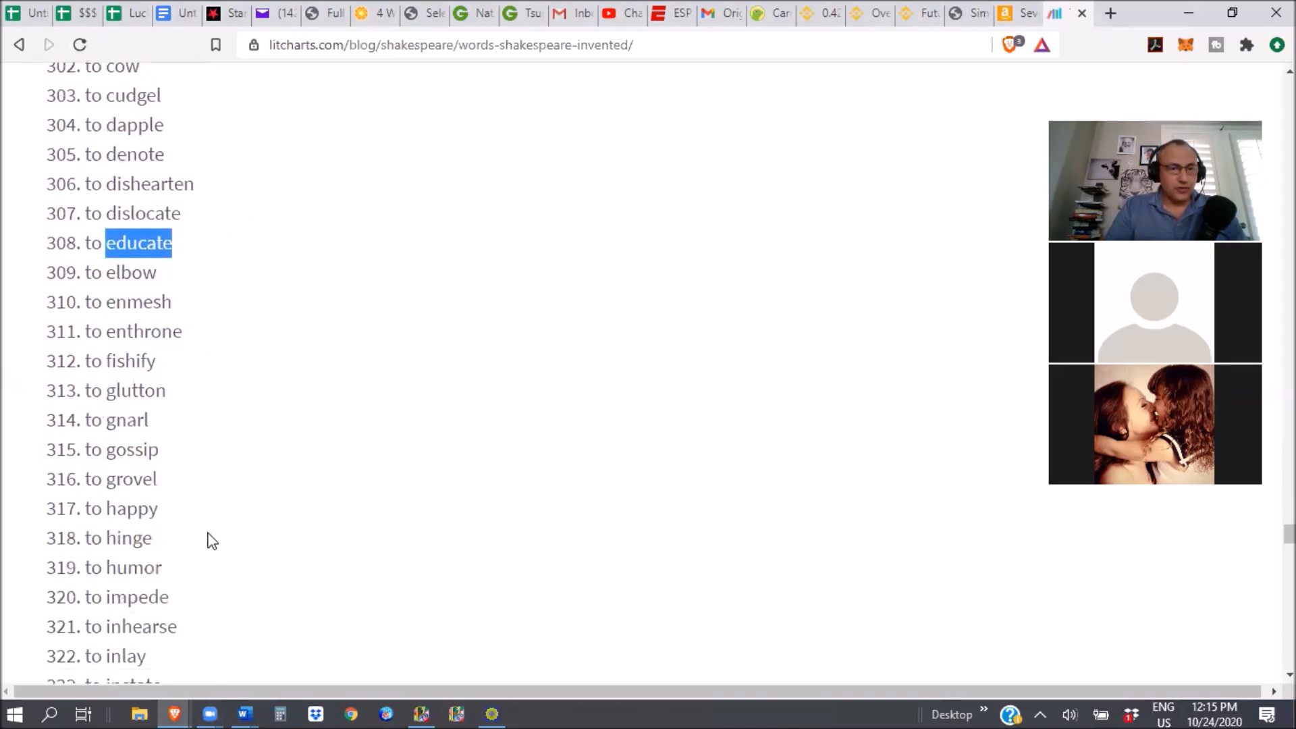
scroll(down, 3)
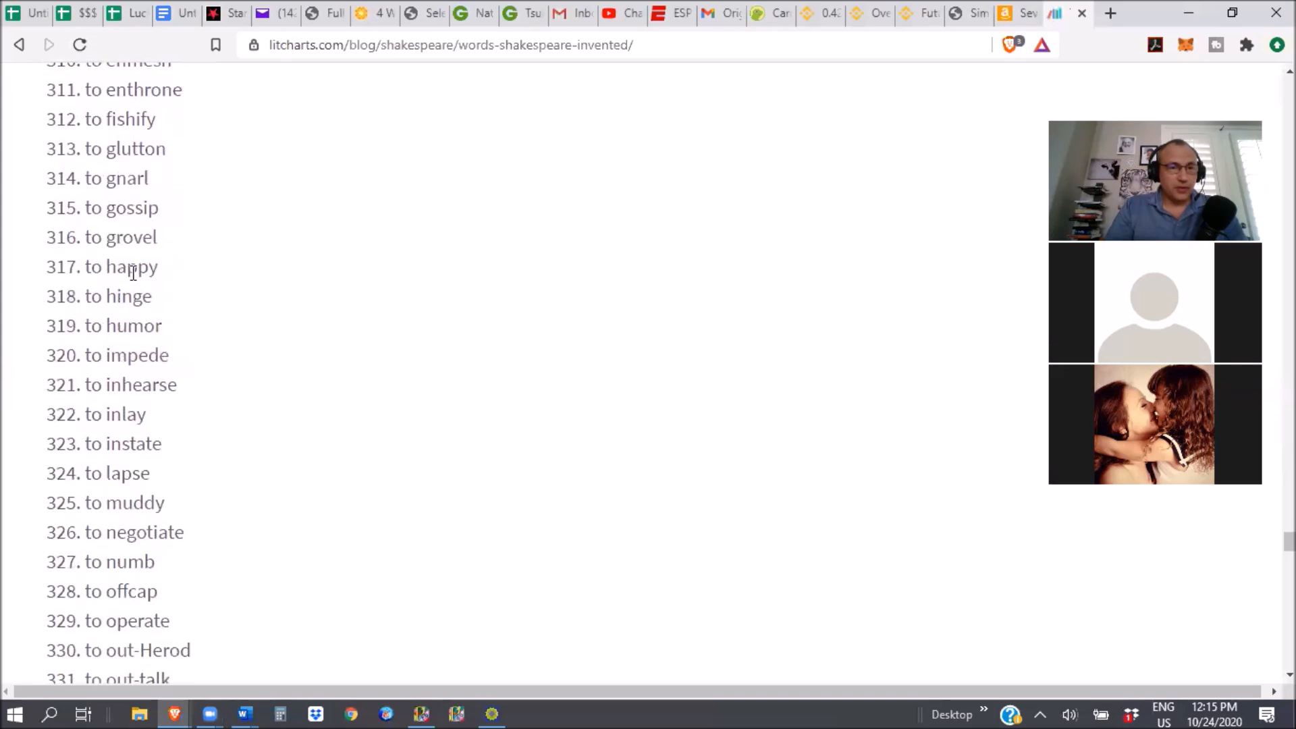
double_click(131, 266)
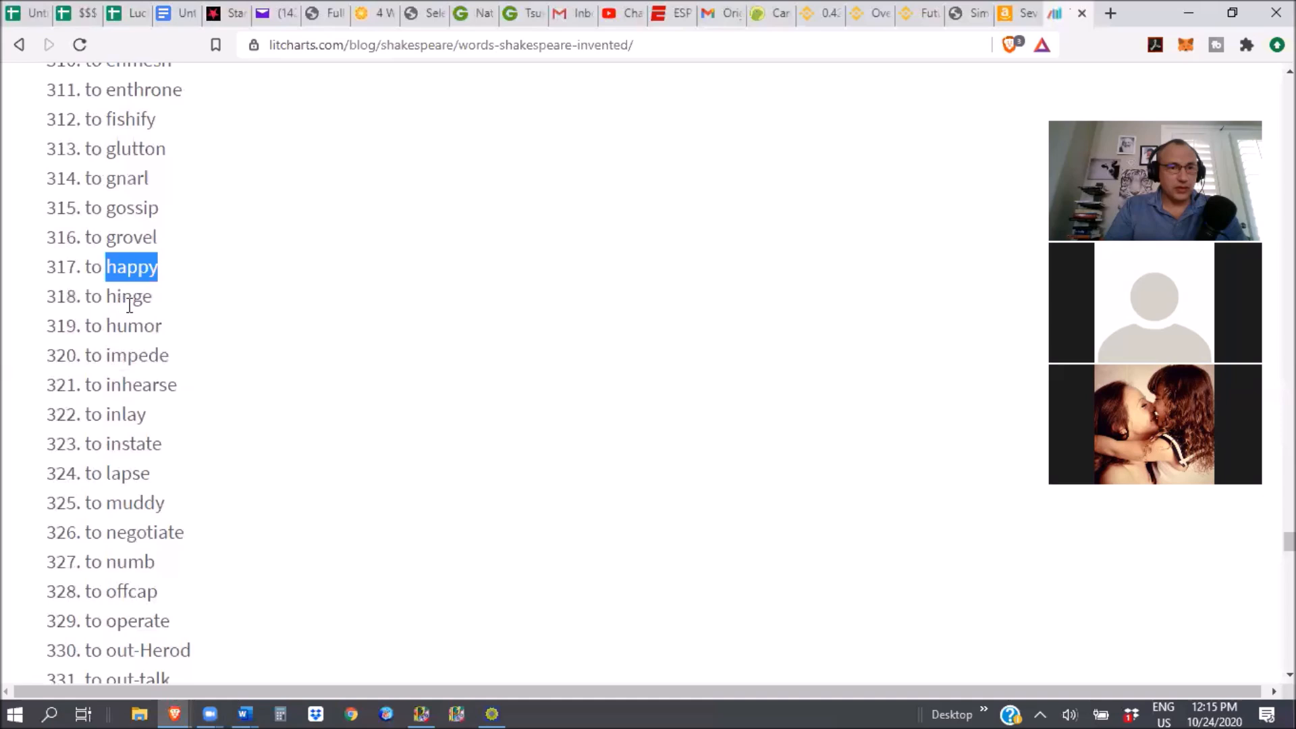
scroll(down, 3)
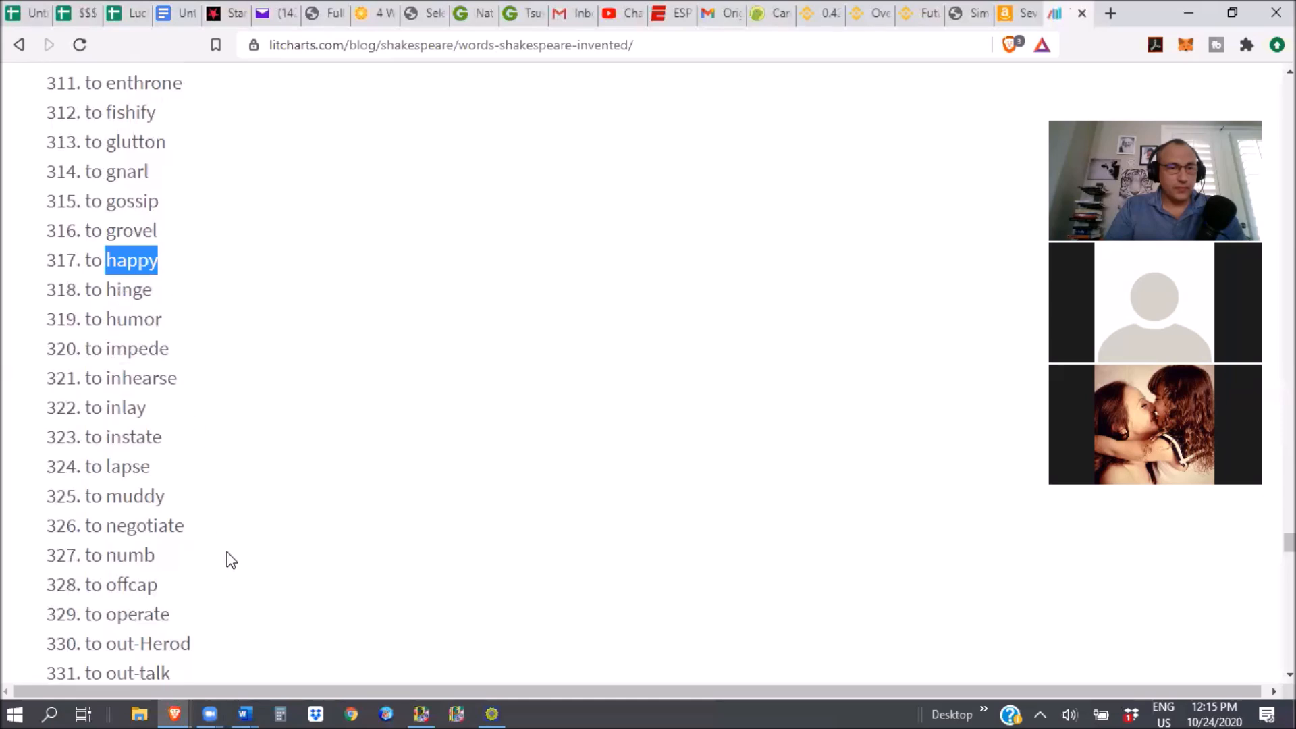
scroll(down, 3)
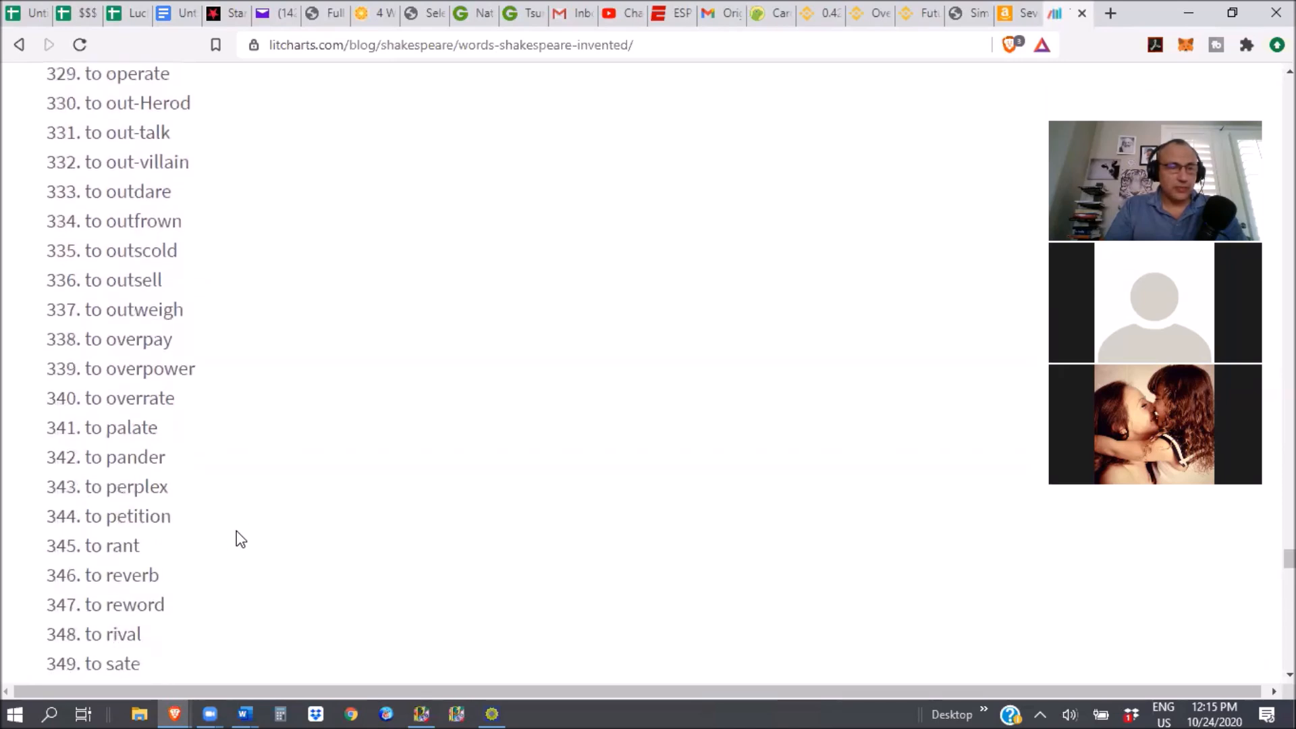
scroll(down, 3)
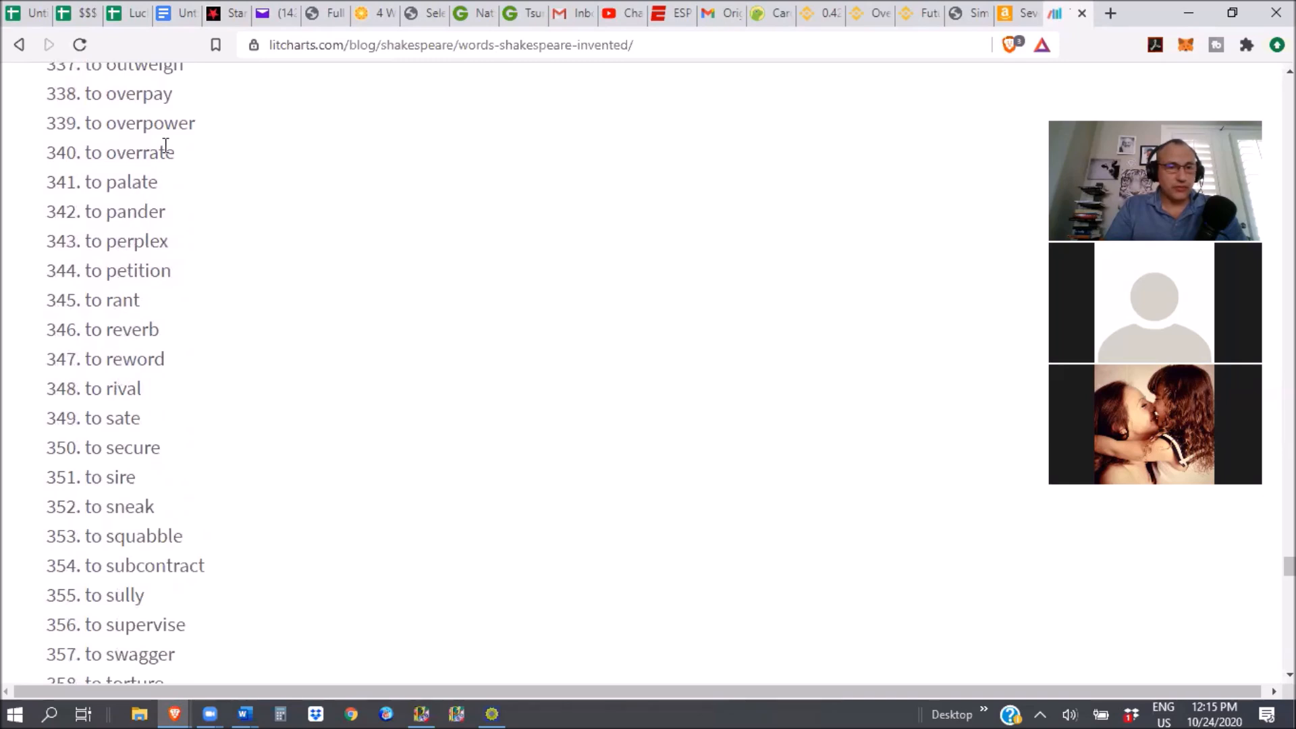
mouse_move(290, 577)
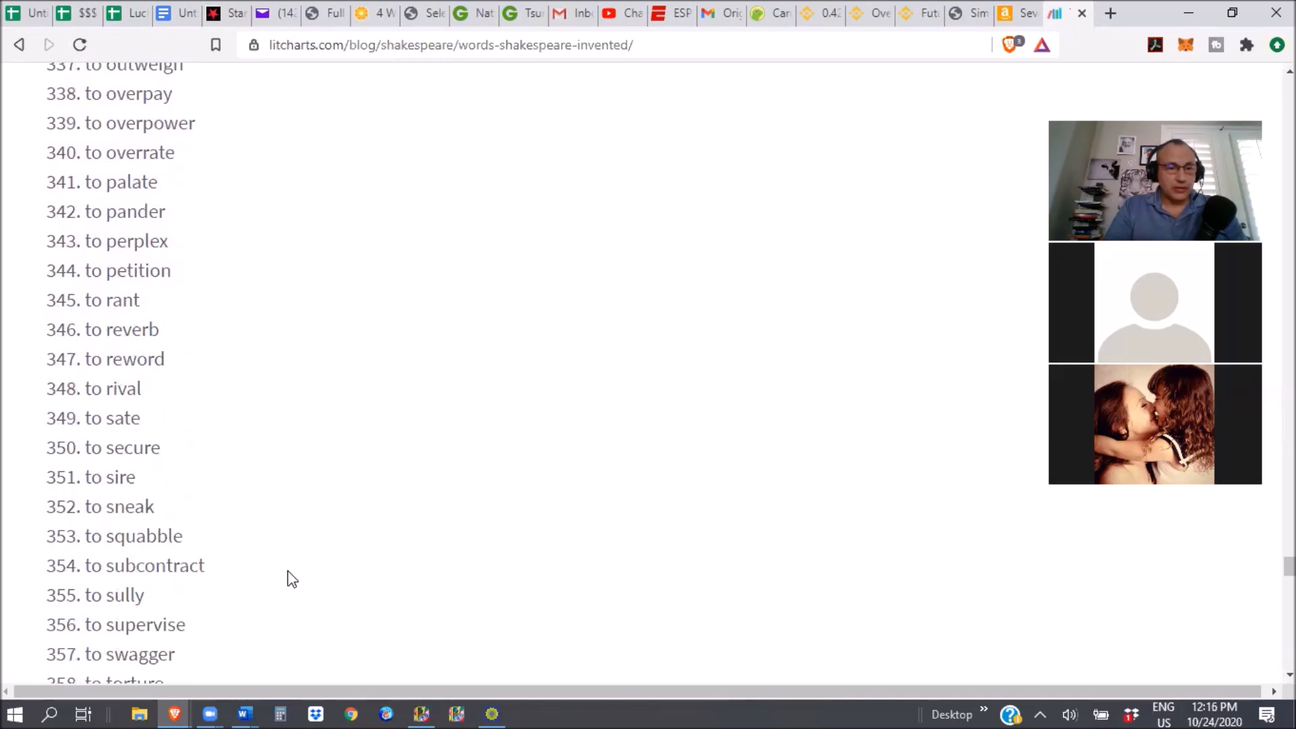
- Scroll past the final entry, 422 'zany', to the Resource List section
scroll(down, 3)
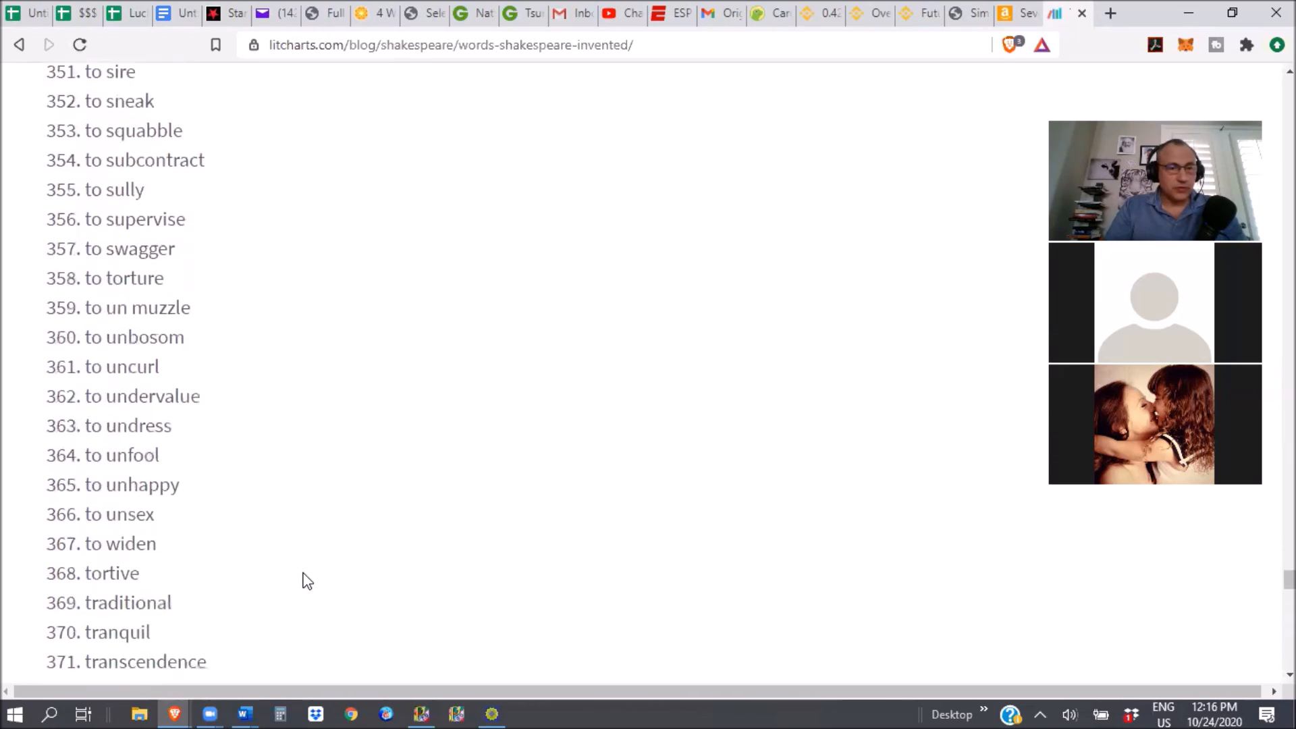
scroll(down, 3)
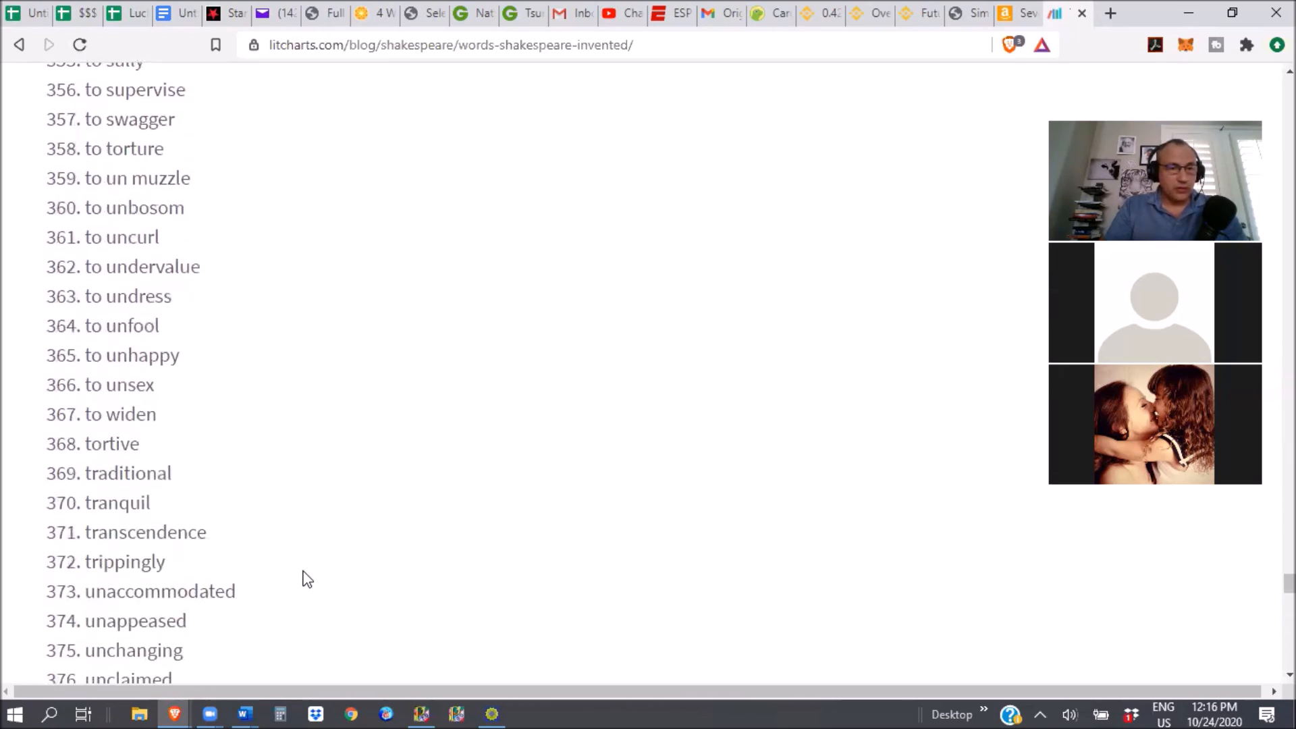
scroll(down, 3)
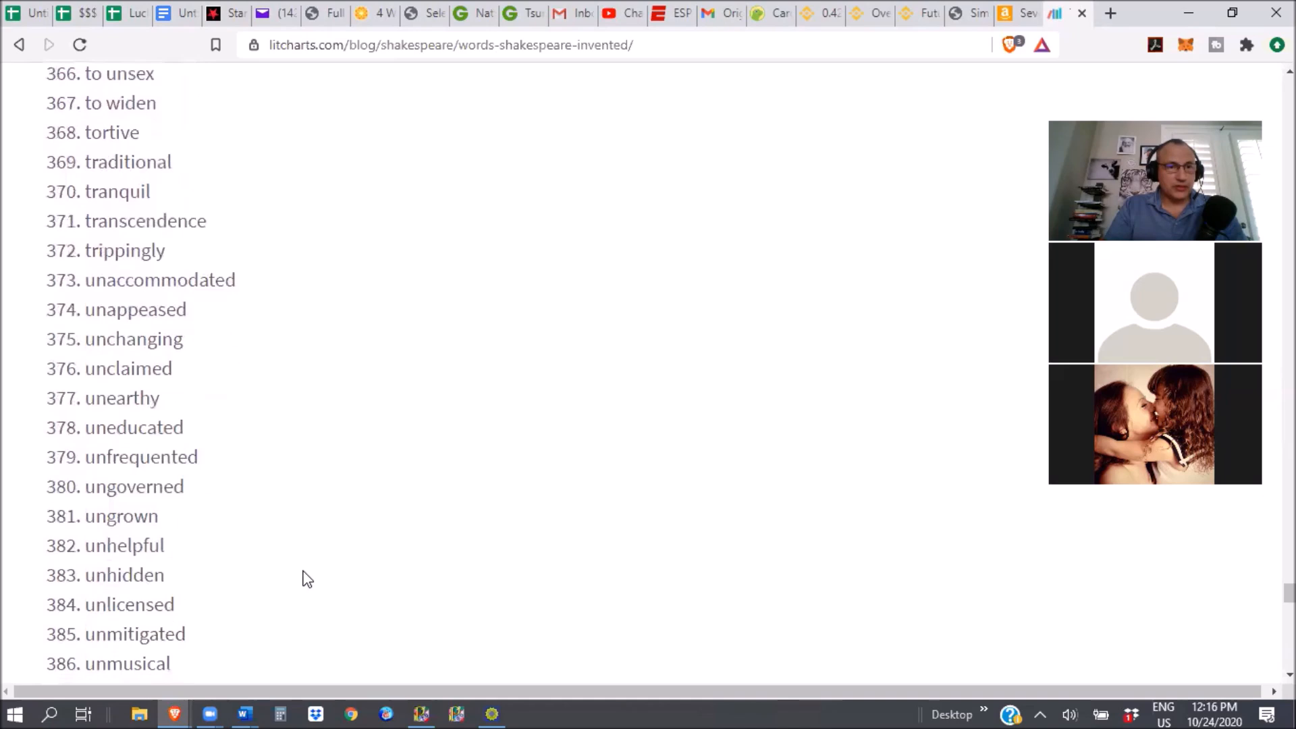
scroll(up, 3)
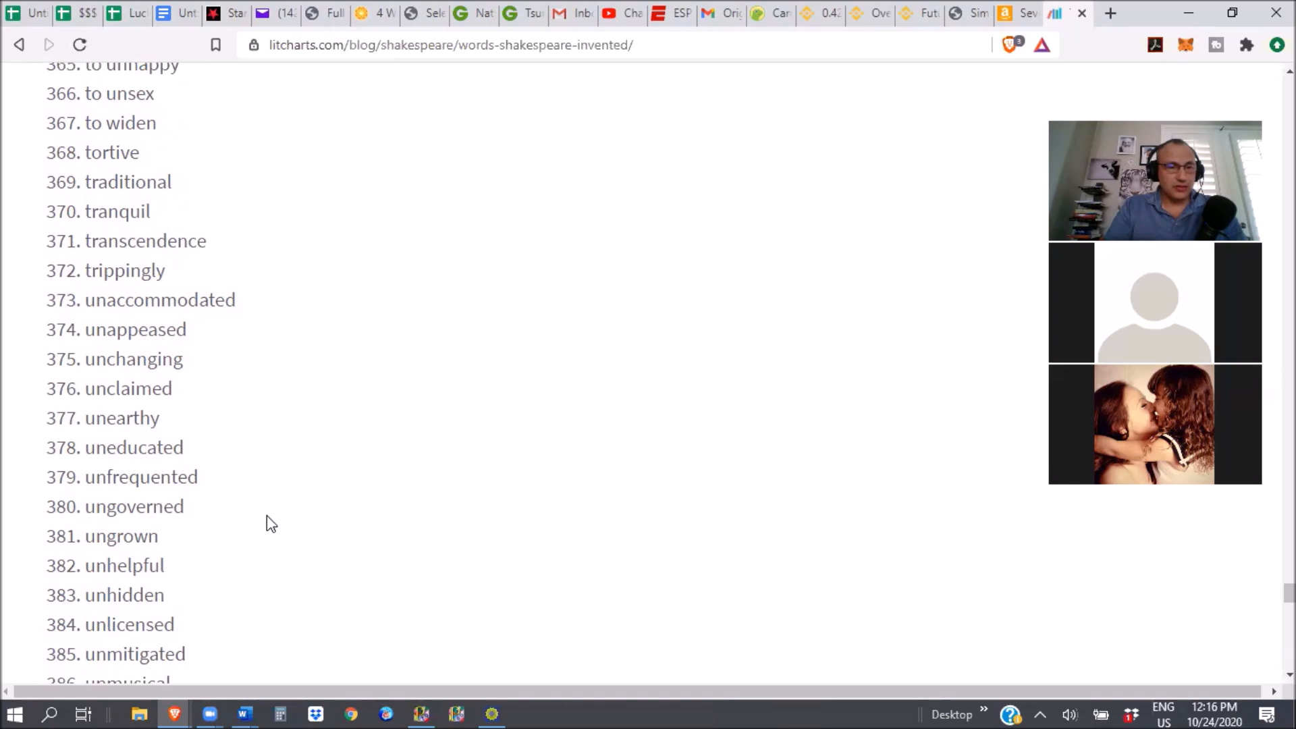
scroll(down, 3)
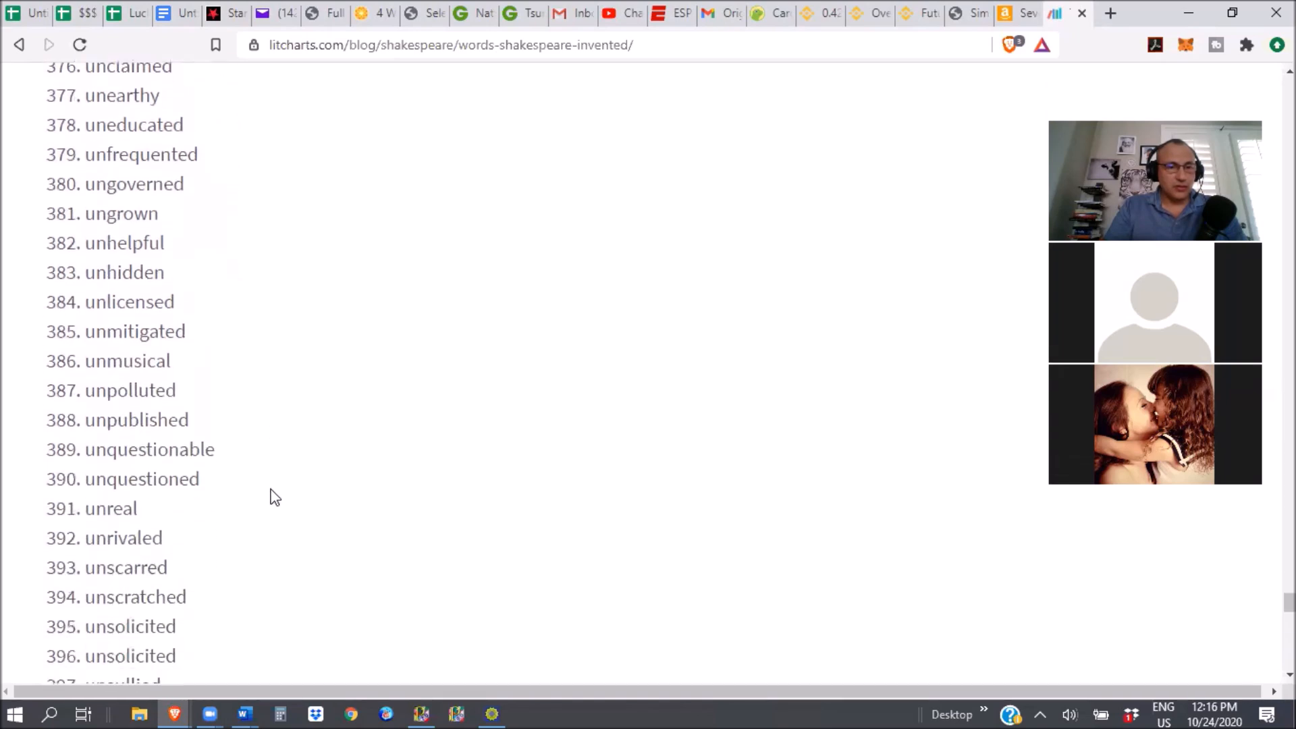
scroll(down, 3)
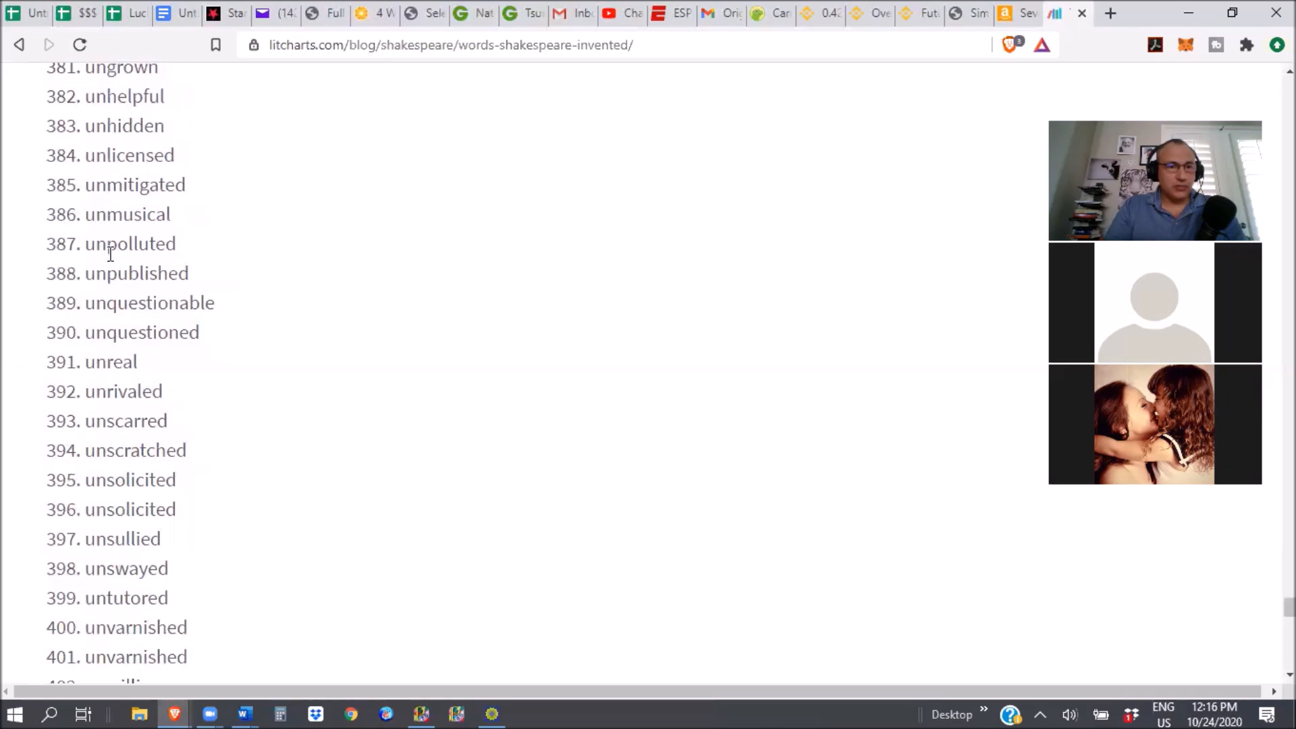
mouse_move(279, 544)
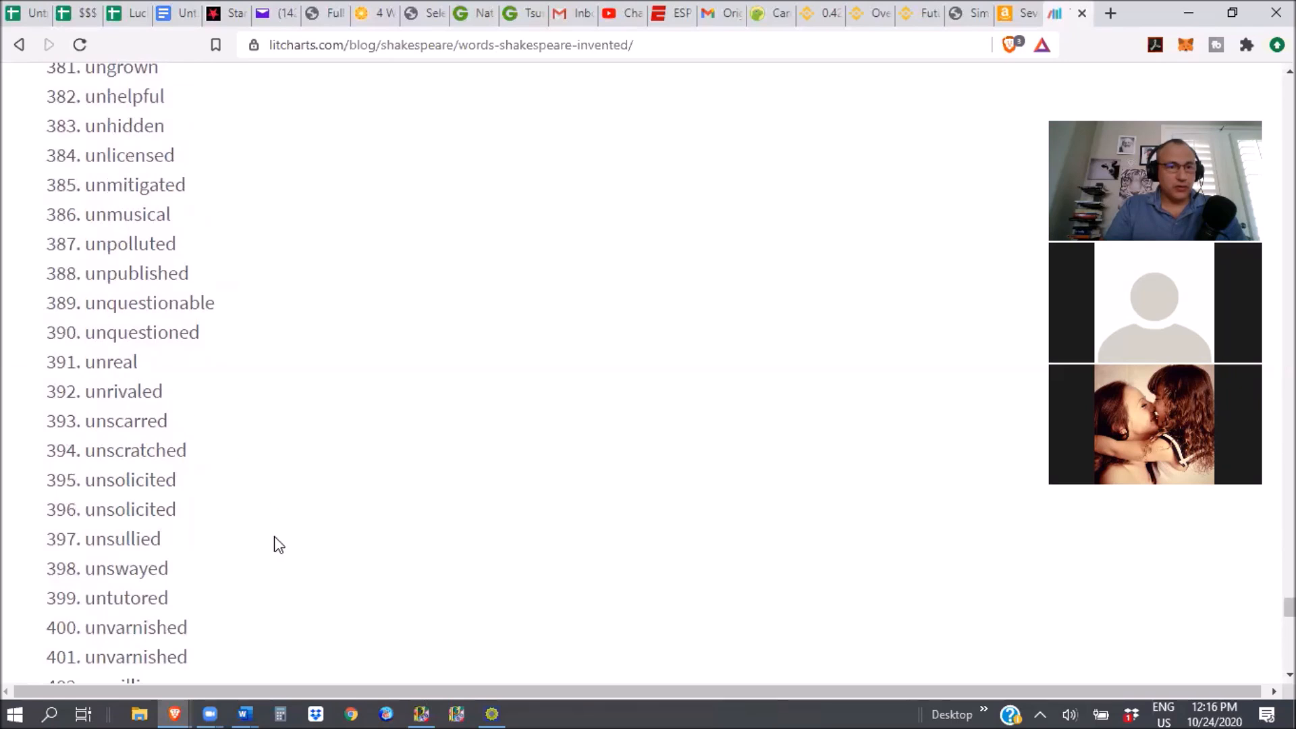
scroll(down, 3)
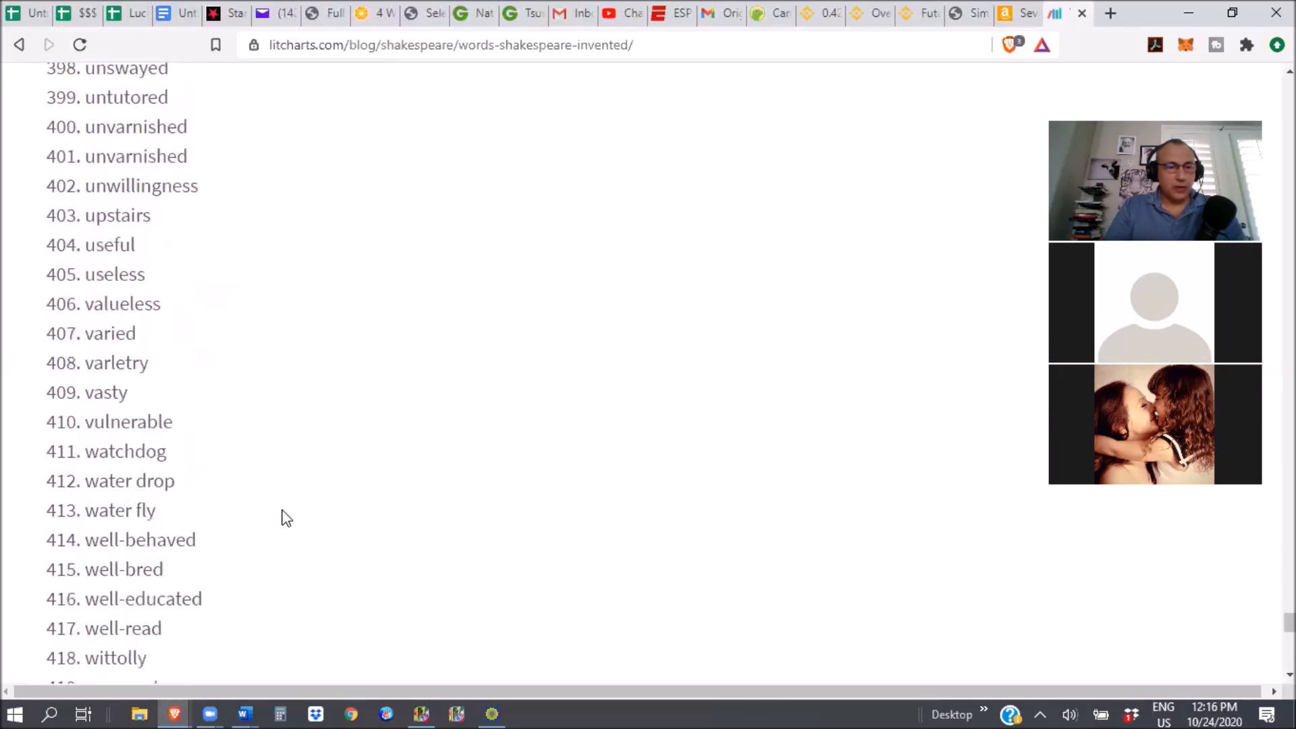
scroll(down, 3)
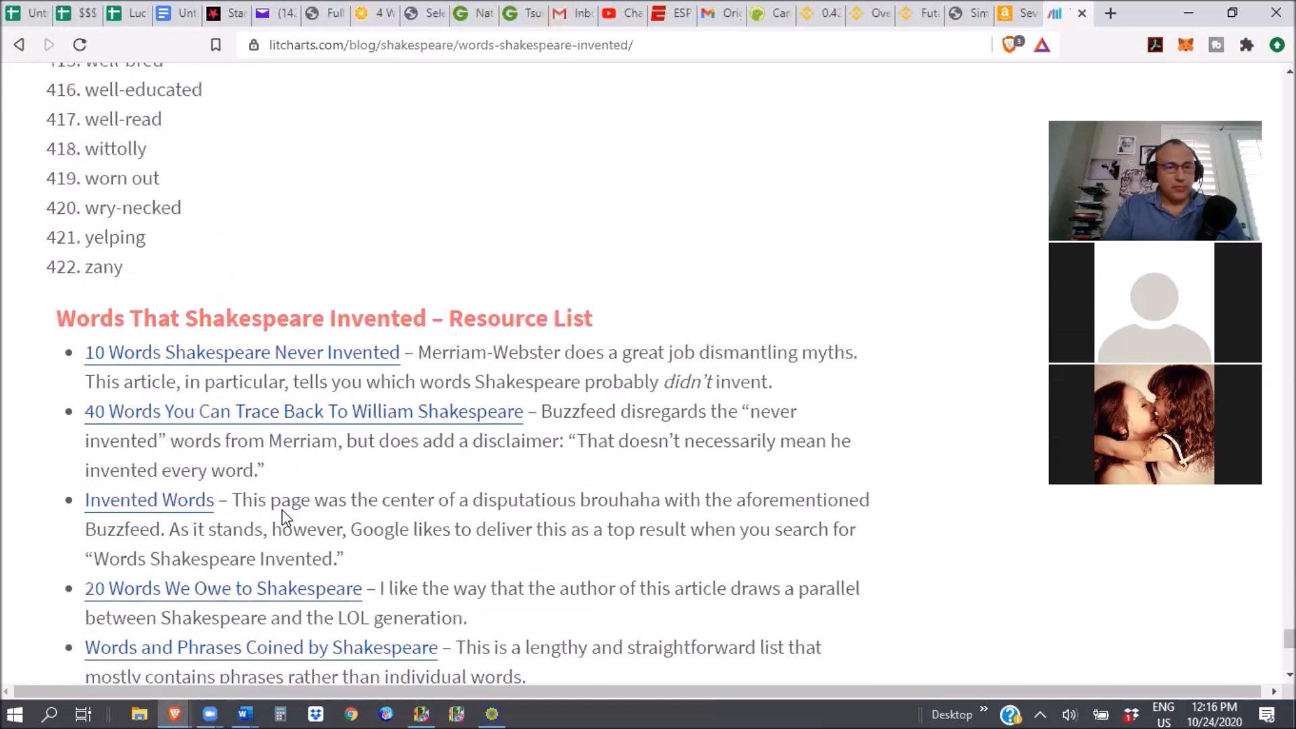
- Scroll the article to the Ryan Buda quote, glance at the Amazon tab, and return
scroll(down, 3)
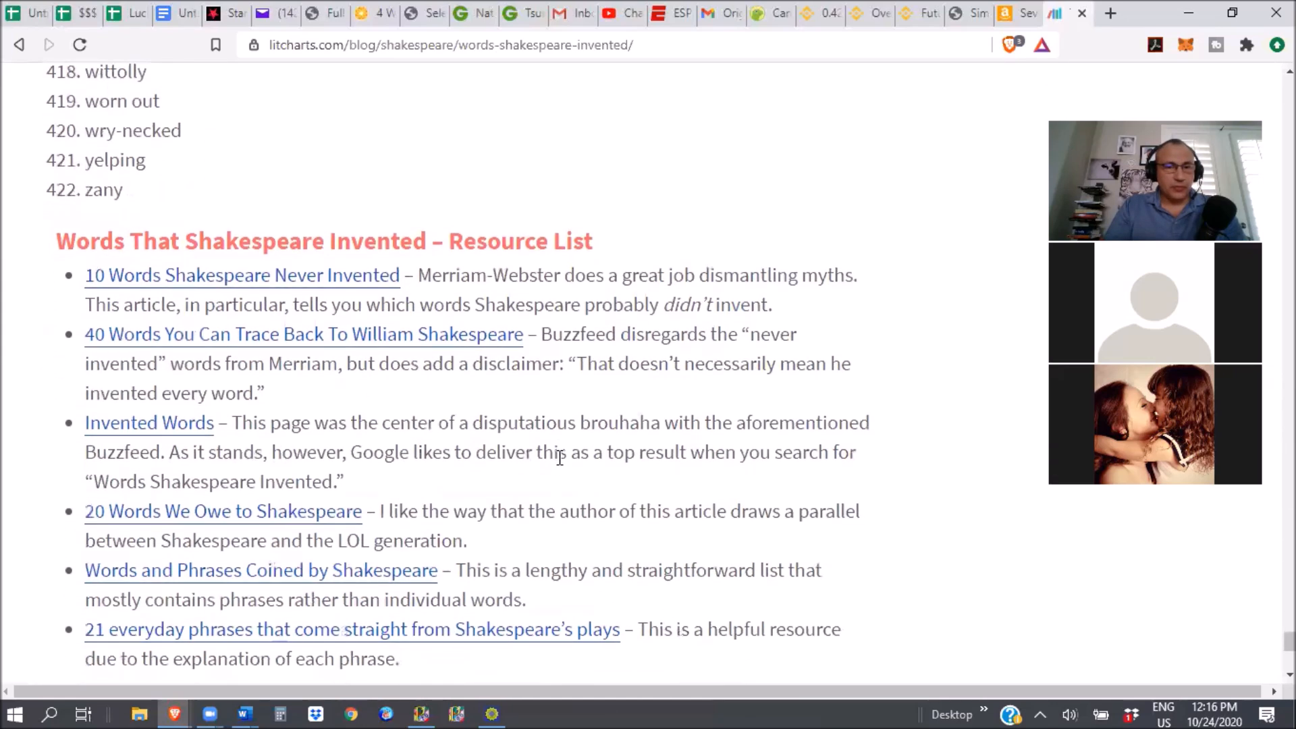
scroll(down, 3)
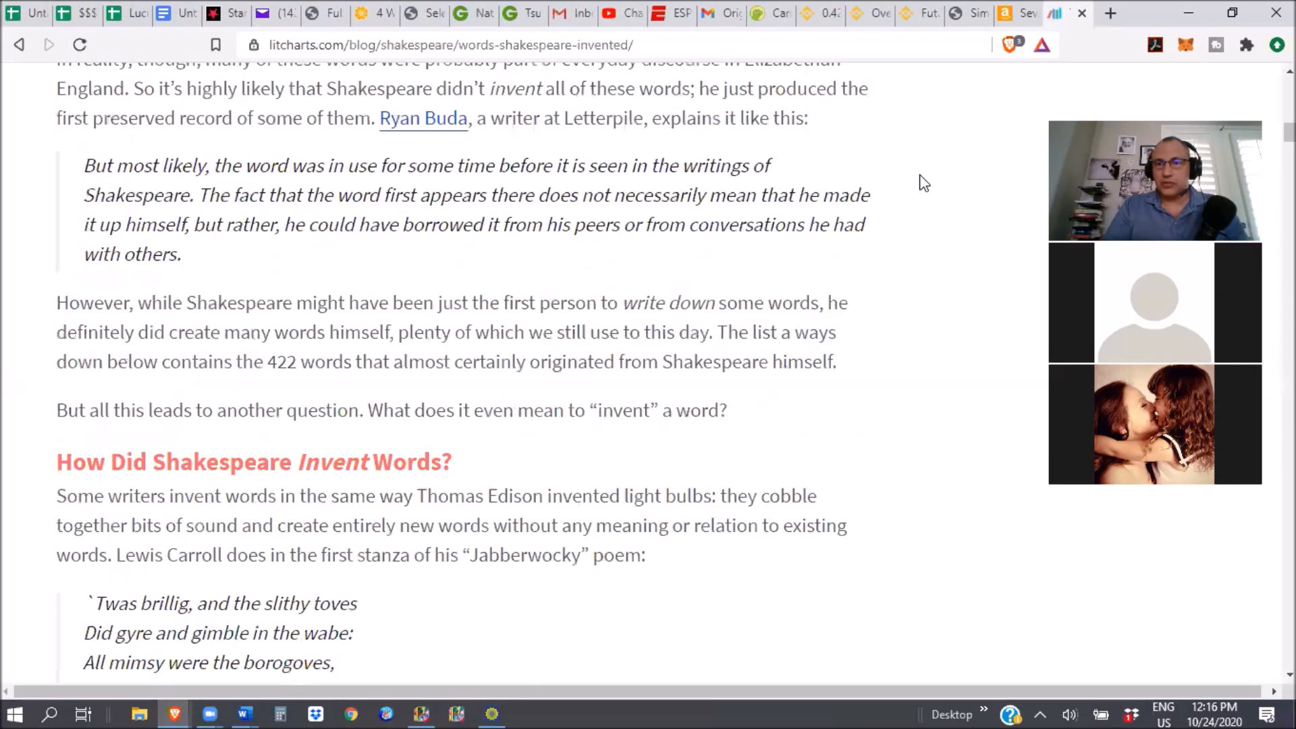
scroll(up, 3)
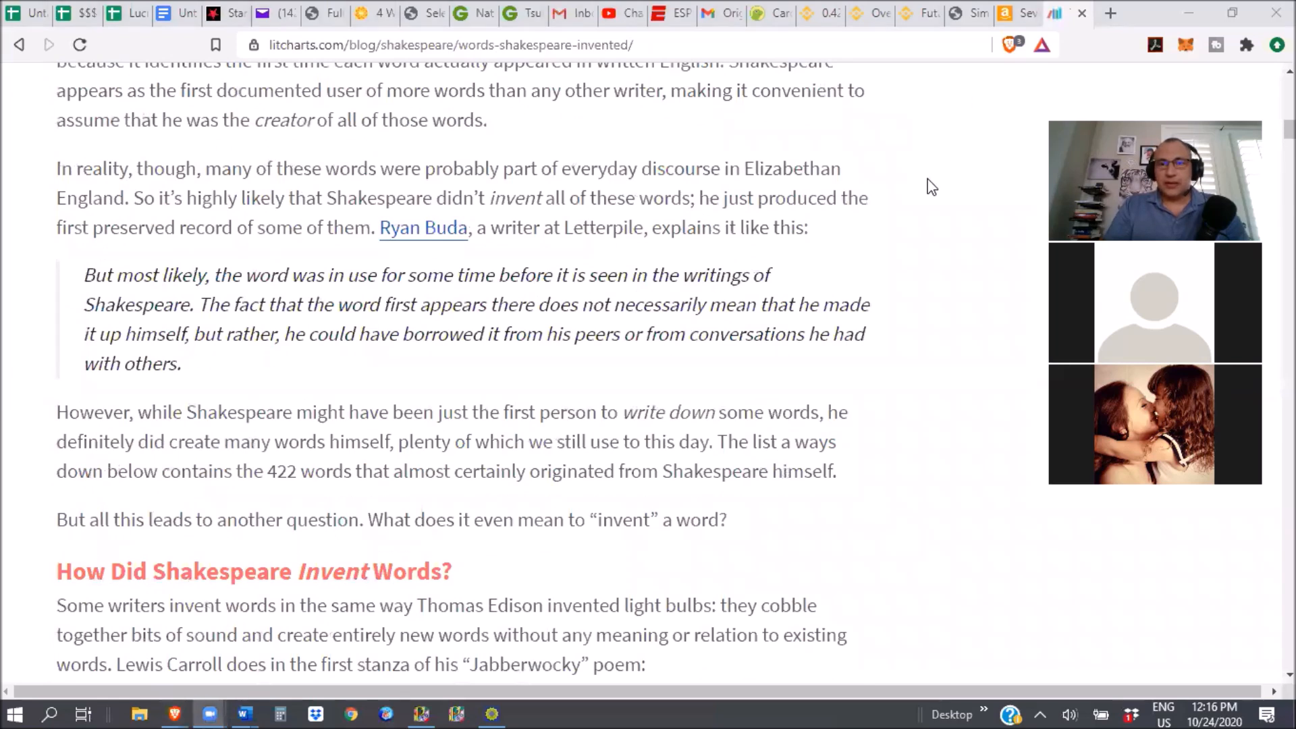
mouse_move(1001, 91)
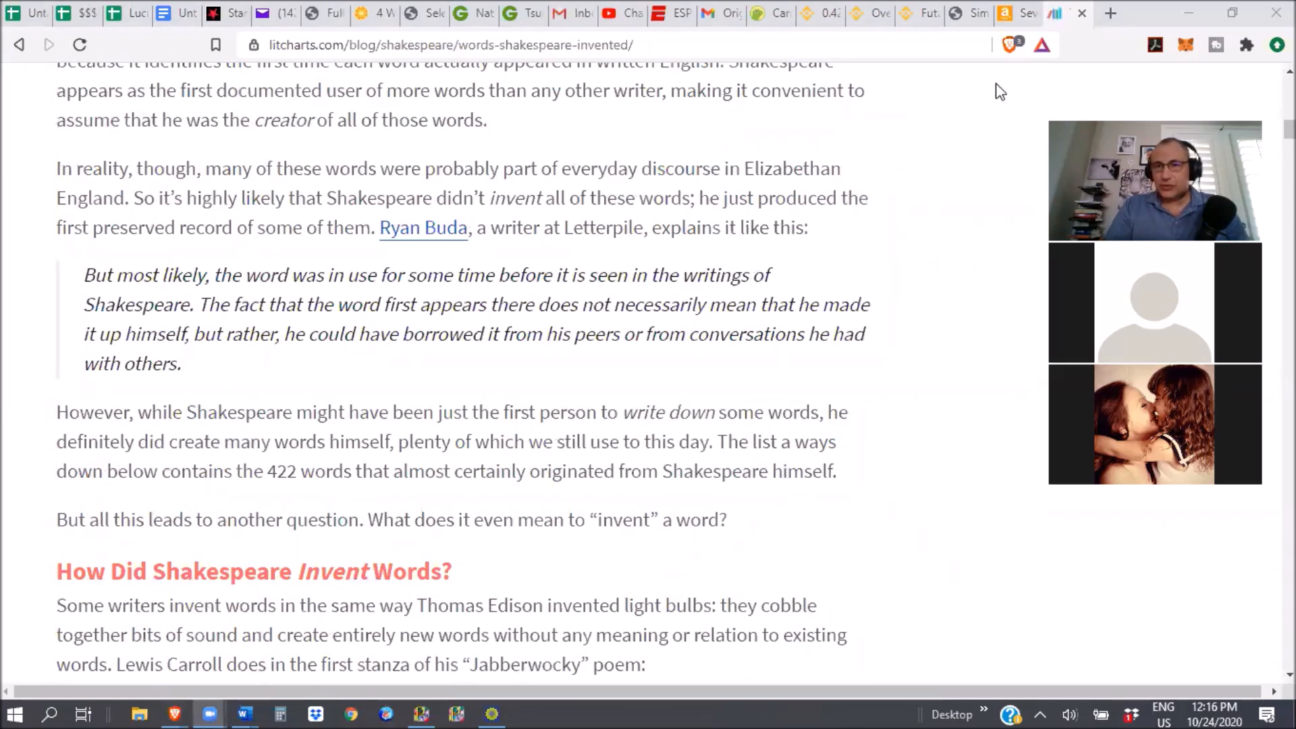
mouse_move(760, 668)
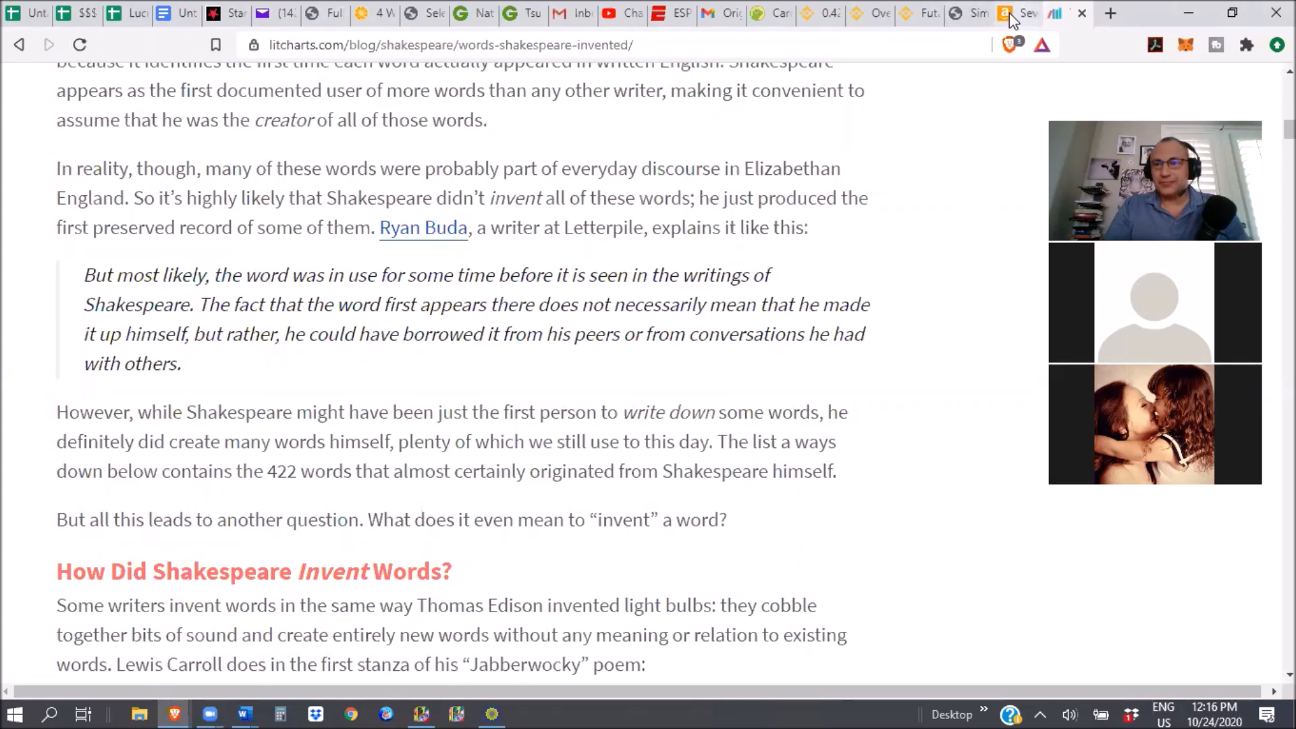
click(1017, 14)
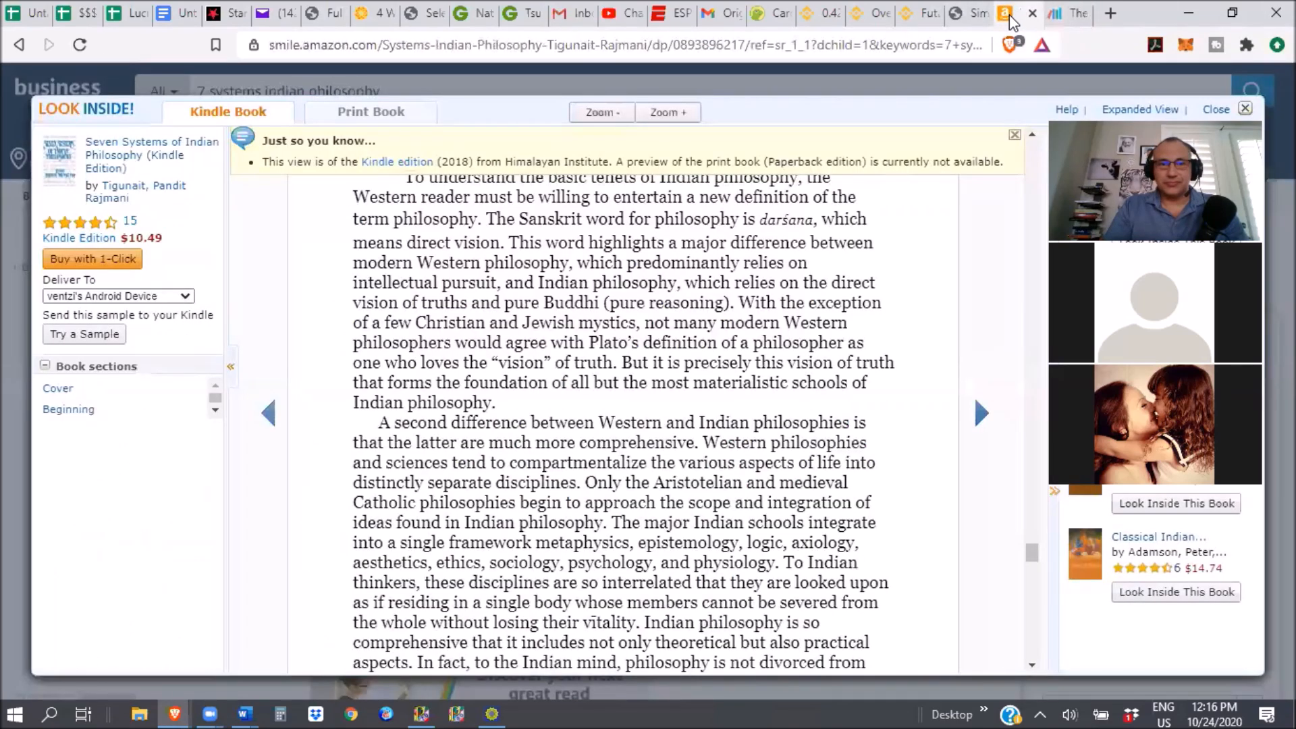
mouse_move(1068, 13)
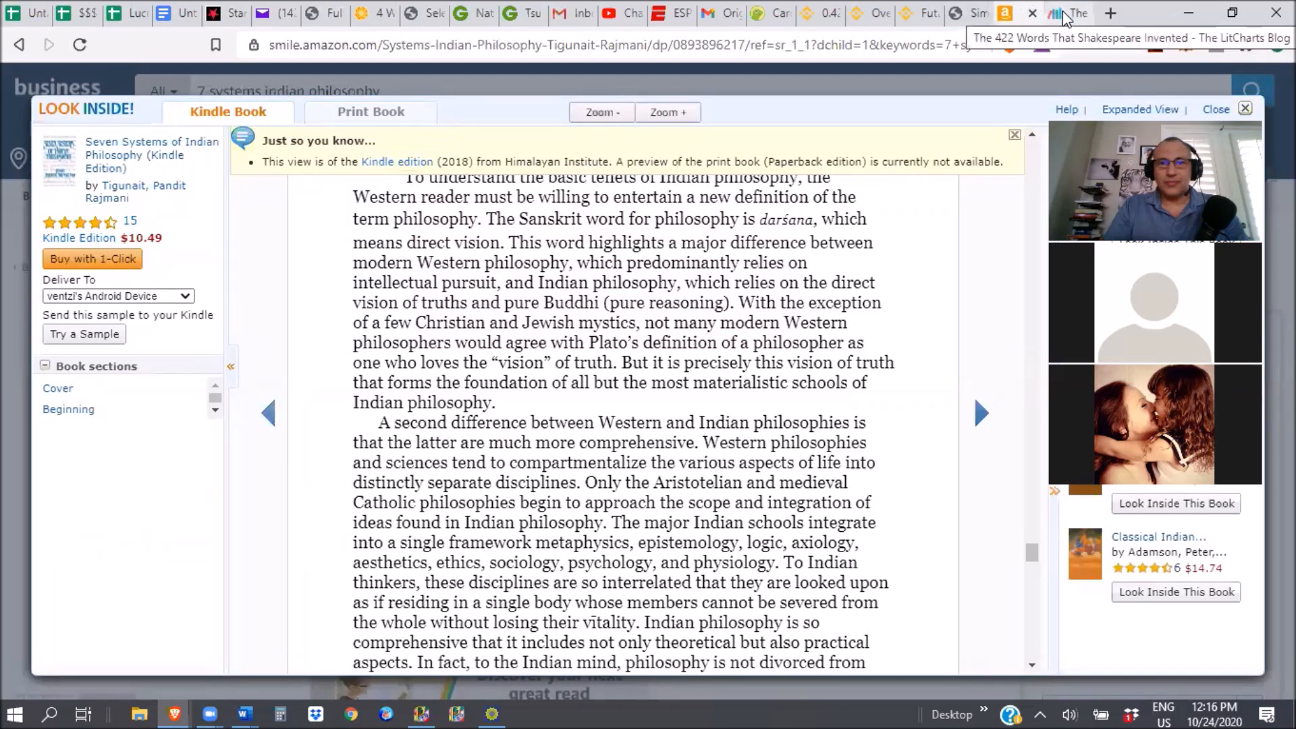
click(1067, 14)
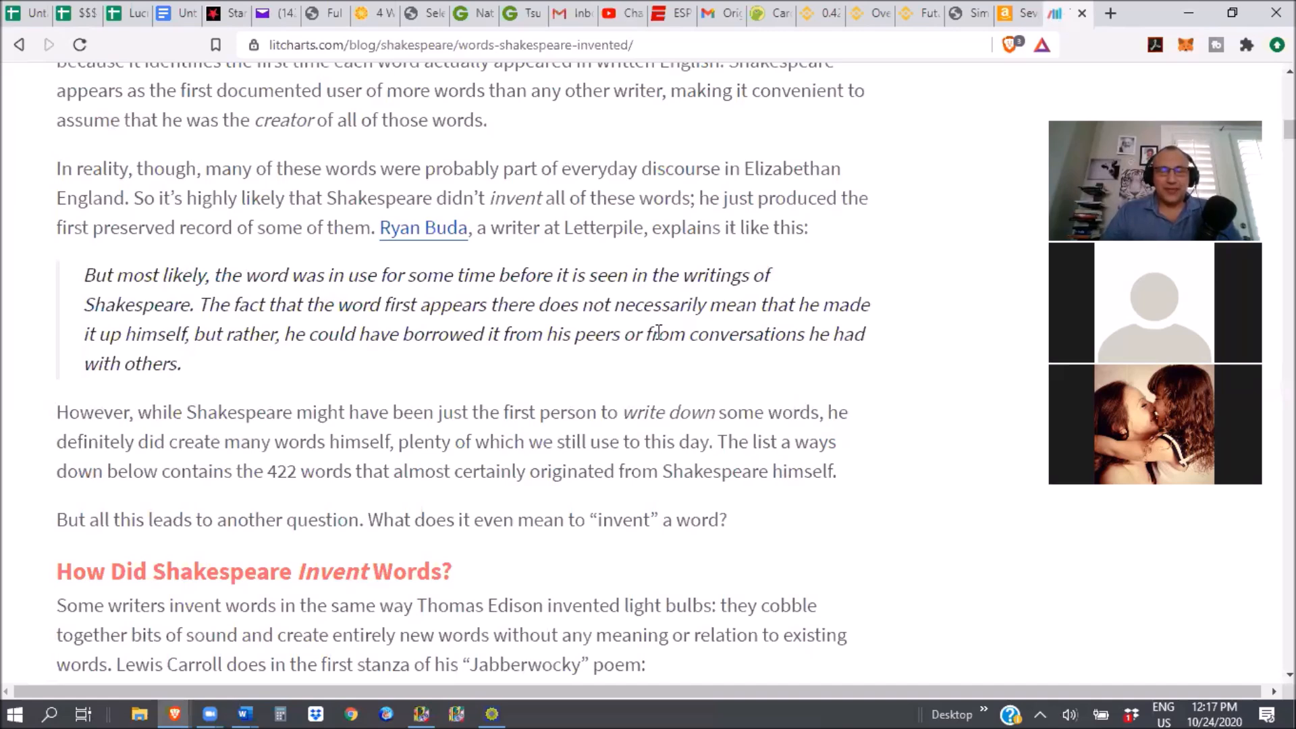
- Scroll up to the Oxford English Dictionary paragraph and select the word Shakespeare
scroll(up, 3)
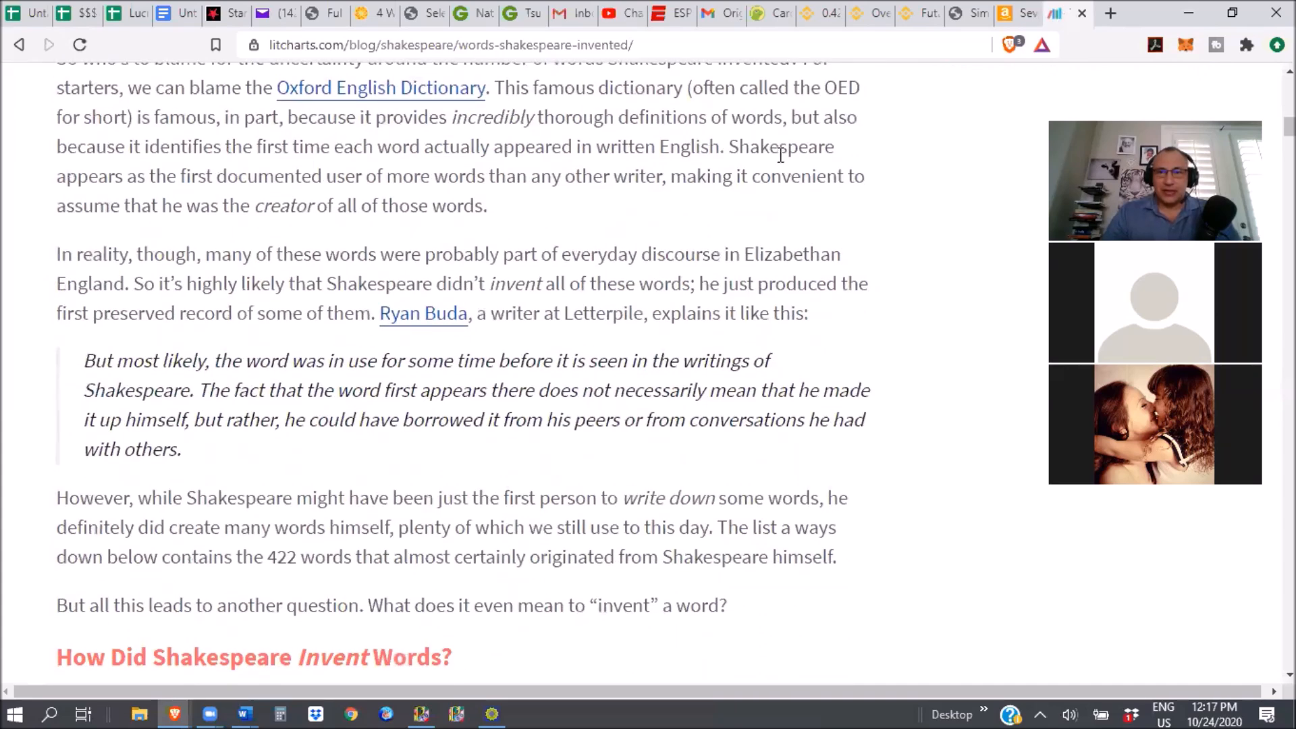
double_click(781, 147)
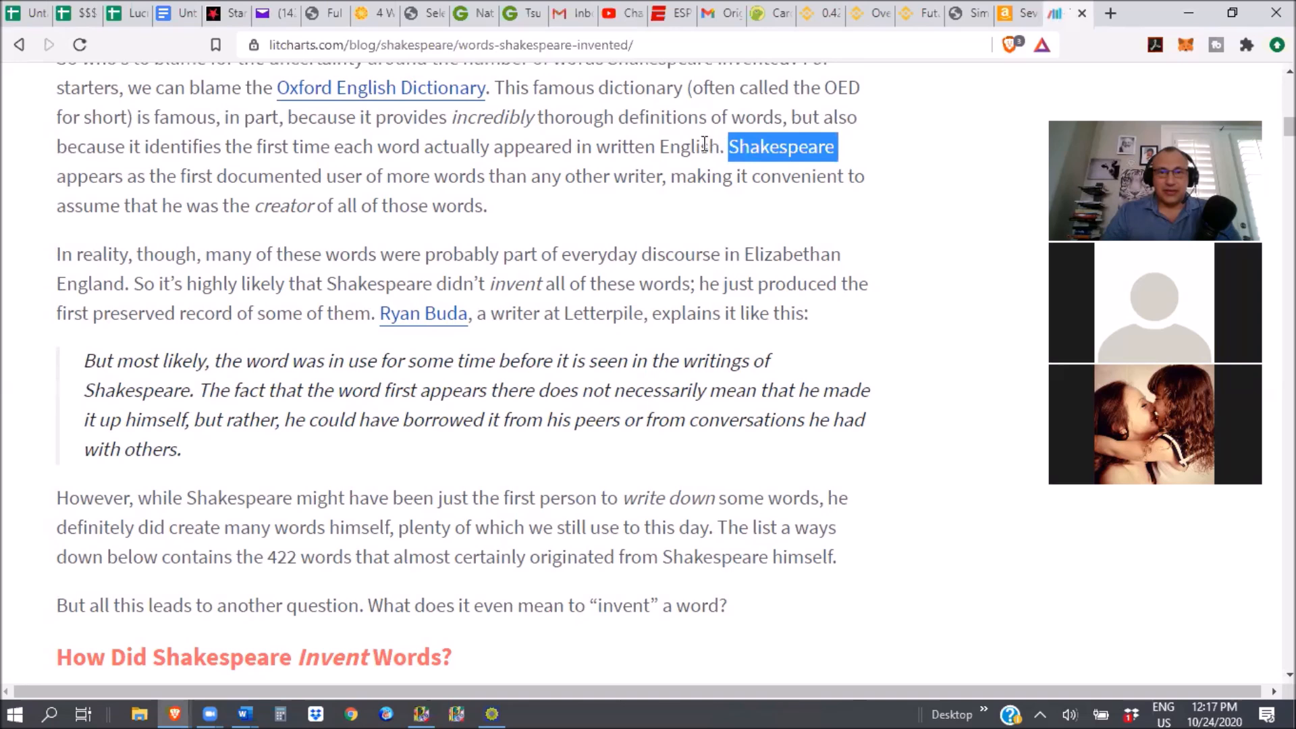
double_click(626, 147)
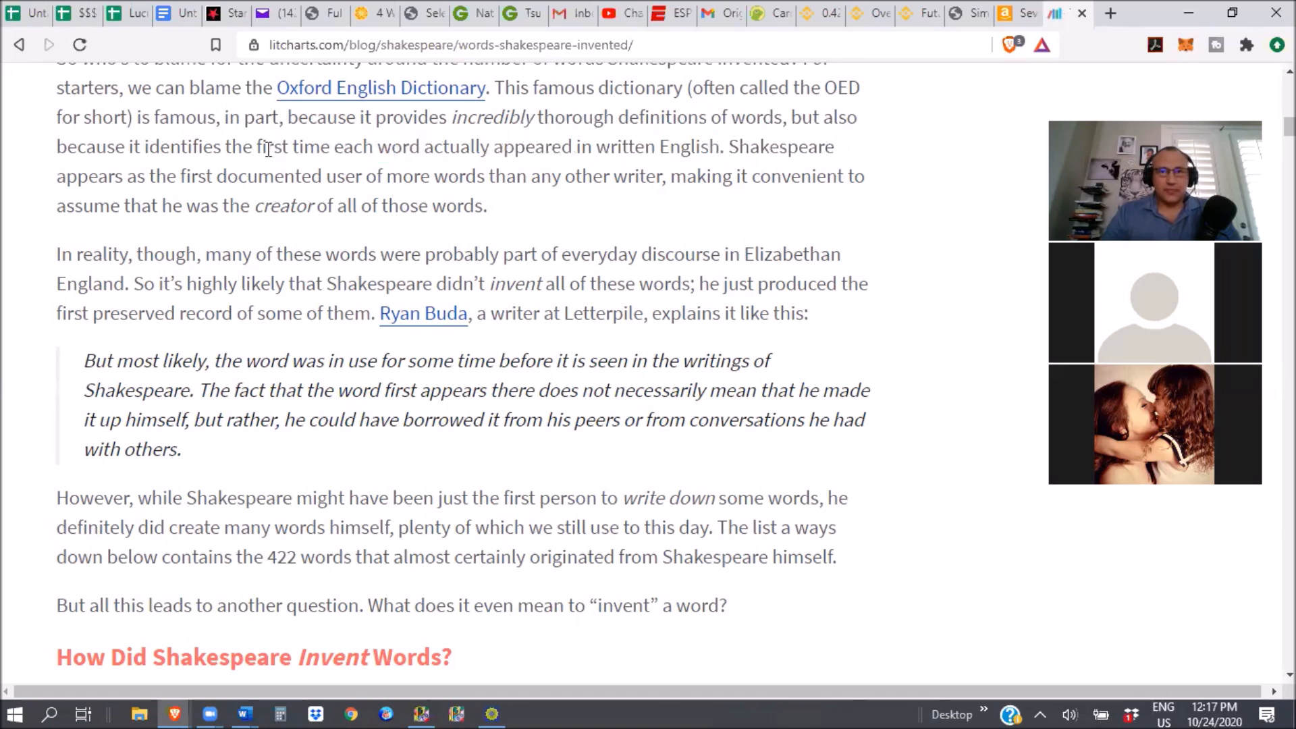
mouse_move(747, 114)
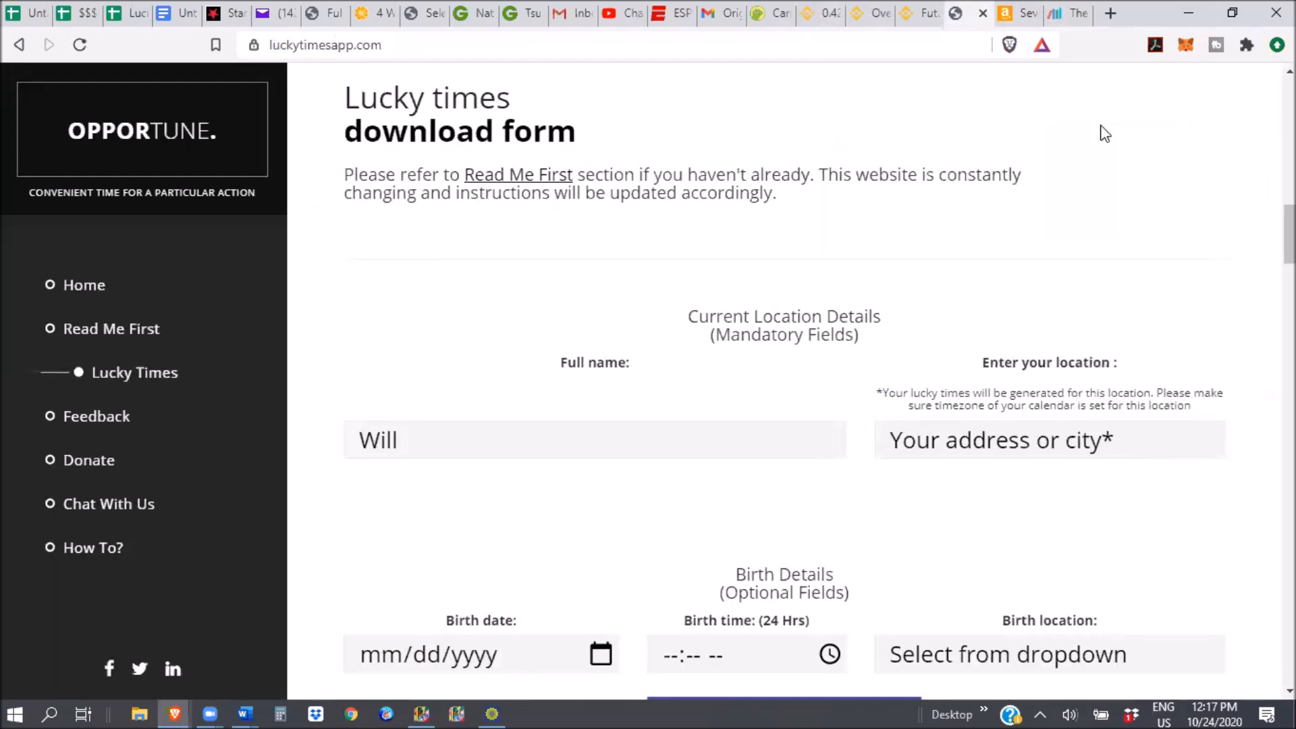
- Browse Lucky Times App's About this website and how-to video sections
click(83, 285)
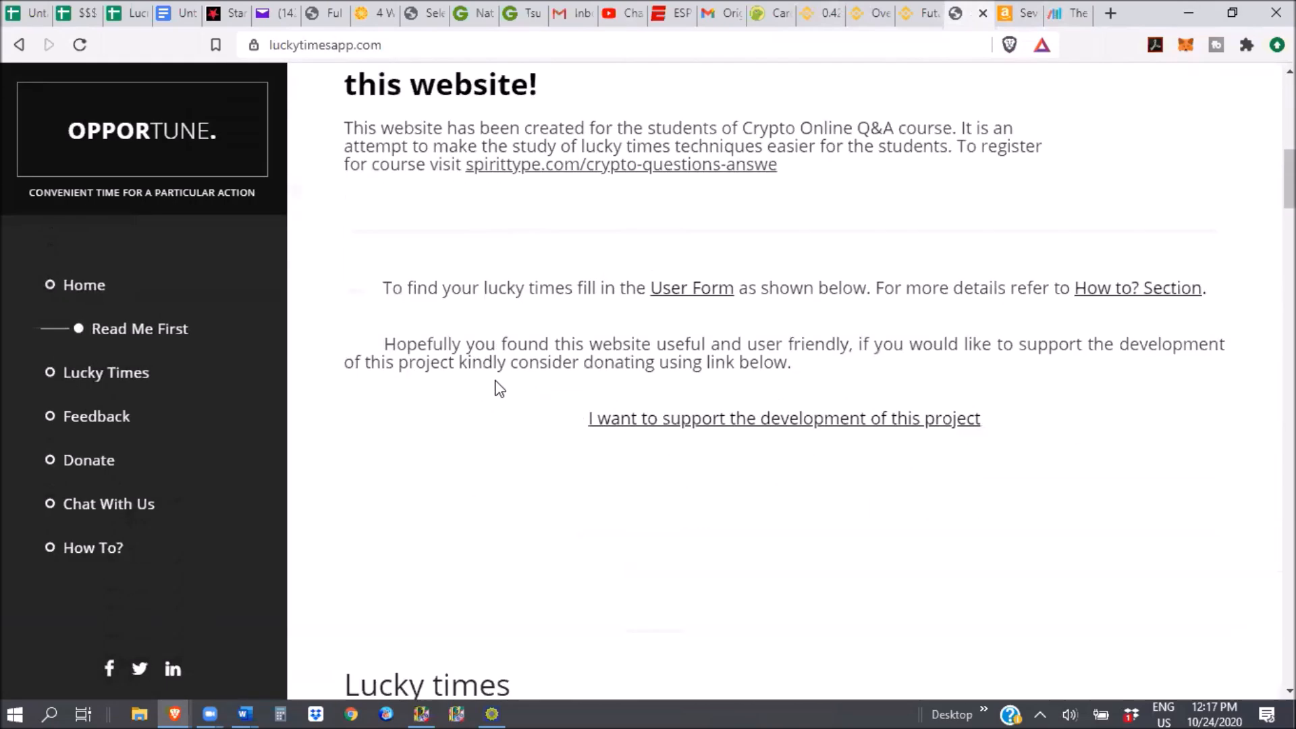
scroll(down, 3)
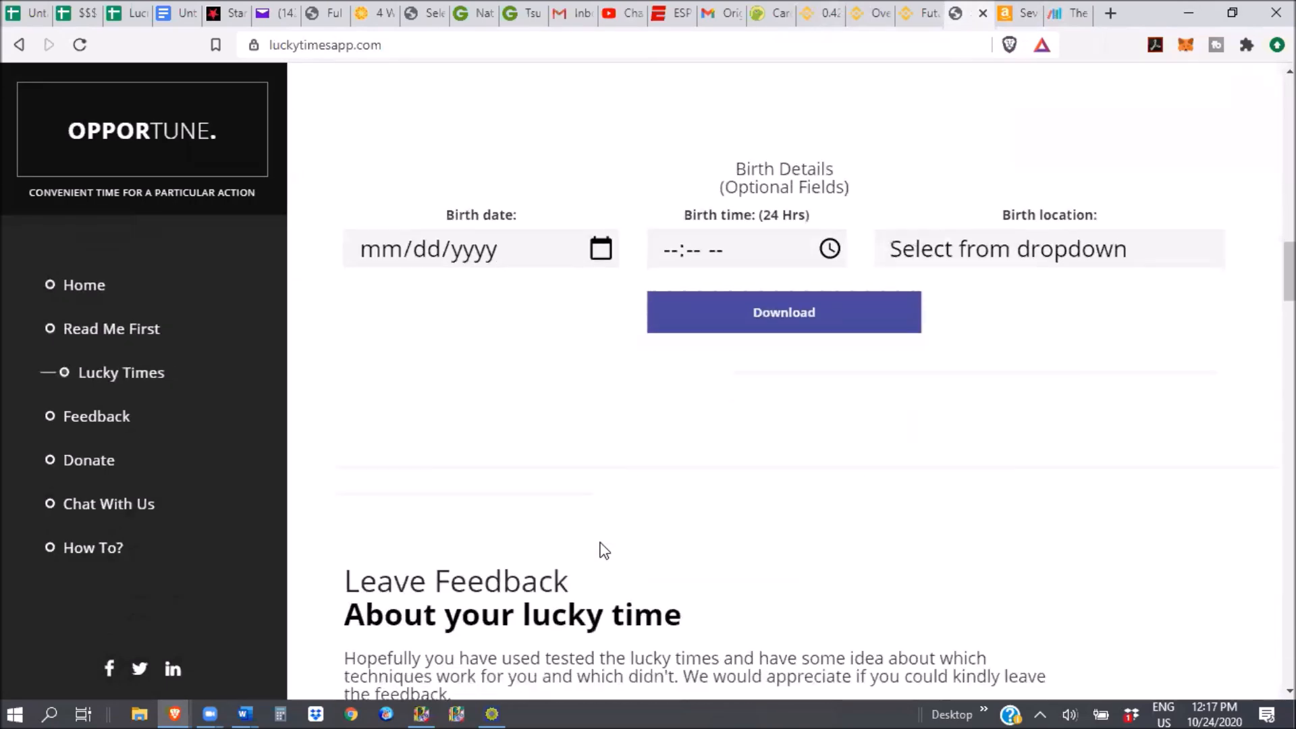
scroll(down, 3)
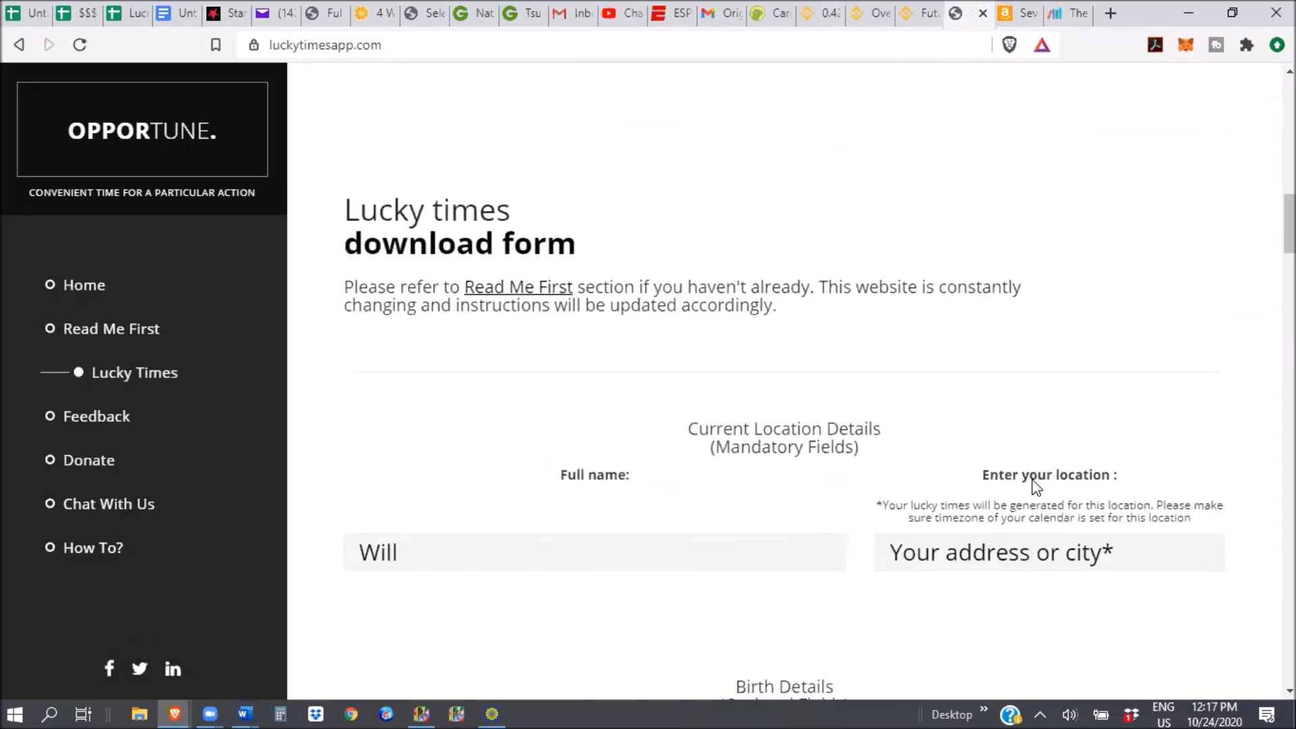
scroll(down, 3)
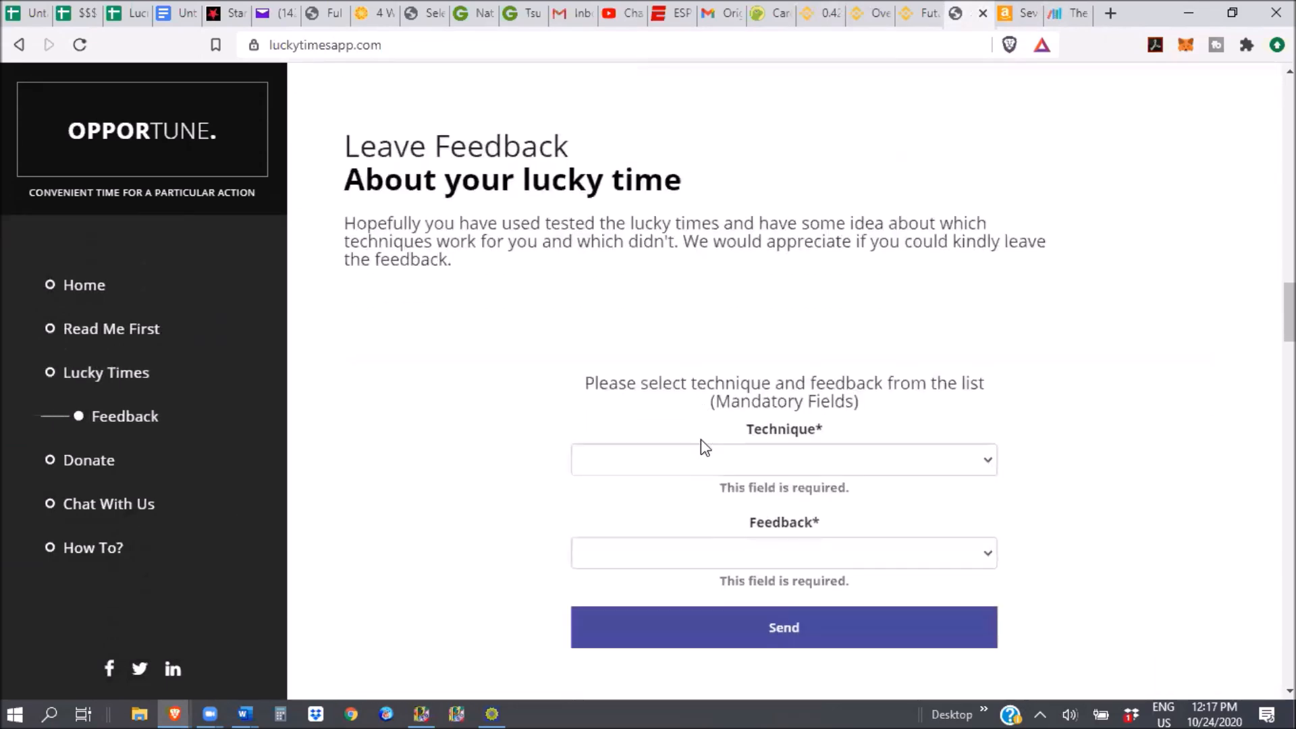
click(116, 460)
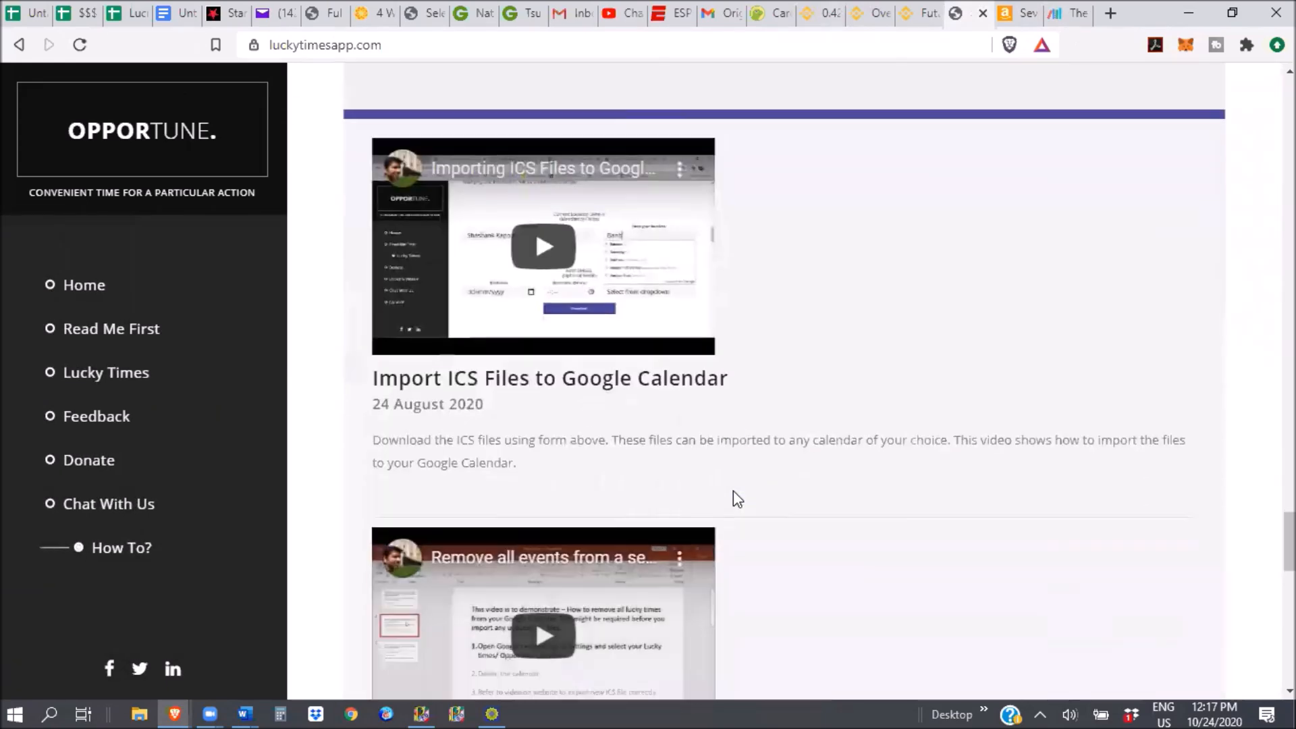
scroll(down, 3)
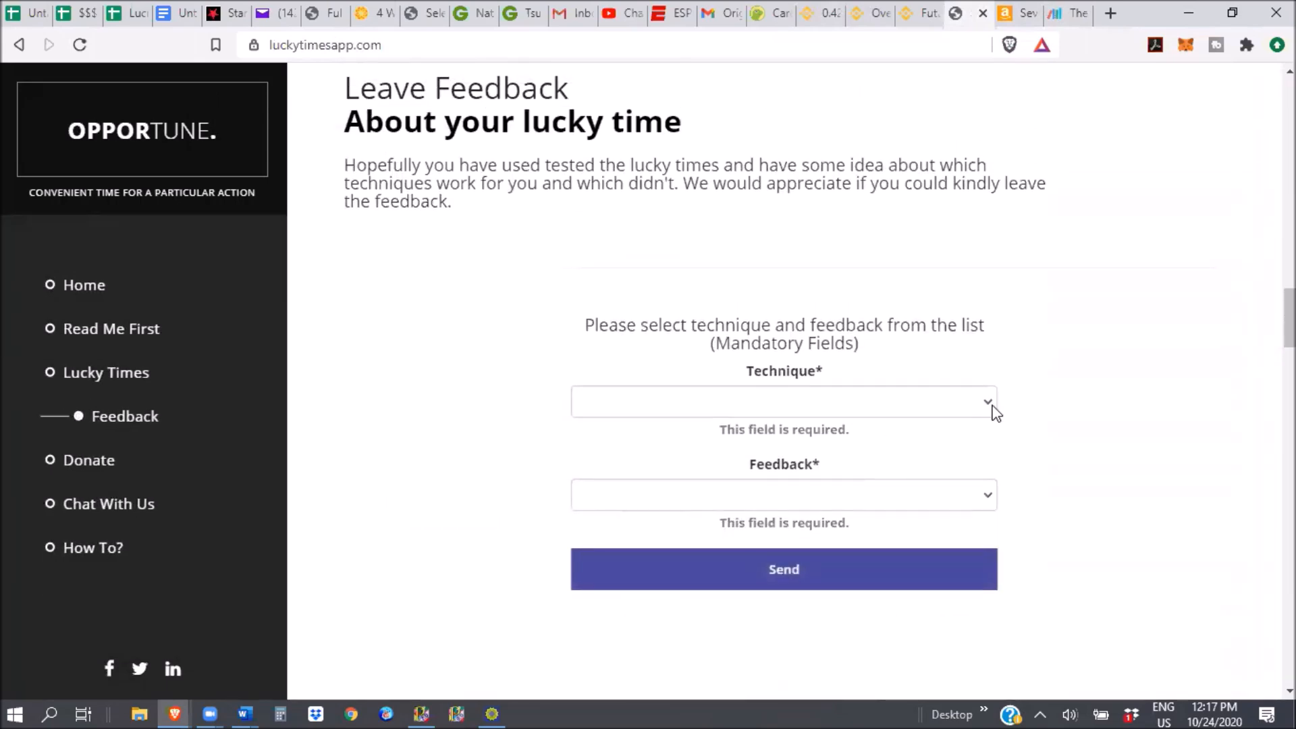
- Choose Technique_E1 for feedback, revisit the download form and About sections, then return to LitCharts
click(782, 402)
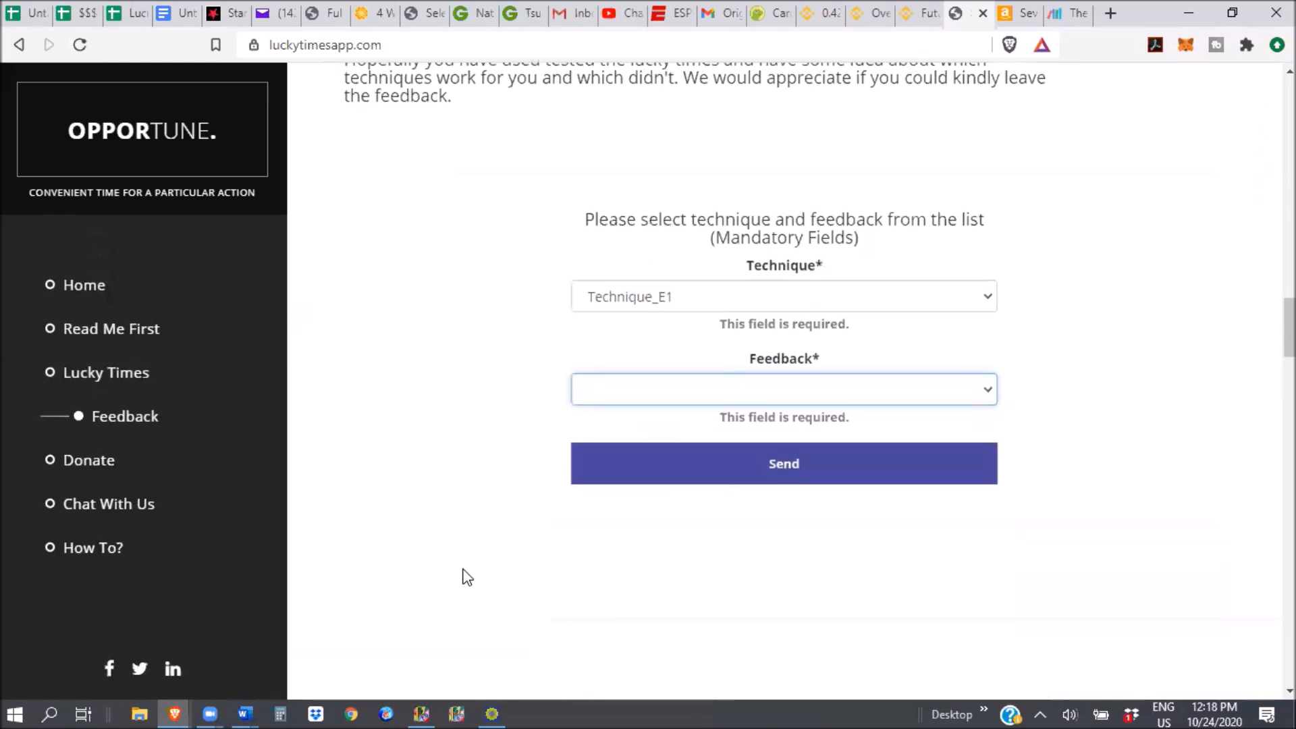
click(783, 389)
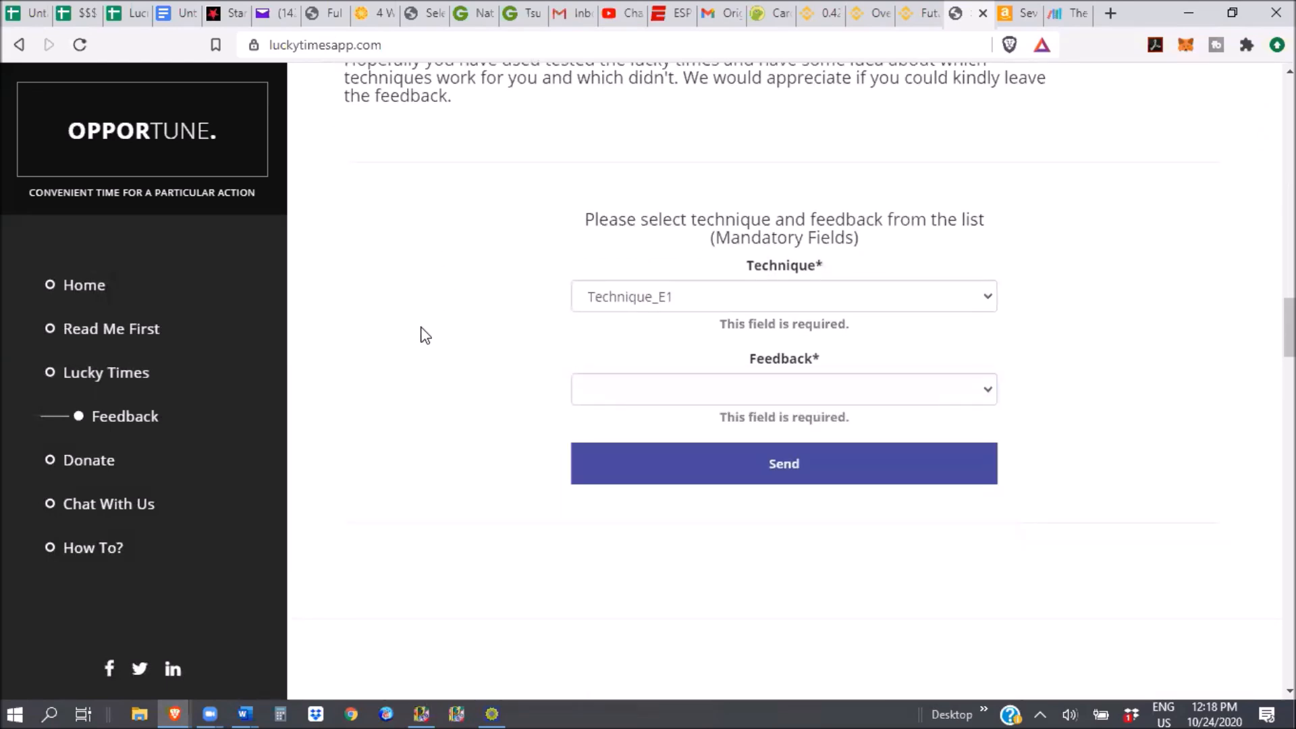
mouse_move(351, 406)
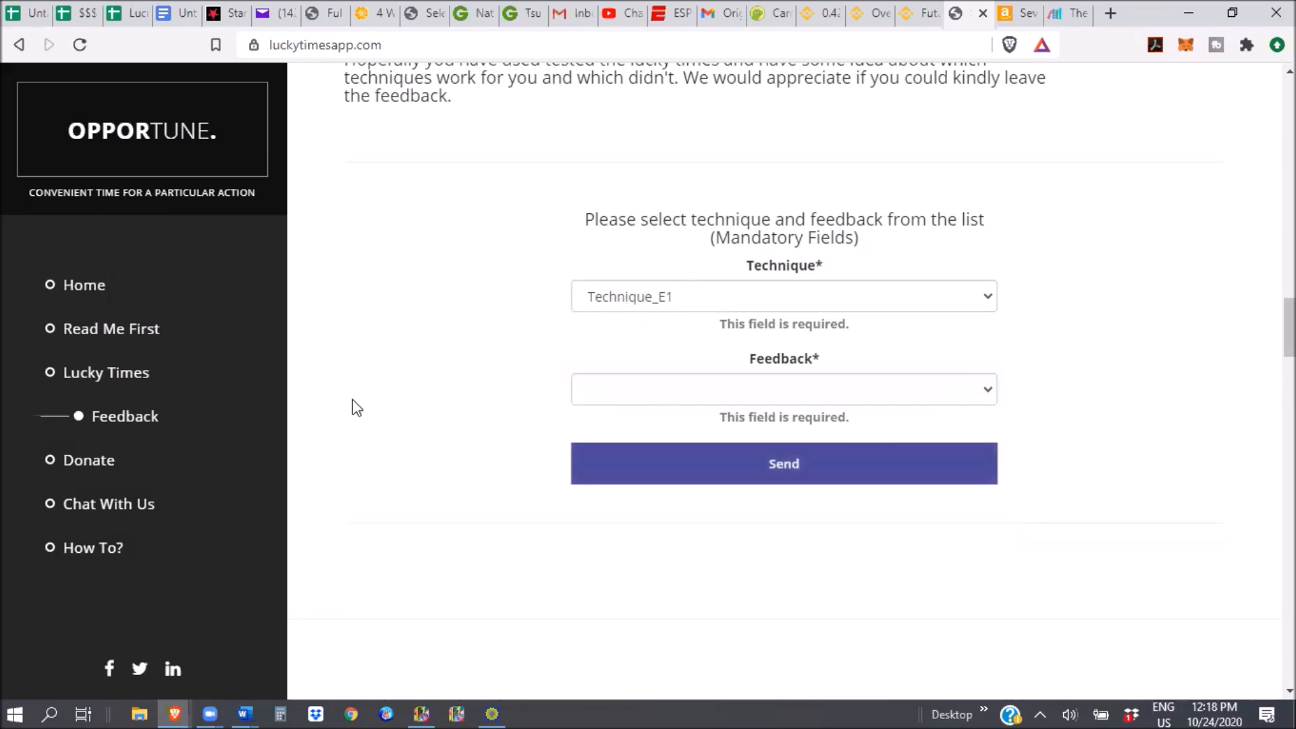
mouse_move(205, 375)
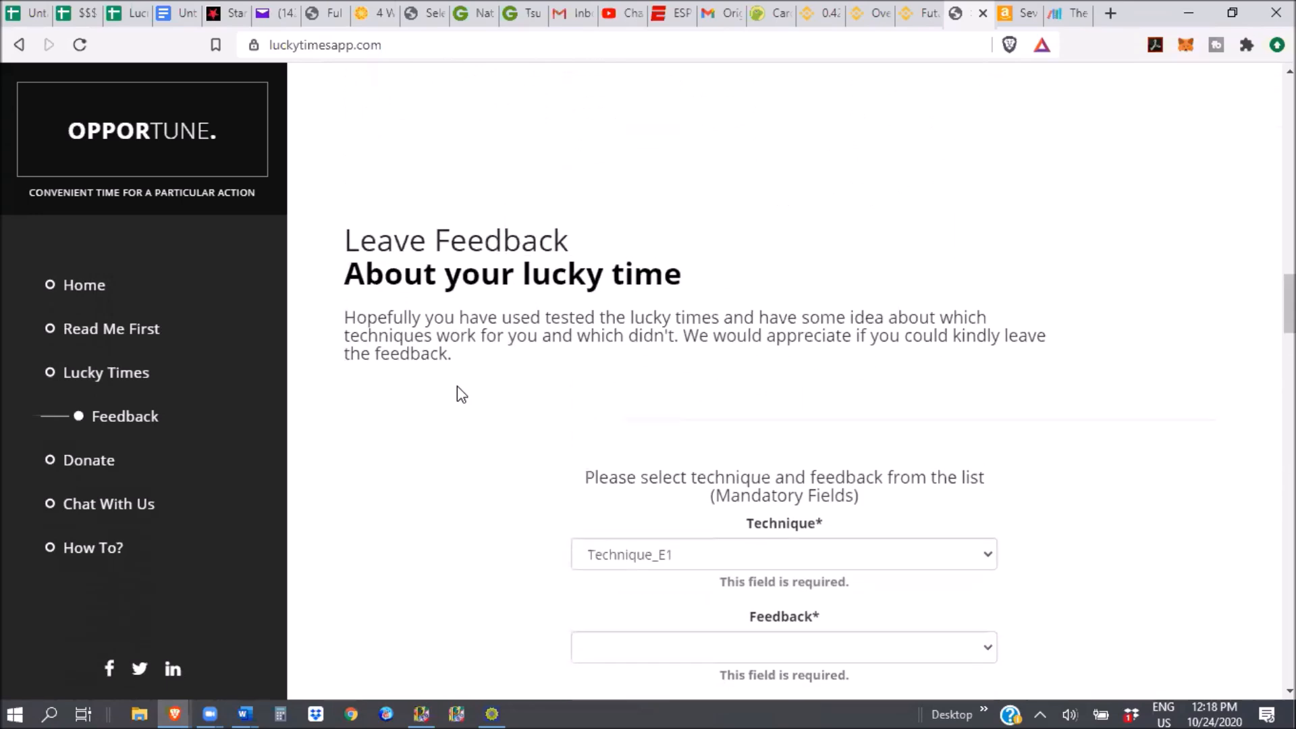
click(106, 372)
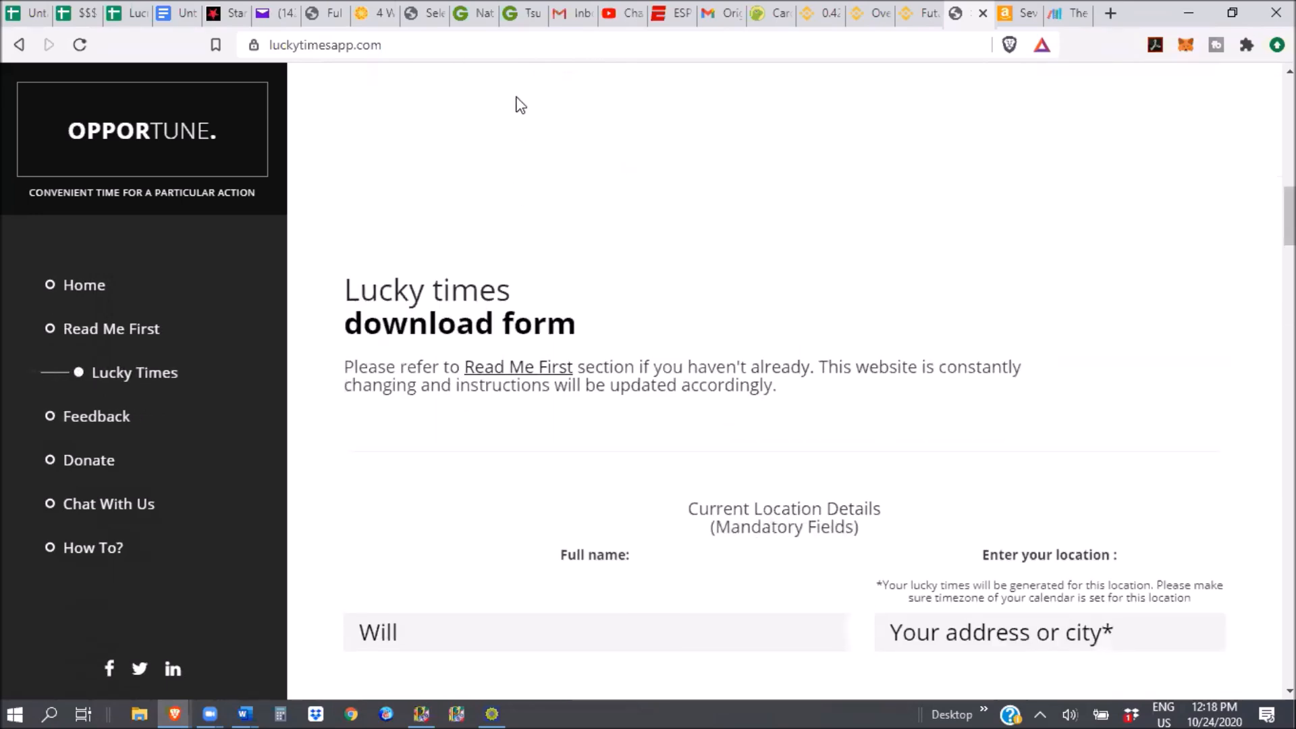
click(110, 329)
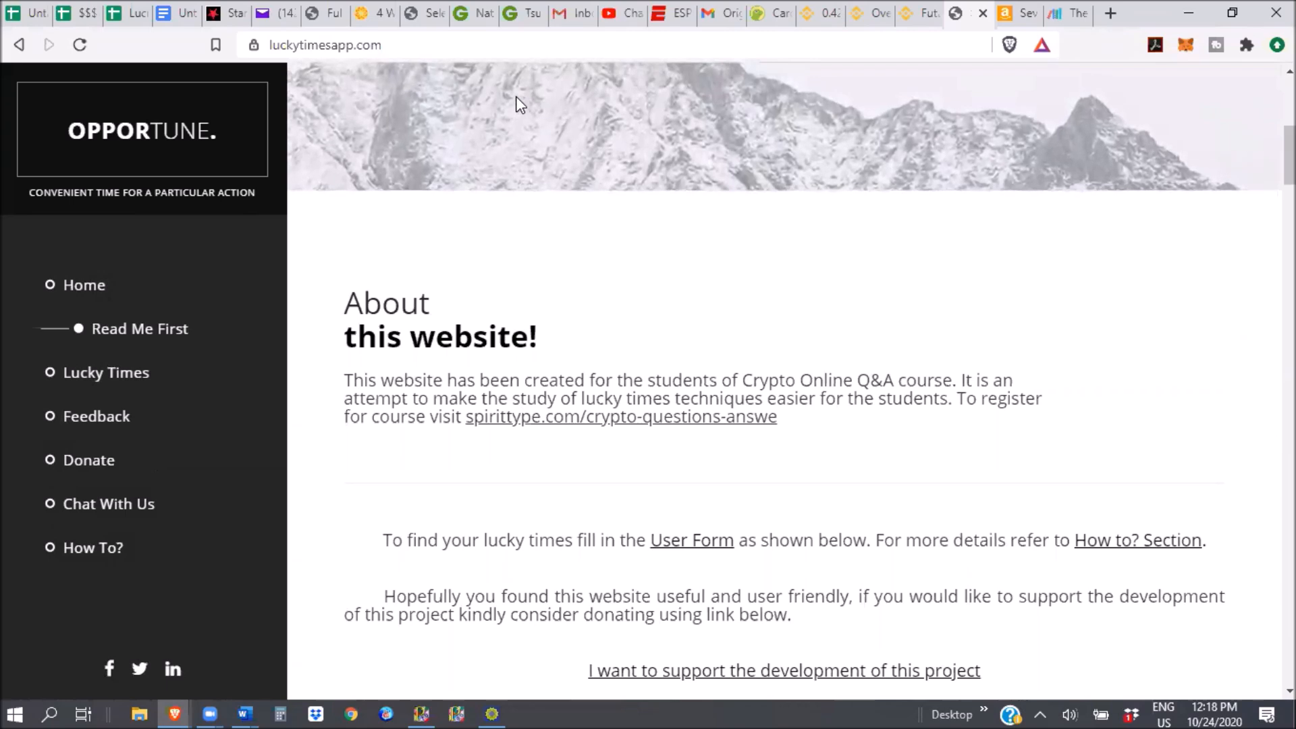
mouse_move(969, 8)
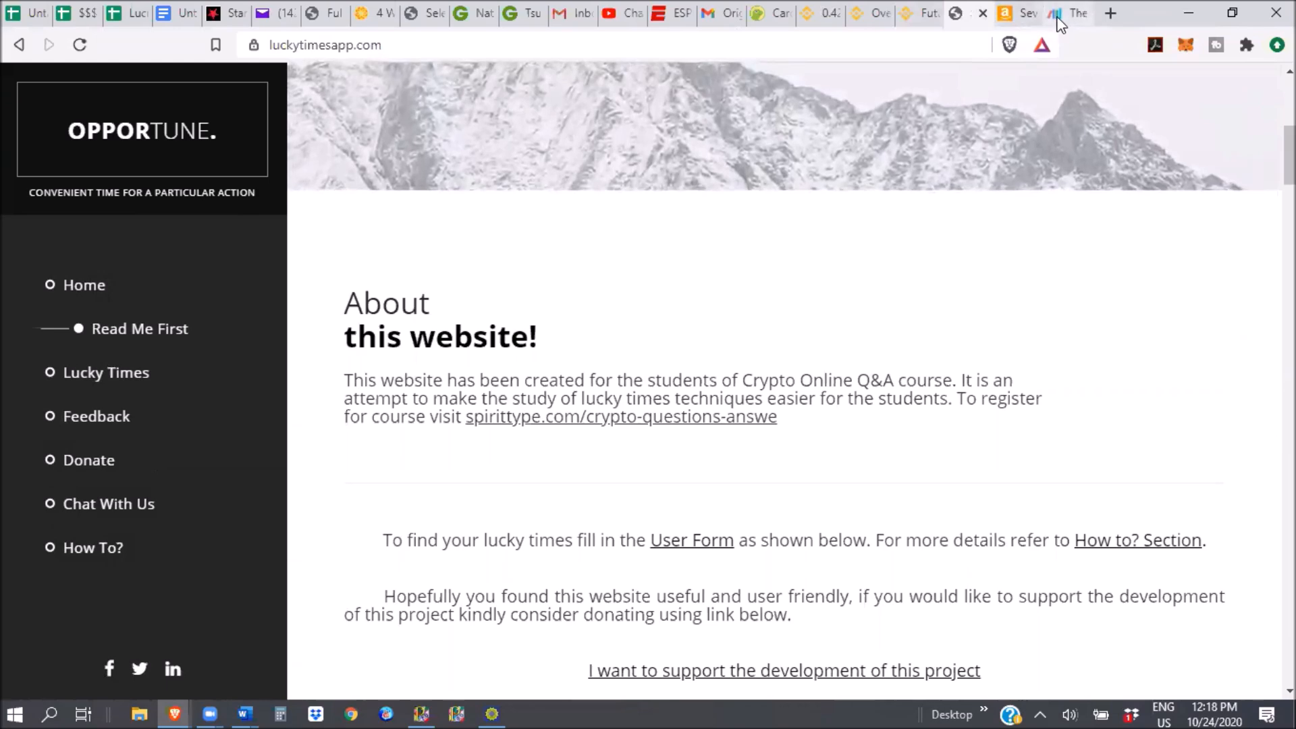
click(1021, 14)
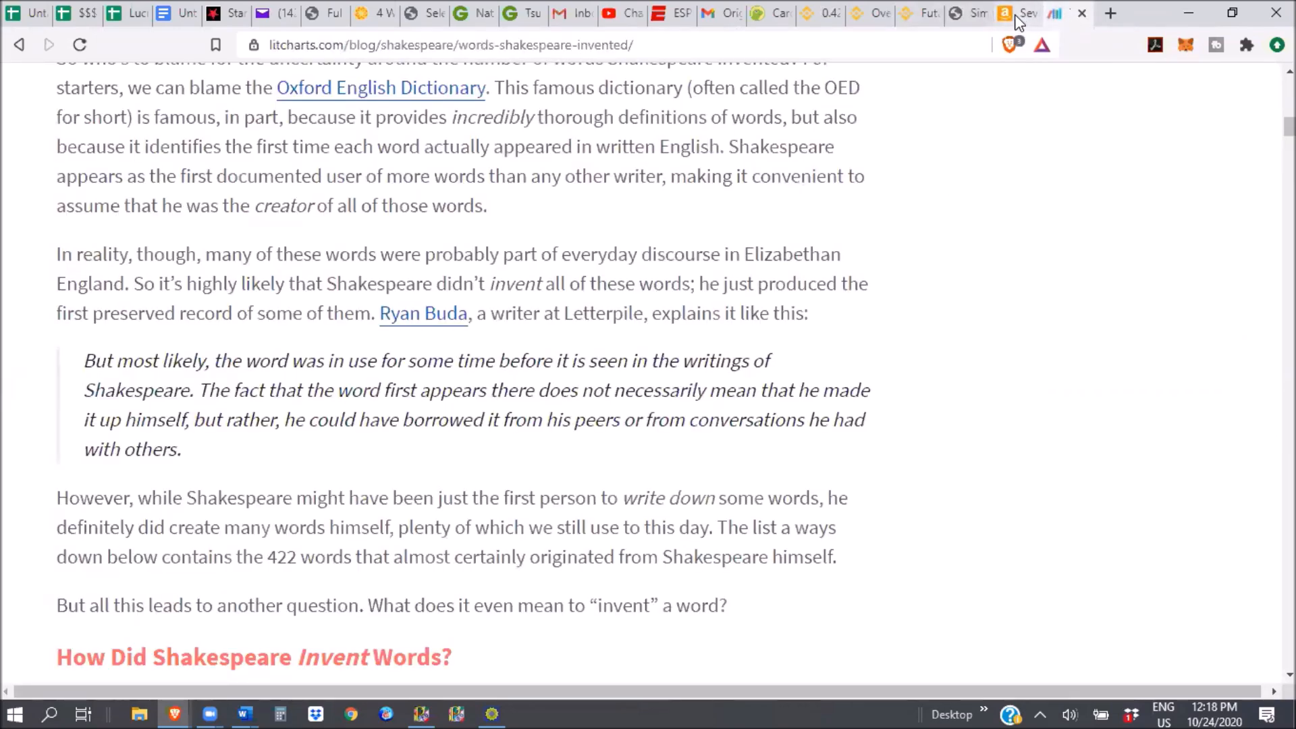
- Switch to the Amazon tab showing the Seven Systems of Indian Philosophy preview
click(1009, 13)
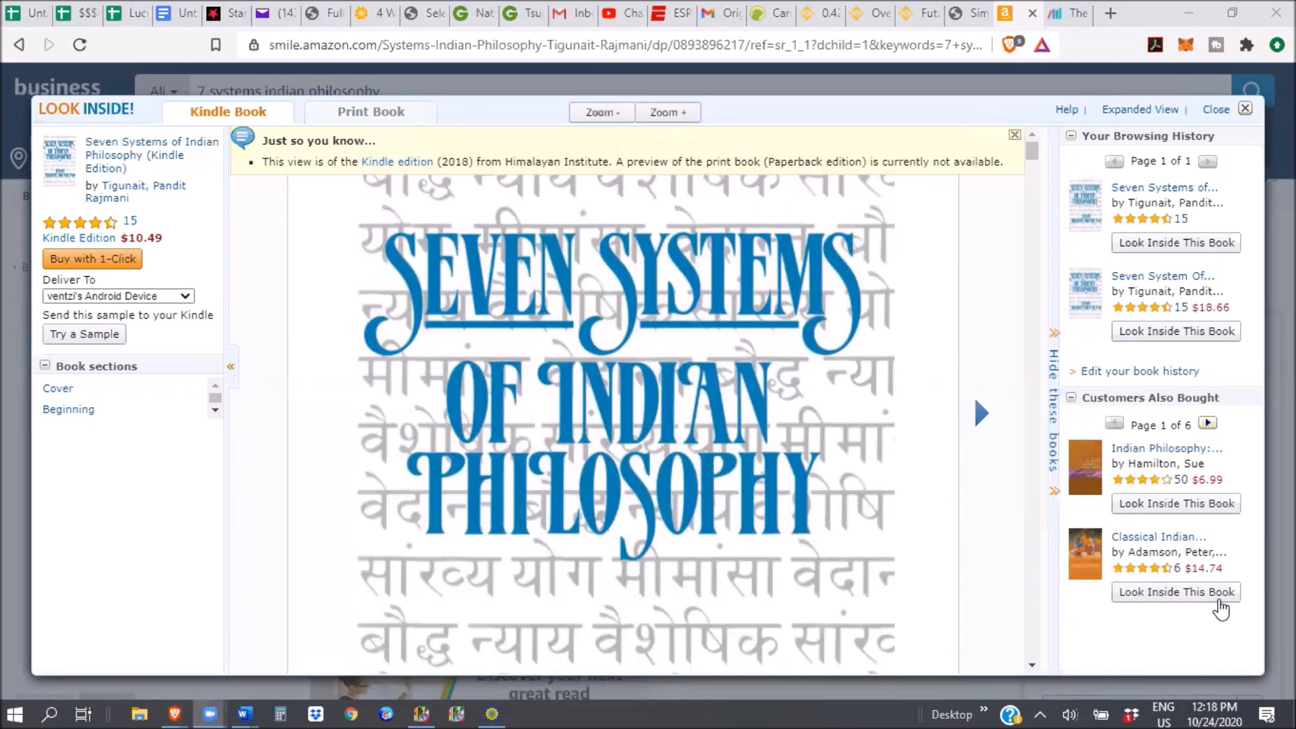
mouse_move(971, 300)
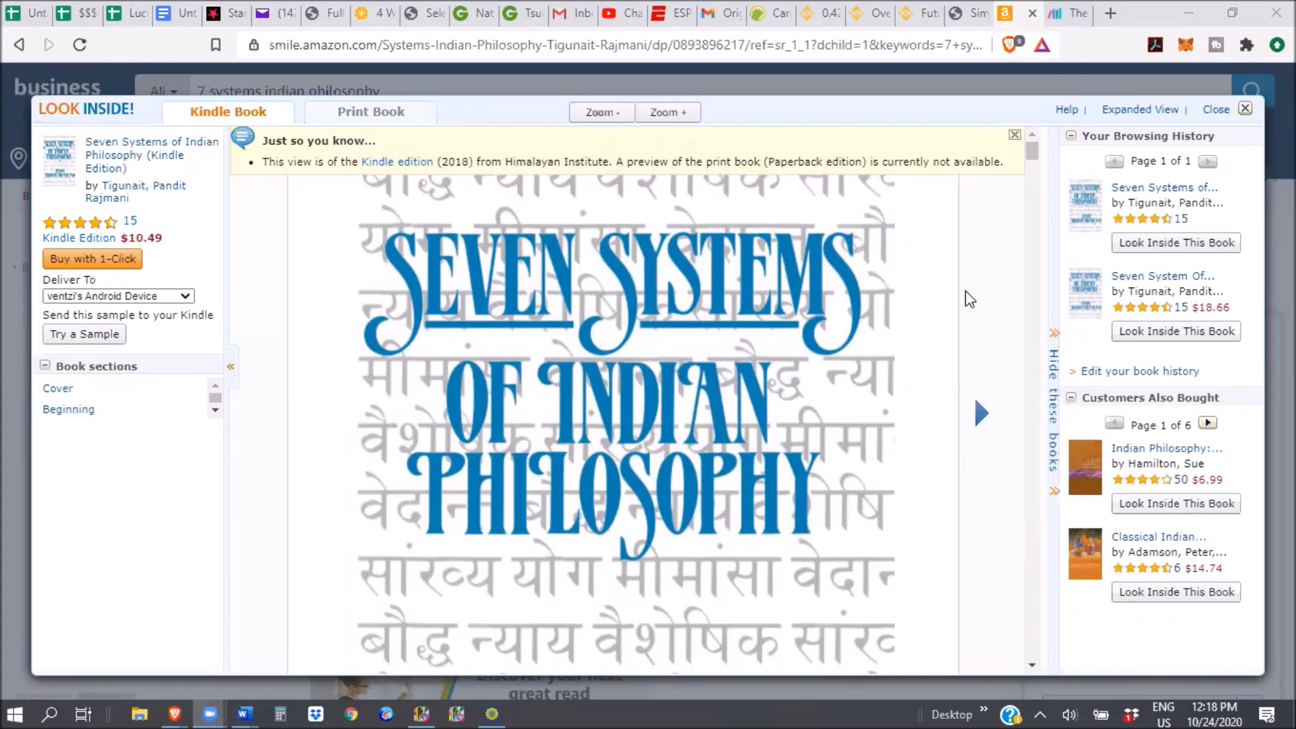
mouse_move(908, 415)
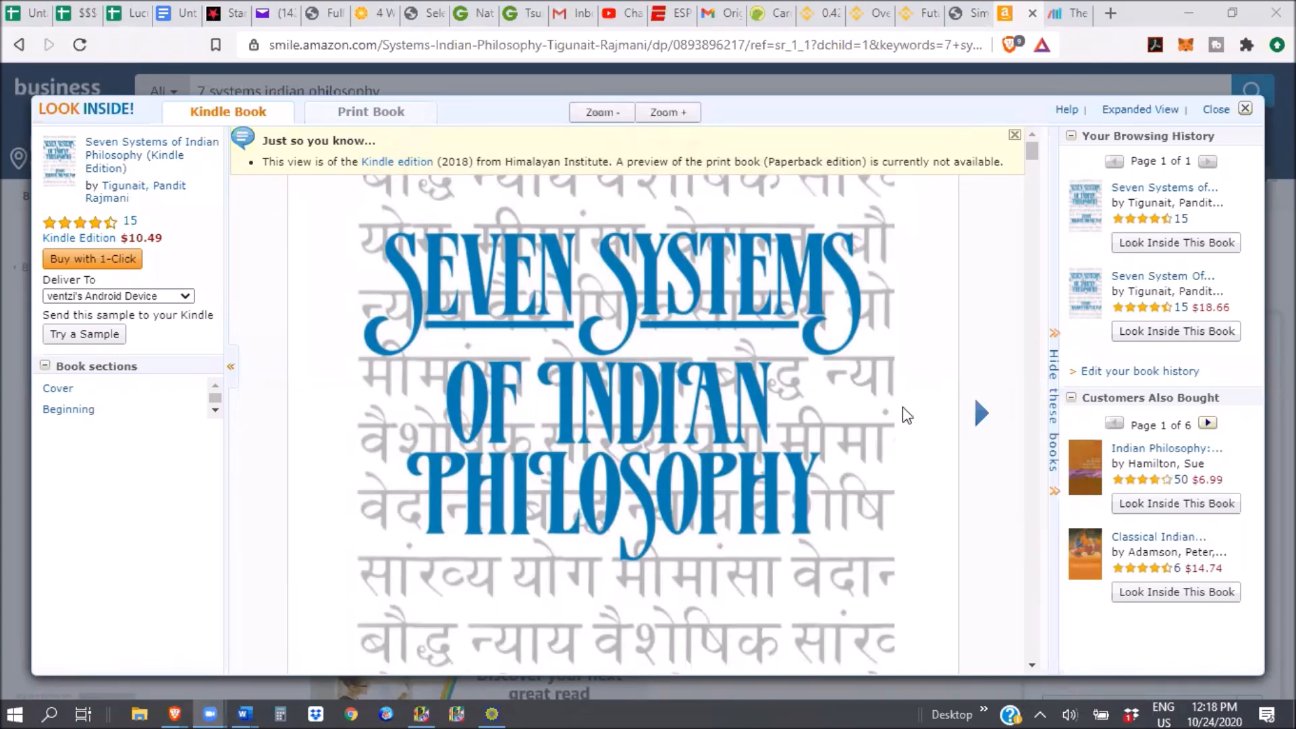
mouse_move(946, 147)
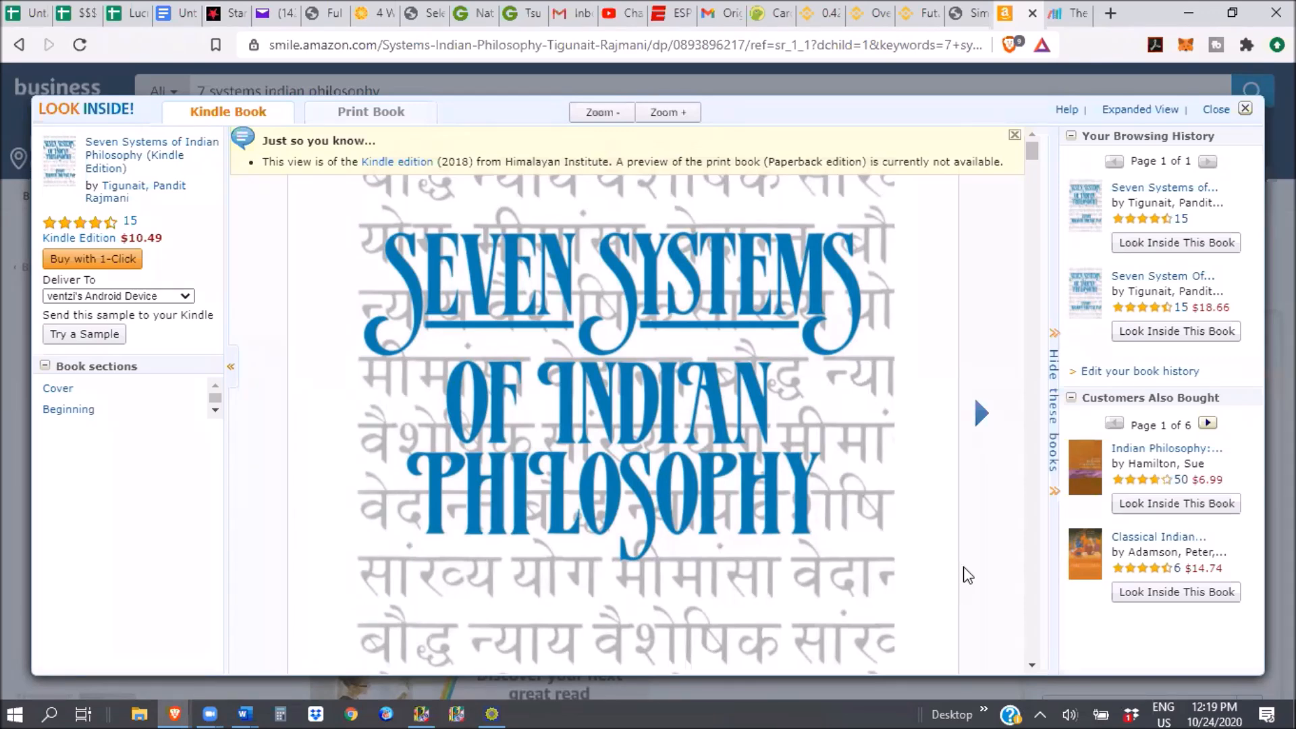
- Scroll the Kindle viewer past the book cover to the pronunciation guide pages
scroll(down, 3)
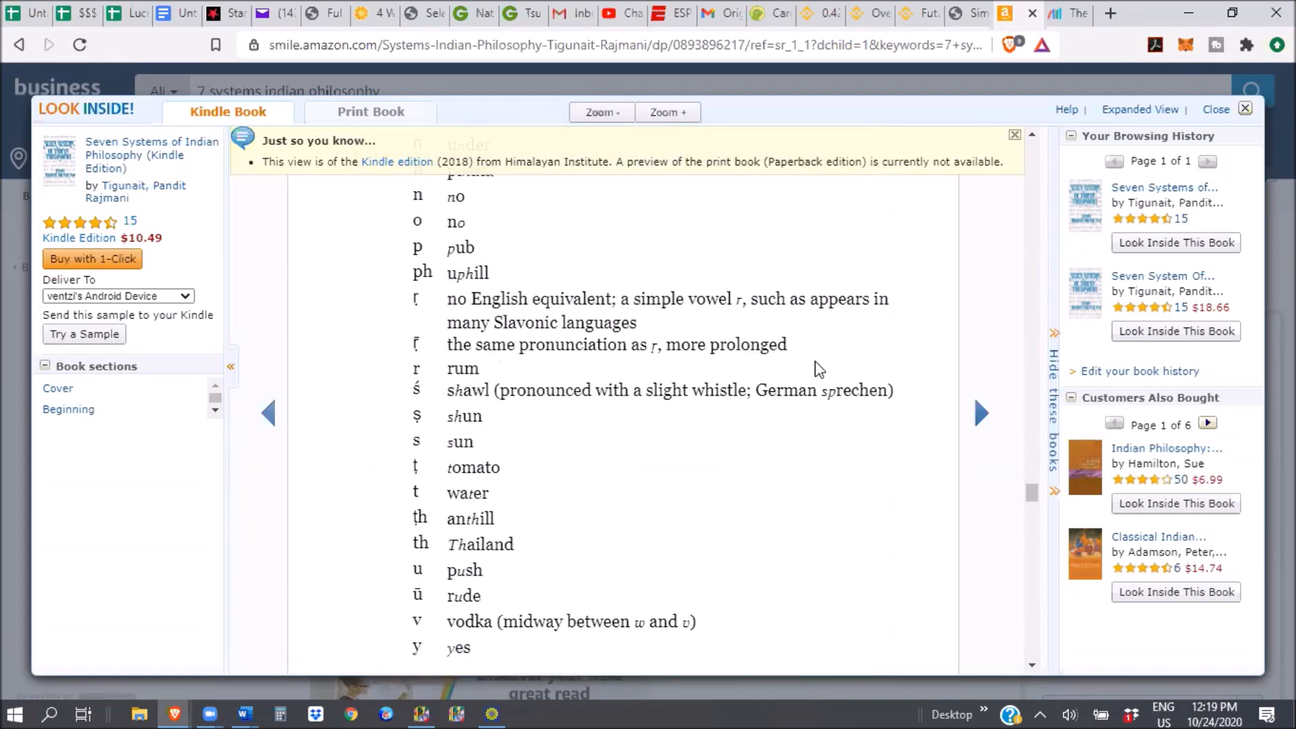
- Dismiss the Kindle edition notice and read down to the Bhārata and Hinduism paragraphs
click(981, 413)
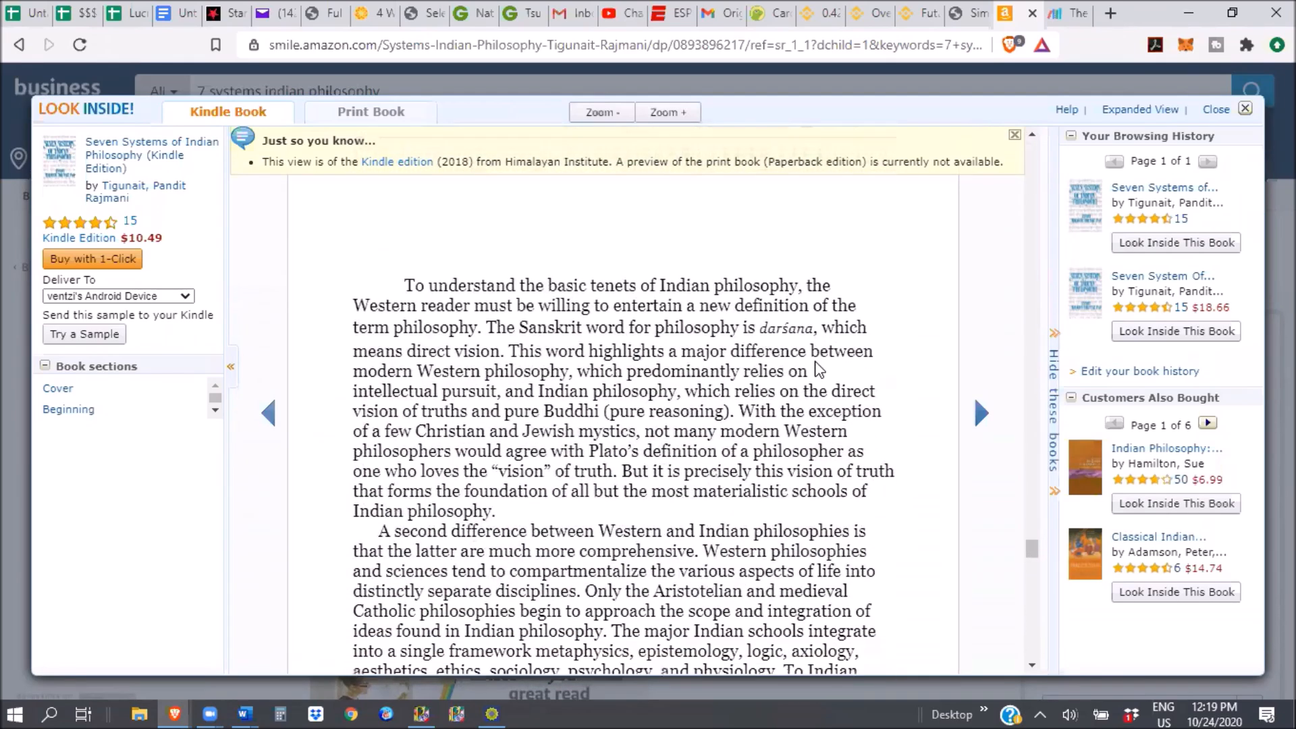
scroll(down, 3)
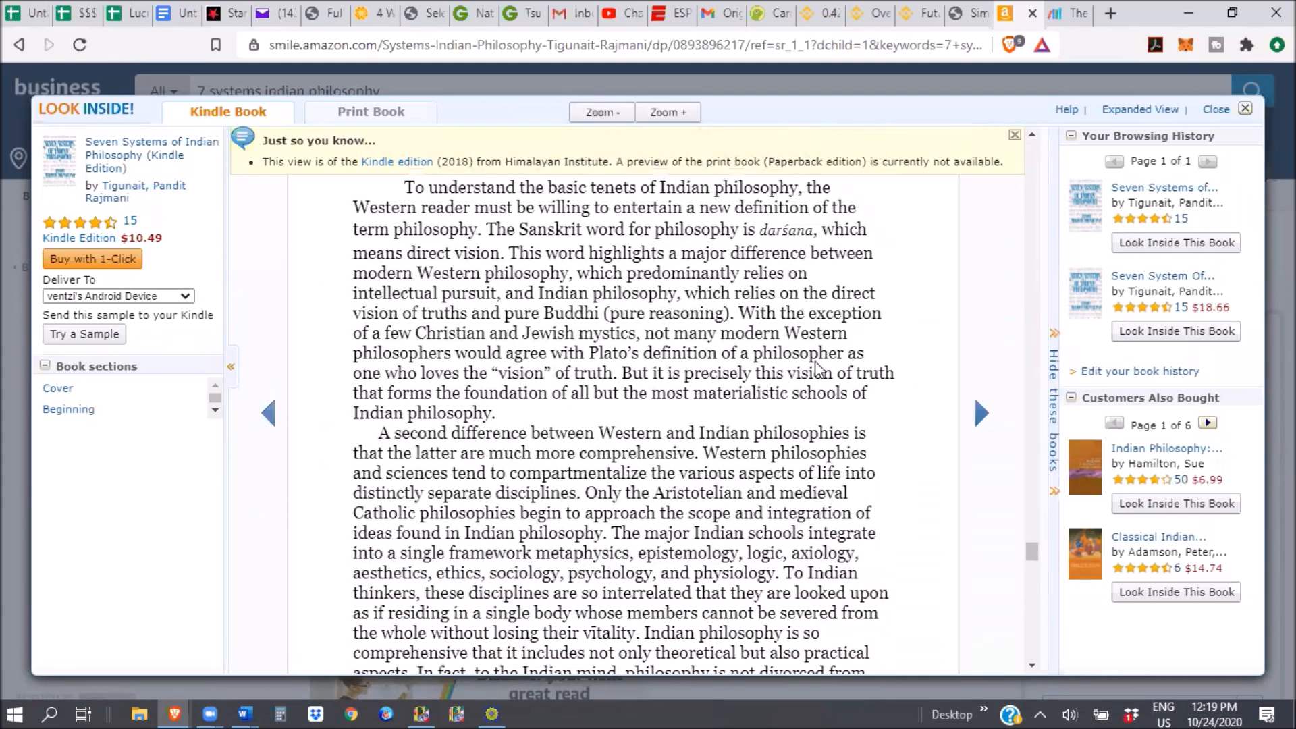
mouse_move(1014, 136)
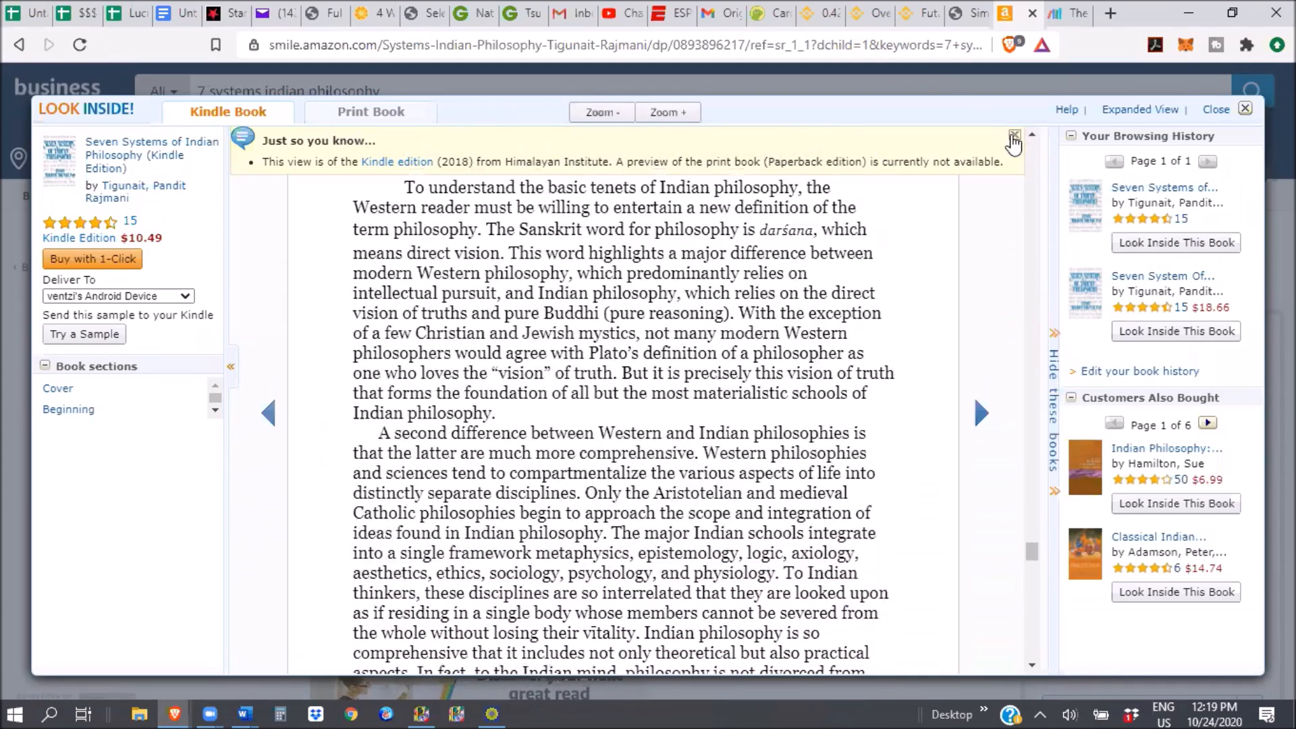
click(1014, 136)
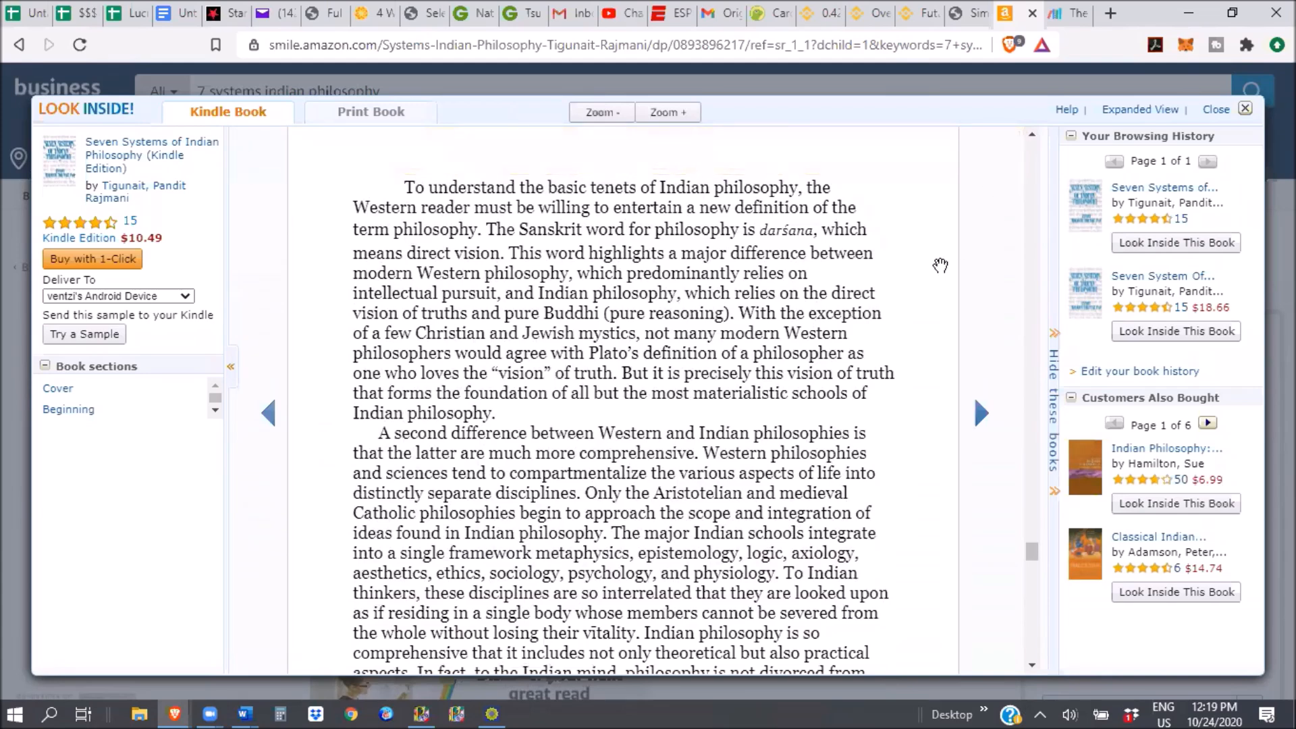
mouse_move(601, 362)
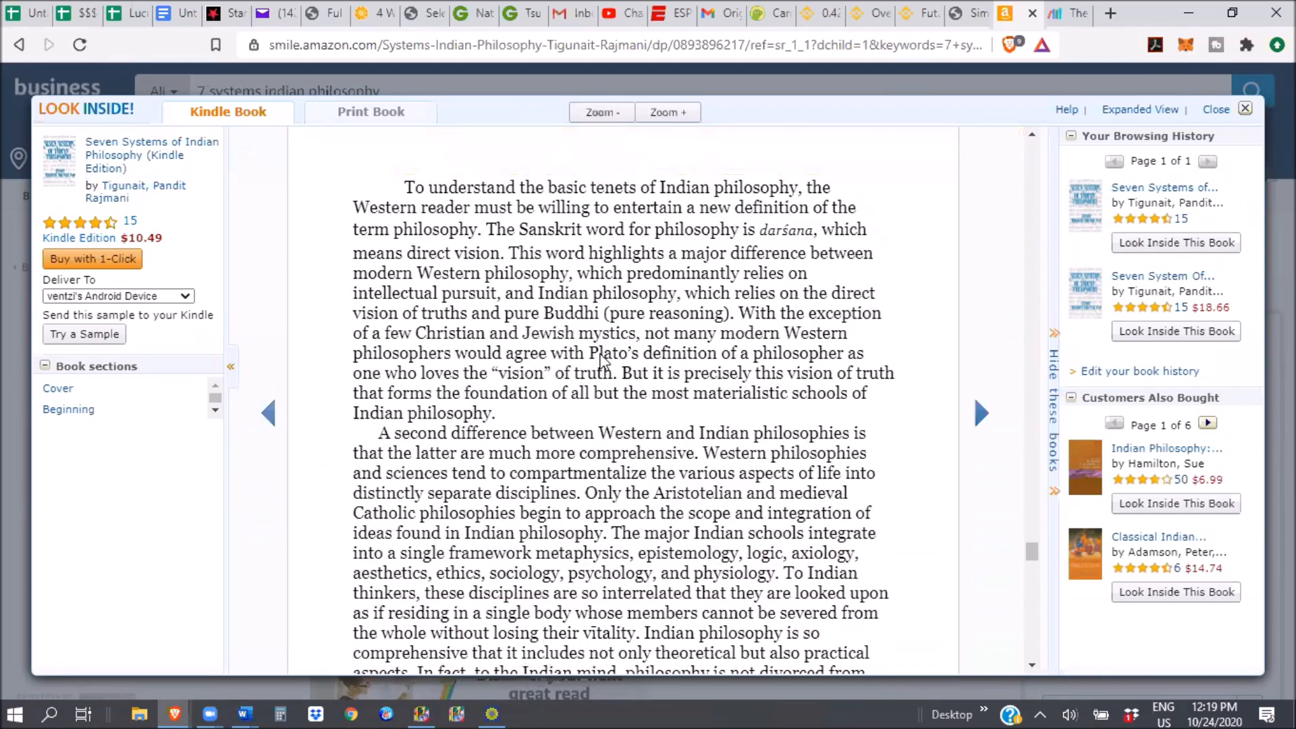
scroll(down, 3)
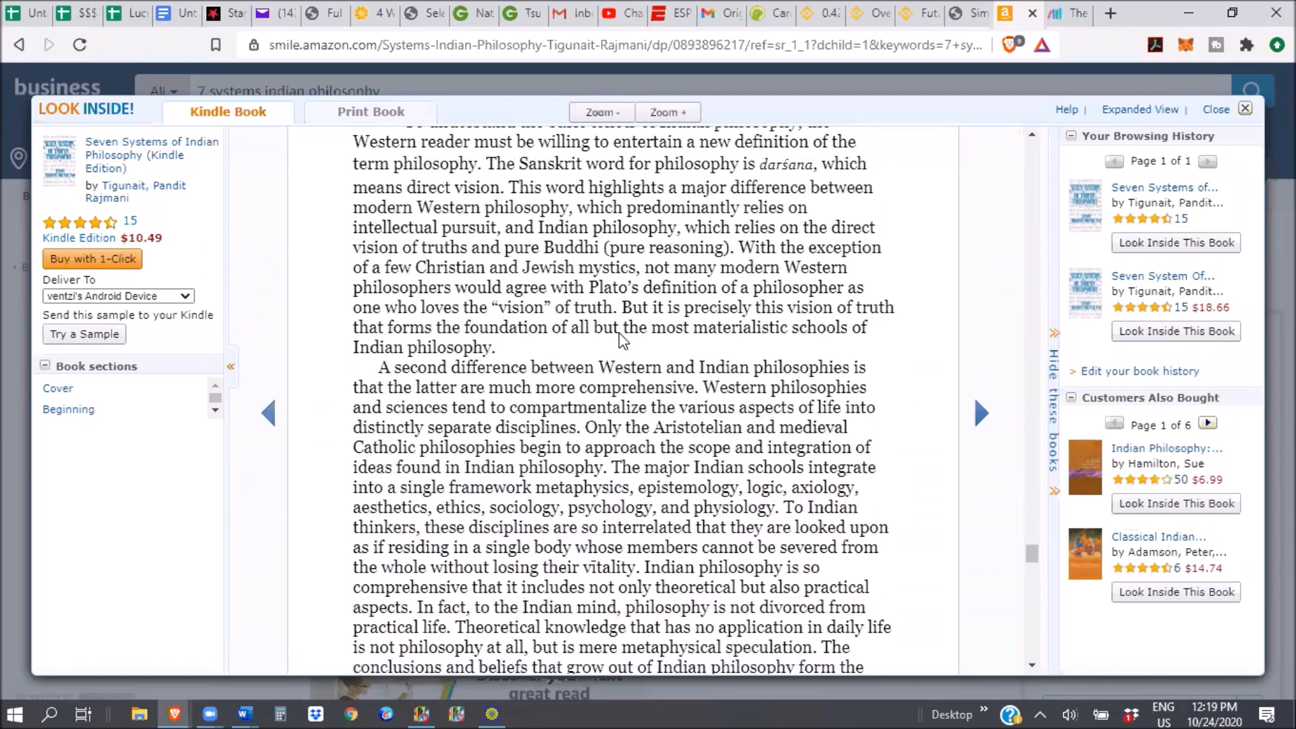
mouse_move(796, 177)
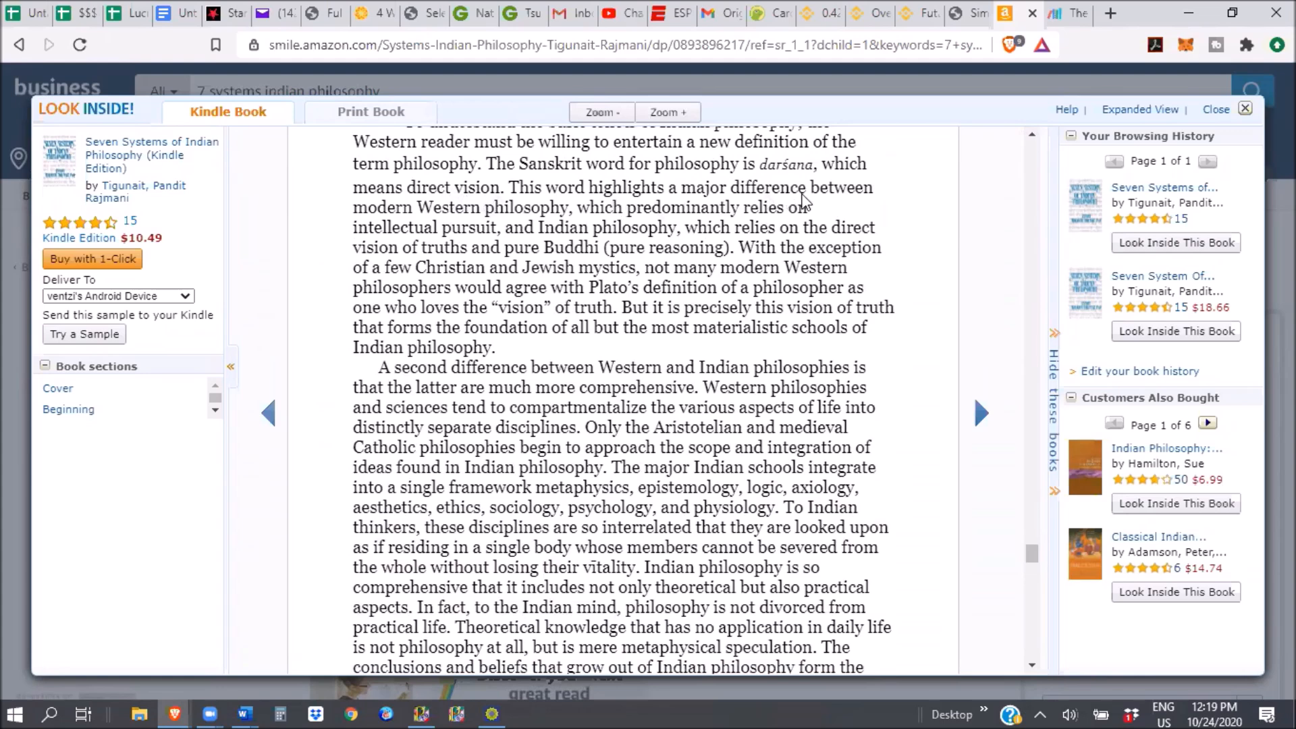
mouse_move(520, 229)
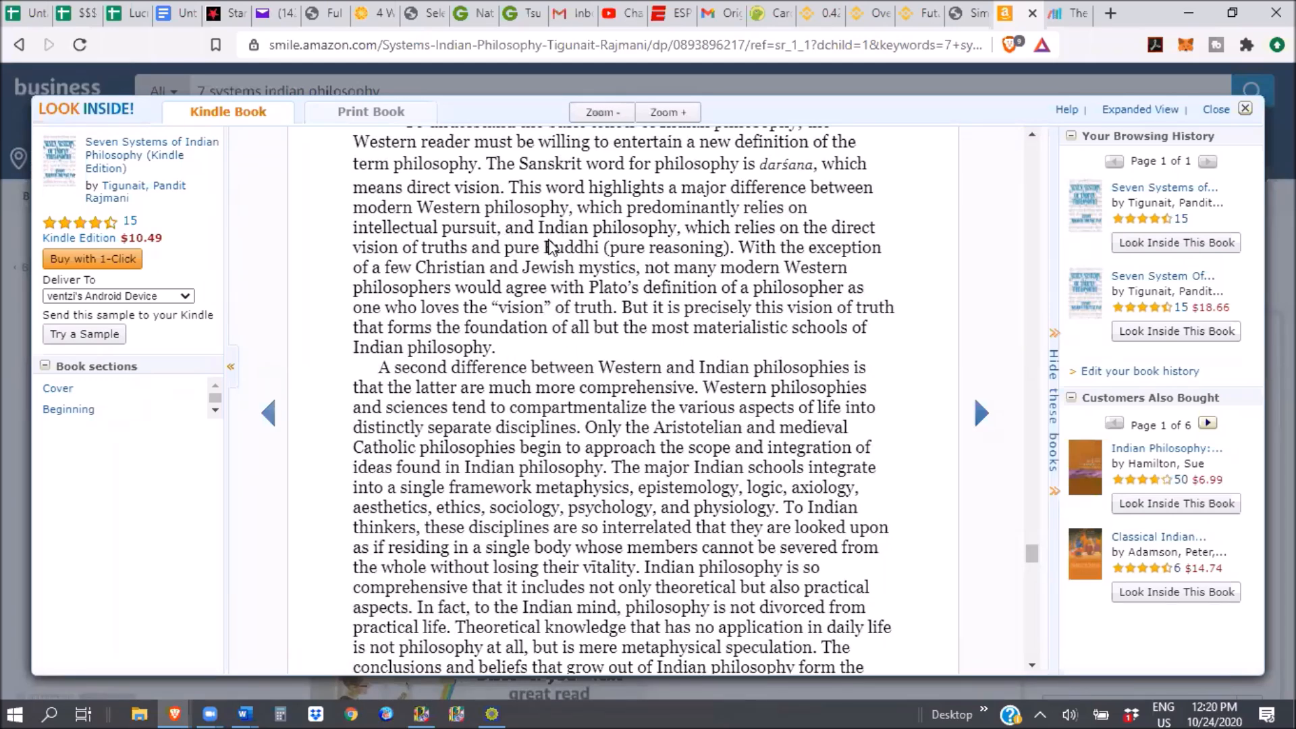
mouse_move(794, 252)
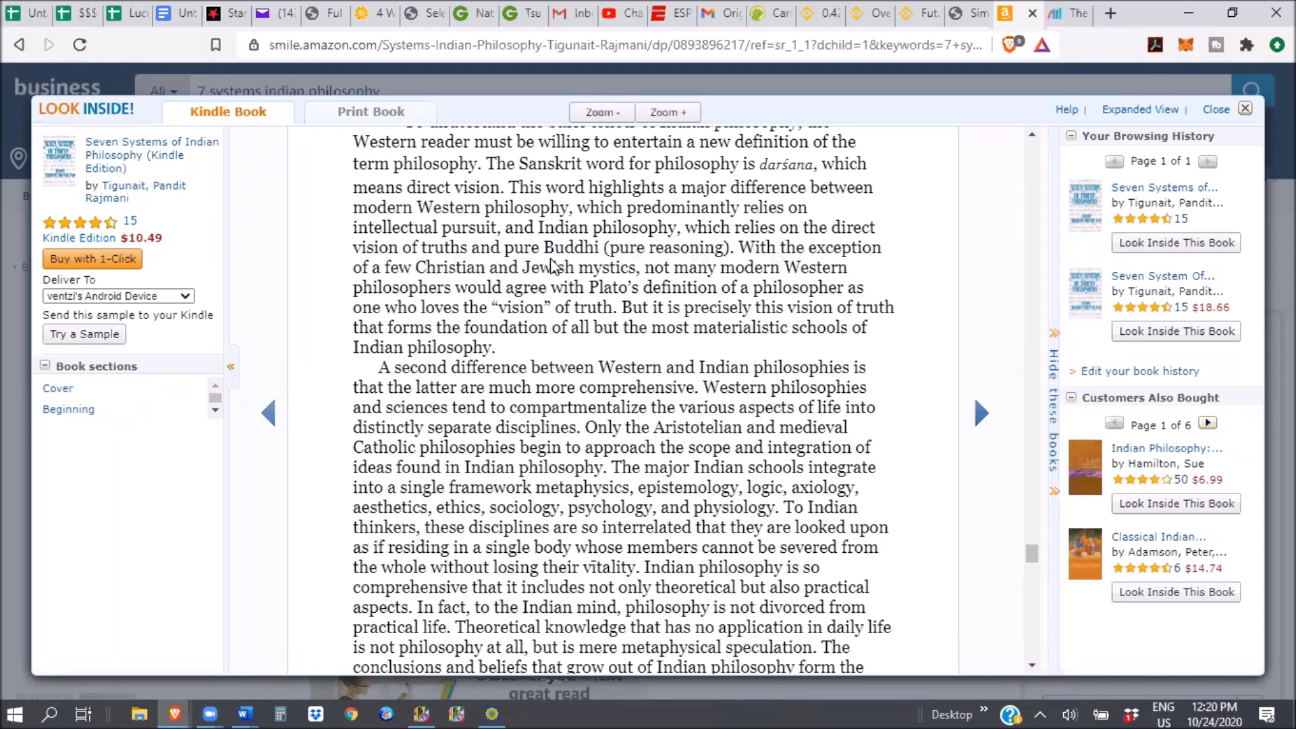
mouse_move(468, 280)
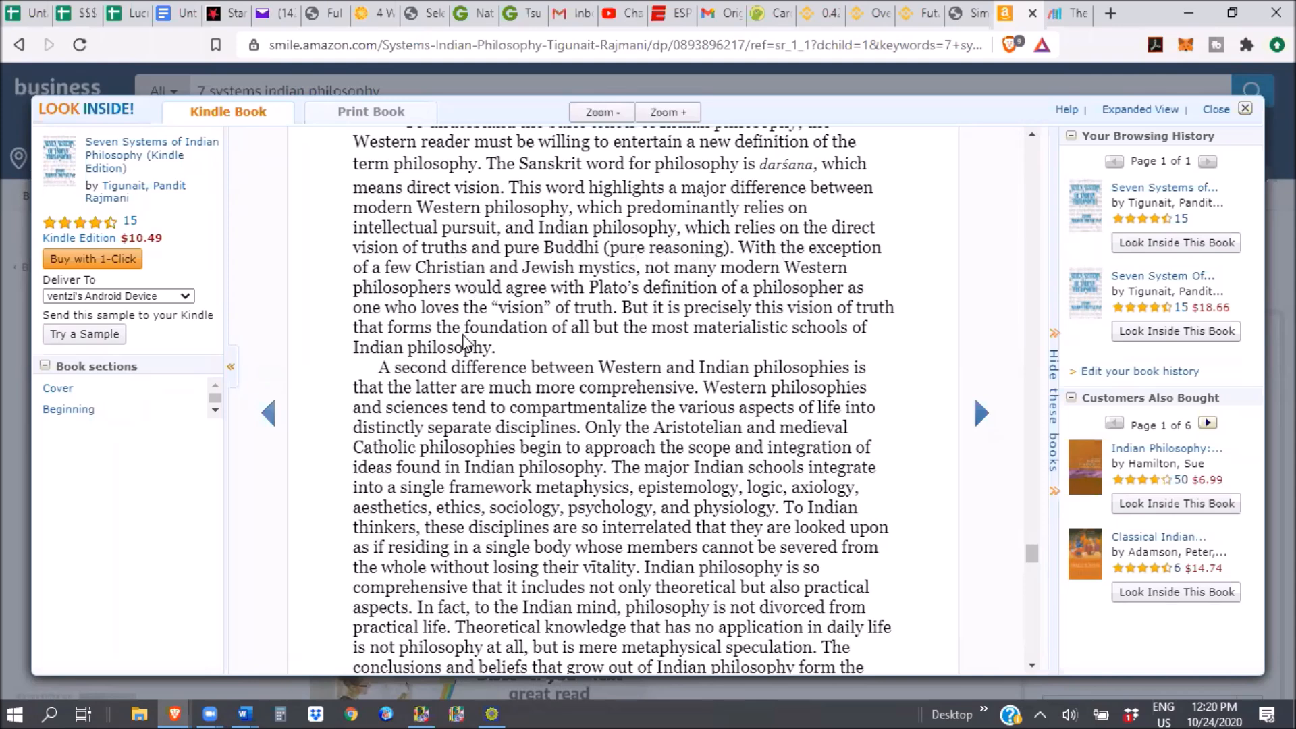
mouse_move(468, 339)
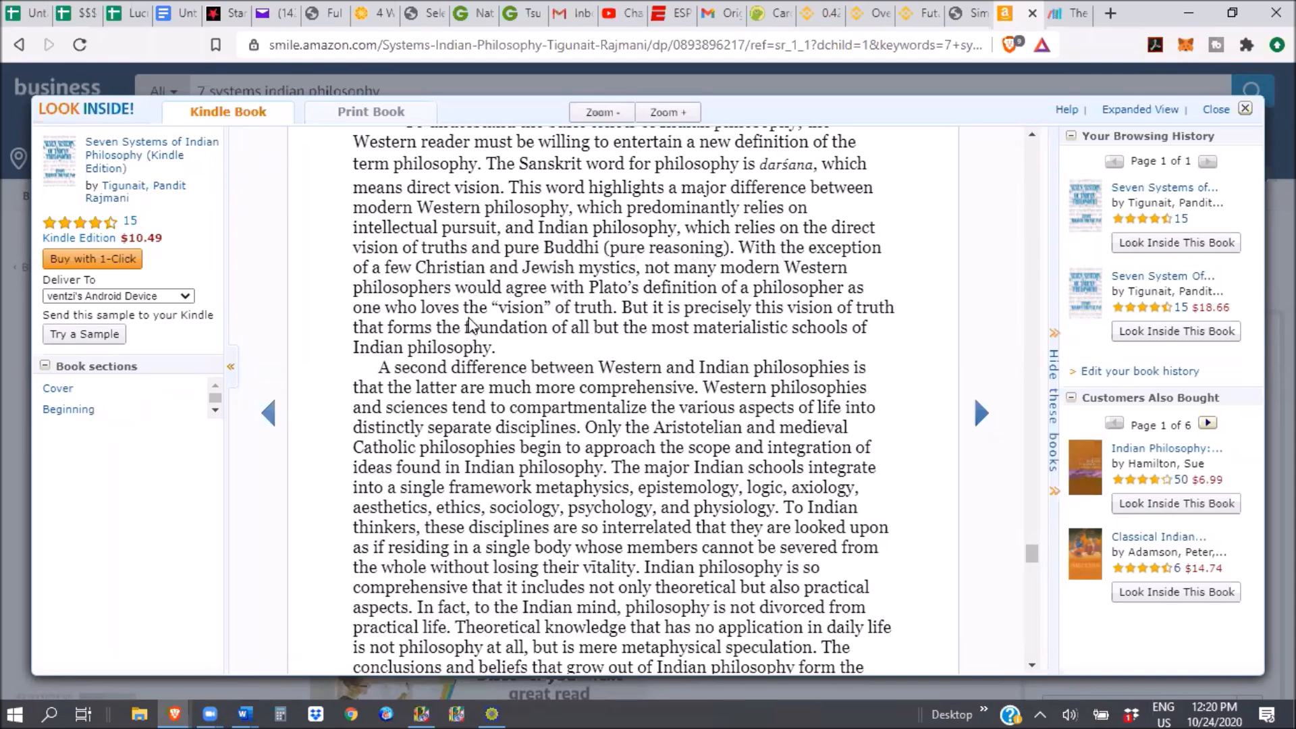
mouse_move(473, 327)
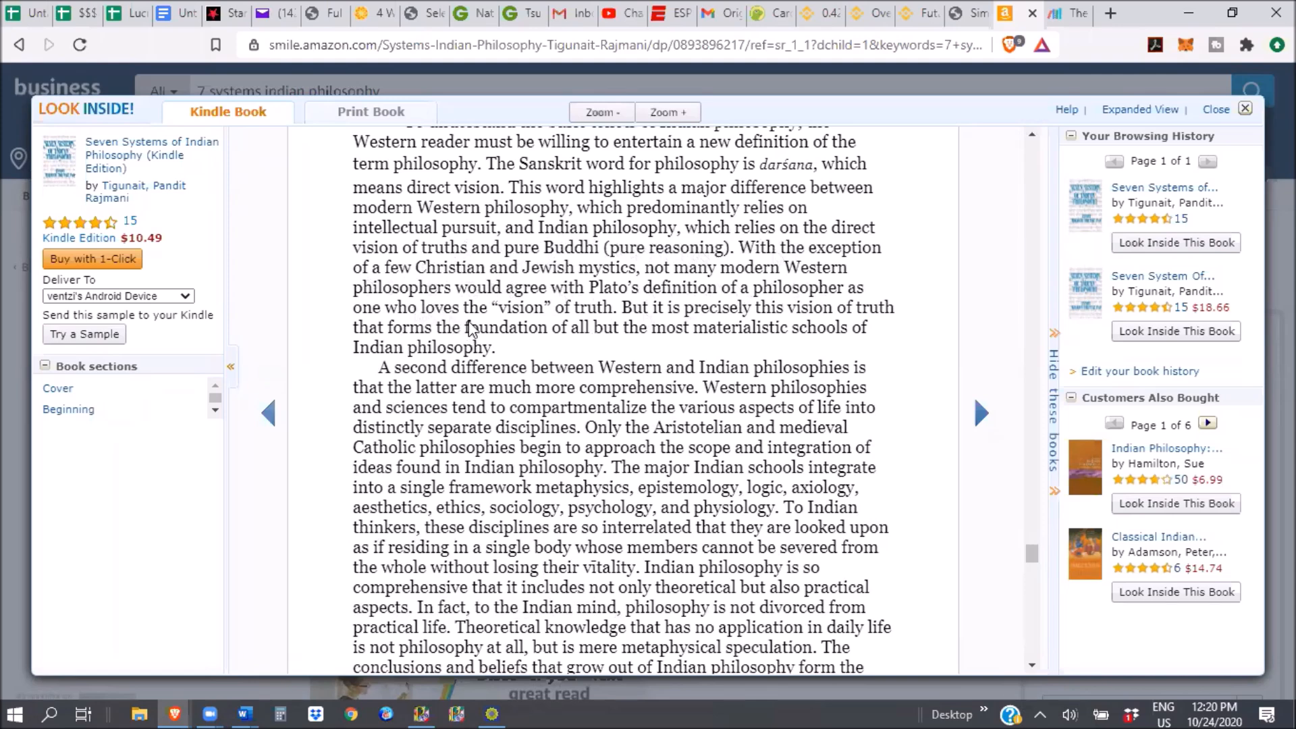
mouse_move(667, 321)
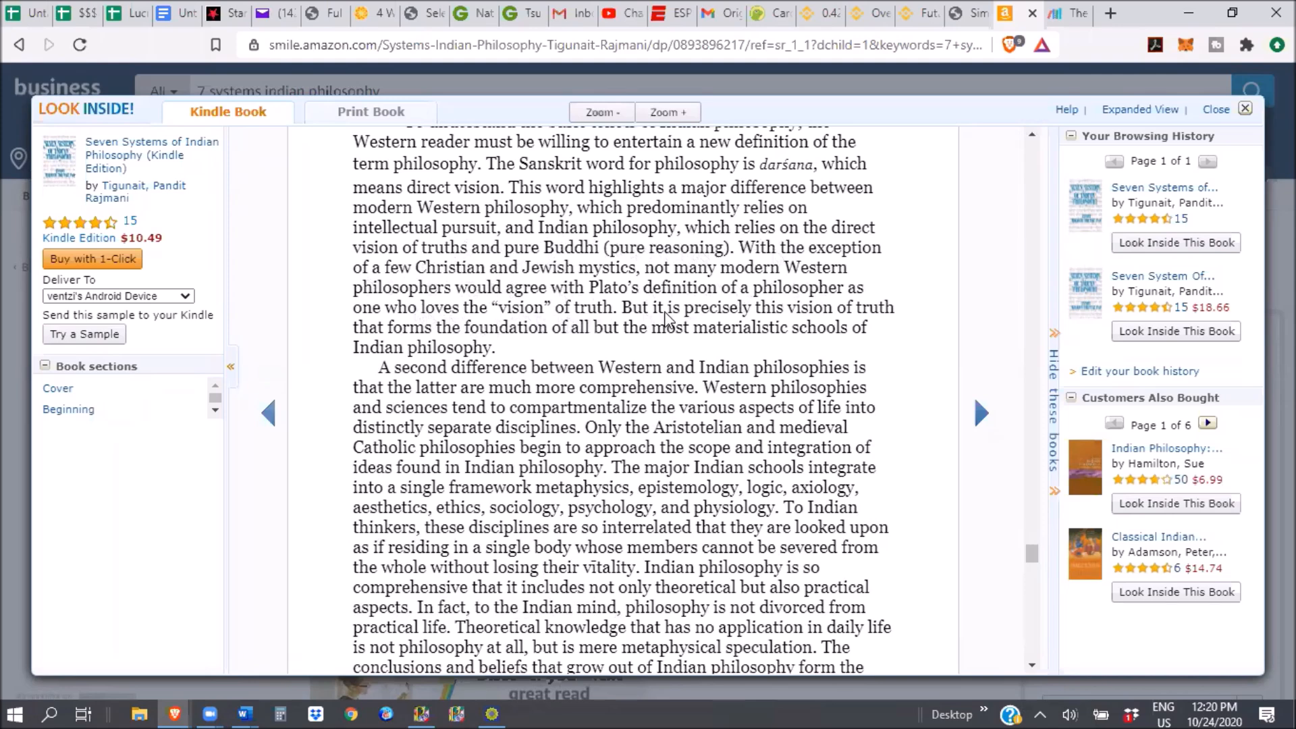
mouse_move(601, 382)
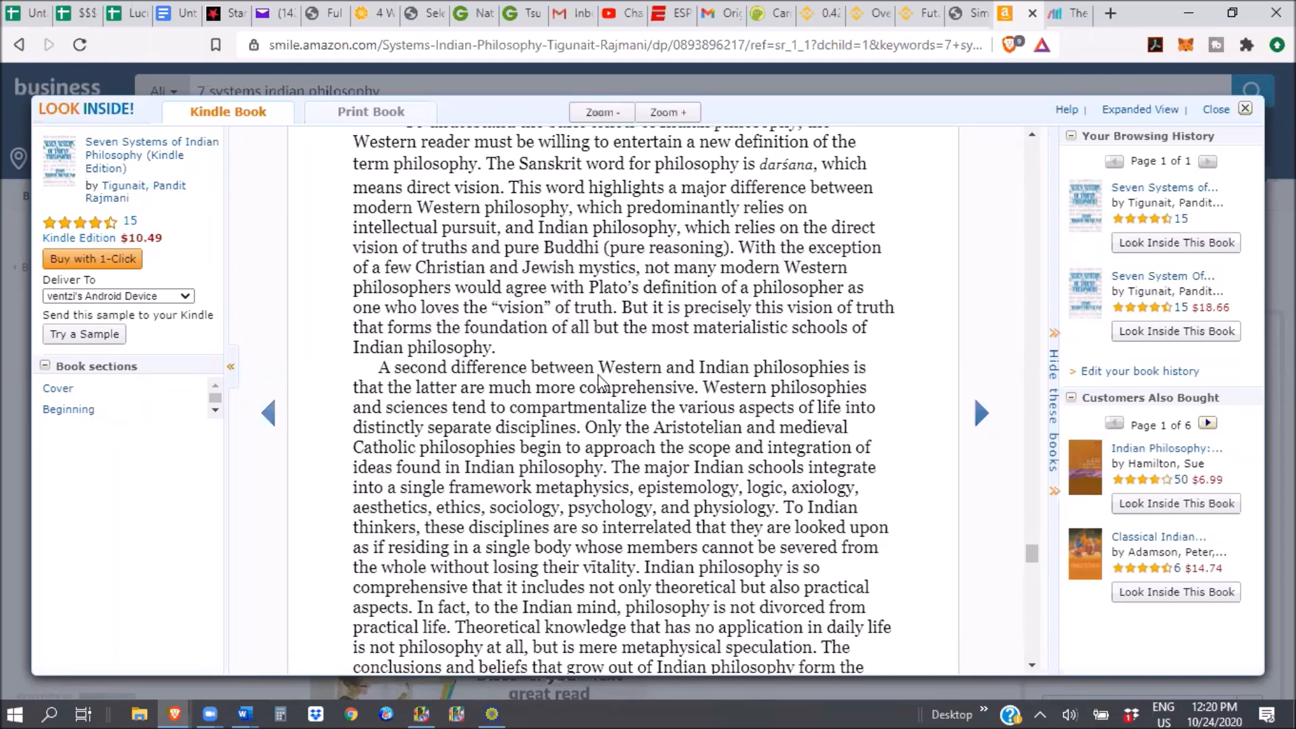
mouse_move(726, 358)
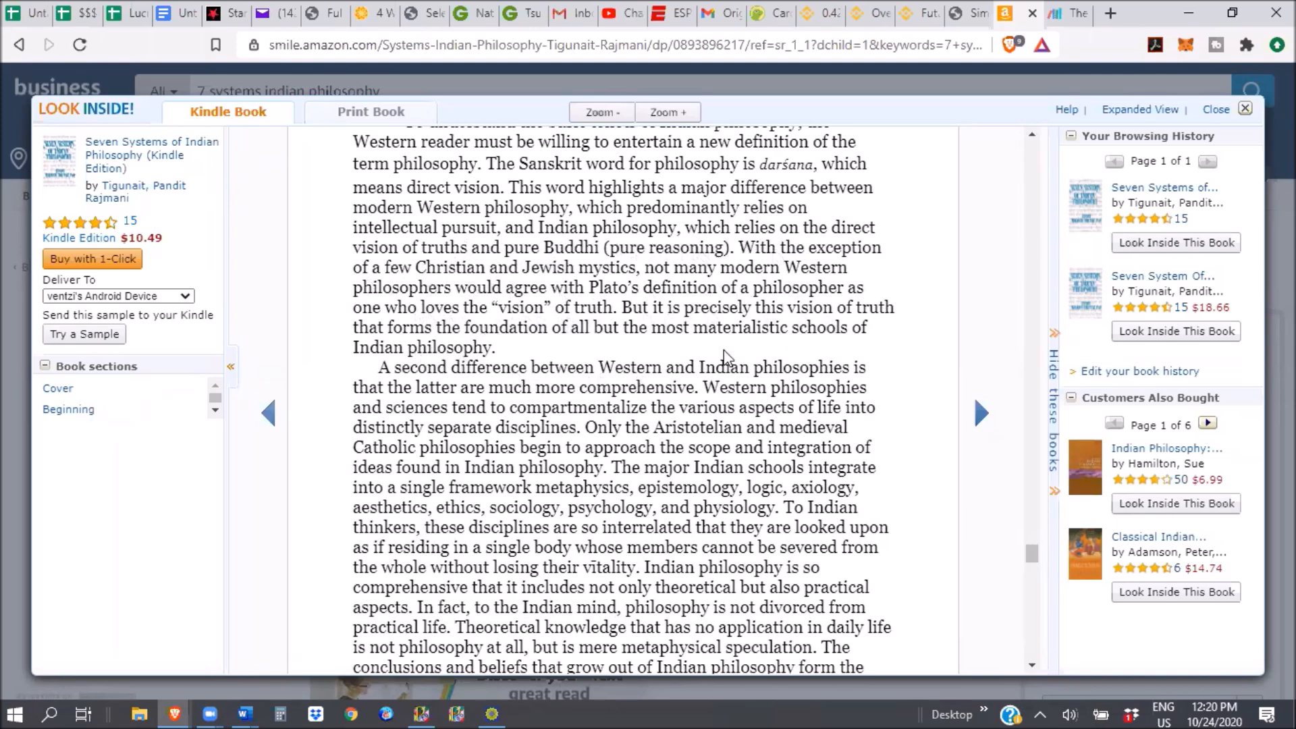
mouse_move(544, 393)
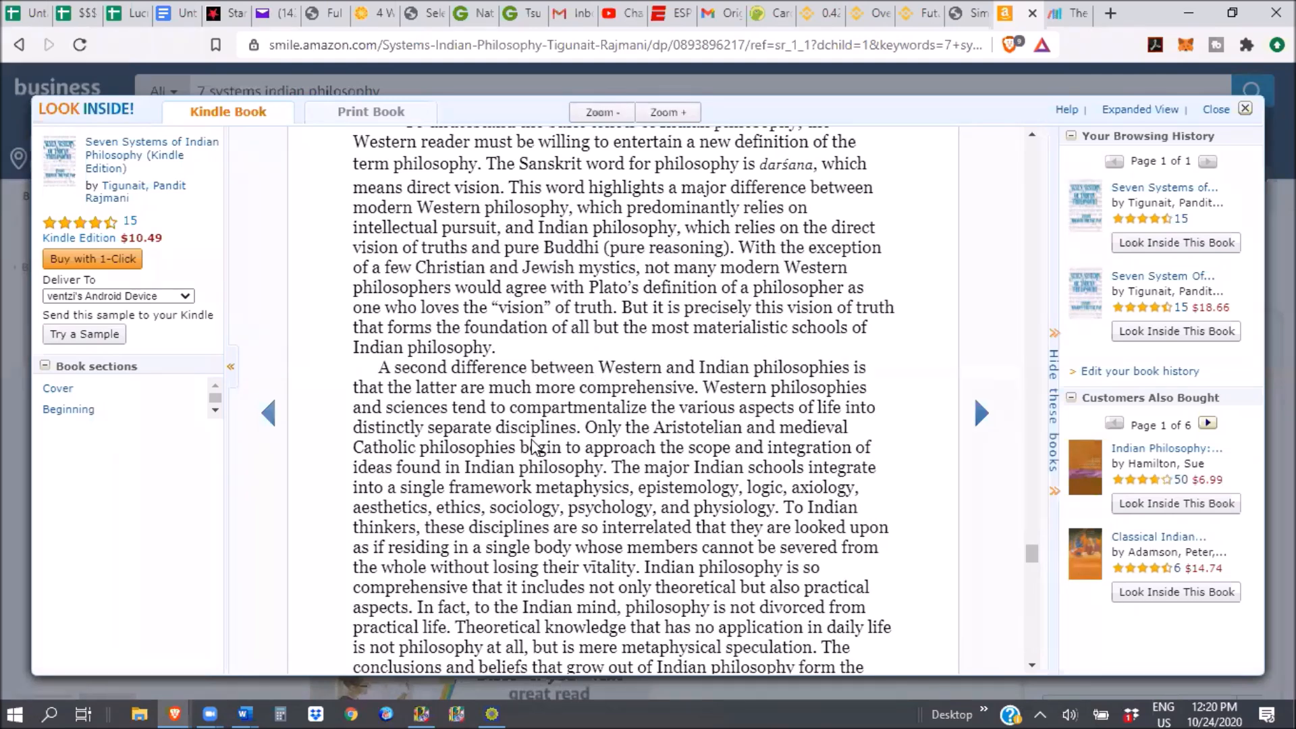
mouse_move(794, 173)
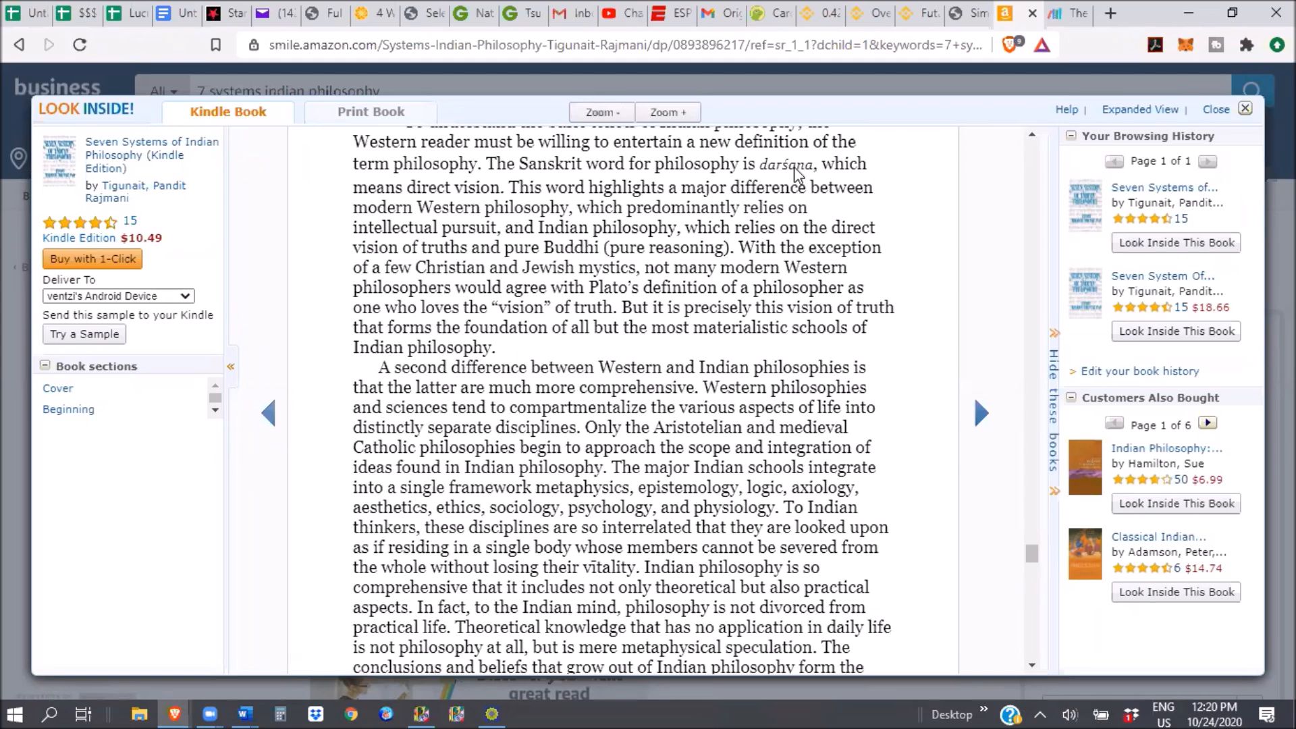
mouse_move(533, 383)
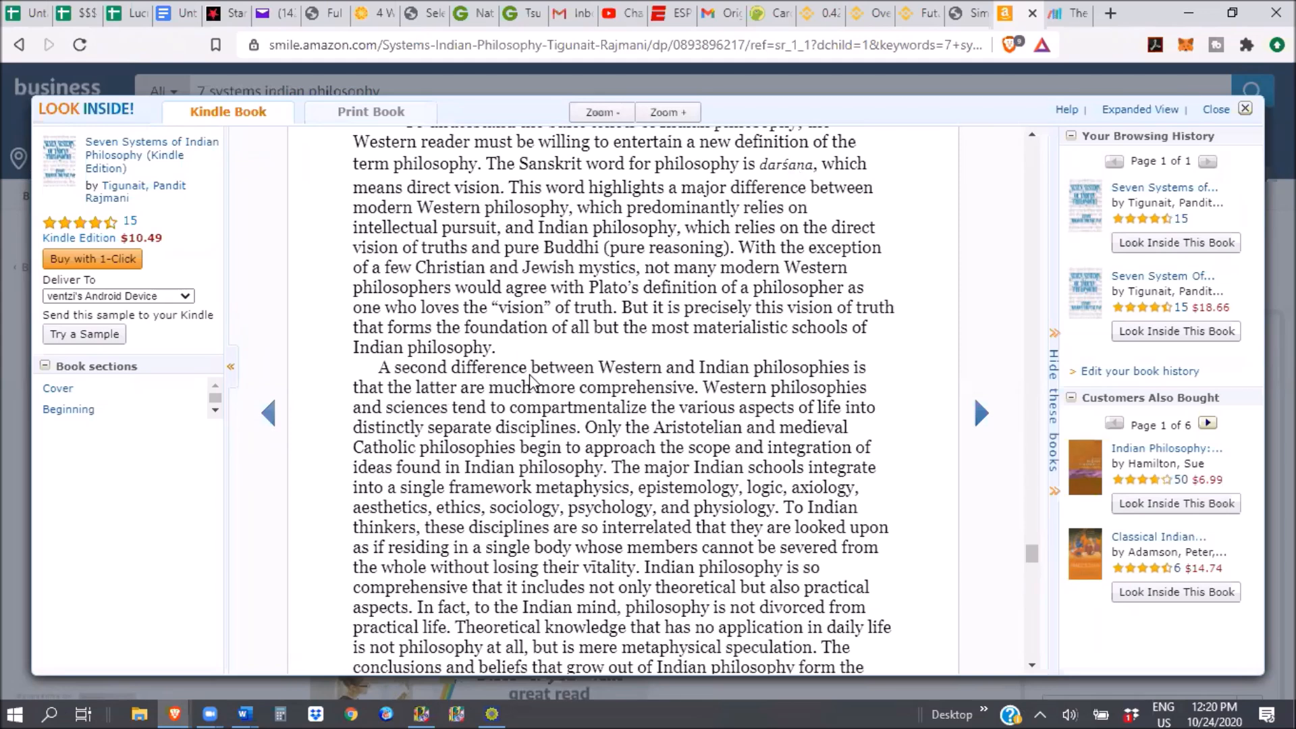
mouse_move(556, 411)
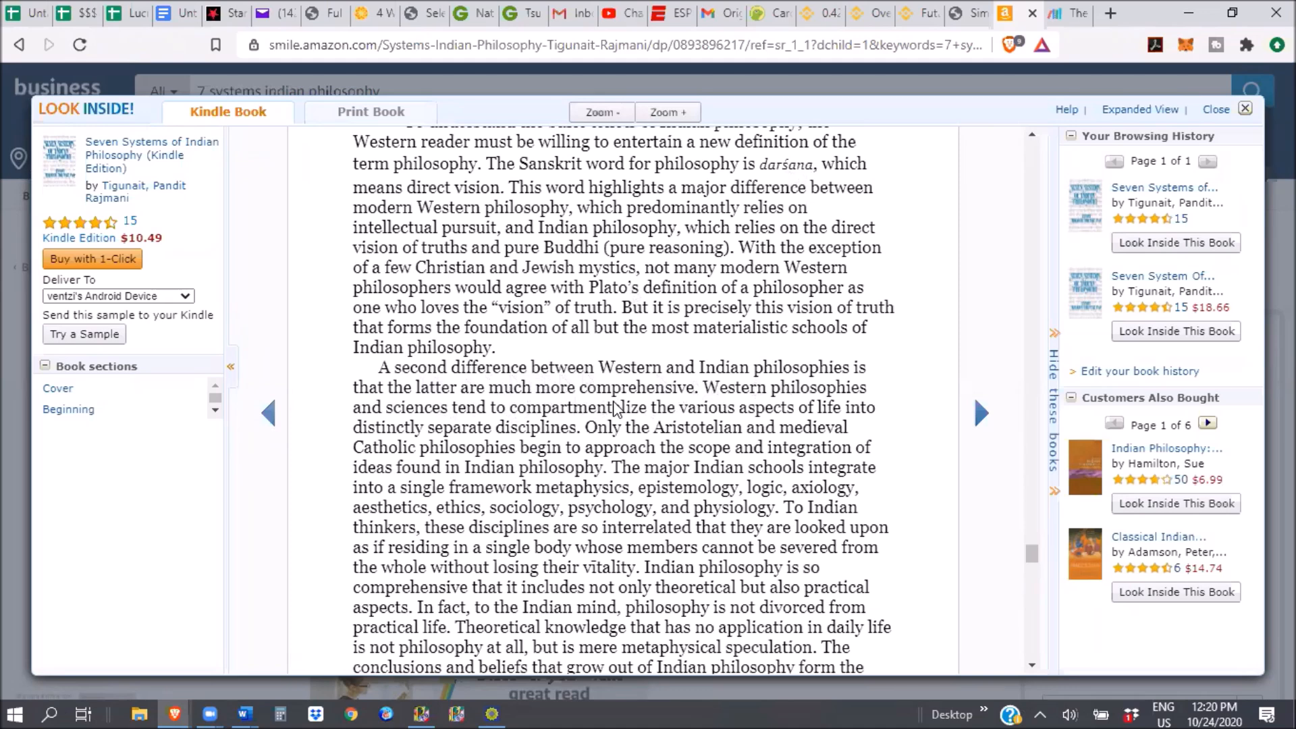
mouse_move(645, 447)
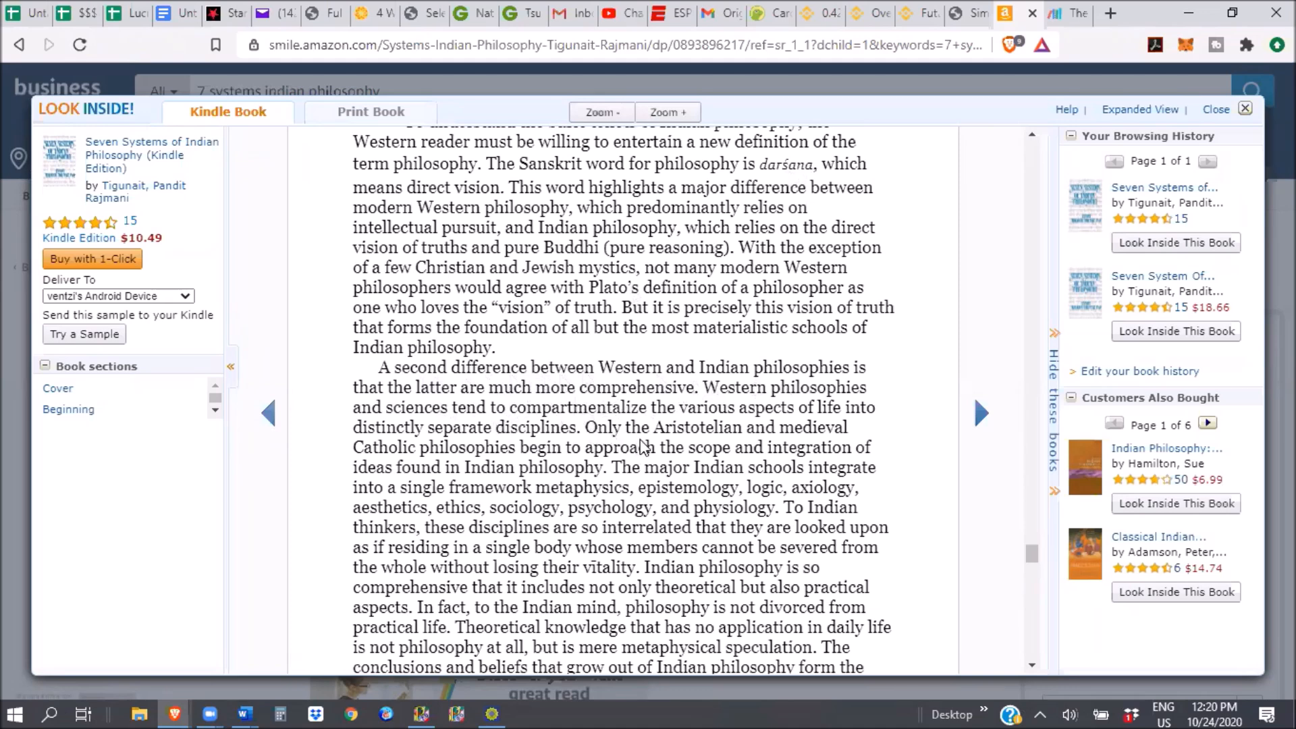
scroll(down, 3)
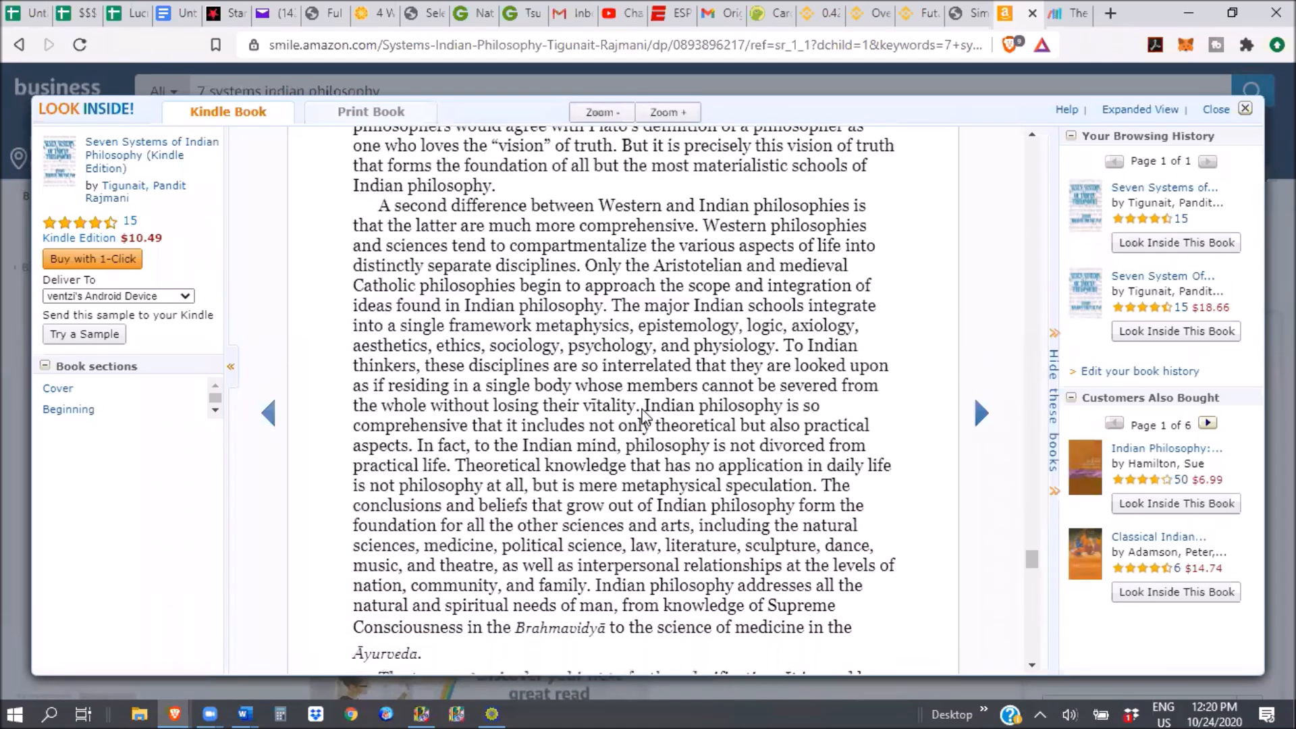
scroll(down, 3)
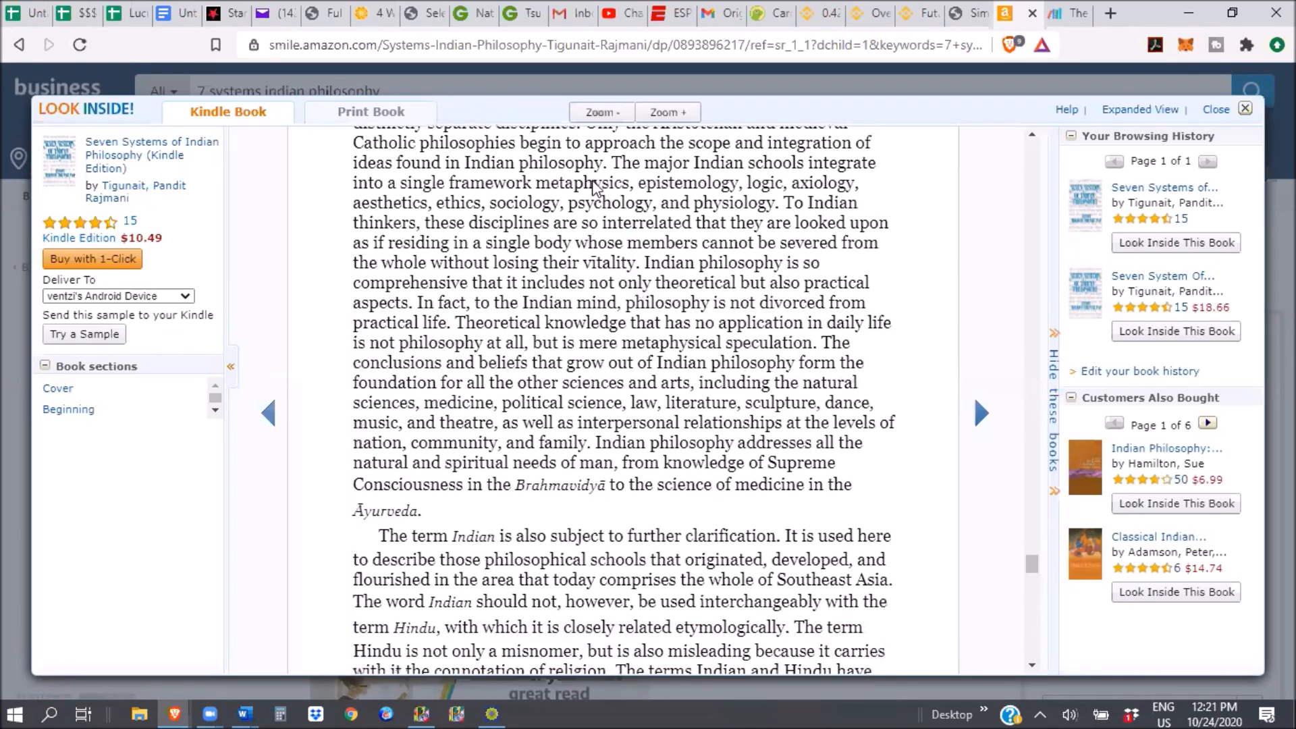
mouse_move(736, 196)
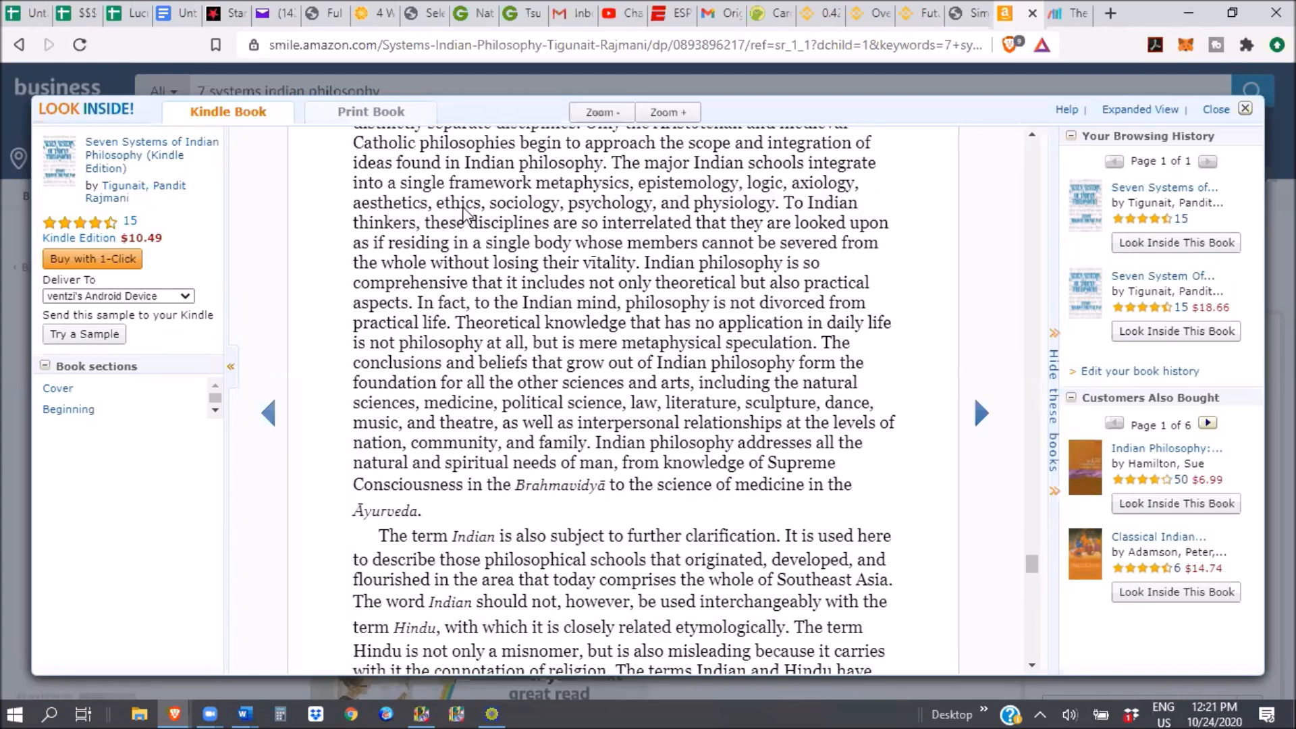
mouse_move(746, 221)
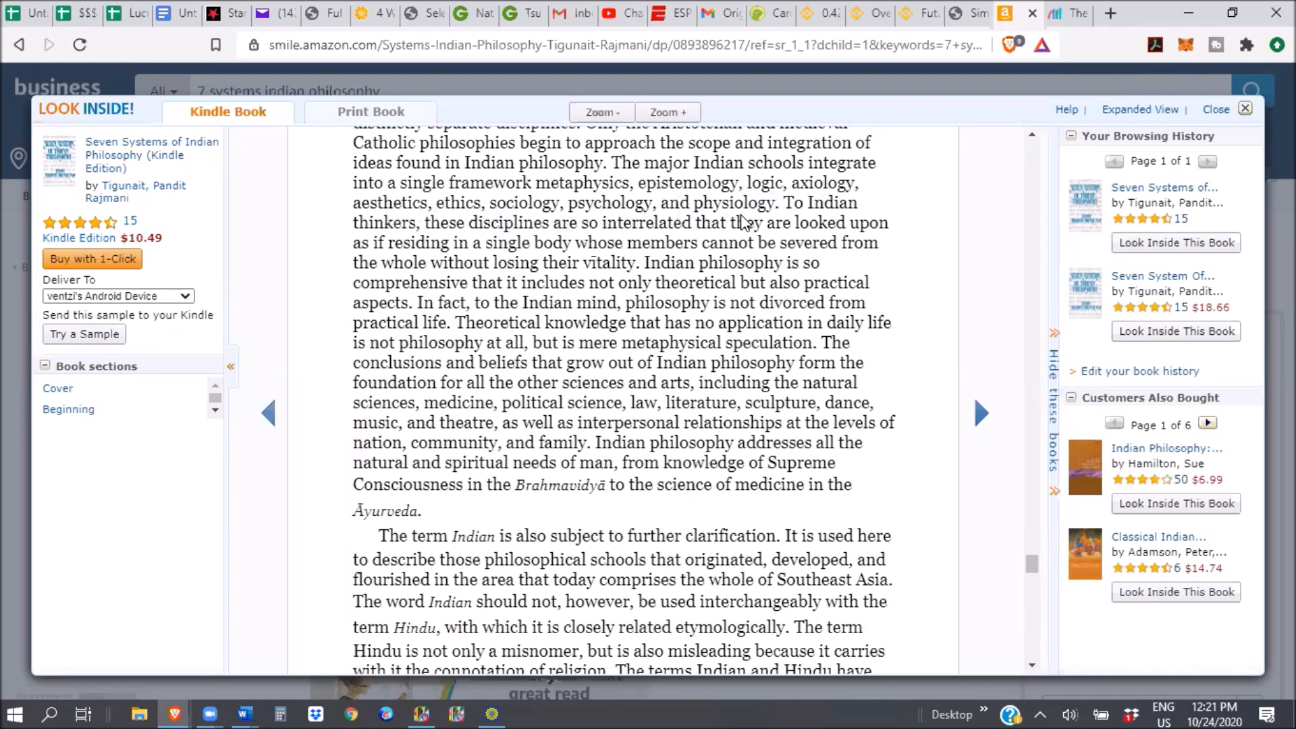
mouse_move(740, 210)
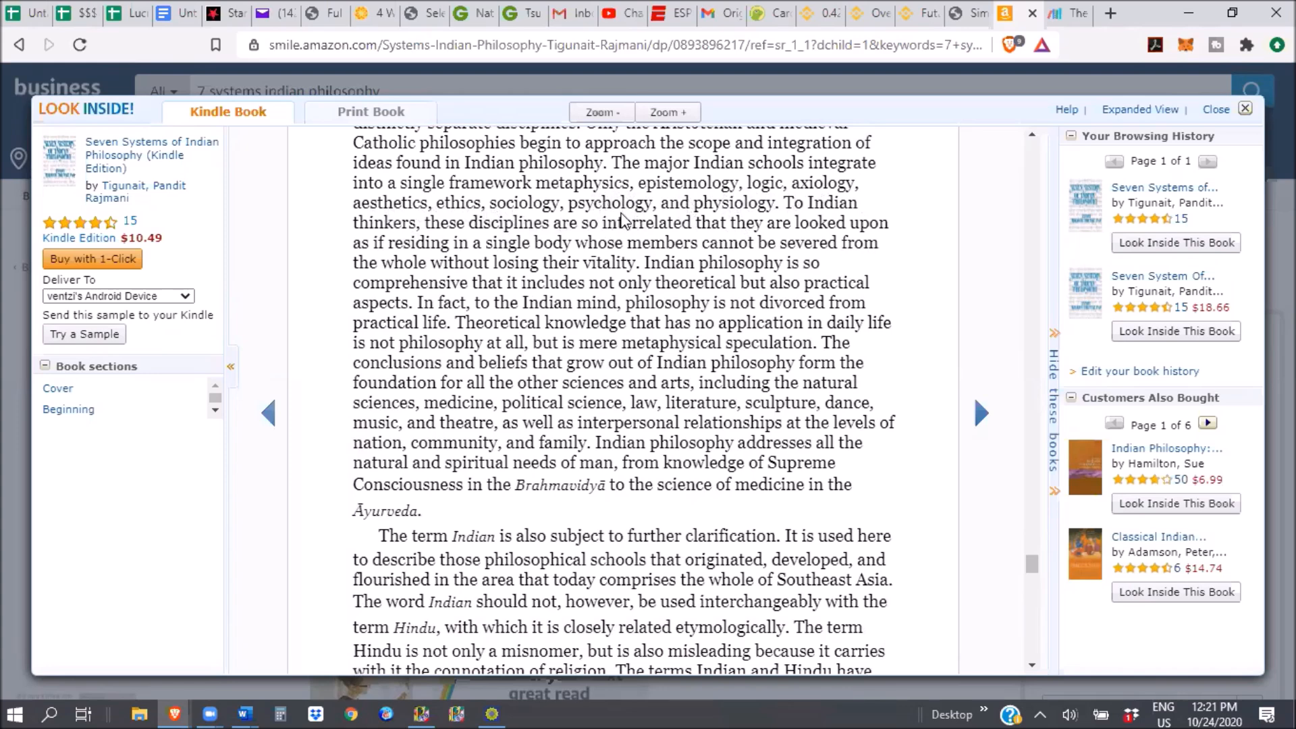
mouse_move(542, 217)
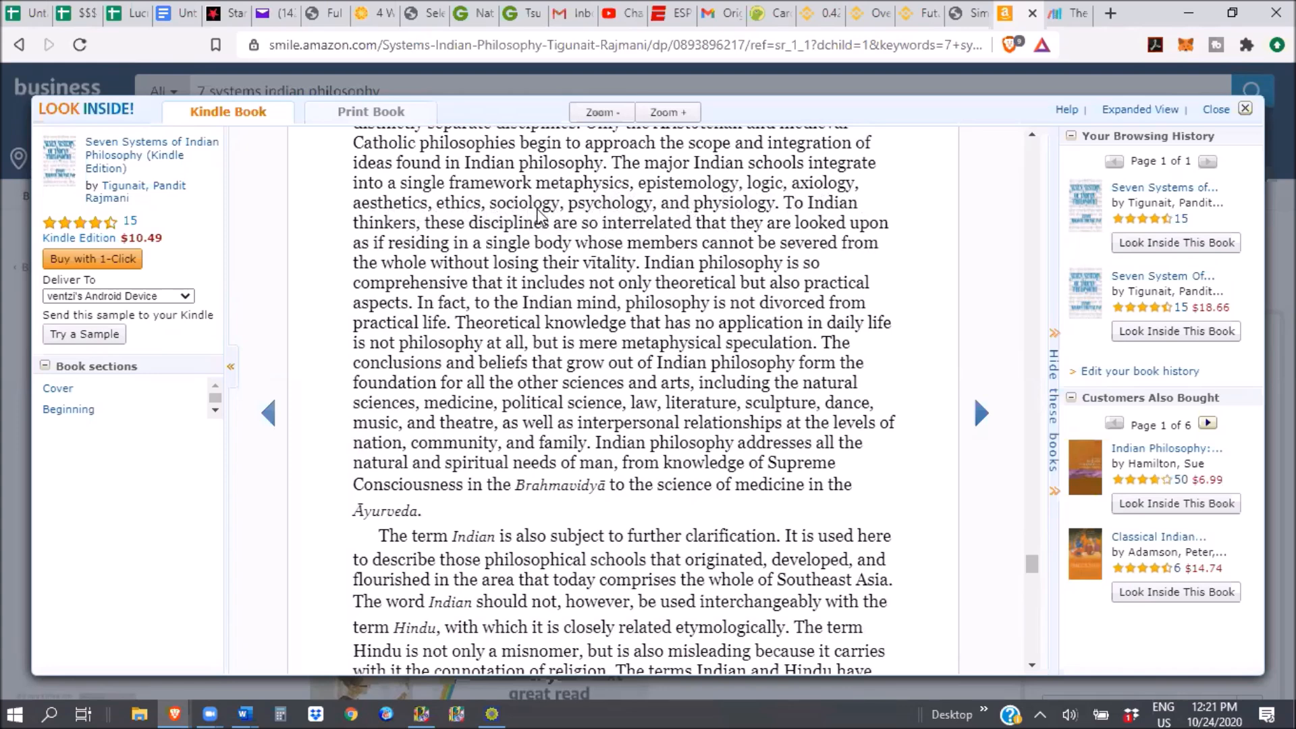
mouse_move(479, 206)
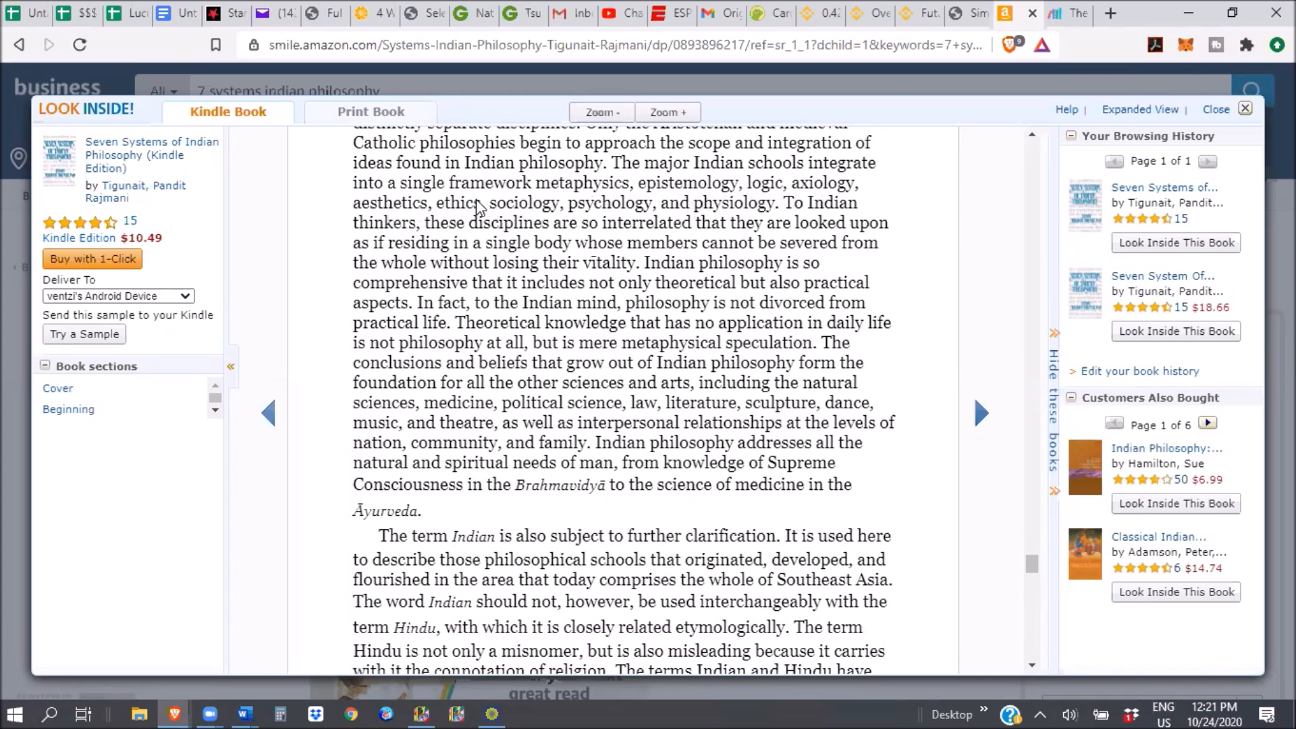
mouse_move(468, 212)
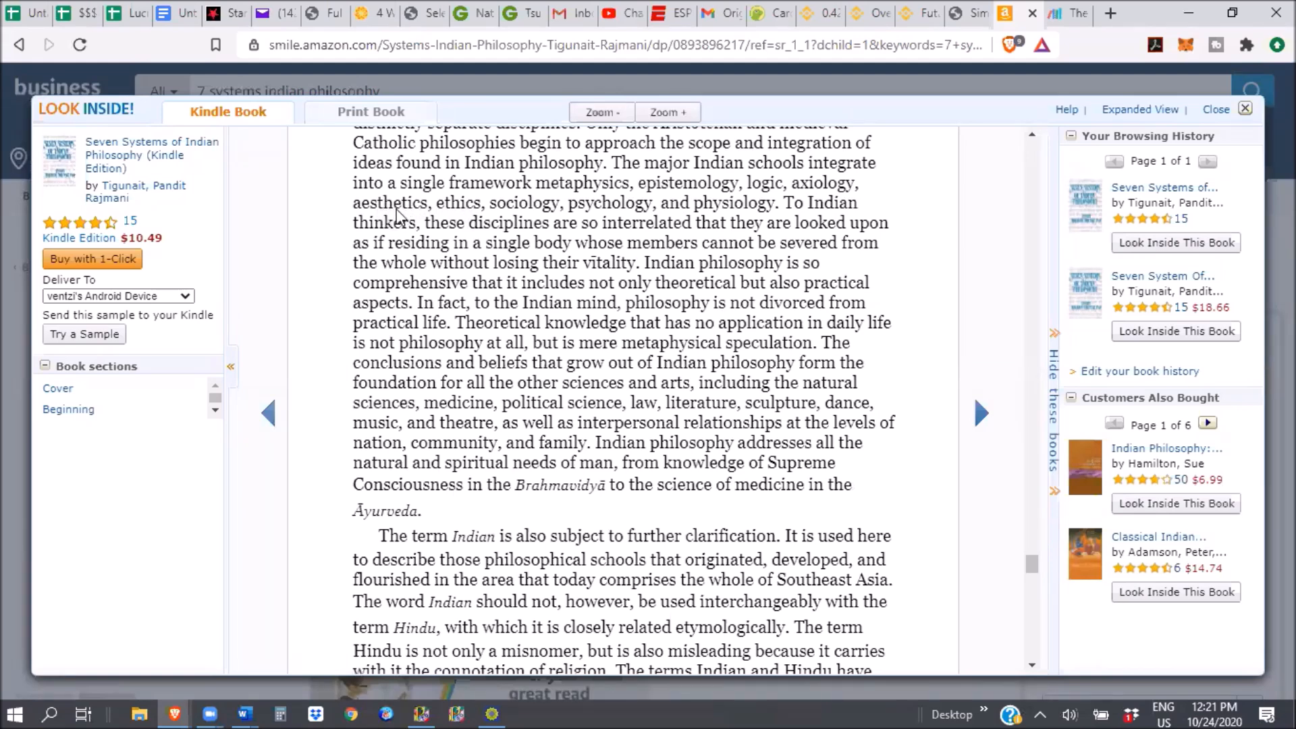
mouse_move(347, 213)
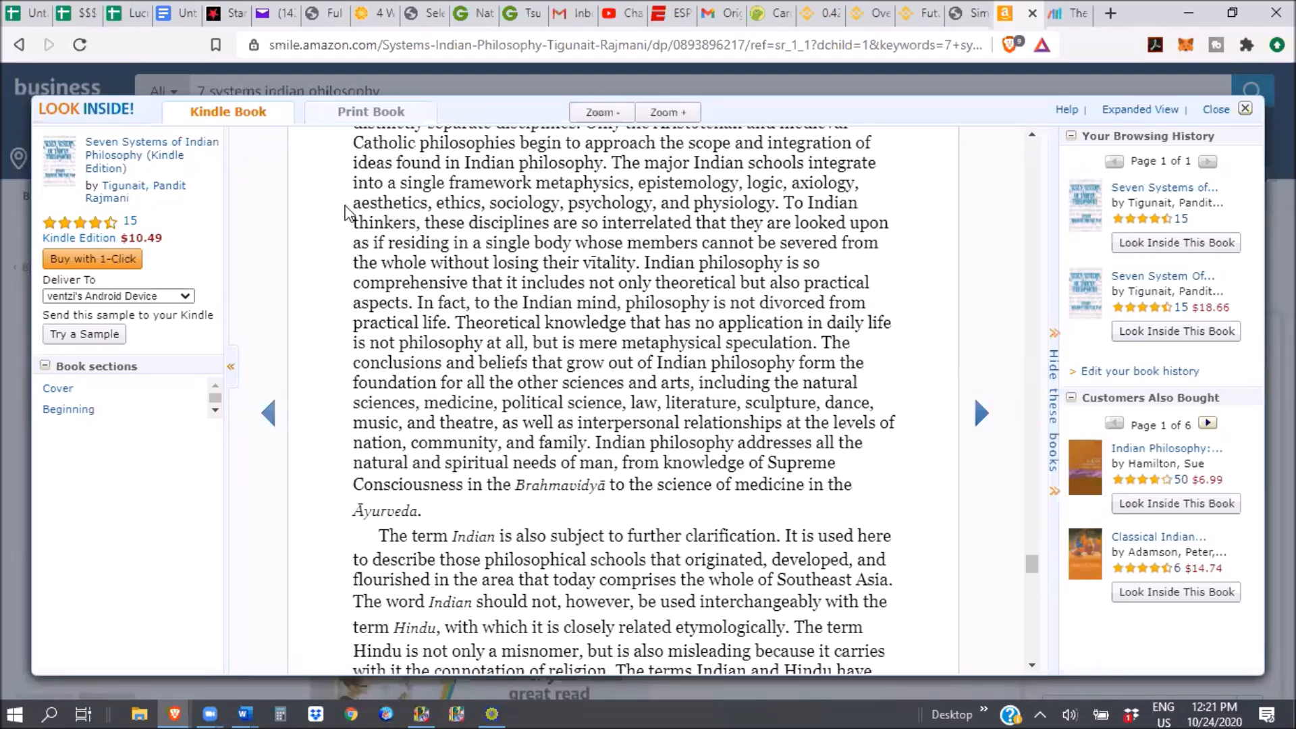
mouse_move(393, 206)
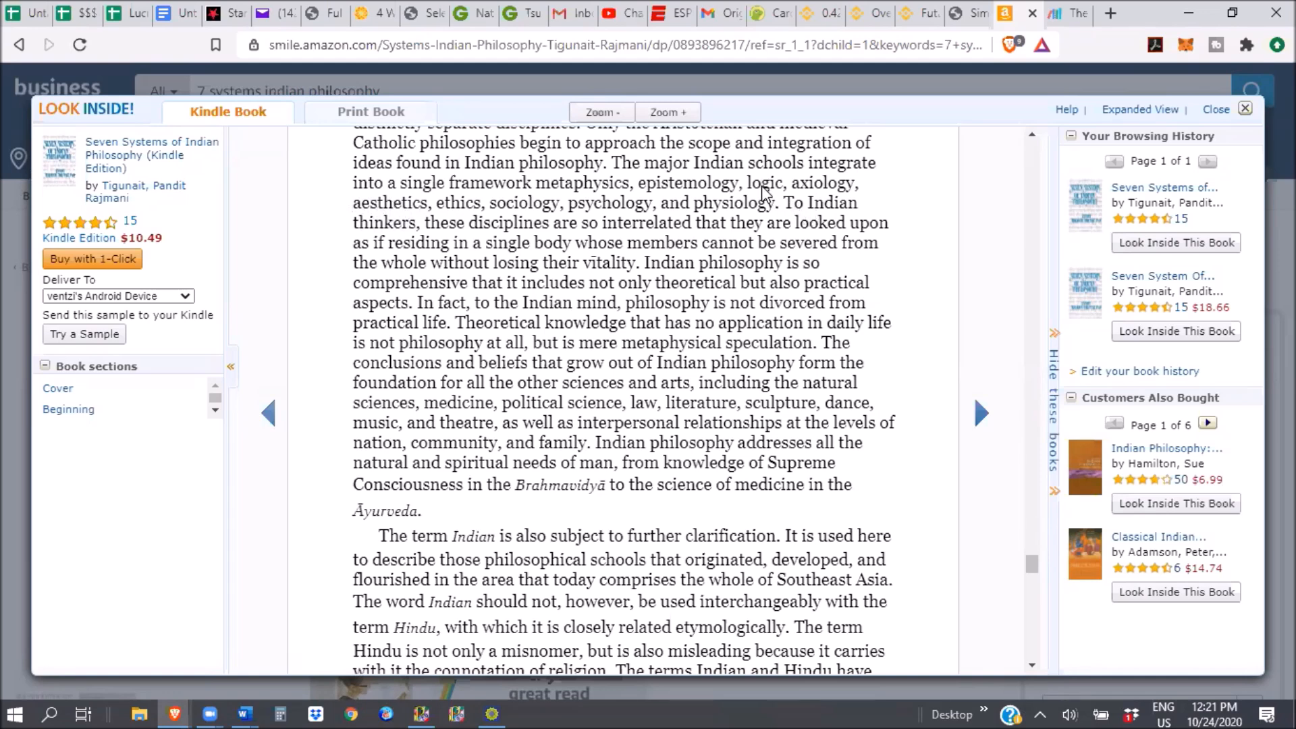
mouse_move(777, 205)
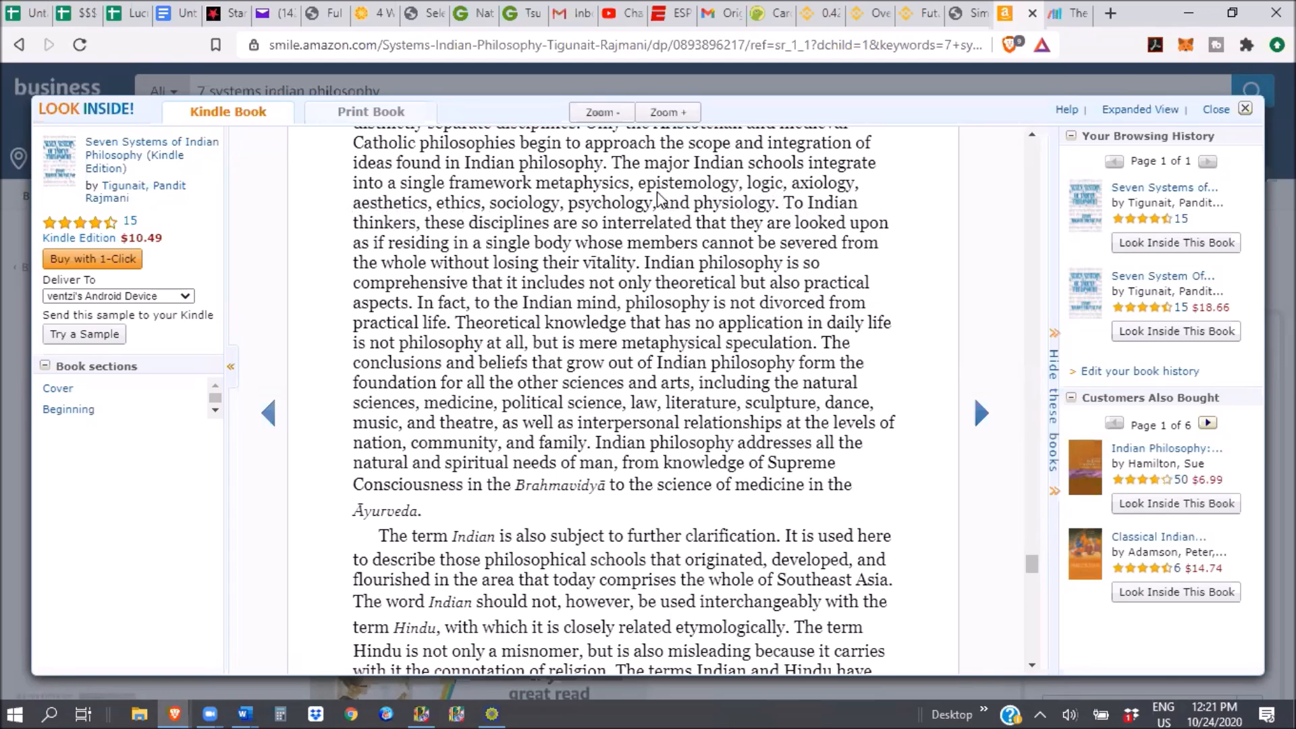
mouse_move(567, 199)
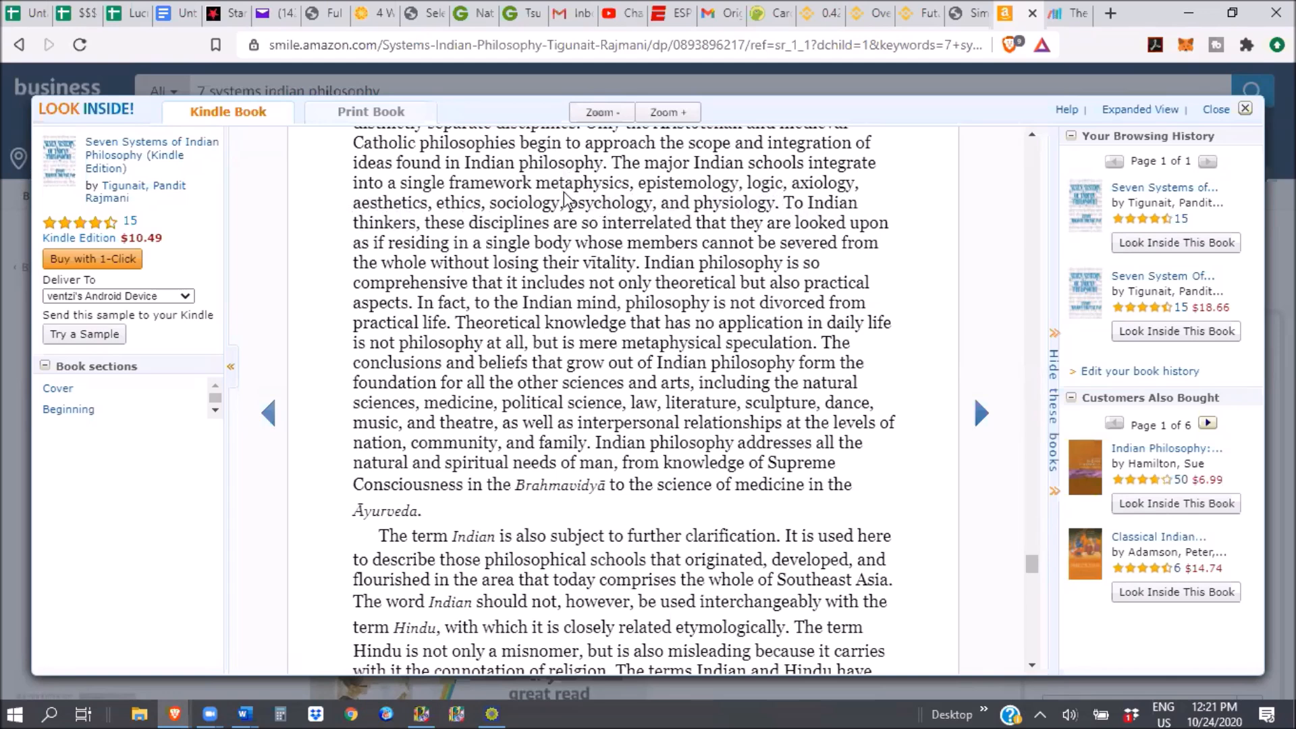
mouse_move(757, 217)
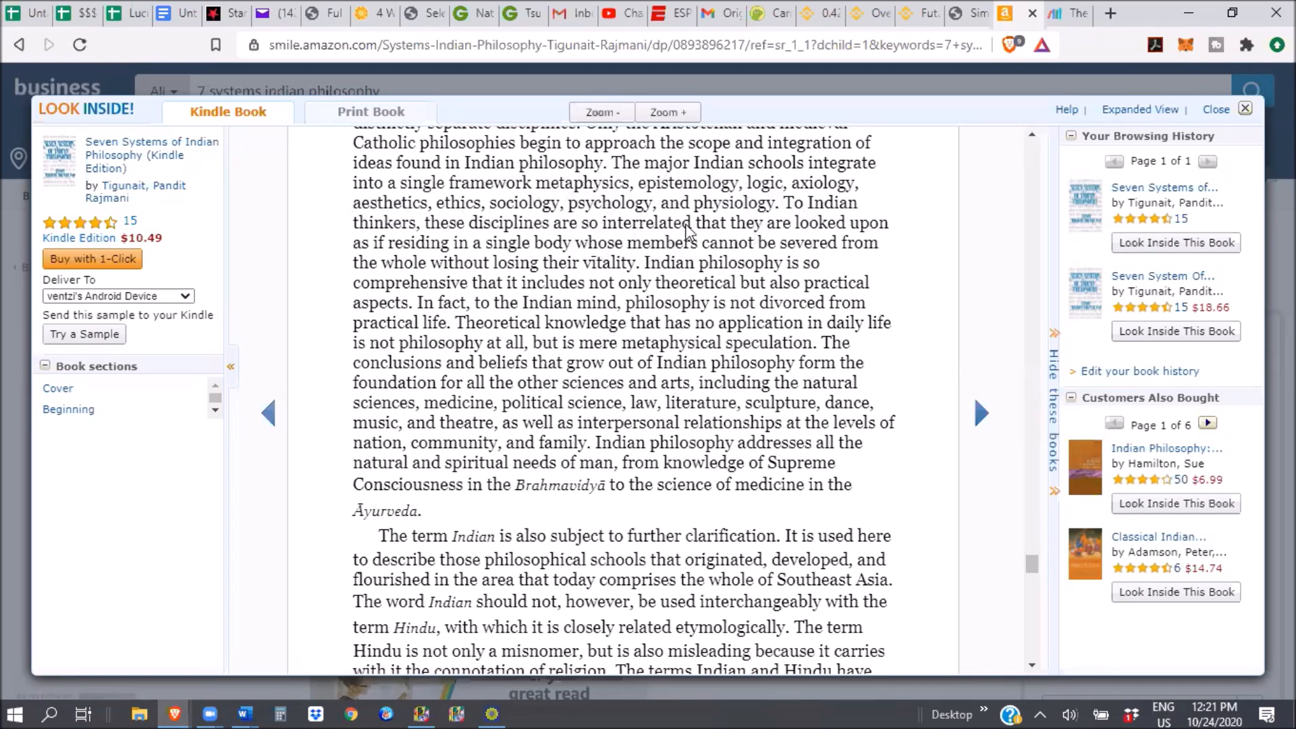
mouse_move(836, 224)
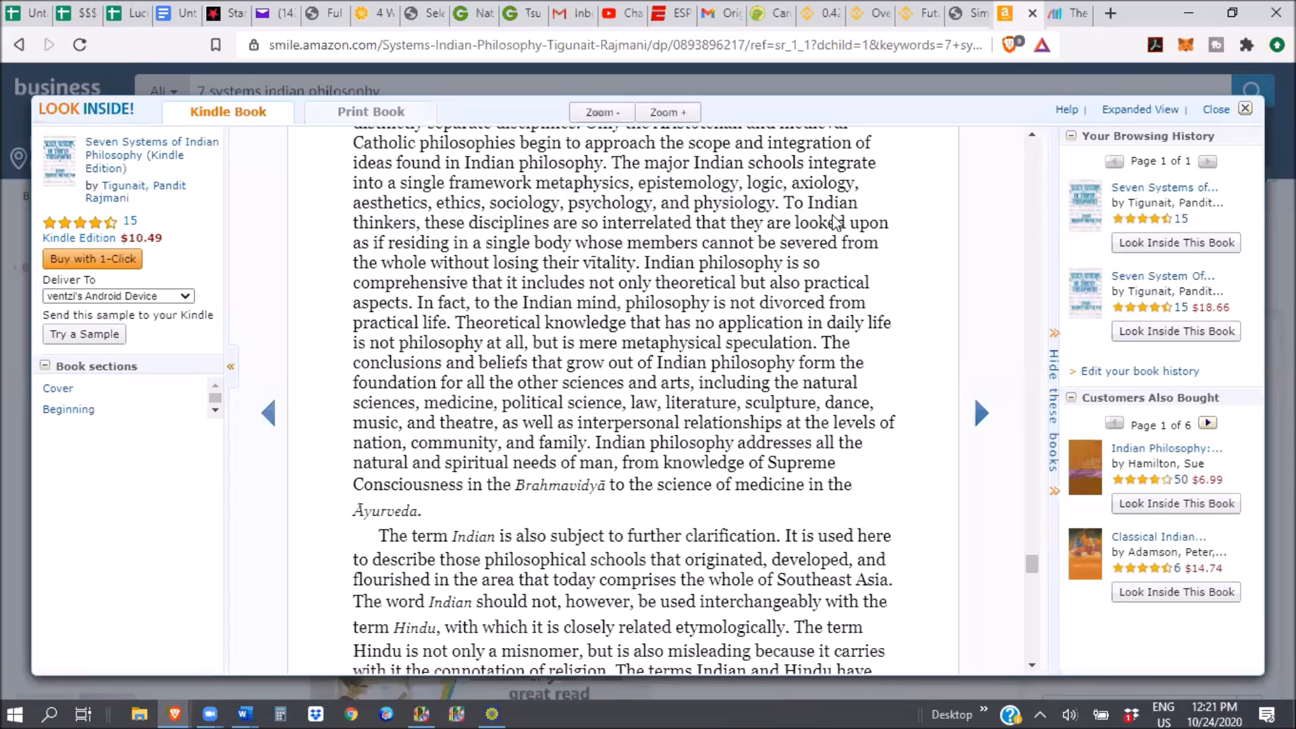
mouse_move(600, 240)
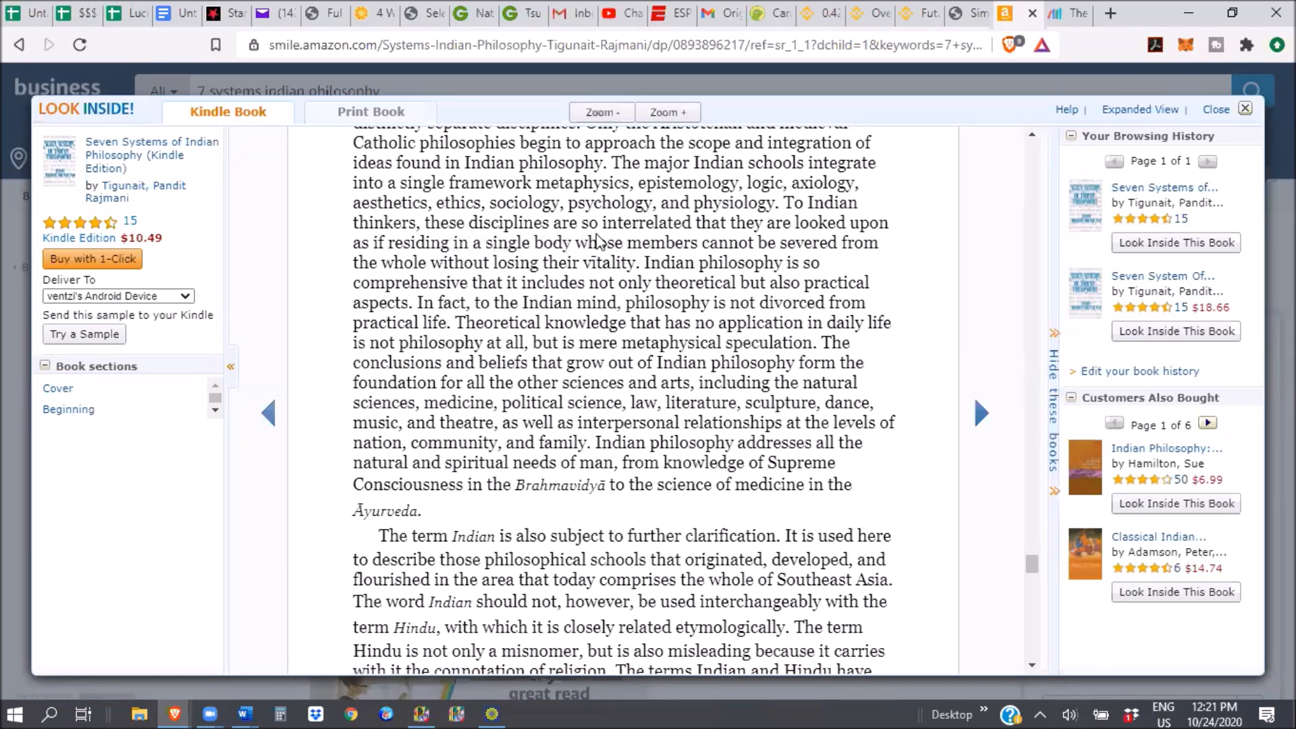
mouse_move(476, 240)
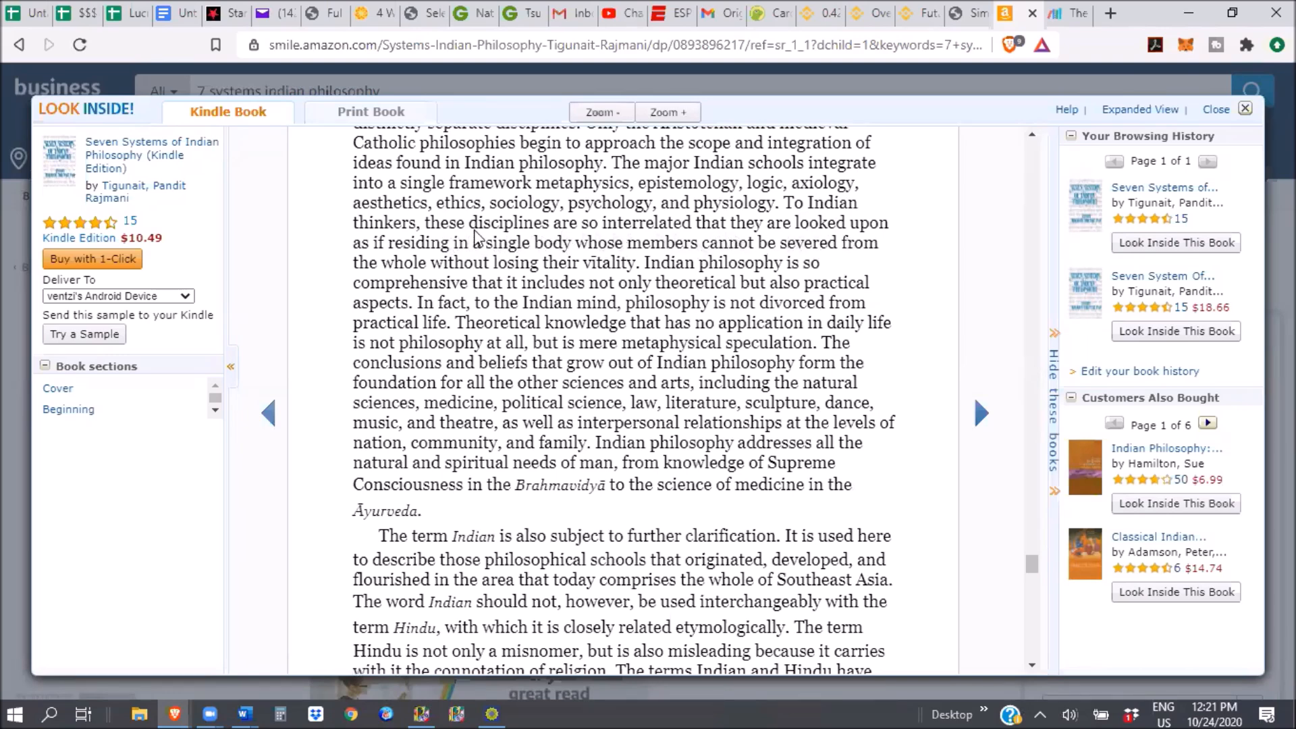
mouse_move(748, 266)
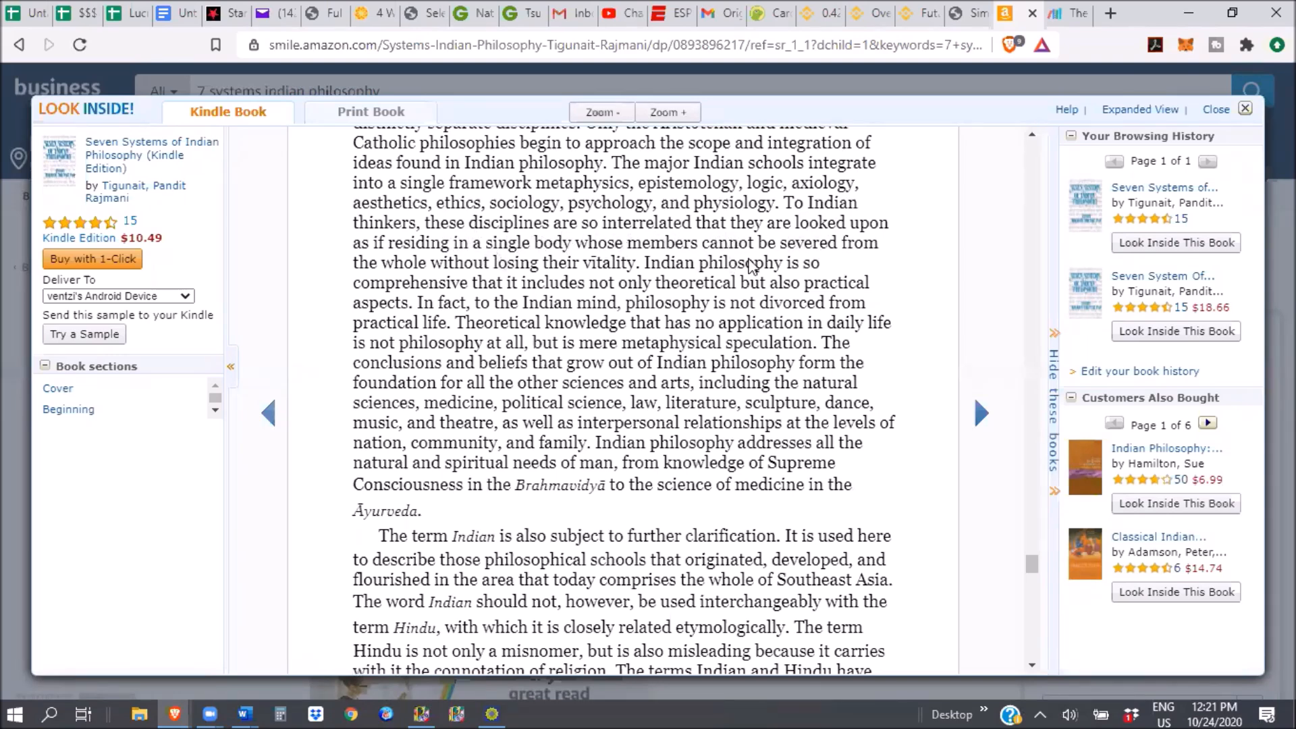
mouse_move(806, 313)
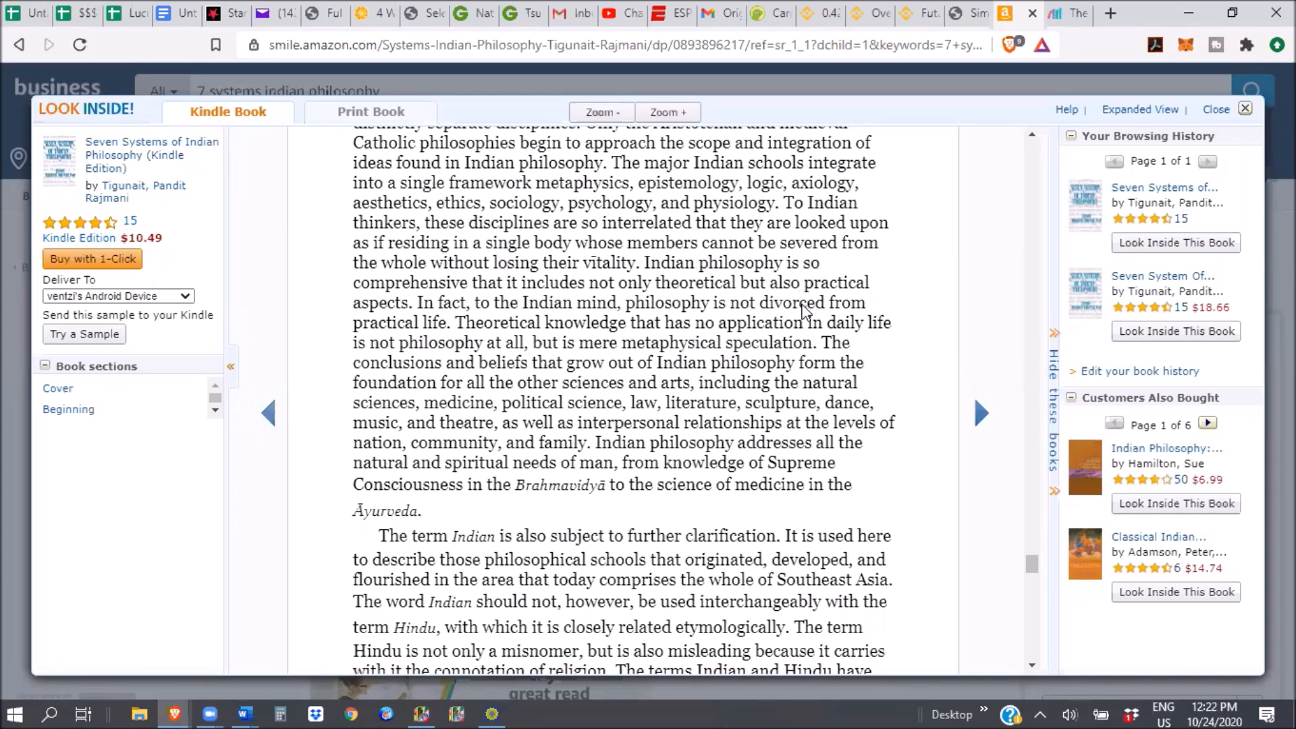
mouse_move(1145, 608)
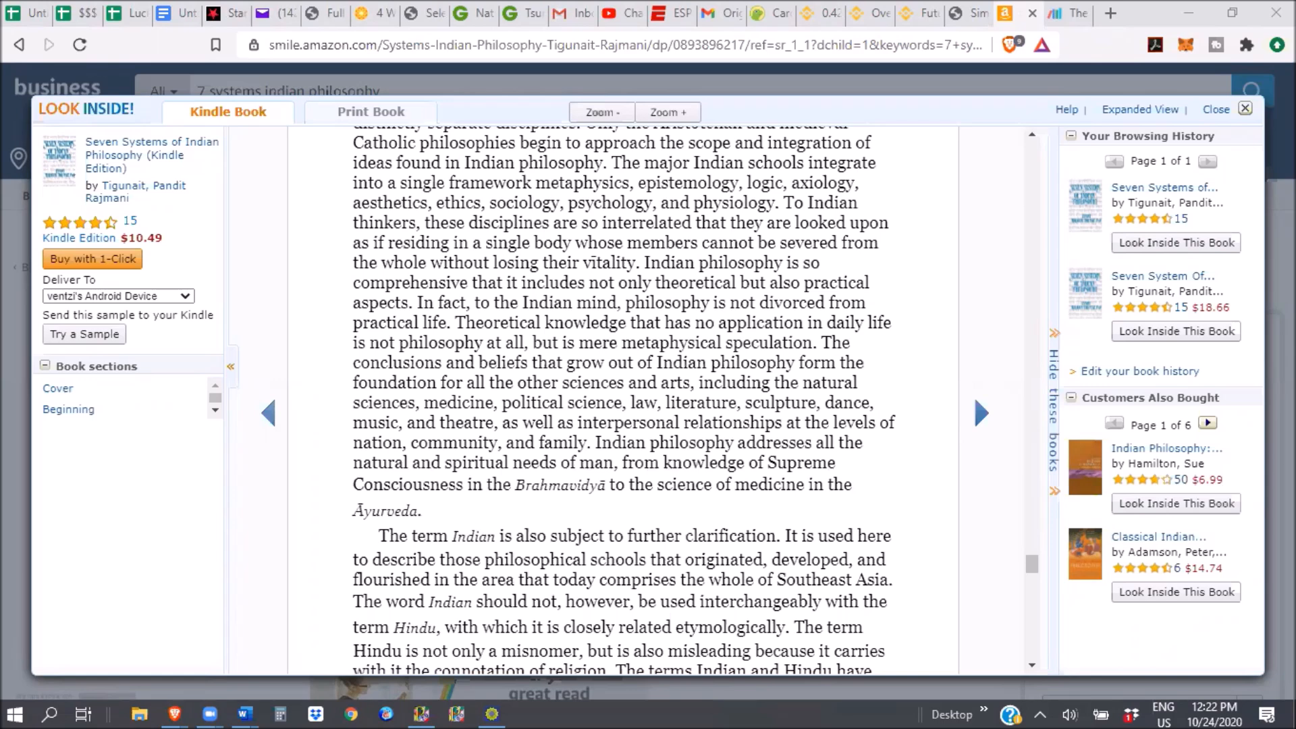
mouse_move(530, 305)
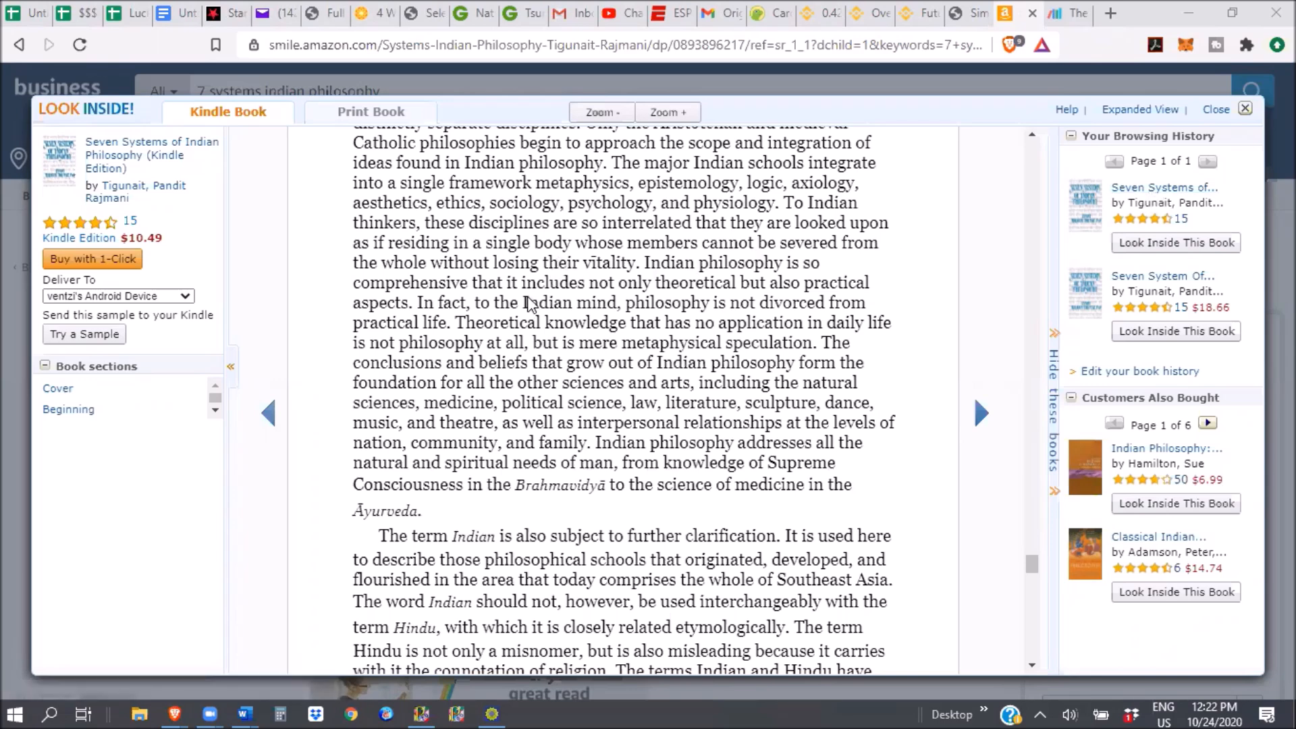
mouse_move(678, 284)
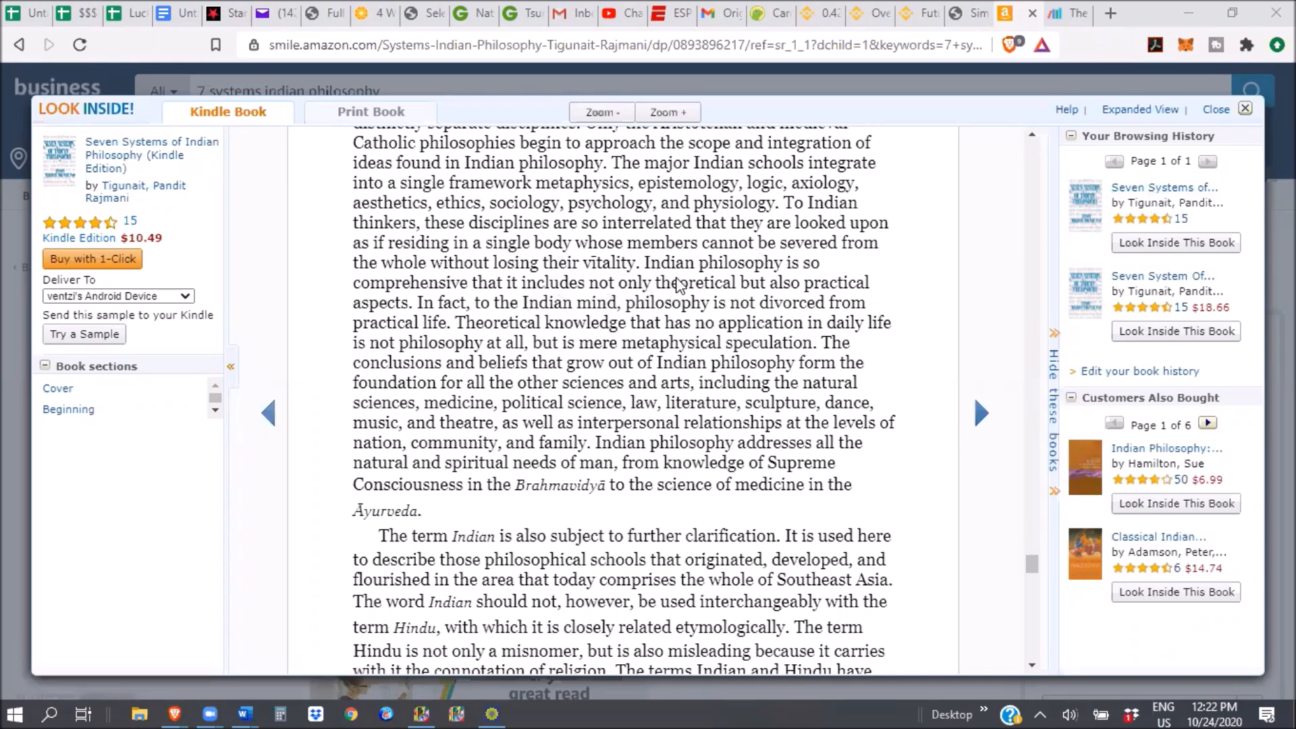
mouse_move(498, 328)
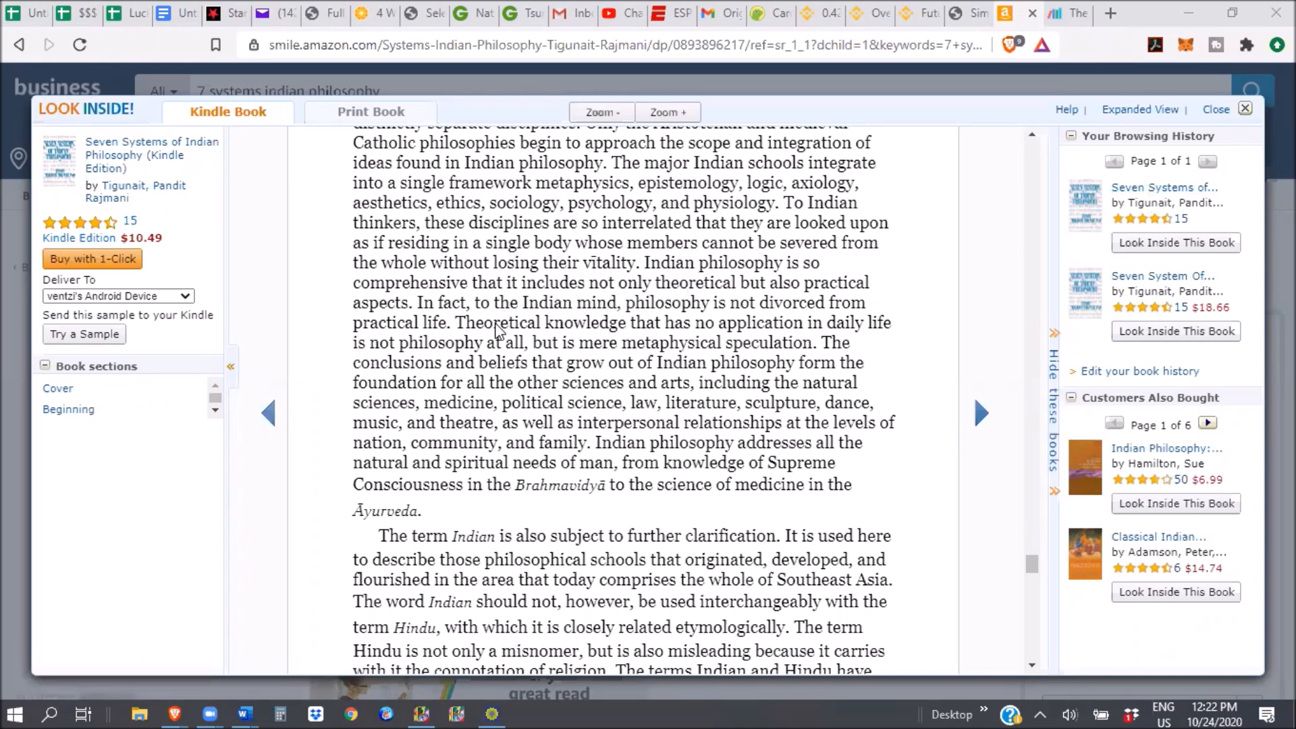
mouse_move(465, 335)
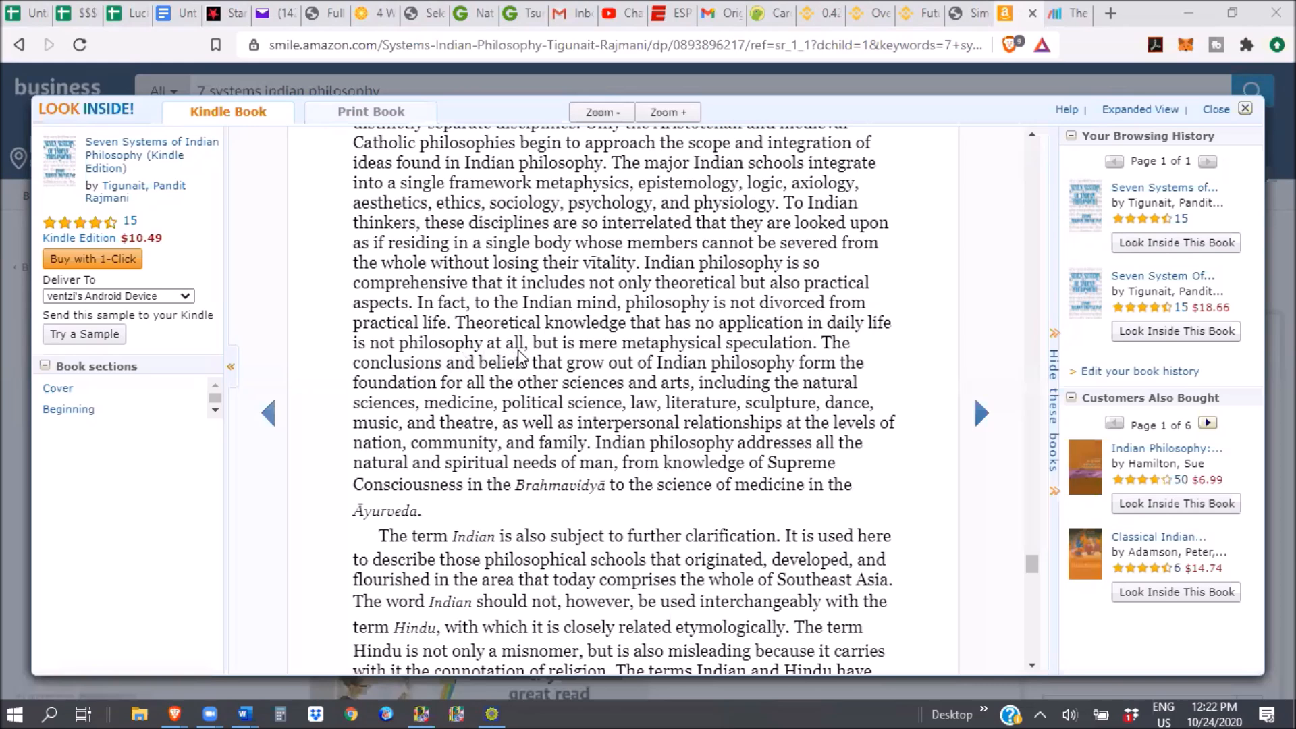
mouse_move(608, 358)
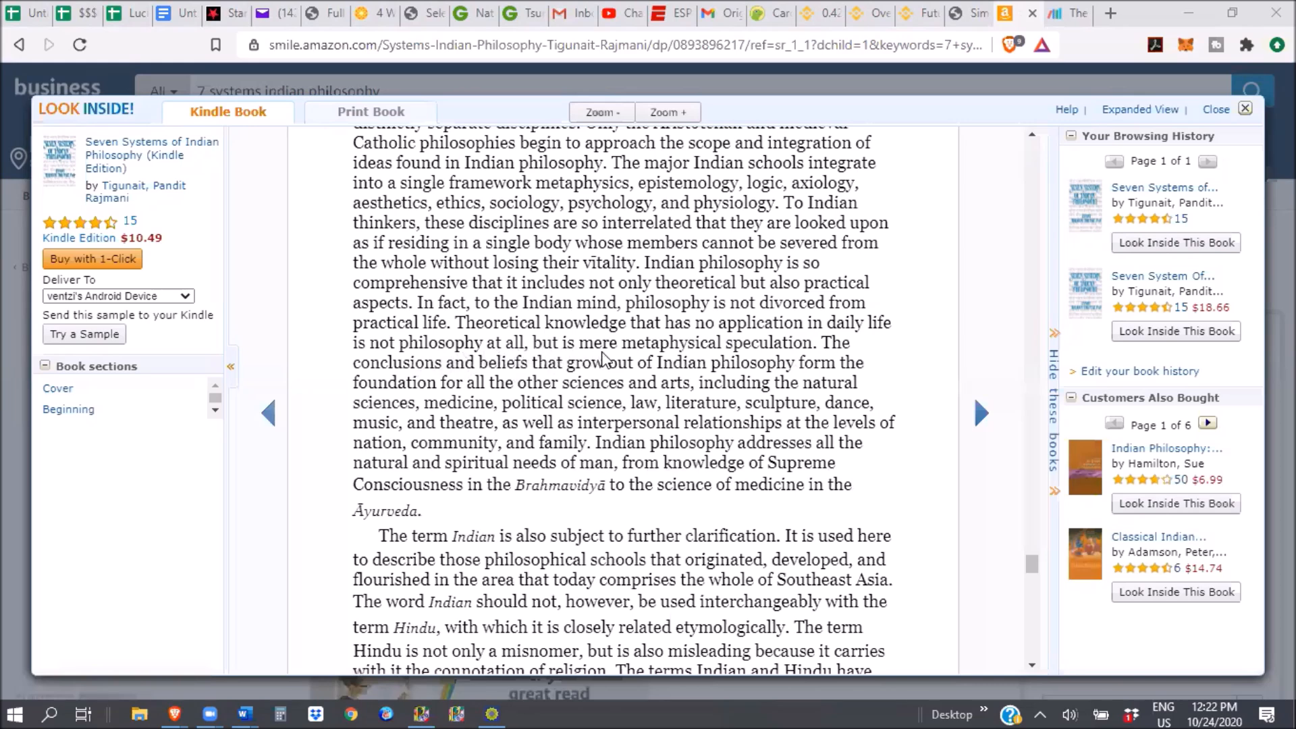
mouse_move(802, 356)
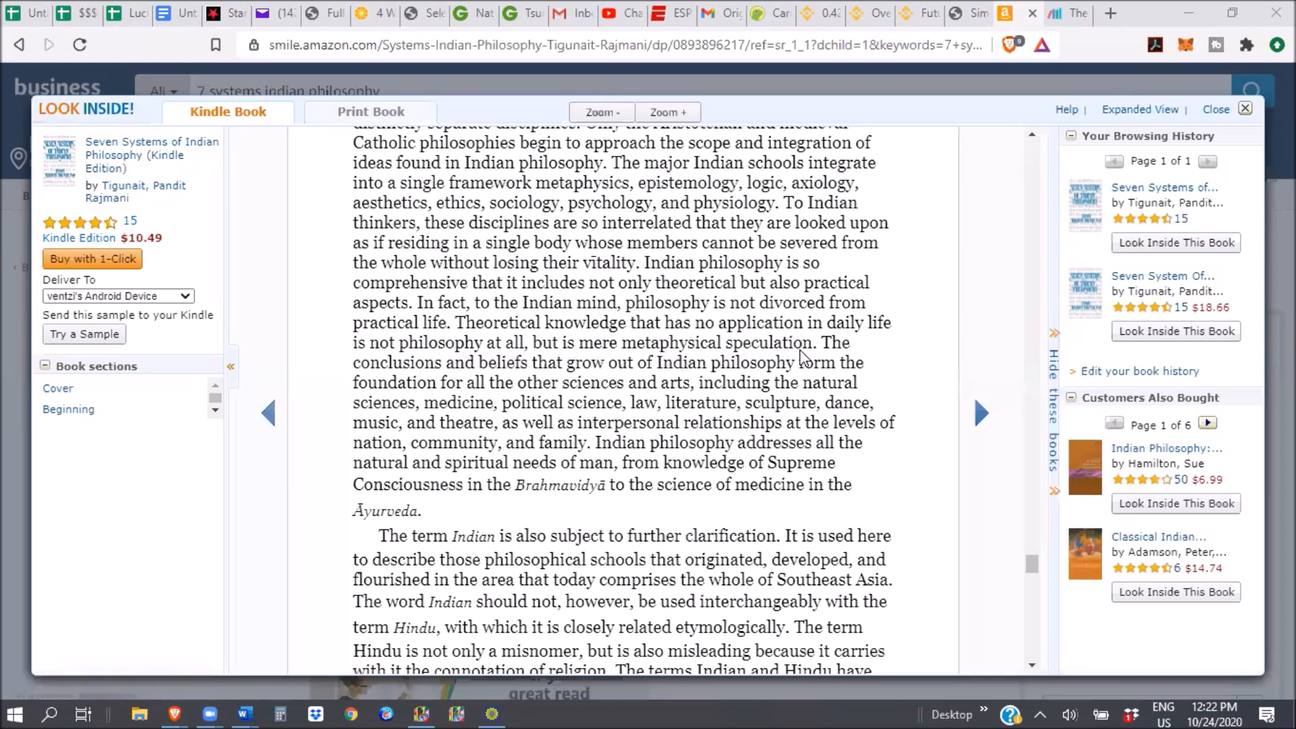
mouse_move(612, 384)
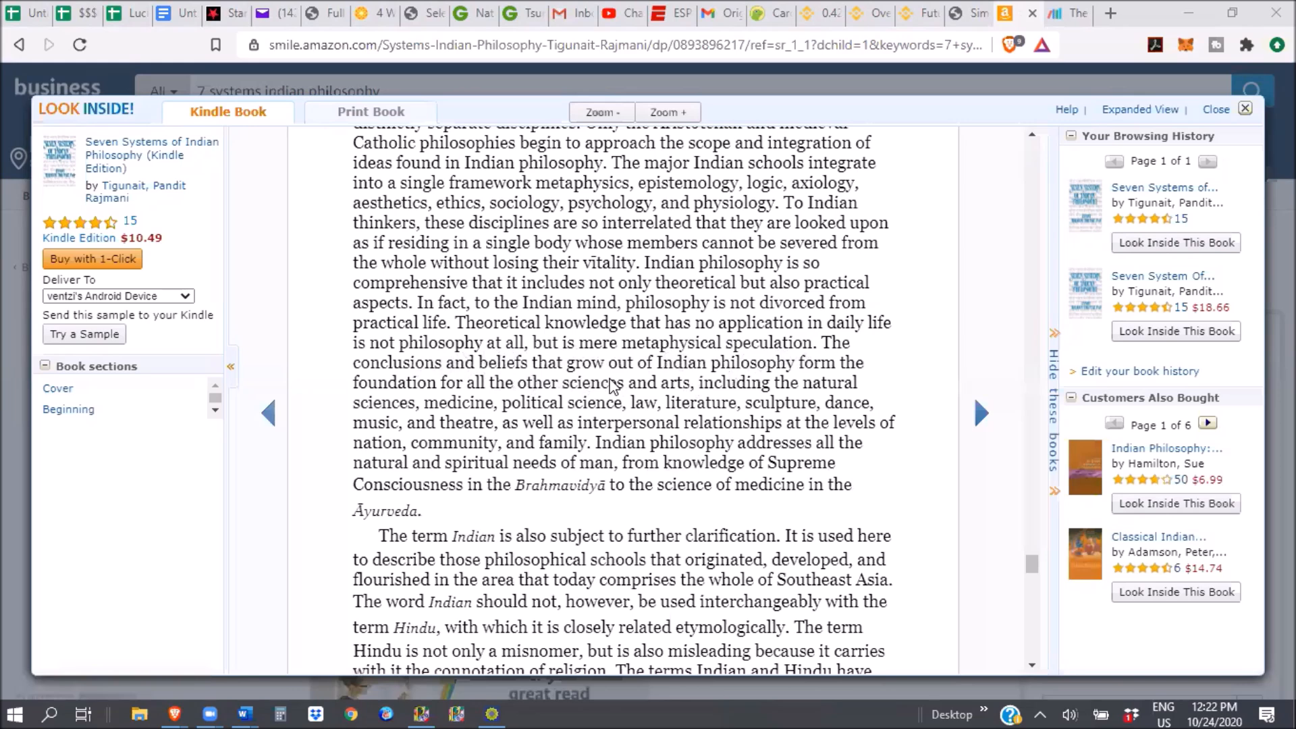
mouse_move(622, 446)
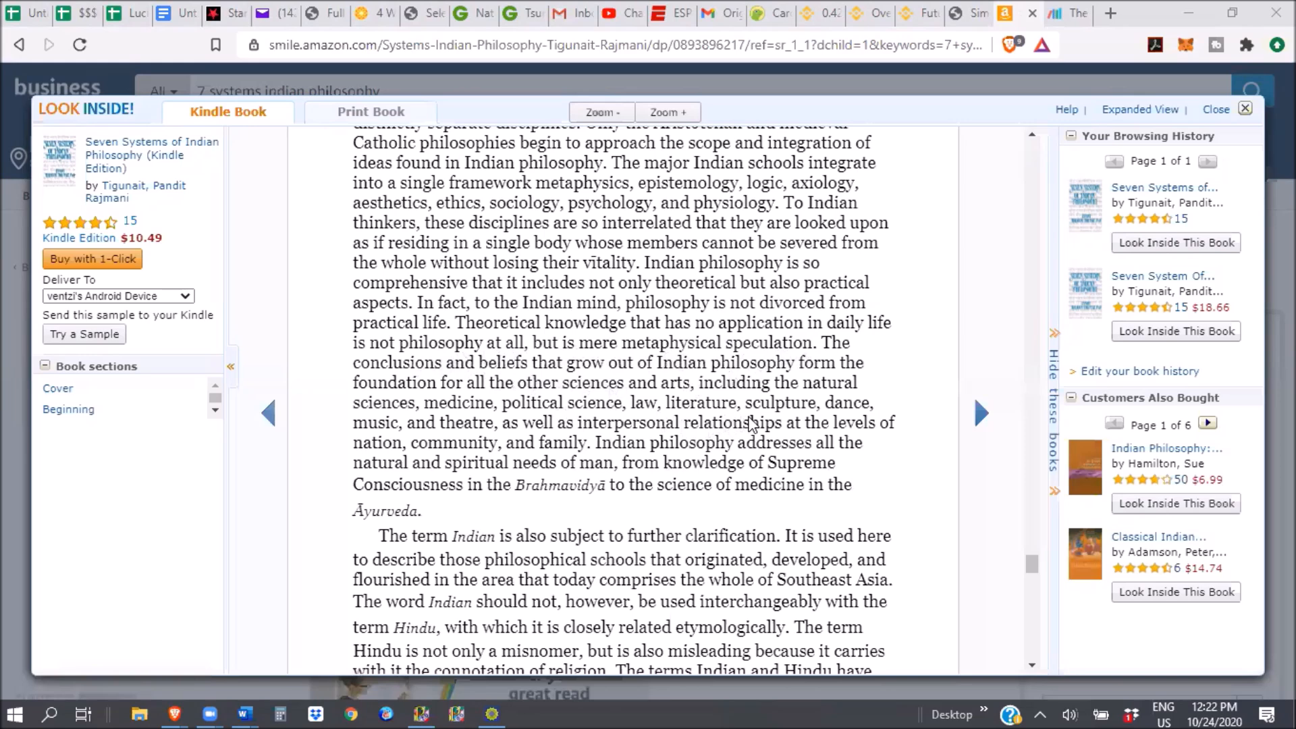
mouse_move(604, 437)
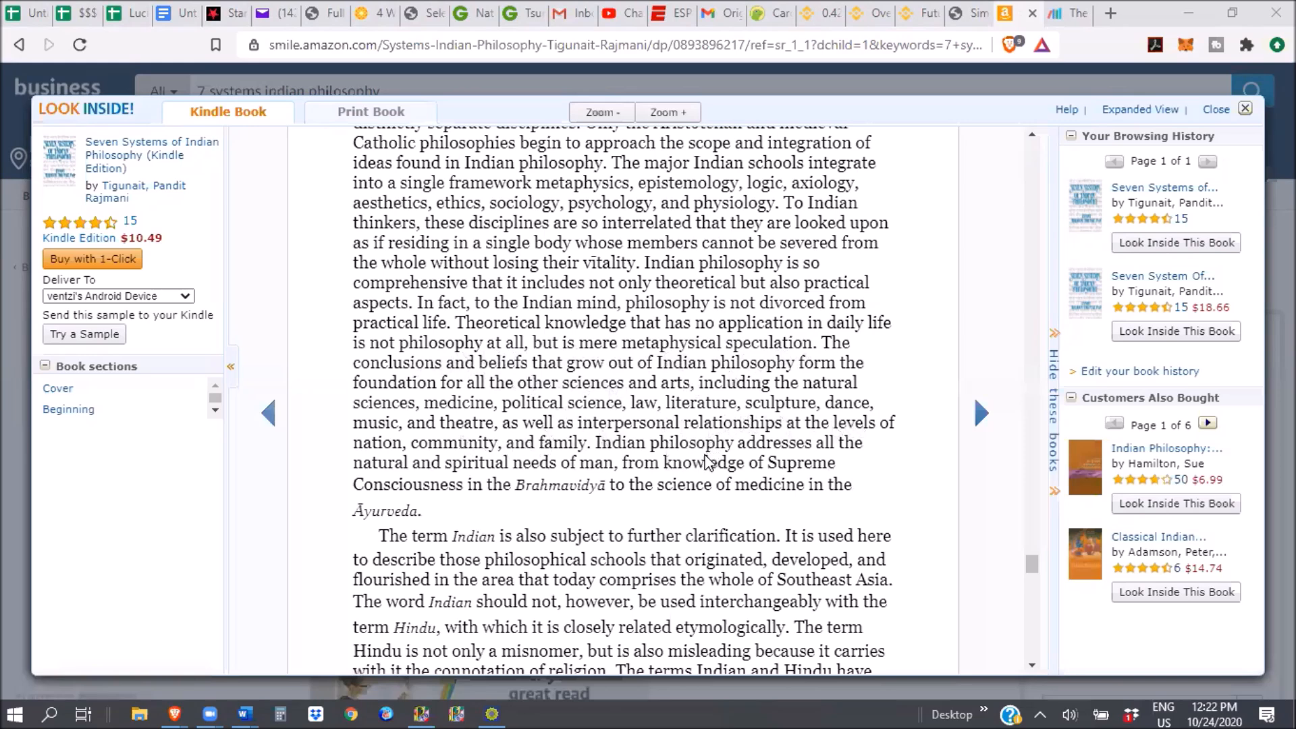
mouse_move(674, 480)
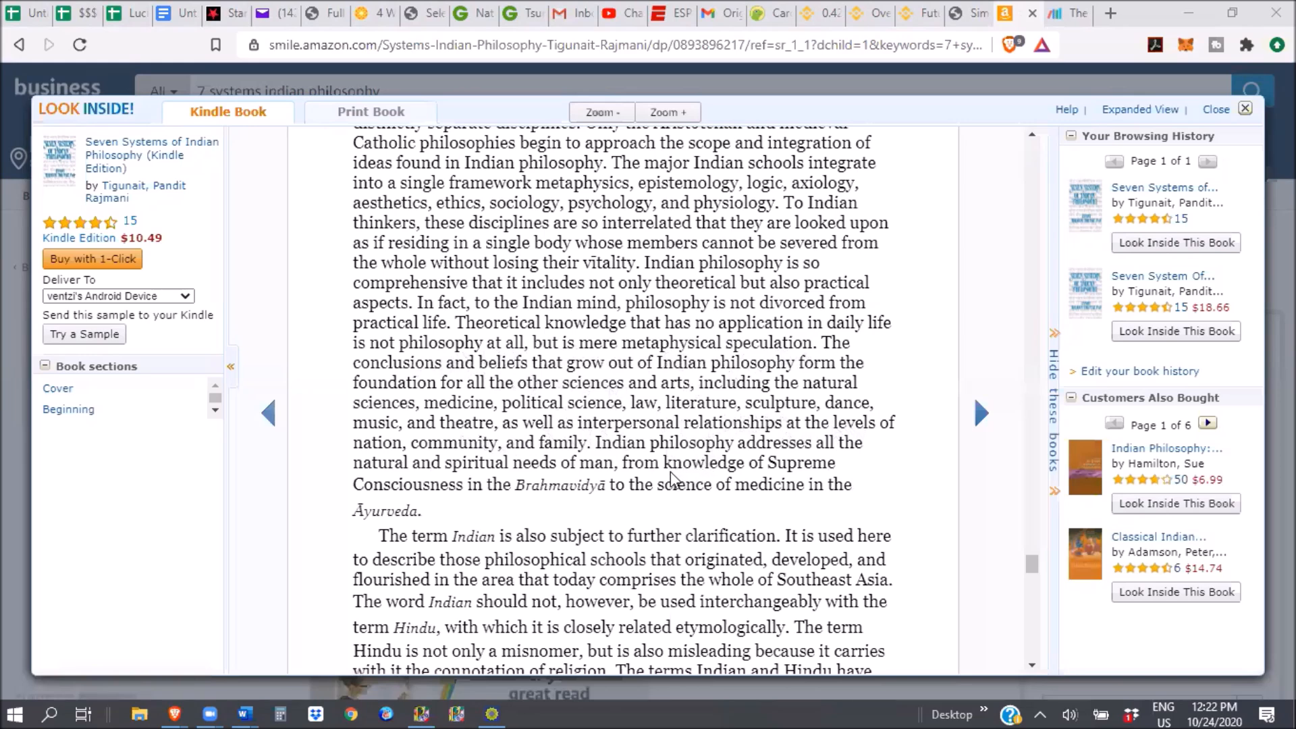
mouse_move(676, 463)
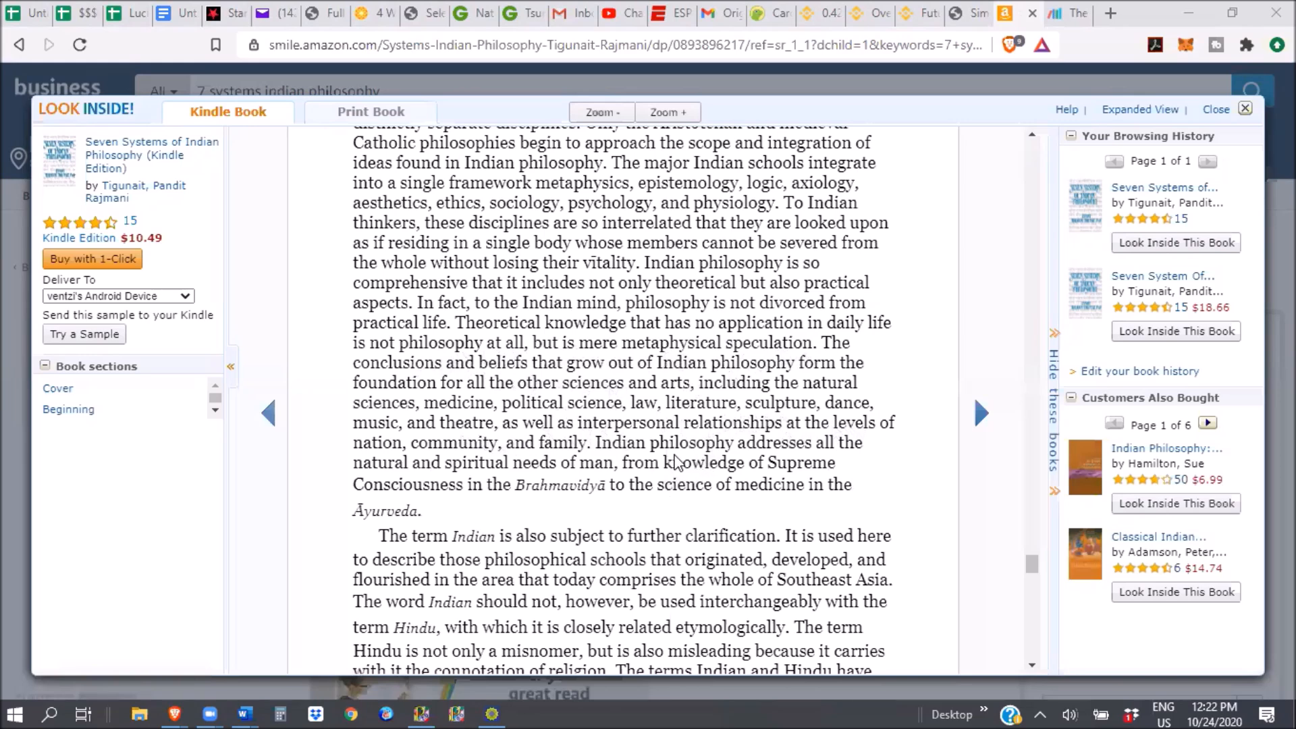
mouse_move(668, 518)
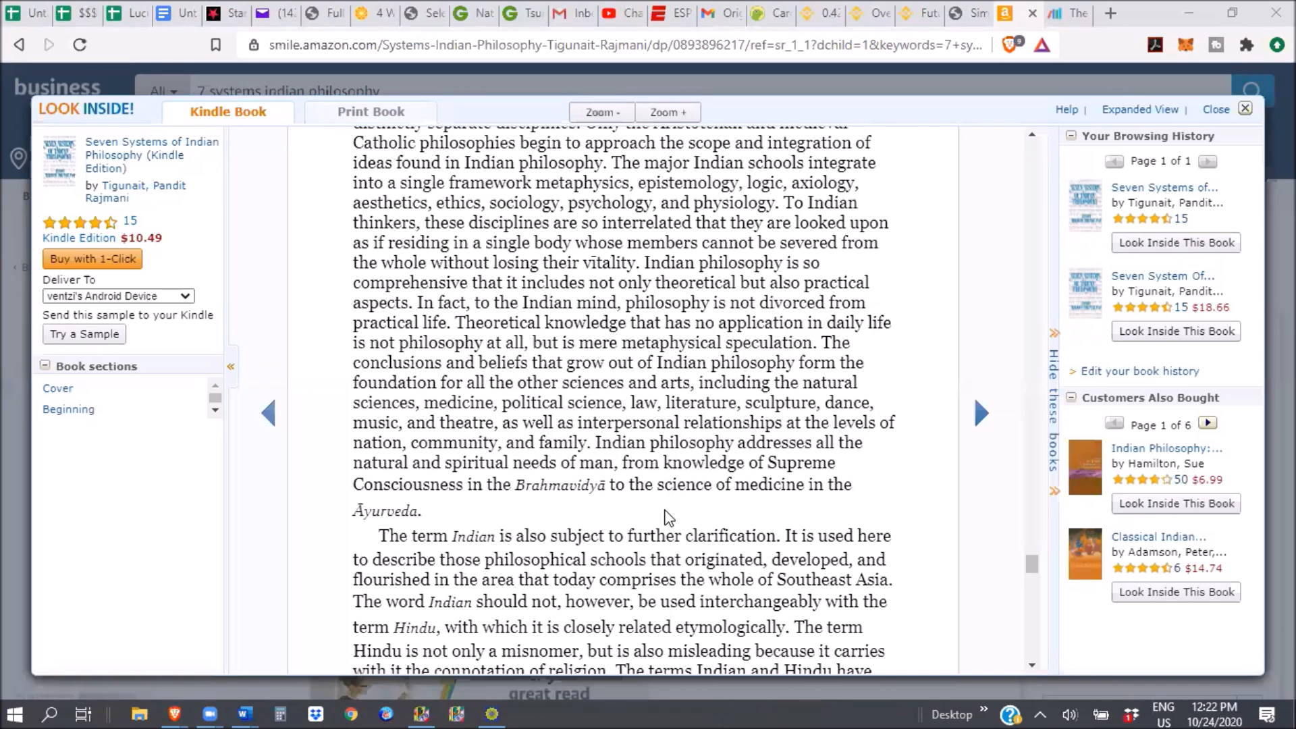
mouse_move(546, 518)
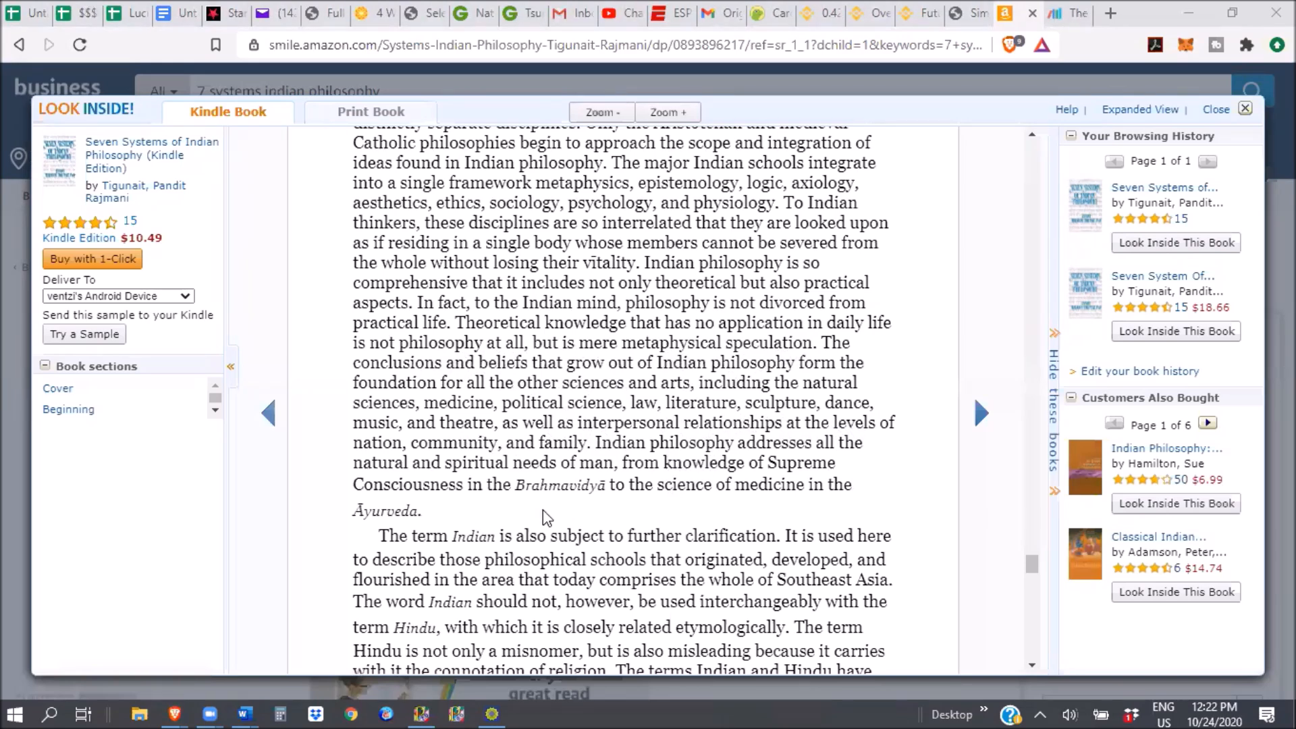
mouse_move(862, 553)
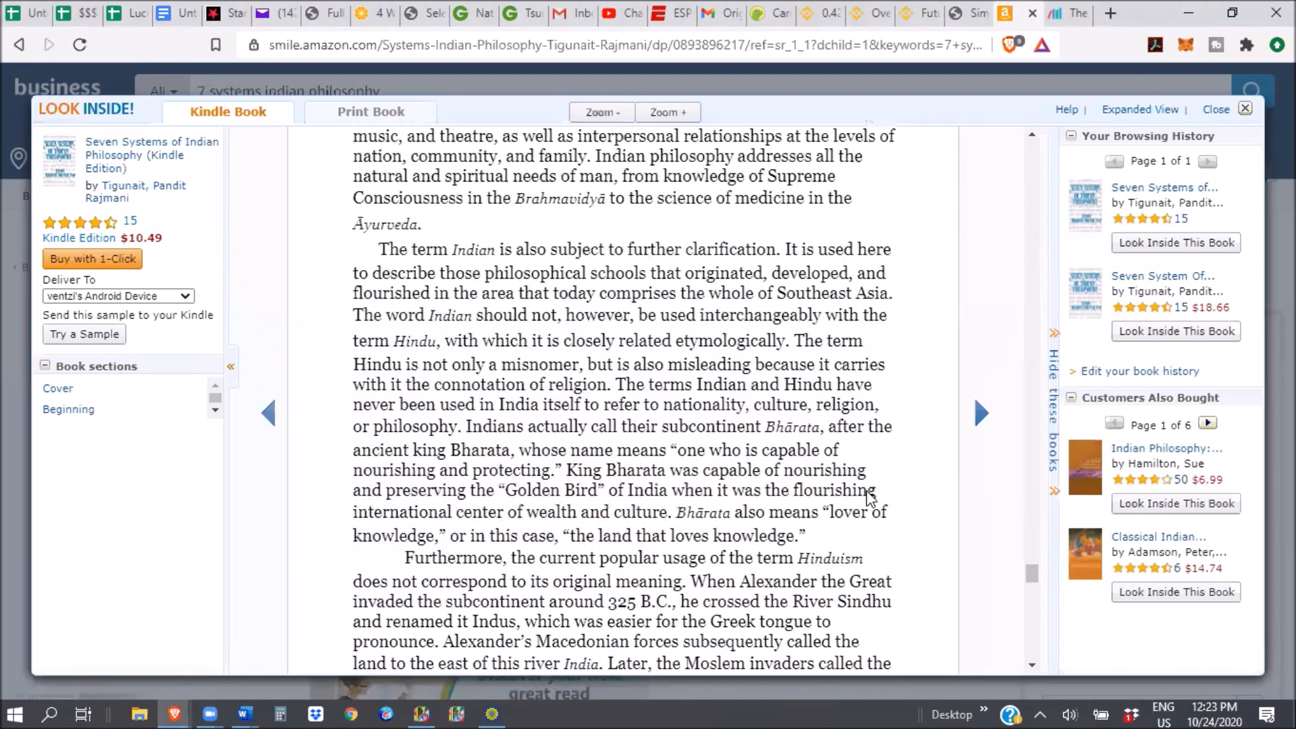
scroll(down, 3)
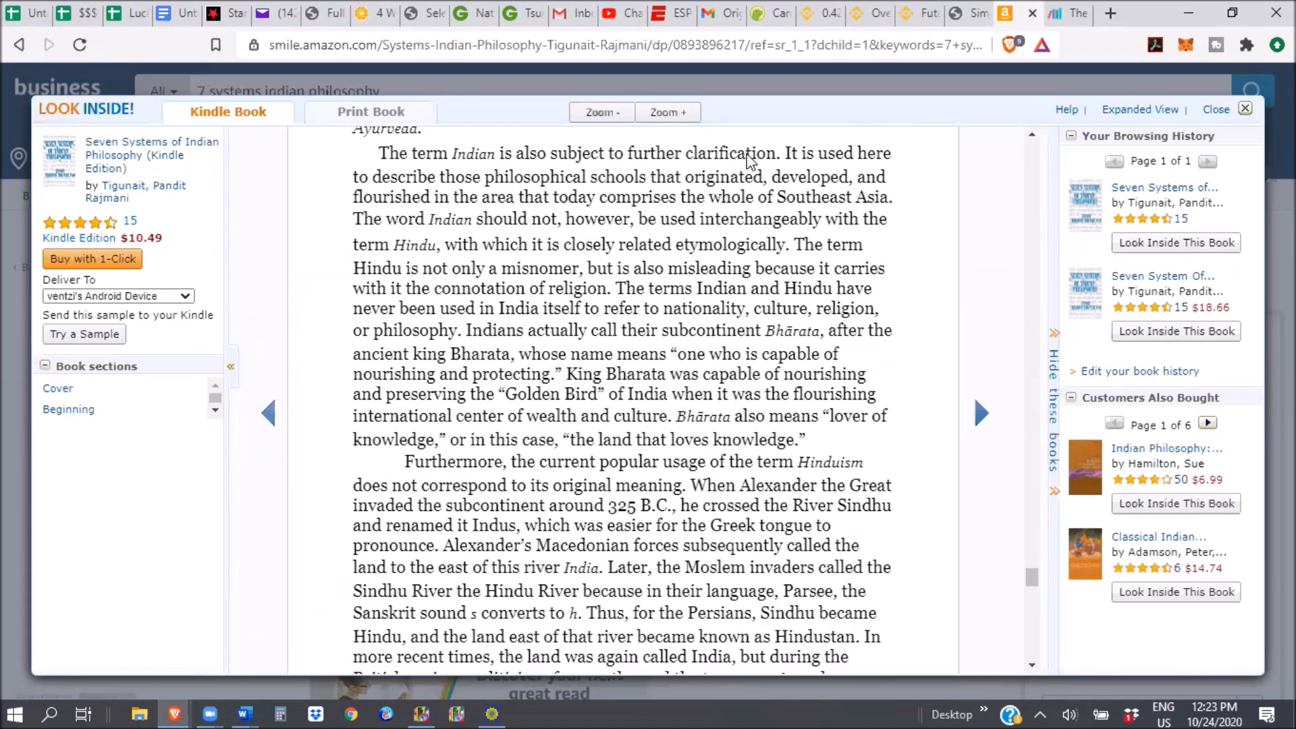
mouse_move(442, 189)
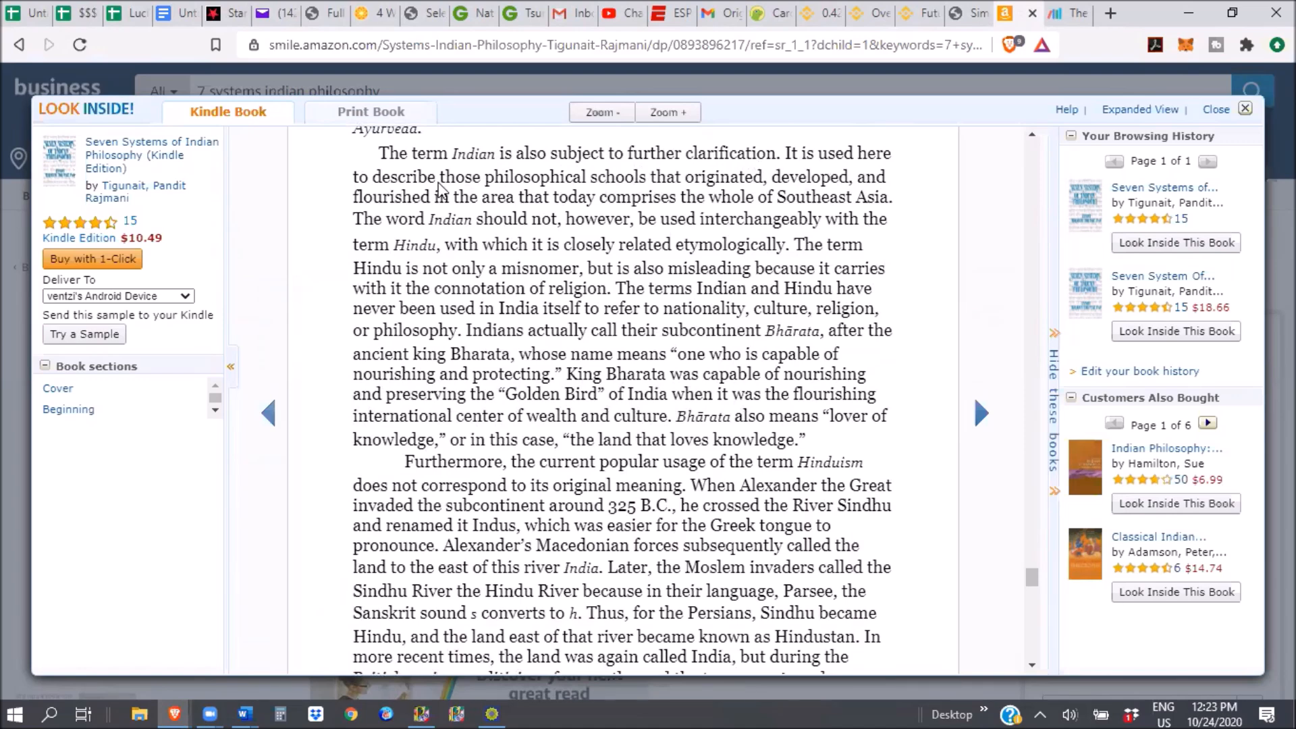
mouse_move(674, 200)
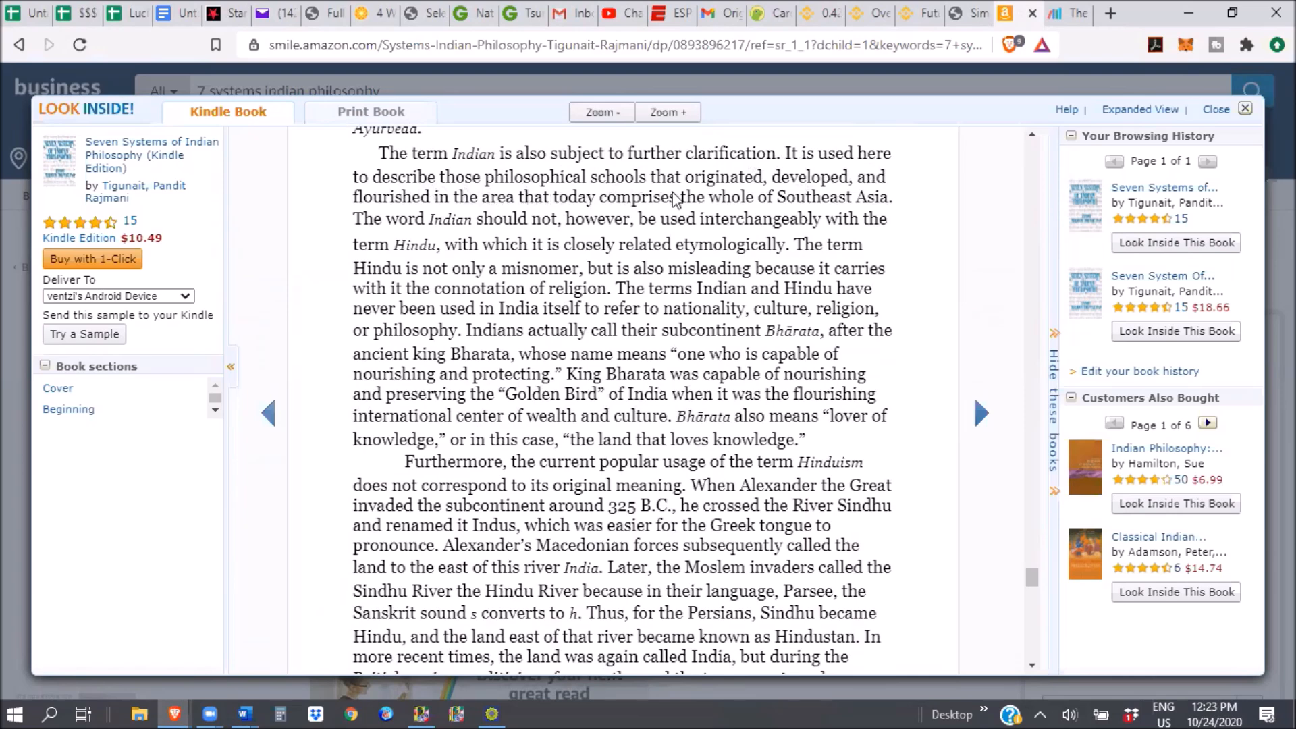
mouse_move(521, 209)
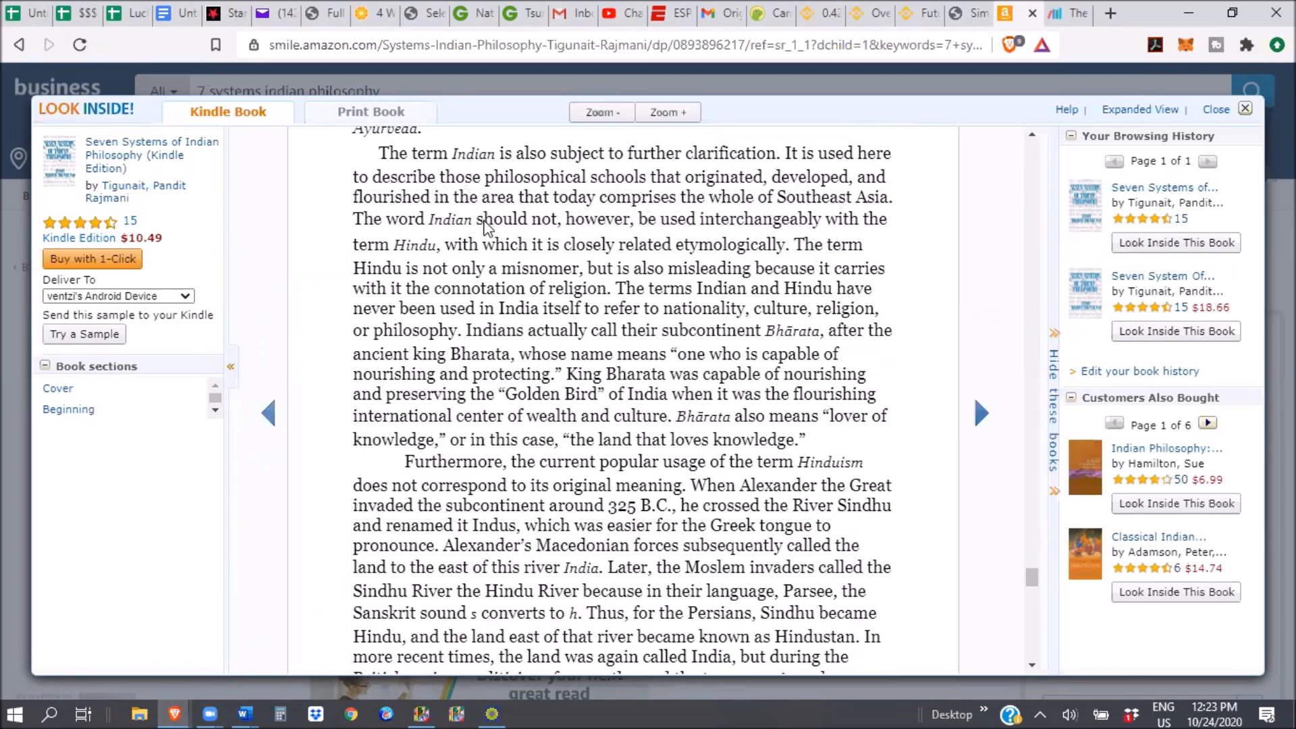
mouse_move(798, 246)
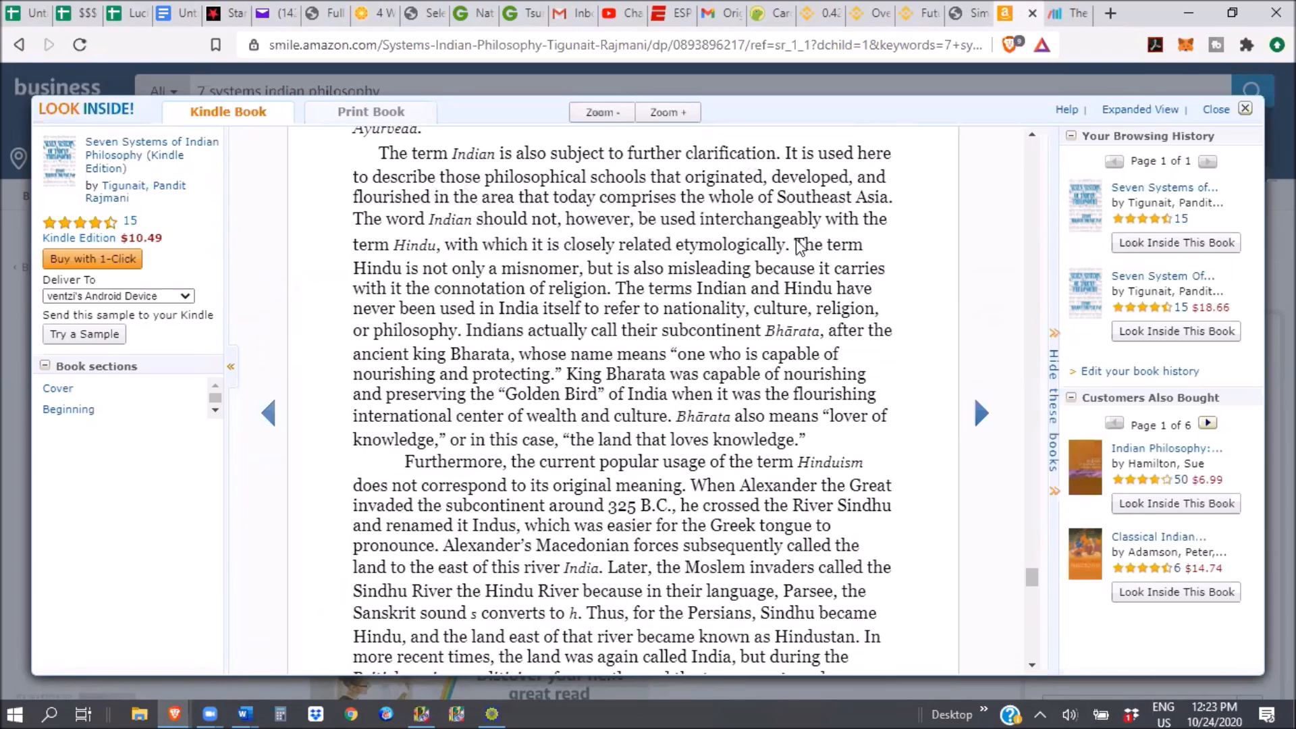
mouse_move(446, 265)
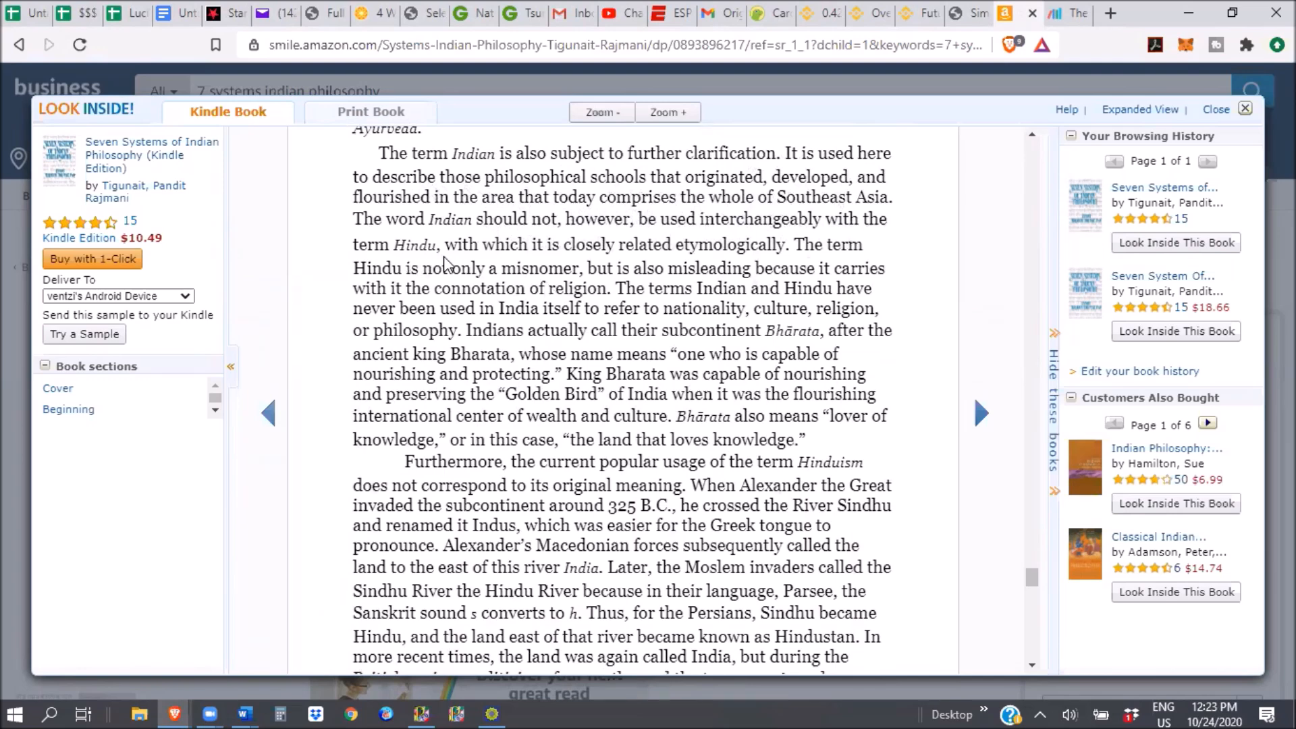
mouse_move(541, 265)
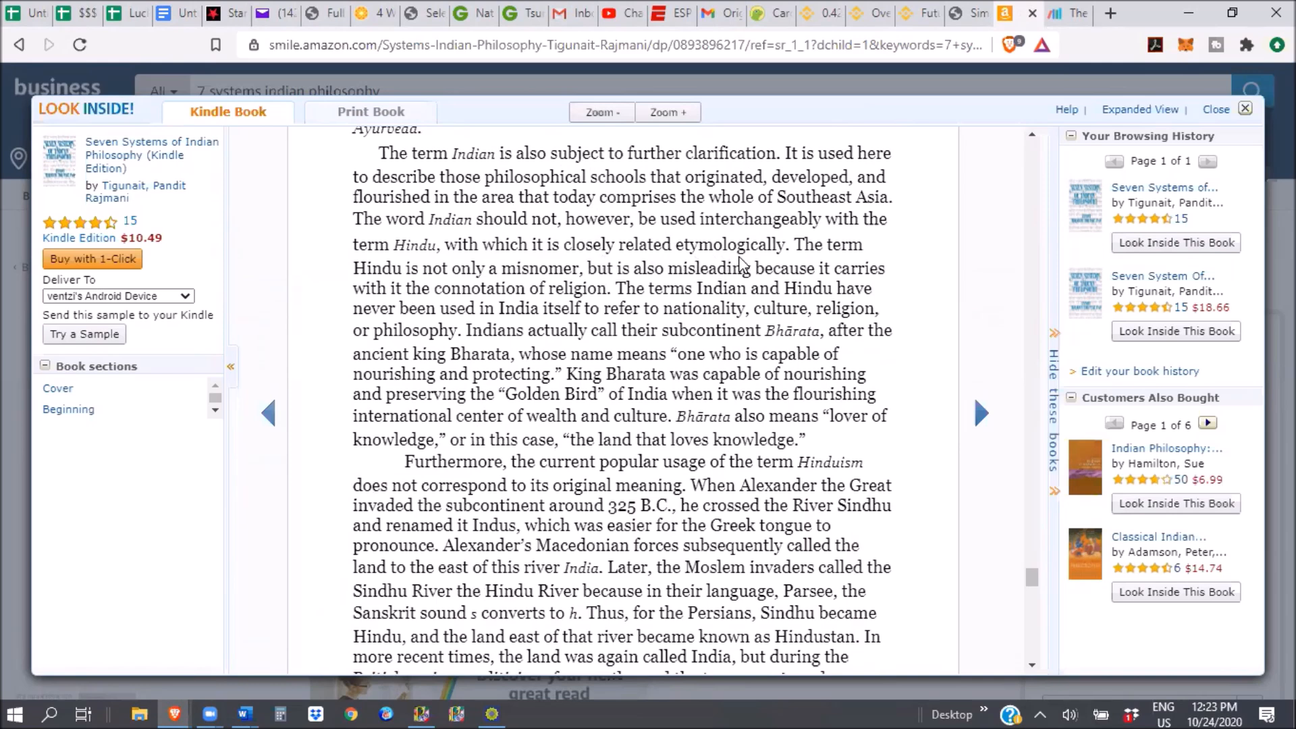
mouse_move(726, 295)
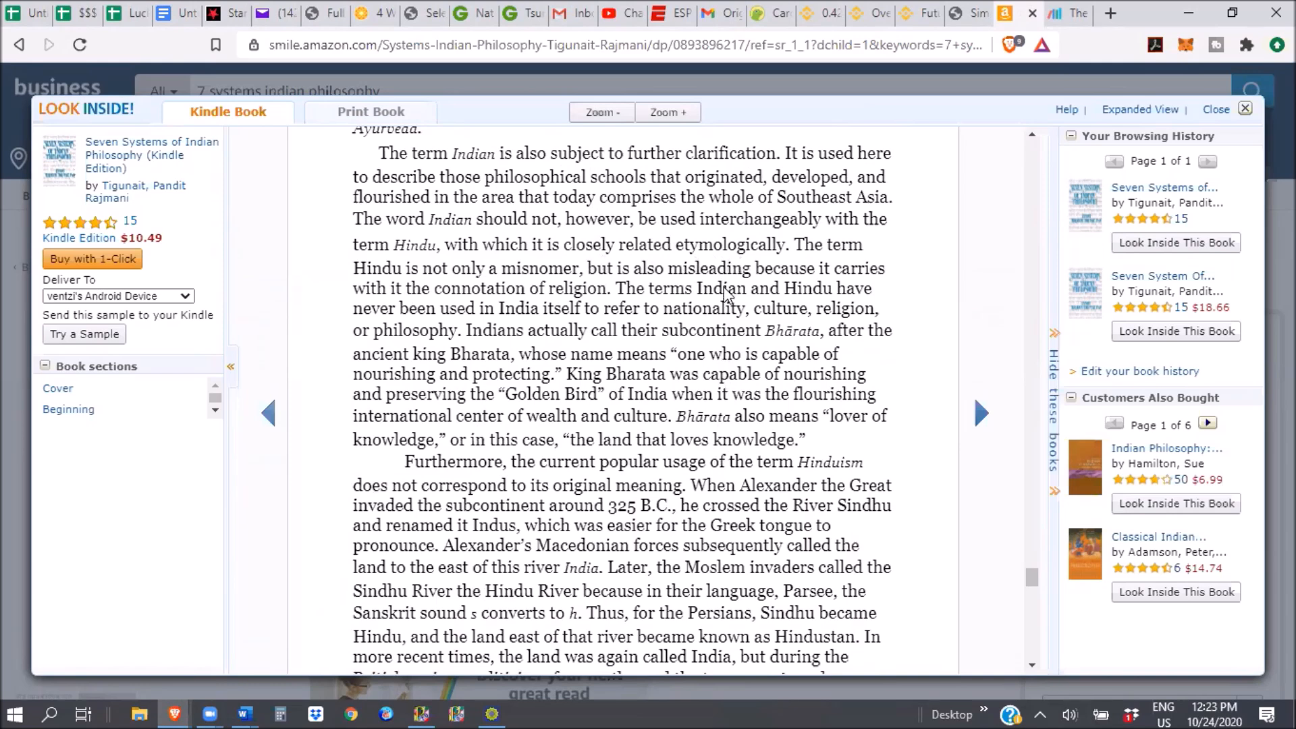
mouse_move(446, 289)
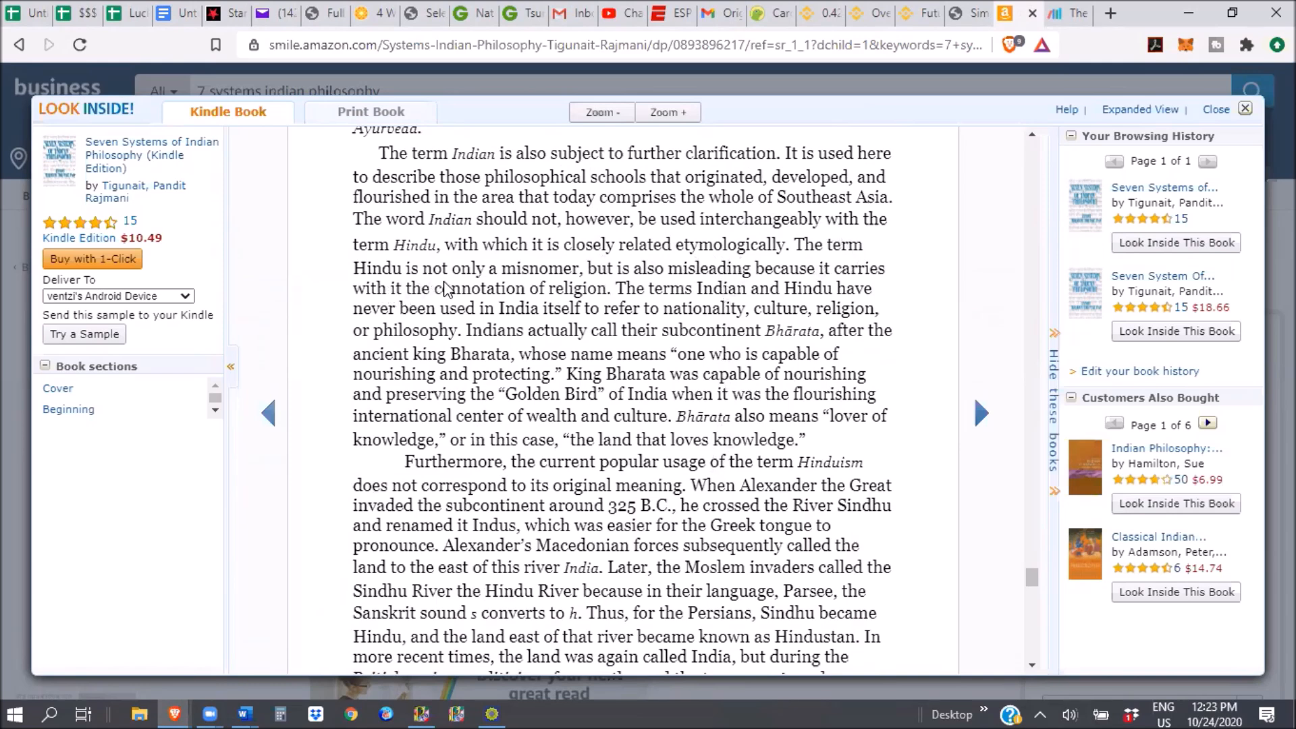
mouse_move(743, 293)
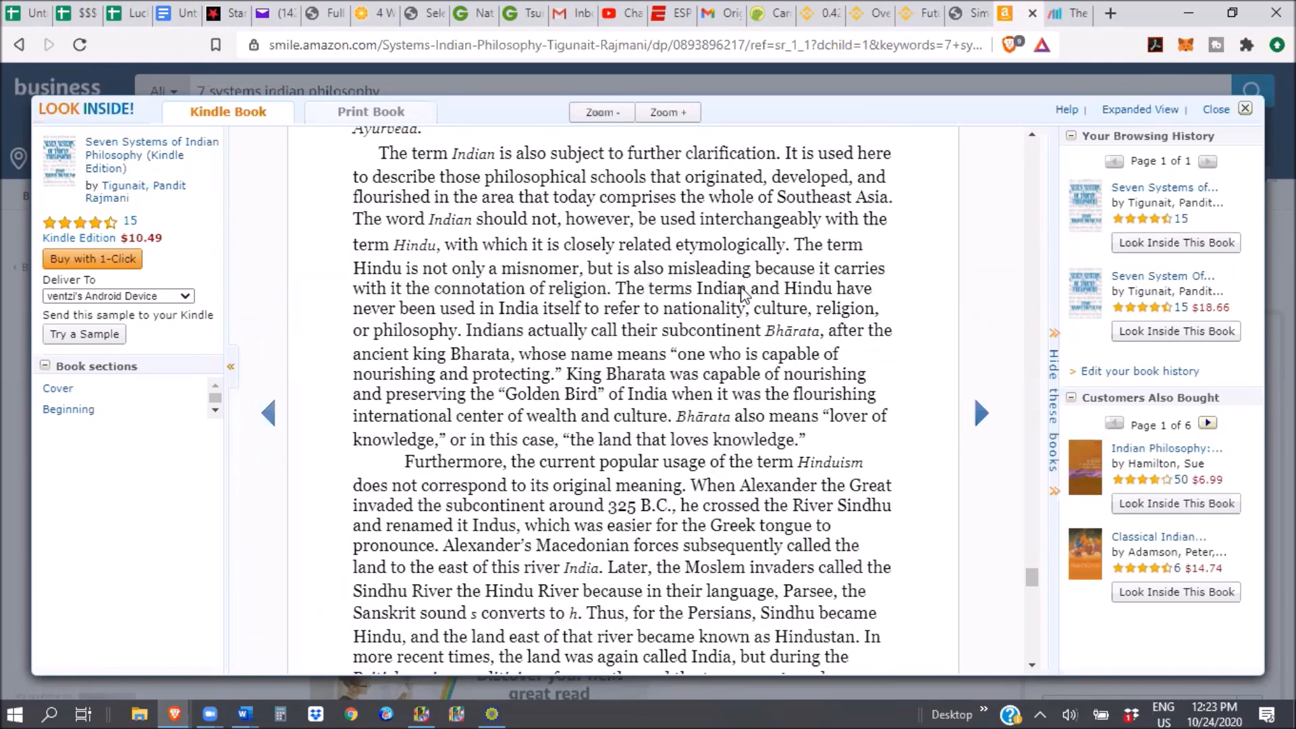
mouse_move(649, 310)
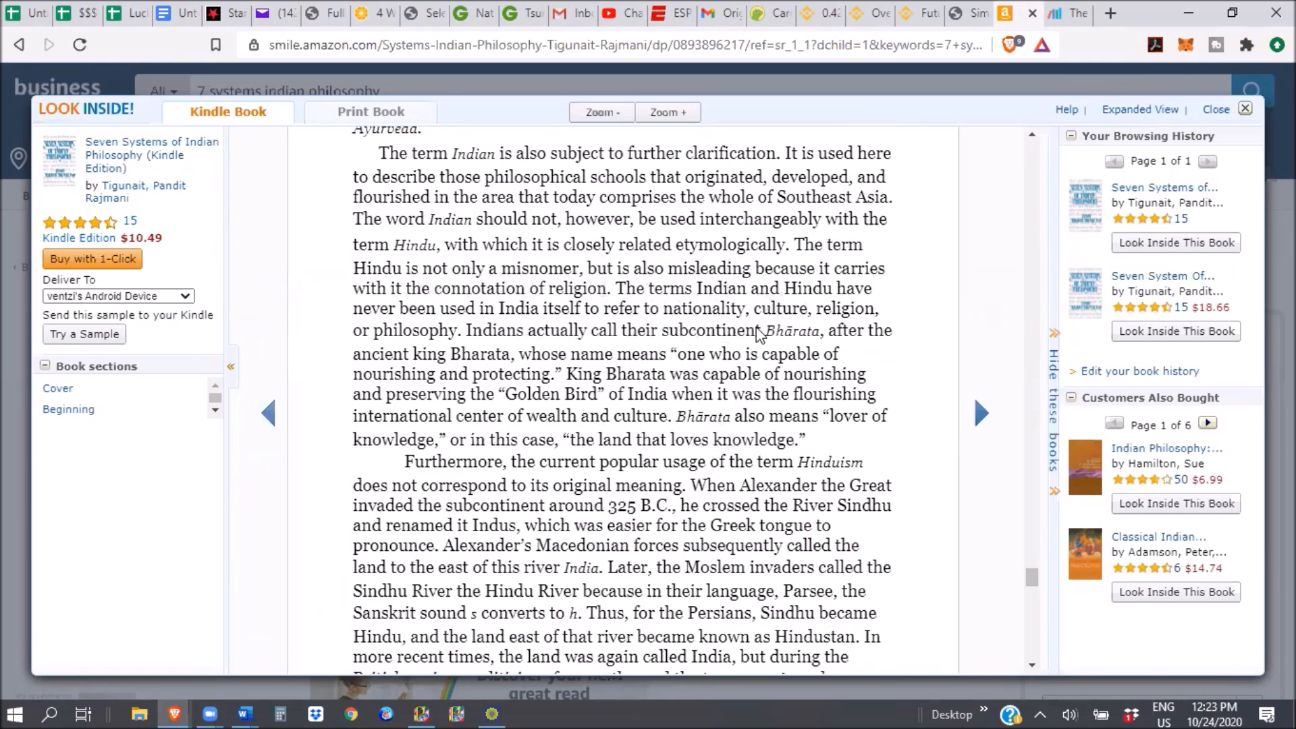
mouse_move(478, 346)
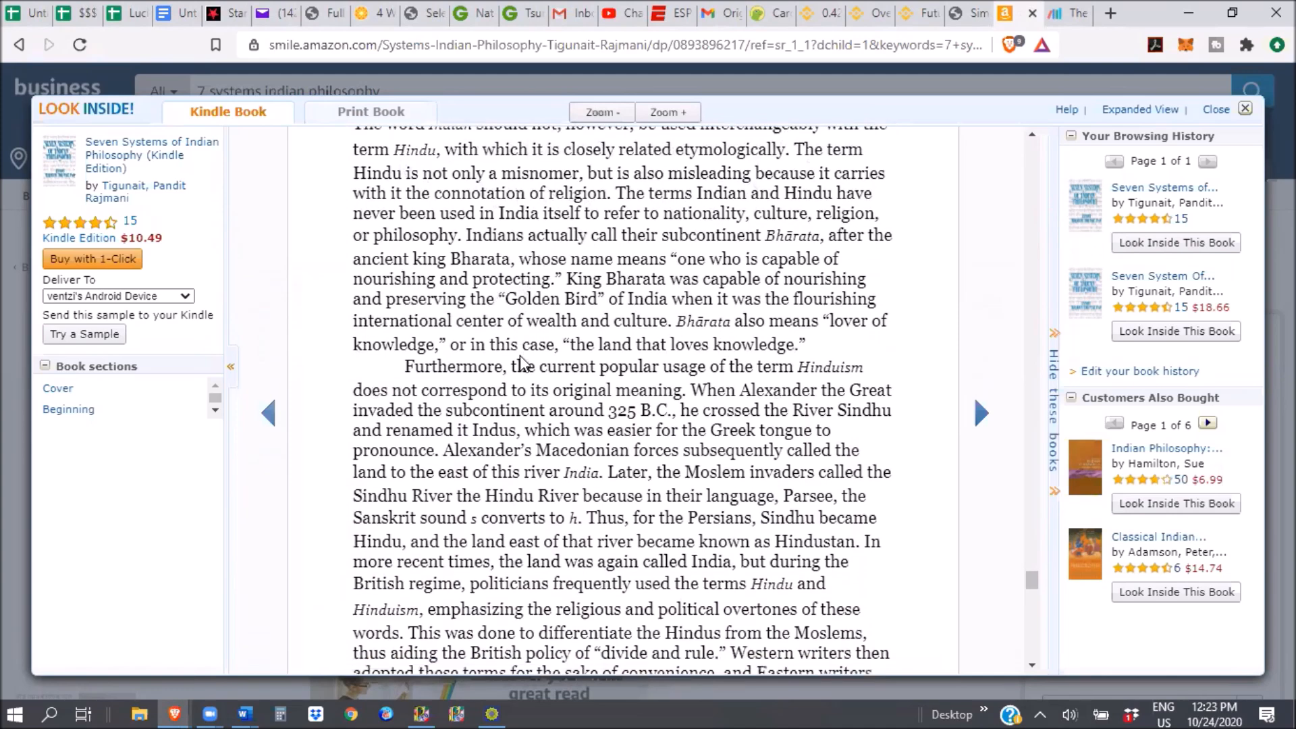
- Scroll on to the passage about Alexander, the Sindhu River and British use of 'Hinduism'
scroll(down, 3)
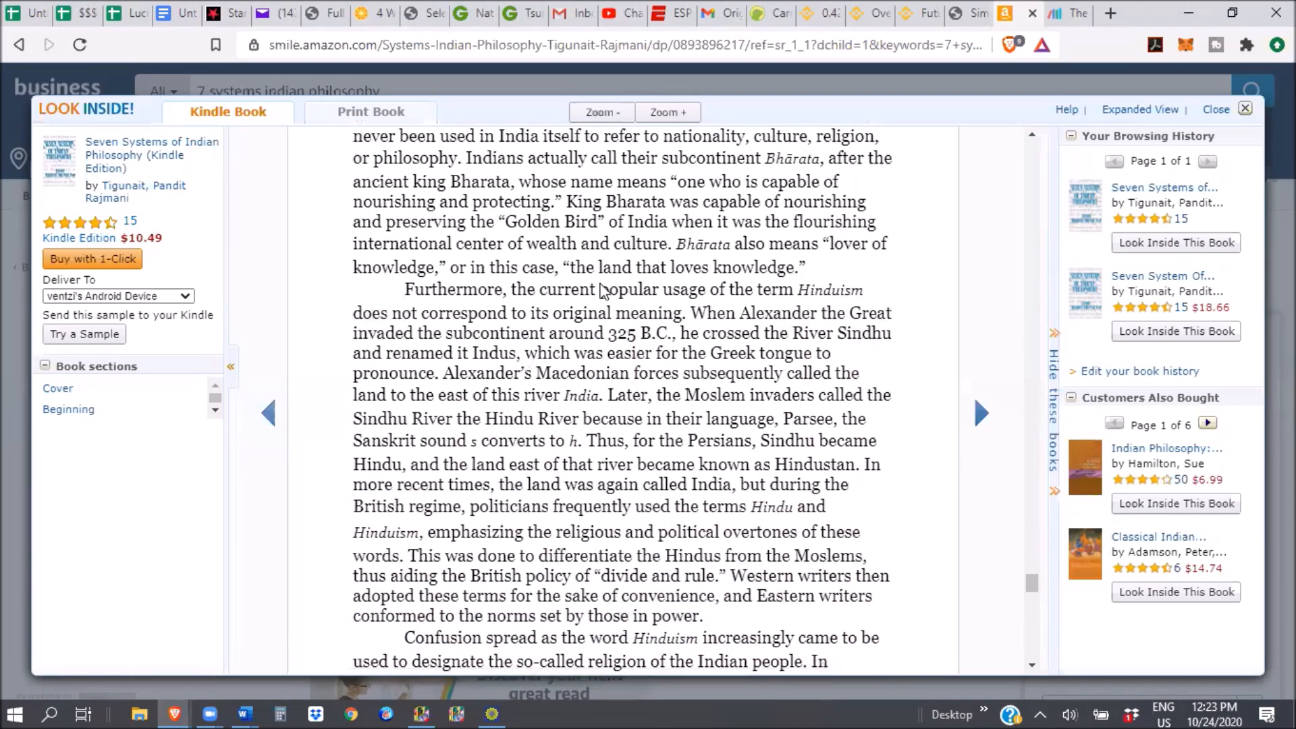
mouse_move(487, 197)
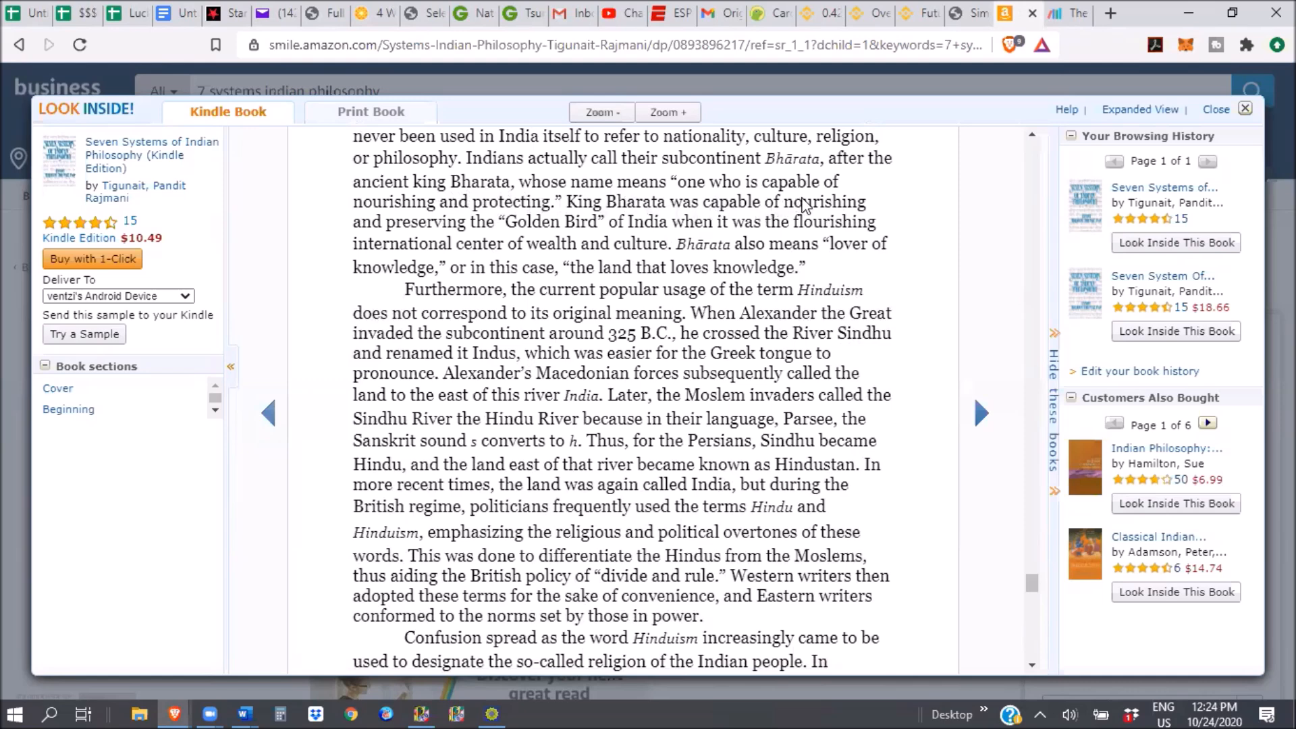
mouse_move(578, 223)
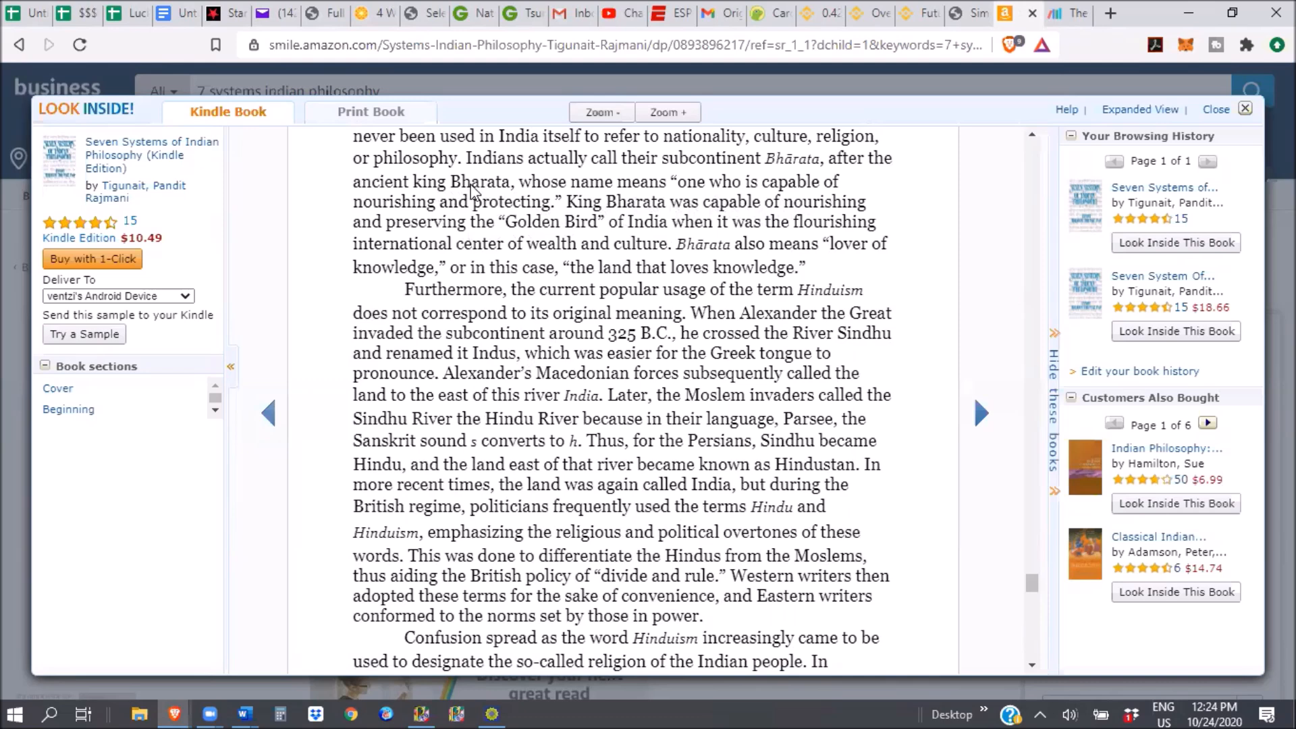
mouse_move(497, 191)
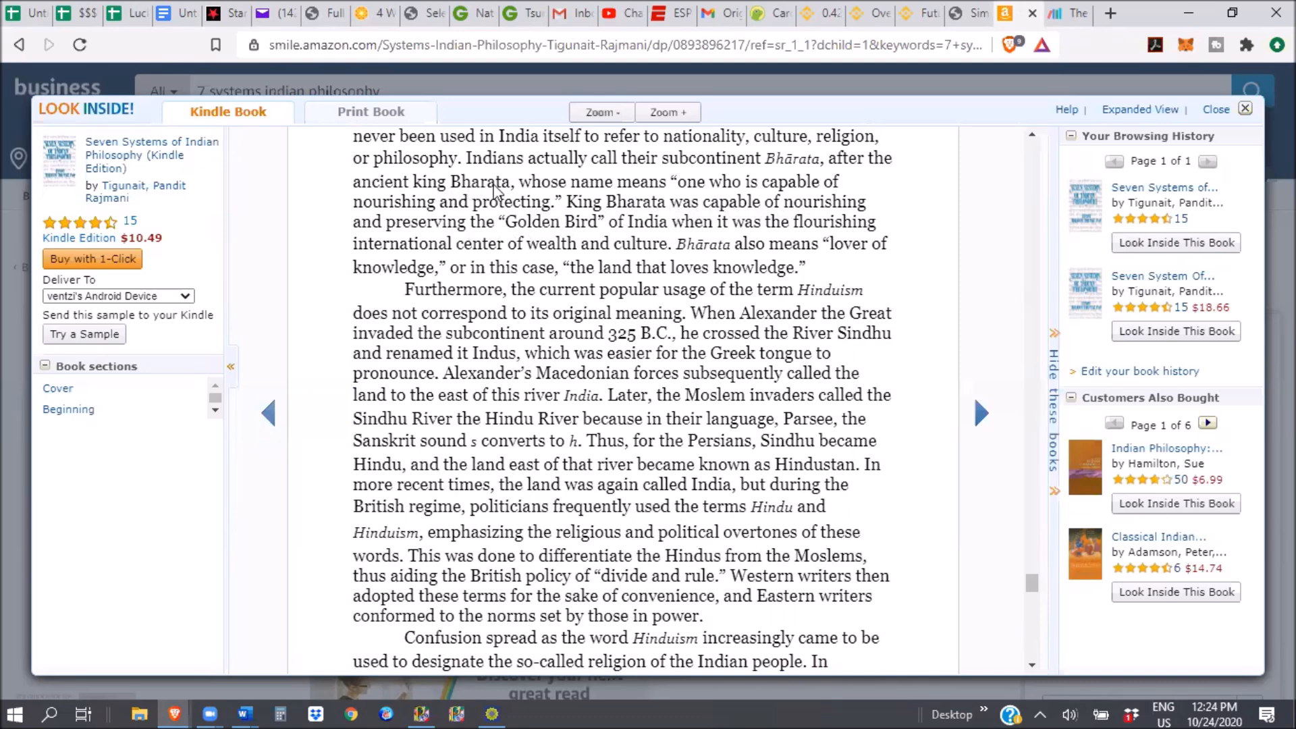
mouse_move(587, 218)
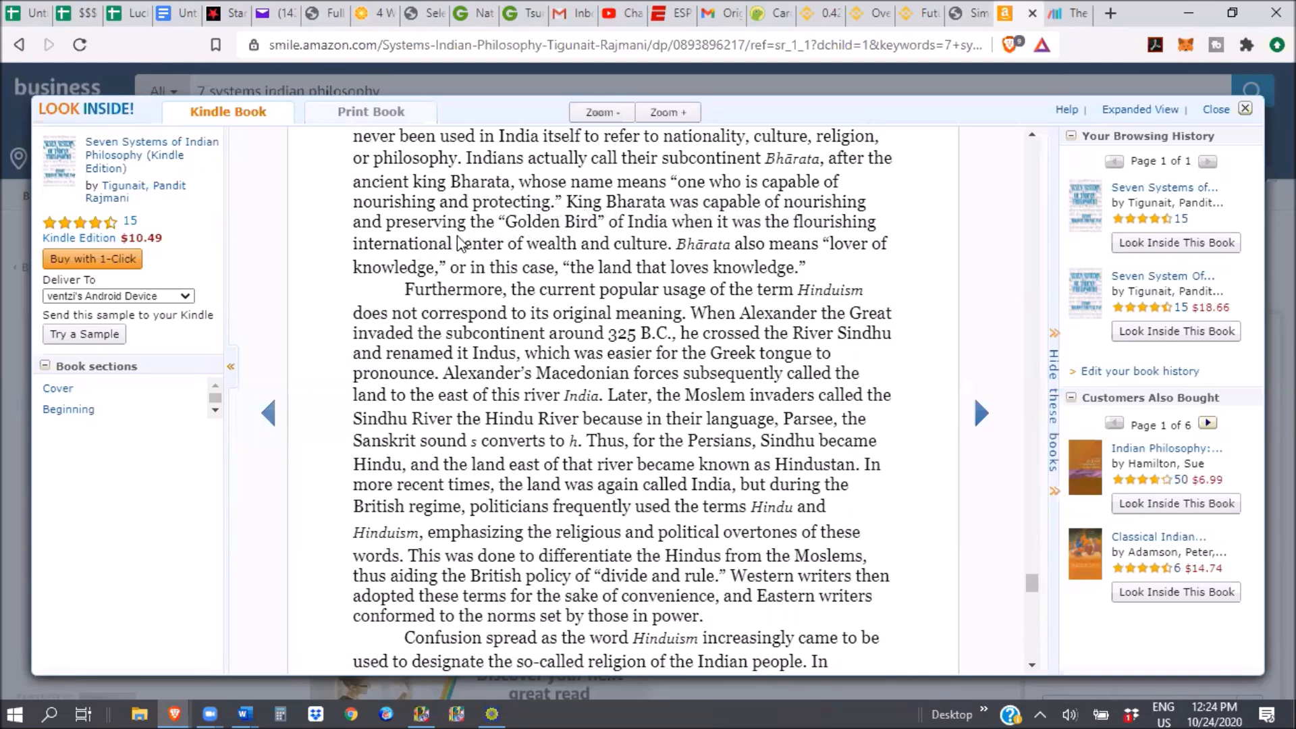
mouse_move(828, 250)
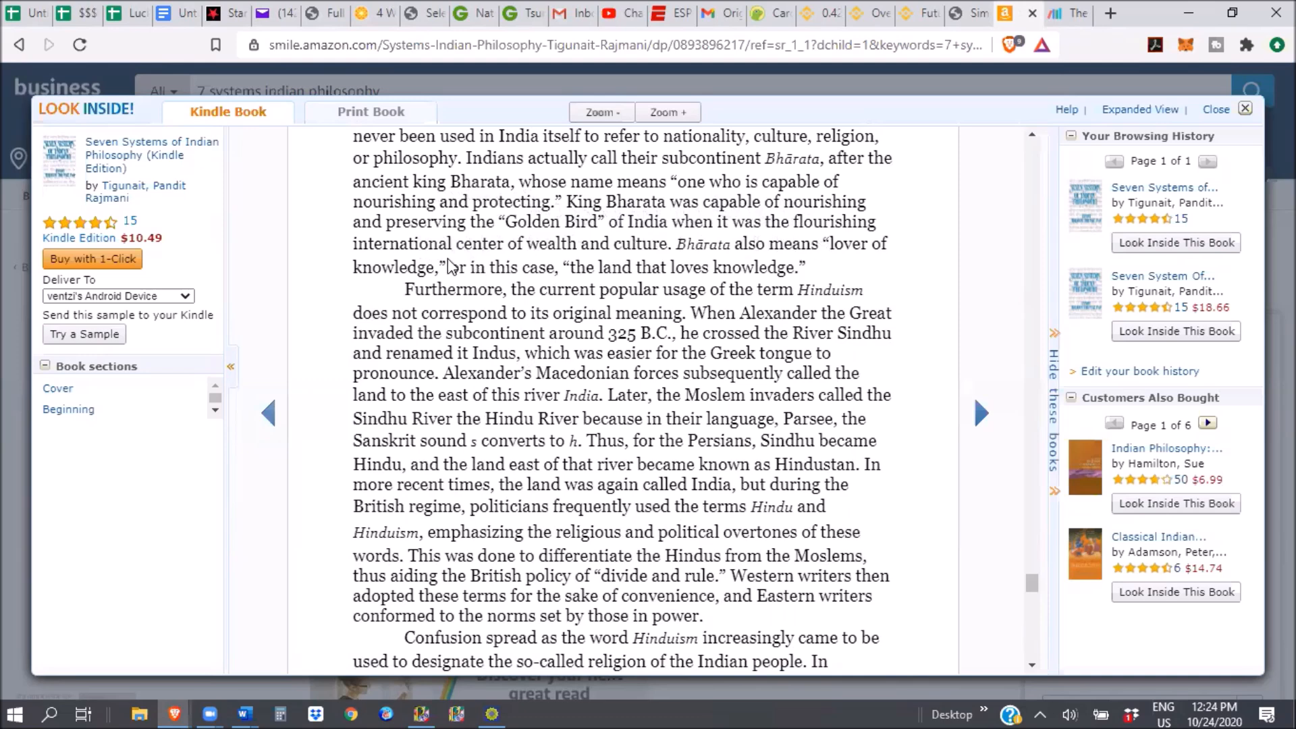
mouse_move(673, 263)
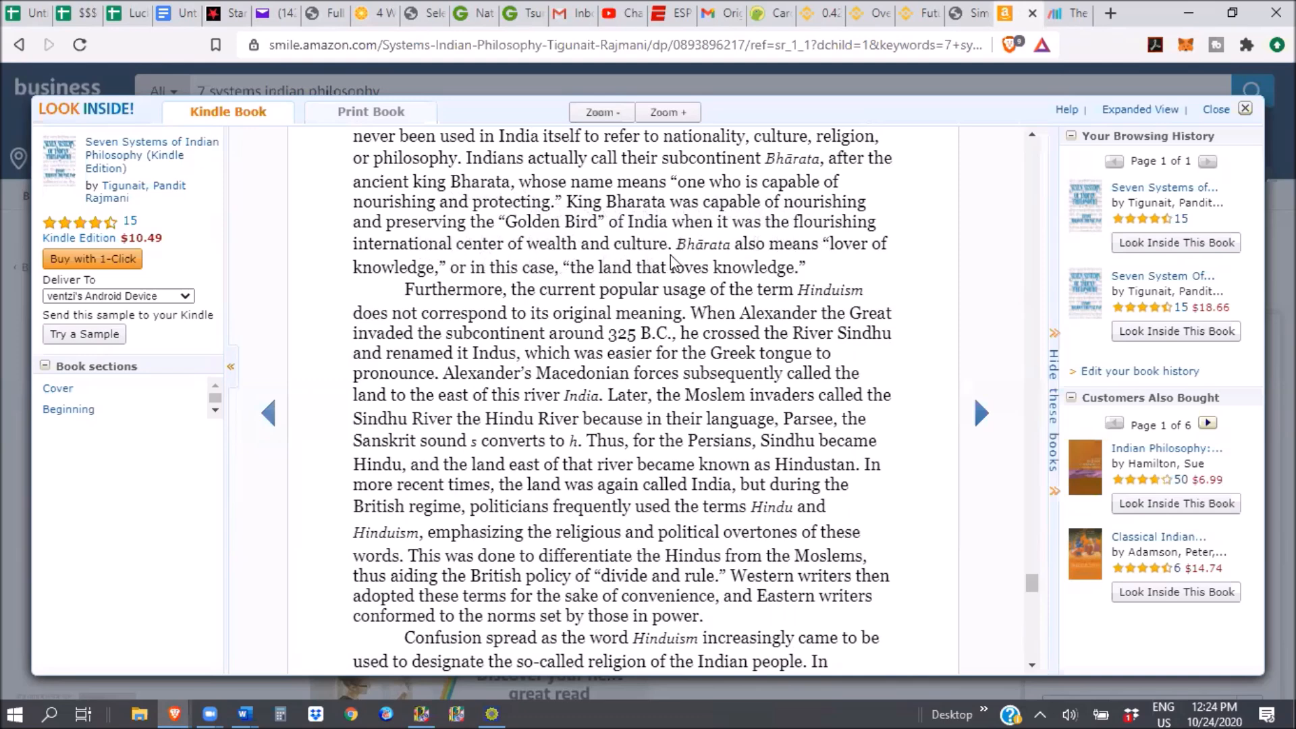
mouse_move(783, 358)
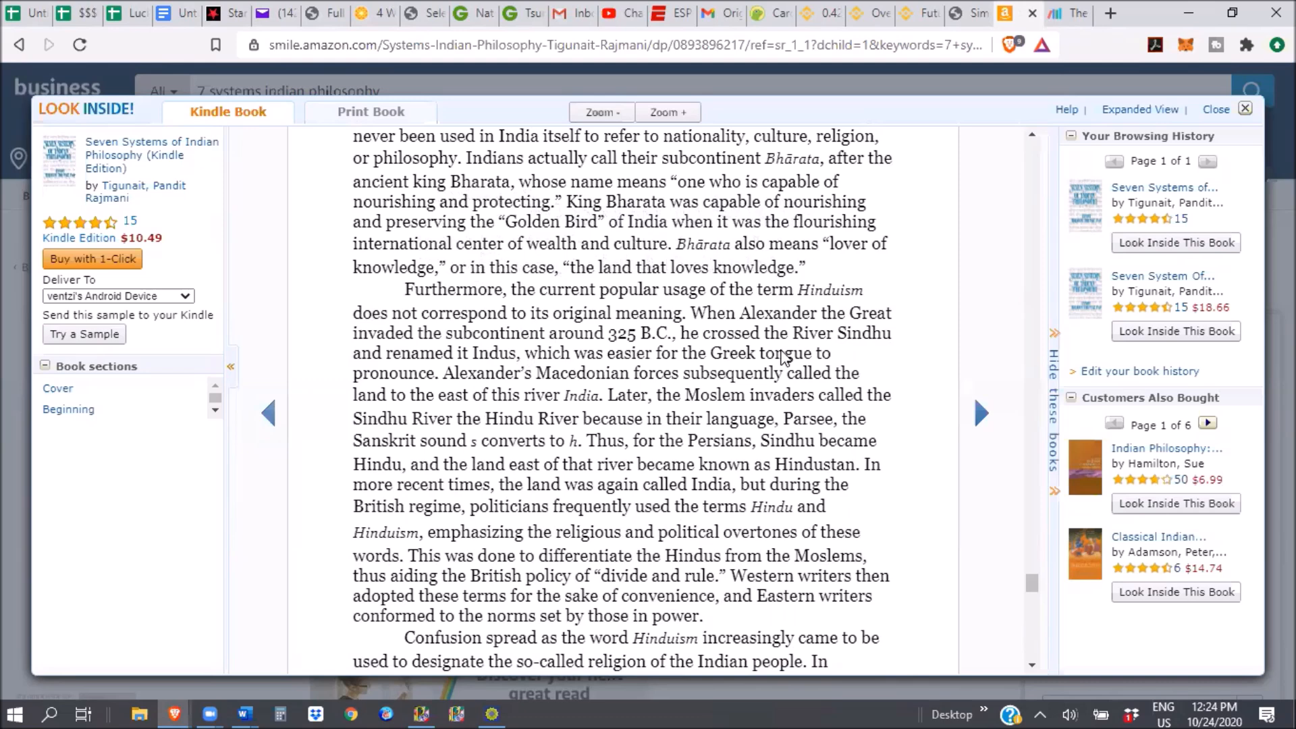
scroll(down, 3)
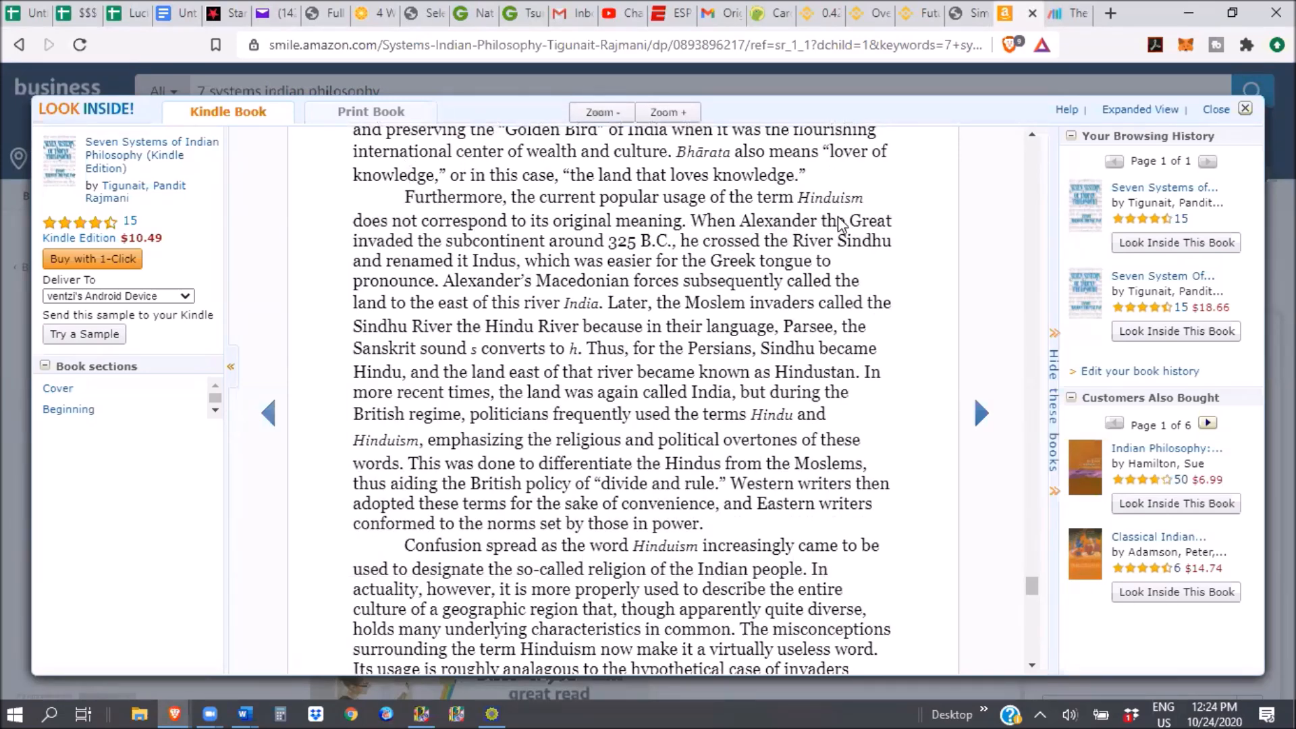
mouse_move(607, 243)
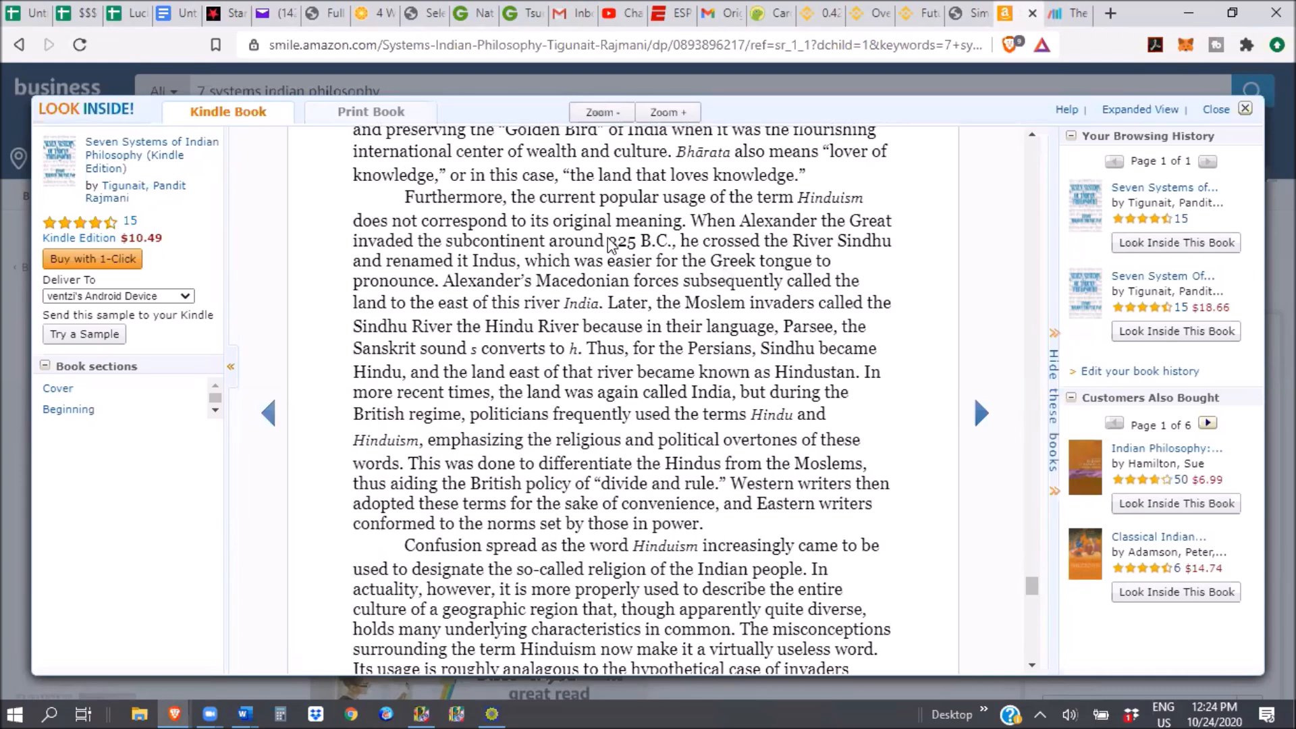
mouse_move(563, 298)
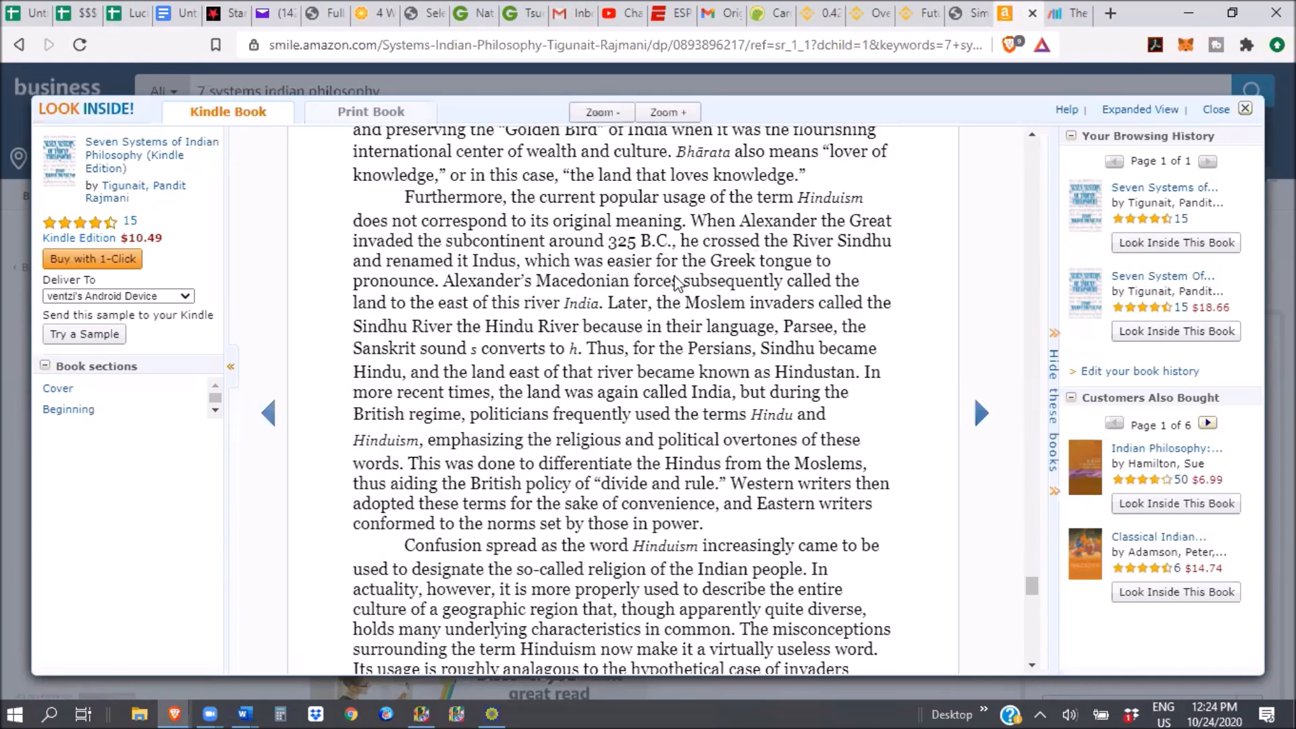
scroll(down, 3)
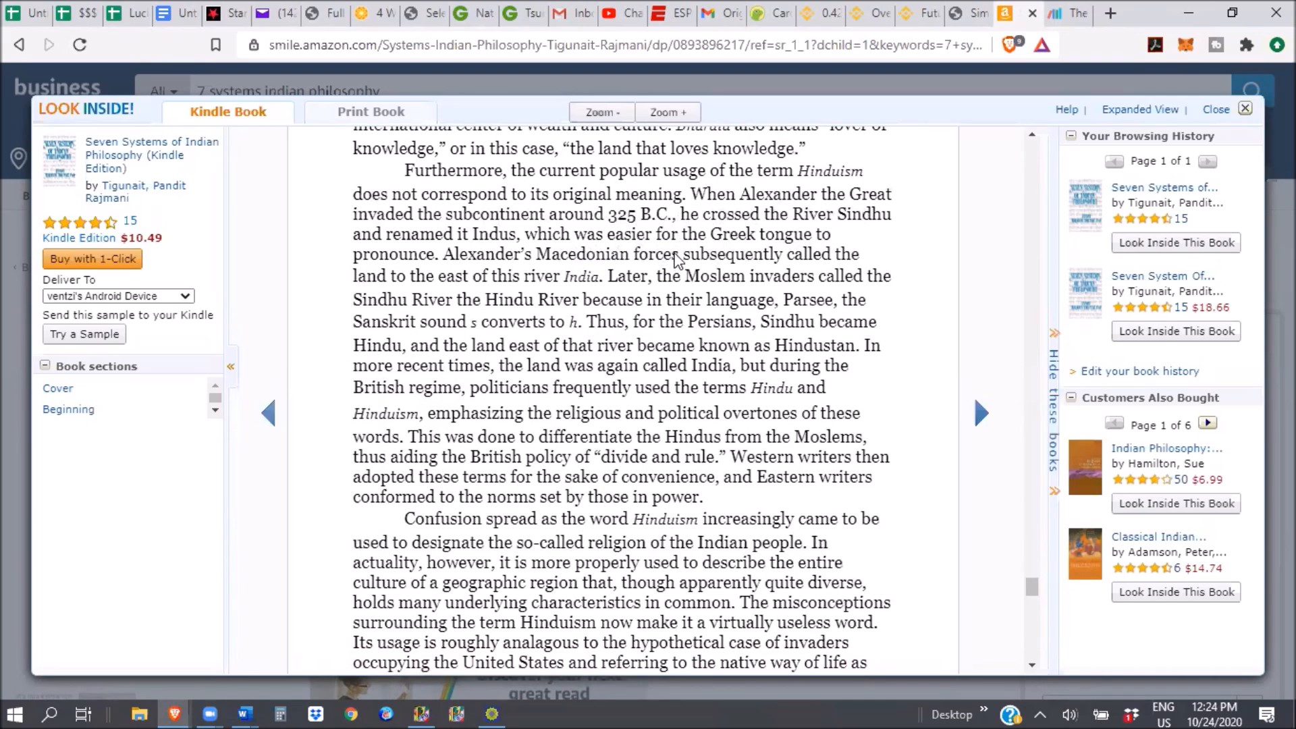
scroll(down, 3)
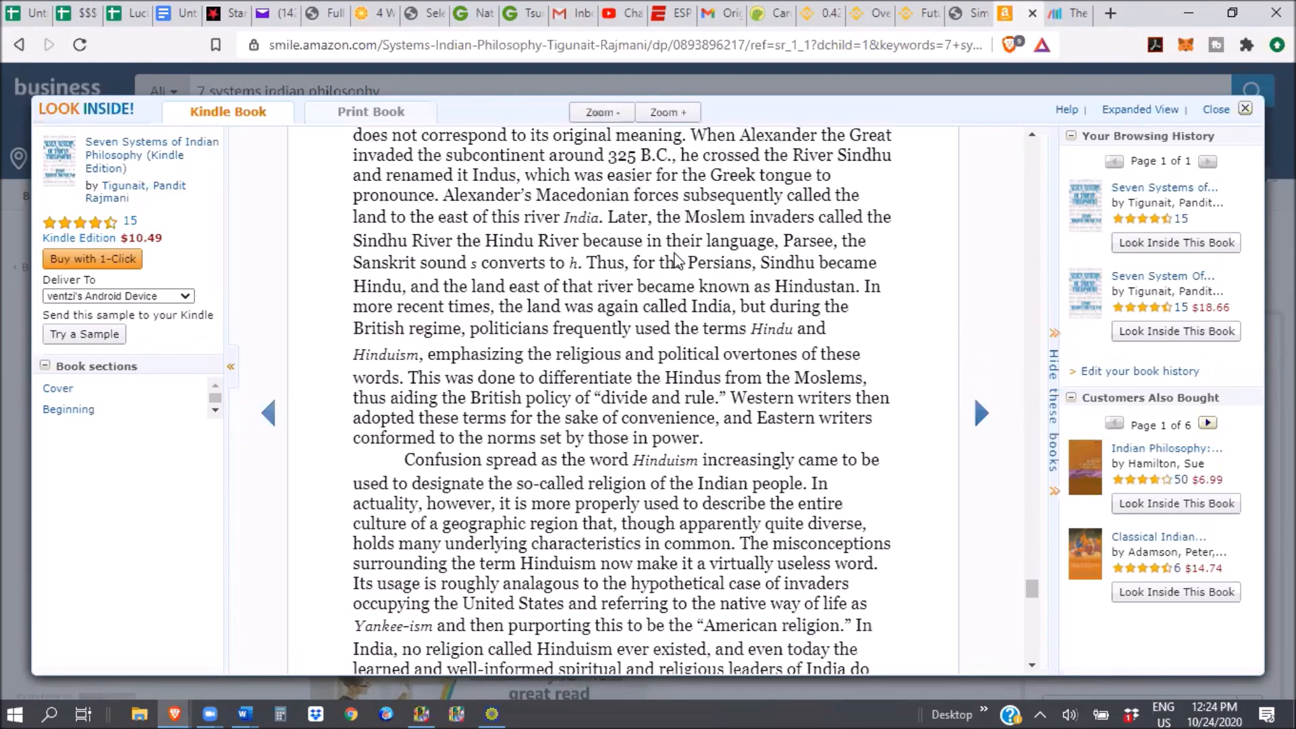
mouse_move(632, 137)
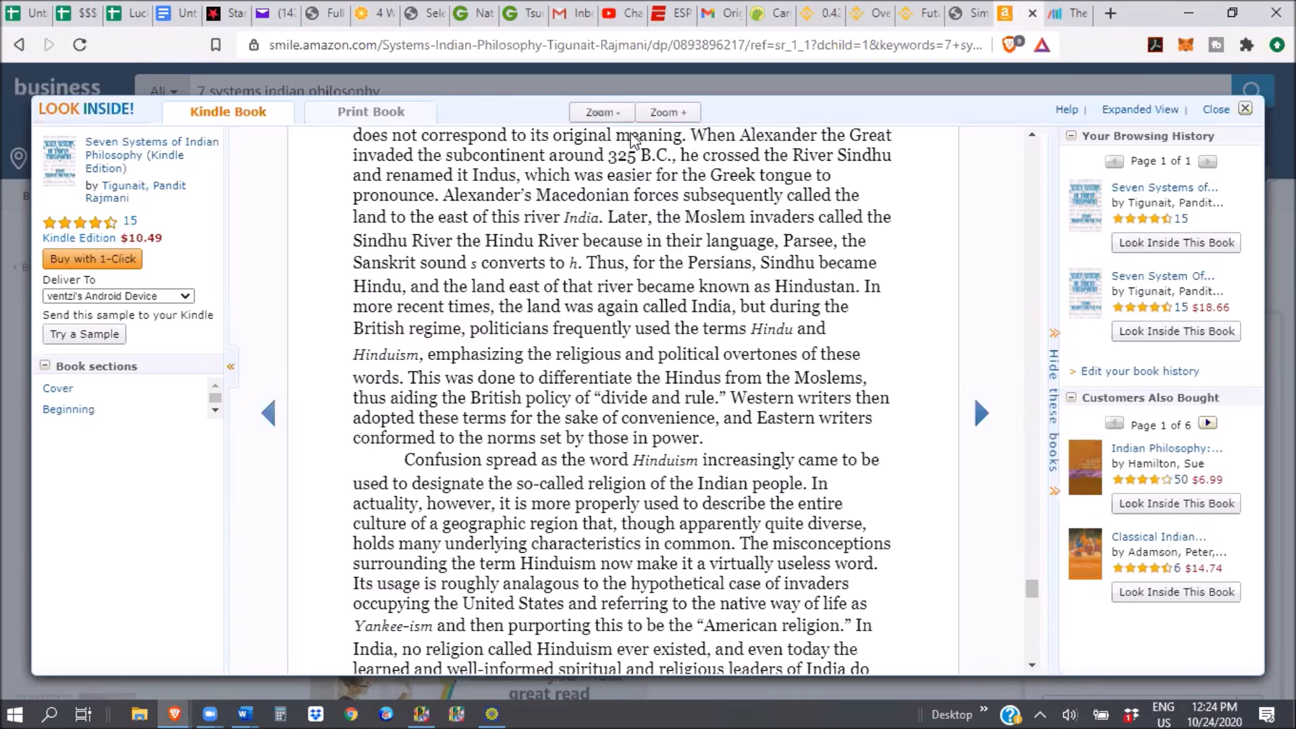
mouse_move(500, 192)
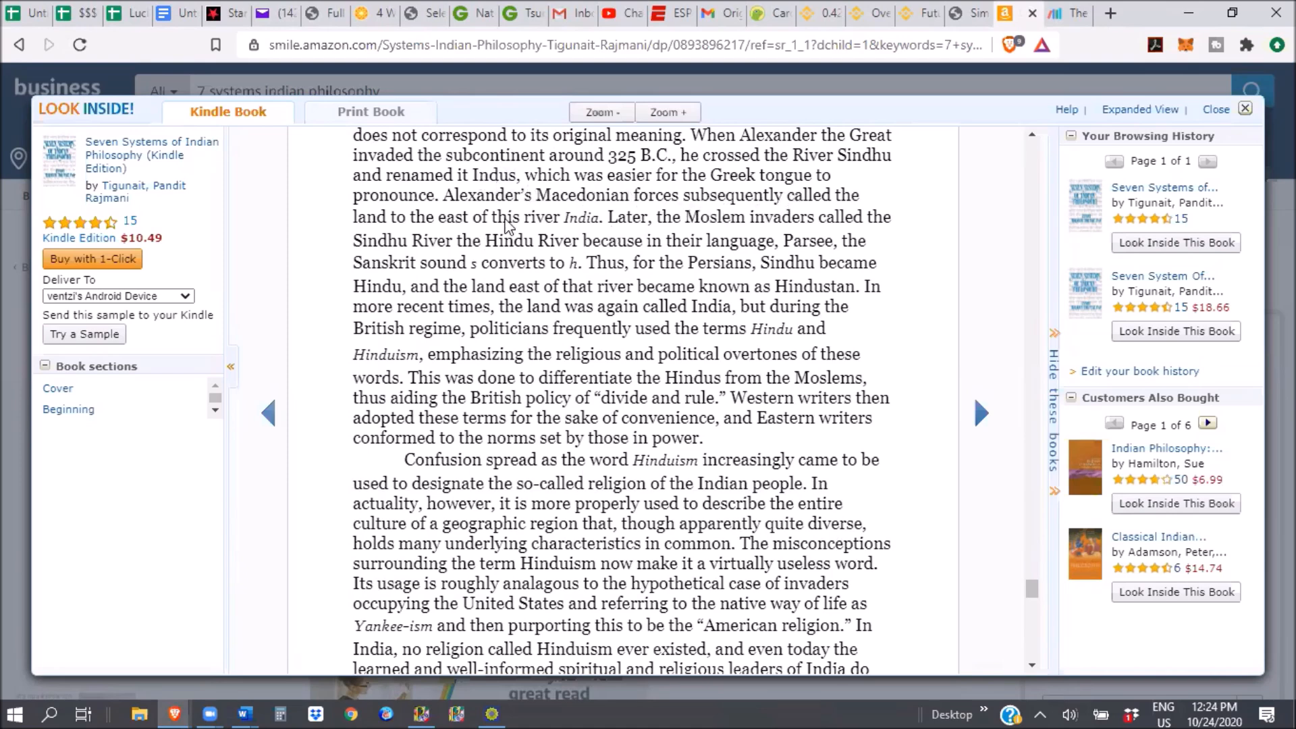
mouse_move(430, 207)
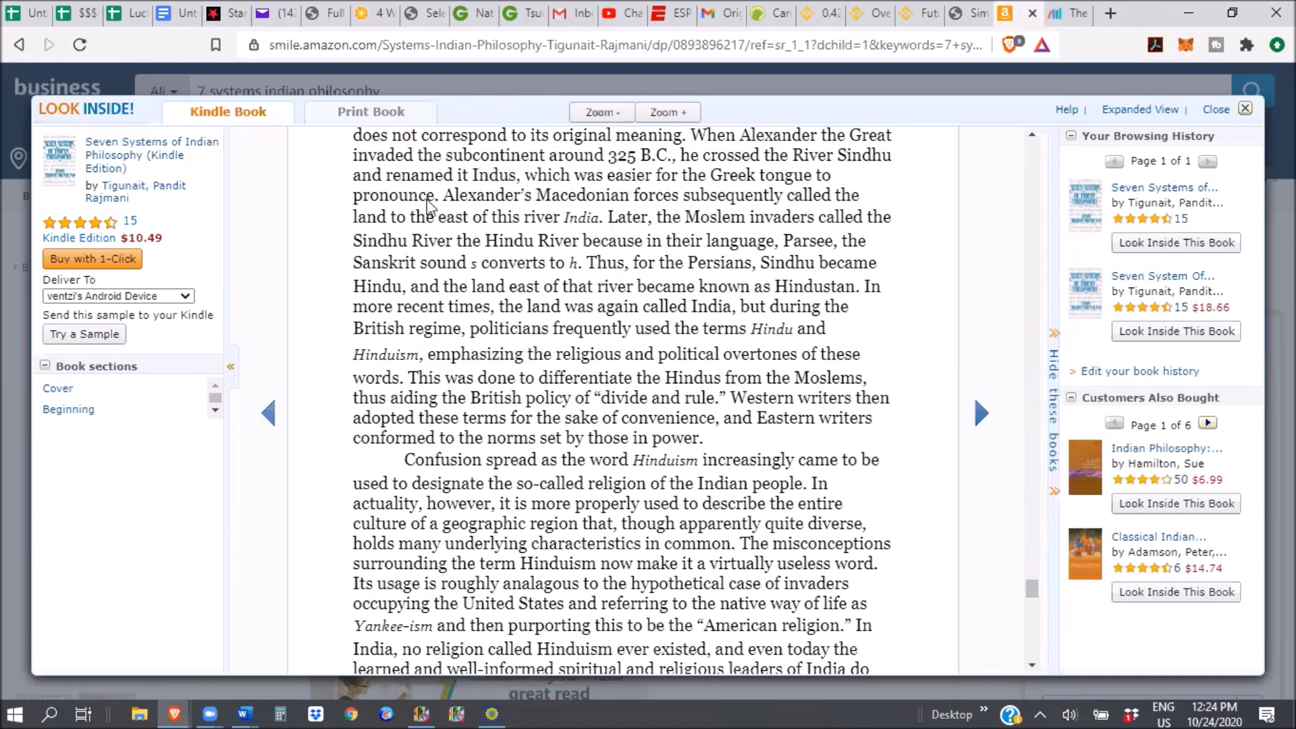
mouse_move(693, 217)
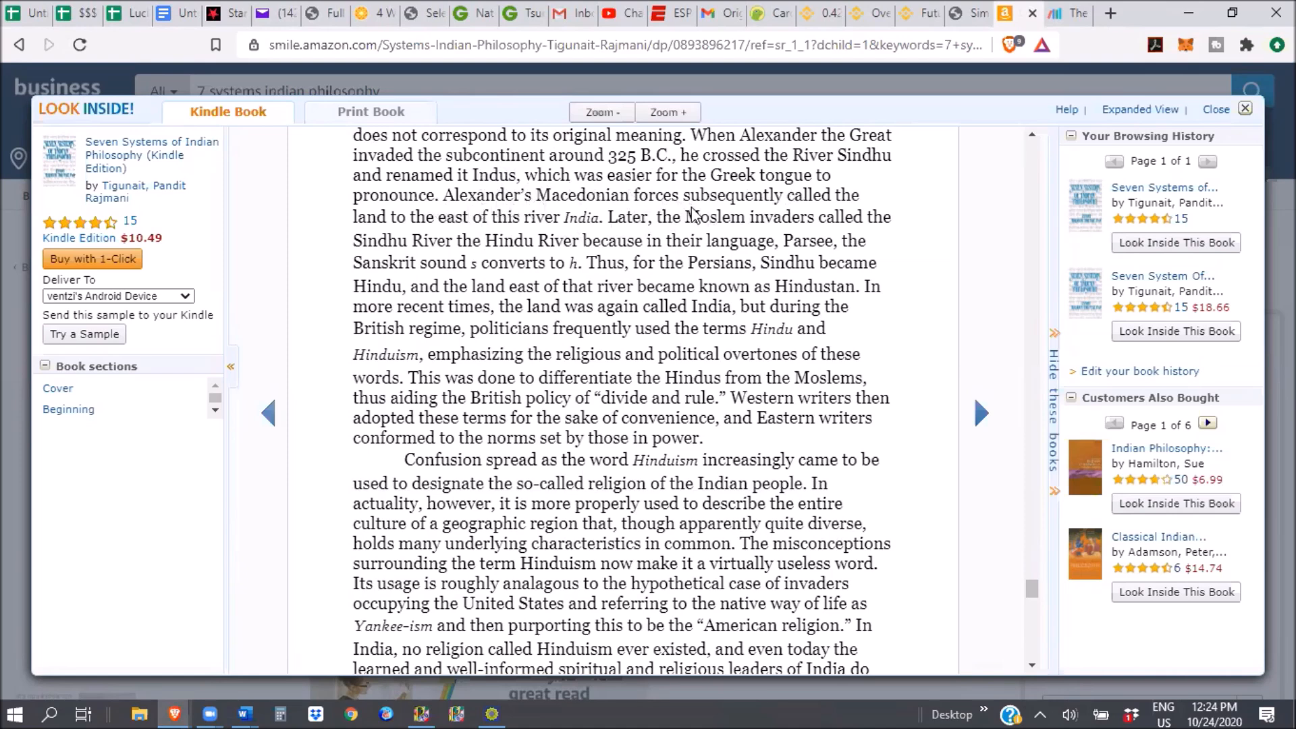
mouse_move(471, 252)
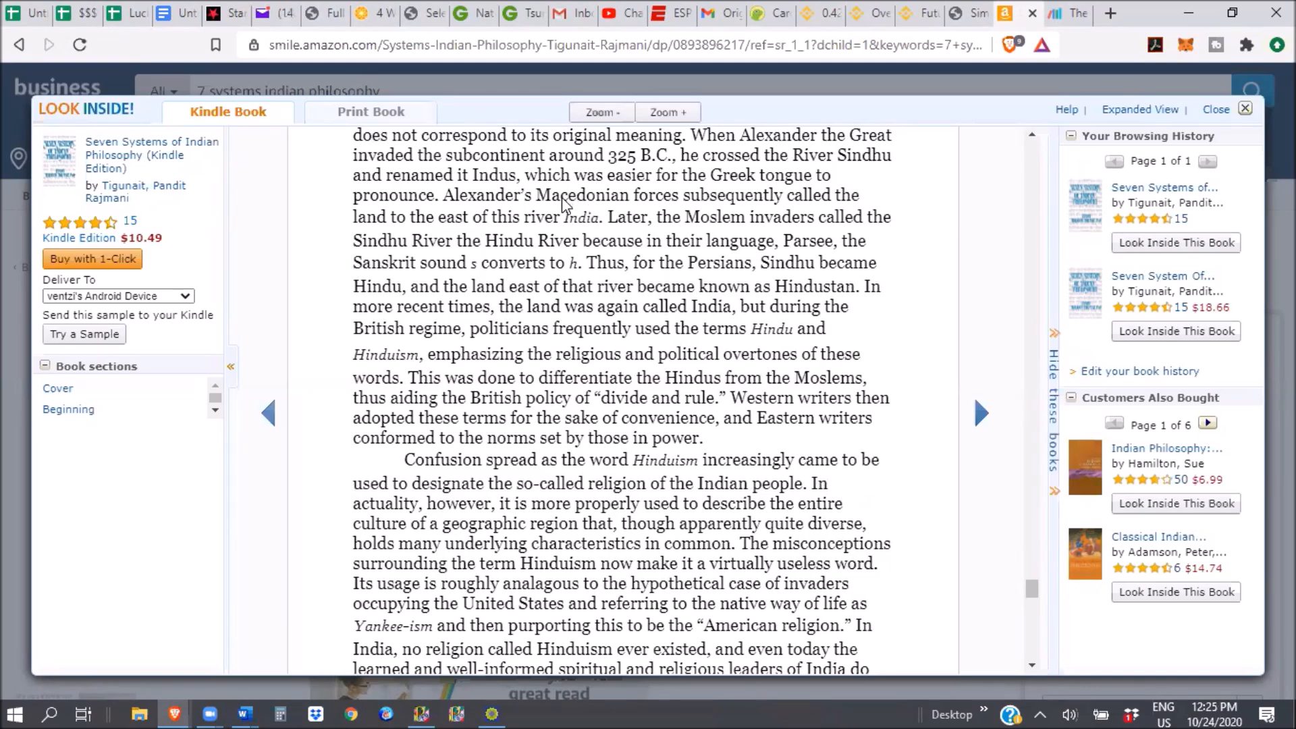
mouse_move(619, 233)
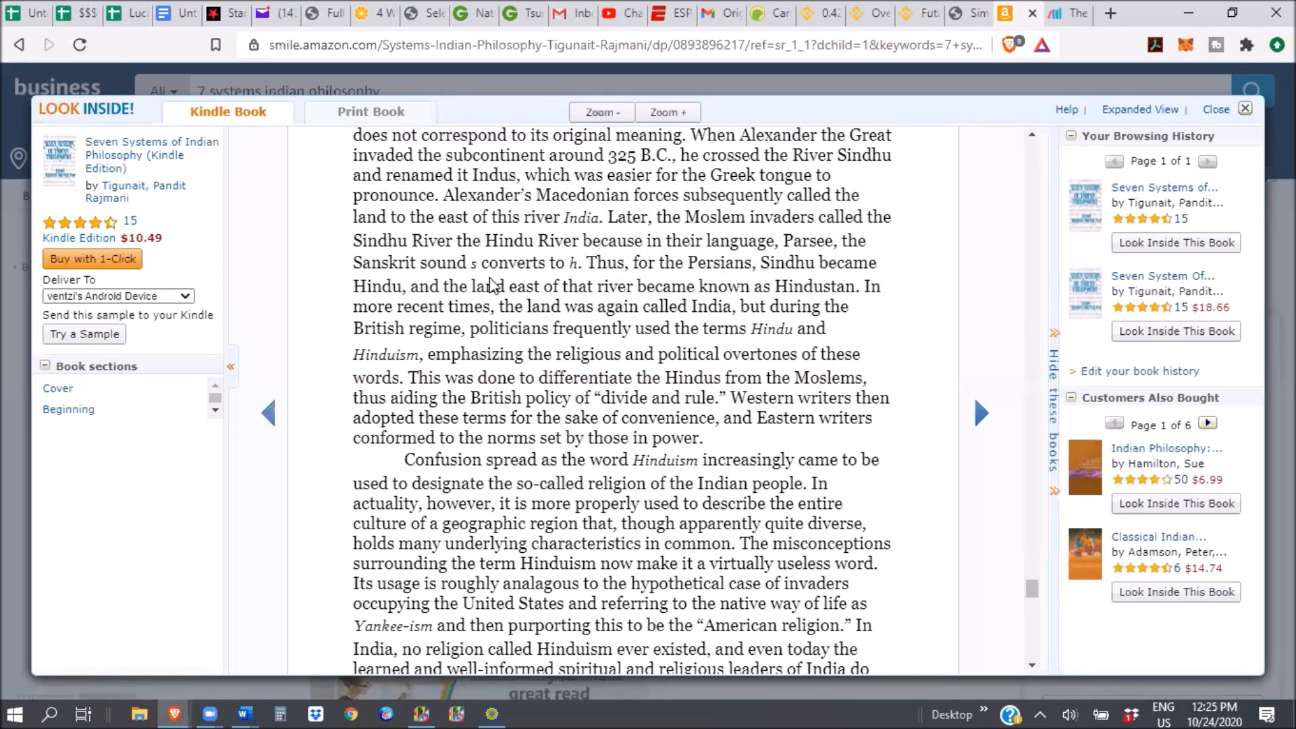
mouse_move(586, 279)
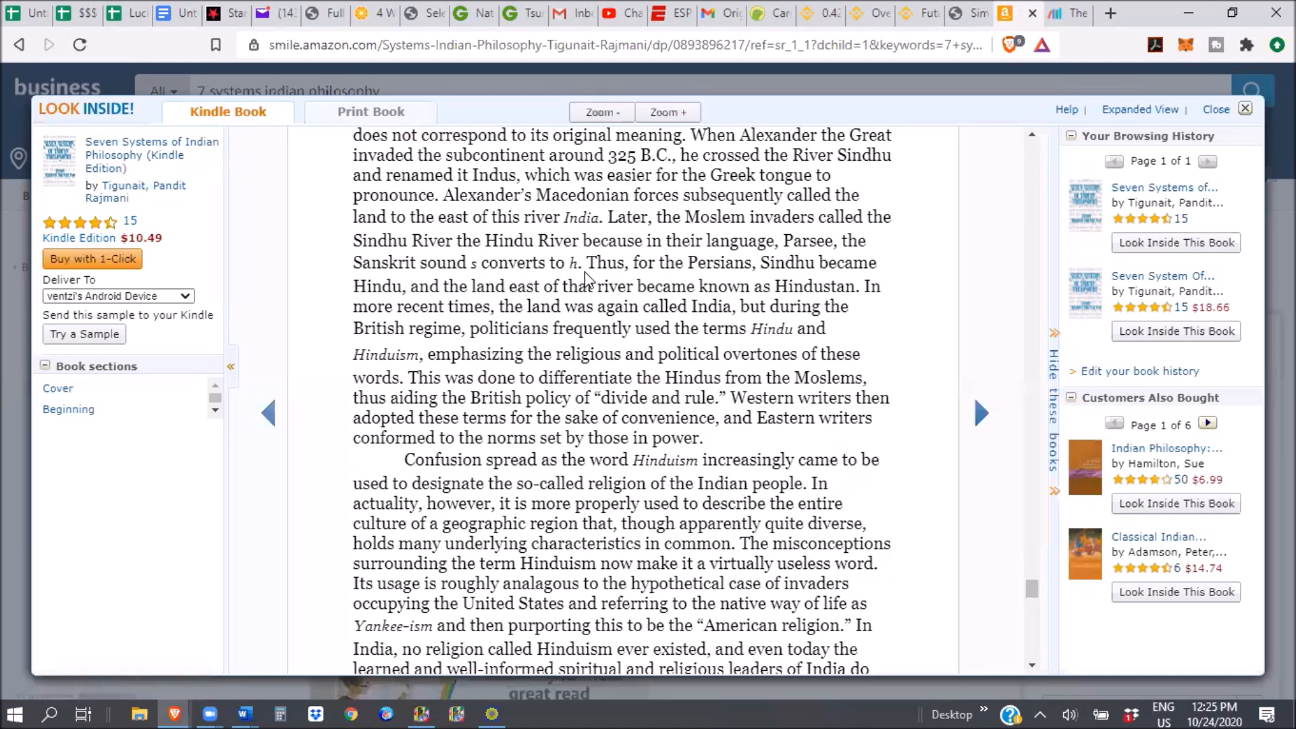
mouse_move(814, 287)
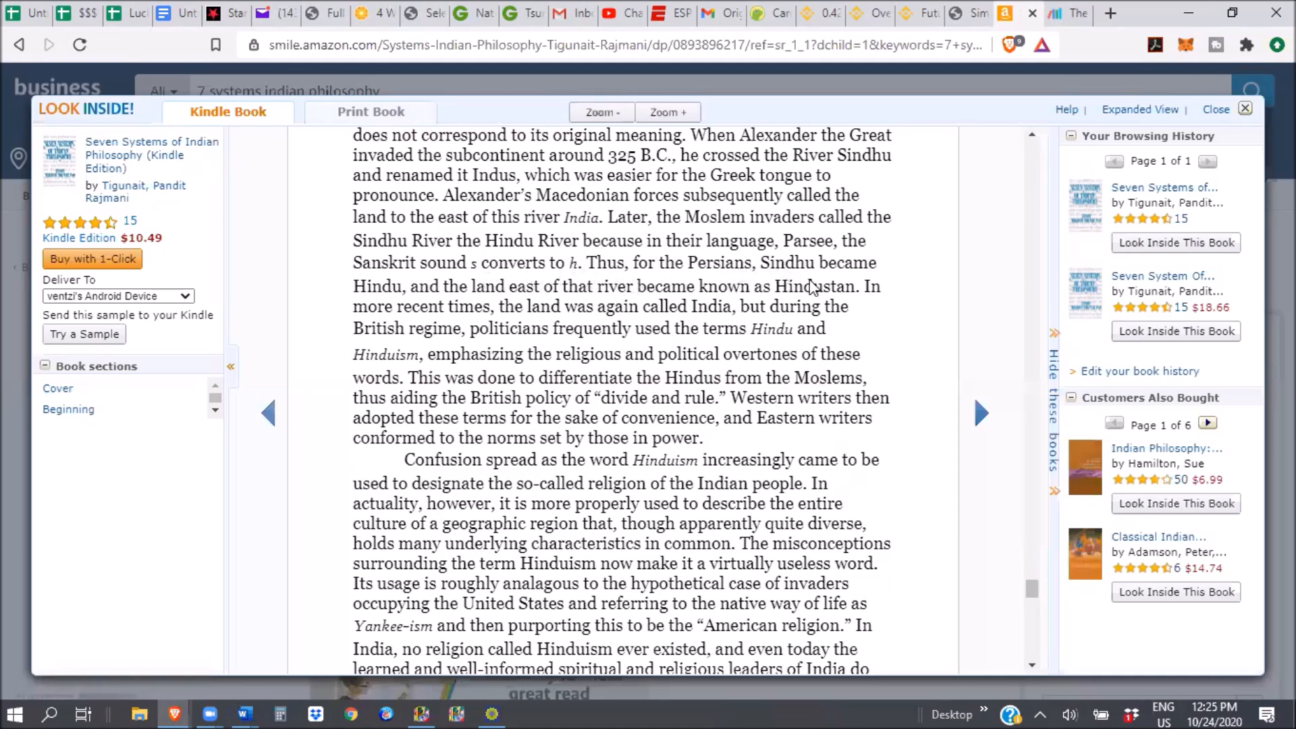
mouse_move(763, 279)
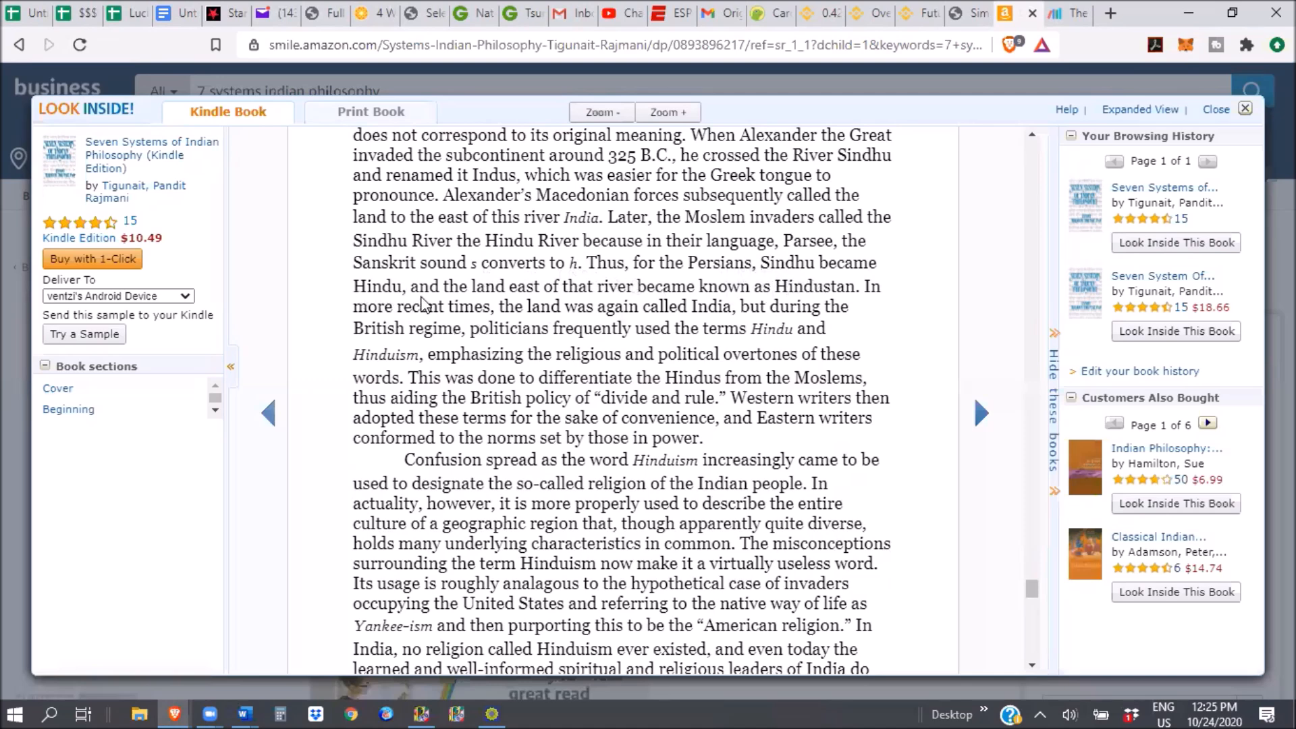
mouse_move(604, 300)
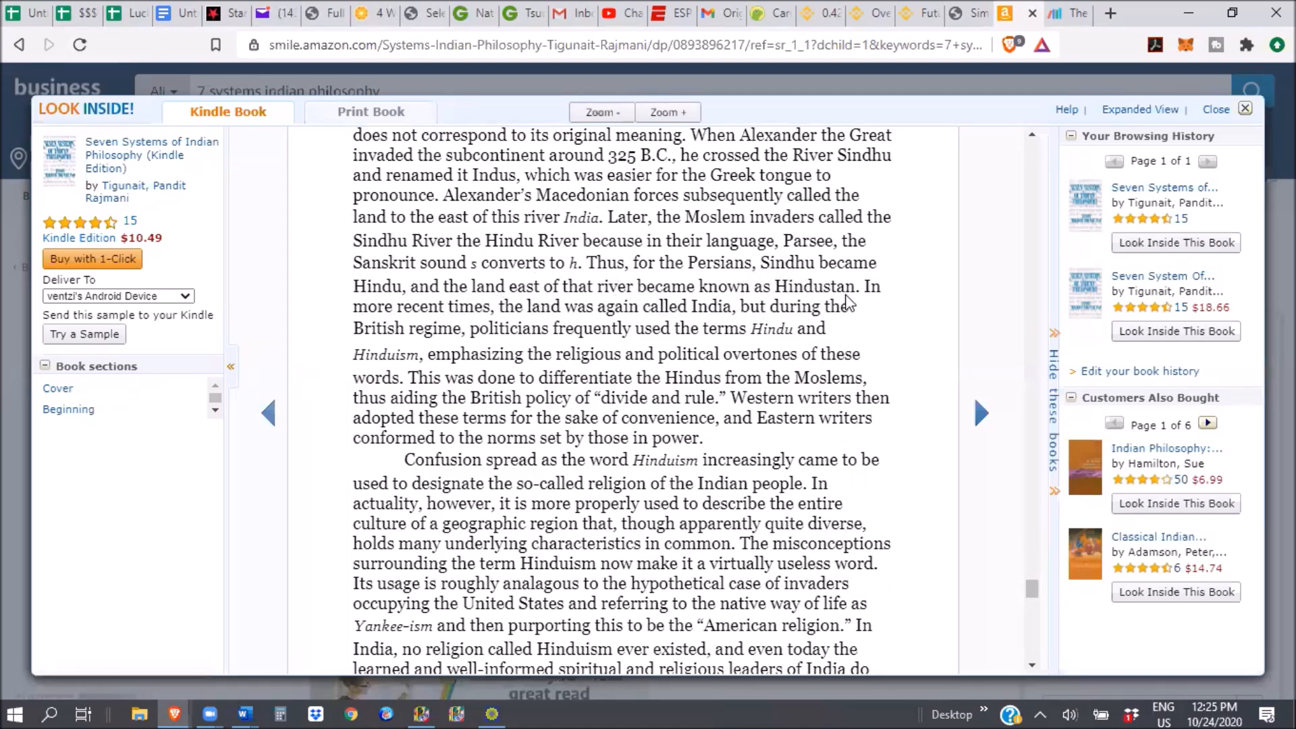
mouse_move(558, 320)
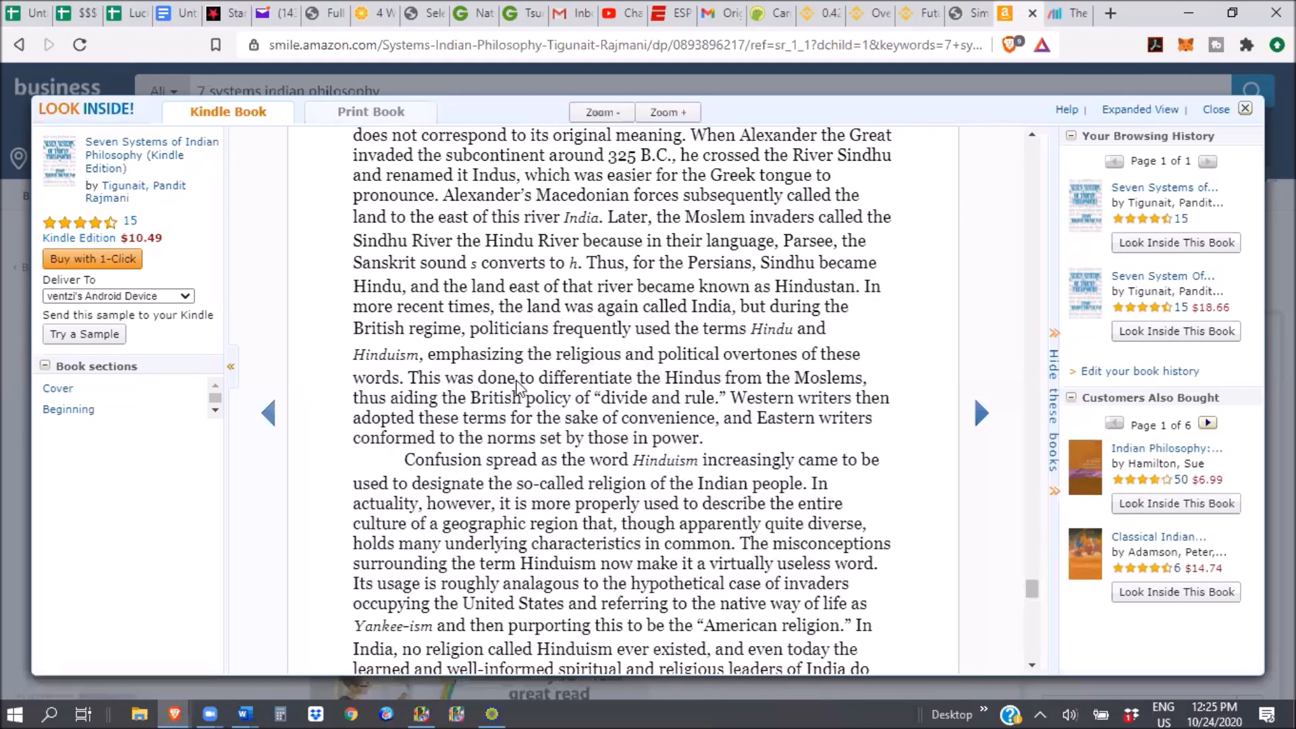
mouse_move(666, 399)
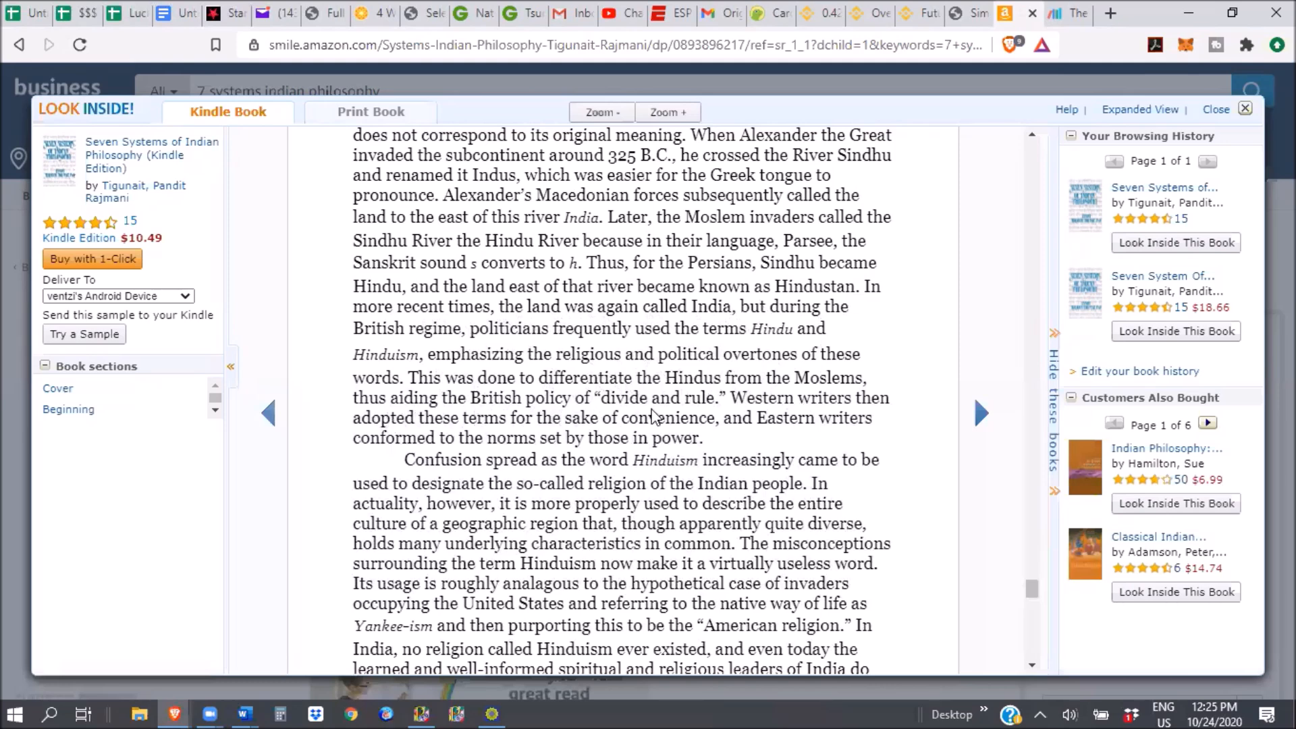
mouse_move(701, 449)
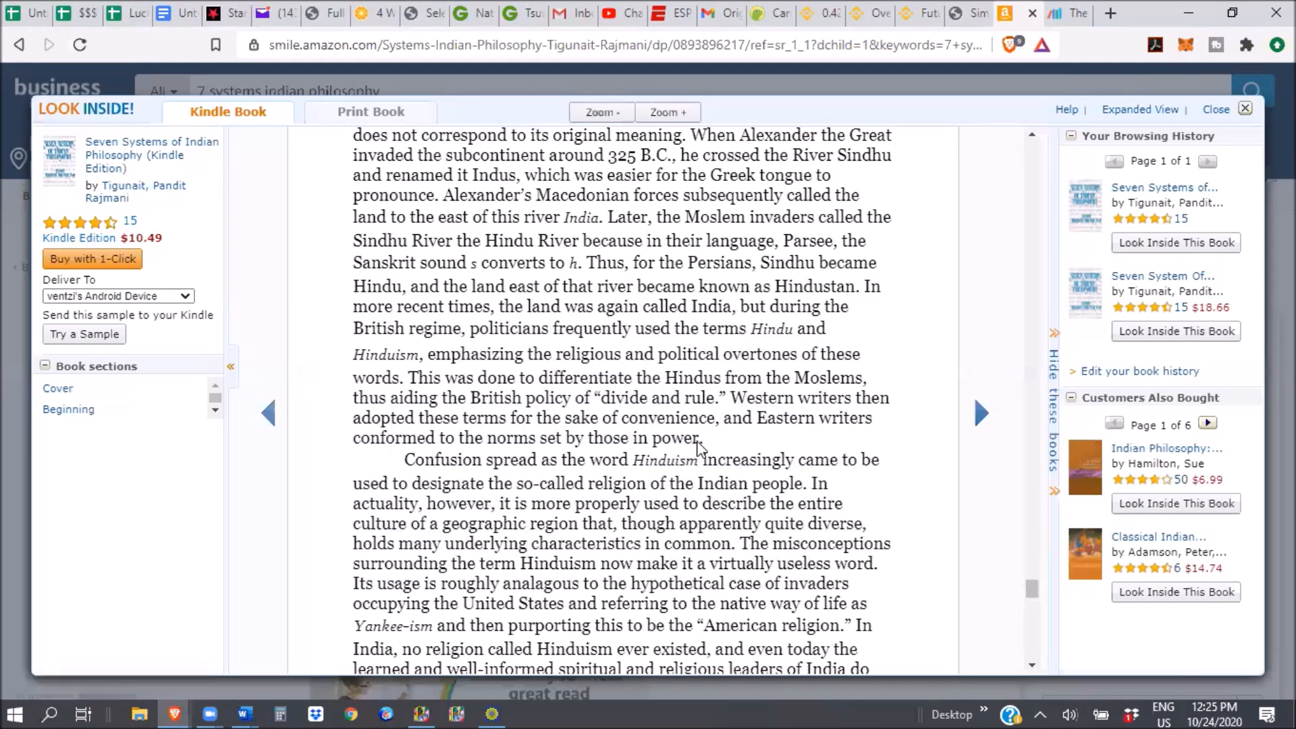
mouse_move(584, 438)
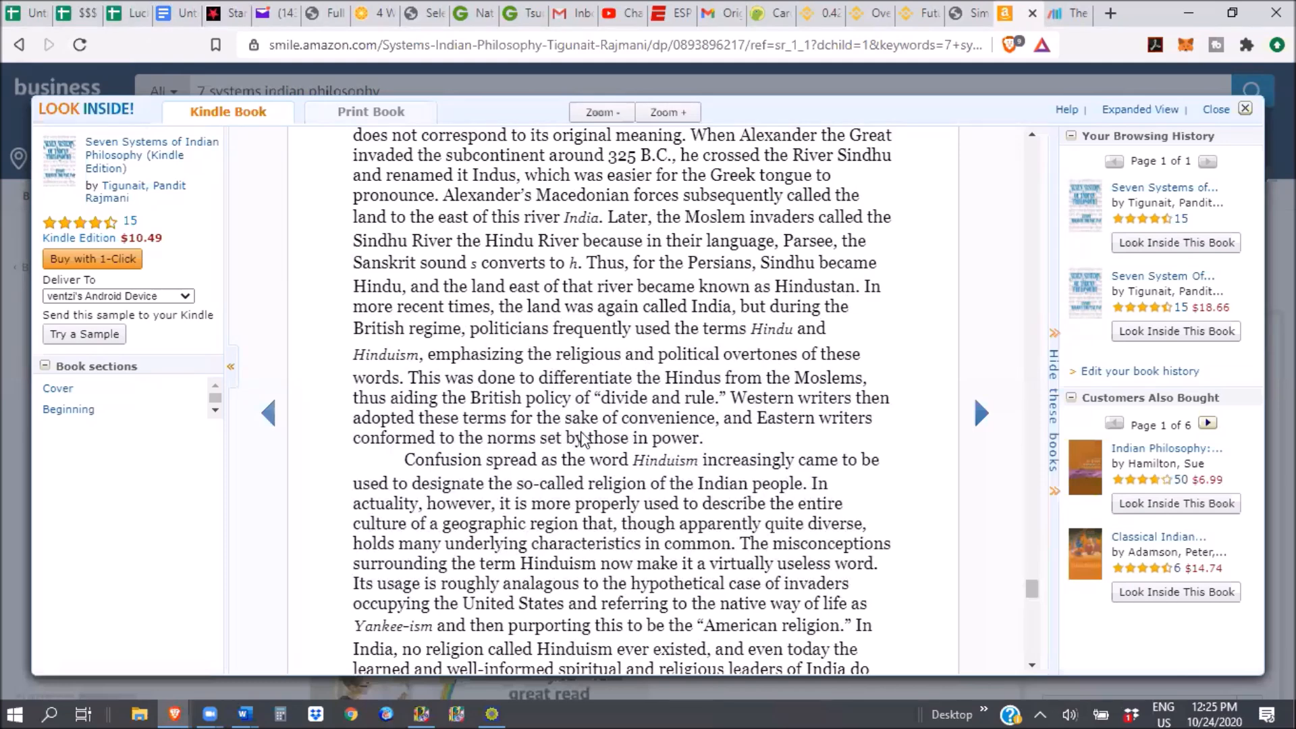
mouse_move(405, 457)
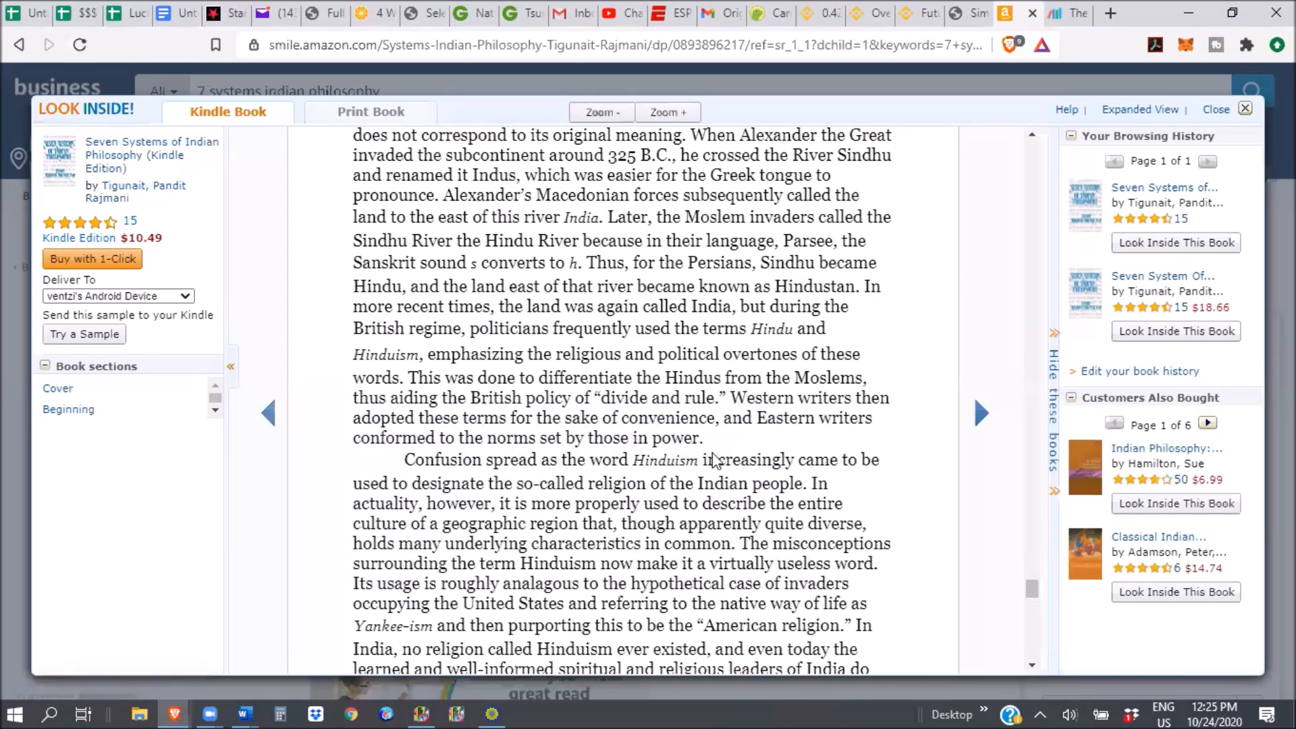
mouse_move(741, 364)
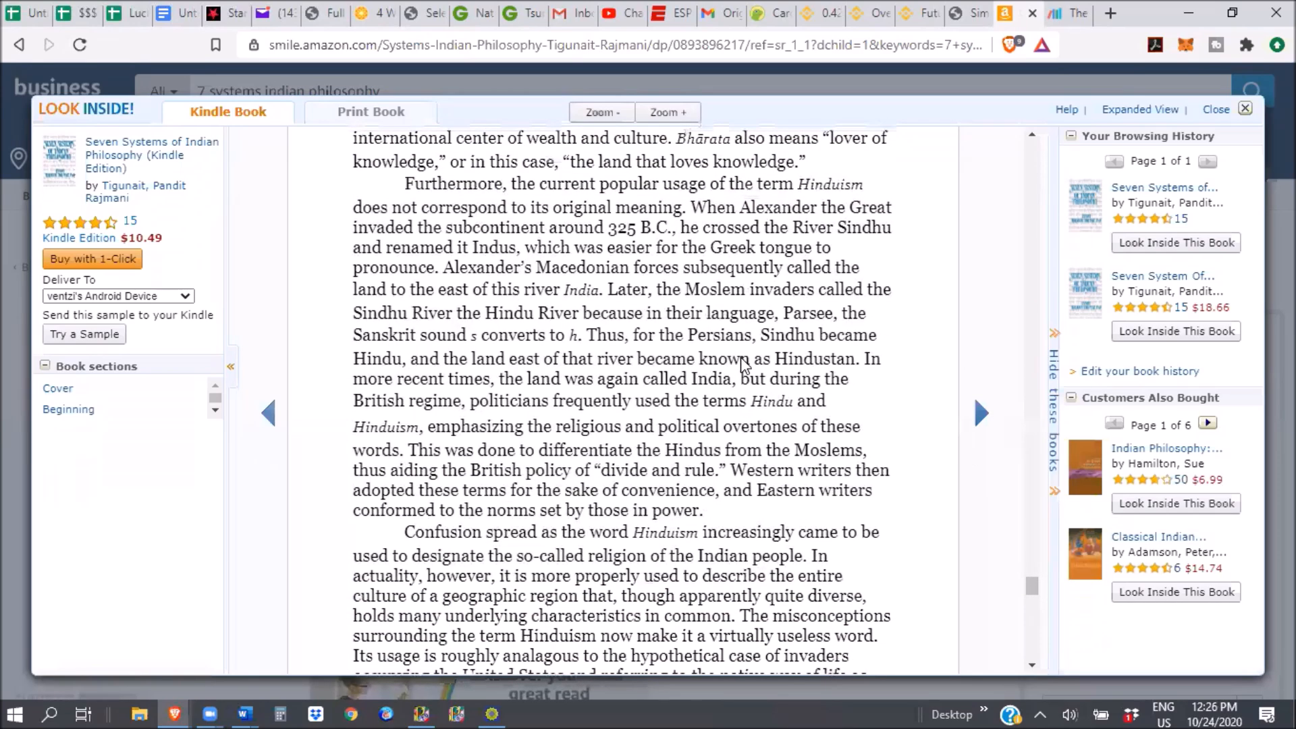
mouse_move(653, 195)
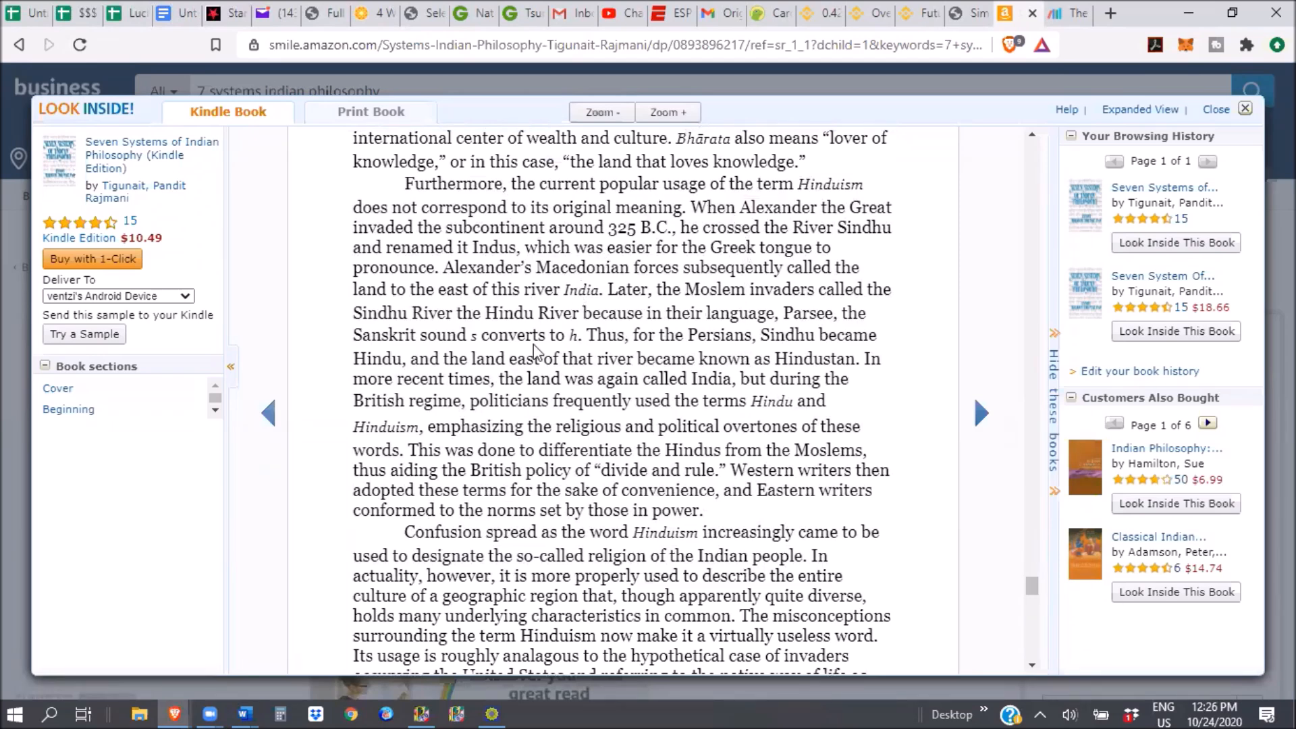
mouse_move(615, 419)
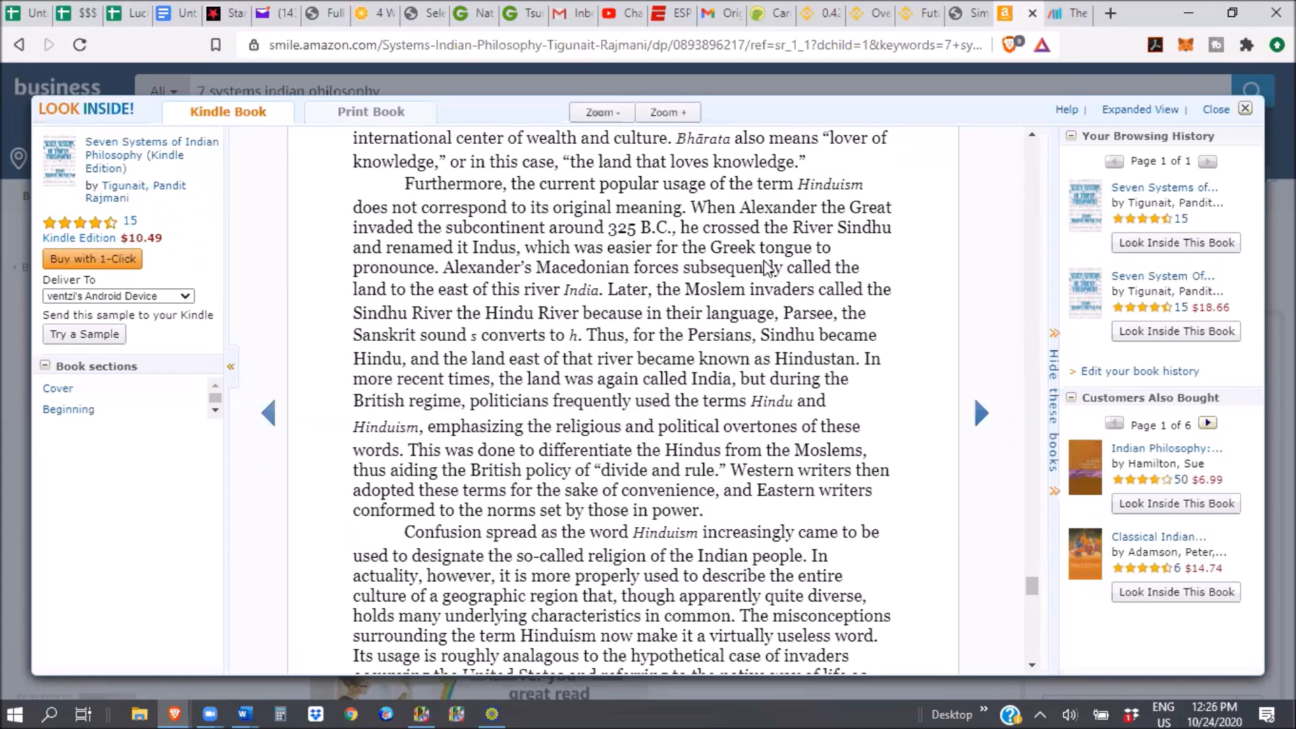
mouse_move(592, 341)
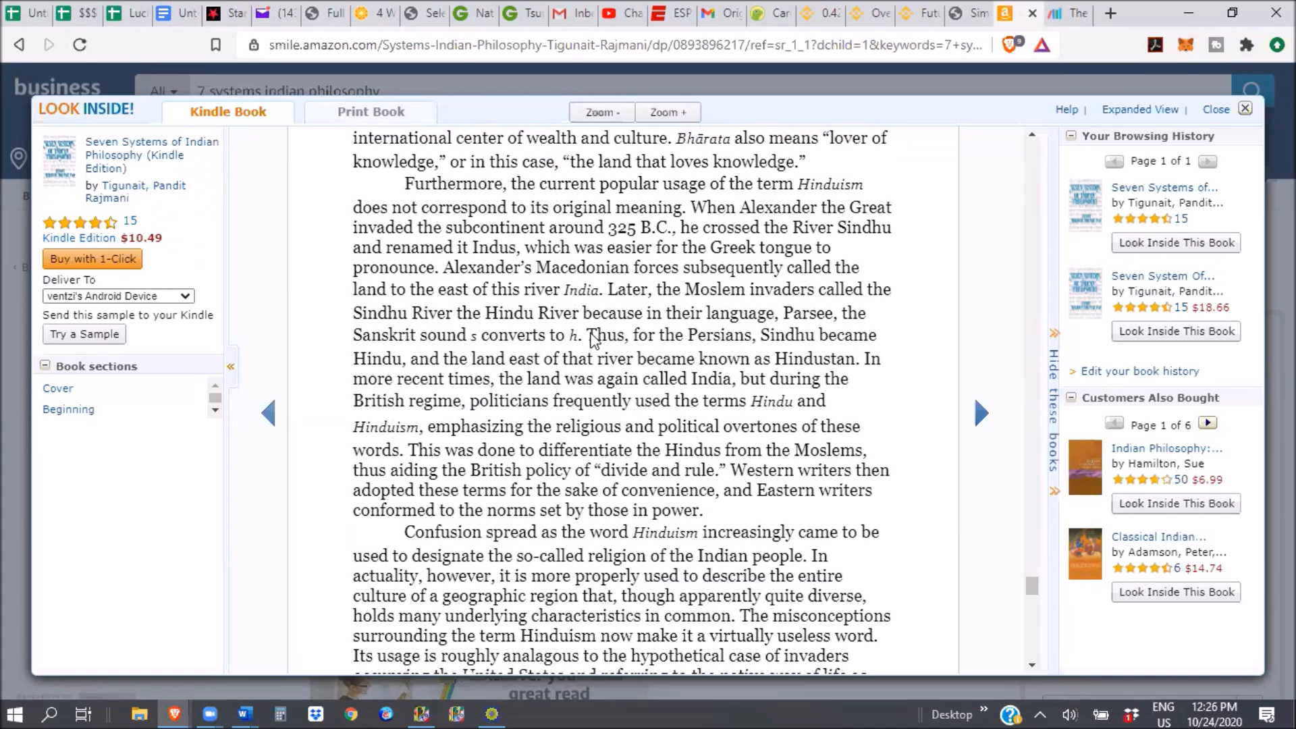
mouse_move(488, 431)
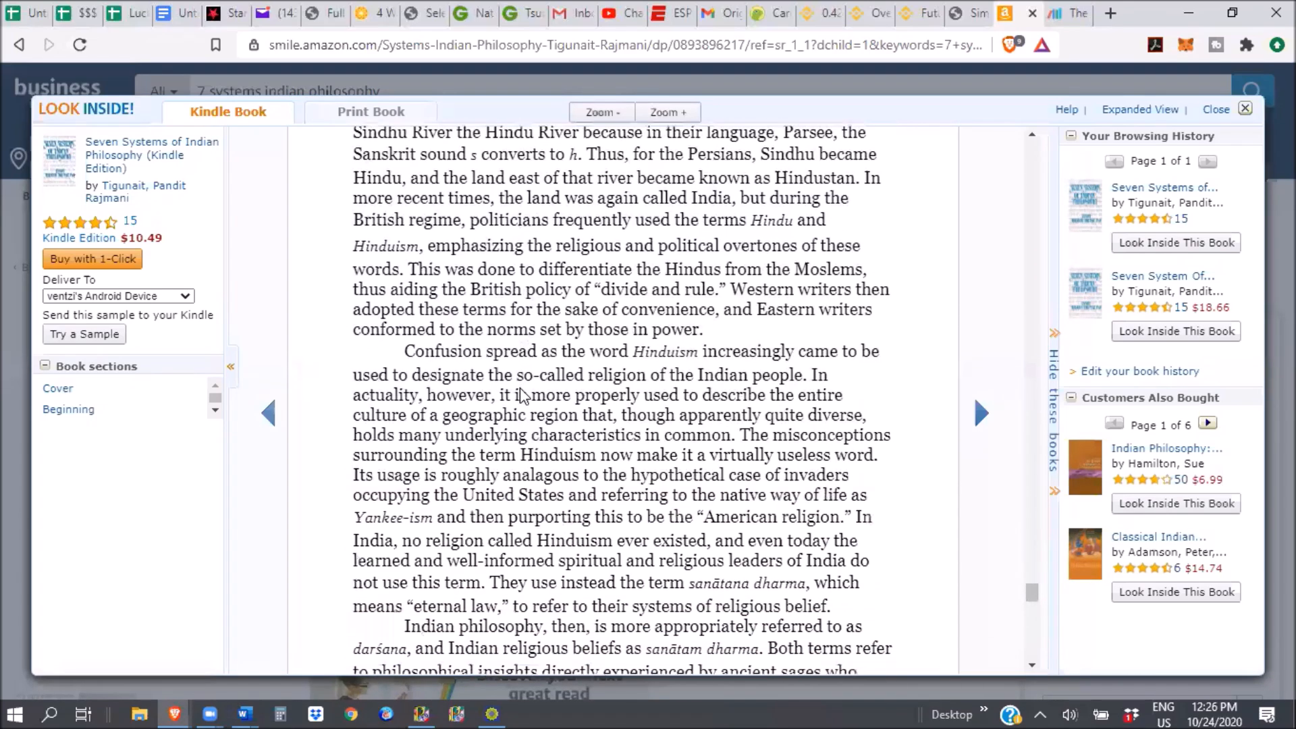
- Scroll down past the sanātana dharma passage to the paragraph calling Indian philosophy darśana
scroll(down, 3)
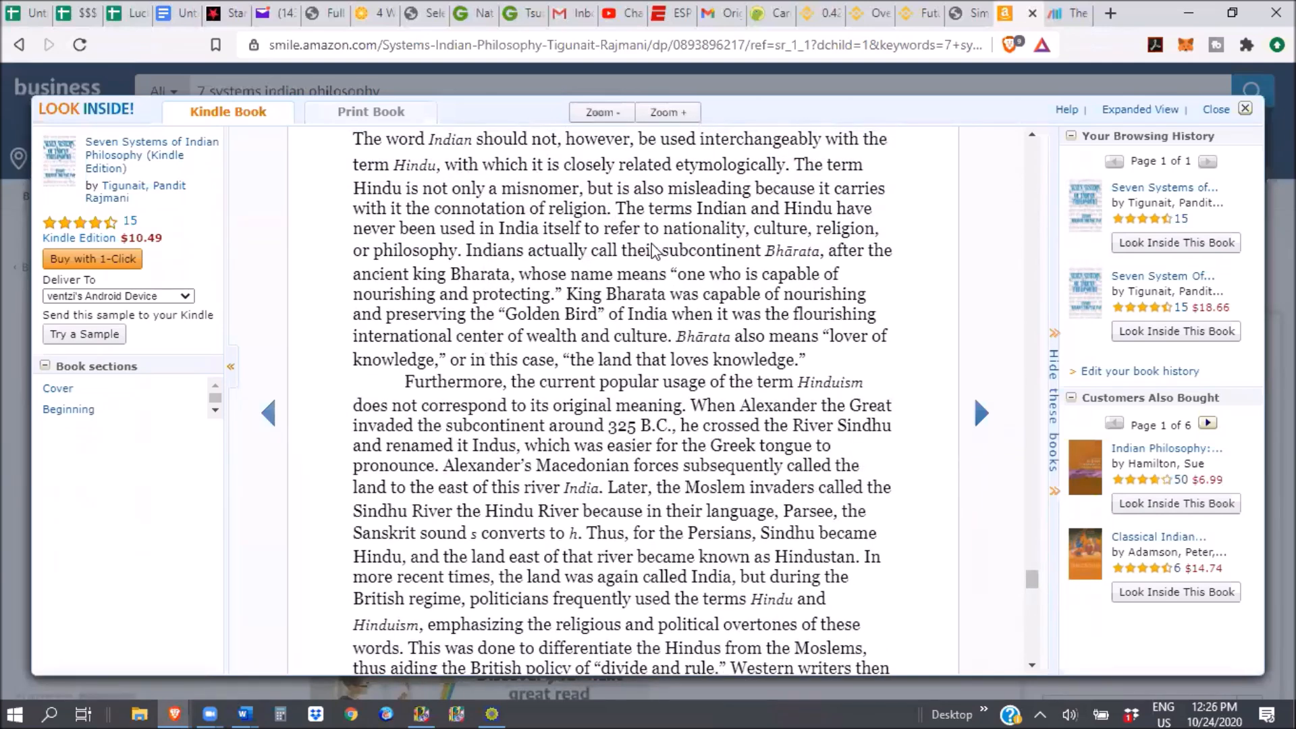
mouse_move(484, 482)
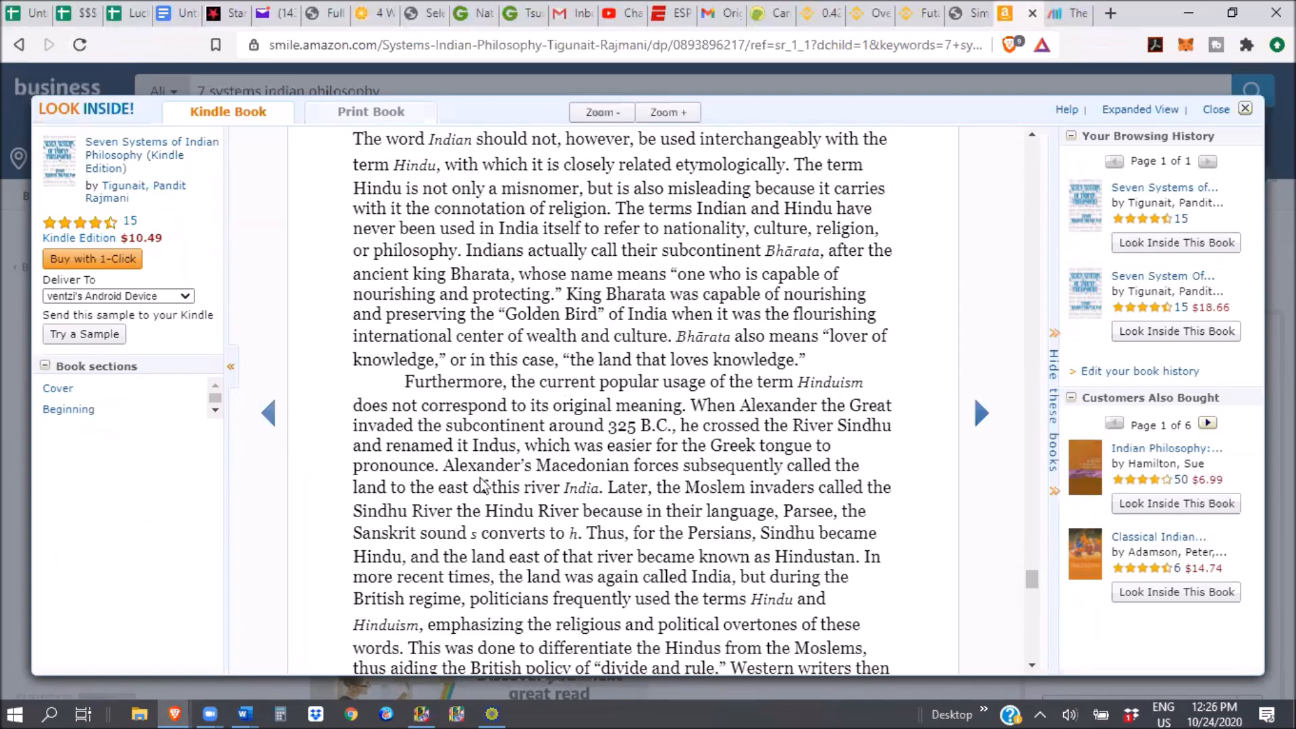
scroll(down, 3)
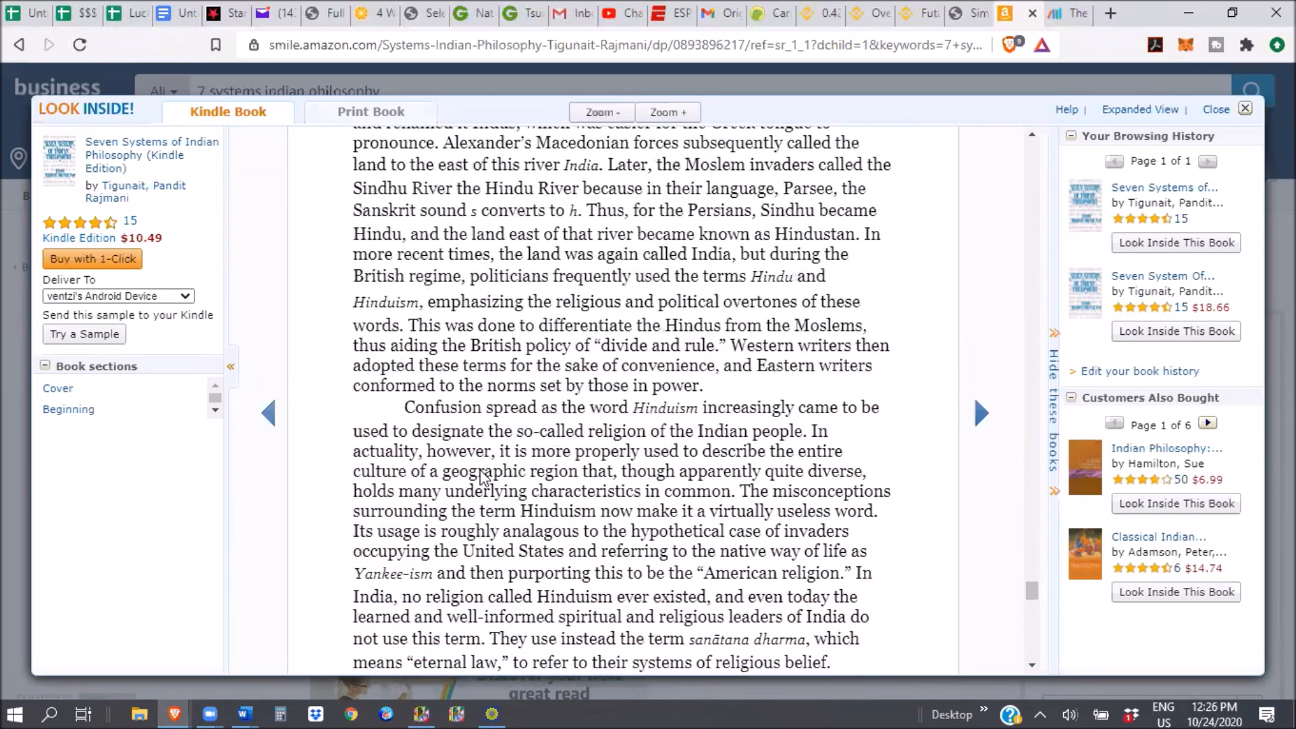
scroll(down, 3)
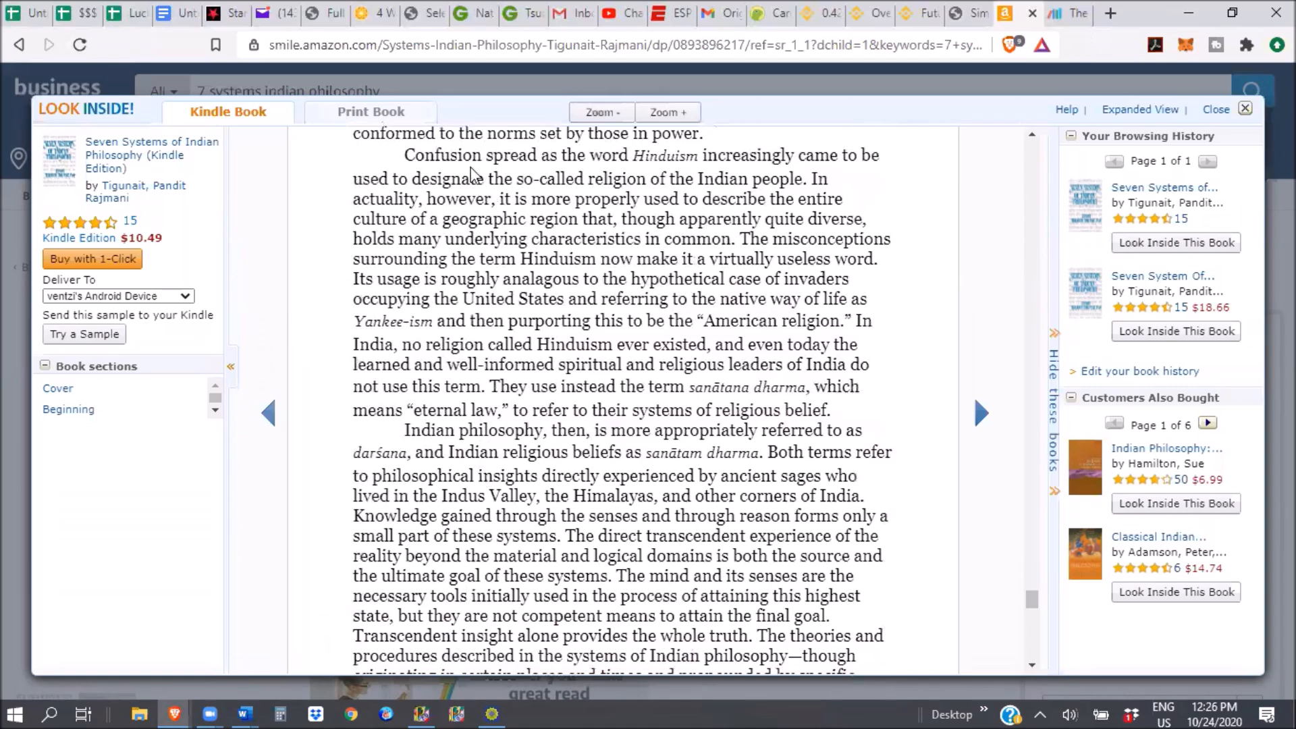
mouse_move(814, 177)
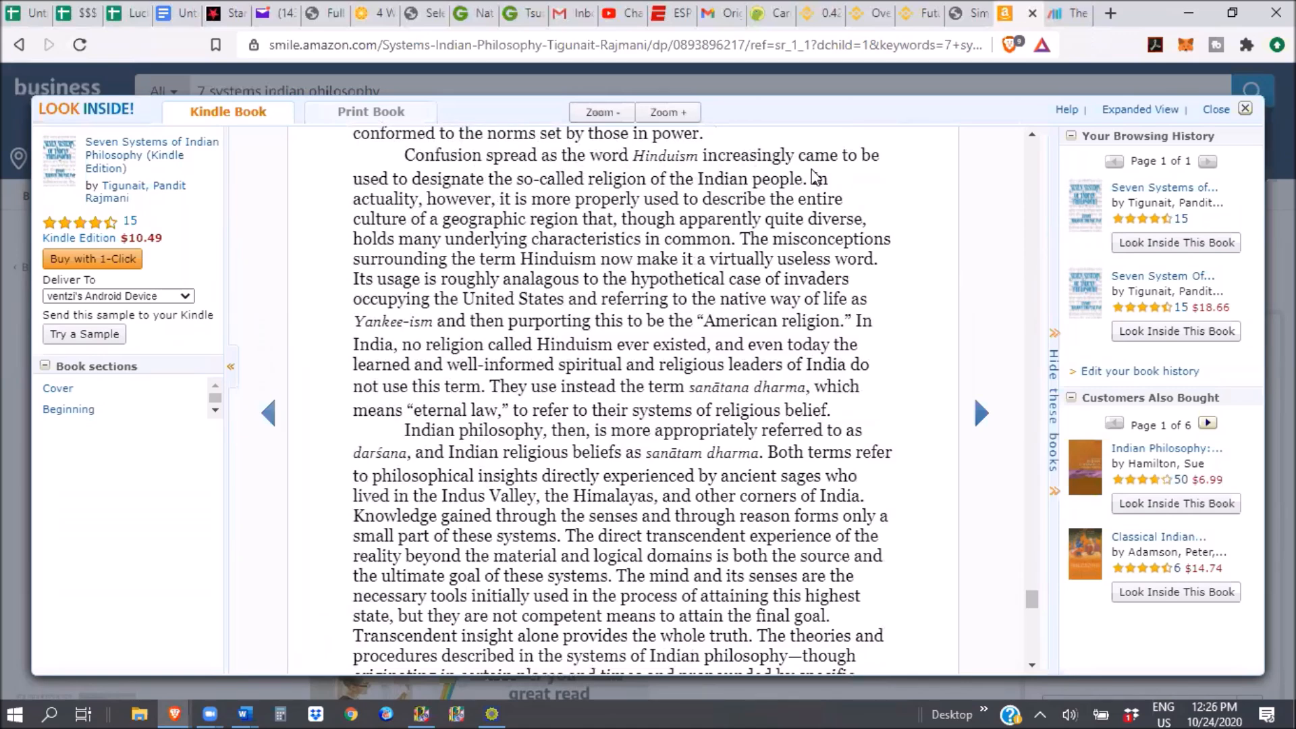
mouse_move(418, 204)
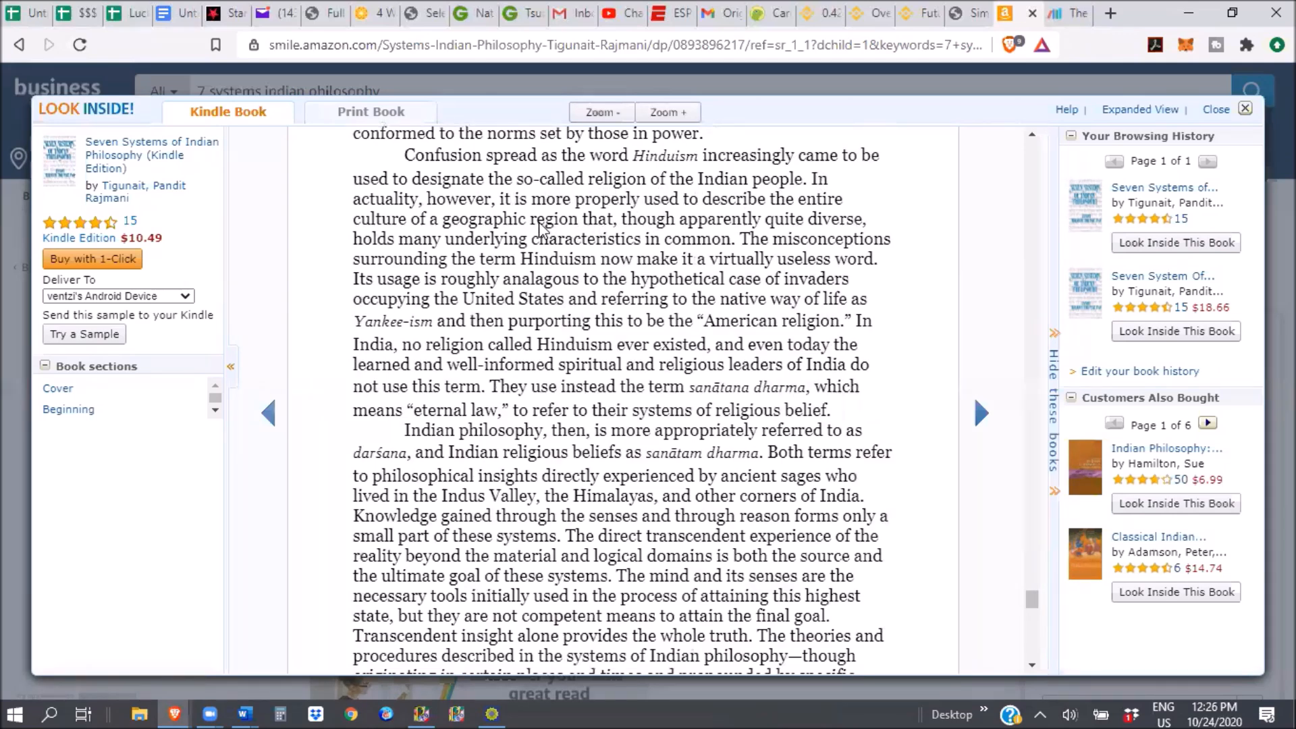
mouse_move(569, 248)
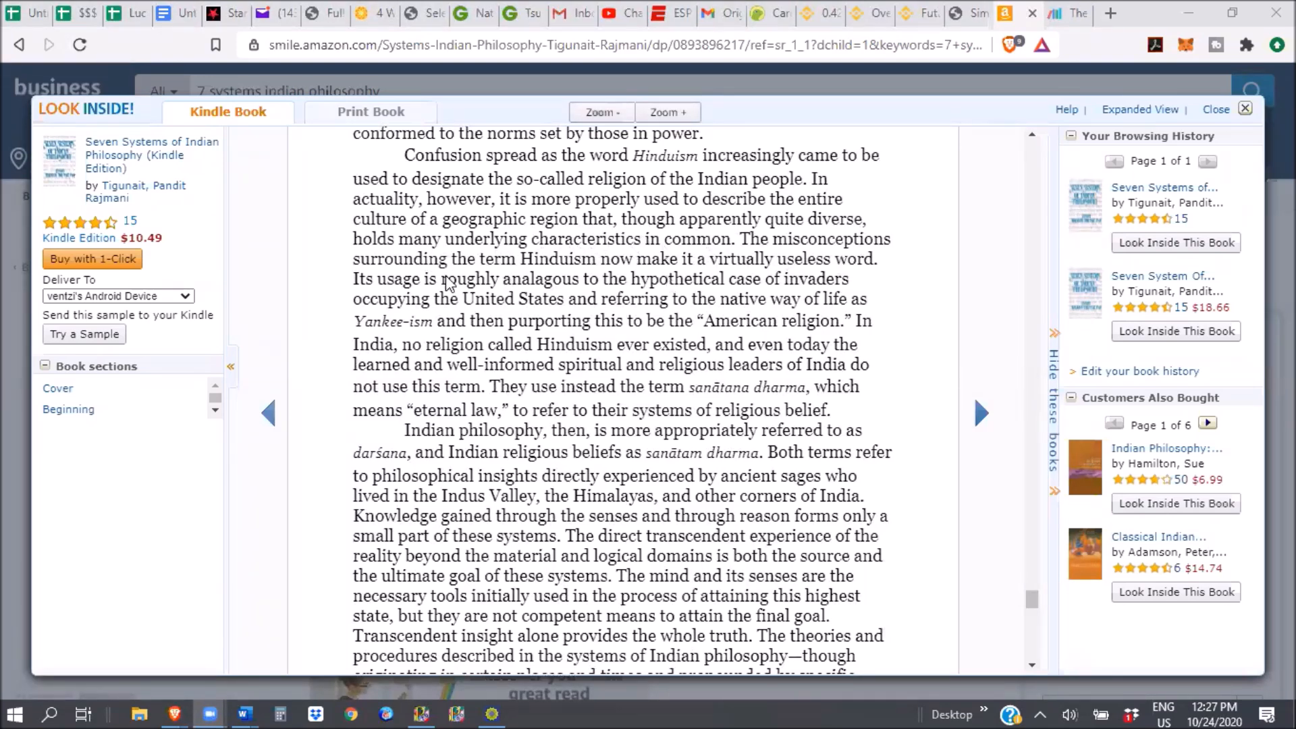
mouse_move(621, 275)
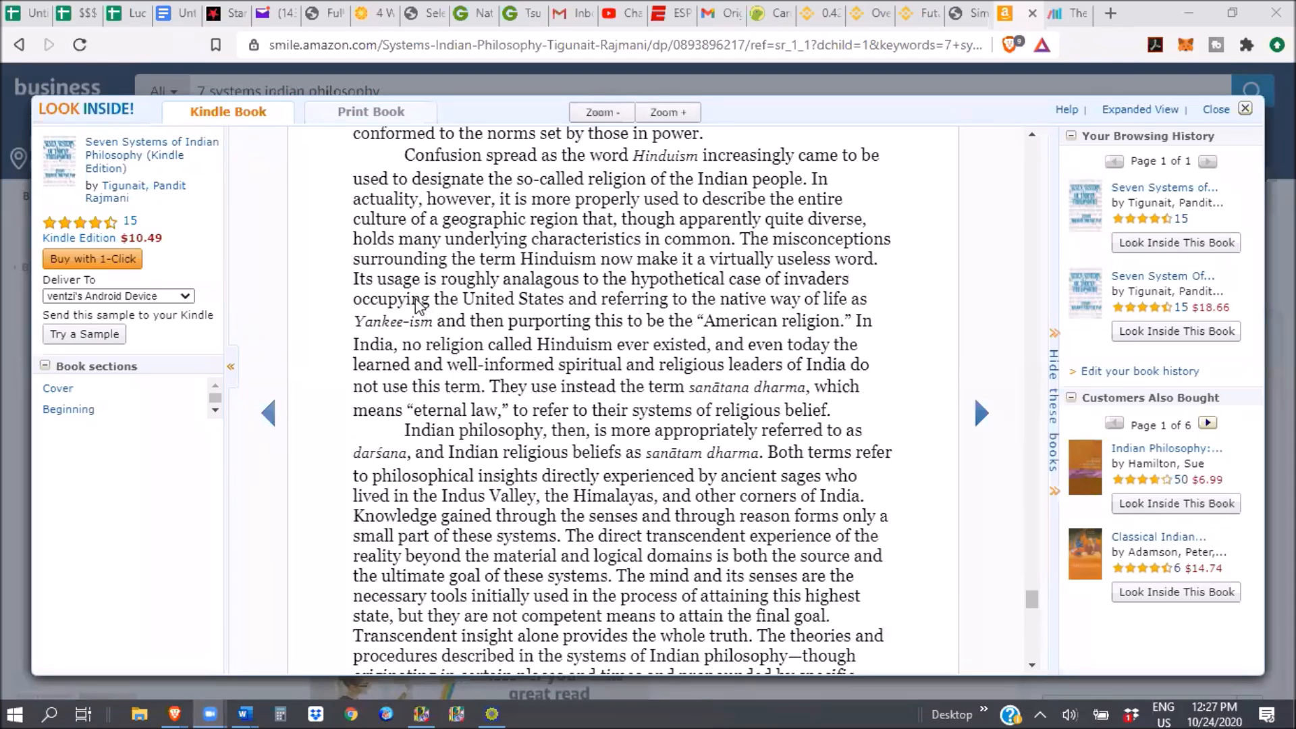
mouse_move(831, 299)
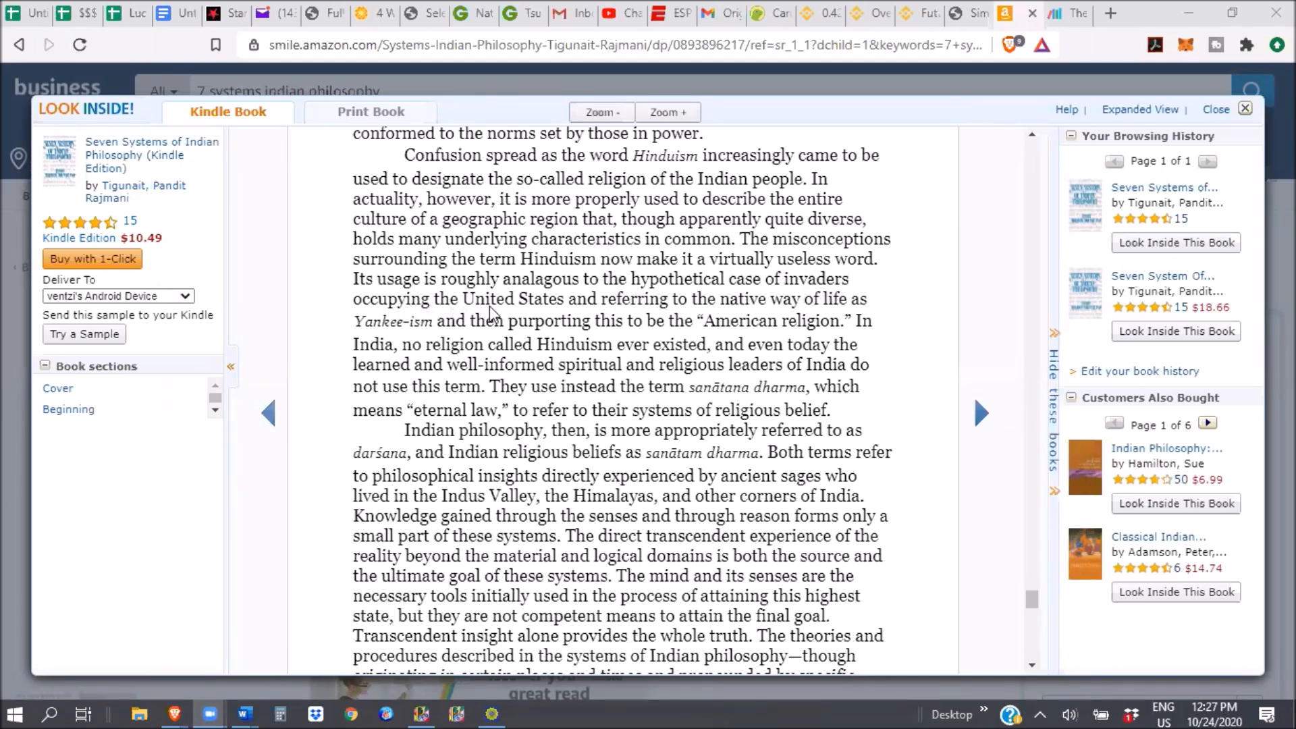
mouse_move(666, 318)
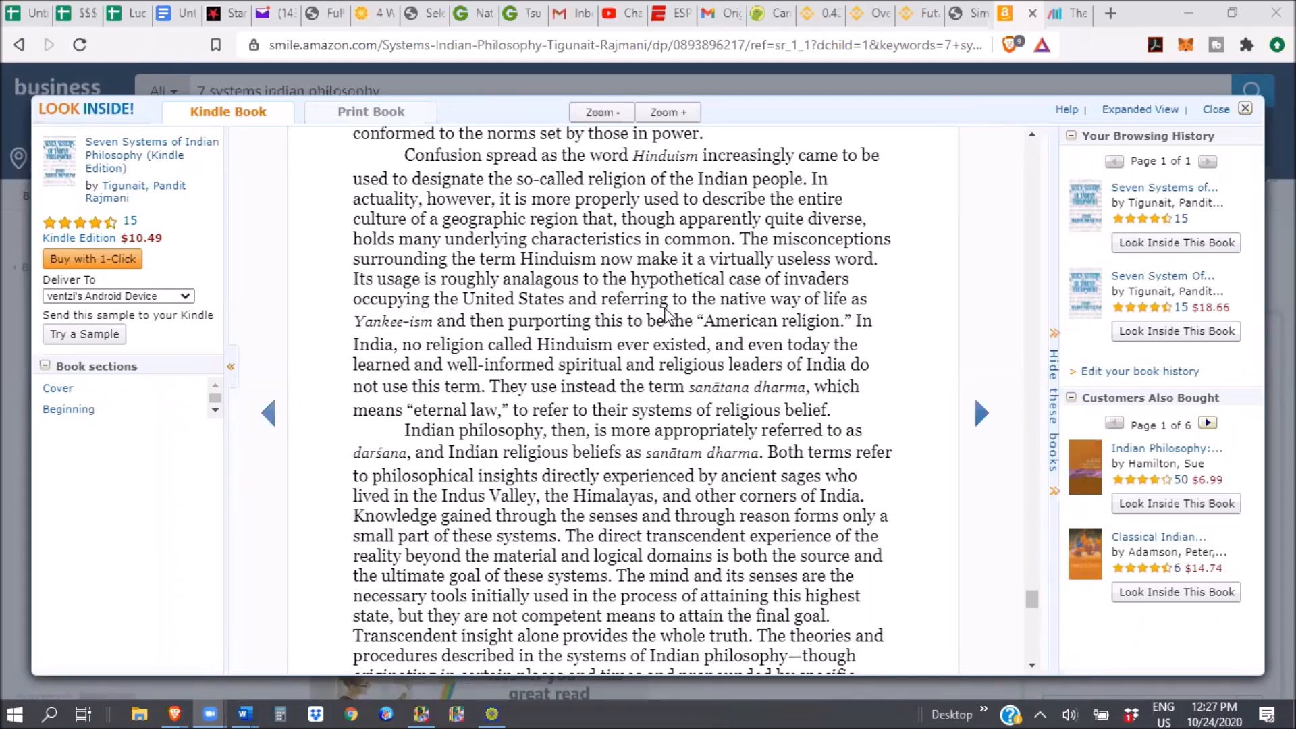
mouse_move(430, 343)
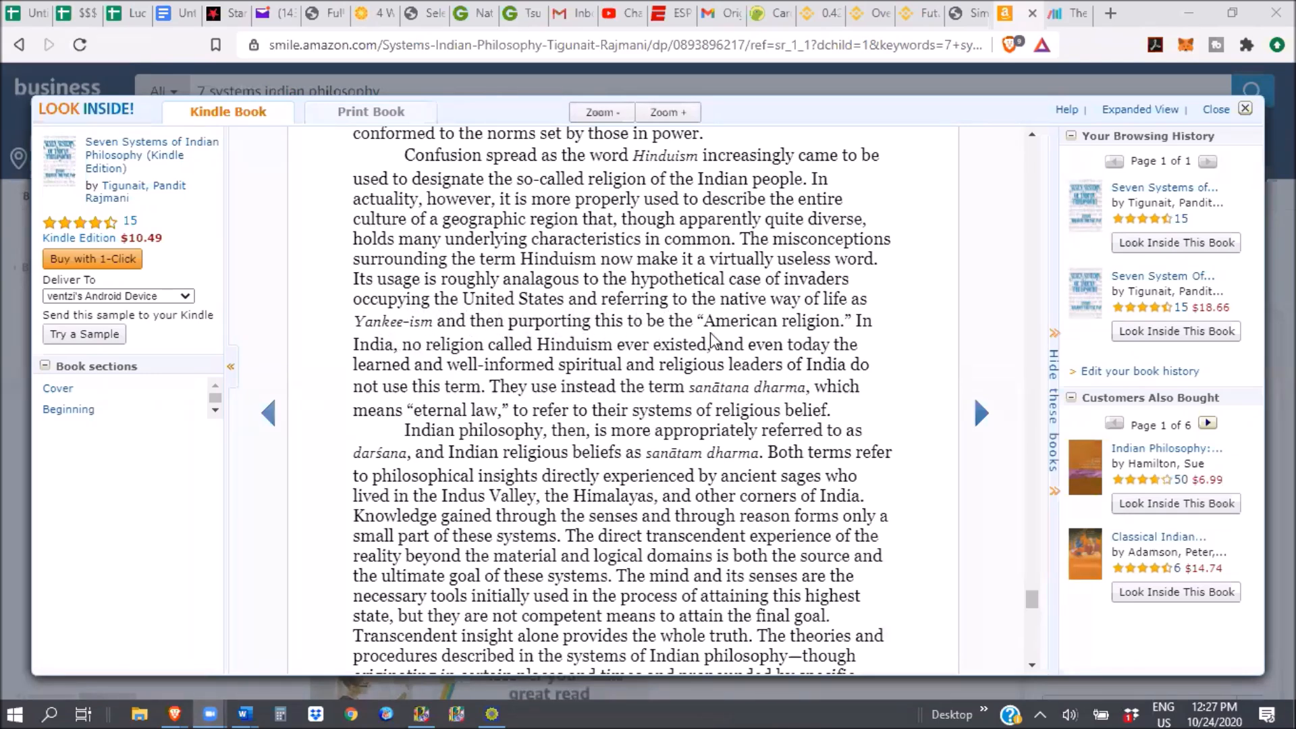
mouse_move(825, 338)
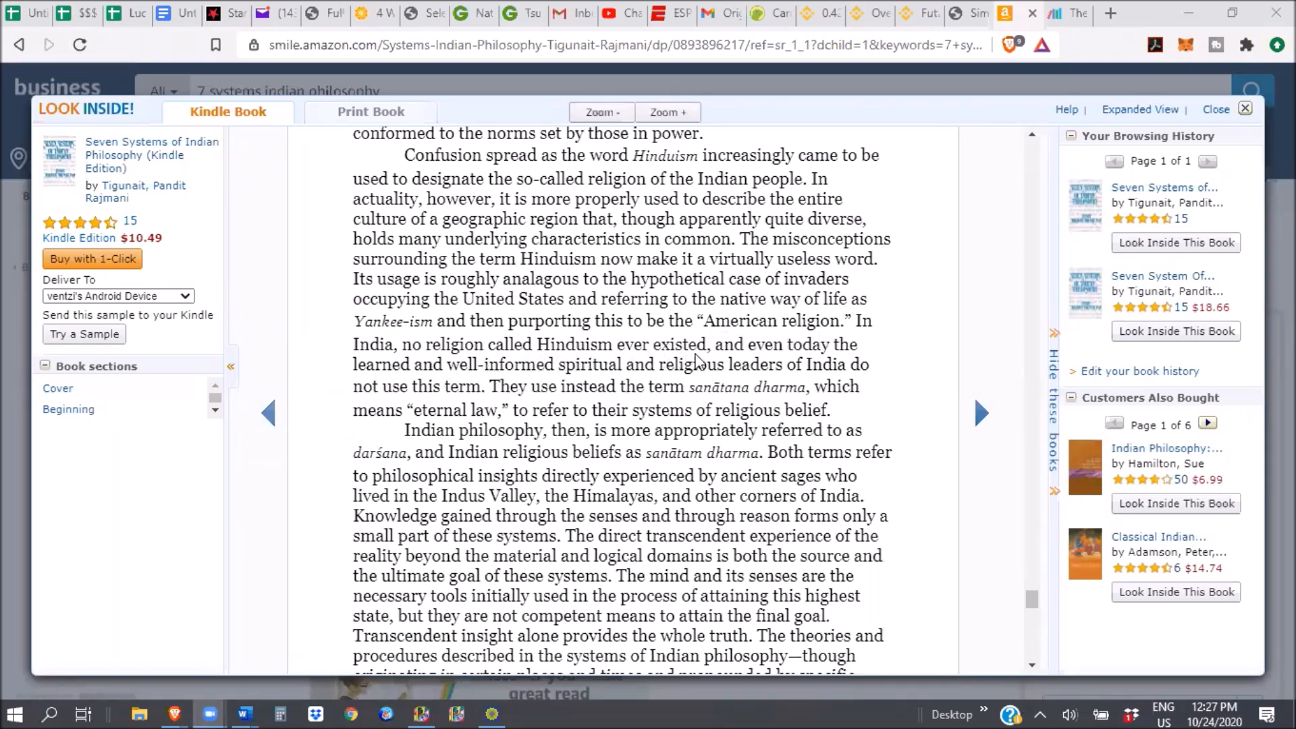
mouse_move(860, 326)
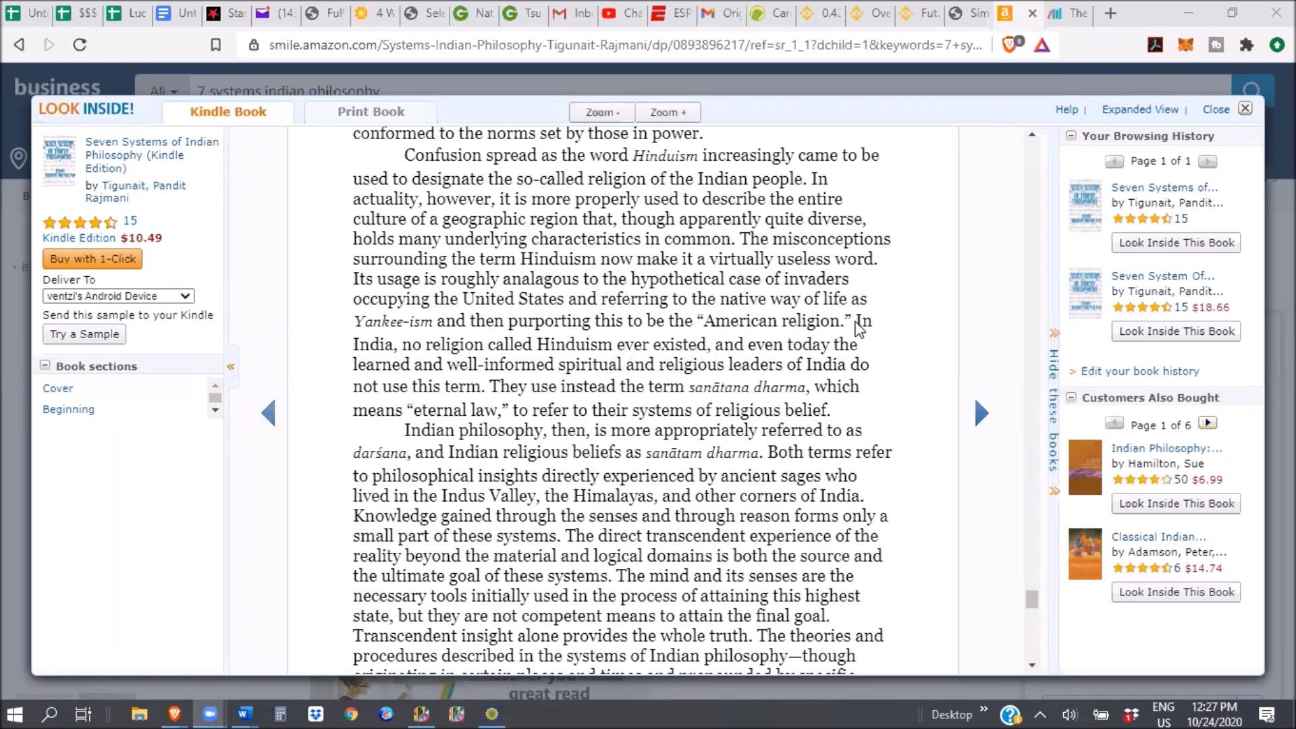
mouse_move(464, 362)
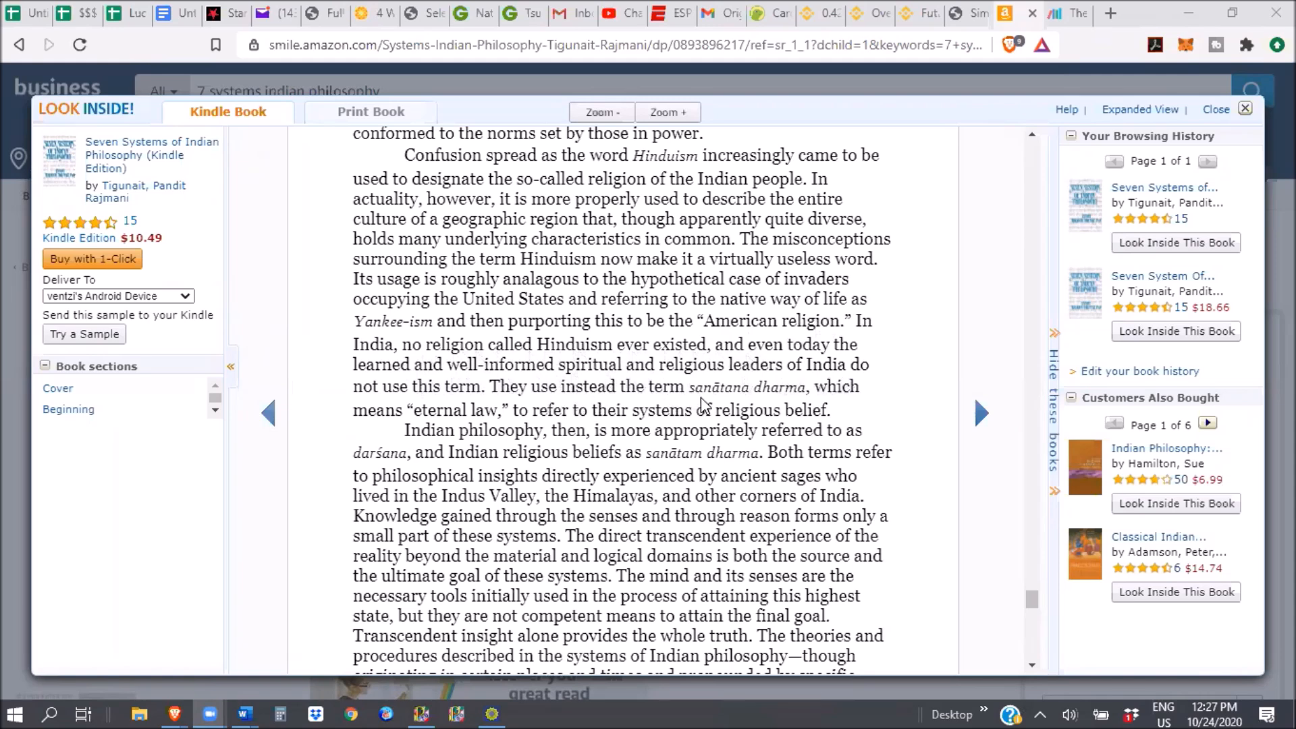
mouse_move(659, 440)
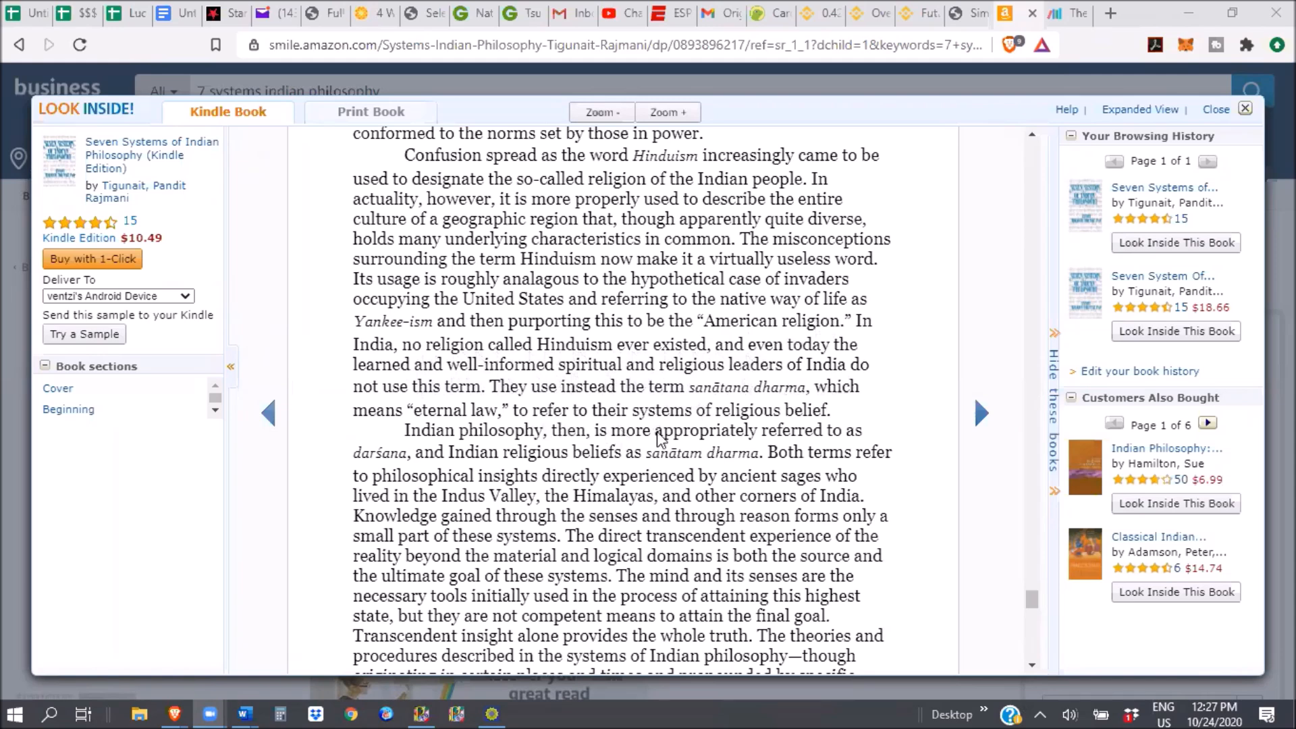
mouse_move(563, 476)
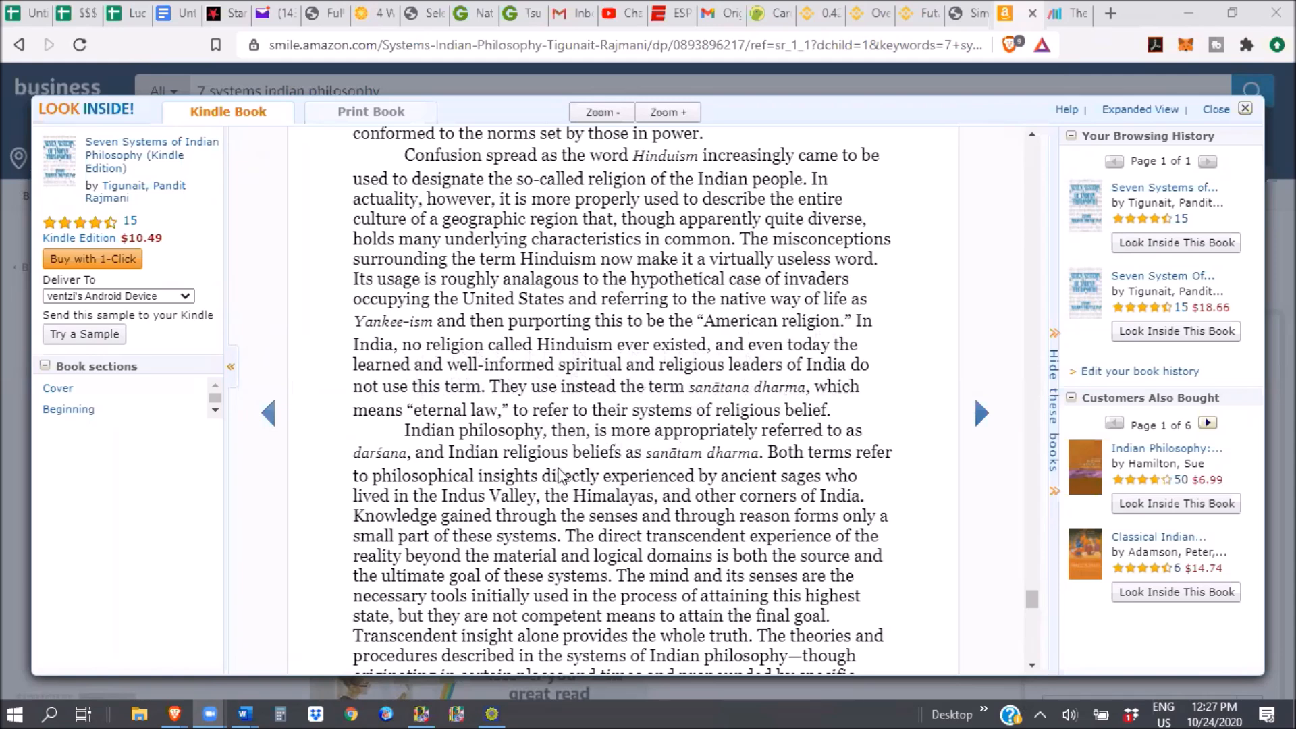
mouse_move(992, 420)
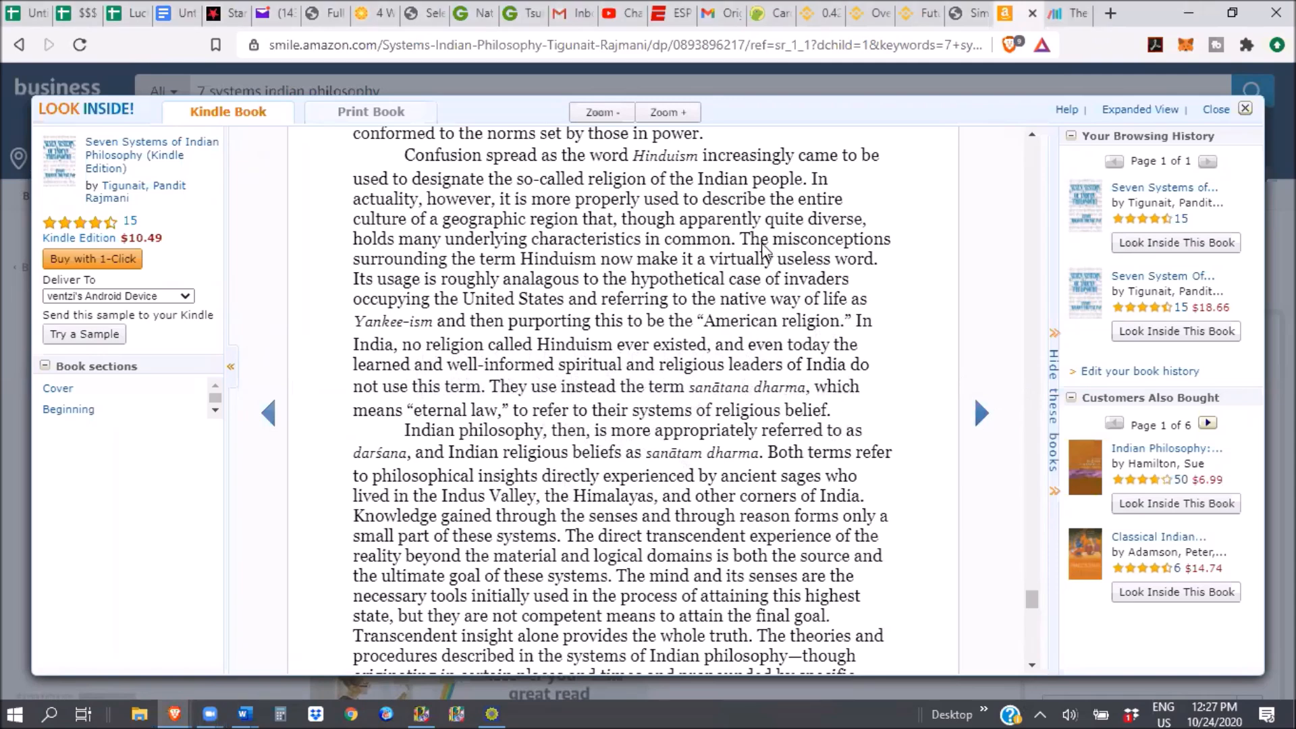
- Scroll to the passage beginning 'In the West, the answers to ultimate questions…'
scroll(down, 3)
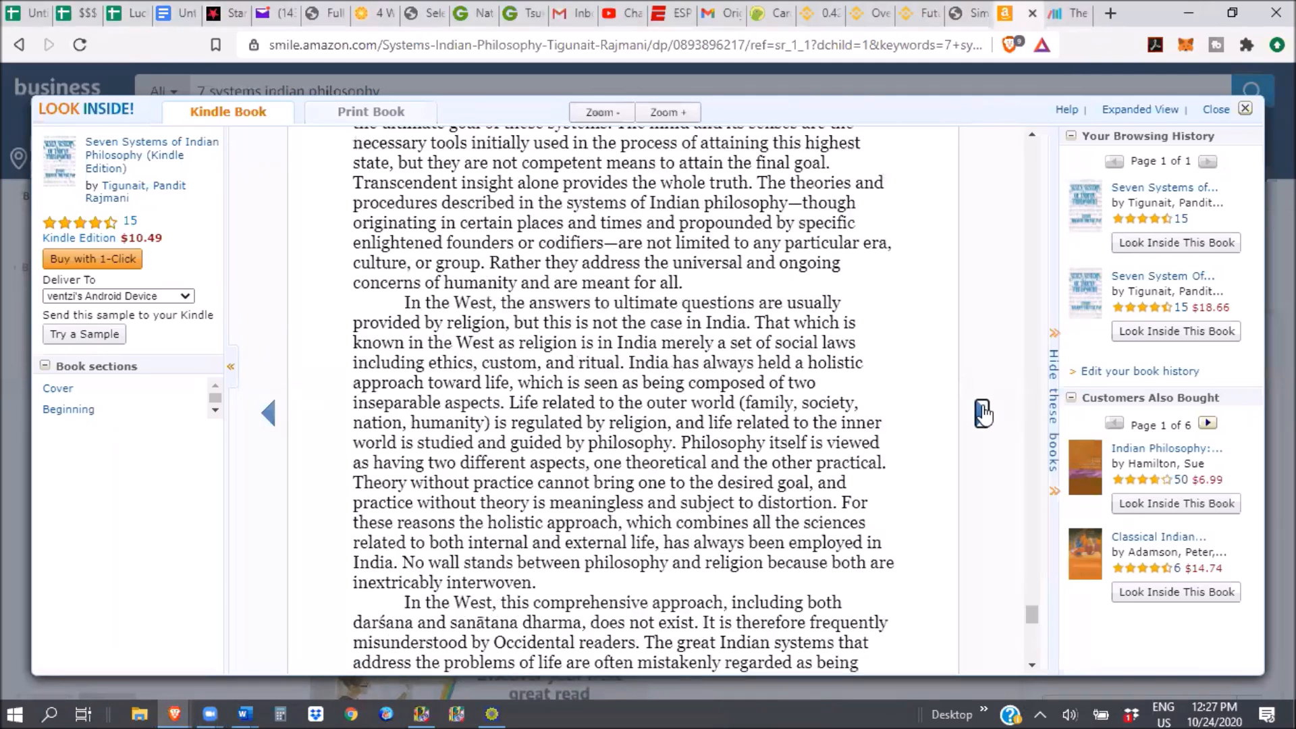
click(269, 414)
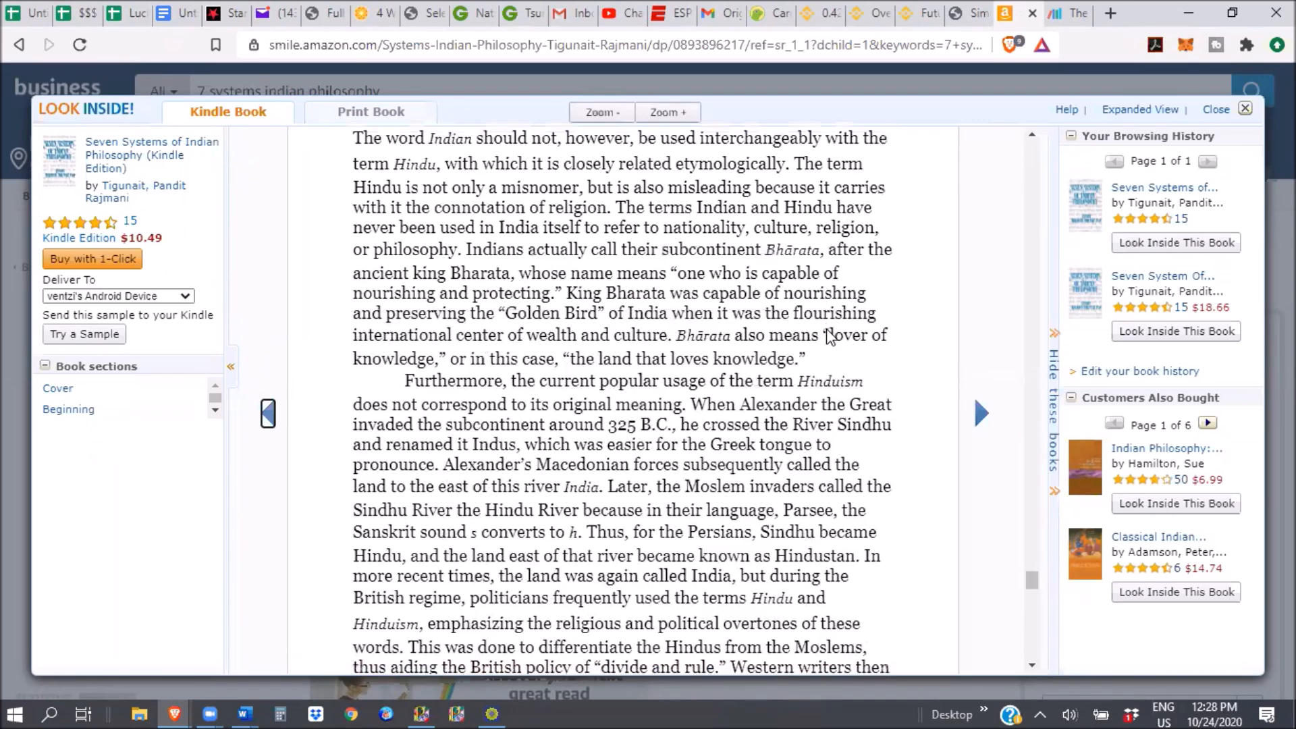
scroll(down, 3)
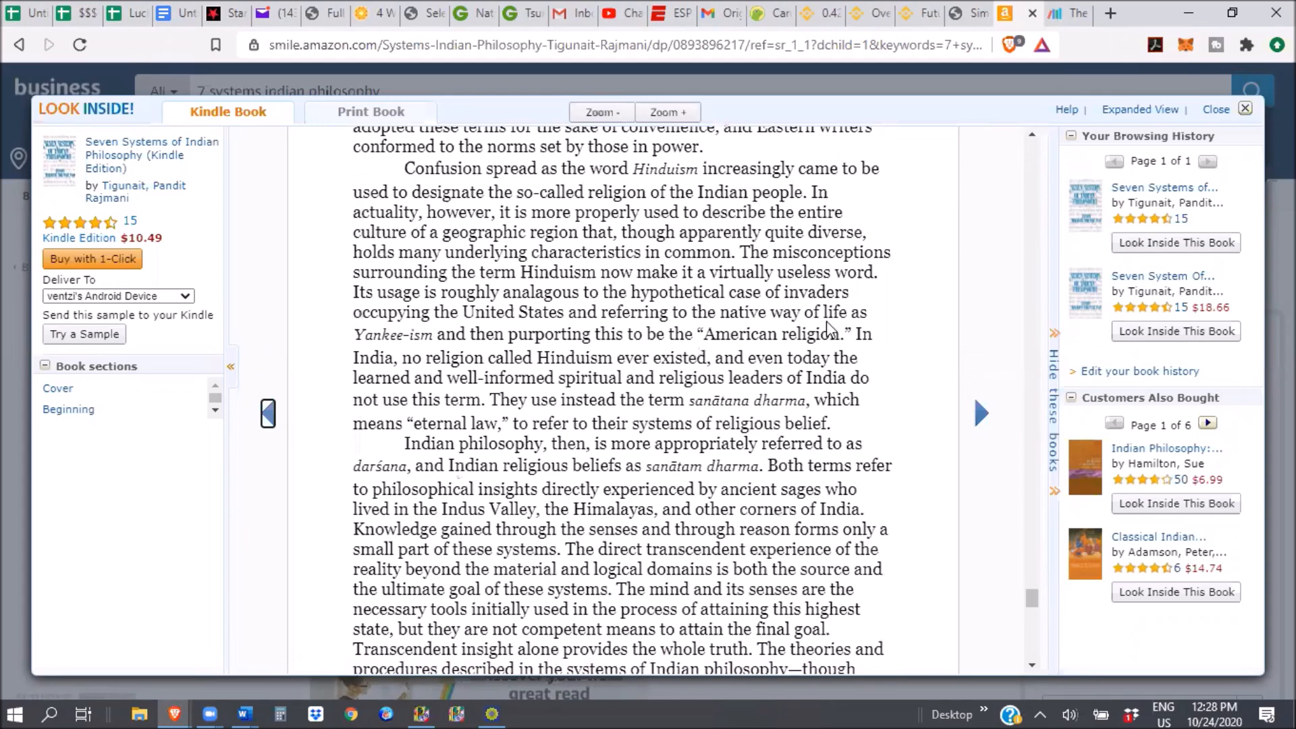
scroll(down, 3)
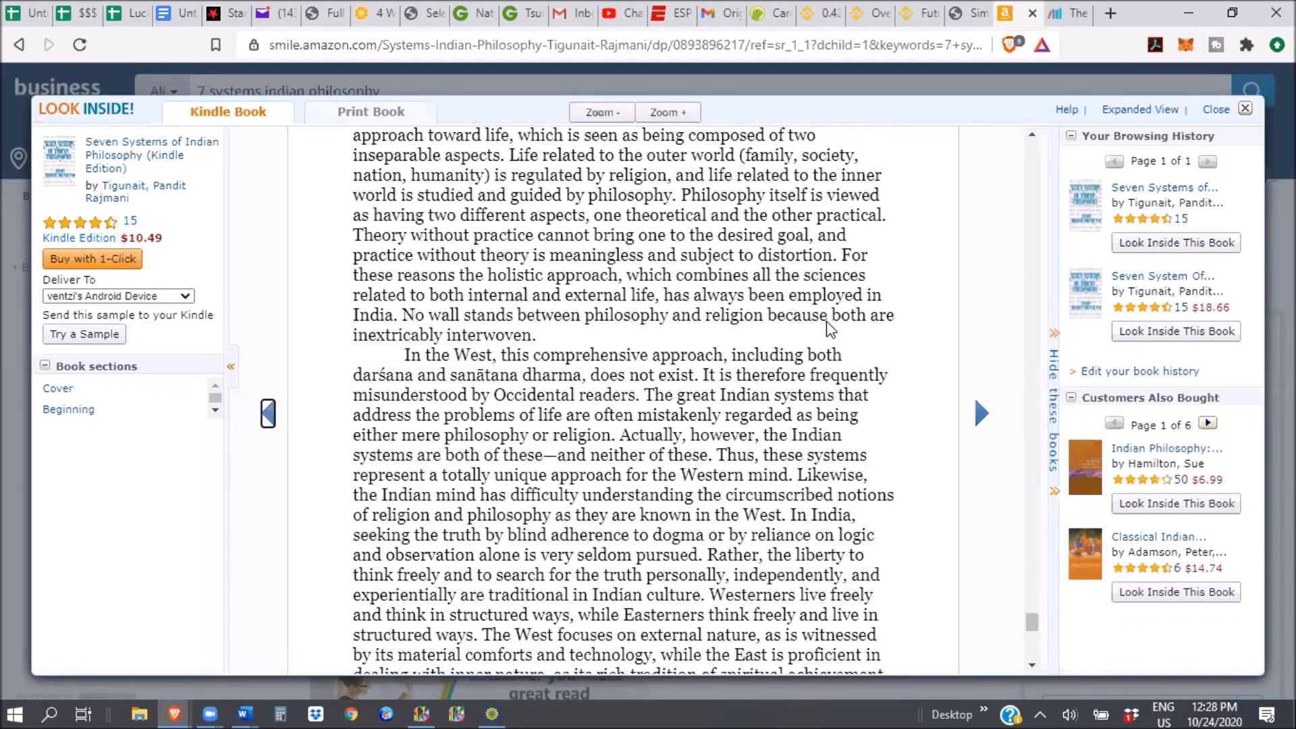
mouse_move(765, 428)
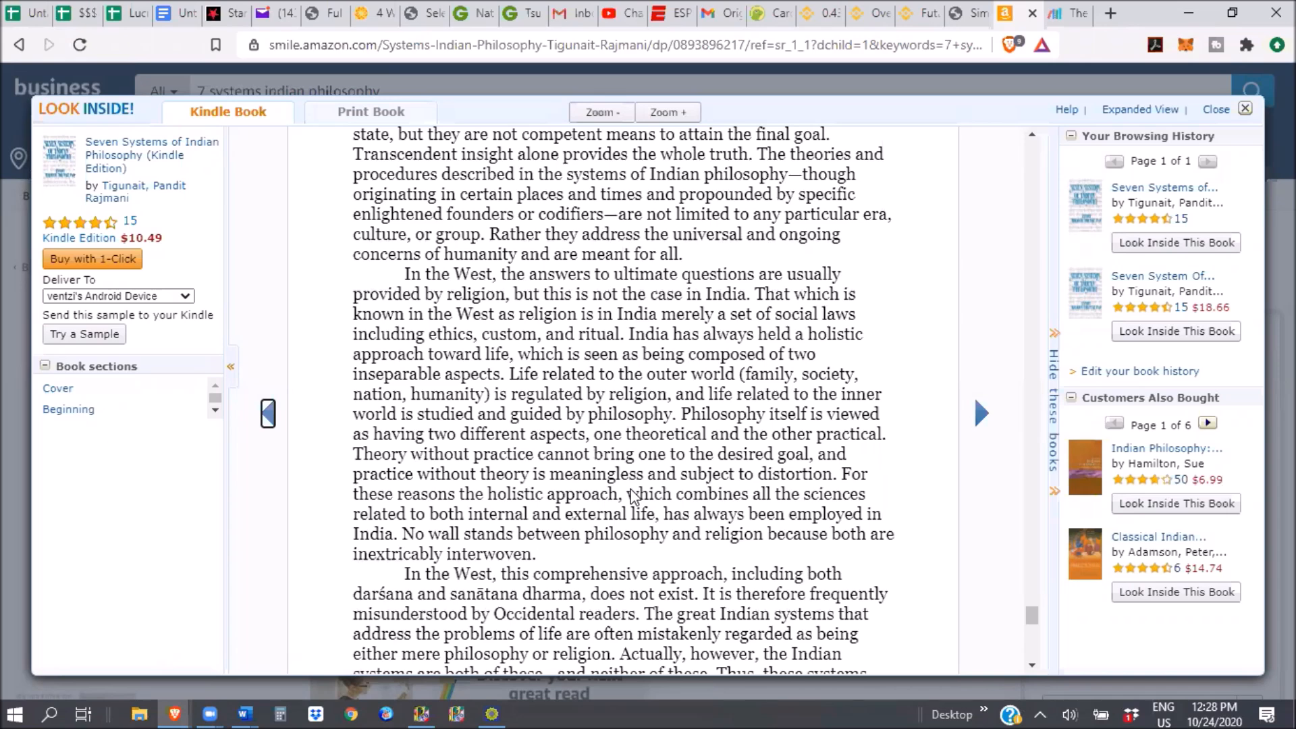
mouse_move(773, 615)
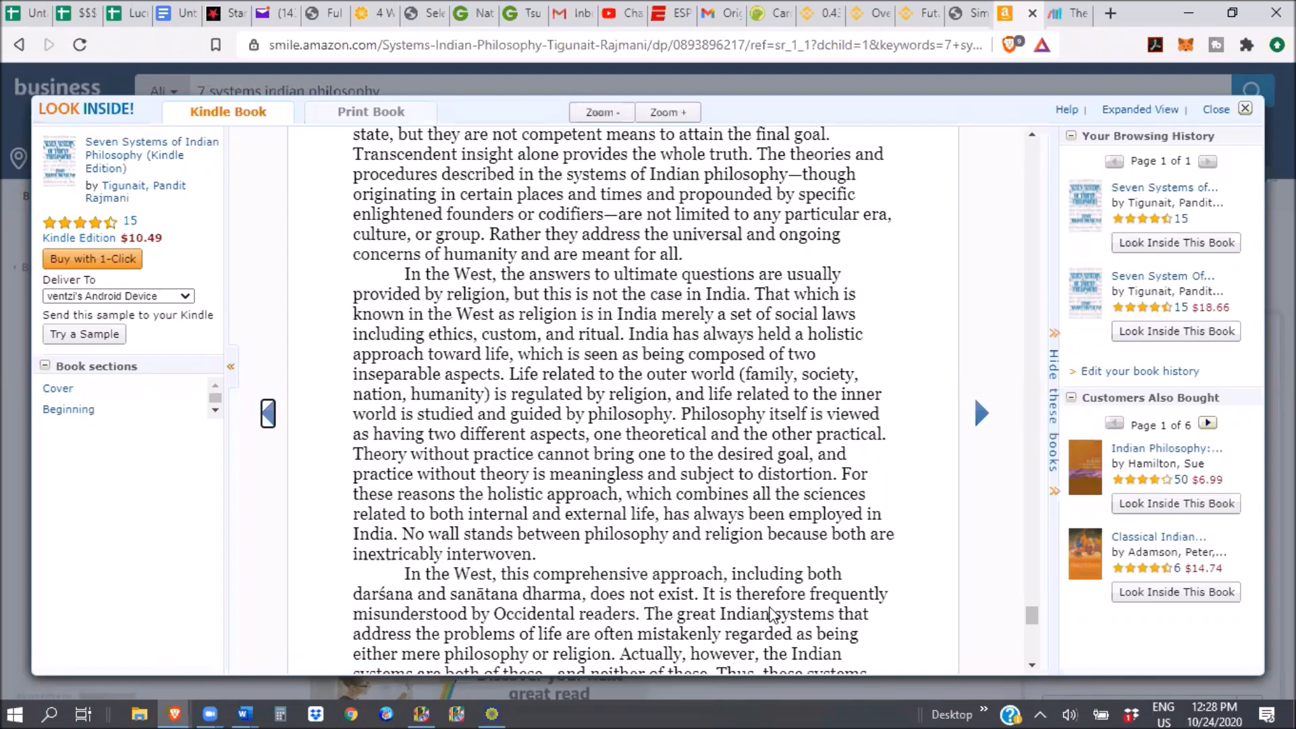
- Scroll to 'End of this sample Kindle book', closing on philosophy as a way of life
scroll(down, 3)
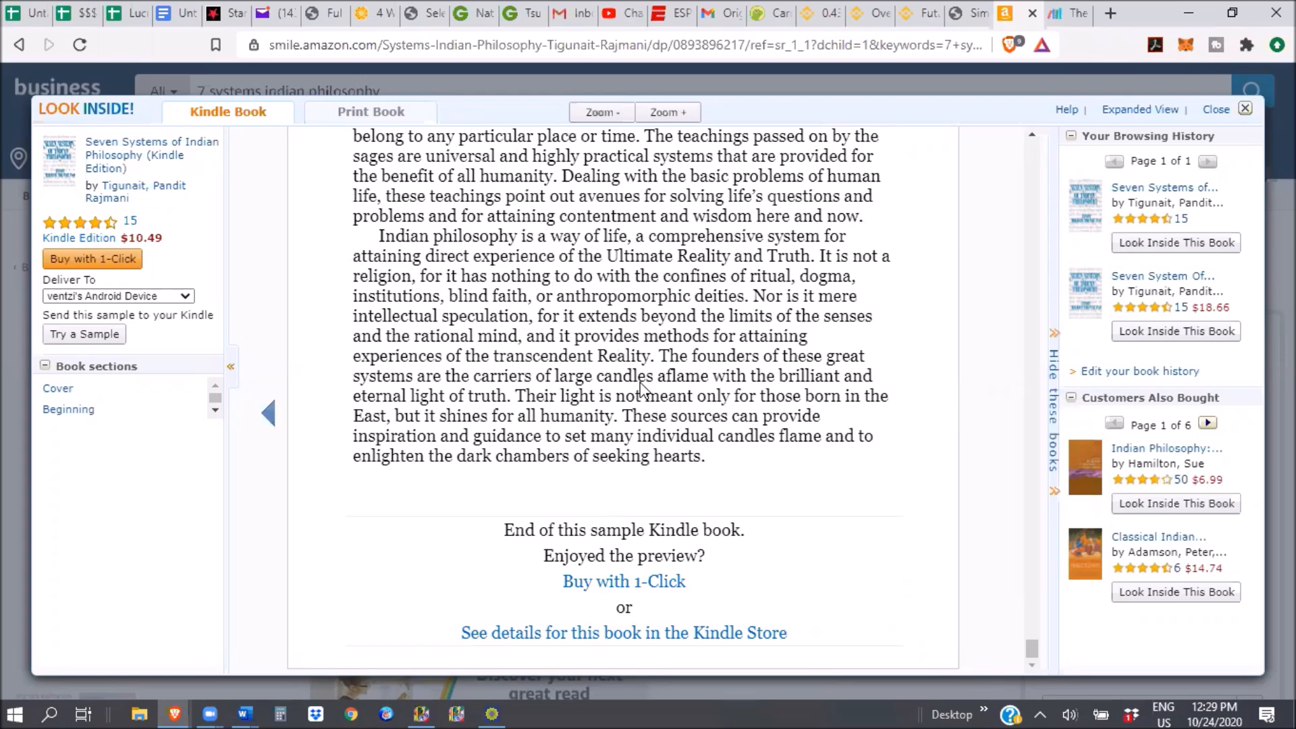
mouse_move(902, 424)
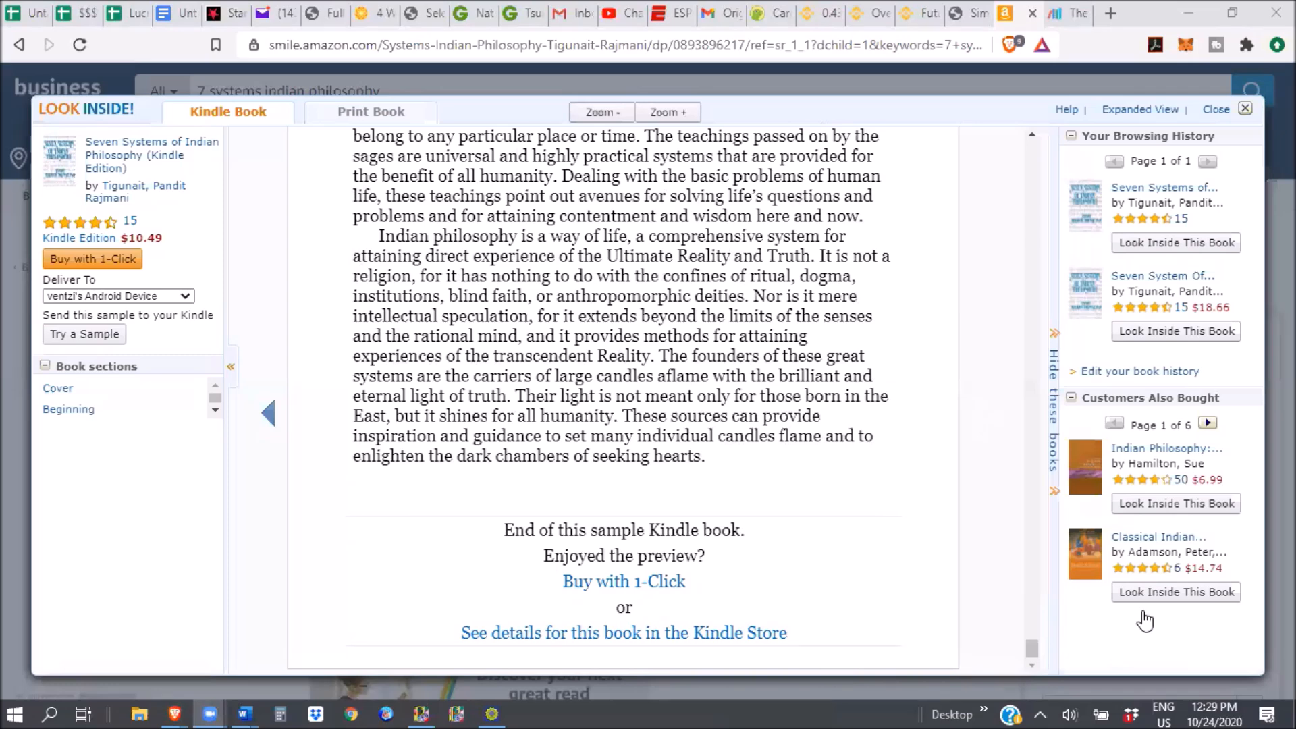
mouse_move(1164, 187)
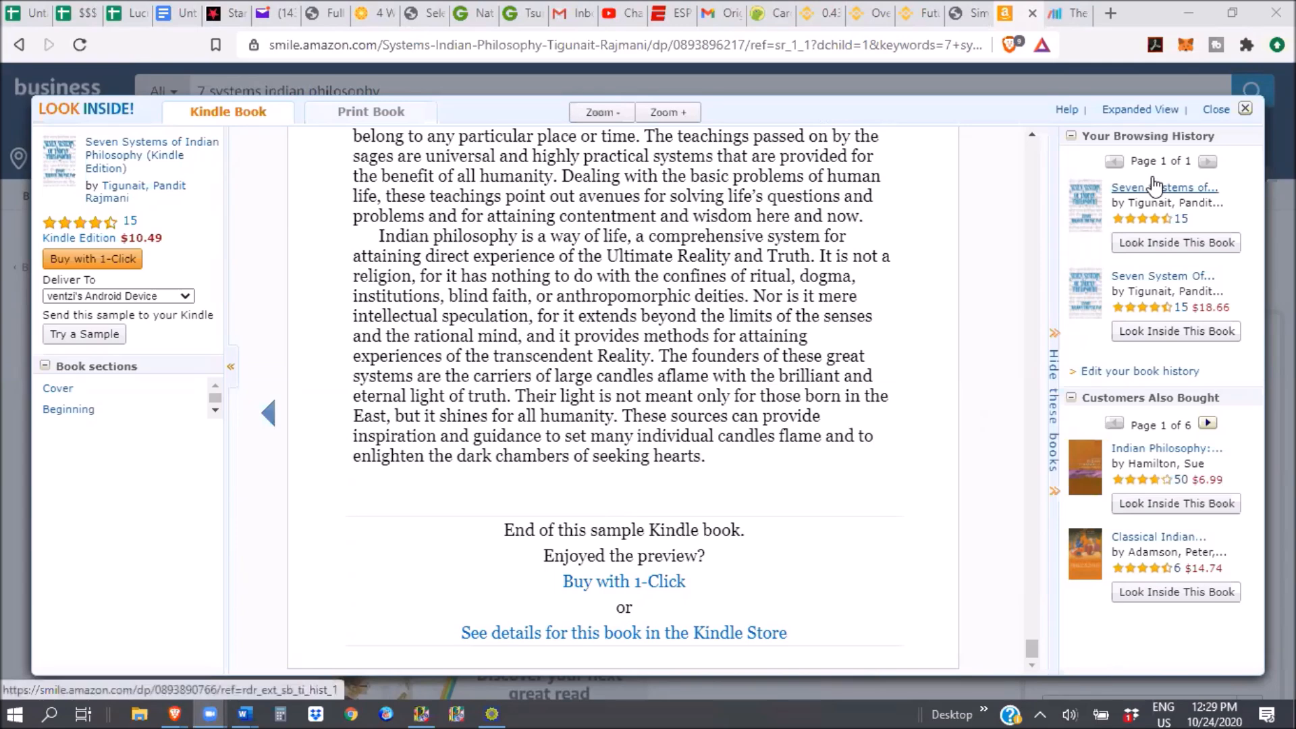
mouse_move(830, 505)
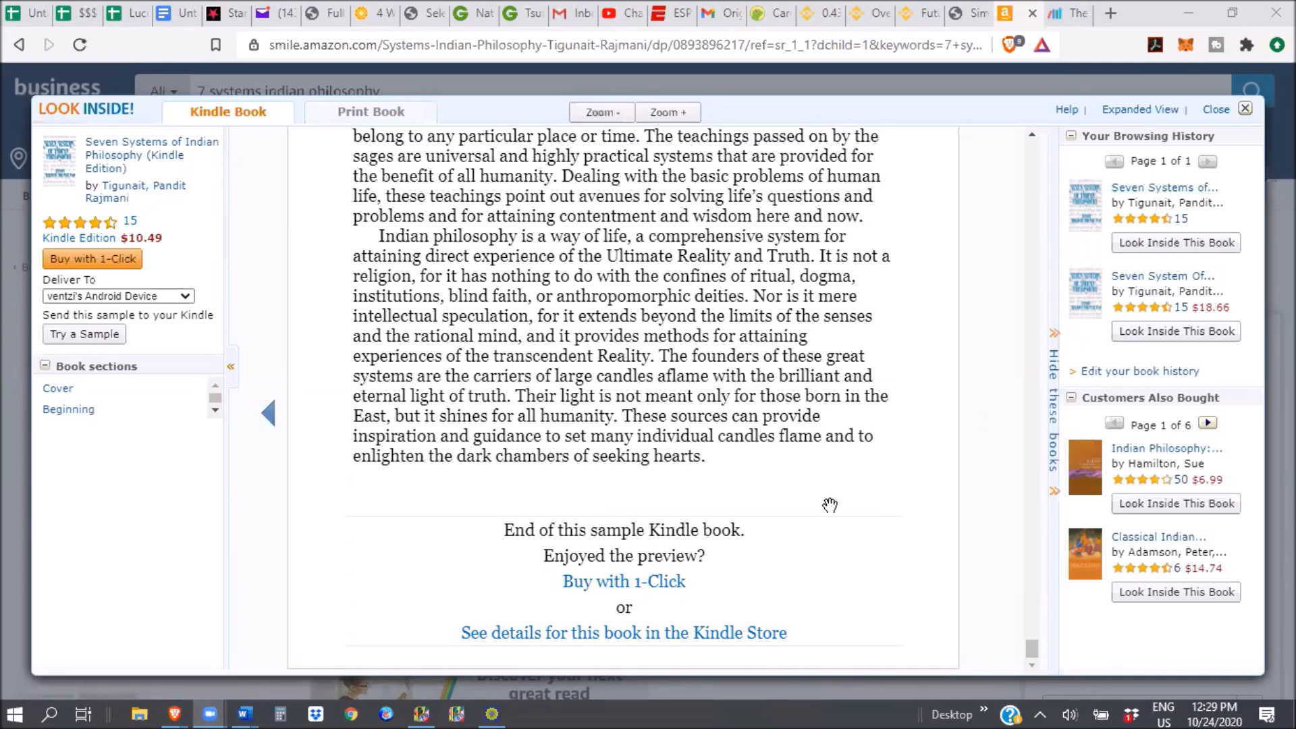
mouse_move(899, 505)
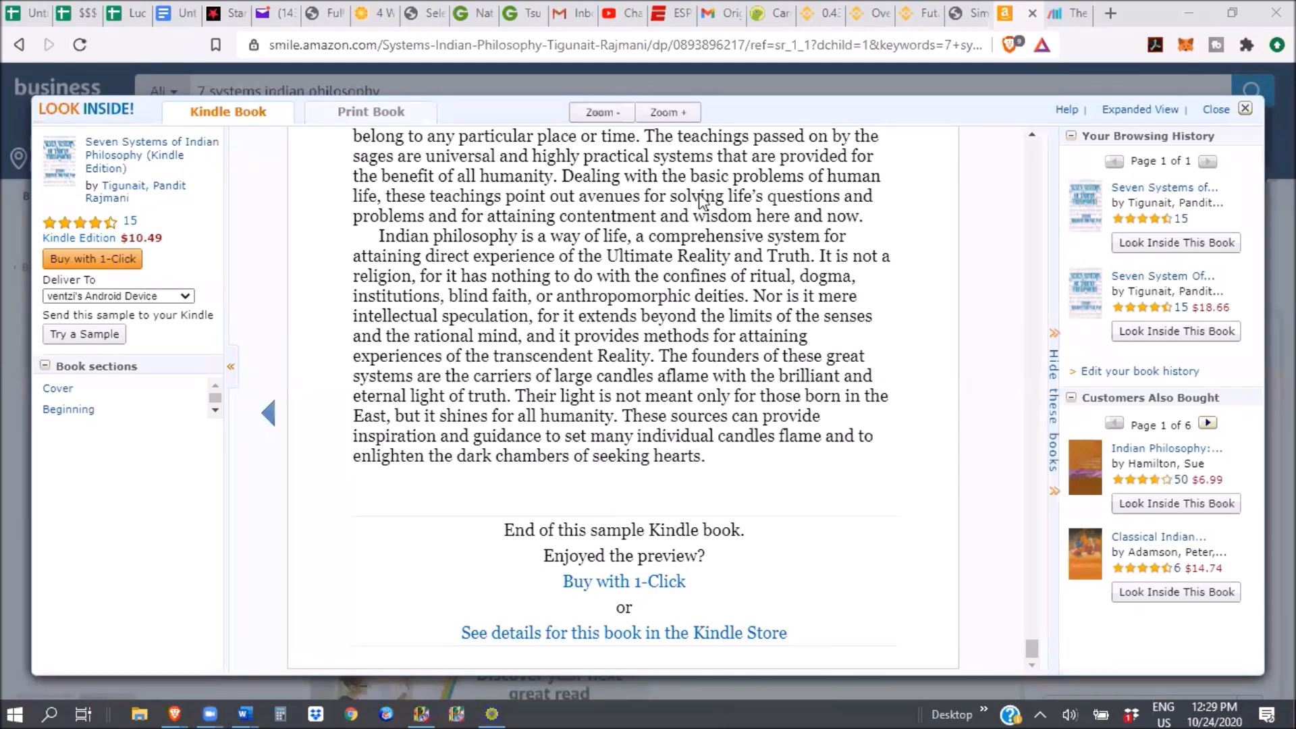
mouse_move(812, 329)
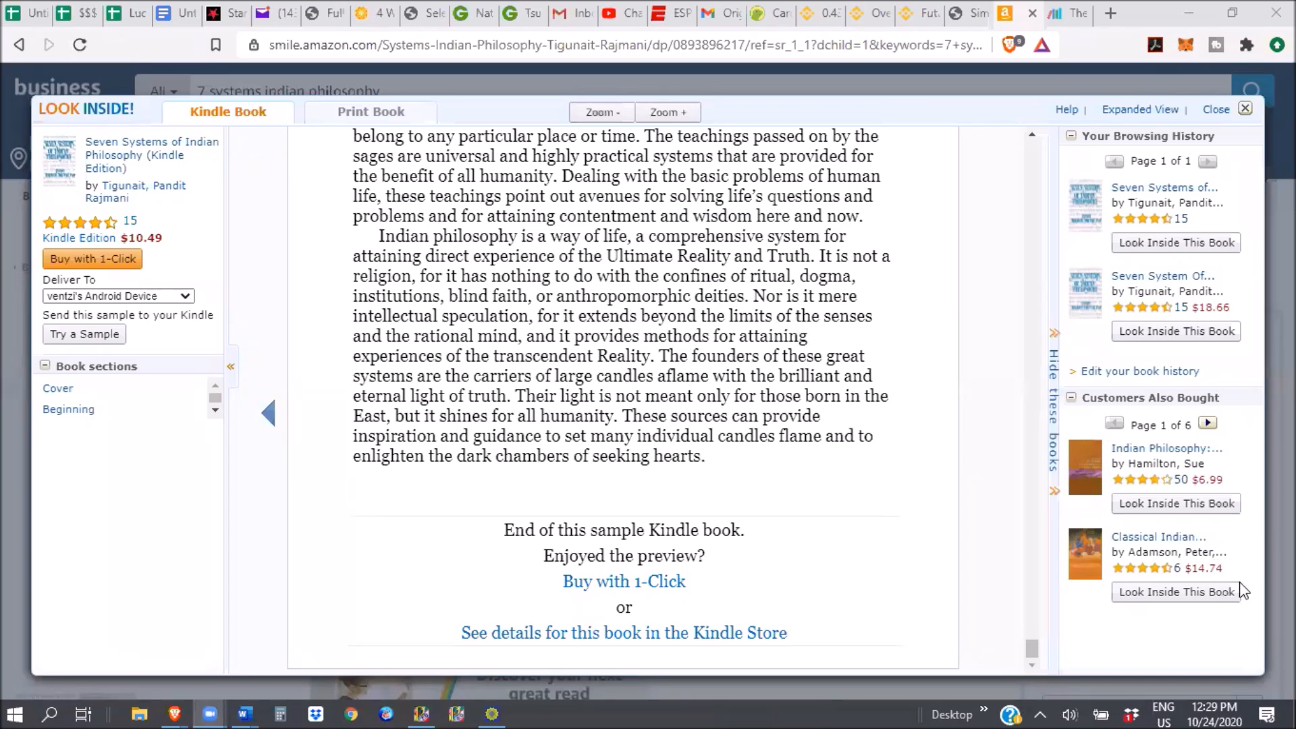
mouse_move(848, 412)
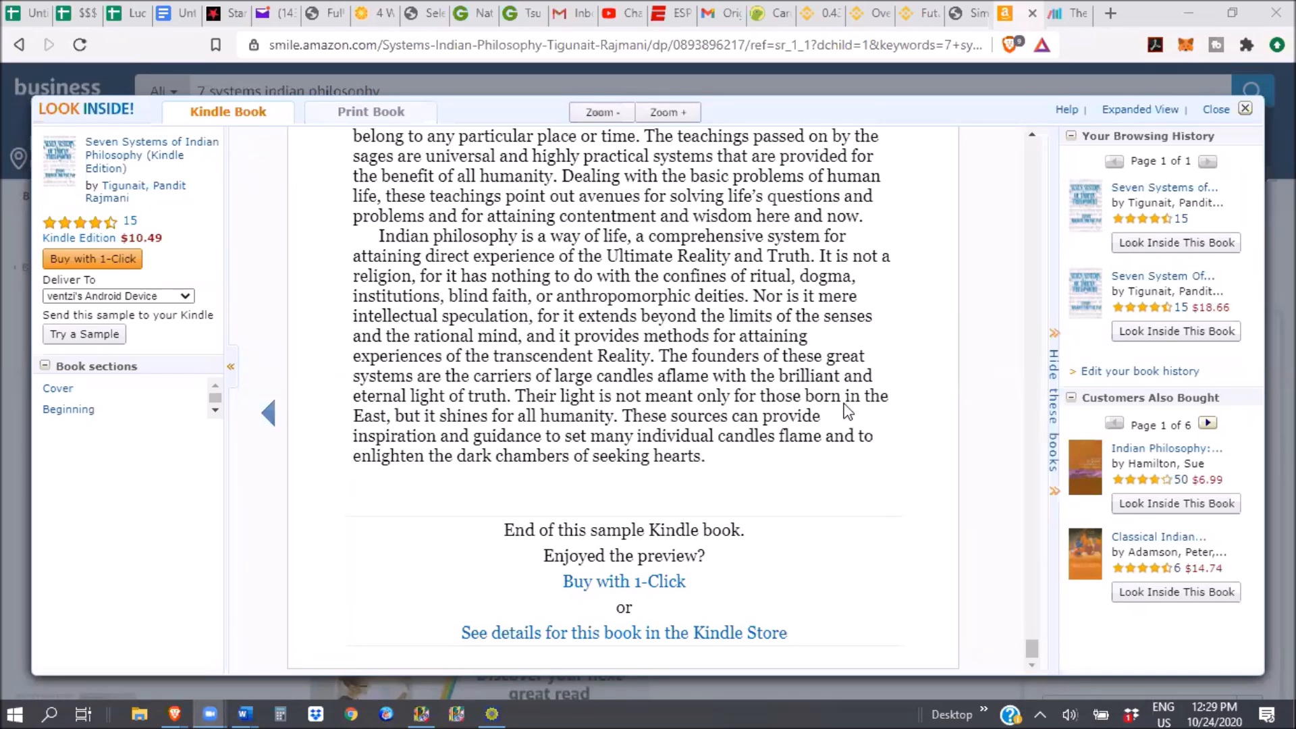
mouse_move(812, 351)
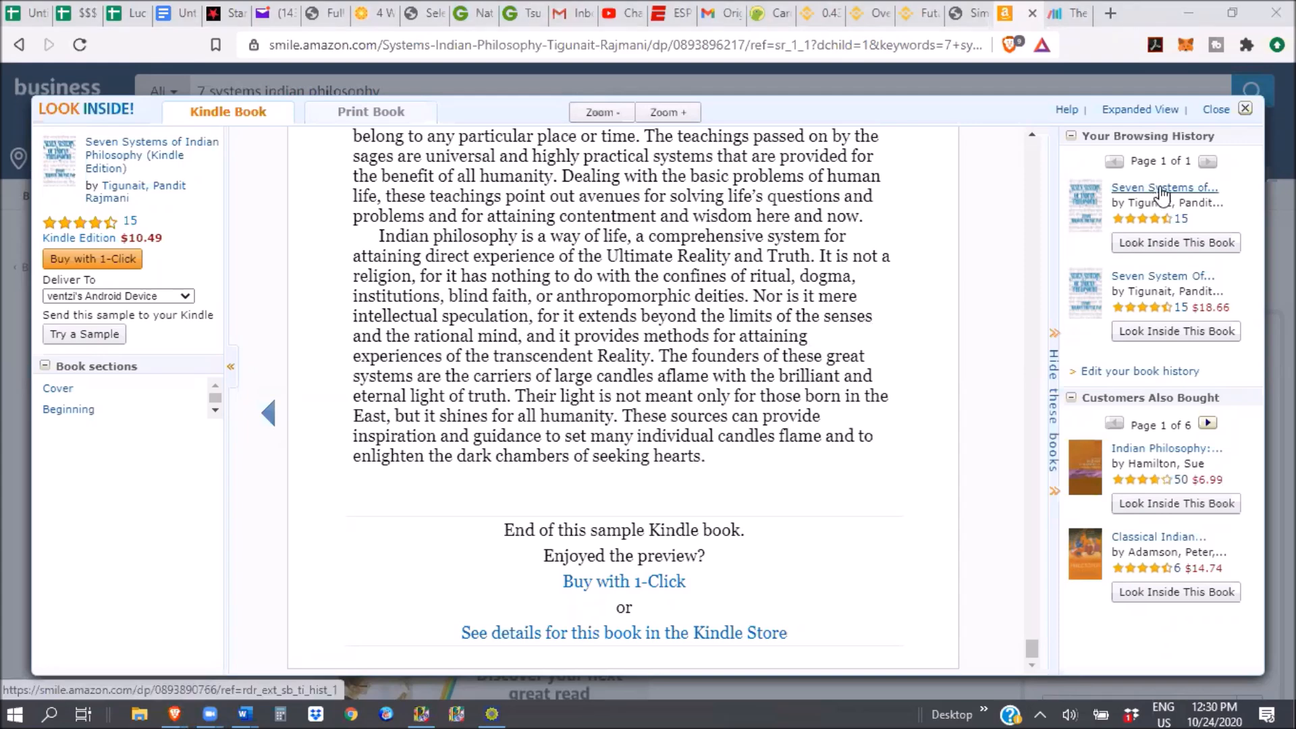
mouse_move(1003, 162)
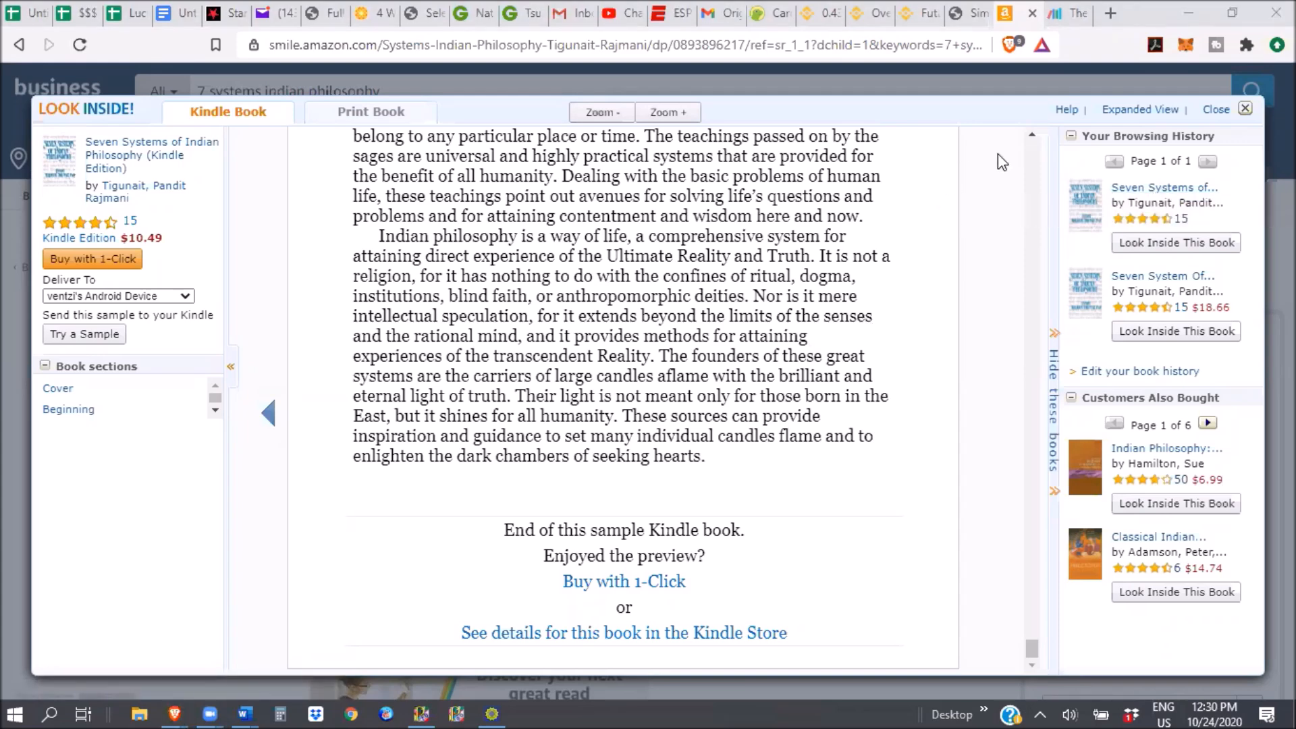
mouse_move(957, 121)
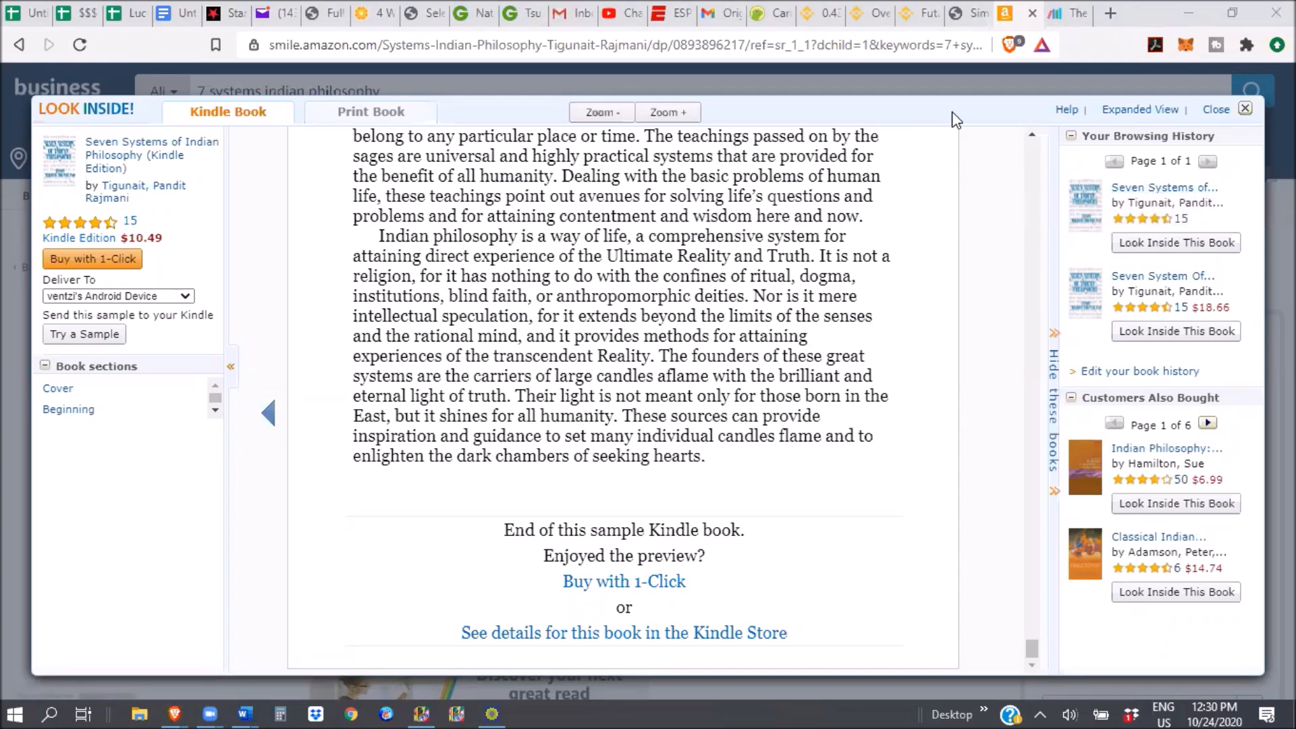
mouse_move(1072, 115)
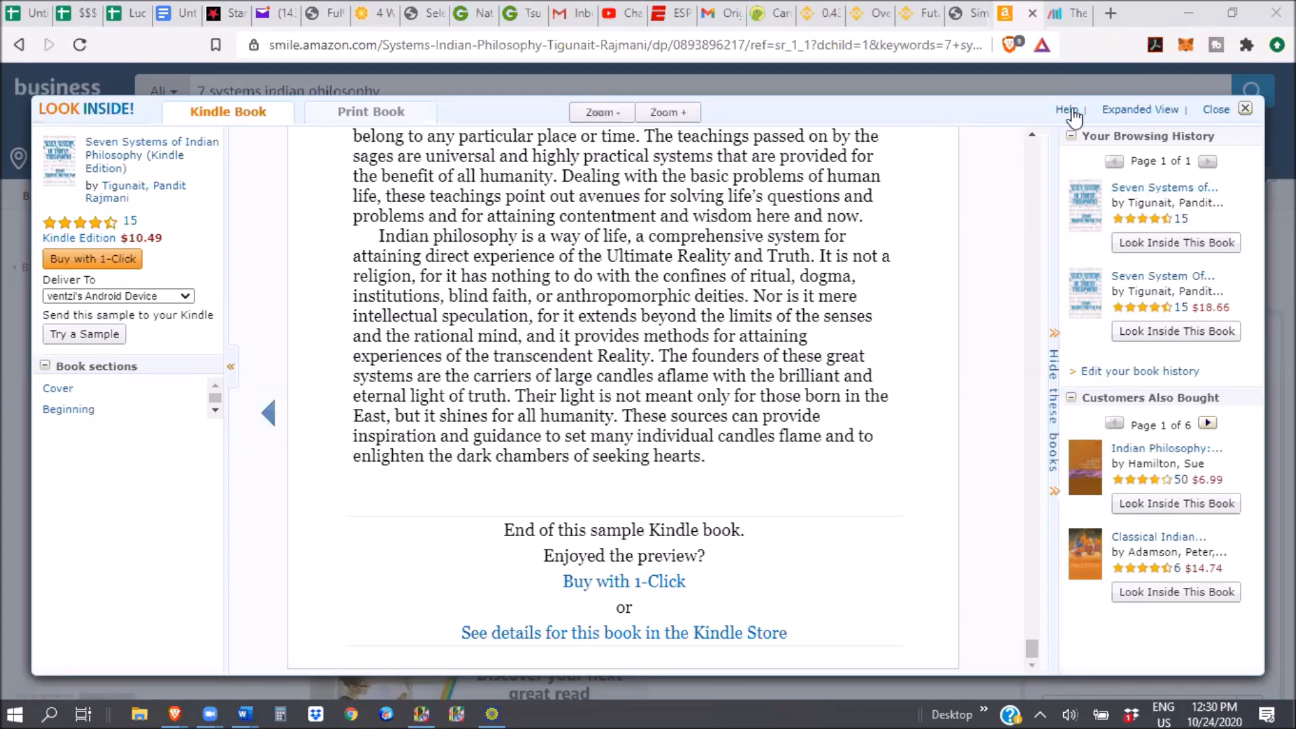
mouse_move(983, 120)
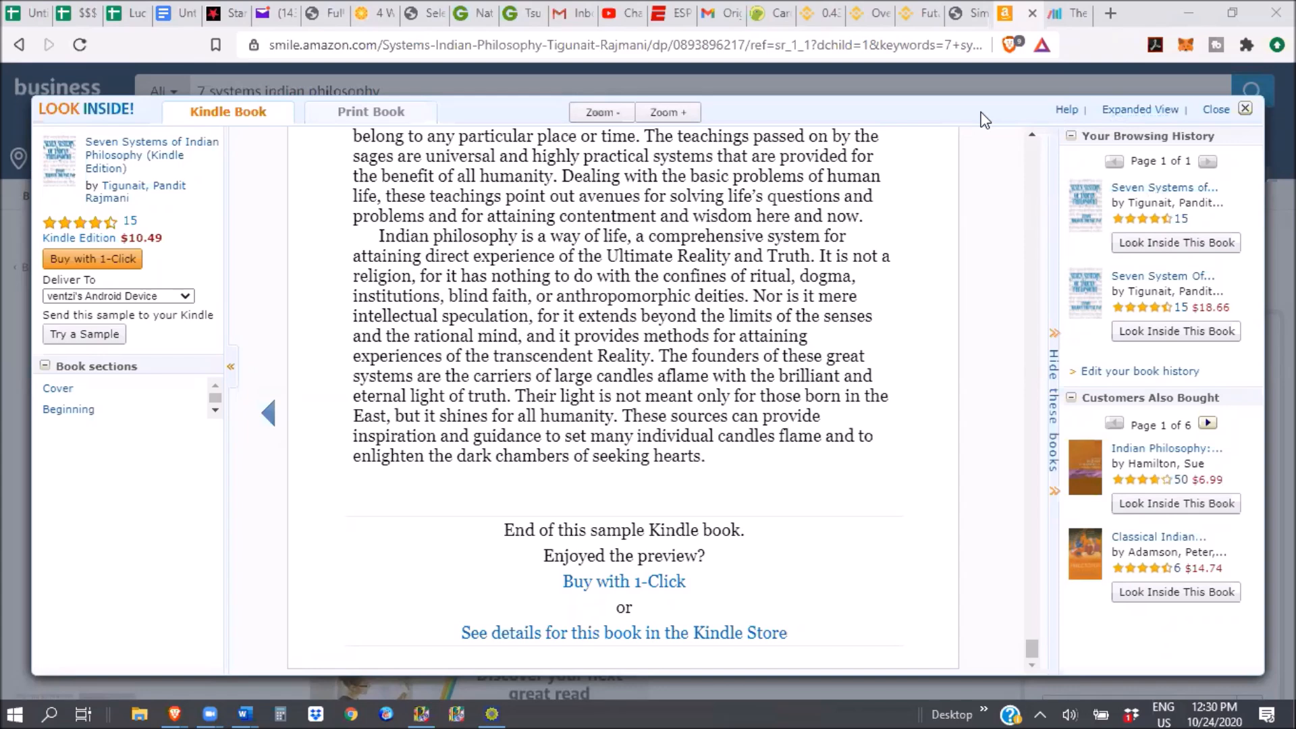
mouse_move(692, 332)
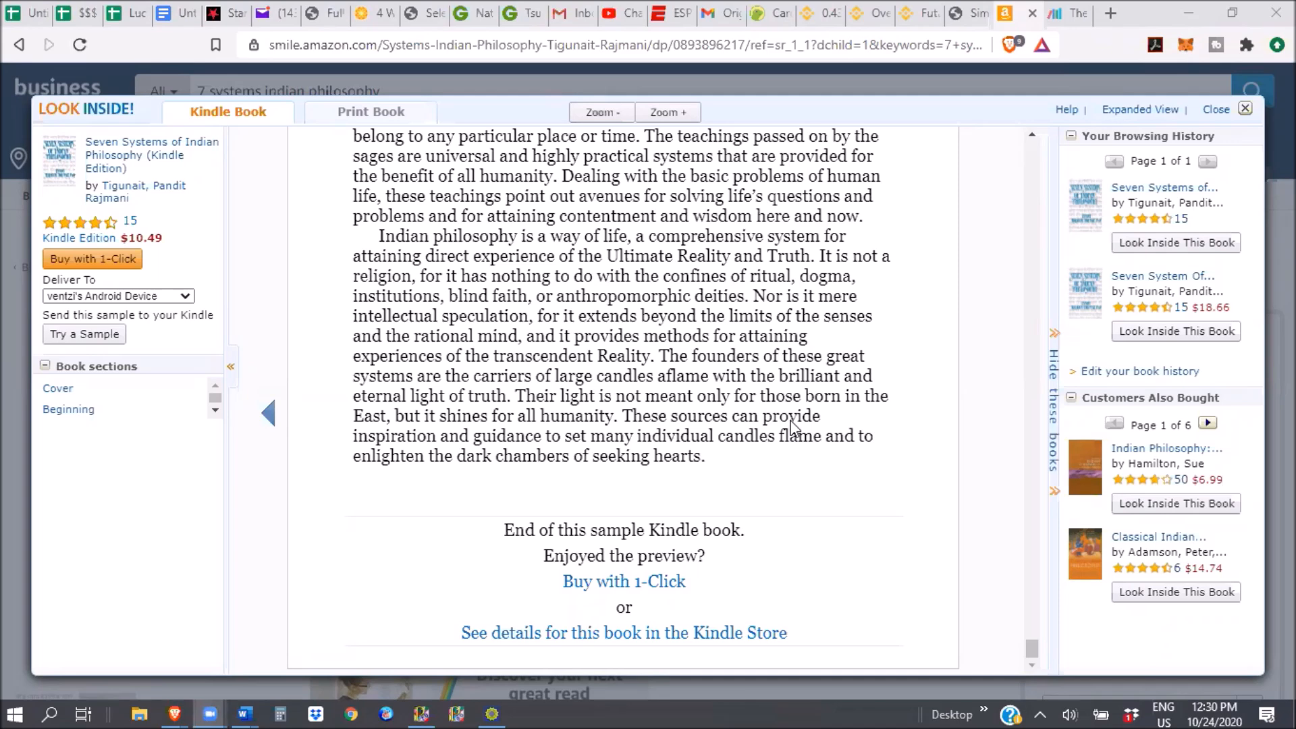
mouse_move(862, 399)
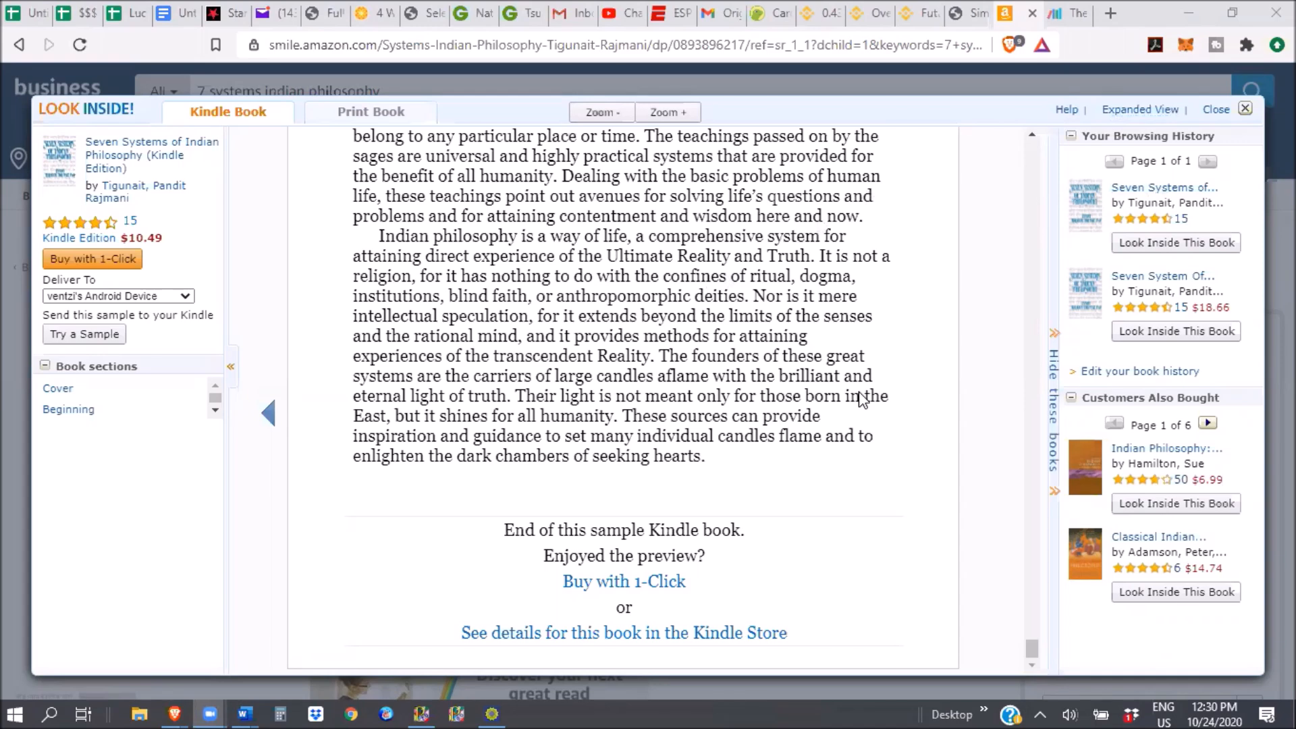
mouse_move(866, 396)
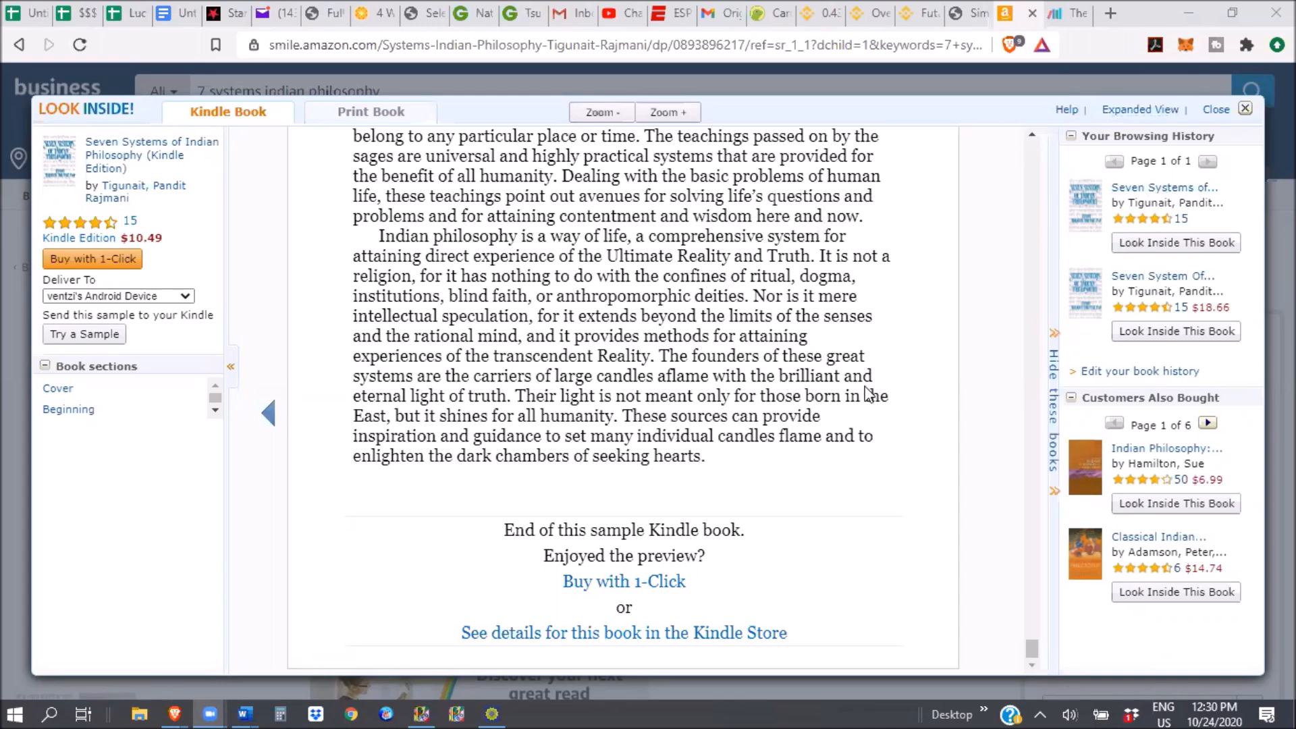
mouse_move(776, 377)
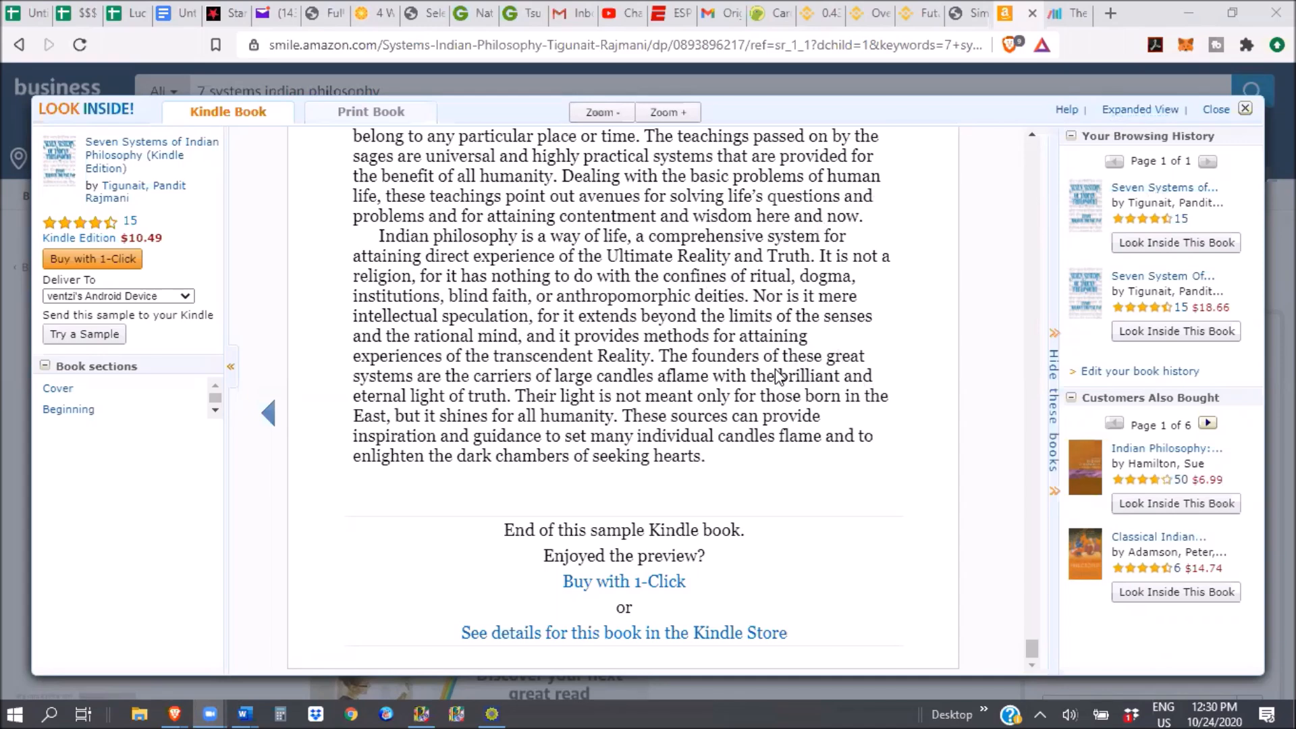
mouse_move(778, 379)
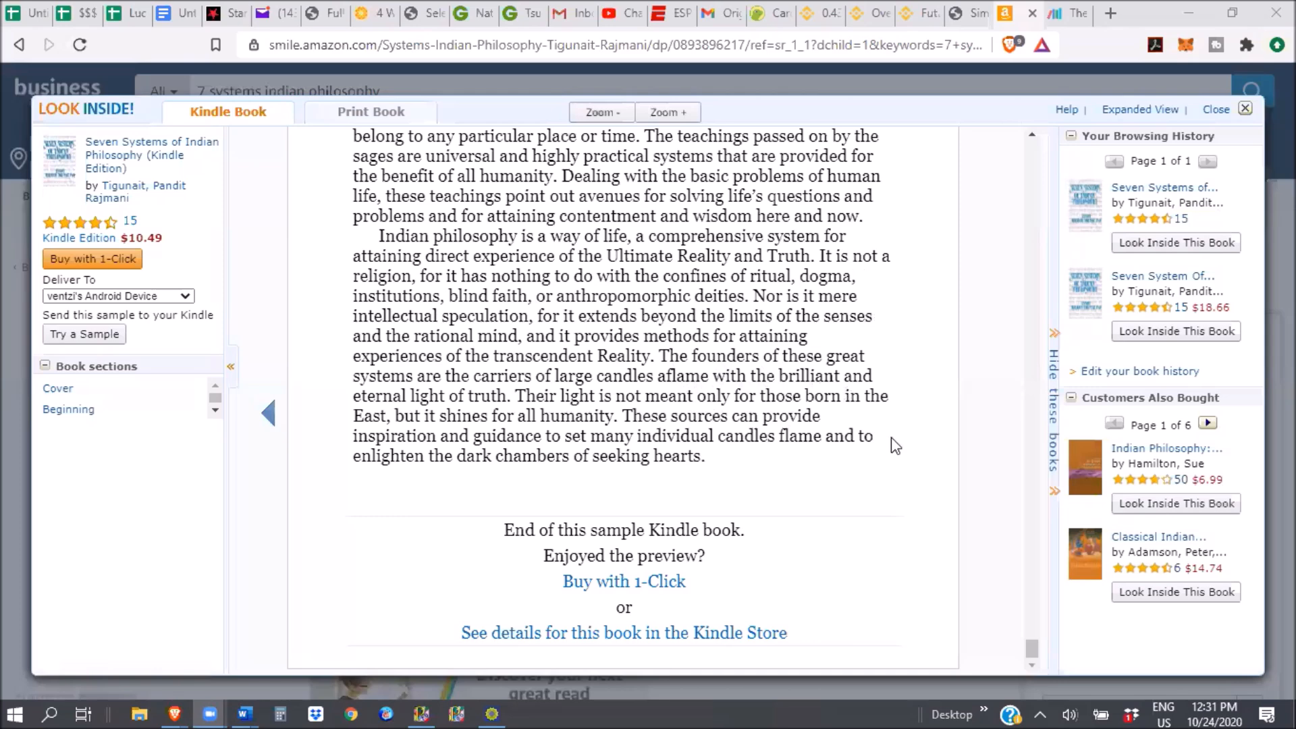
mouse_move(1216, 115)
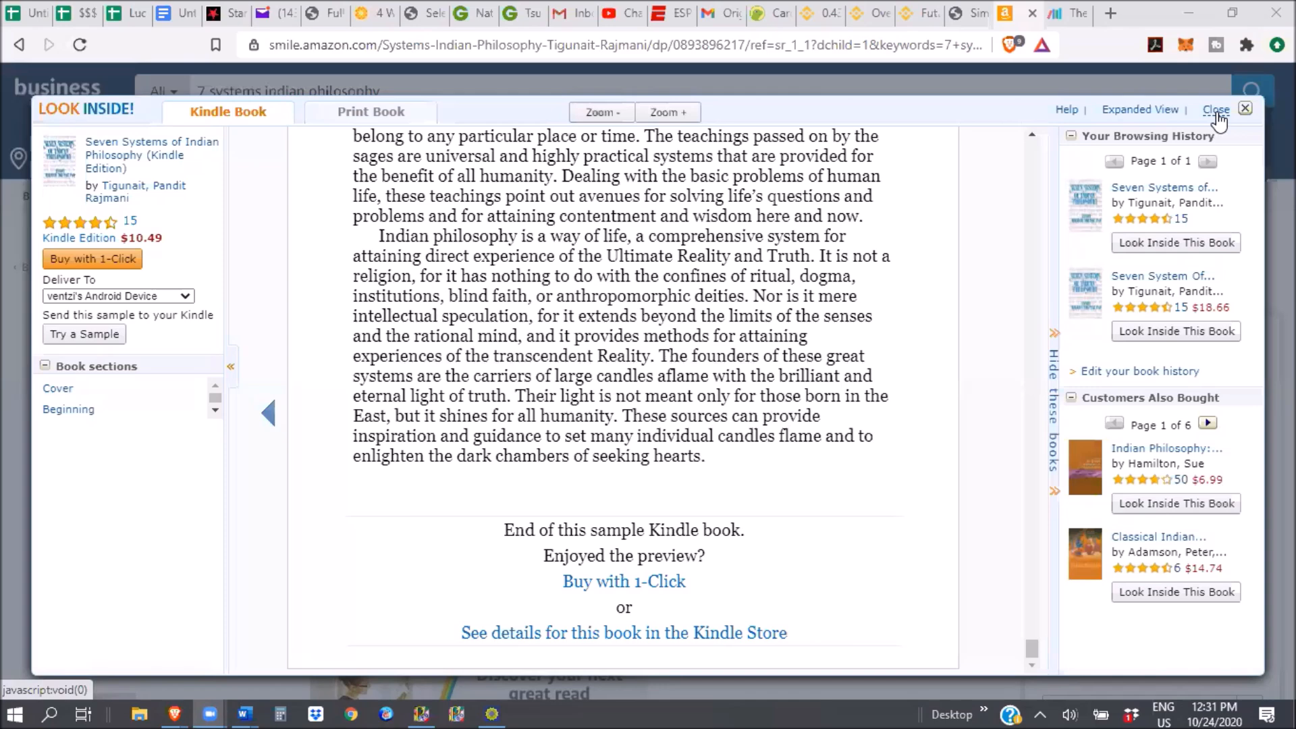
mouse_move(951, 124)
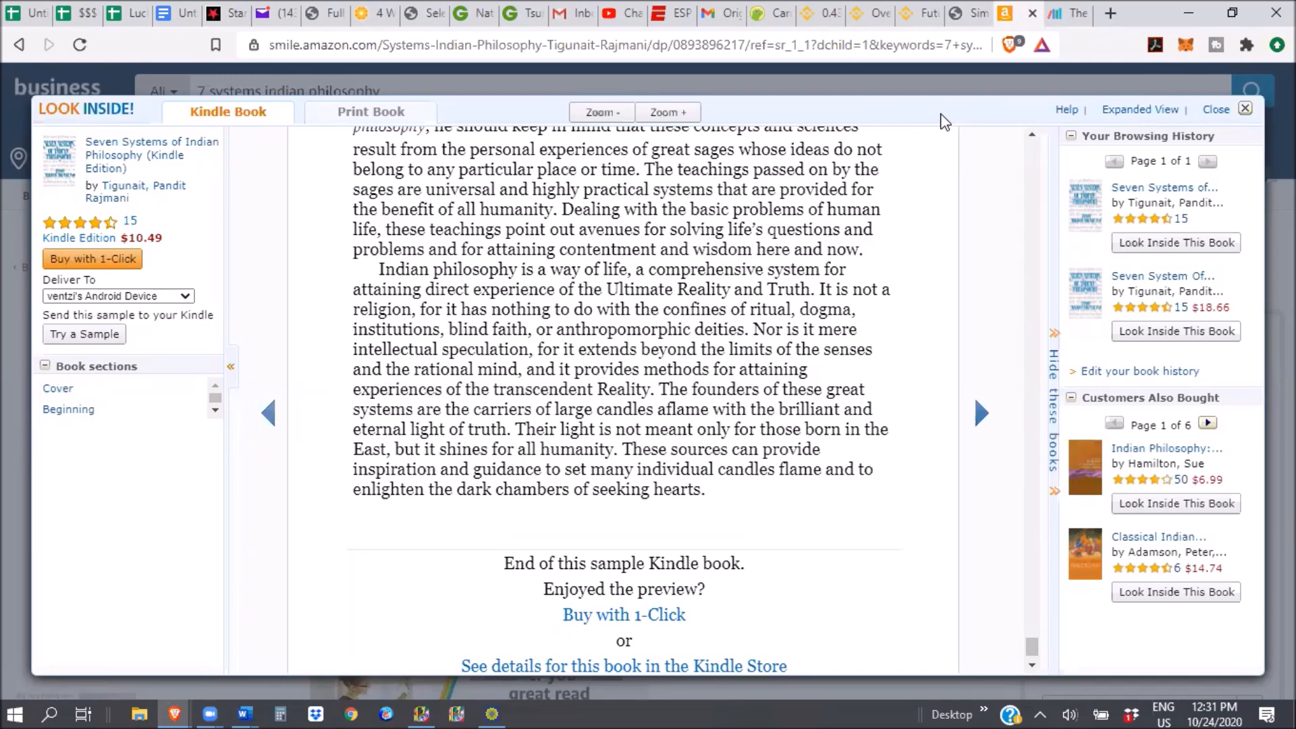
mouse_move(1152, 58)
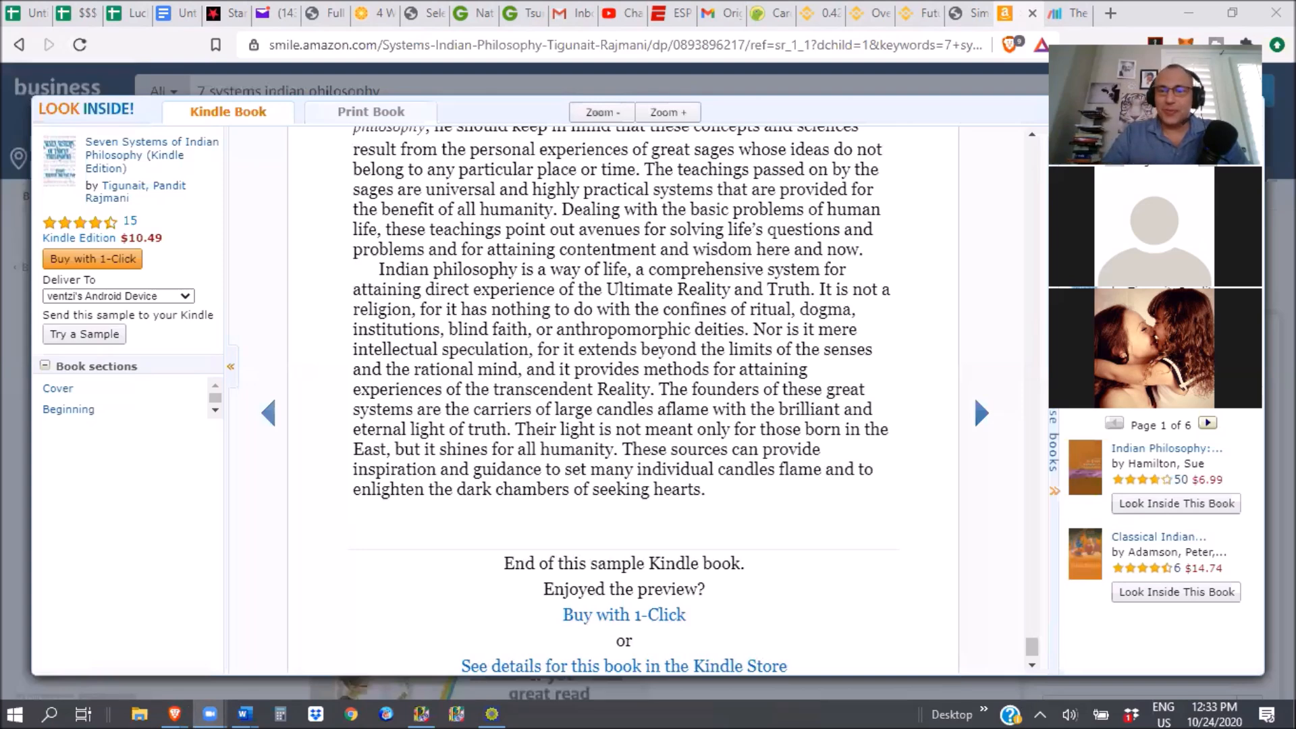
mouse_move(978, 312)
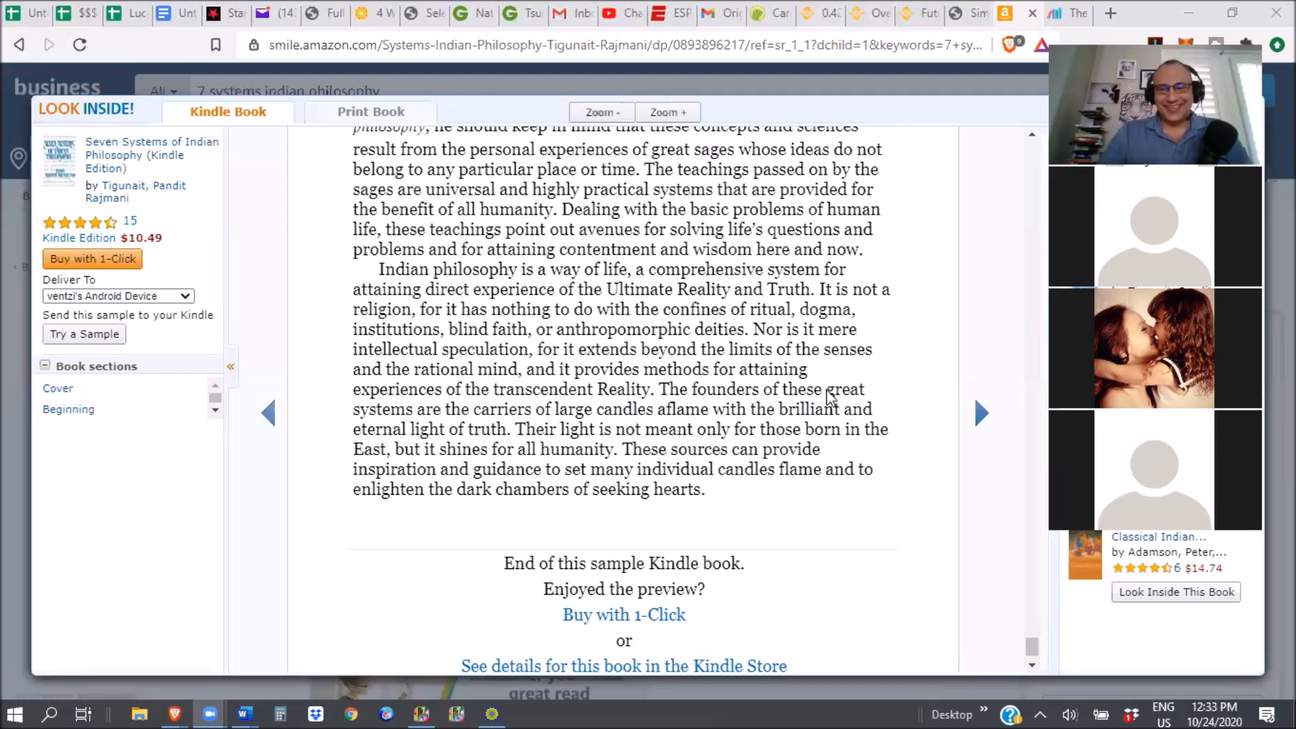
mouse_move(891, 592)
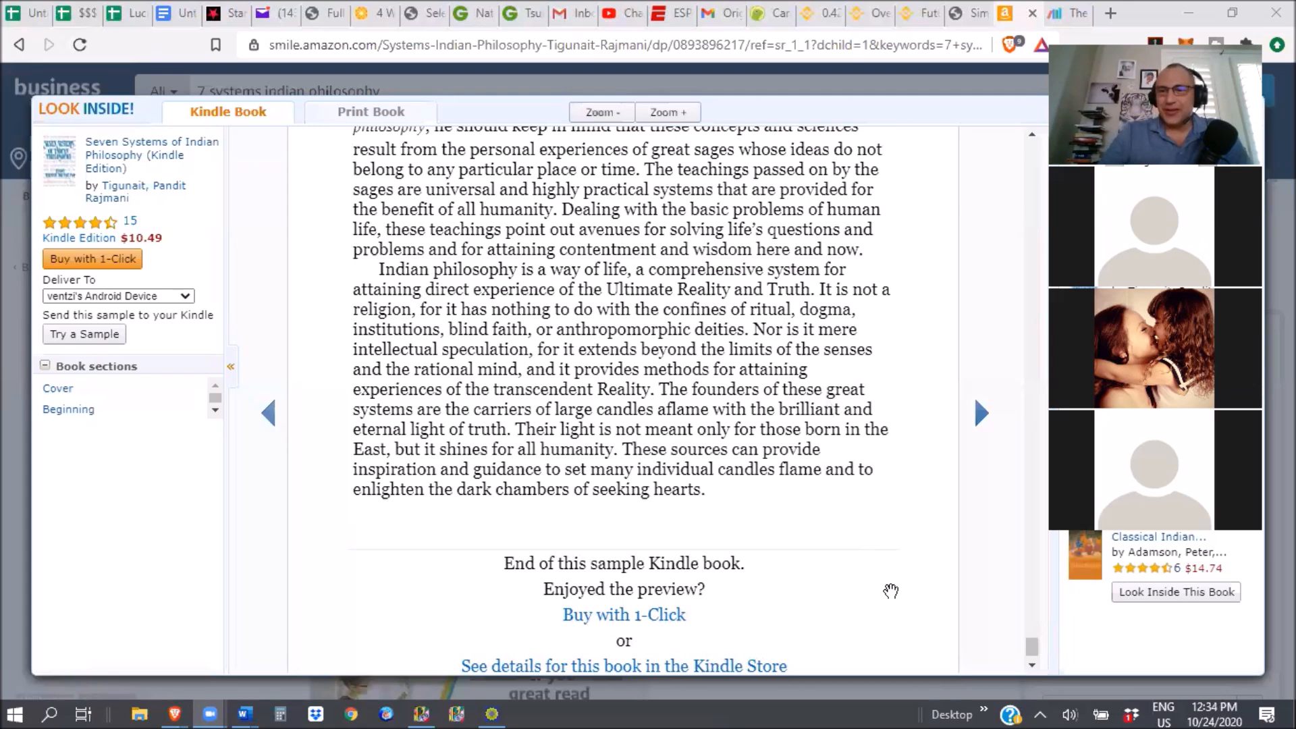